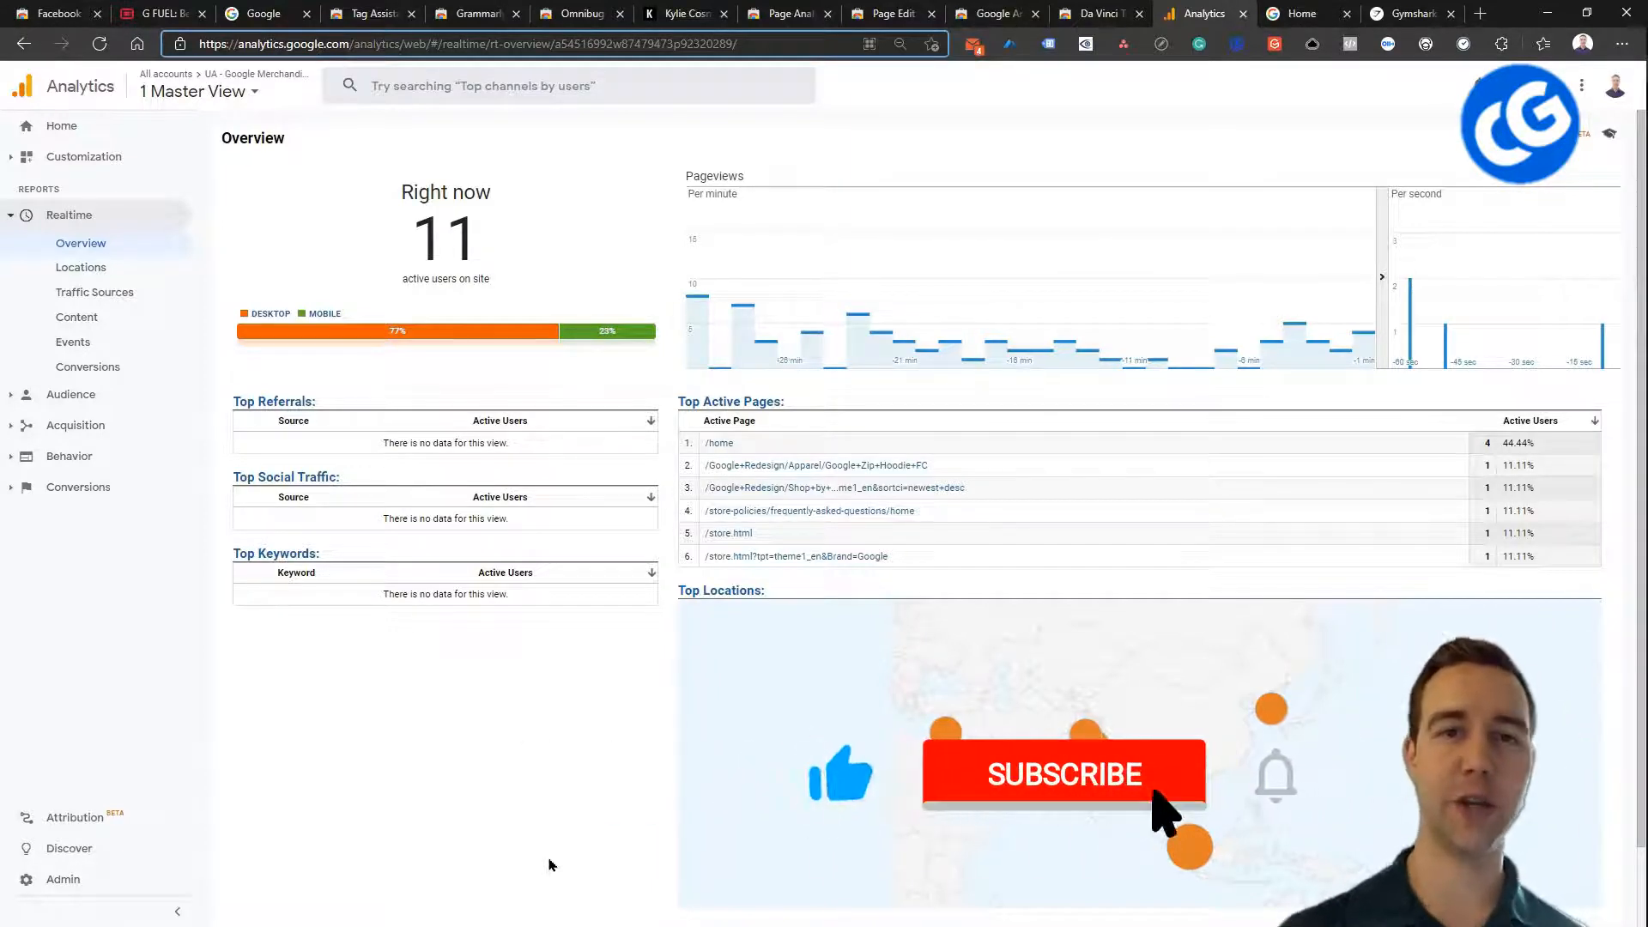
- Bring up the Facebook Pixel Helper listing in the Chrome Web Store
click(1063, 774)
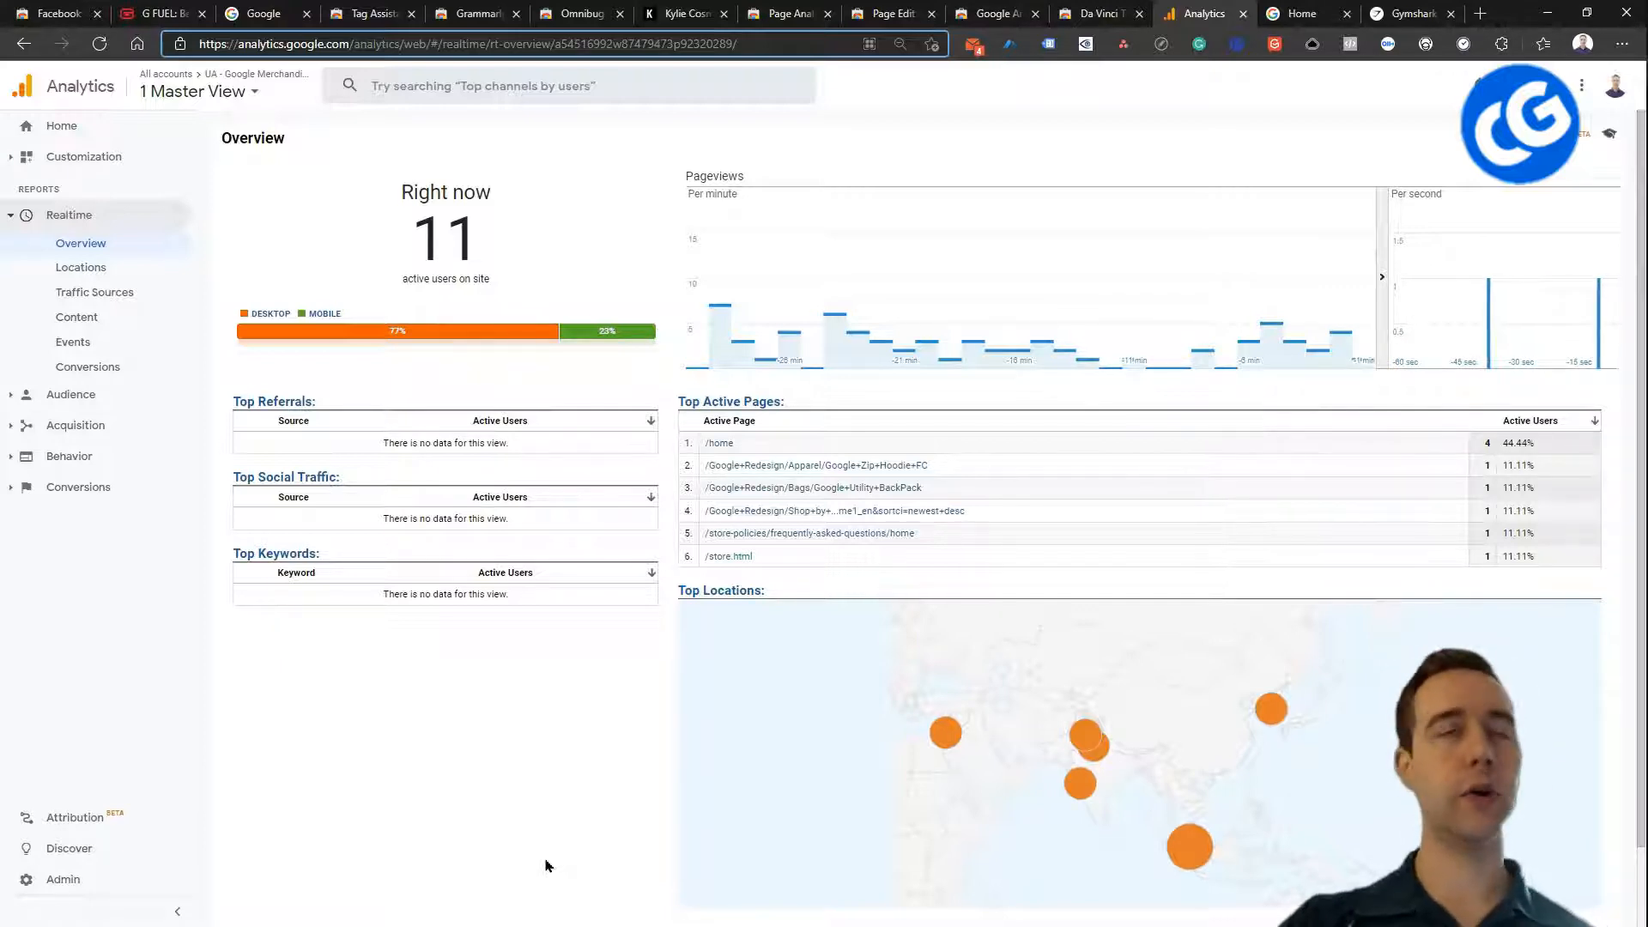
mouse_move(544, 883)
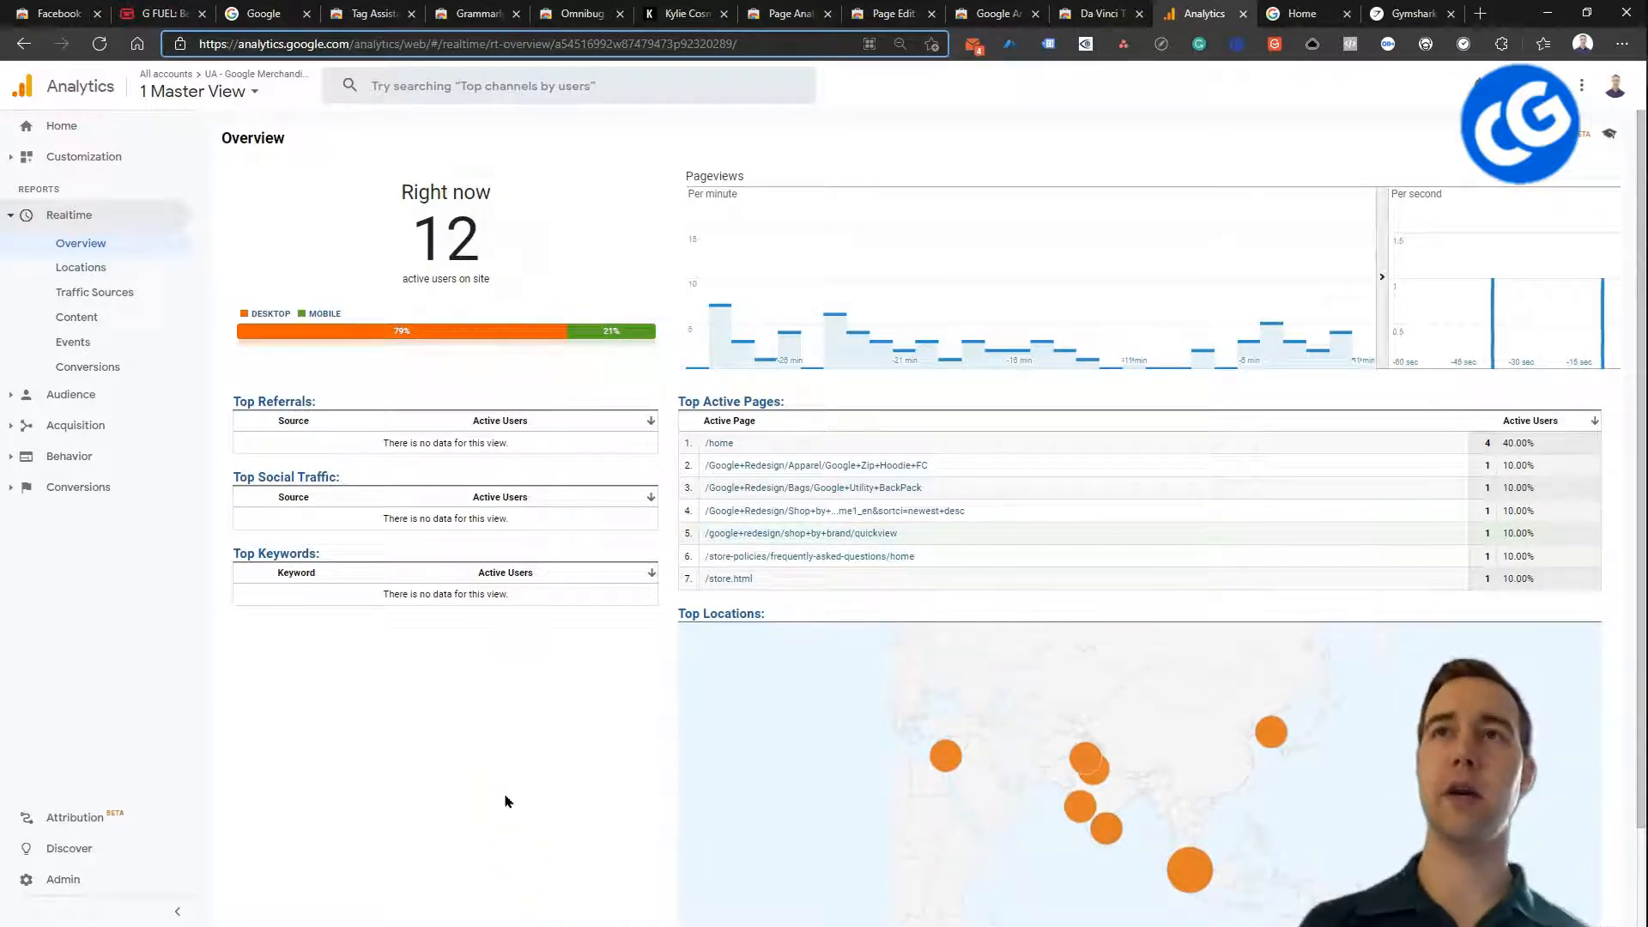
click(98, 43)
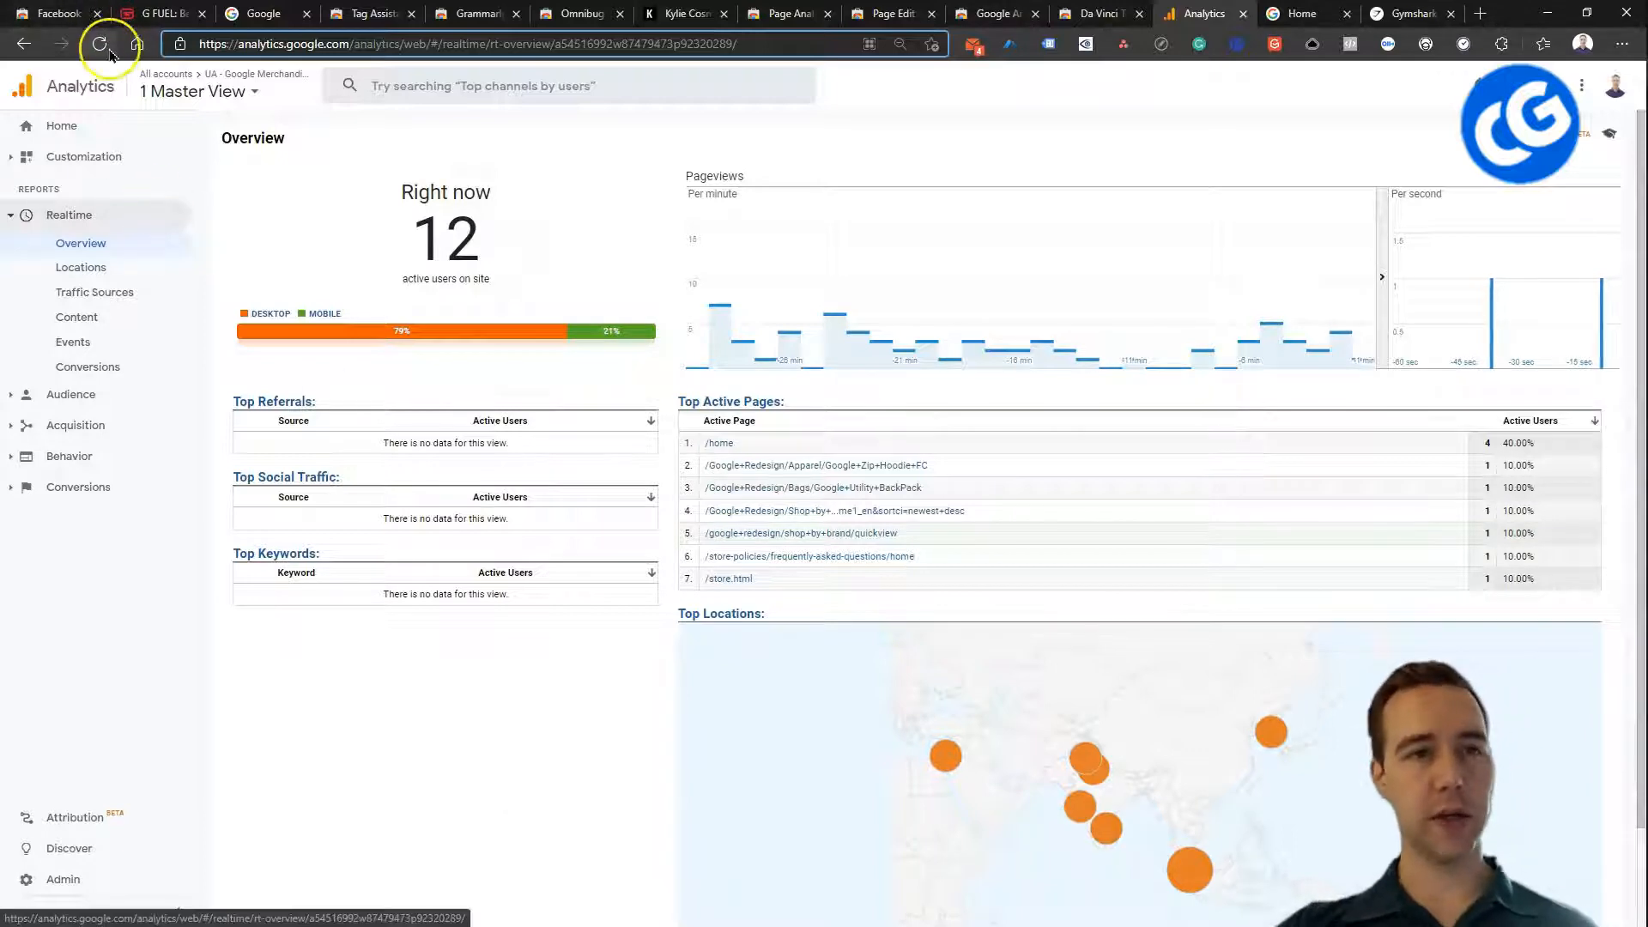
mouse_move(52, 13)
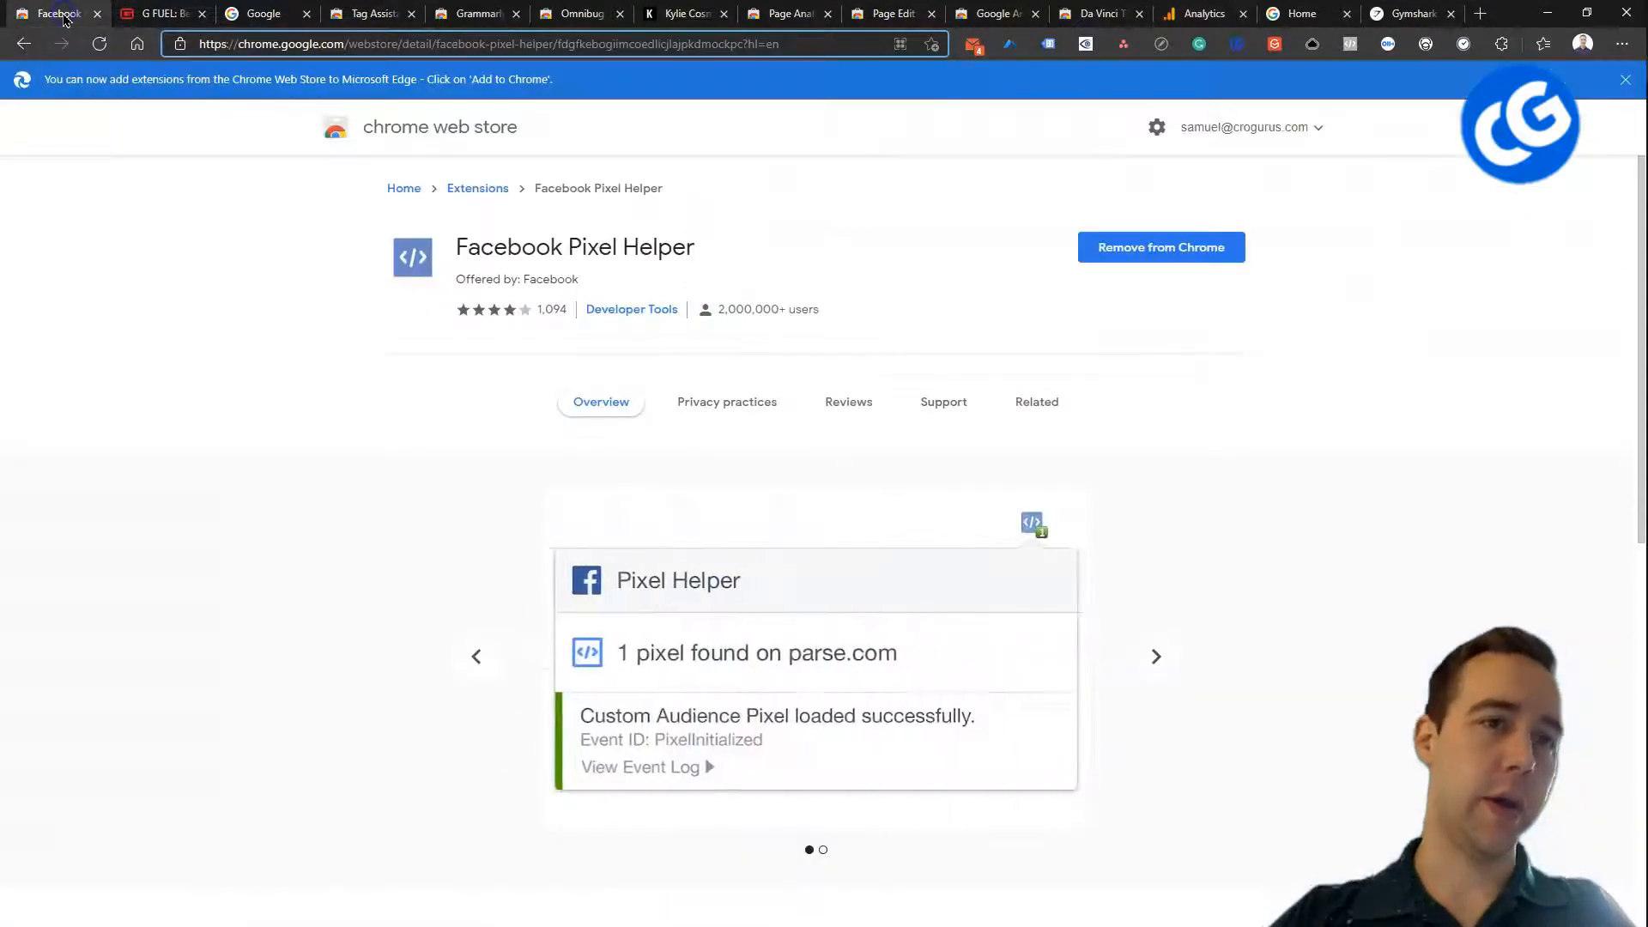
click(158, 14)
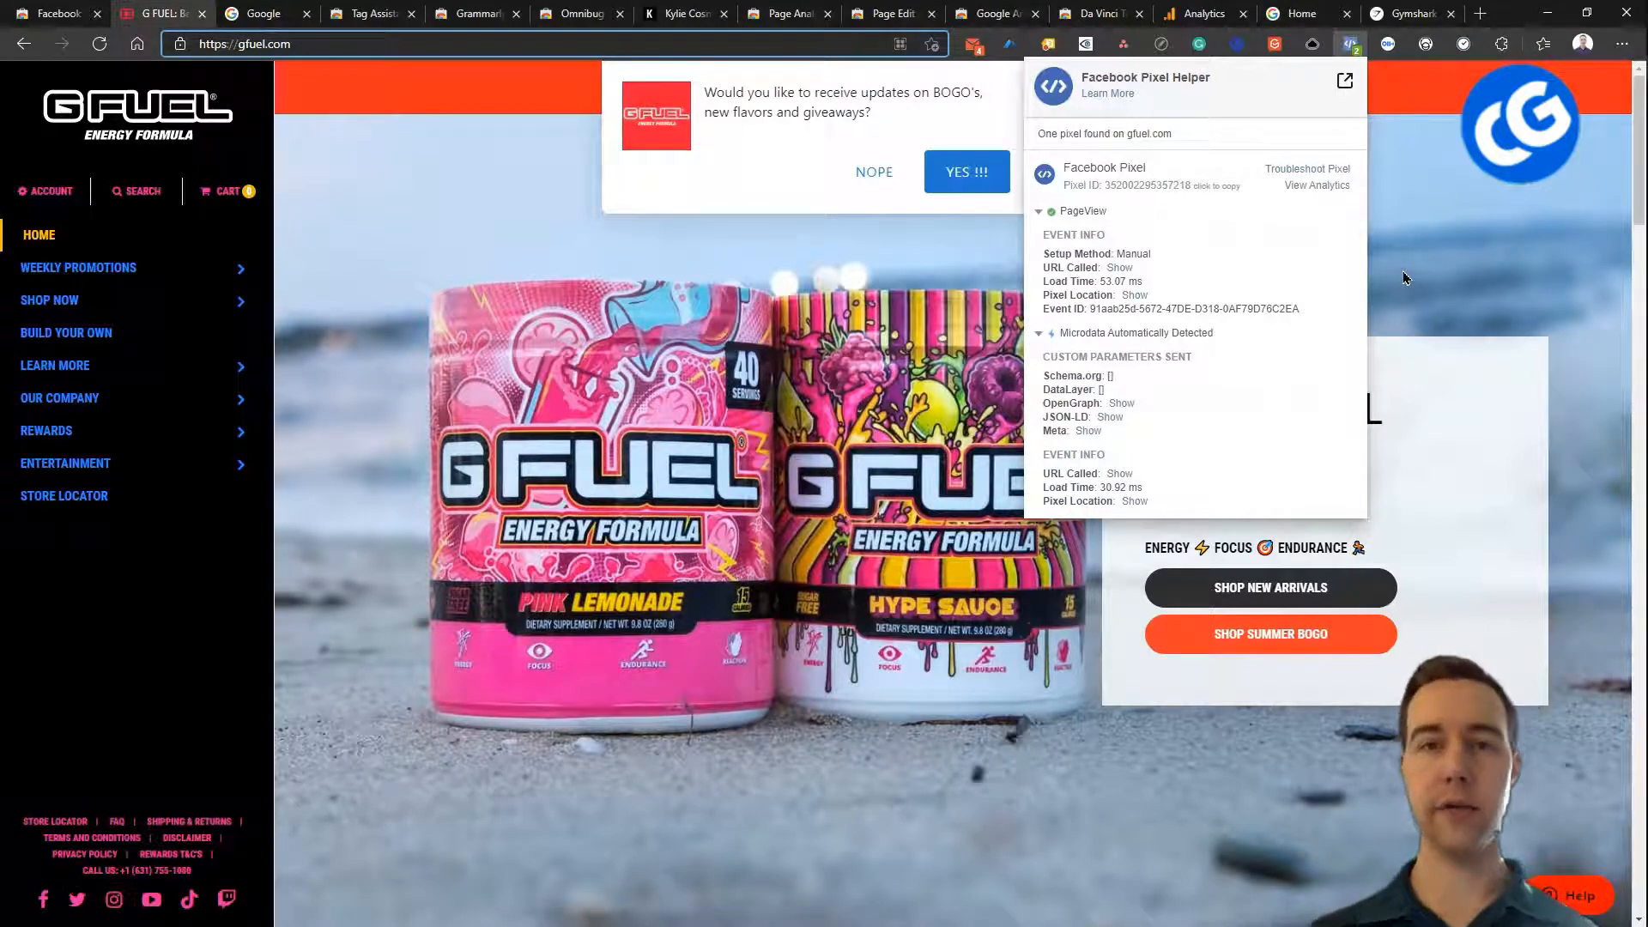
mouse_move(1387, 261)
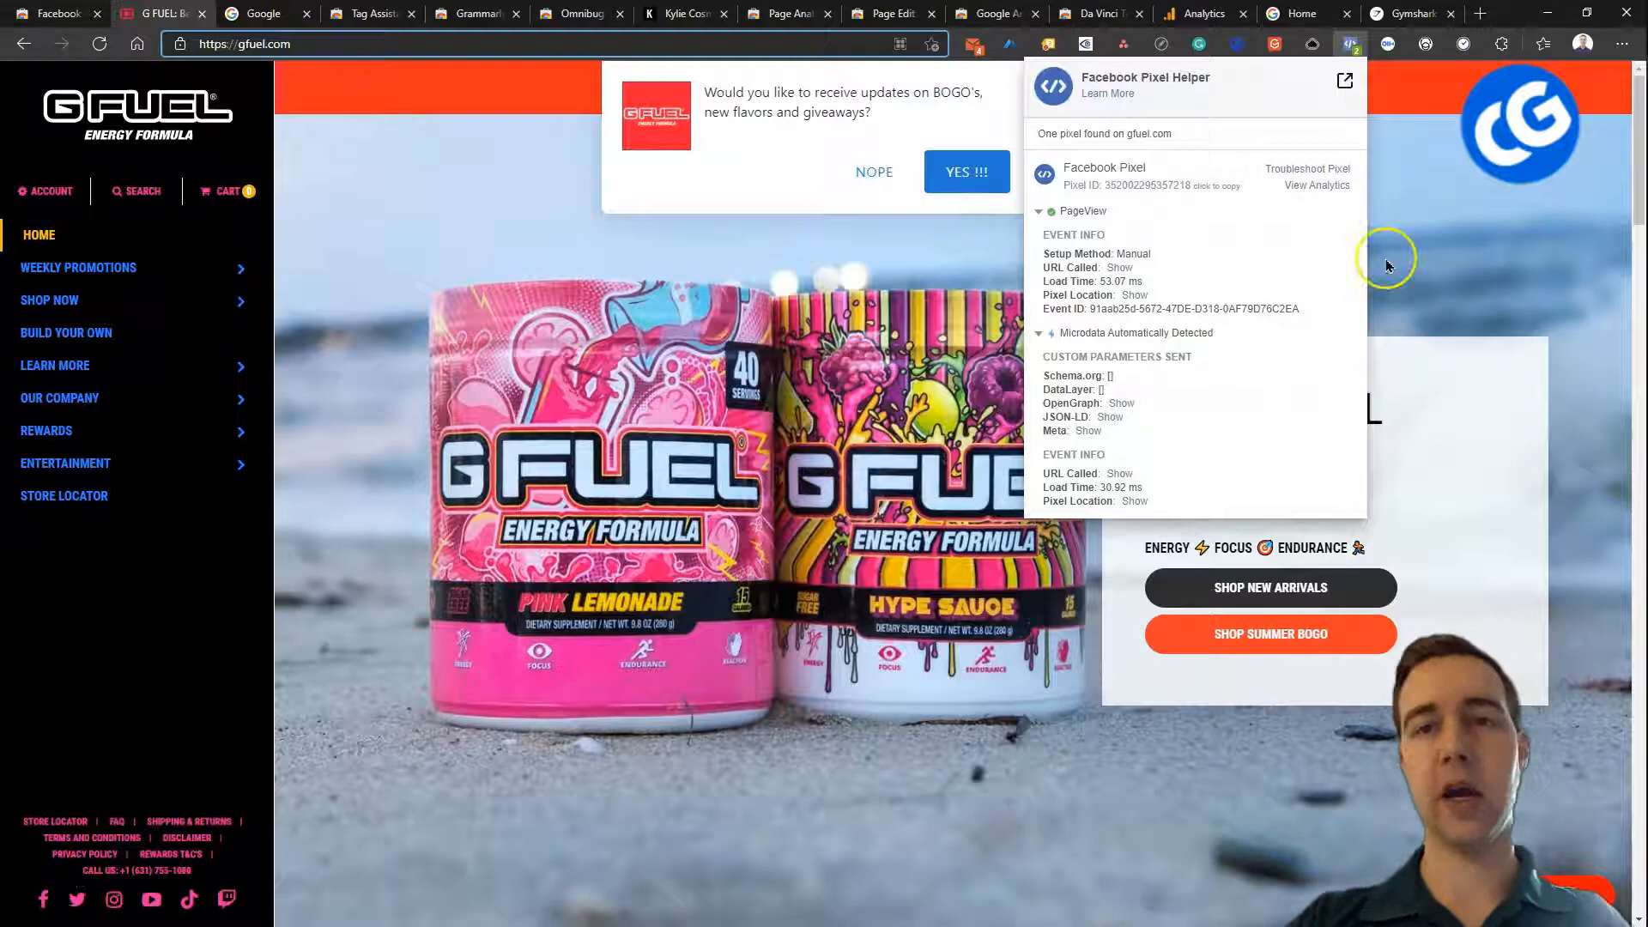
mouse_move(1293, 356)
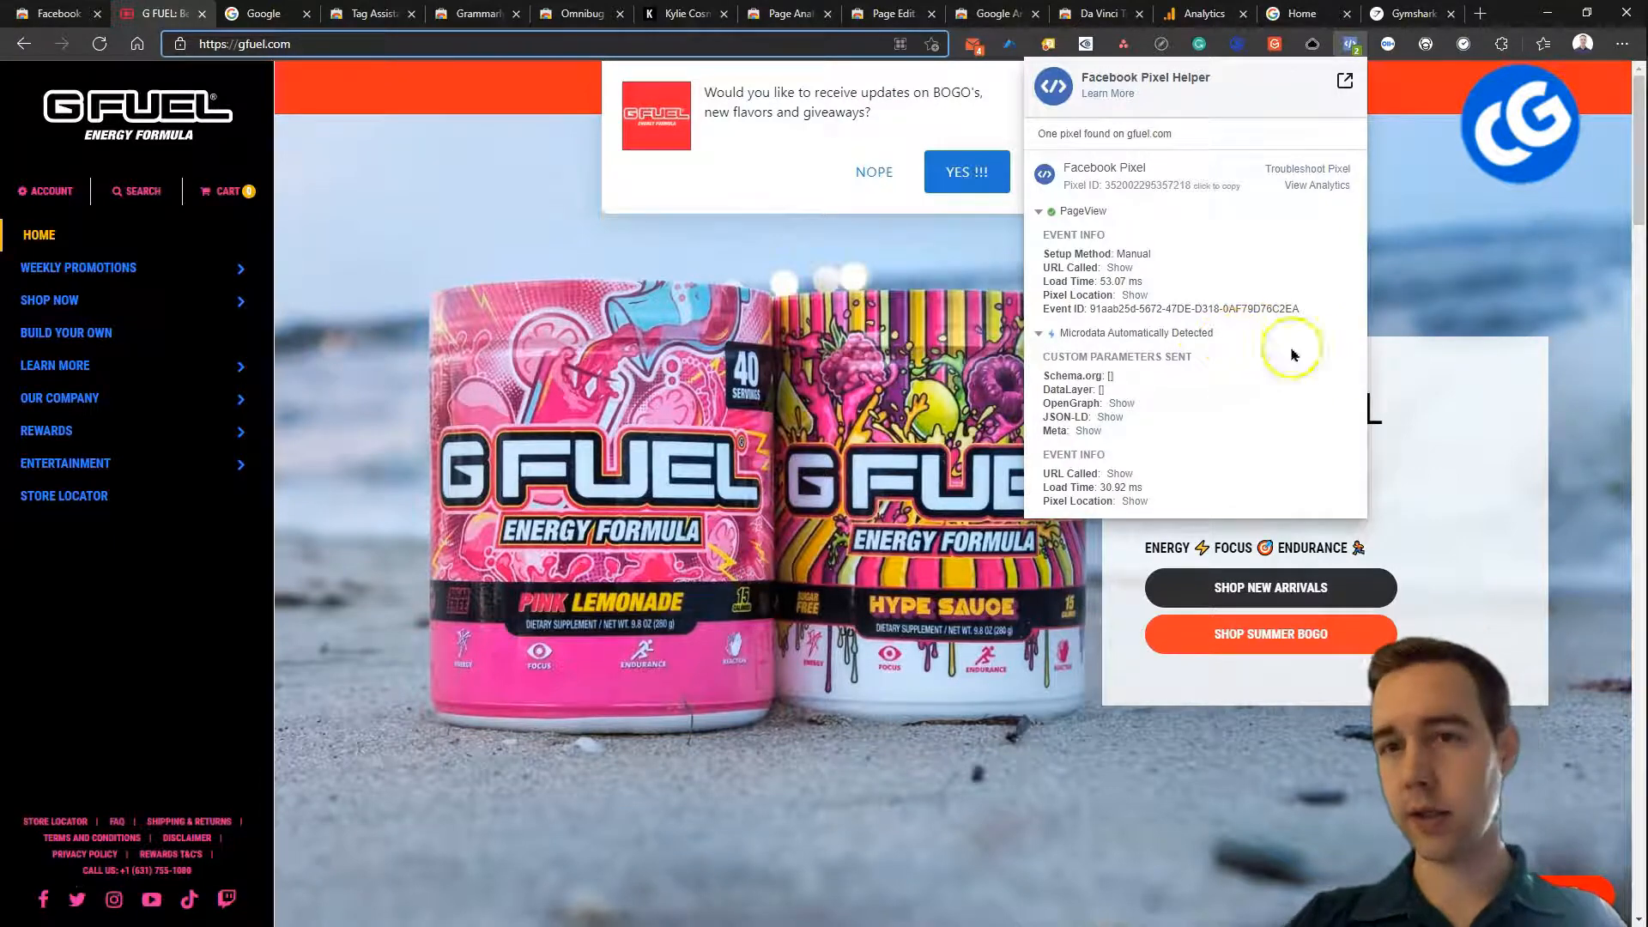
- On G FUEL Weekly Promotions, view Pixel Helper's single pixel and its automatically detected microdata
click(84, 267)
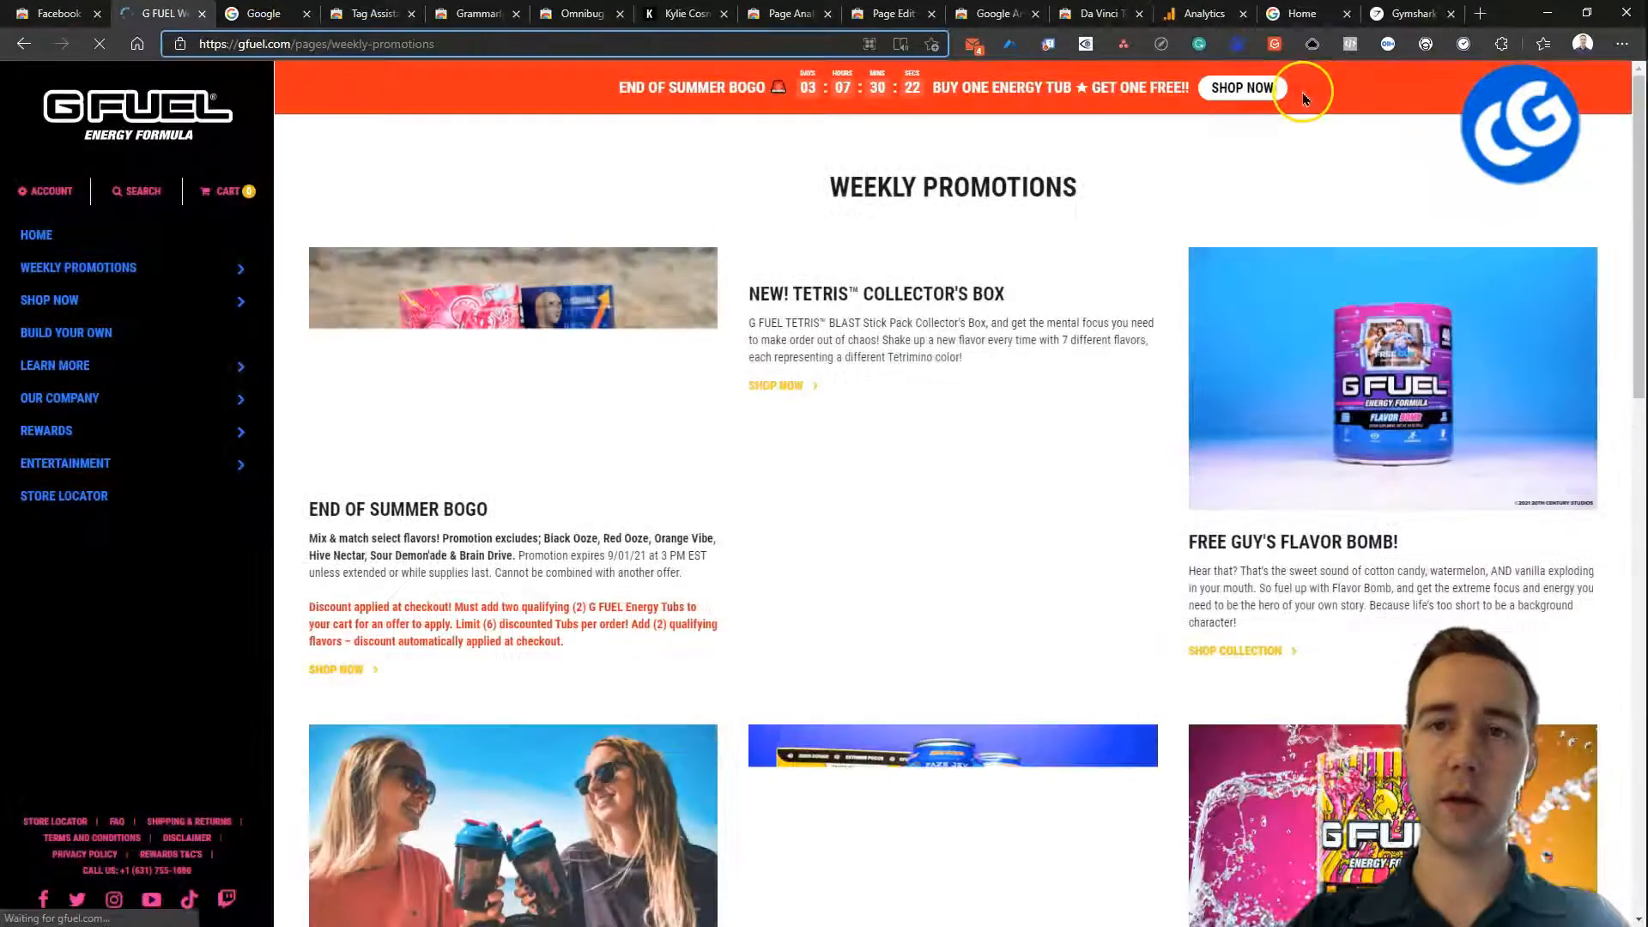
click(1350, 44)
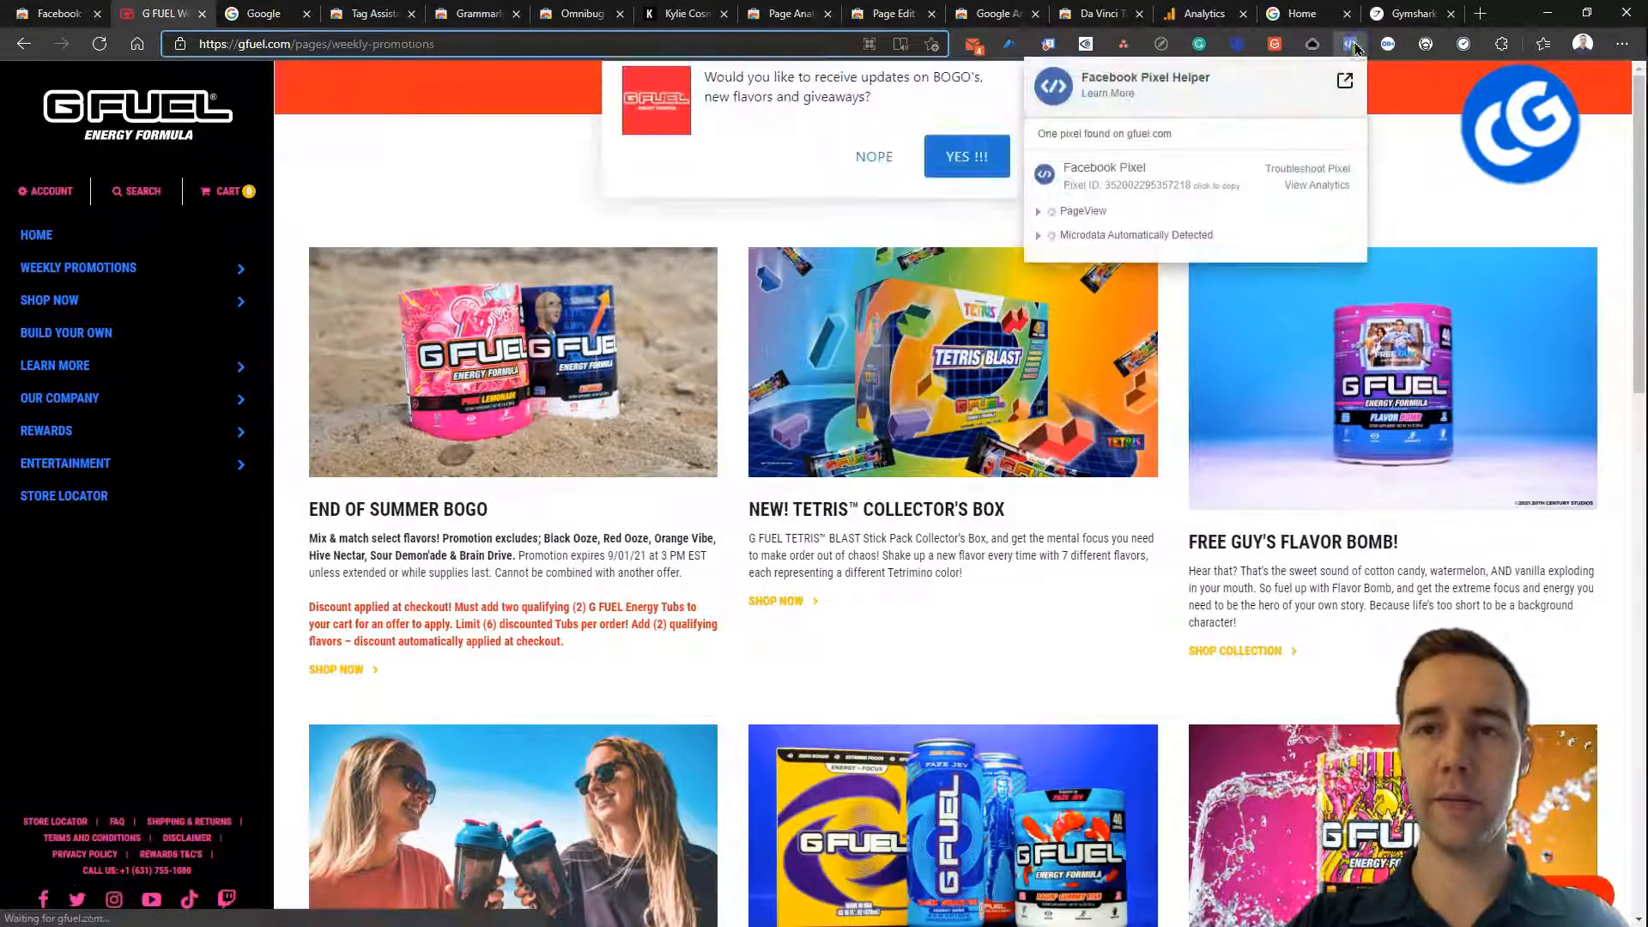
click(1040, 235)
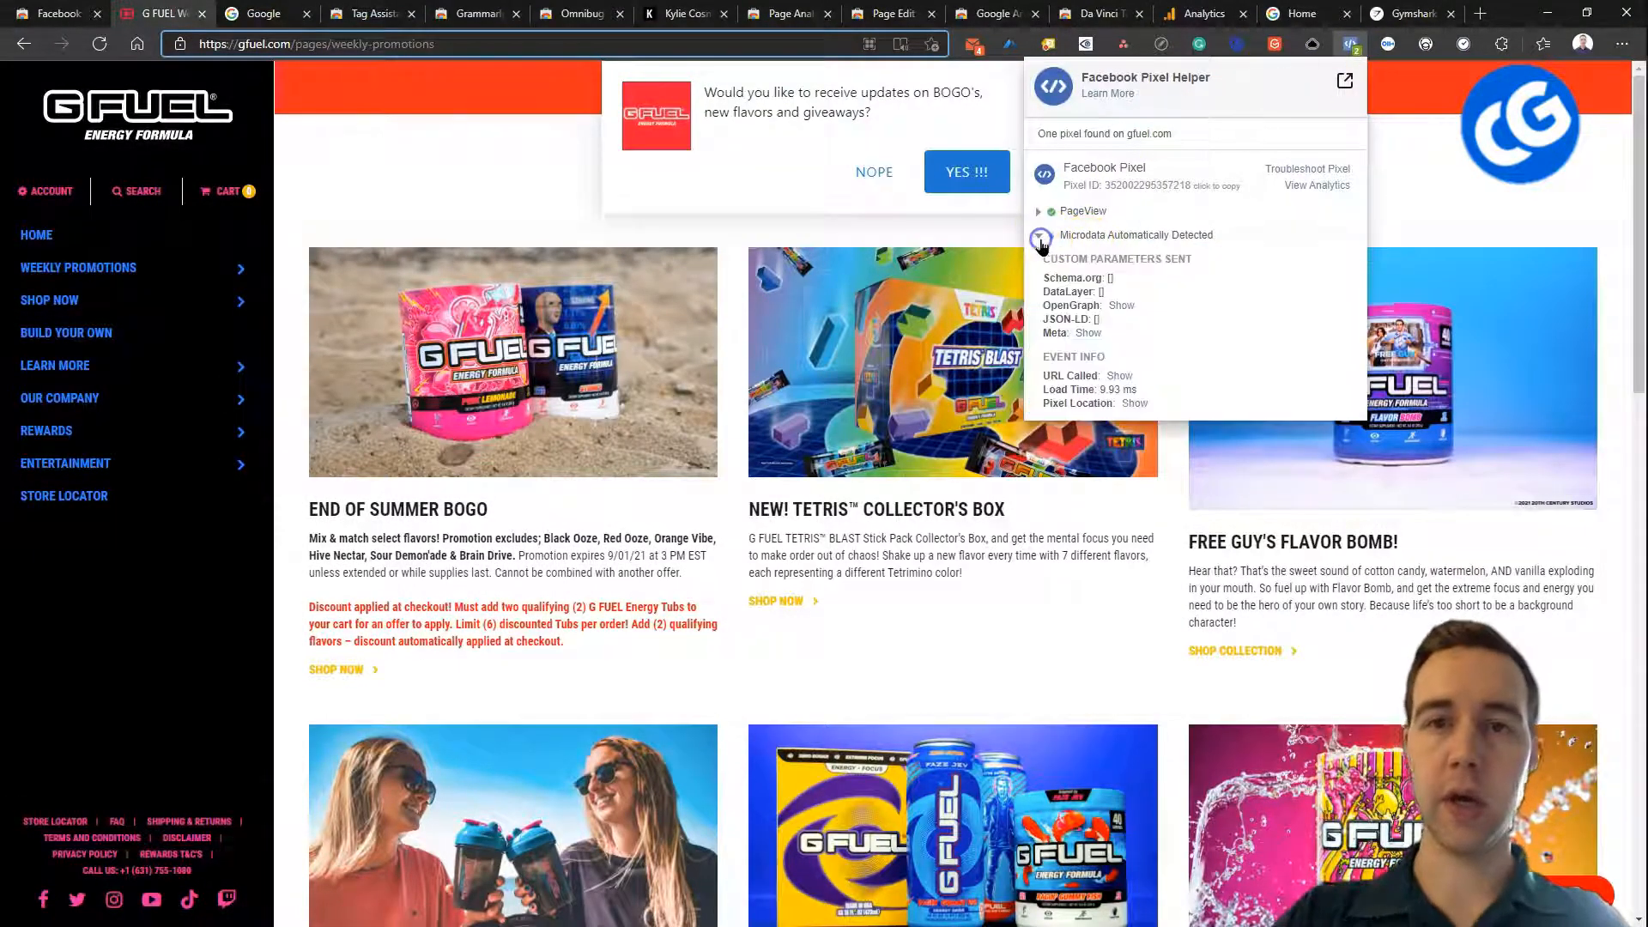
mouse_move(1446, 207)
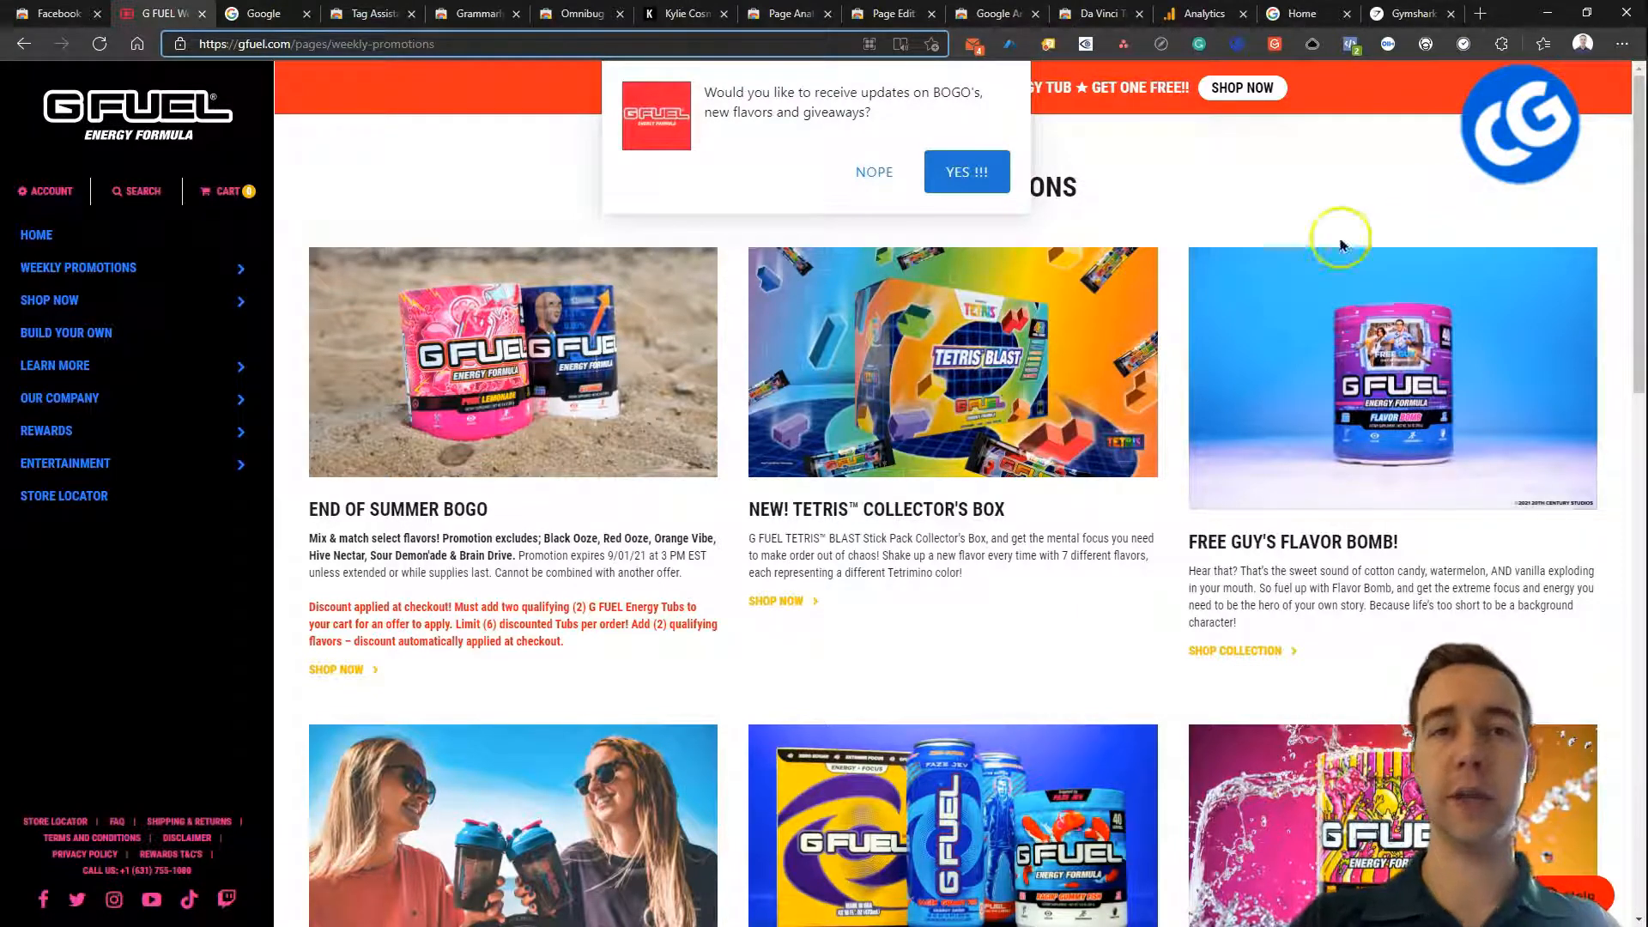
mouse_move(408, 230)
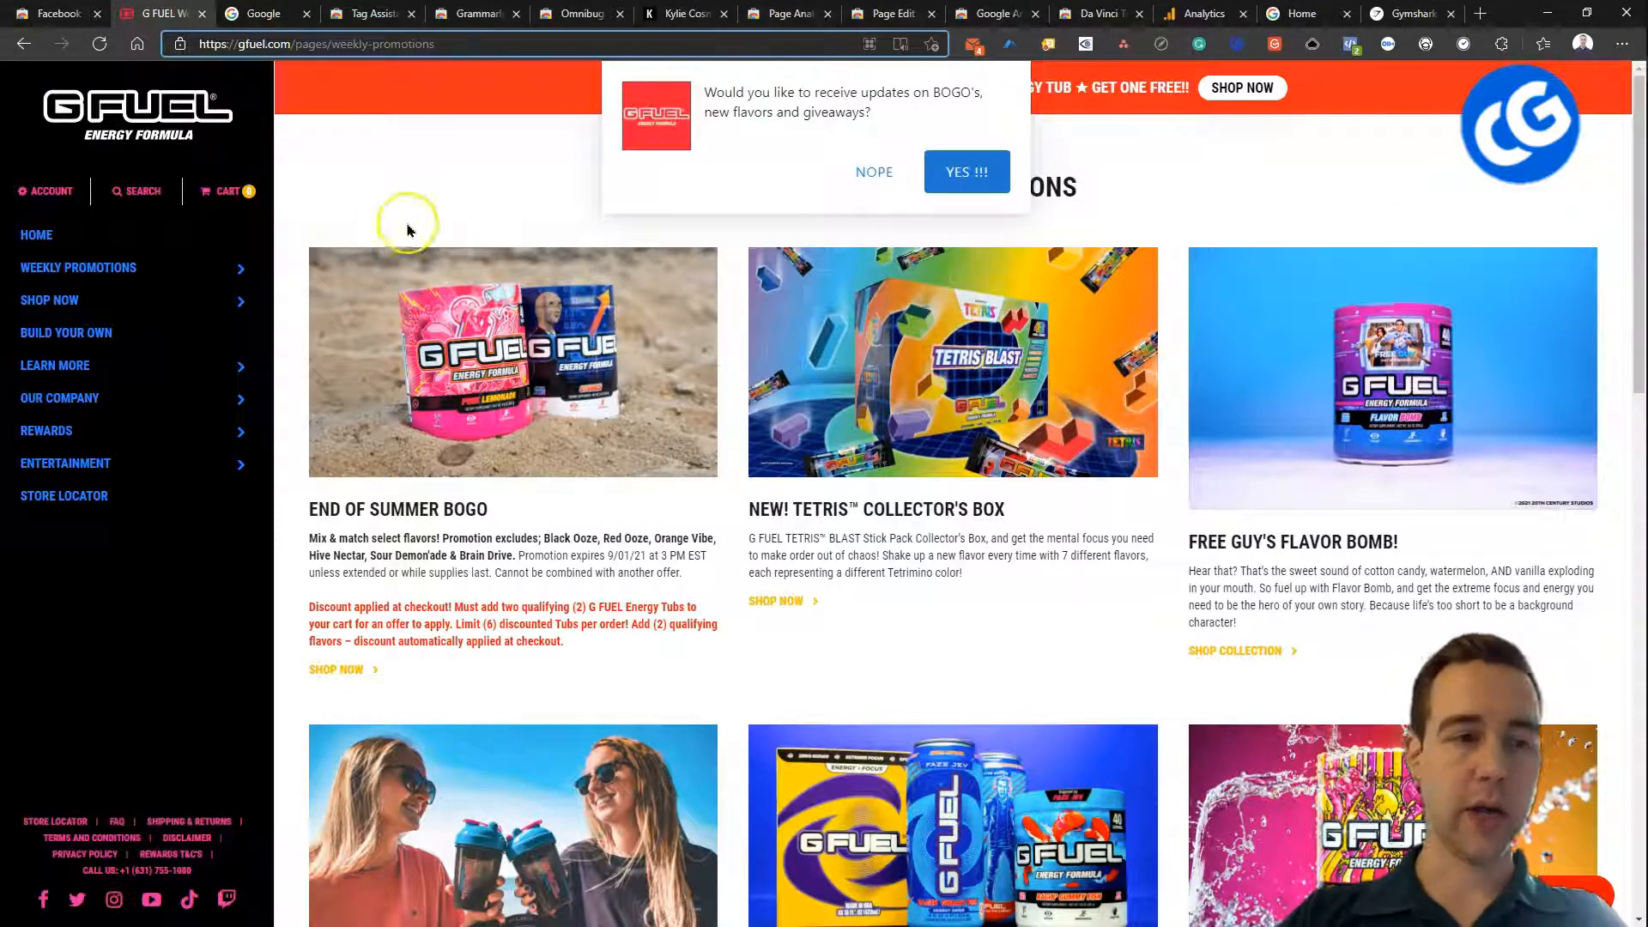
- Go from the Google Tag Assistant page to the Tag Assistant Legacy listing and browse it
click(261, 13)
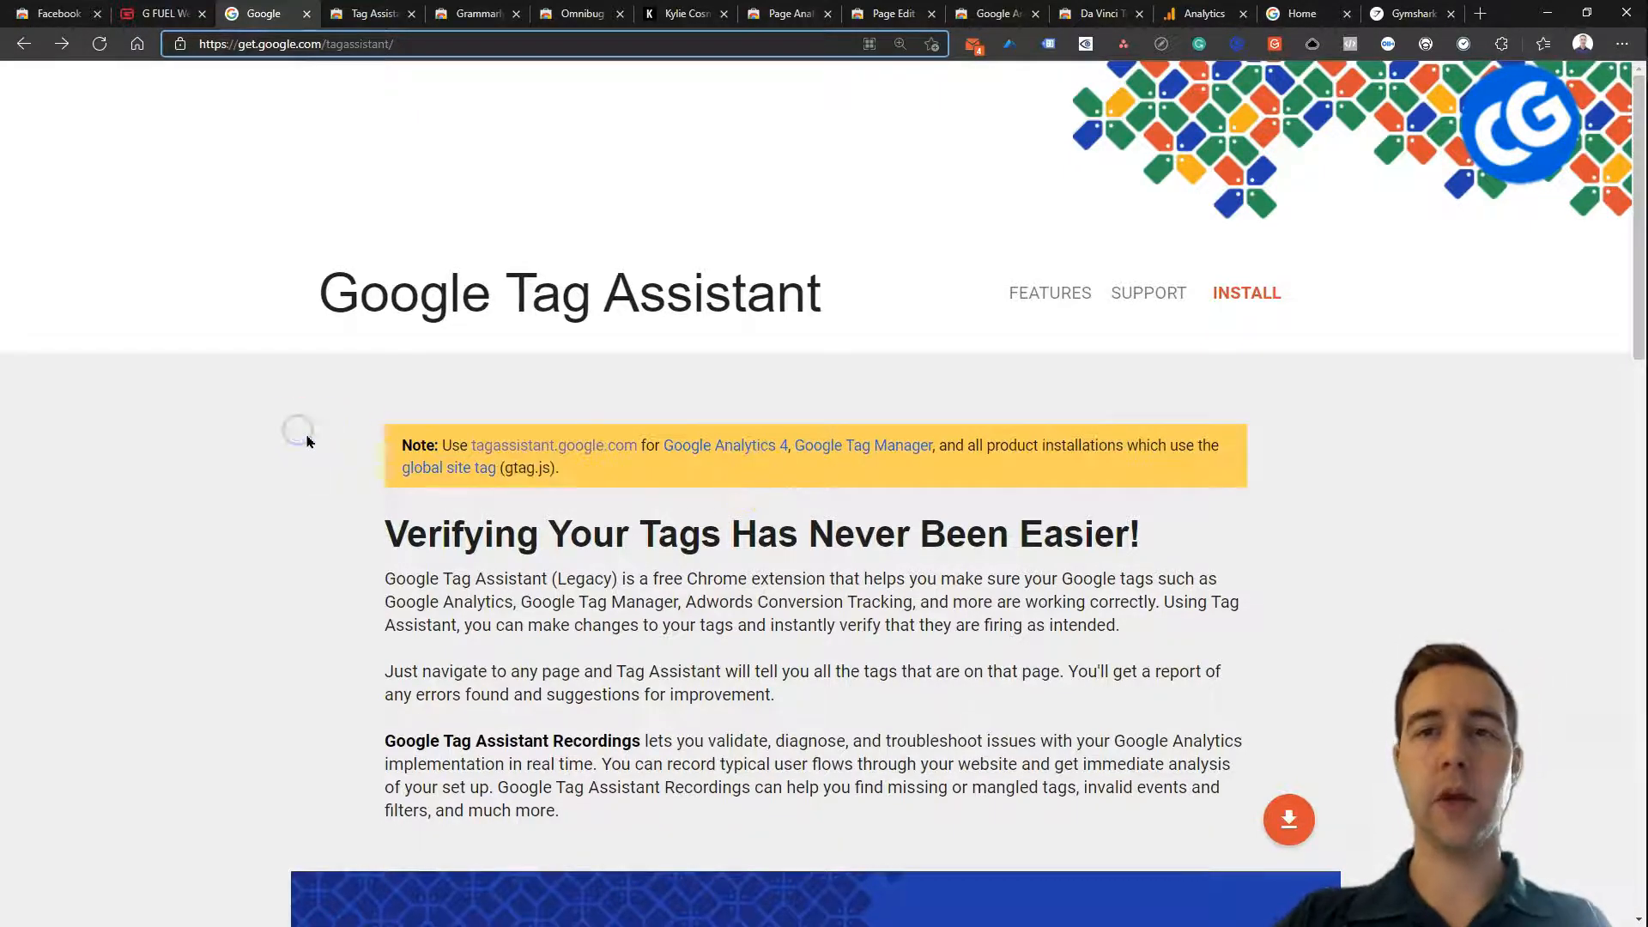
mouse_move(265, 557)
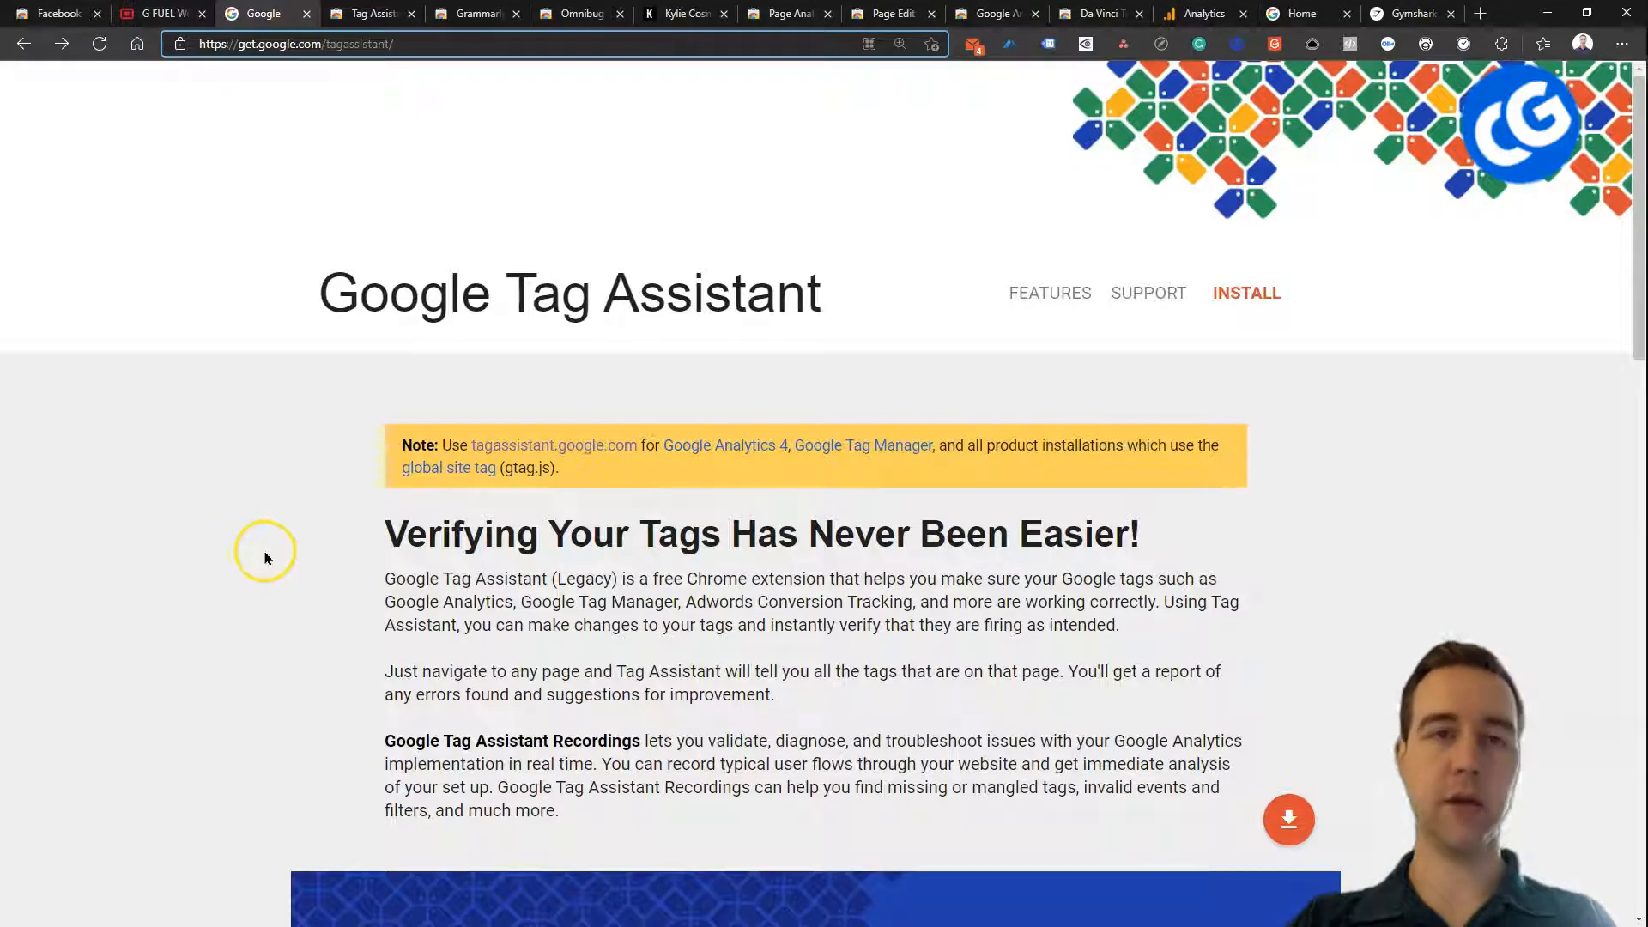
mouse_move(250, 526)
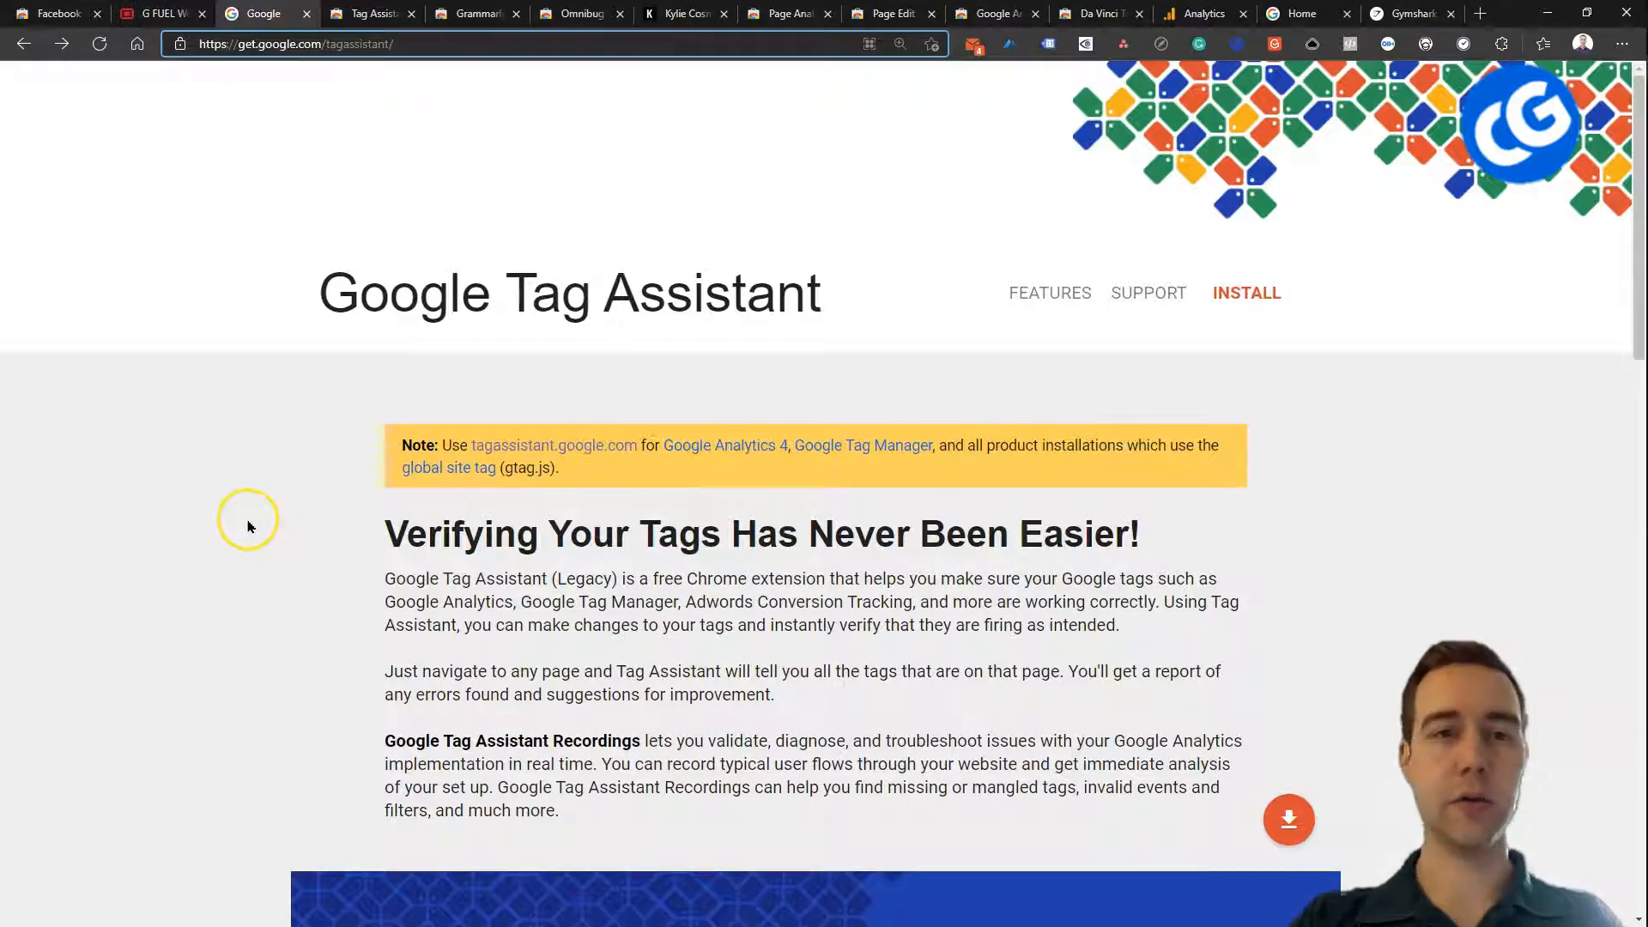
click(1245, 292)
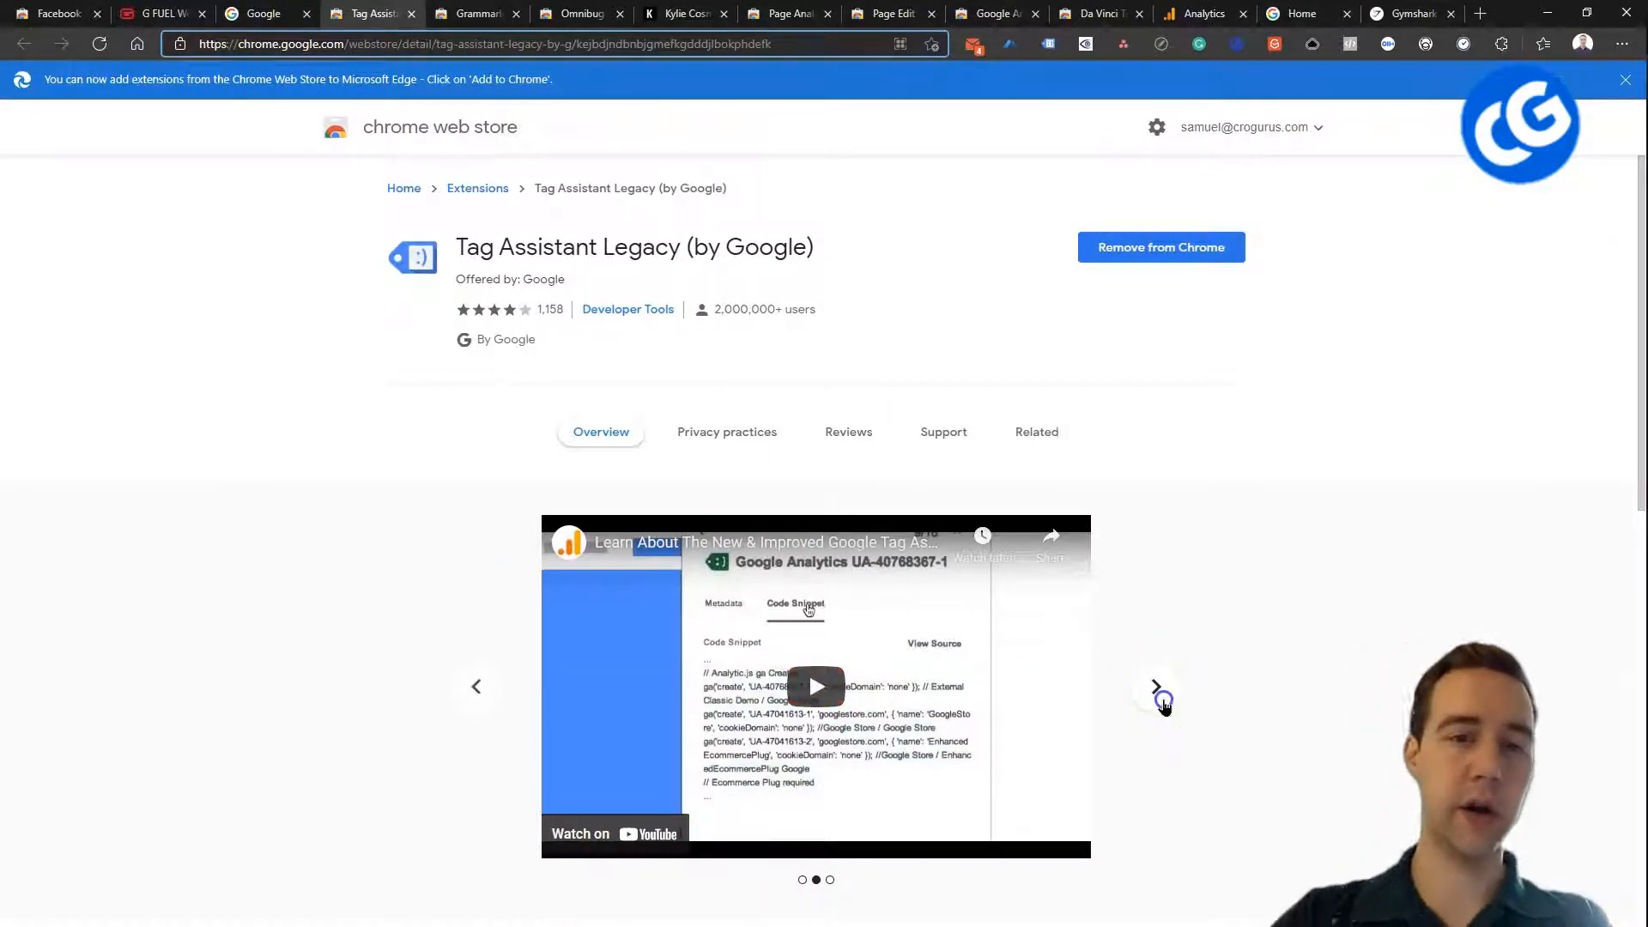
scroll(down, 3)
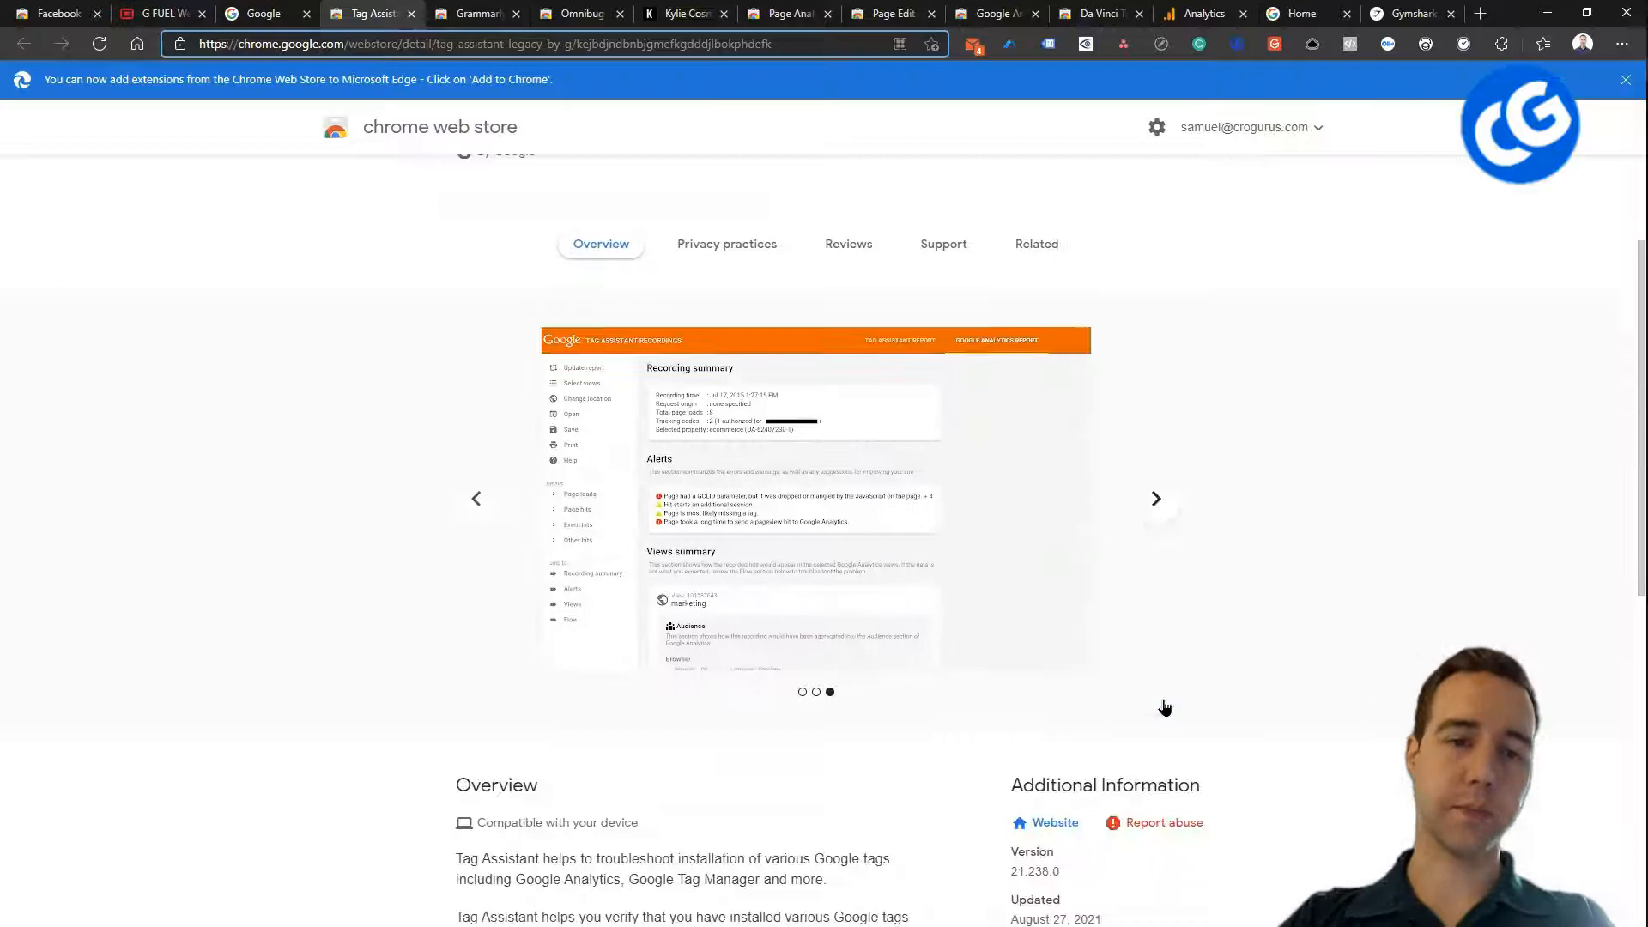
scroll(up, 3)
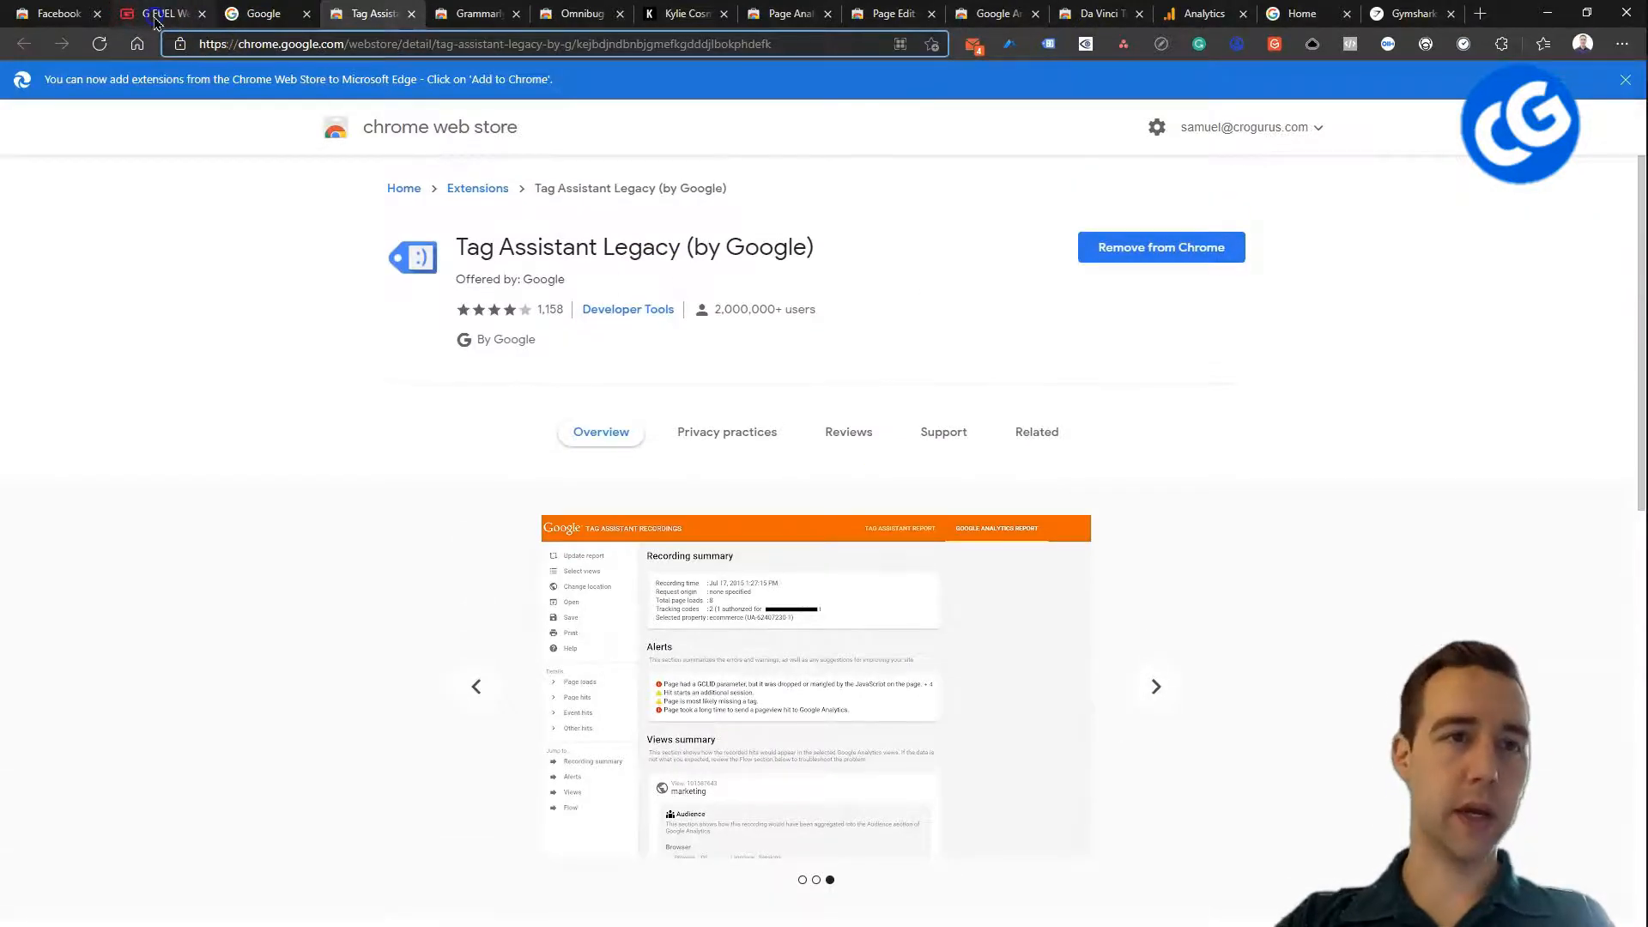
- Return to the G FUEL promotions page for Tag Assistant's three-tag analysis
click(163, 14)
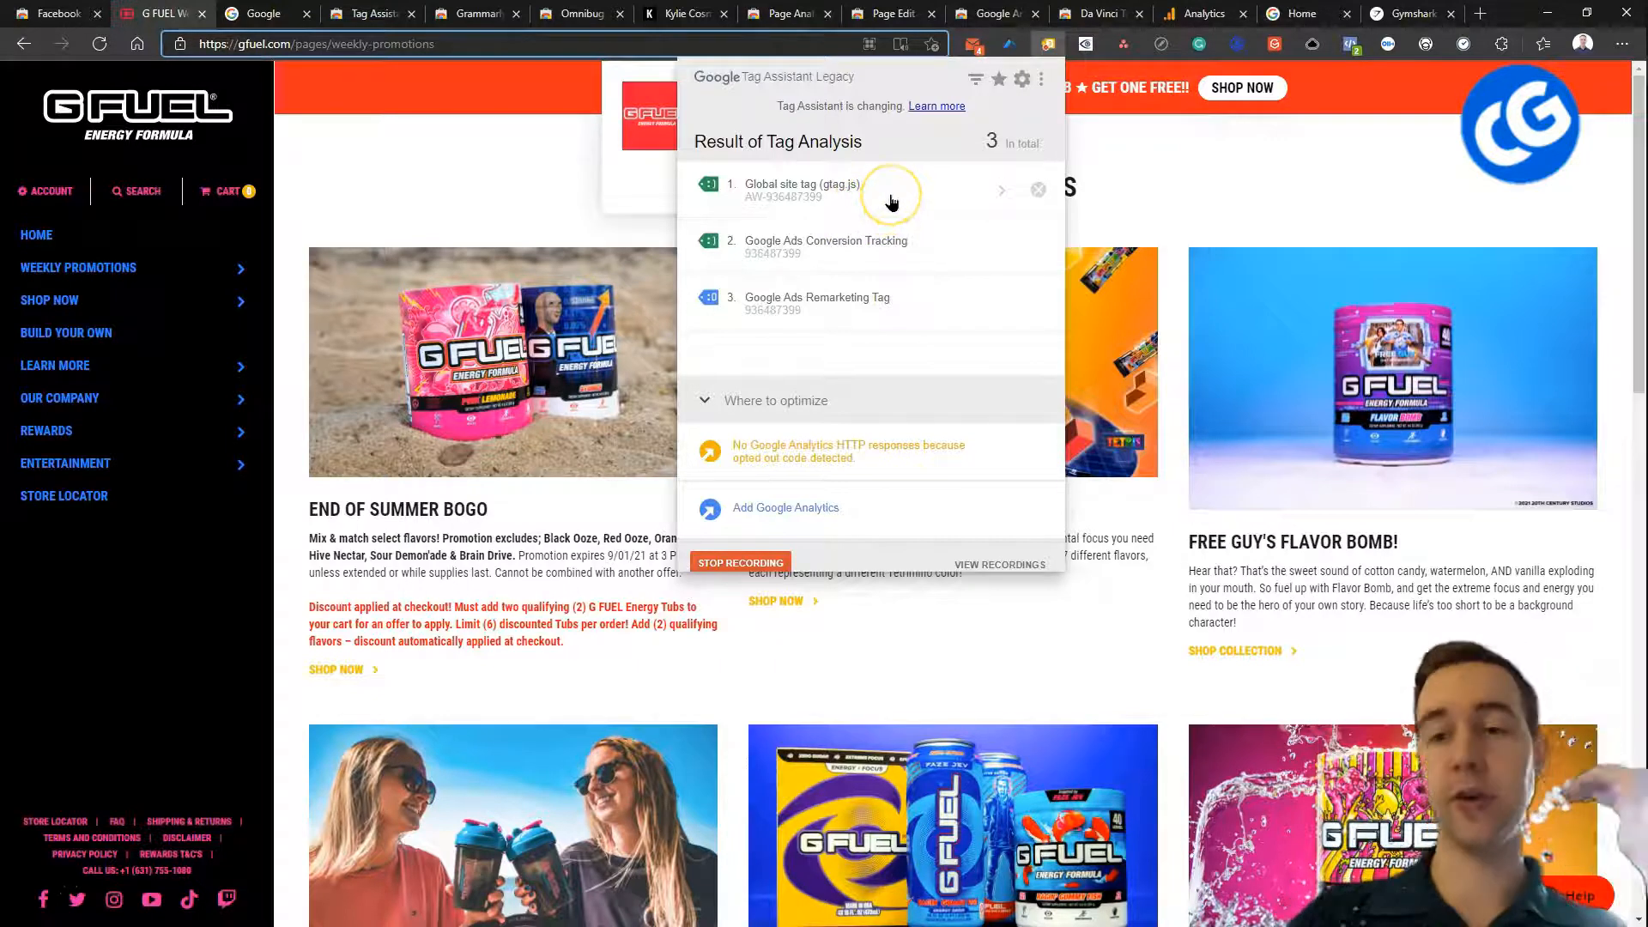
mouse_move(1350, 44)
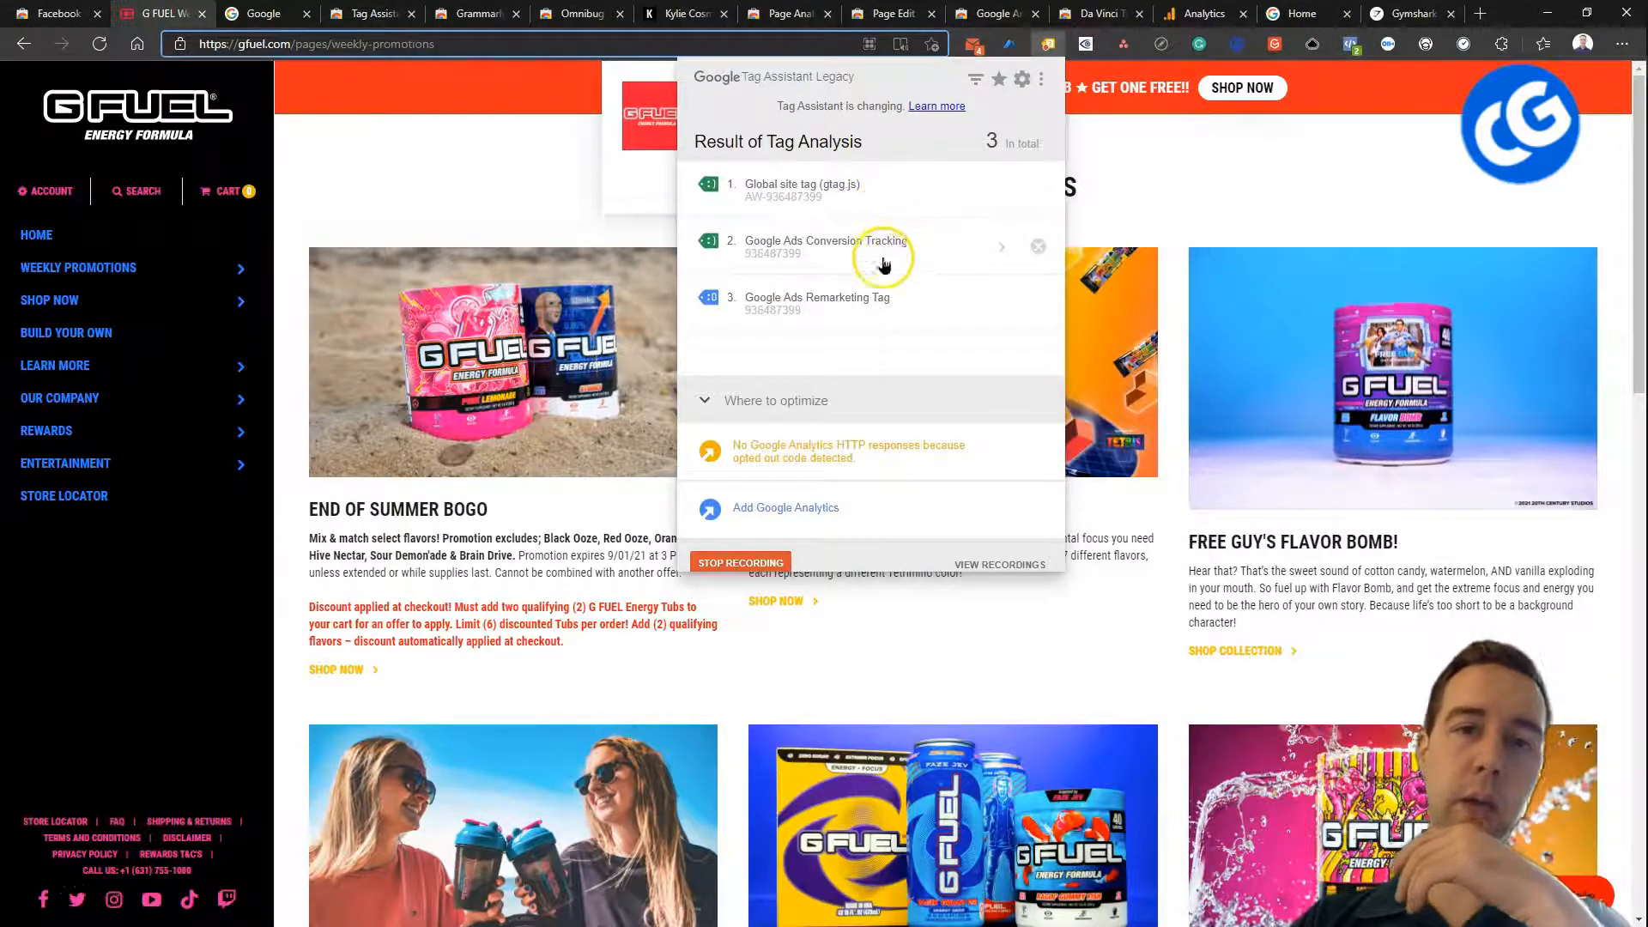
mouse_move(884, 322)
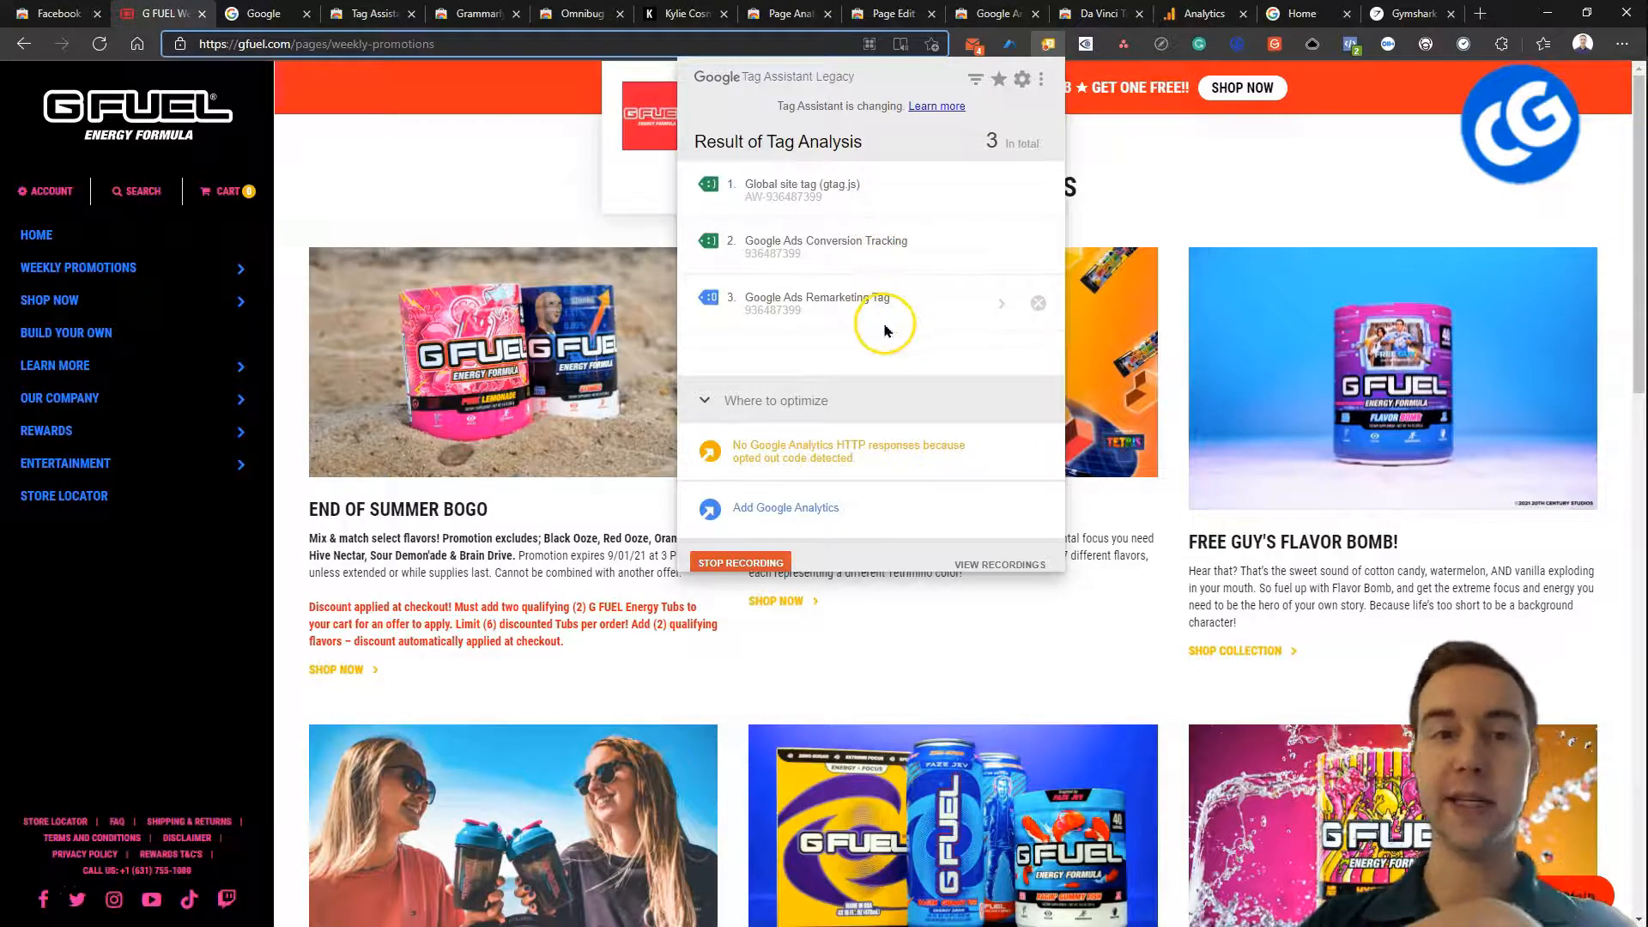
mouse_move(912, 192)
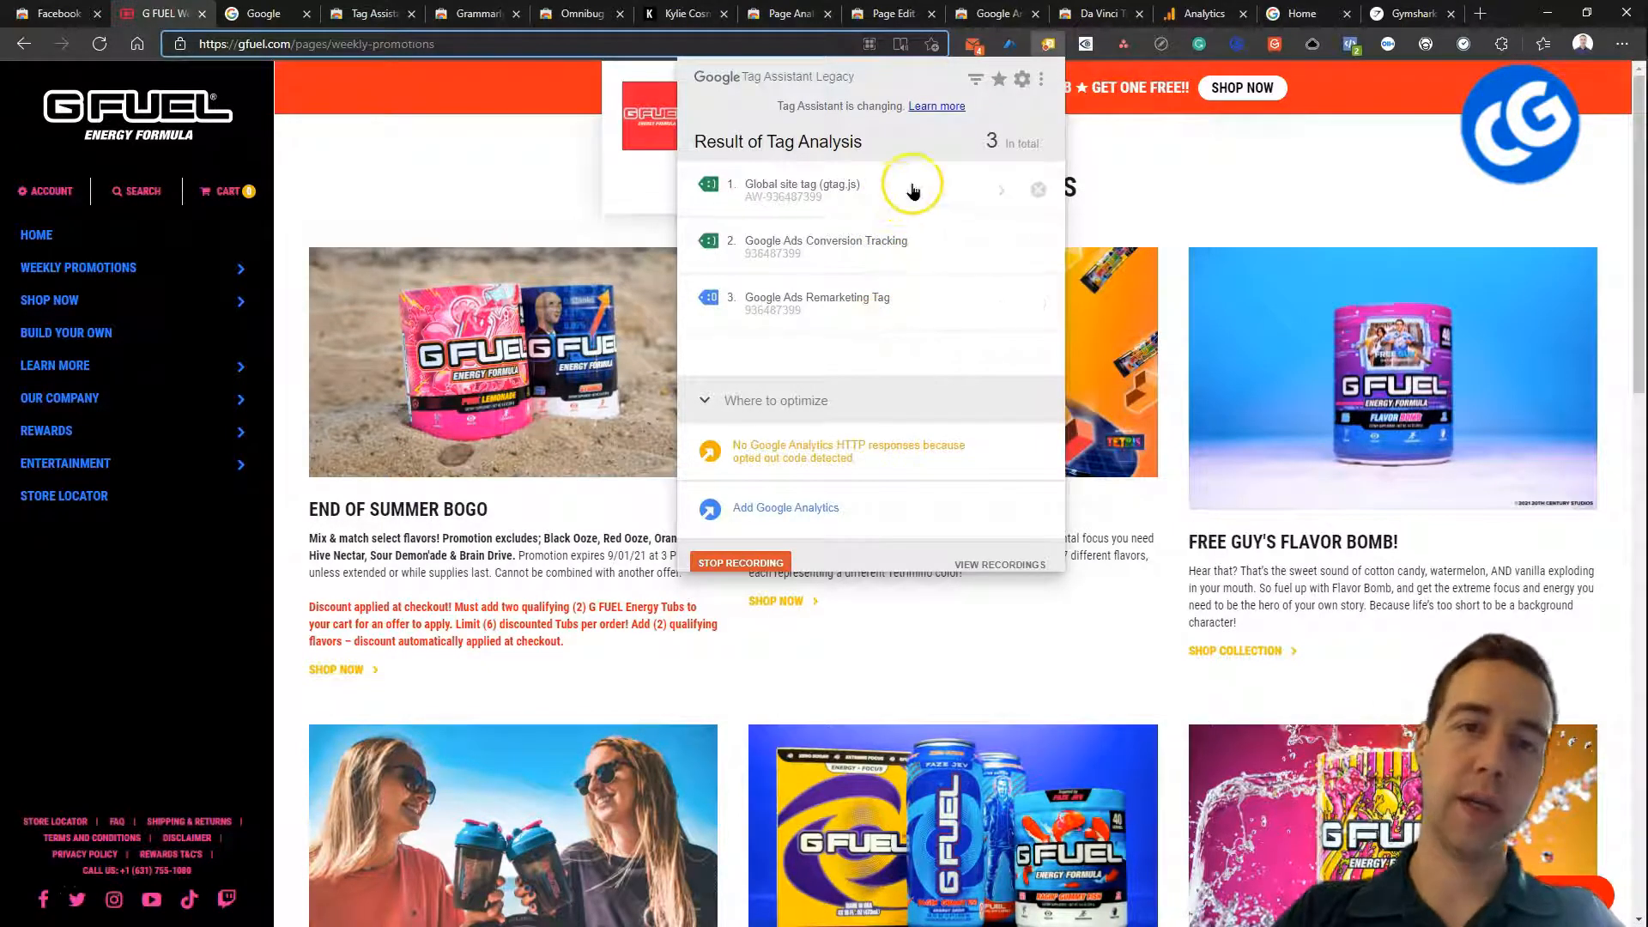
mouse_move(884, 257)
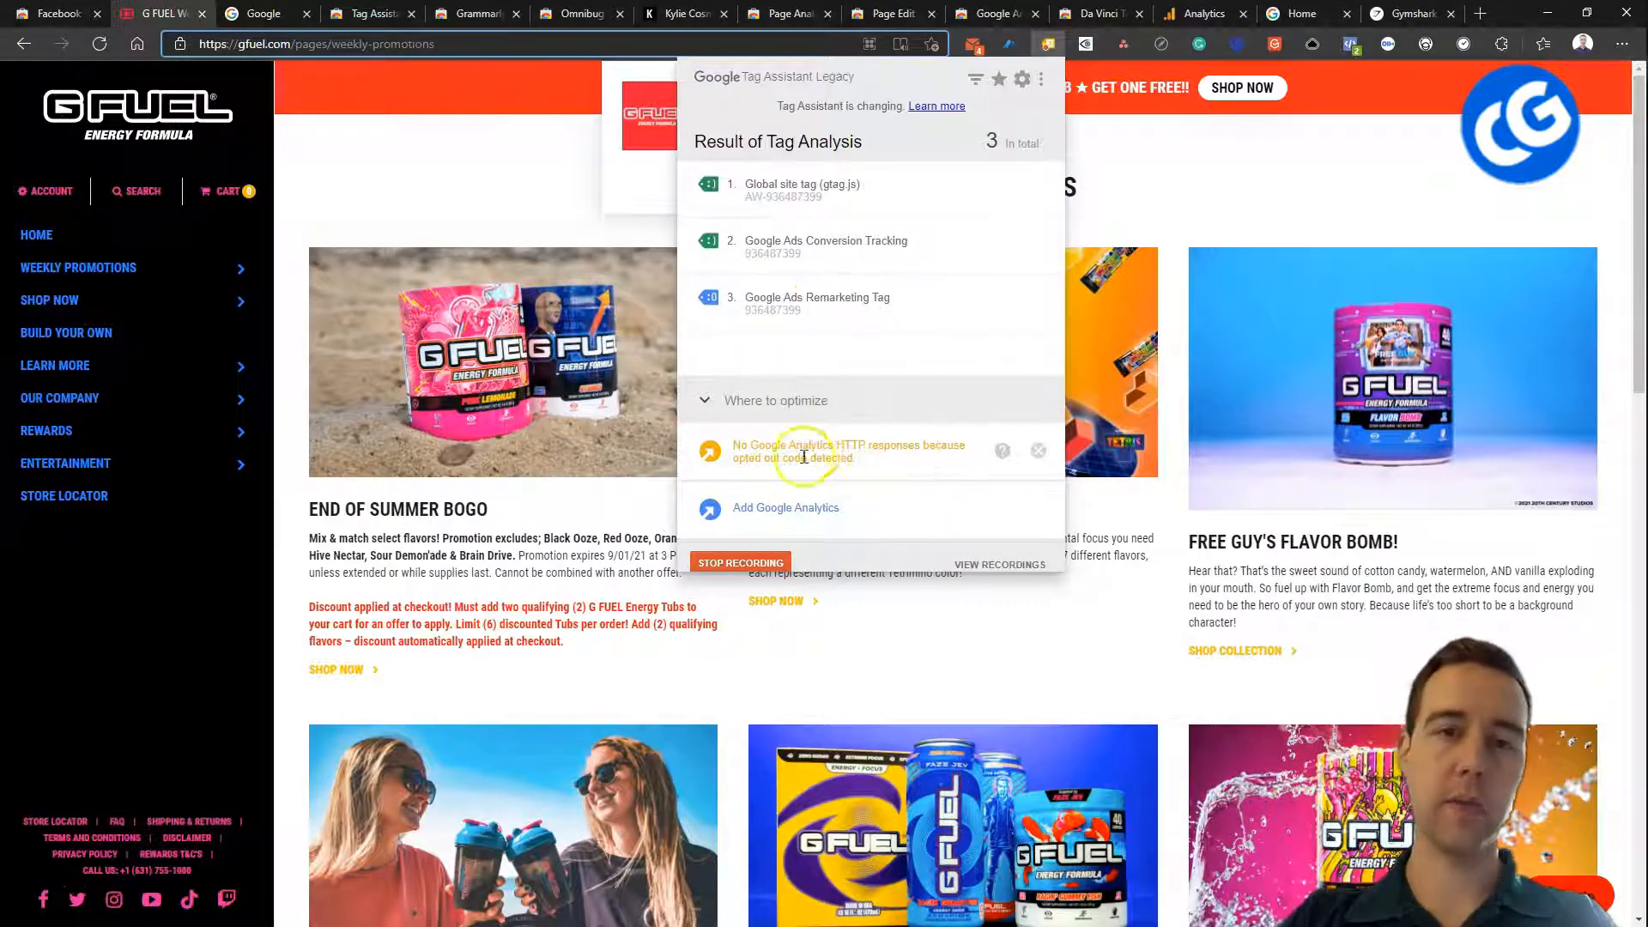
mouse_move(745, 502)
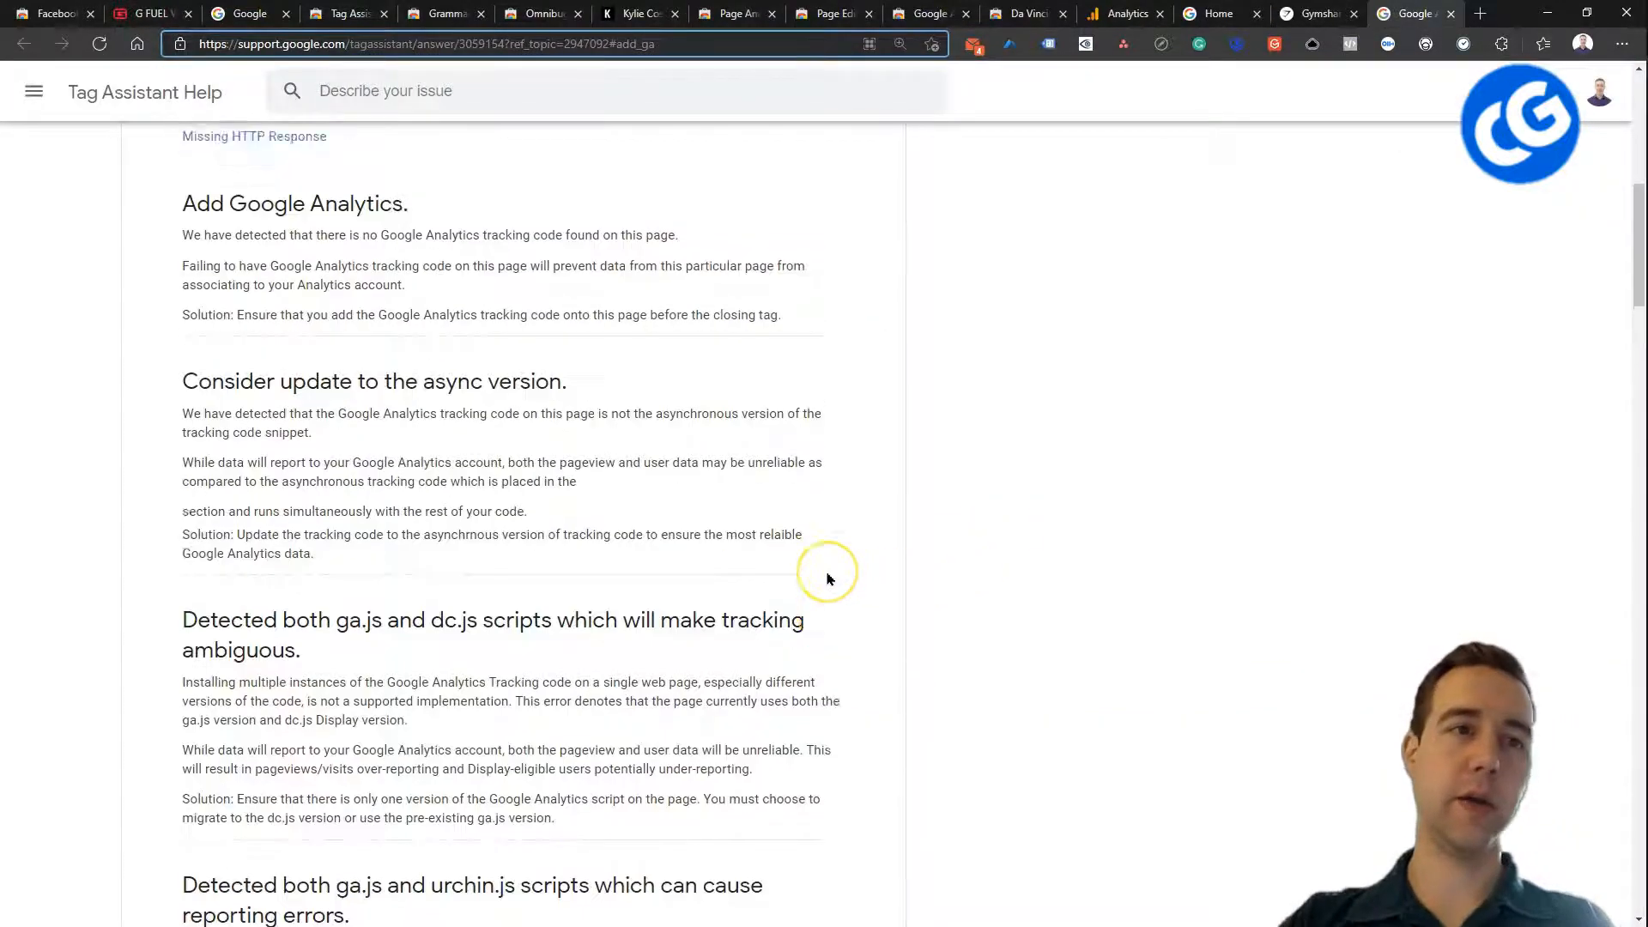
- Scroll Tag Assistant Help, reopen the Tag Assistant Legacy listing, and advance two screenshots
scroll(down, 3)
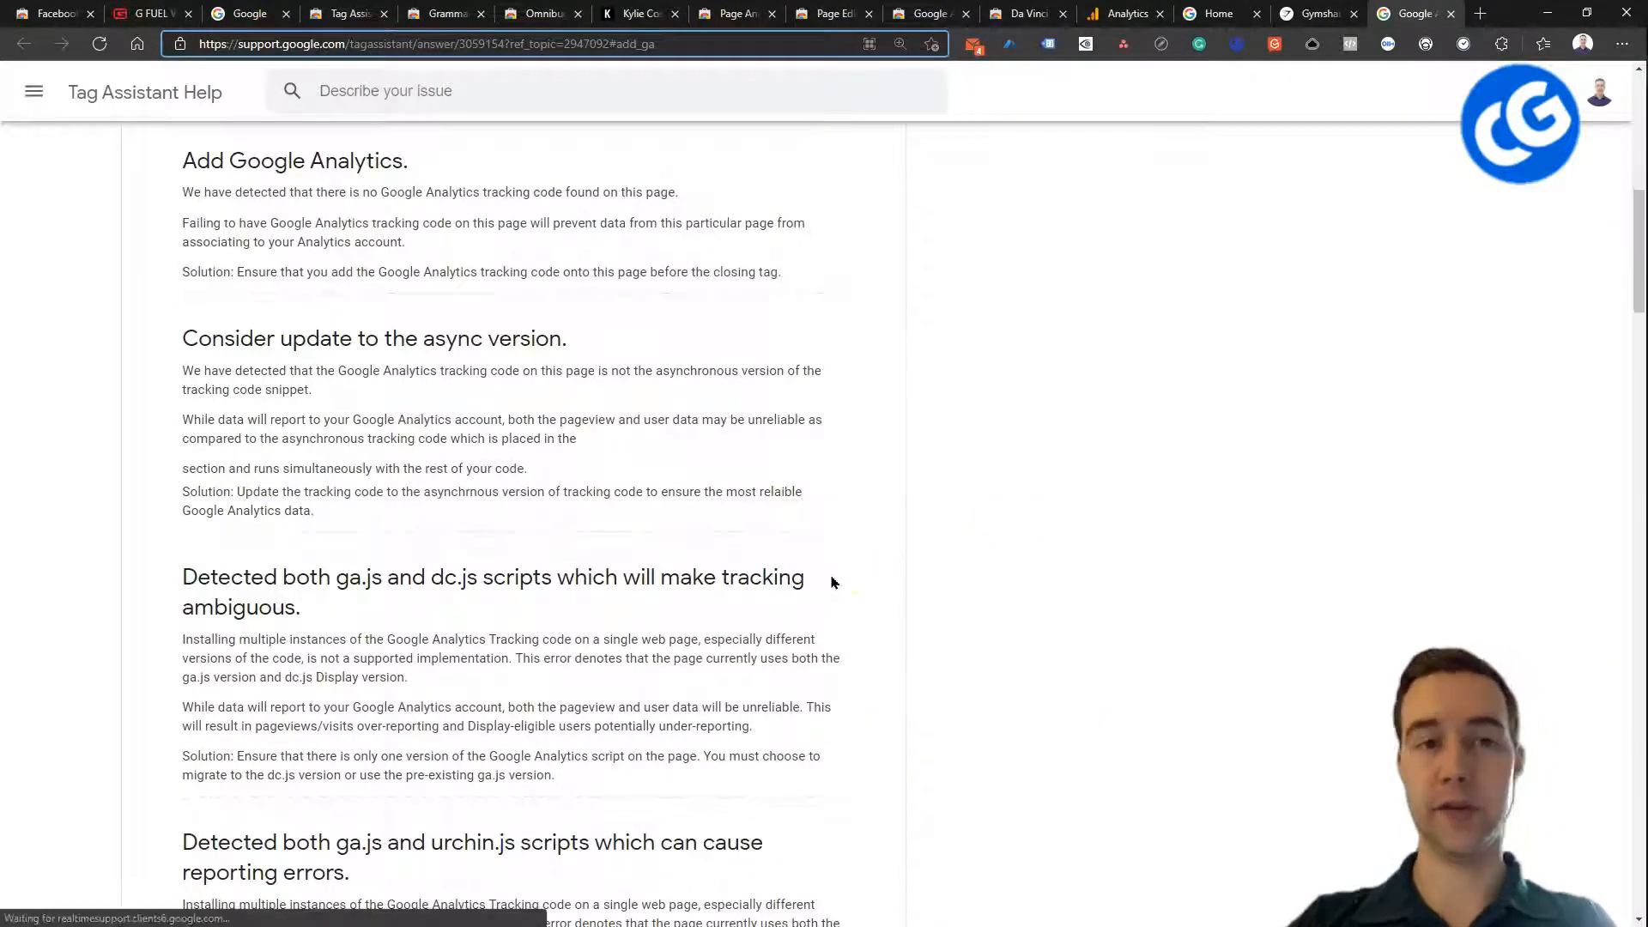
mouse_move(163, 160)
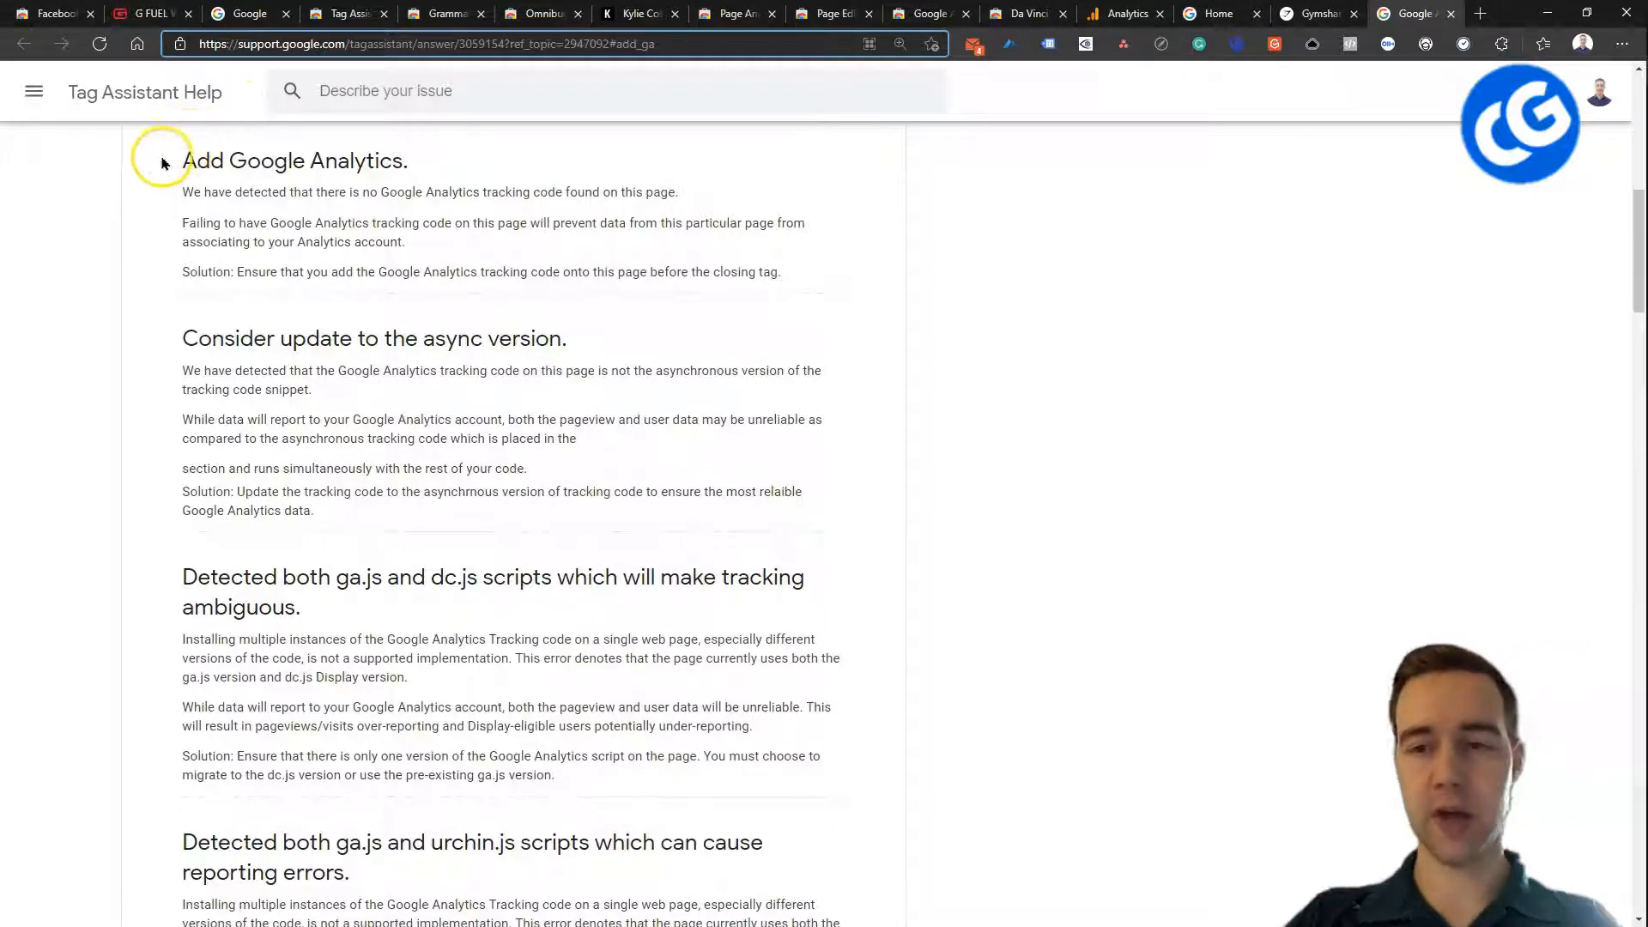
mouse_move(249, 13)
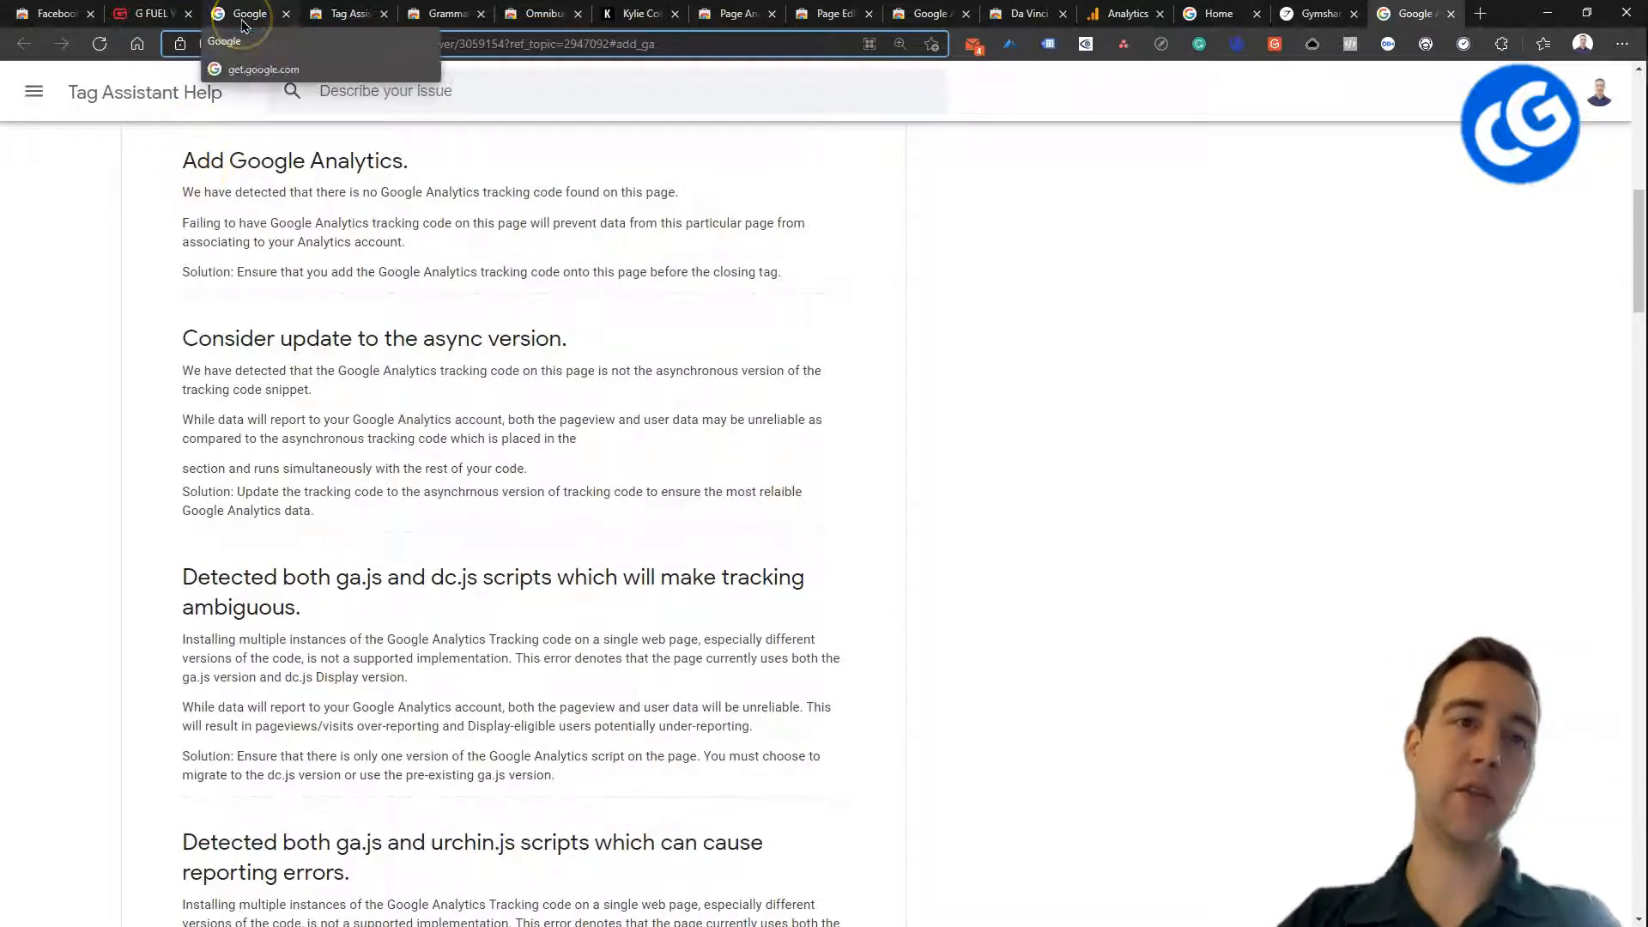
click(347, 13)
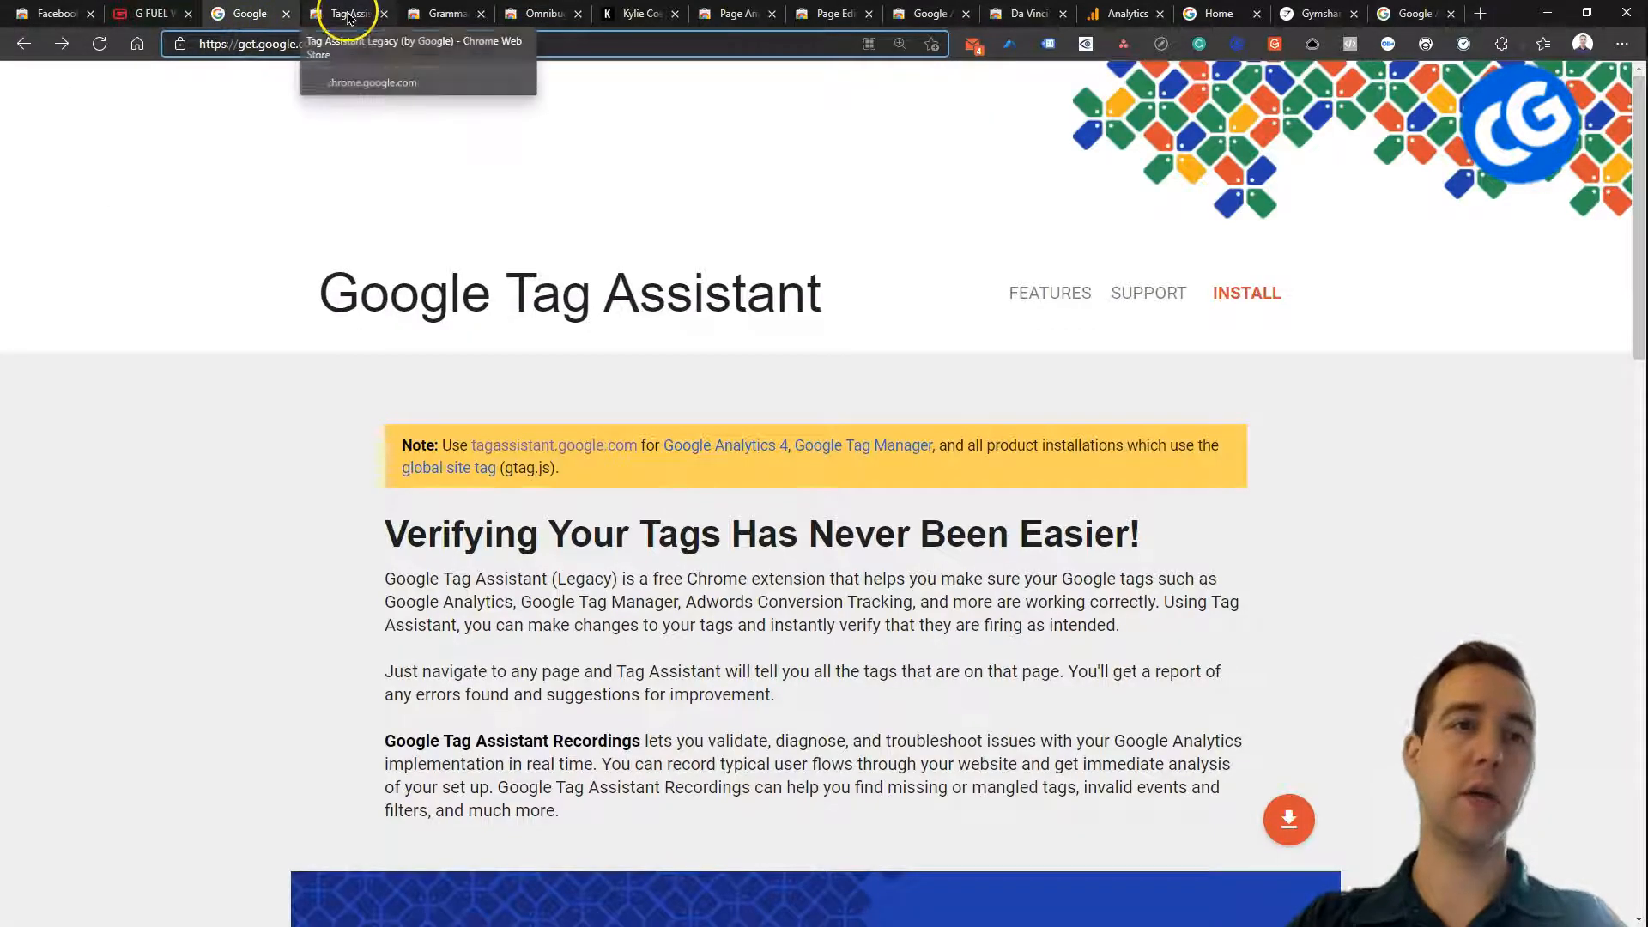
click(347, 13)
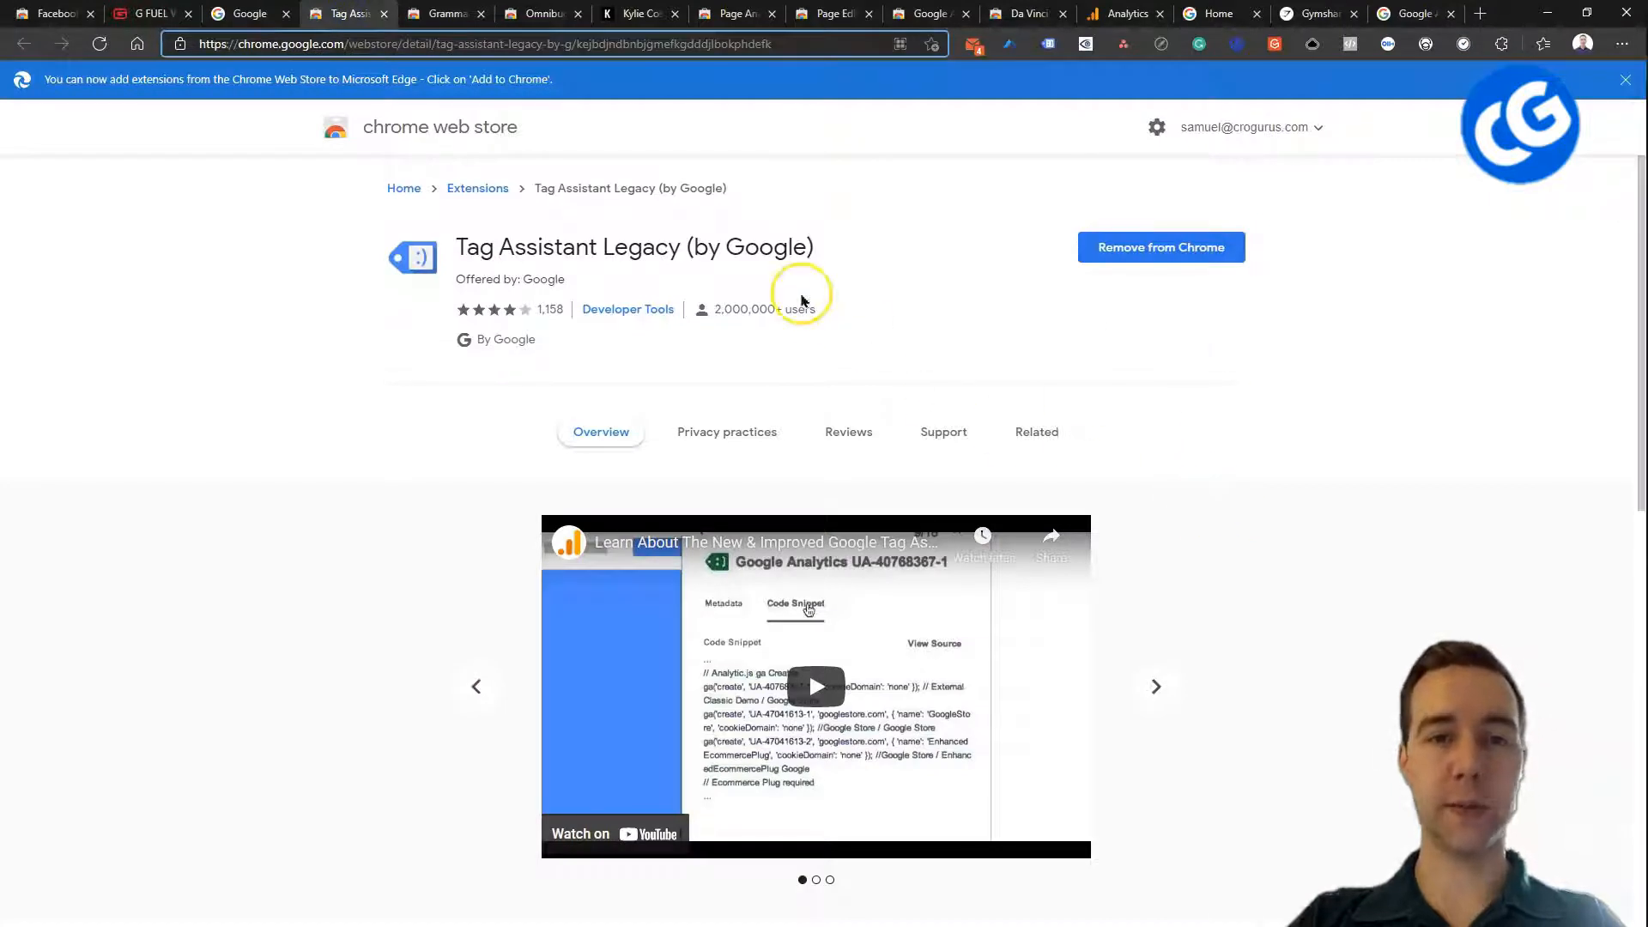
click(1156, 686)
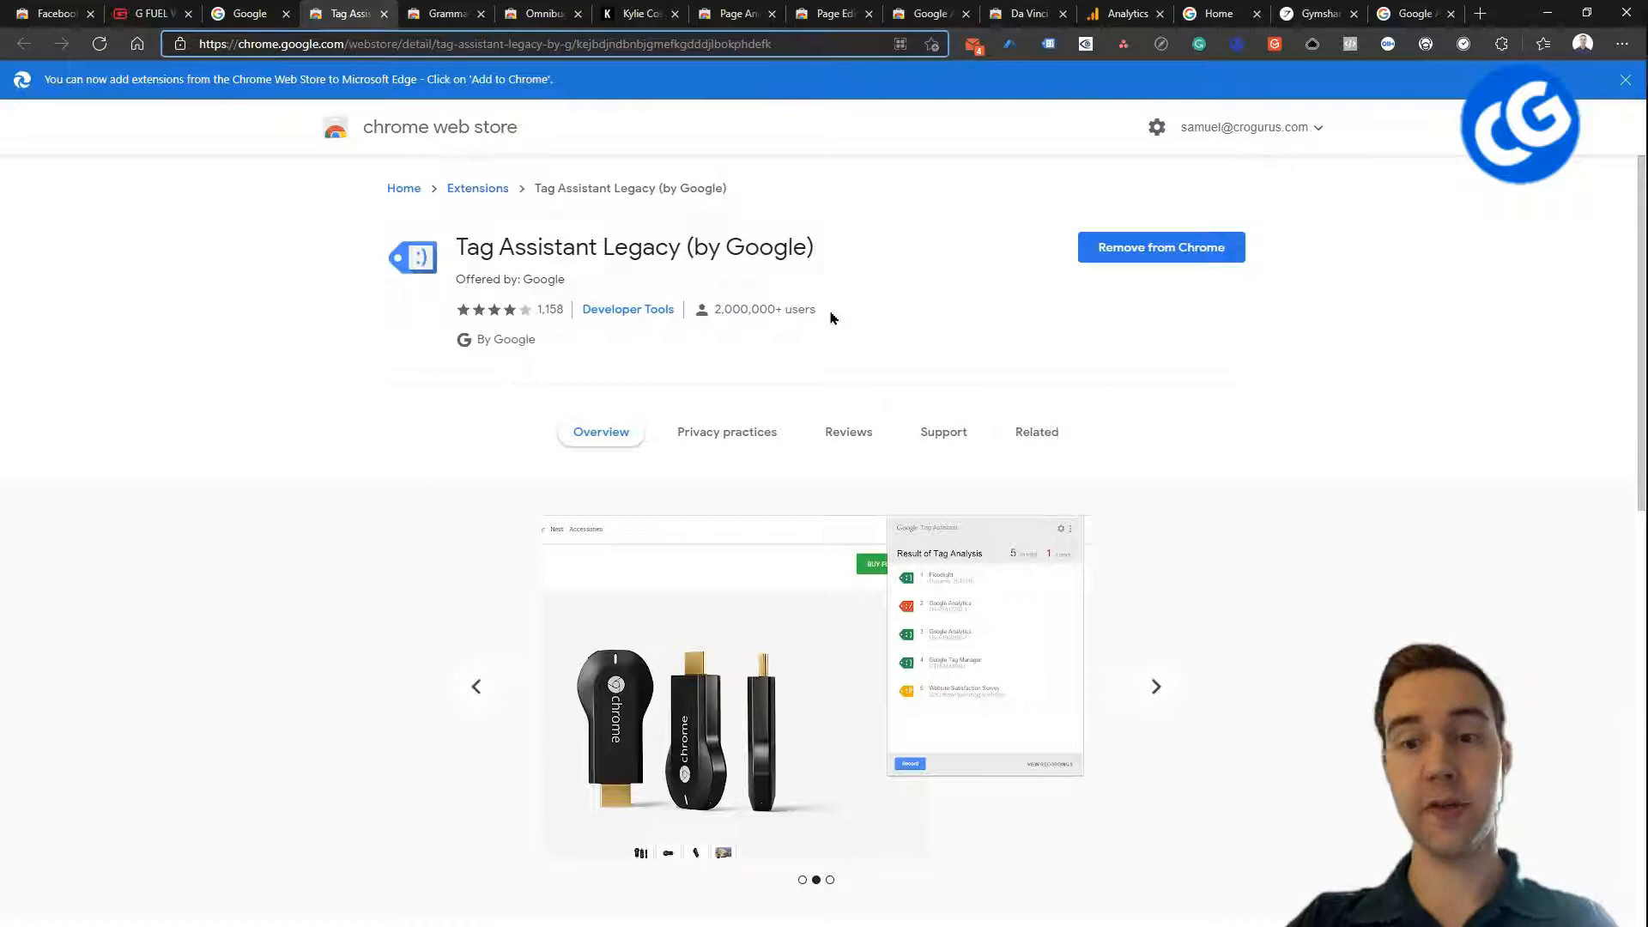
click(1156, 685)
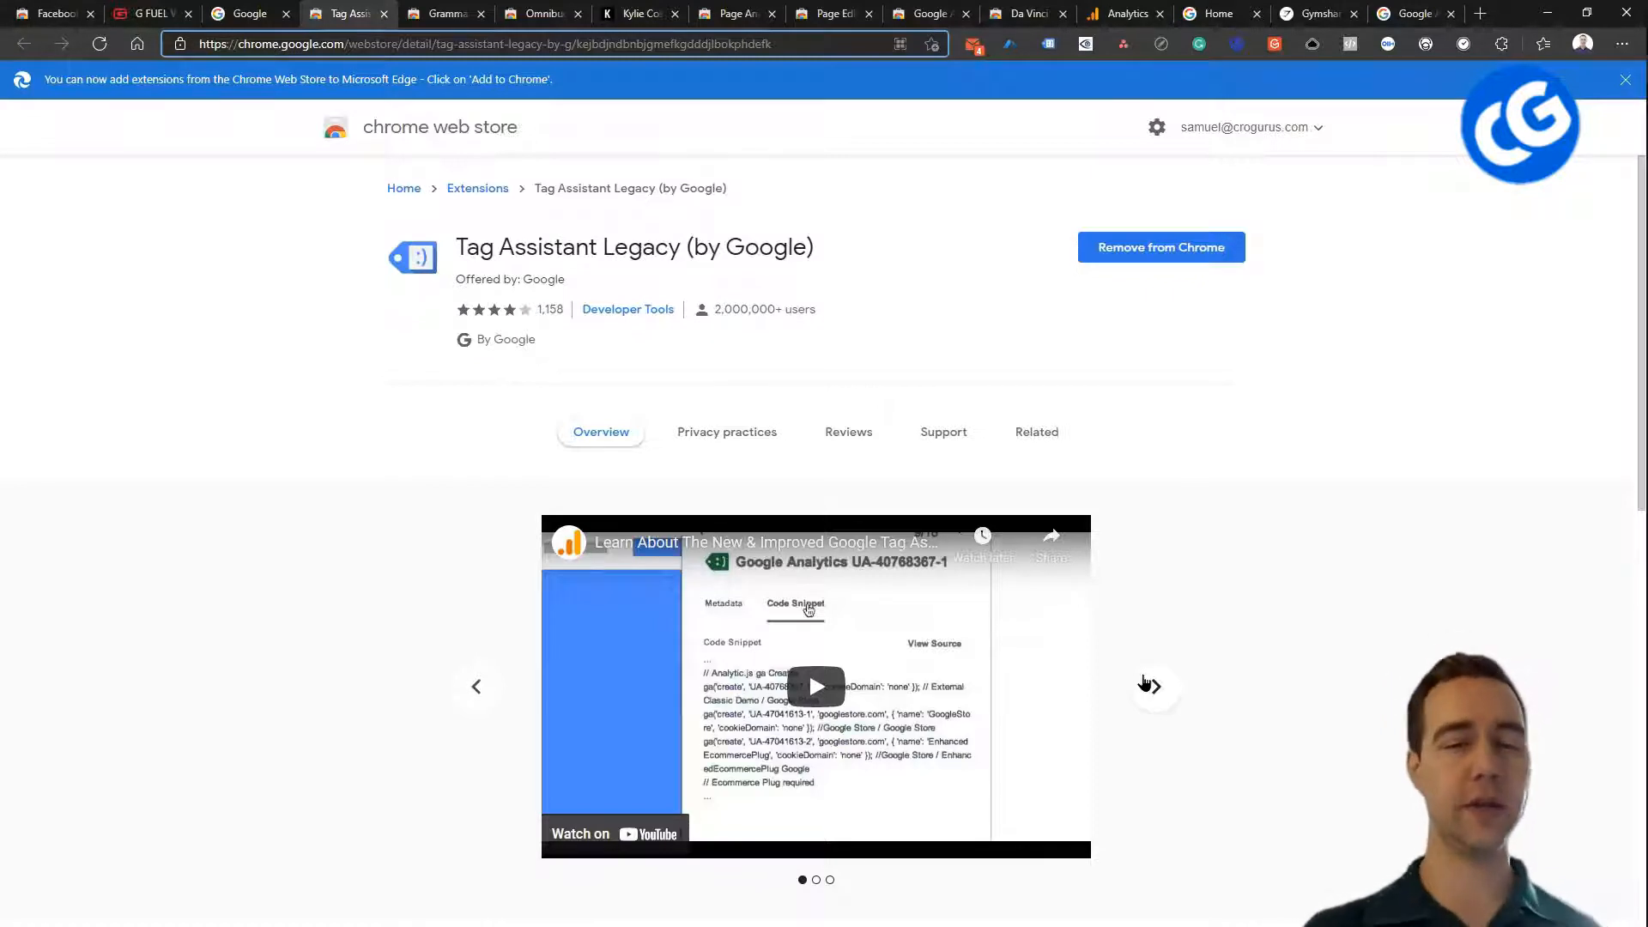
mouse_move(540, 184)
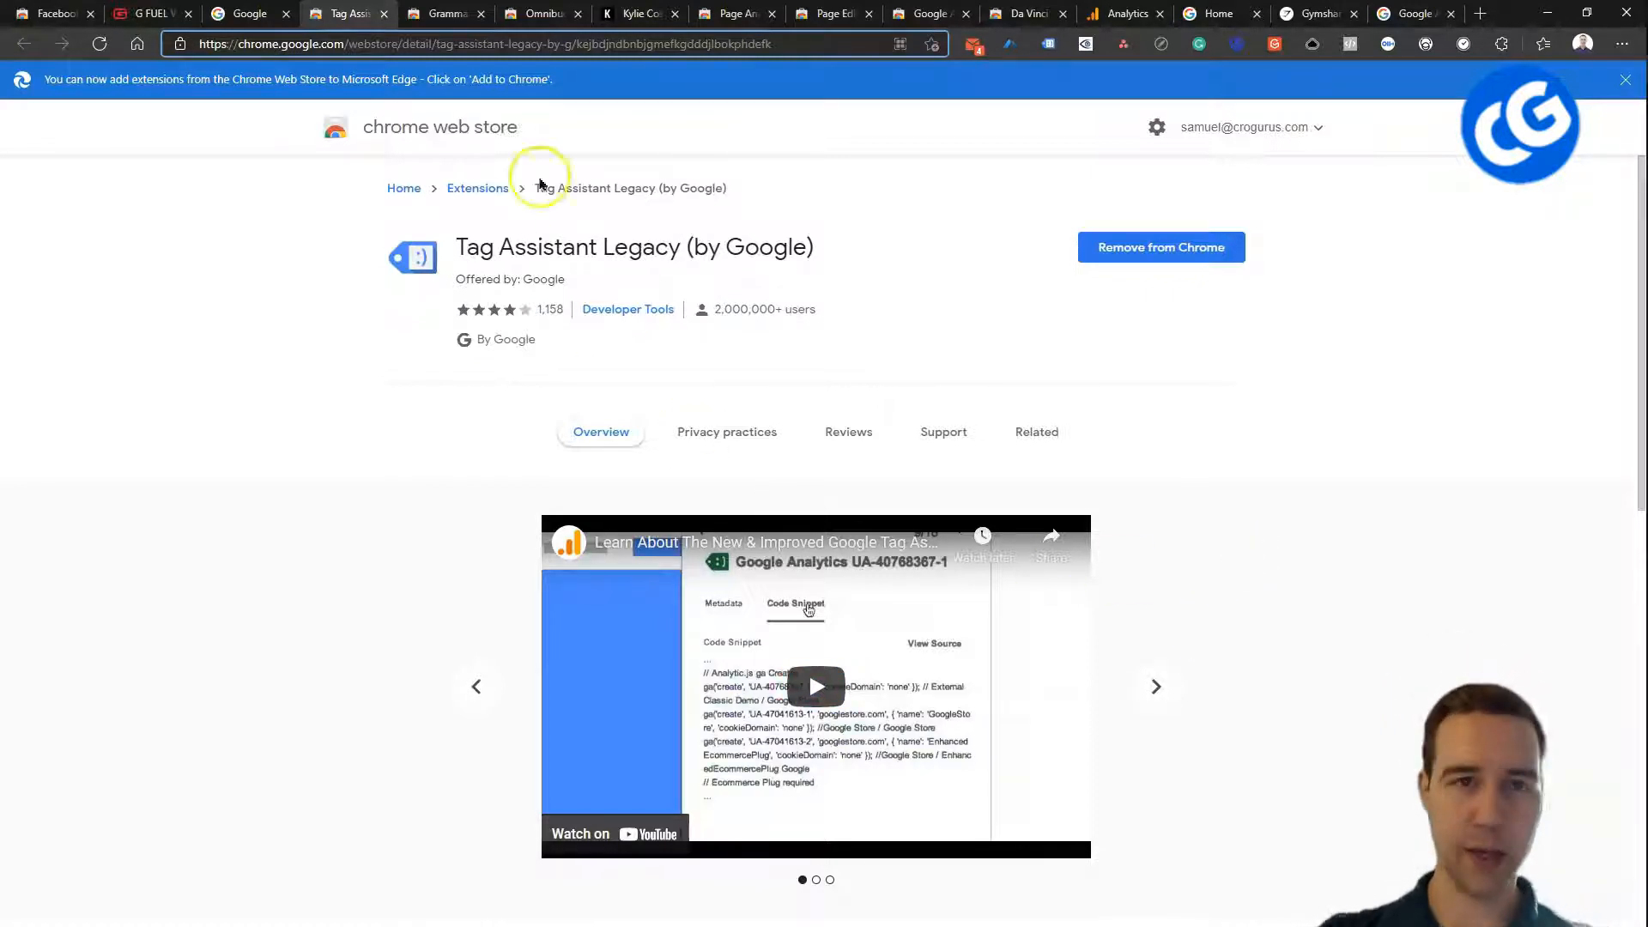
mouse_move(441, 13)
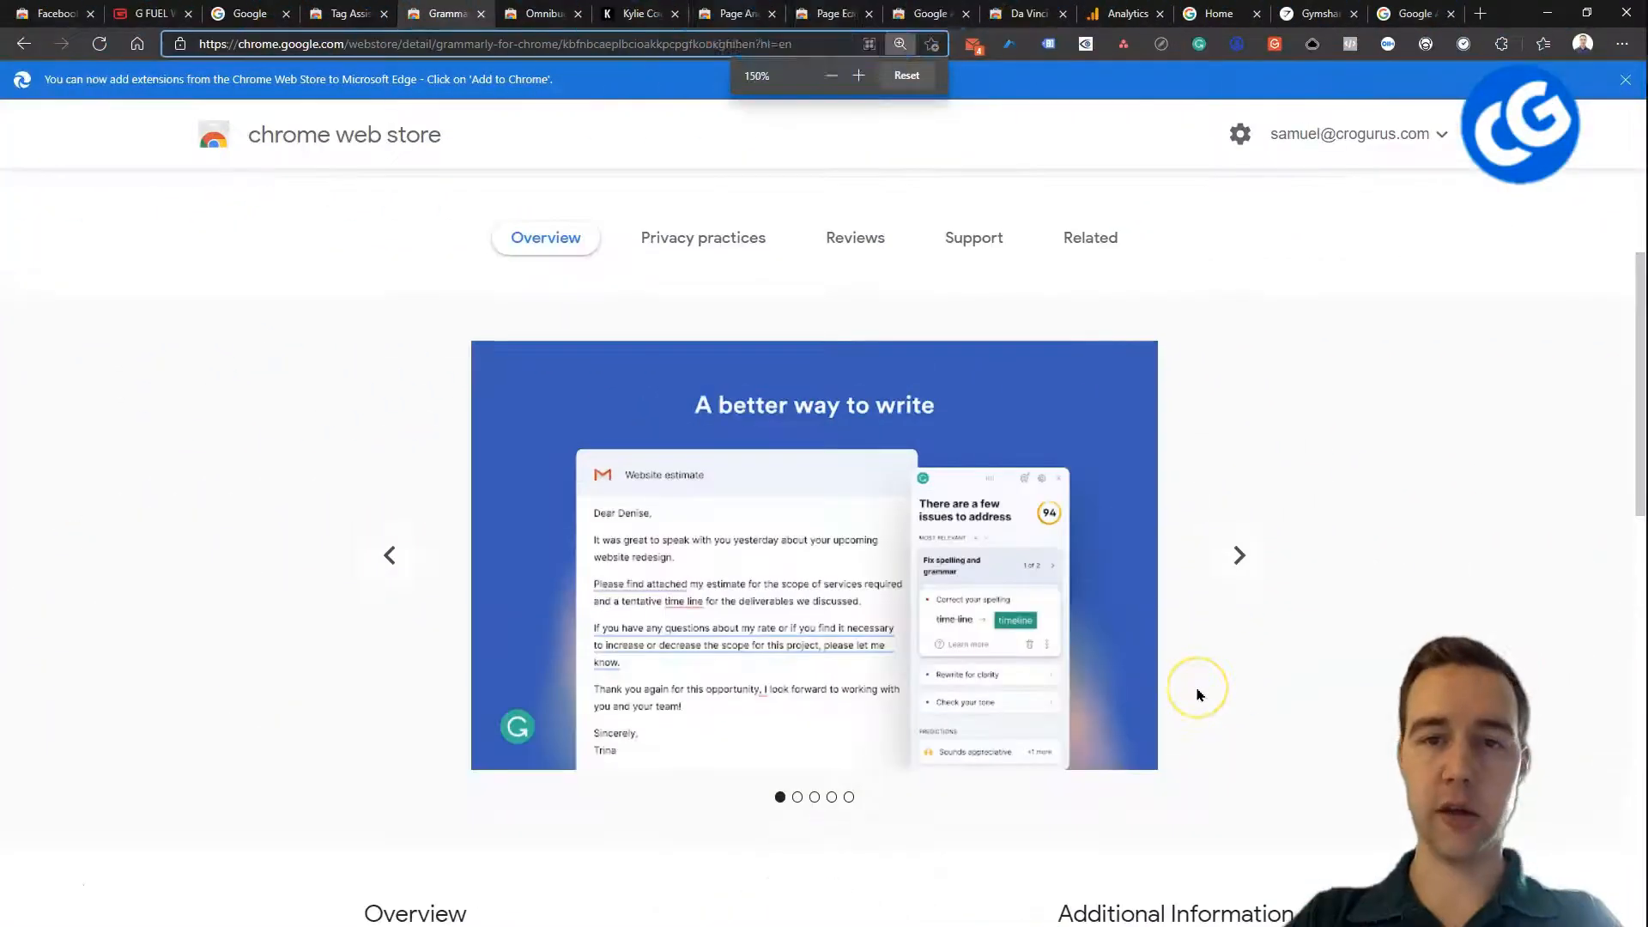
- Zoom in, page through six Grammarly screenshots, and switch to the Omnibug listing
click(905, 75)
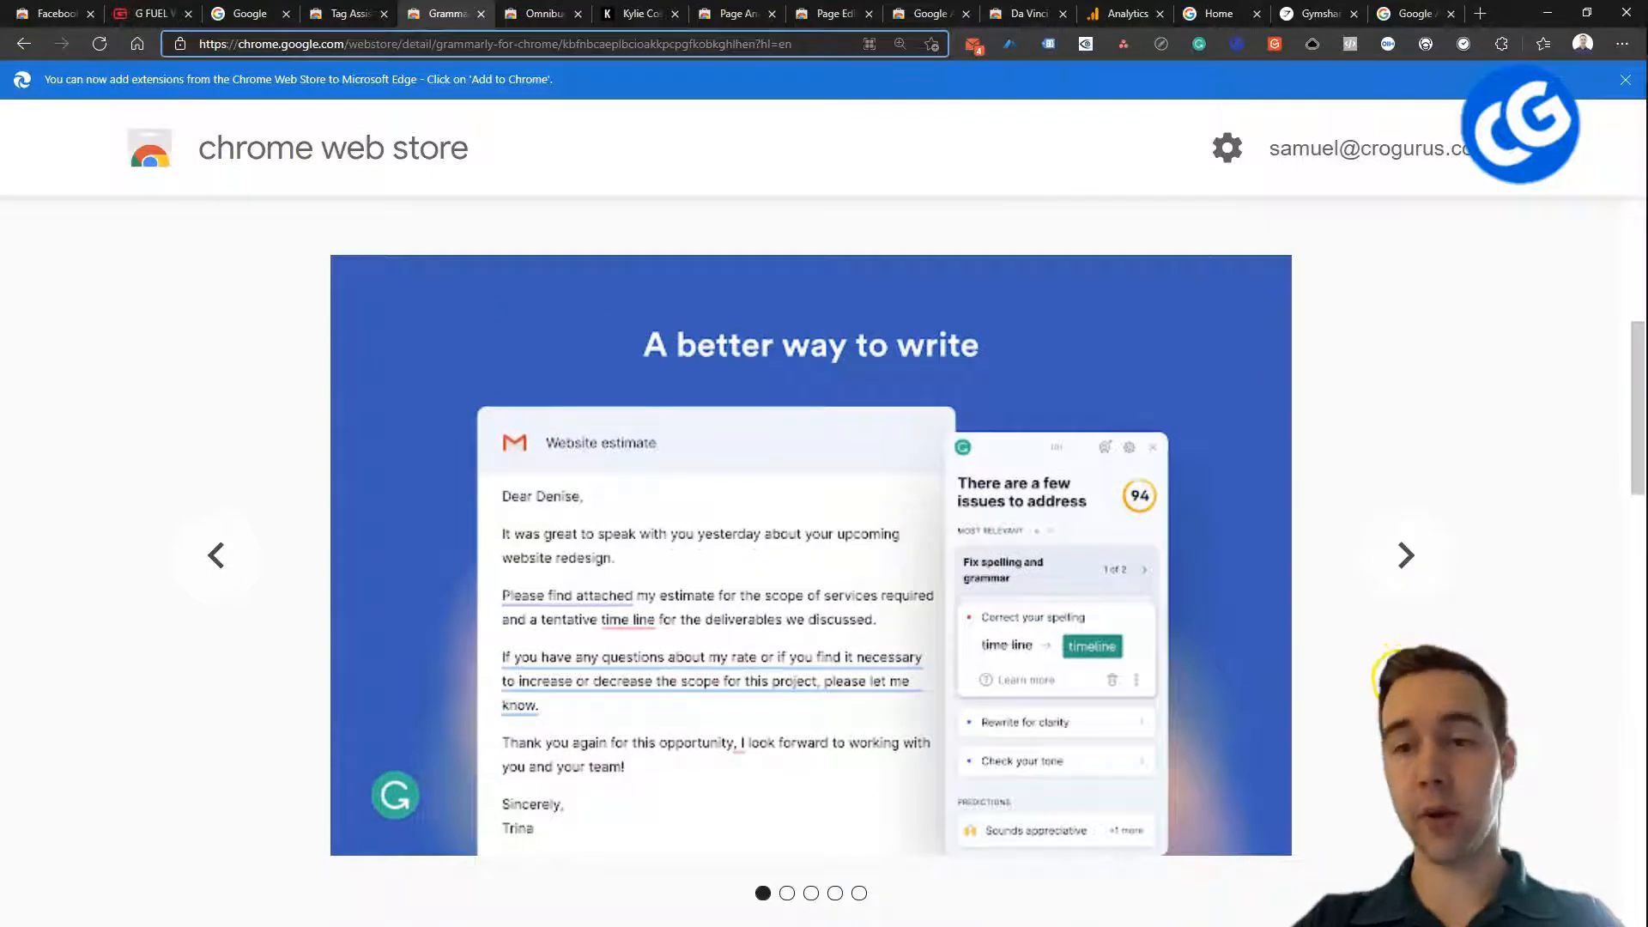
mouse_move(554, 639)
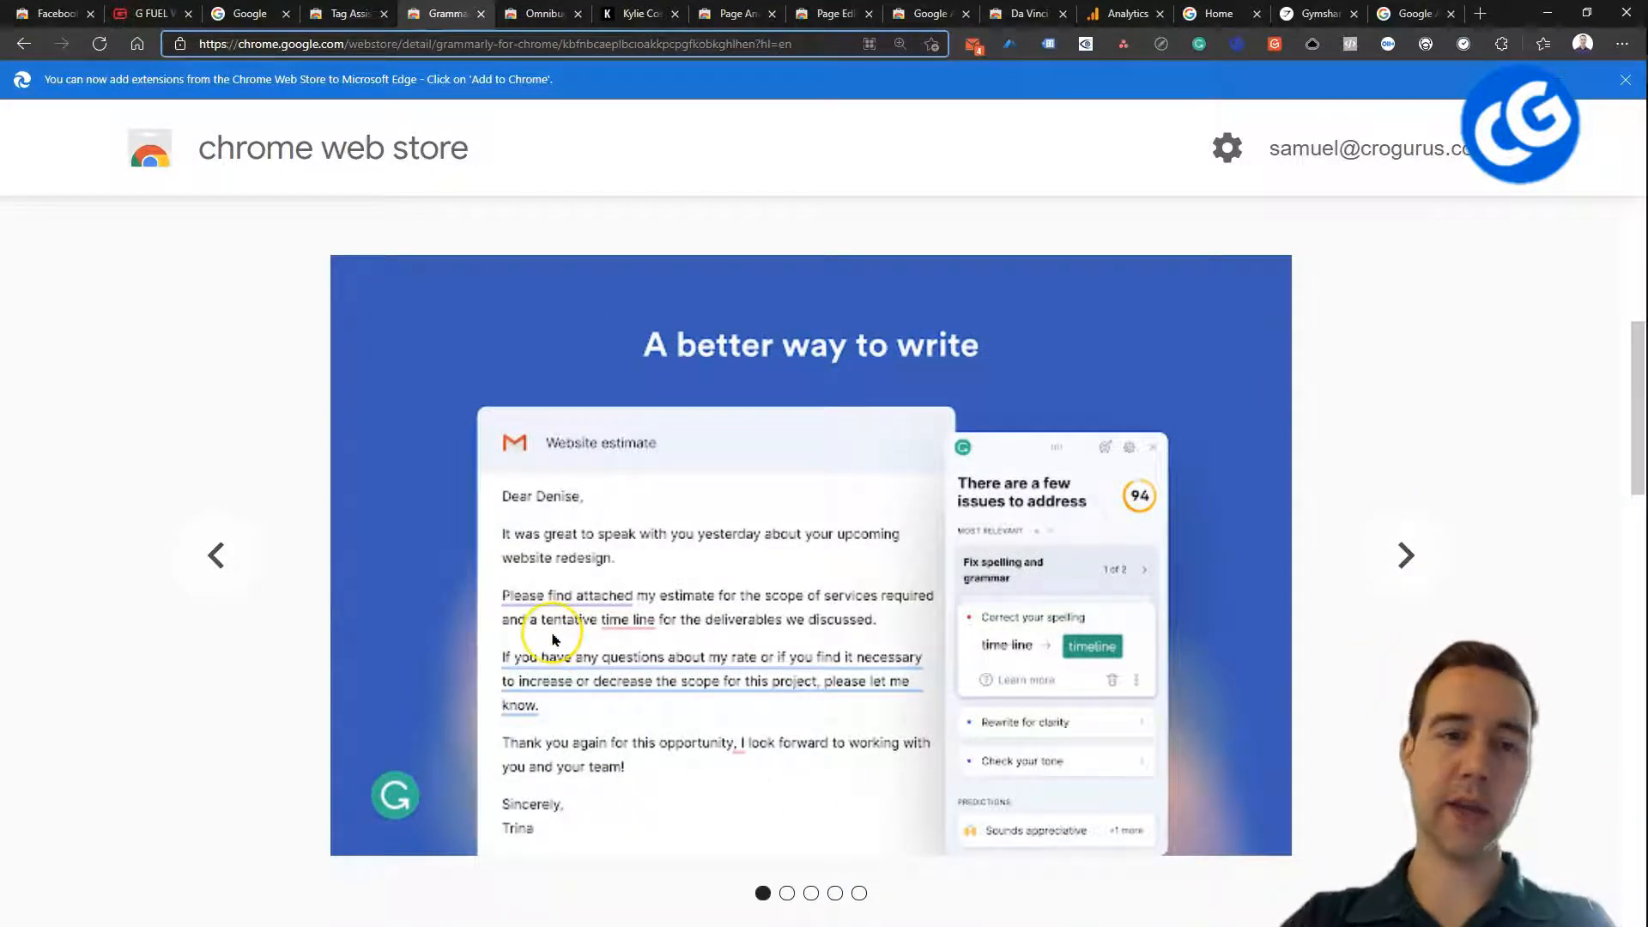
mouse_move(636, 649)
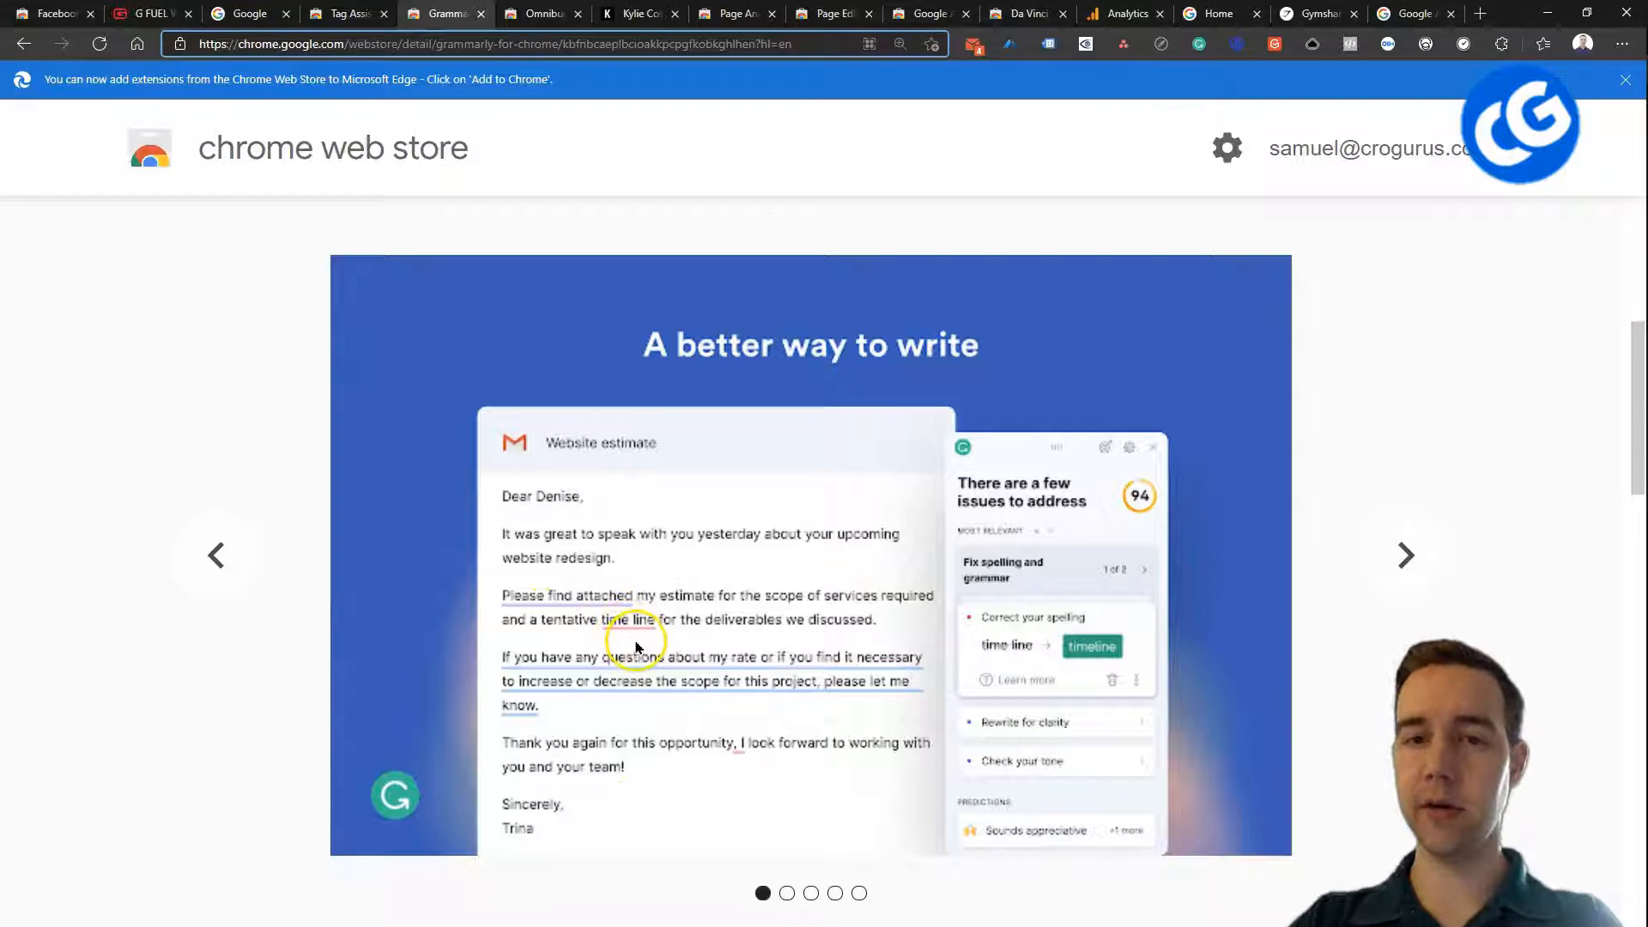
mouse_move(634, 627)
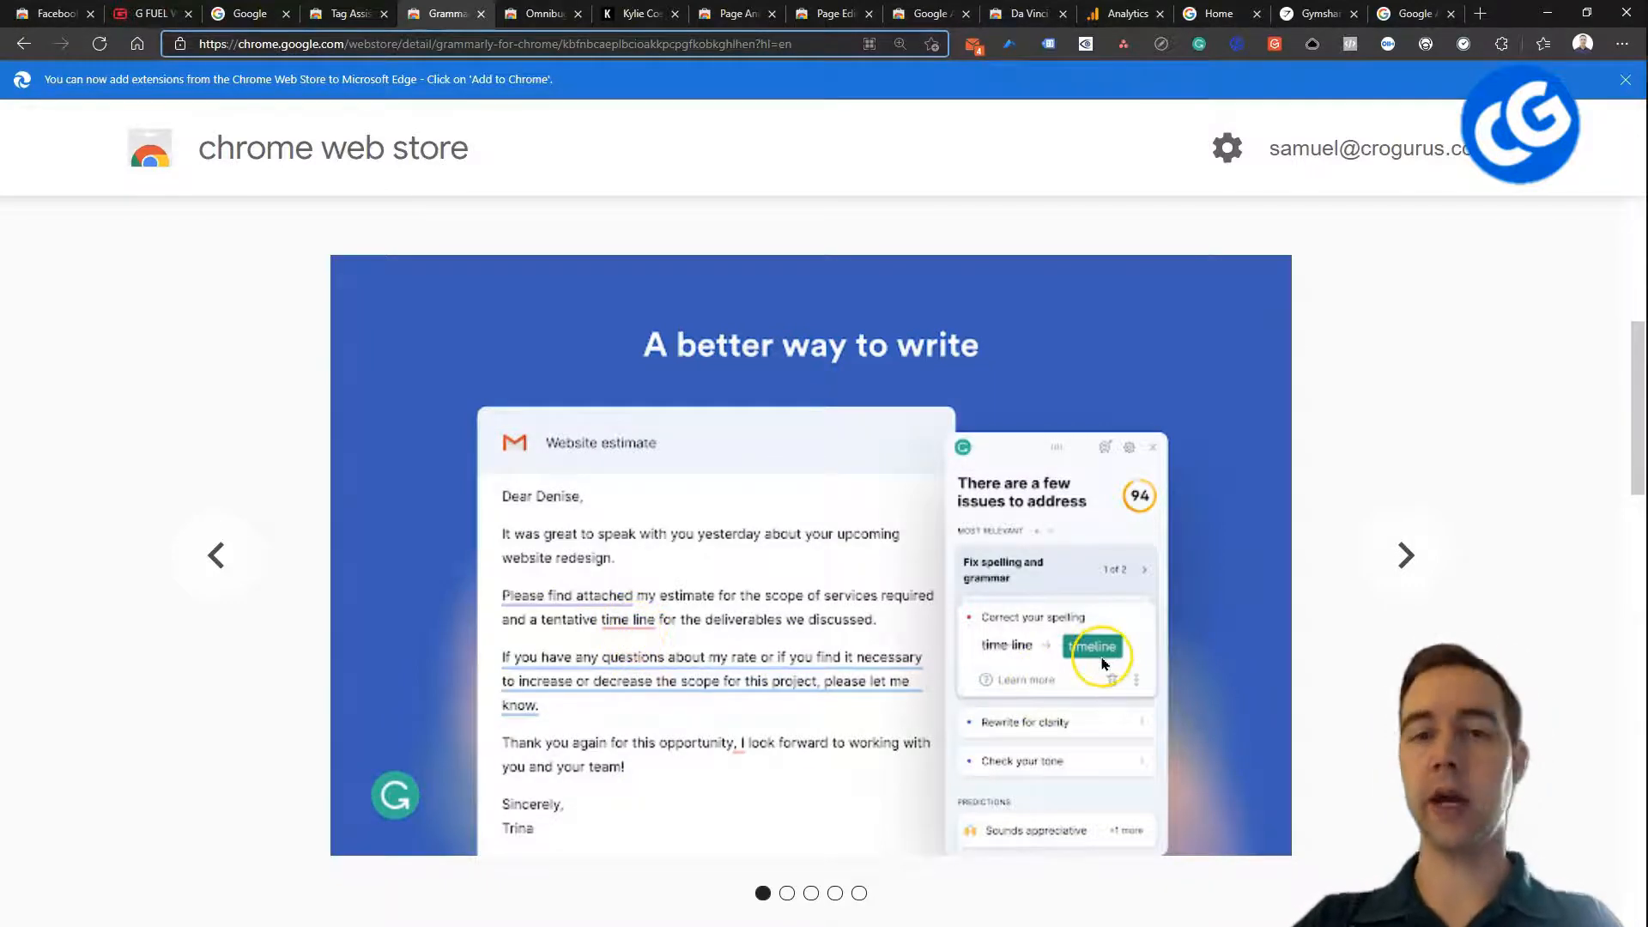
click(1406, 555)
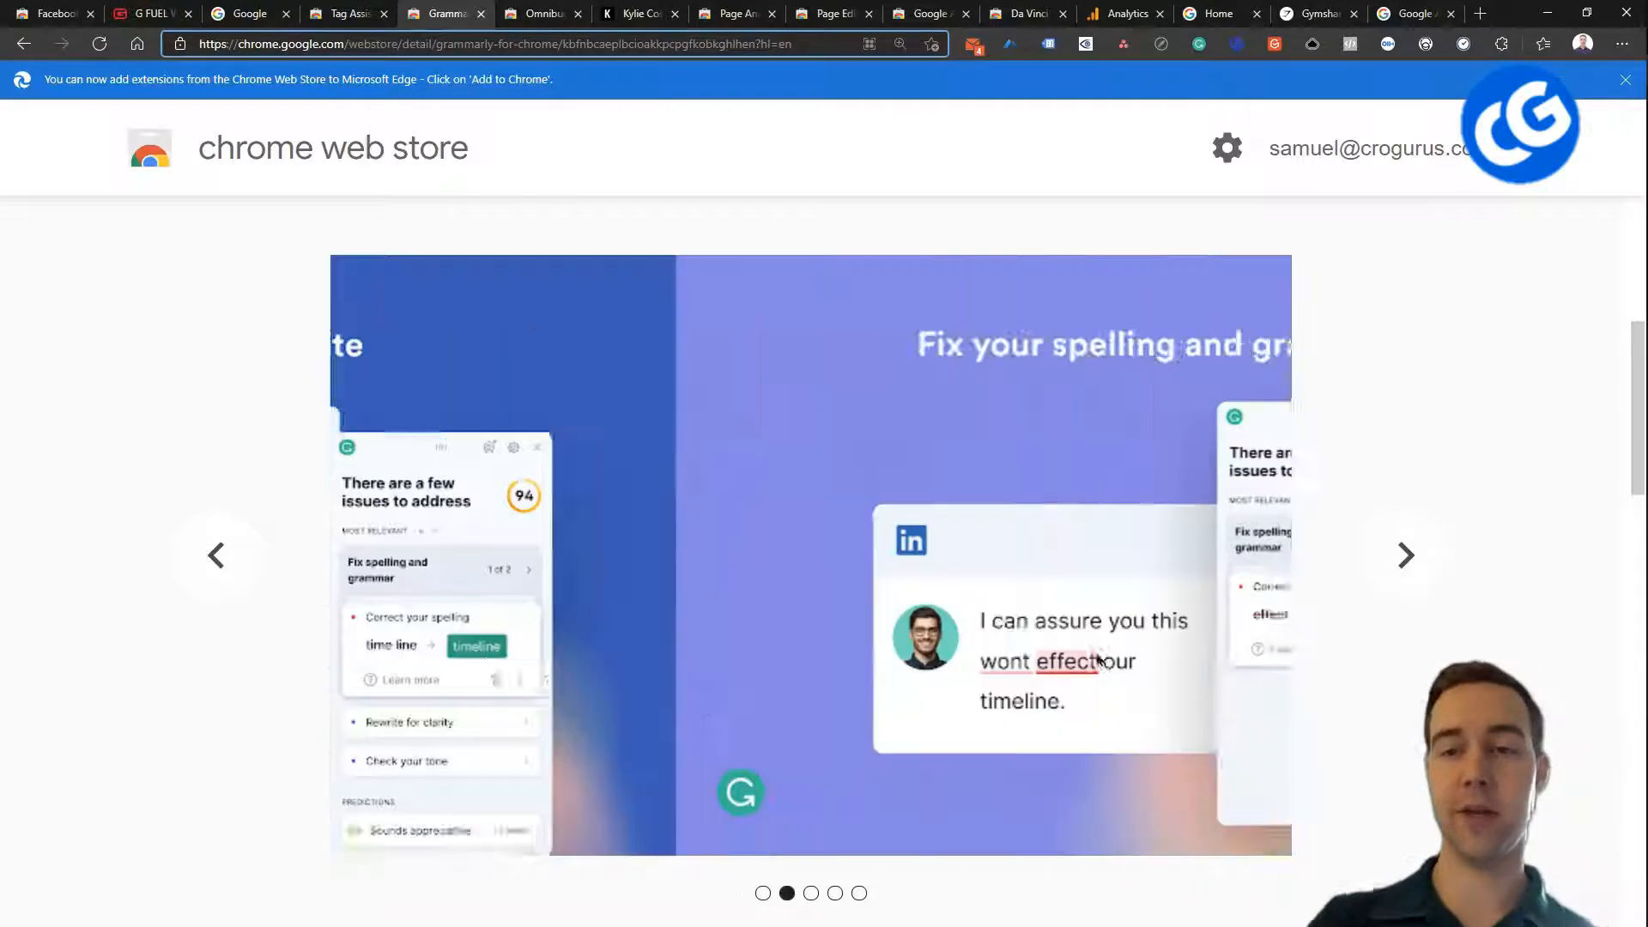
click(1405, 556)
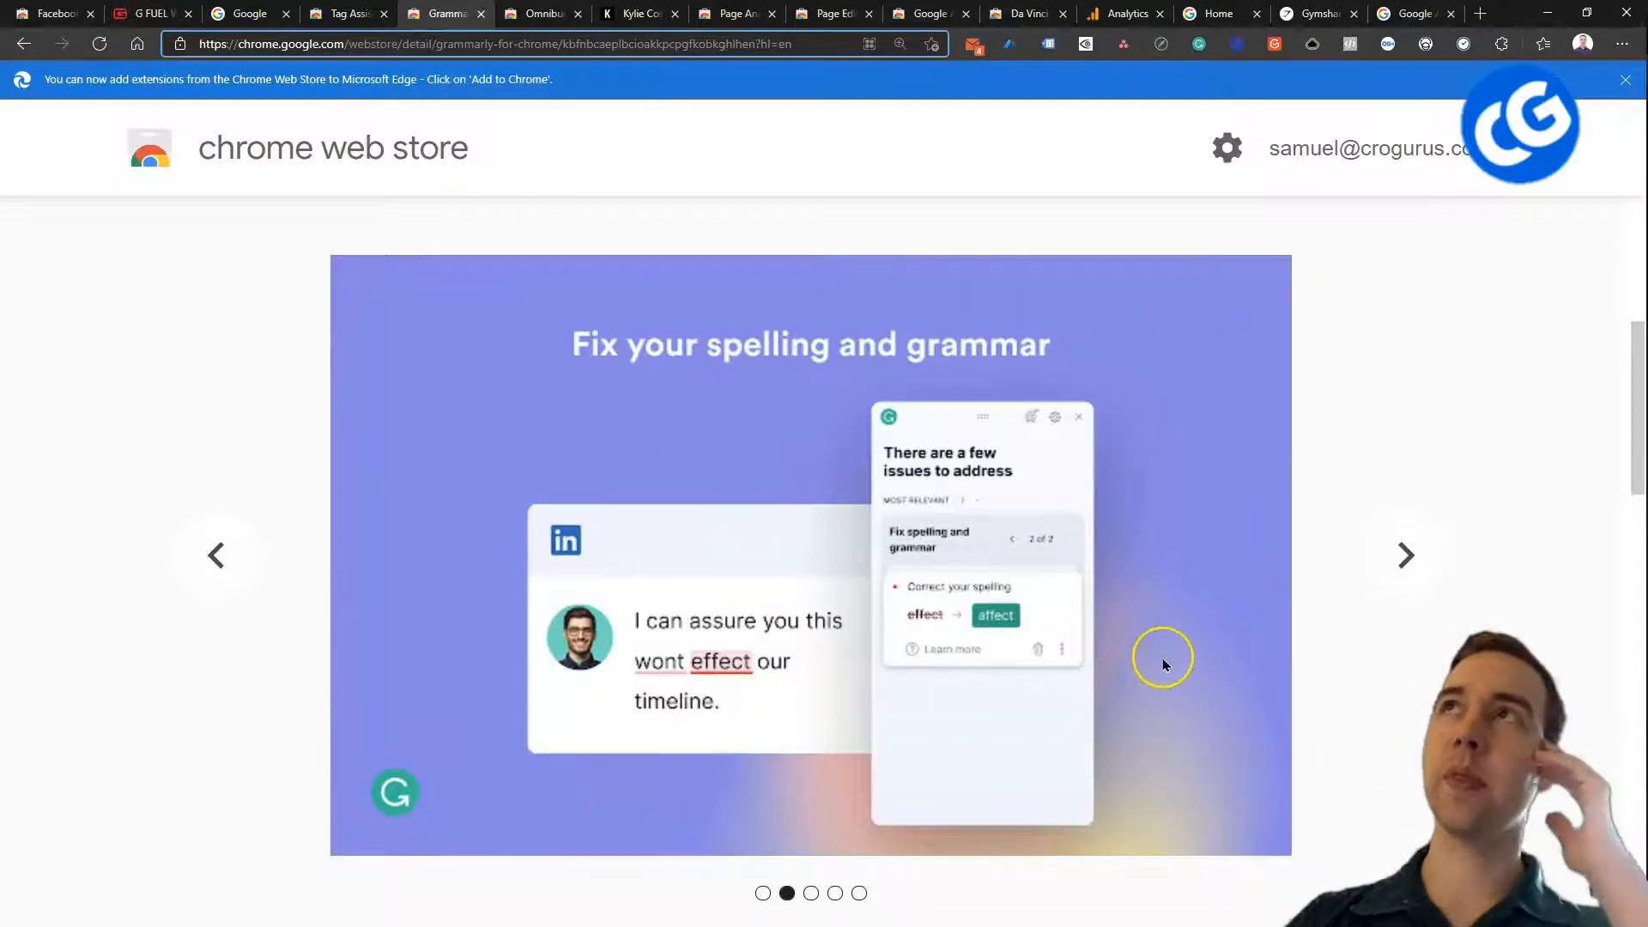
mouse_move(1395, 601)
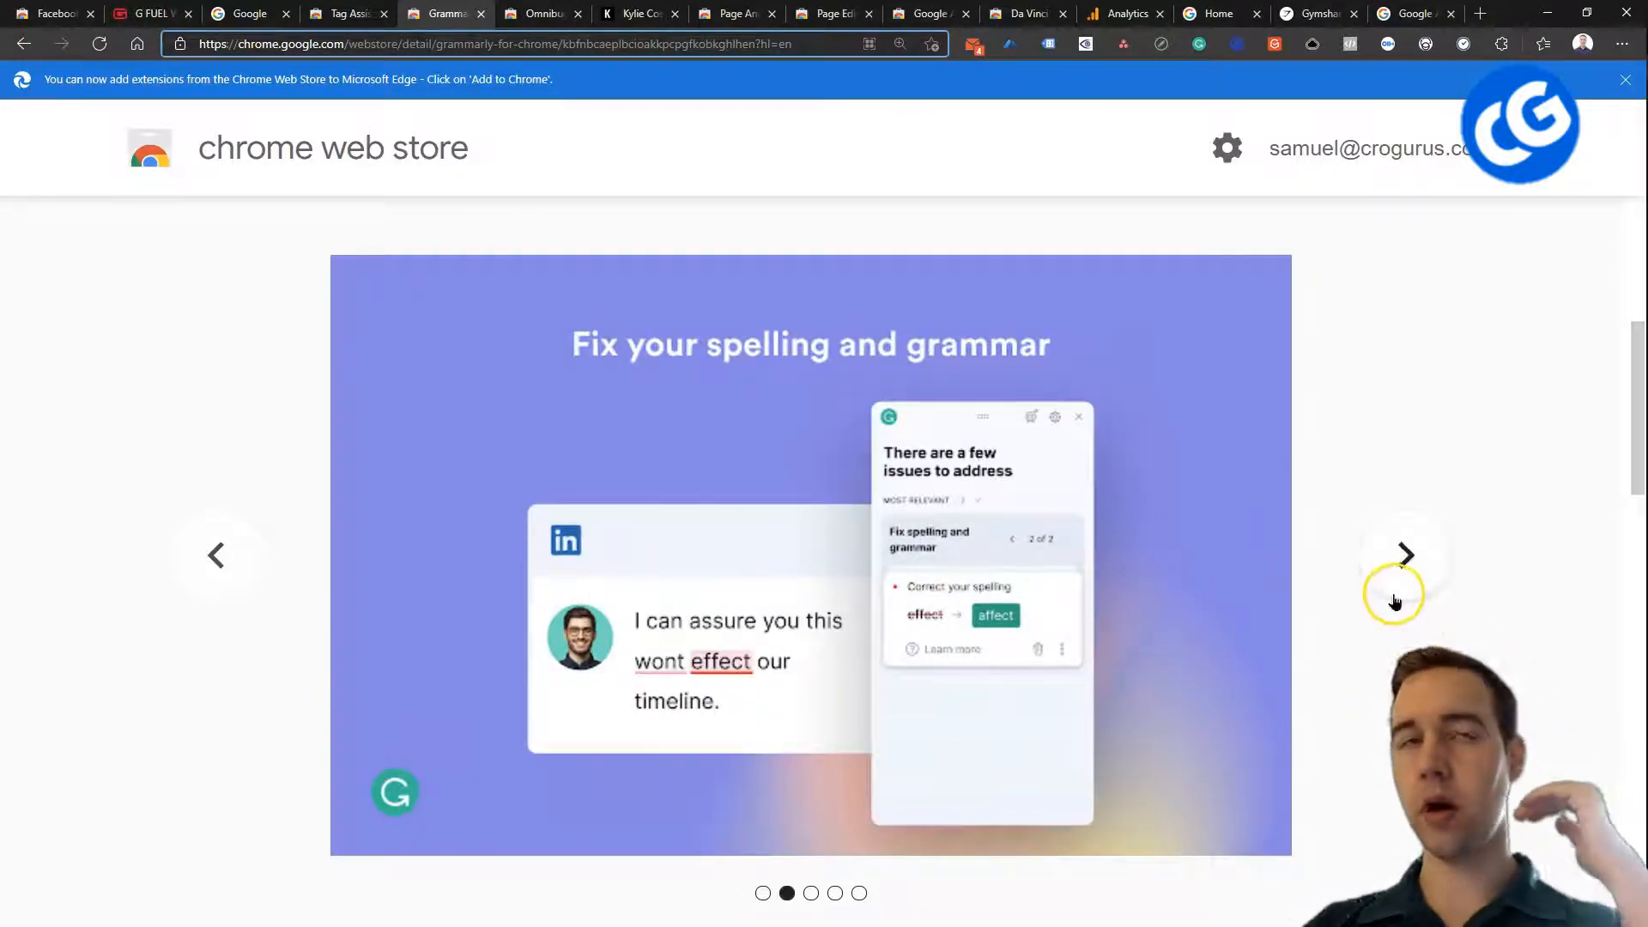
mouse_move(1406, 555)
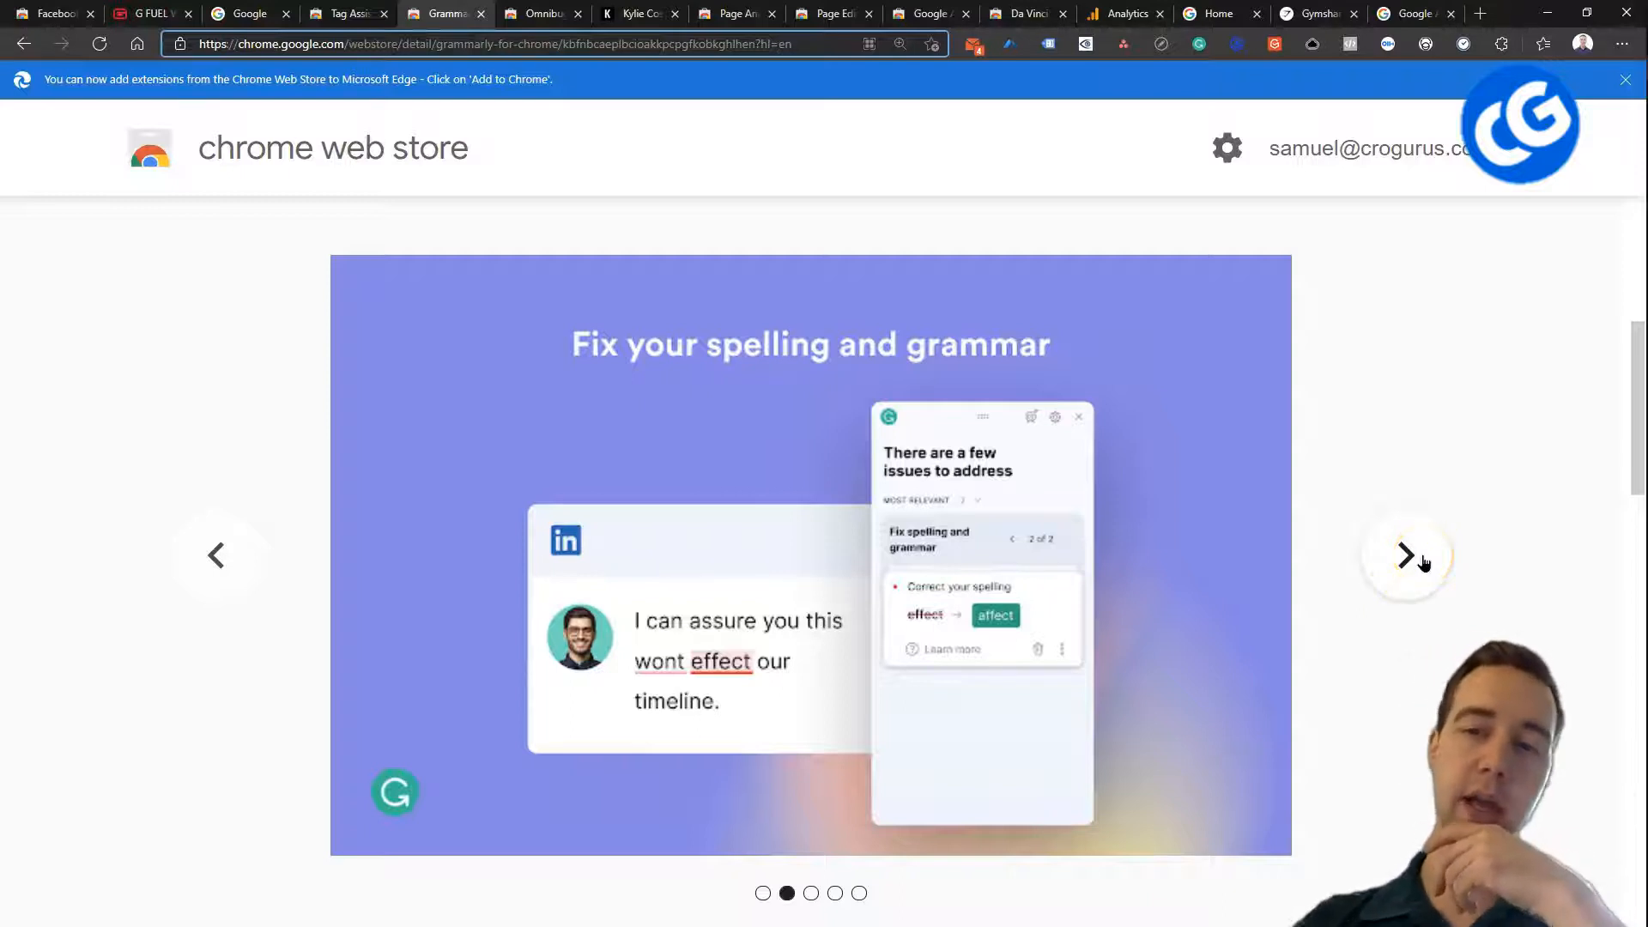
mouse_move(1502, 460)
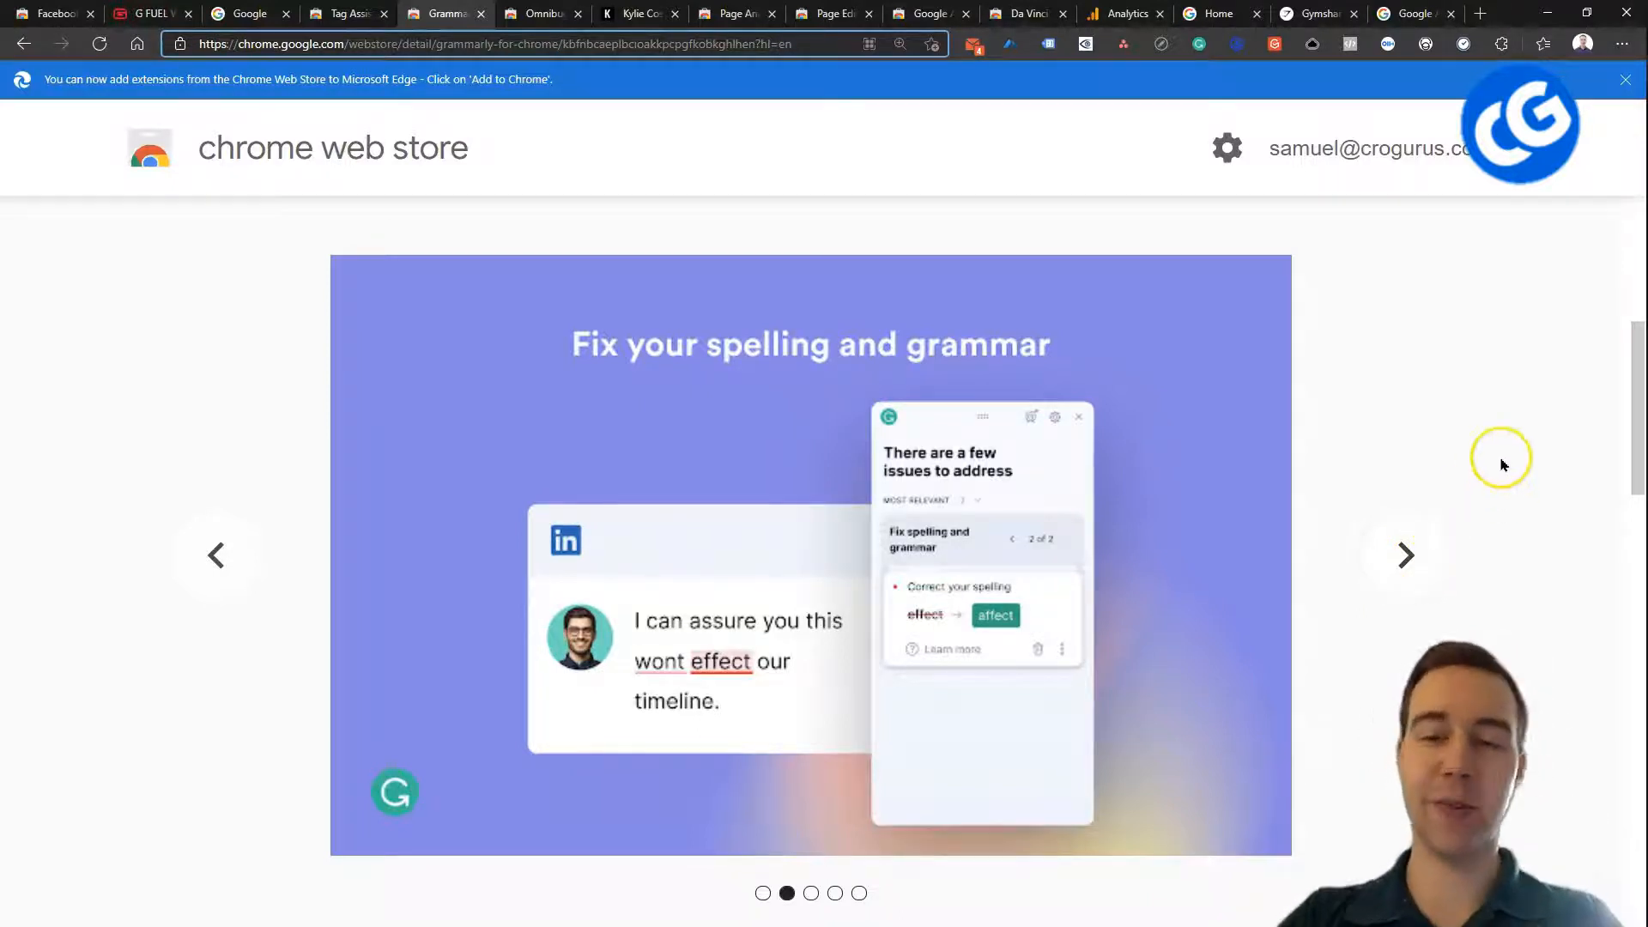
mouse_move(1448, 469)
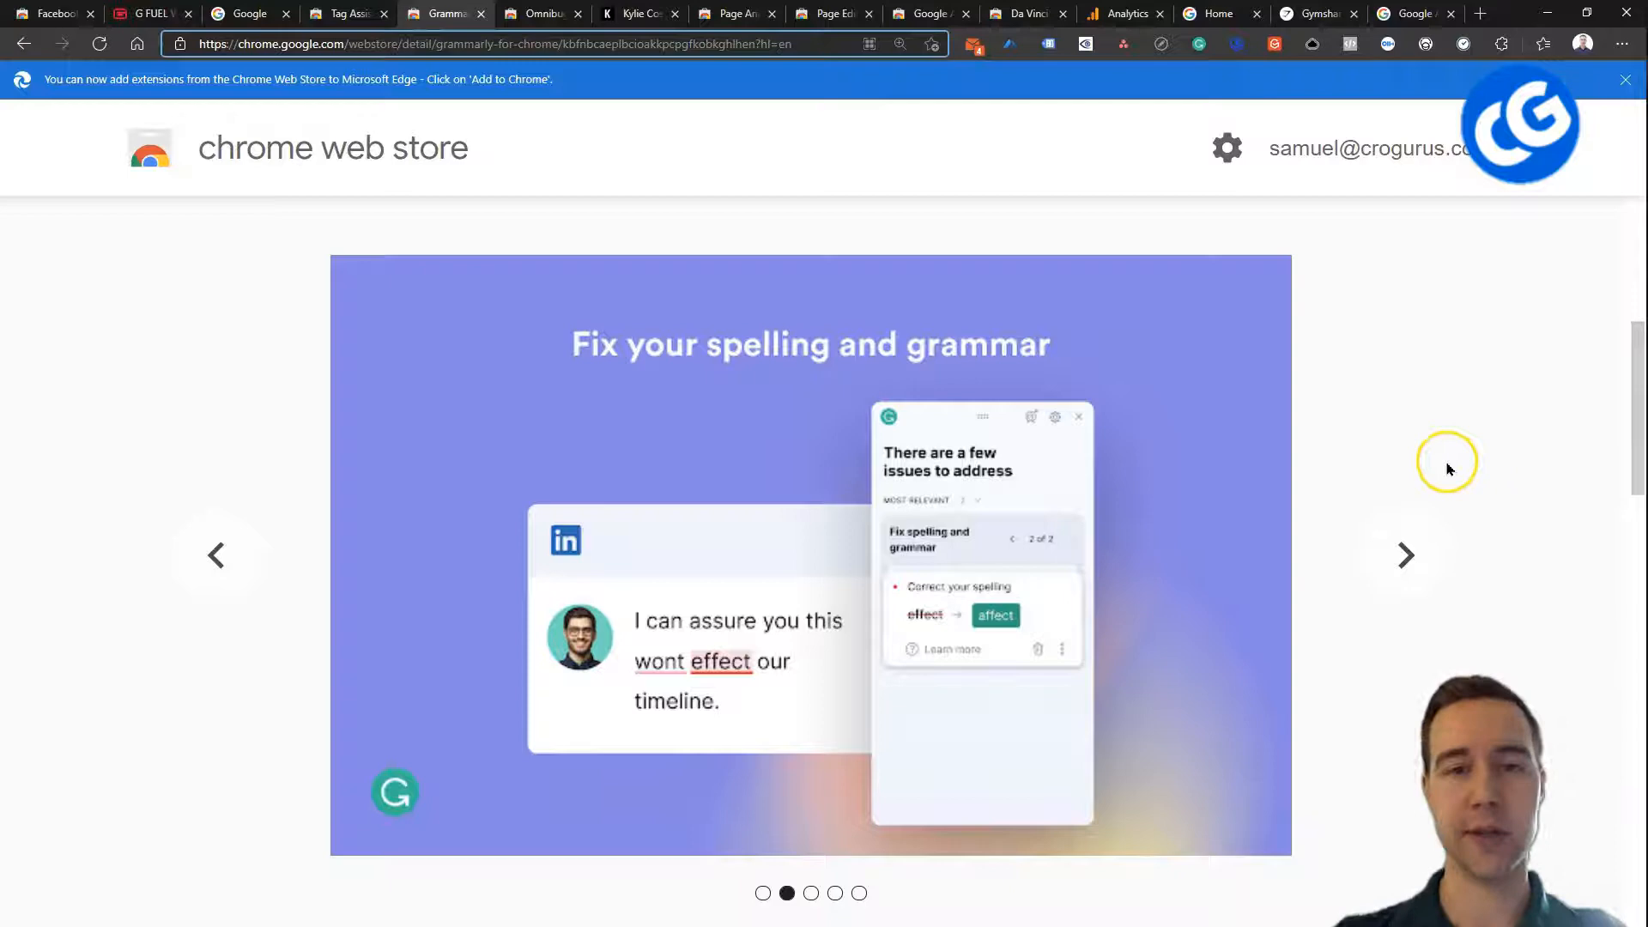
click(1406, 555)
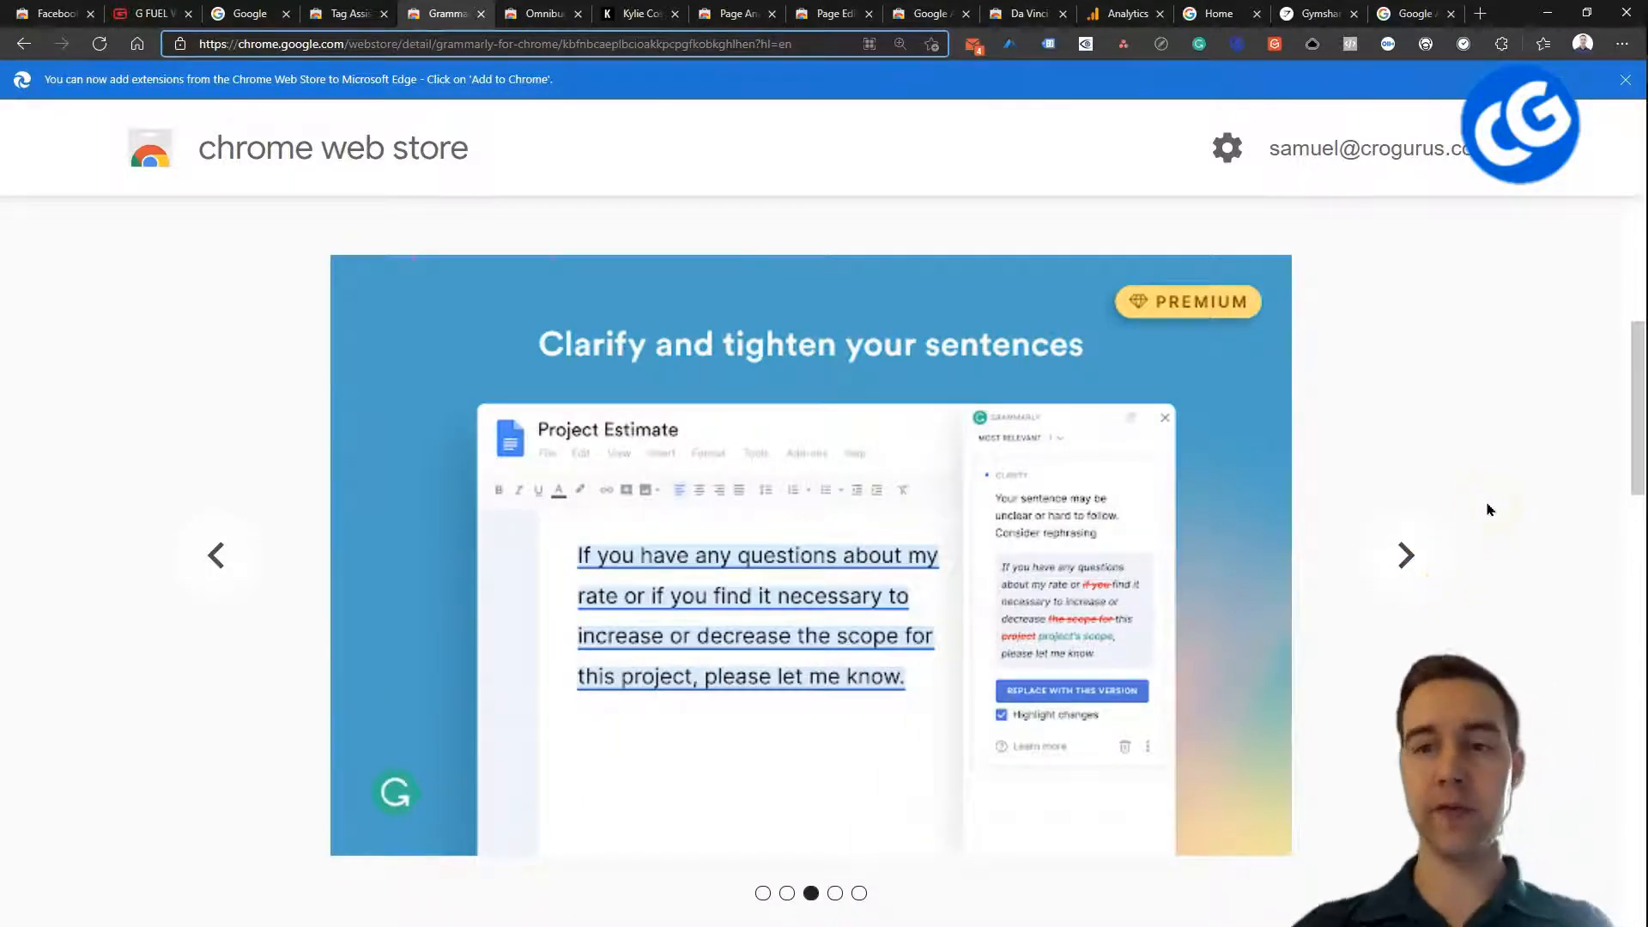
mouse_move(1461, 594)
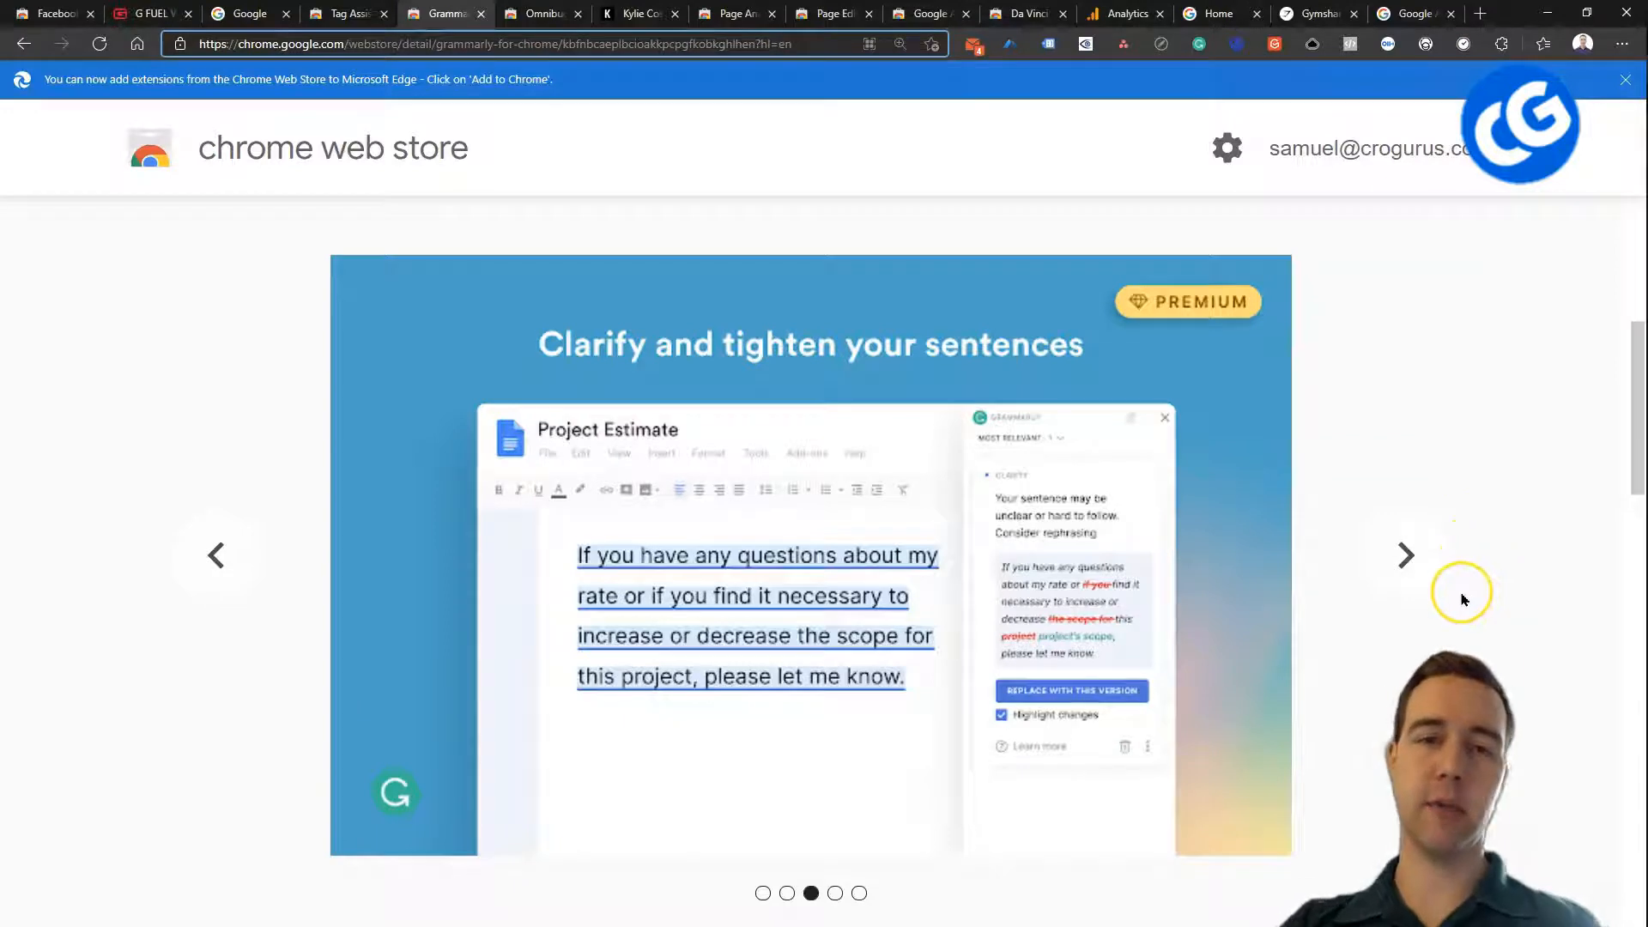
click(1405, 555)
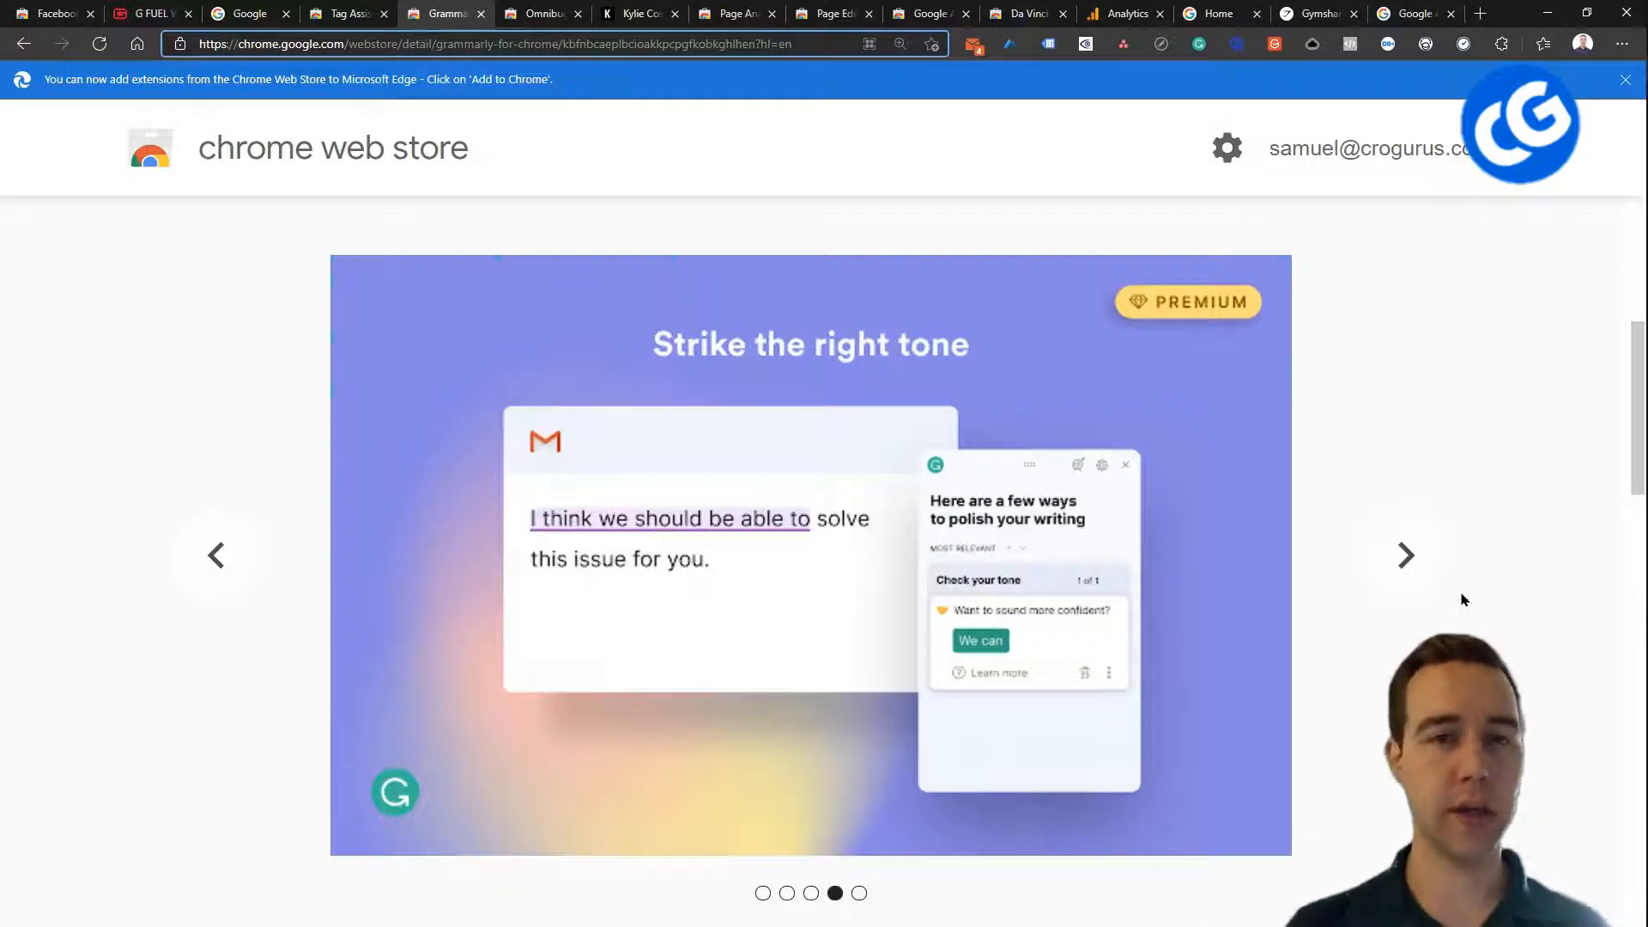
click(1405, 555)
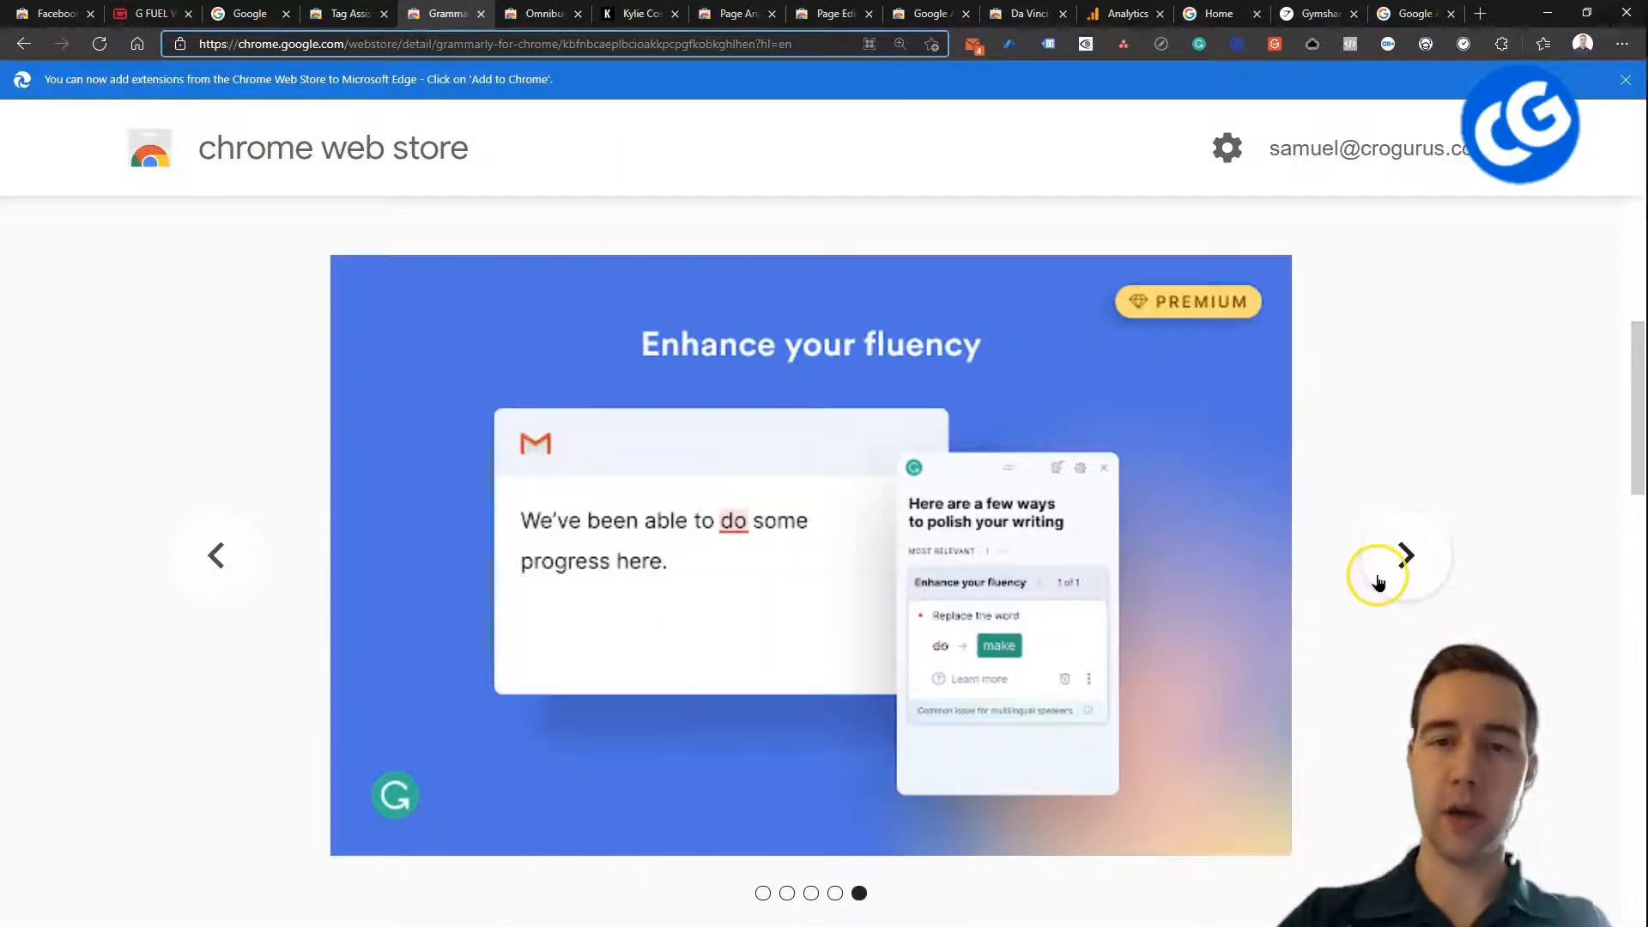
mouse_move(1456, 450)
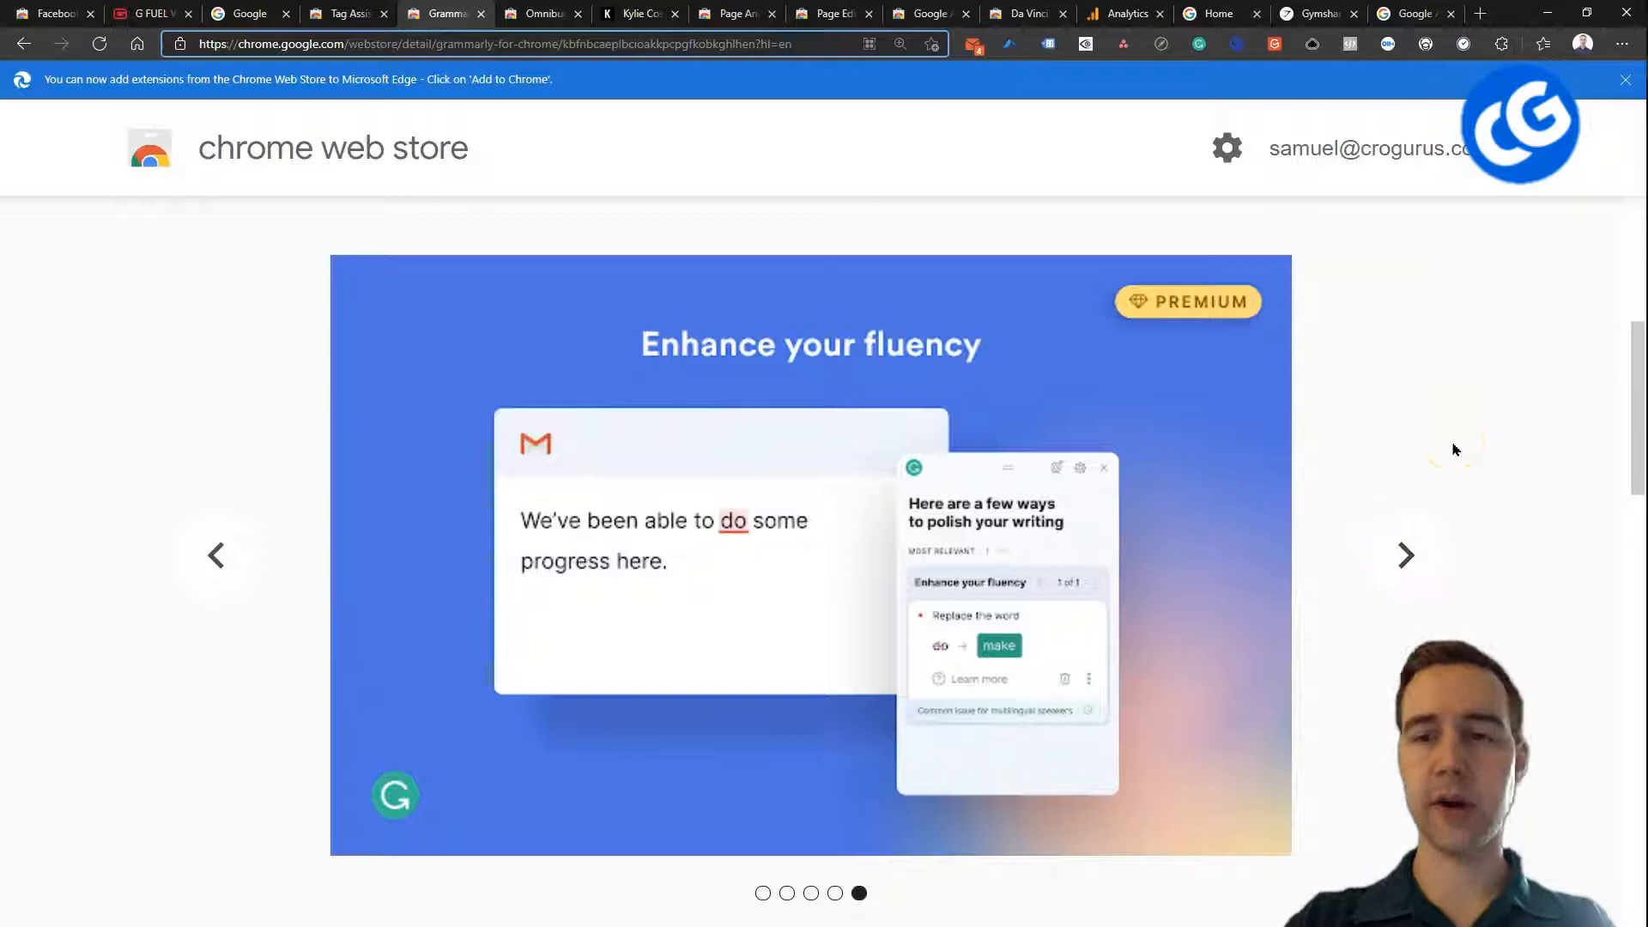
mouse_move(1443, 431)
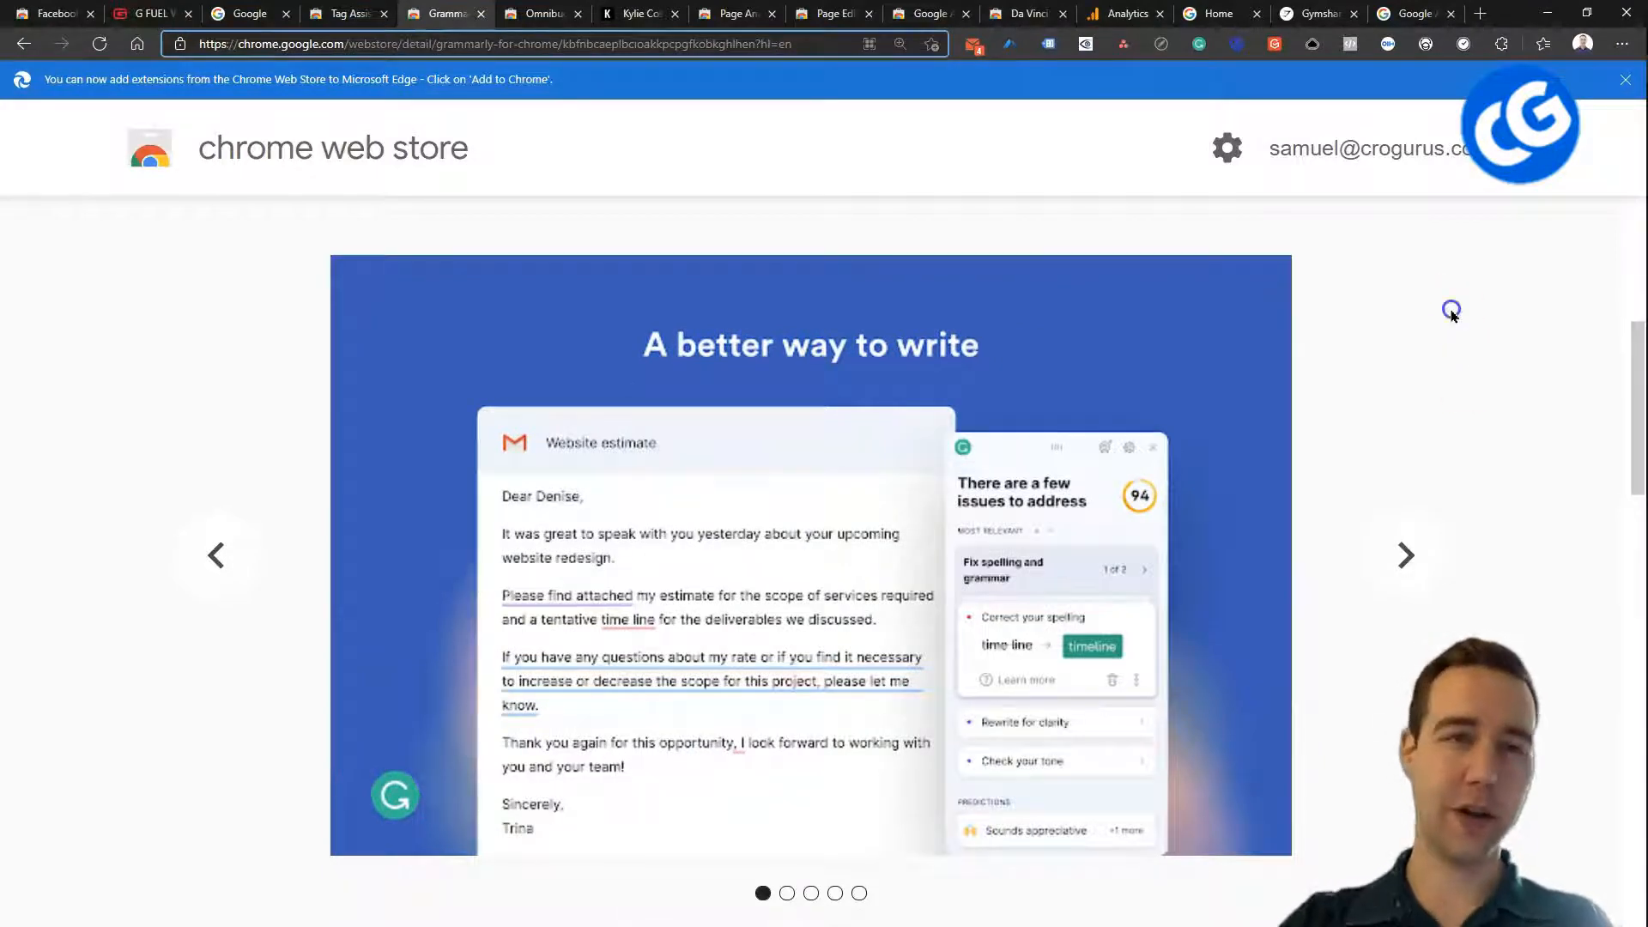
click(1405, 556)
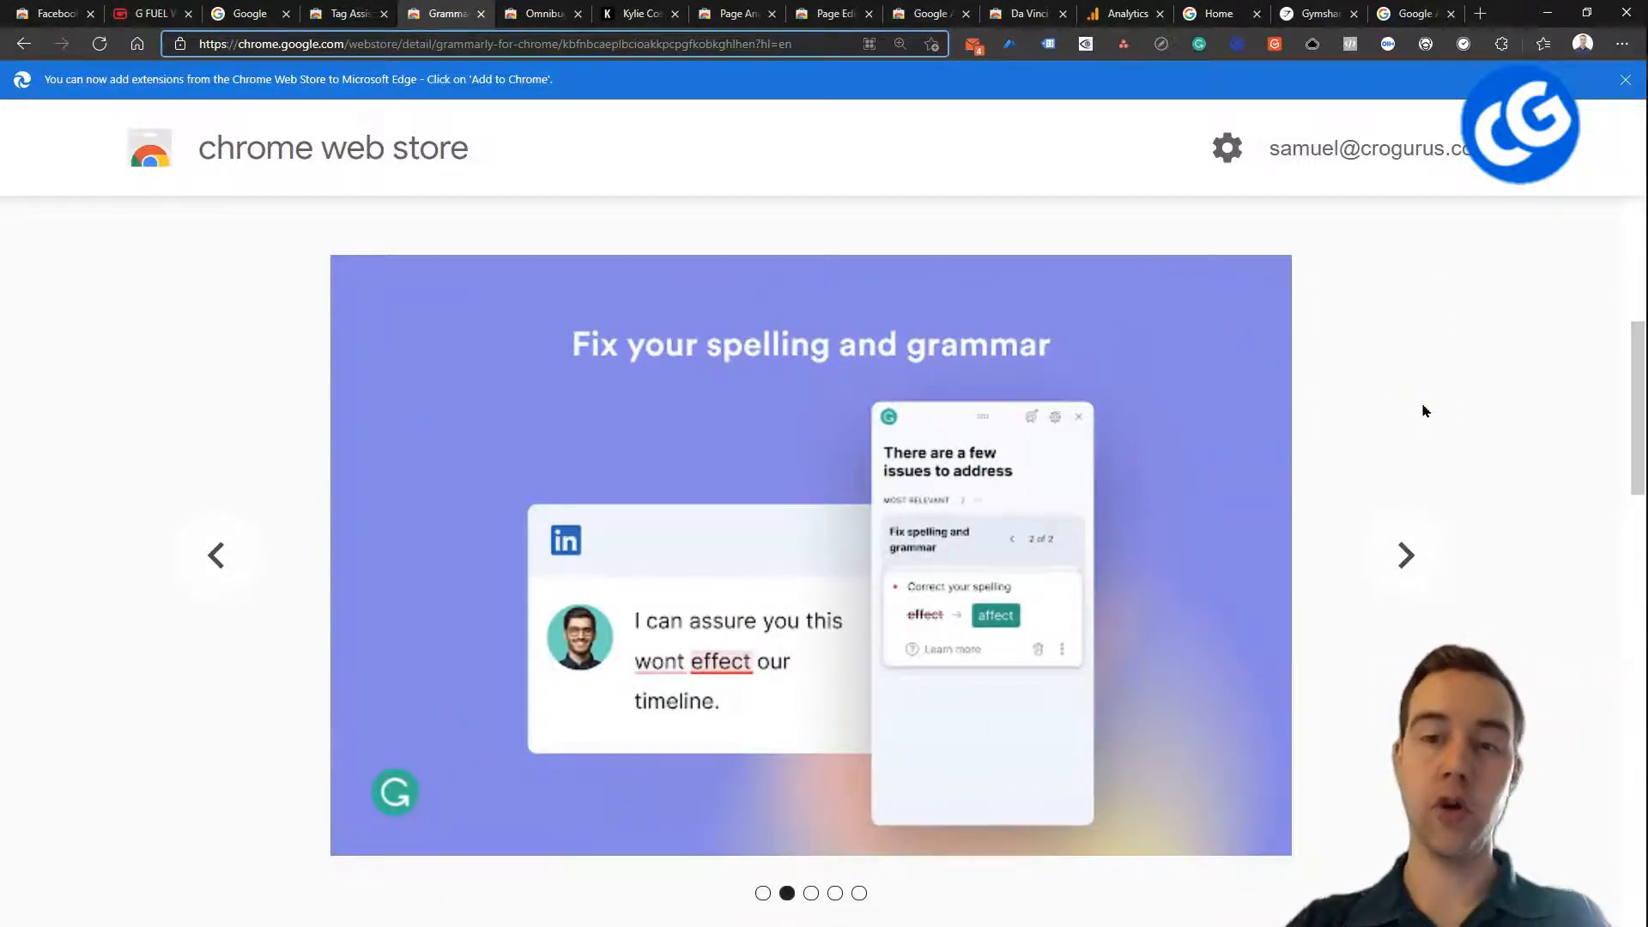
click(541, 14)
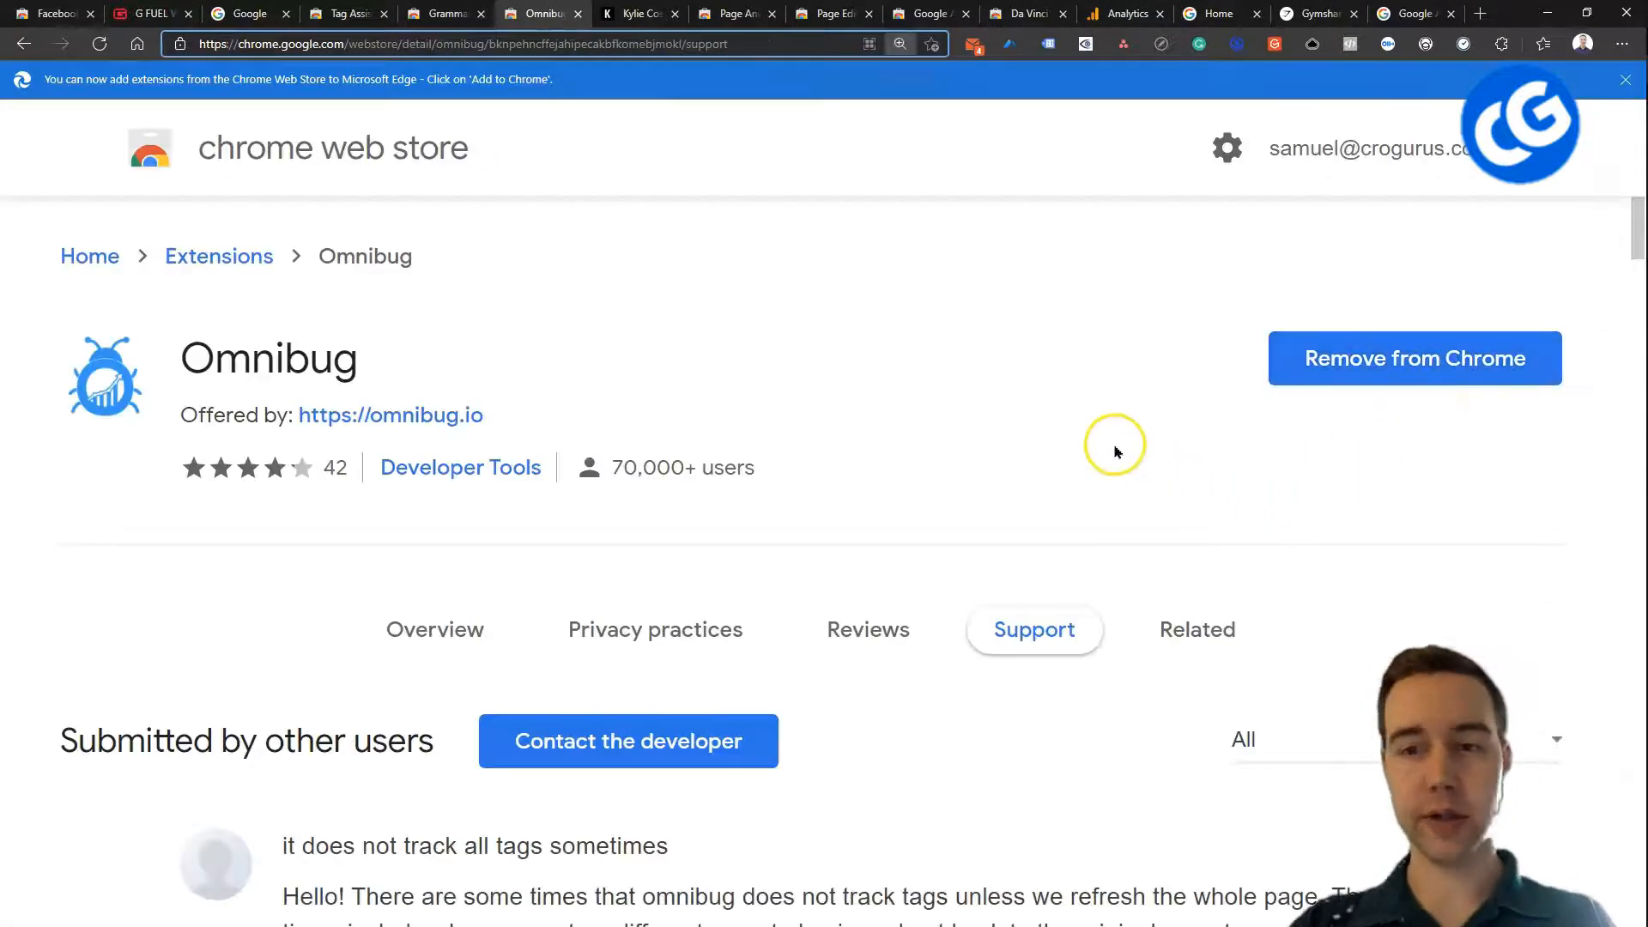
- Scroll the Omnibug support reviews, then switch to the Kylie Cosmetics tab in device mode
scroll(down, 3)
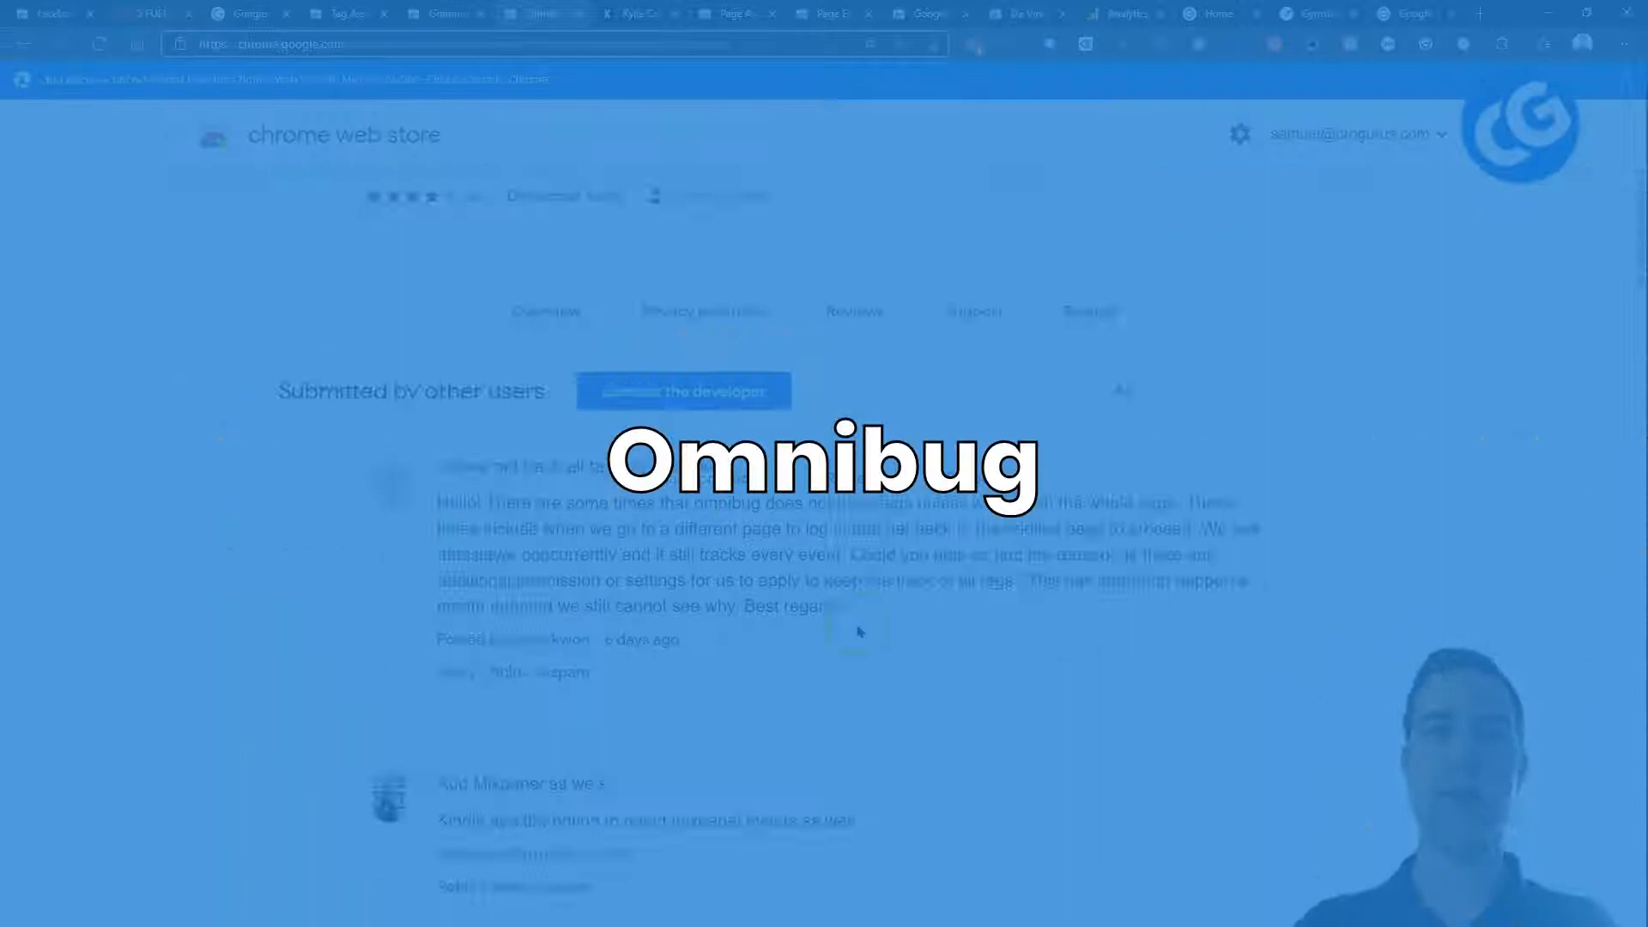
scroll(up, 3)
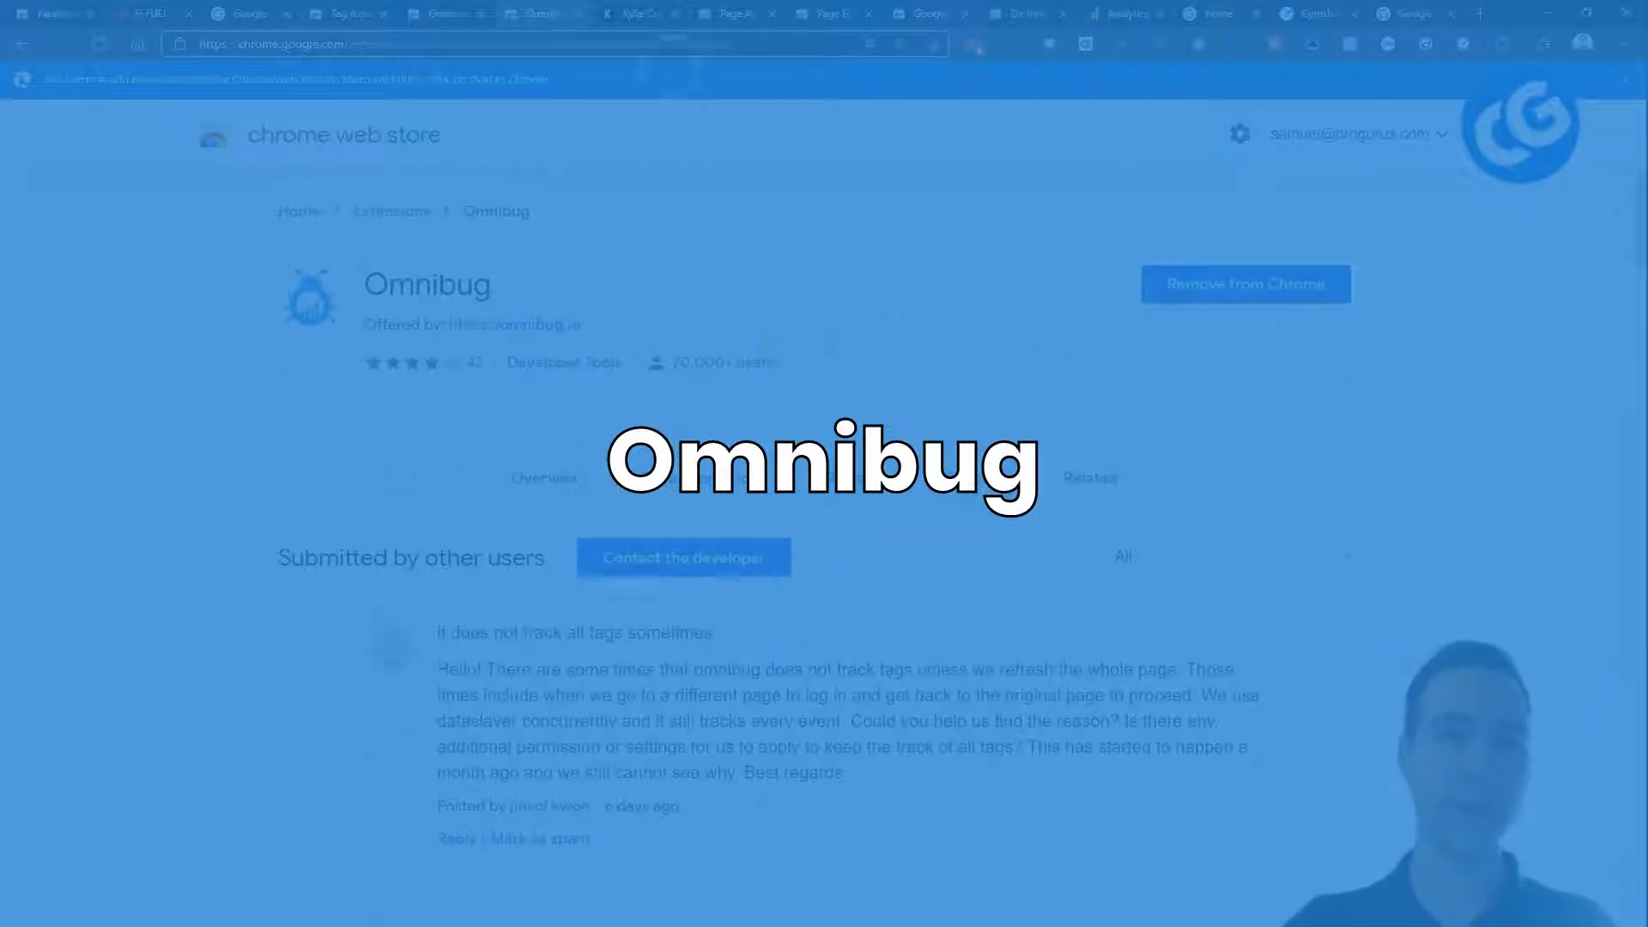
click(637, 13)
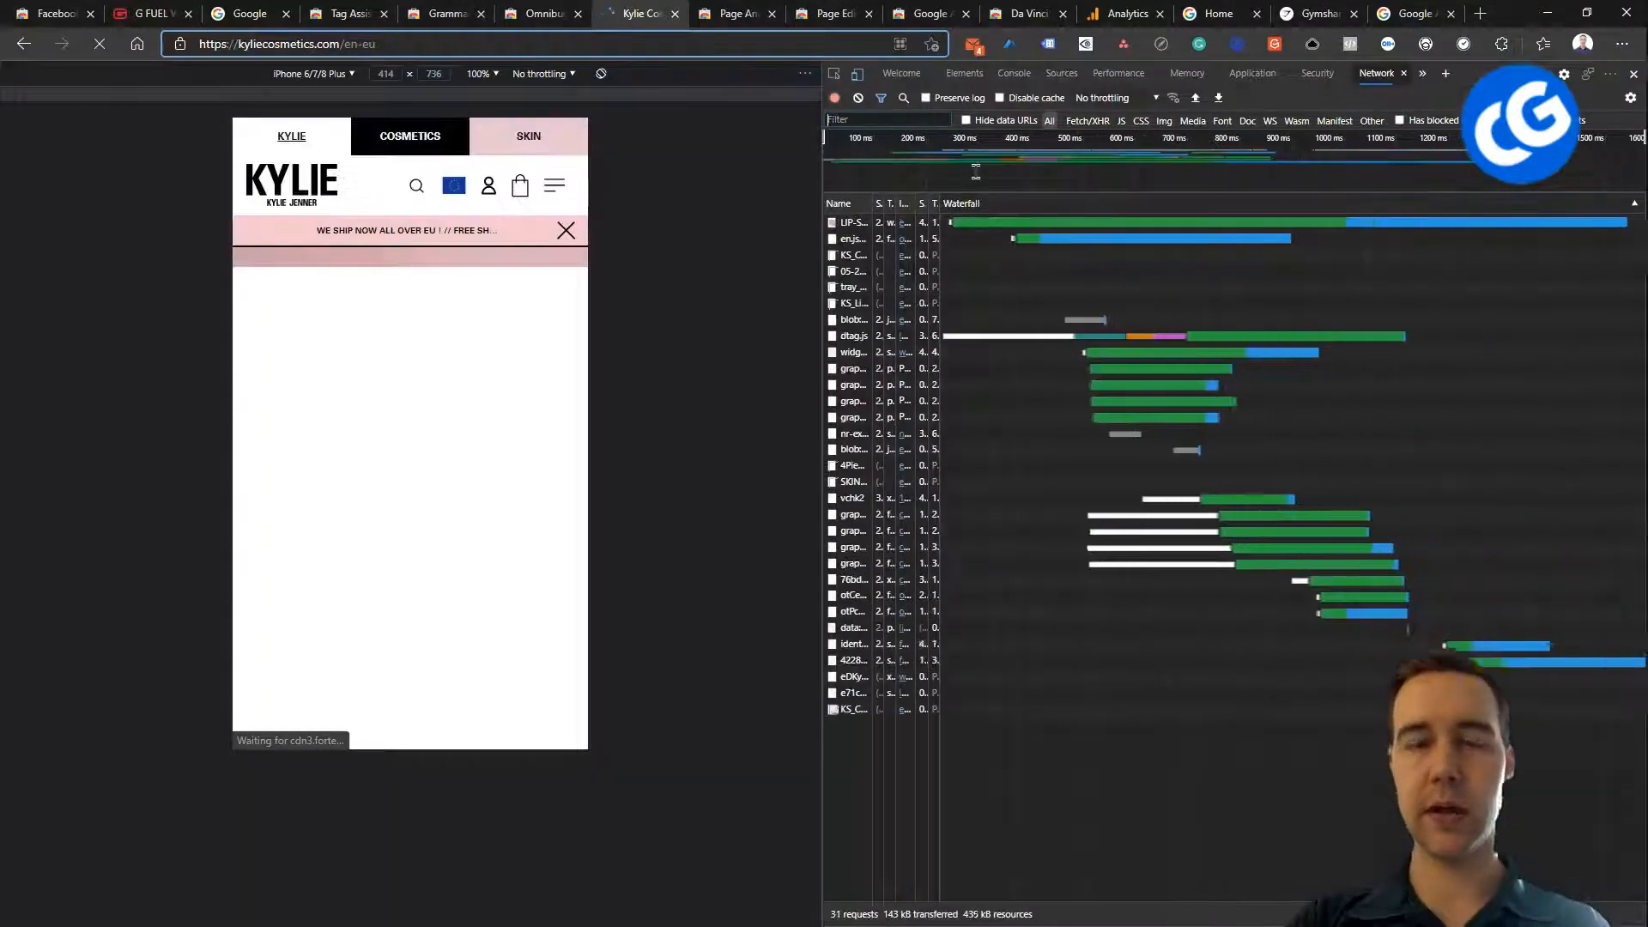
- Dismiss the page context menu and open DevTools' Omnibug panel of tracking events
right_click(410, 421)
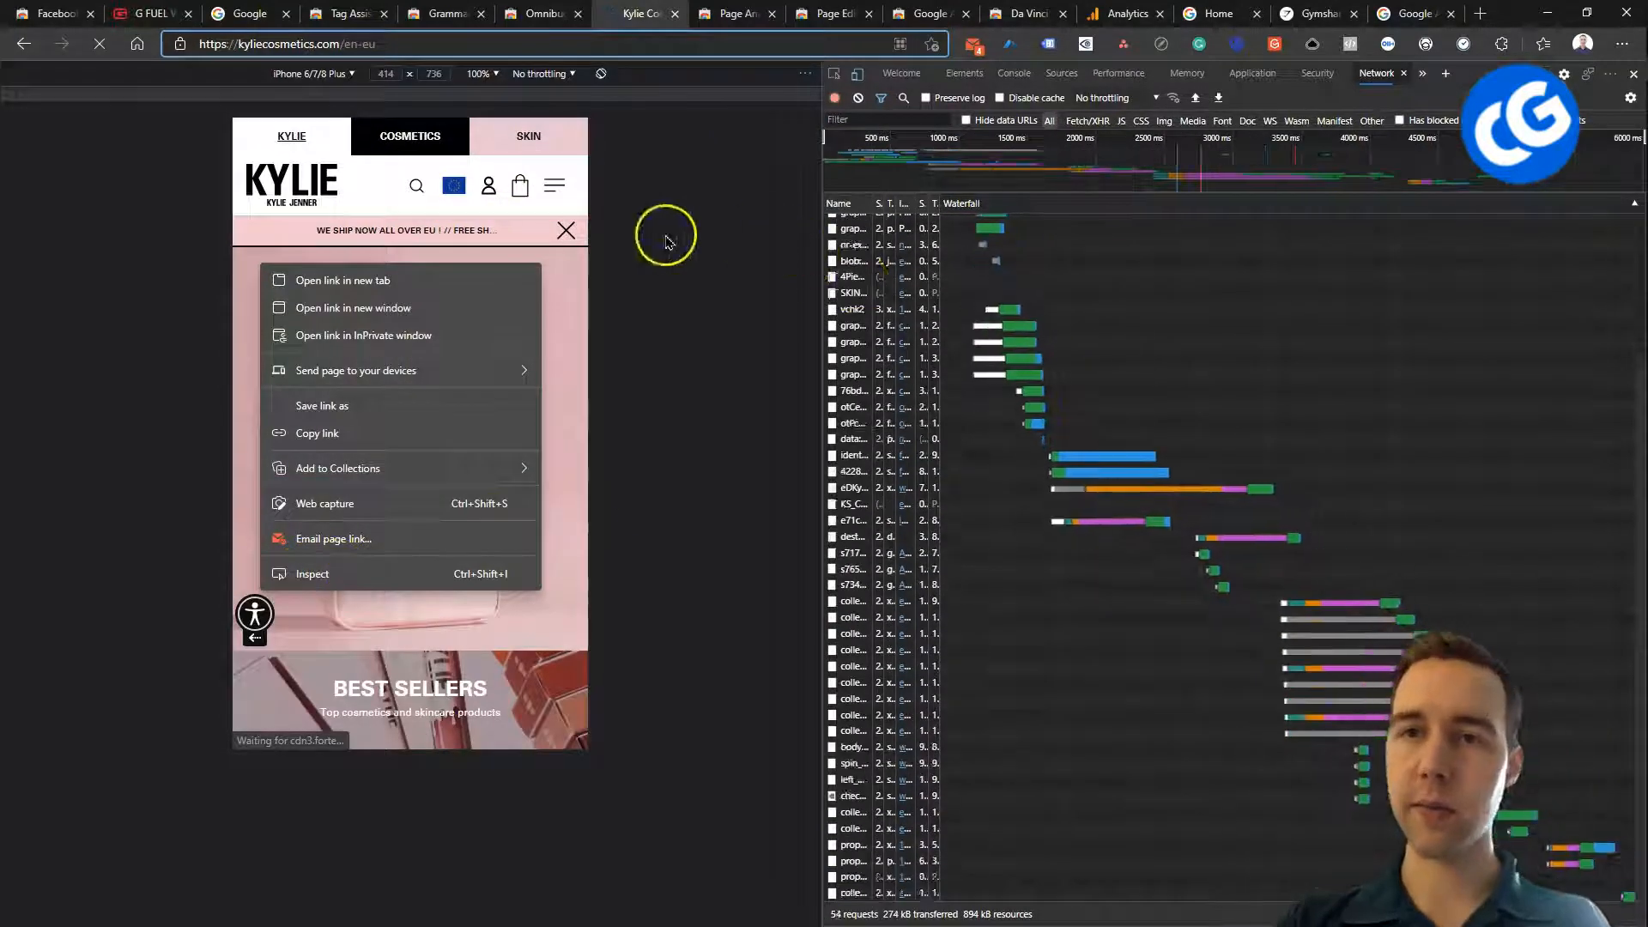
click(665, 237)
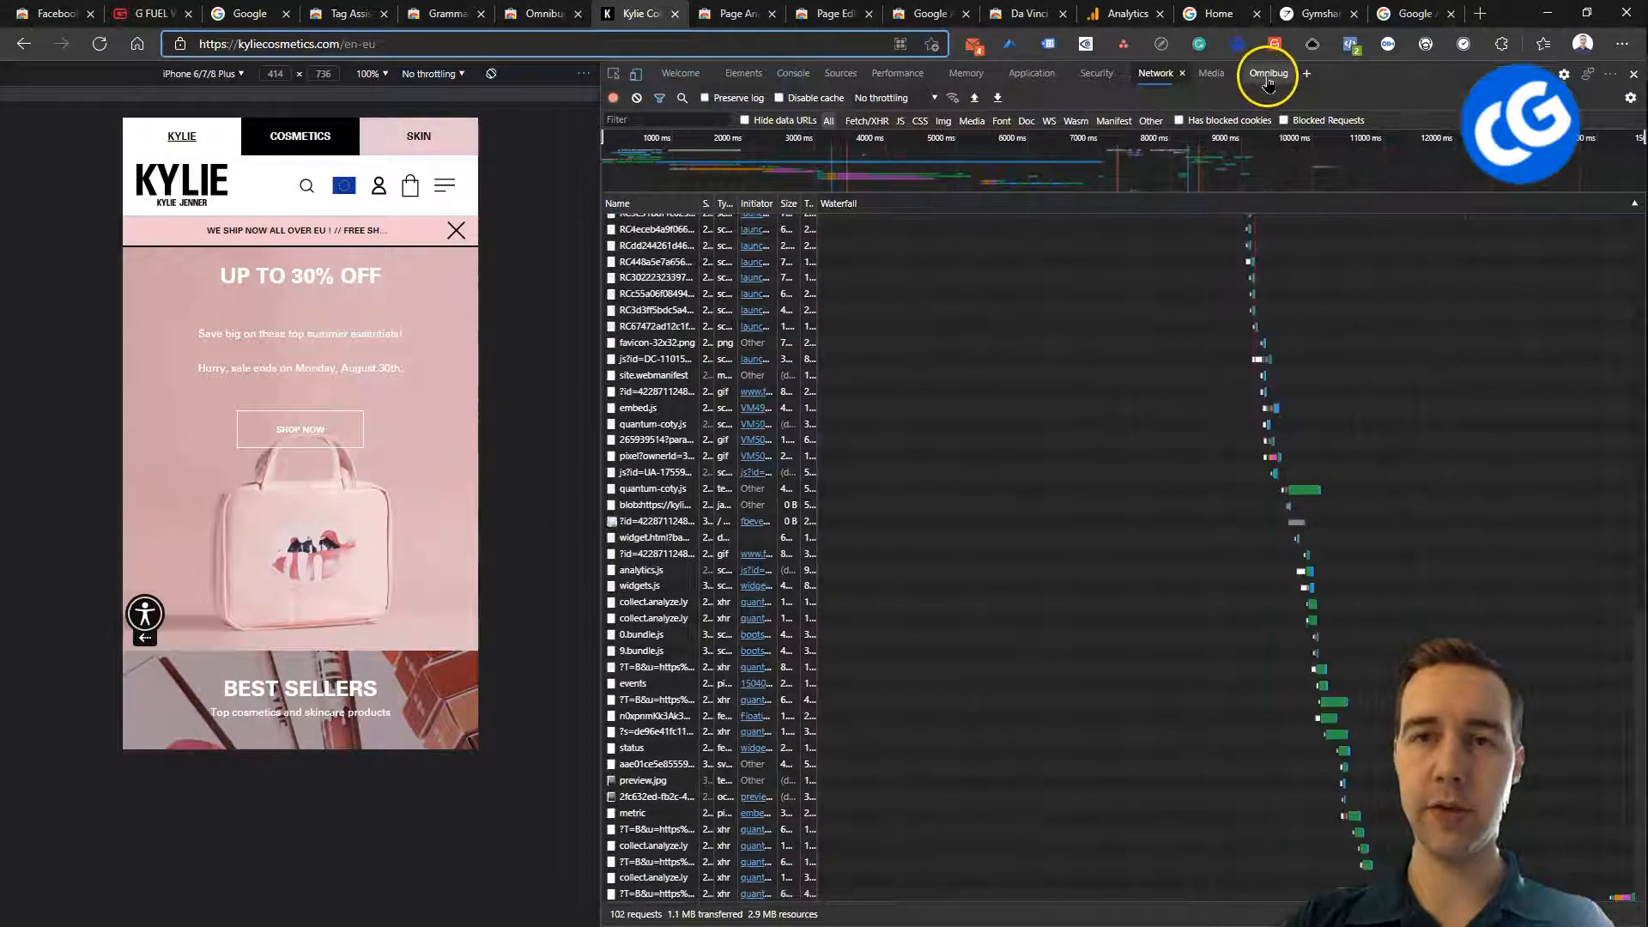
click(1267, 74)
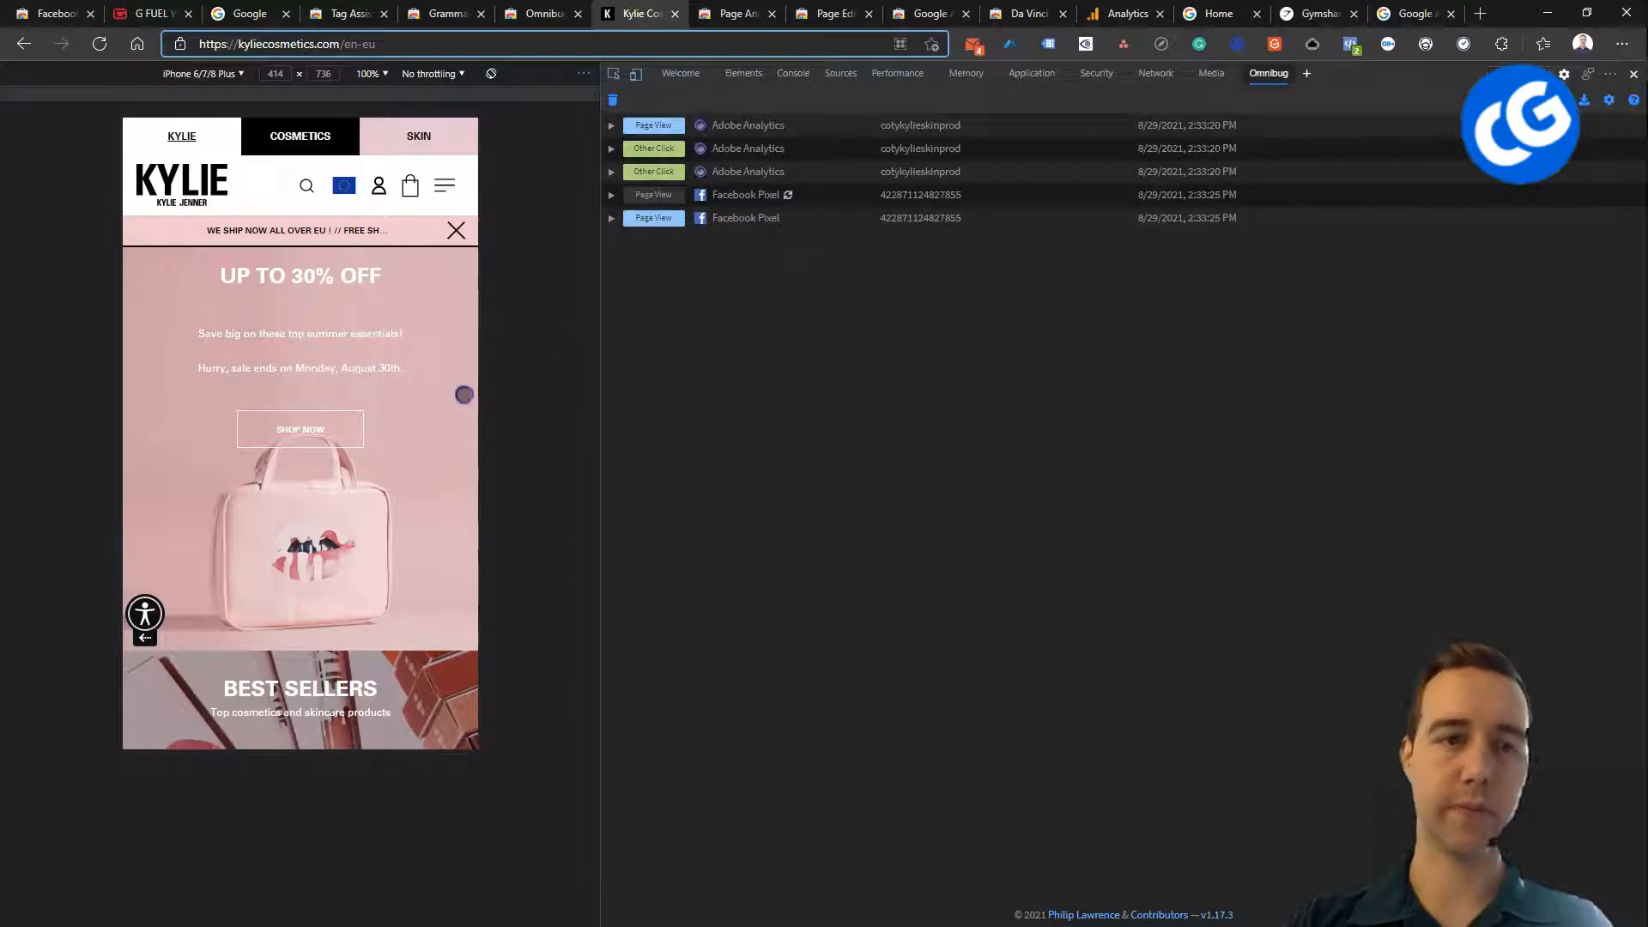
- Open the Kylie Skin up to 30% off sale page and review Omnibug's new events
click(299, 429)
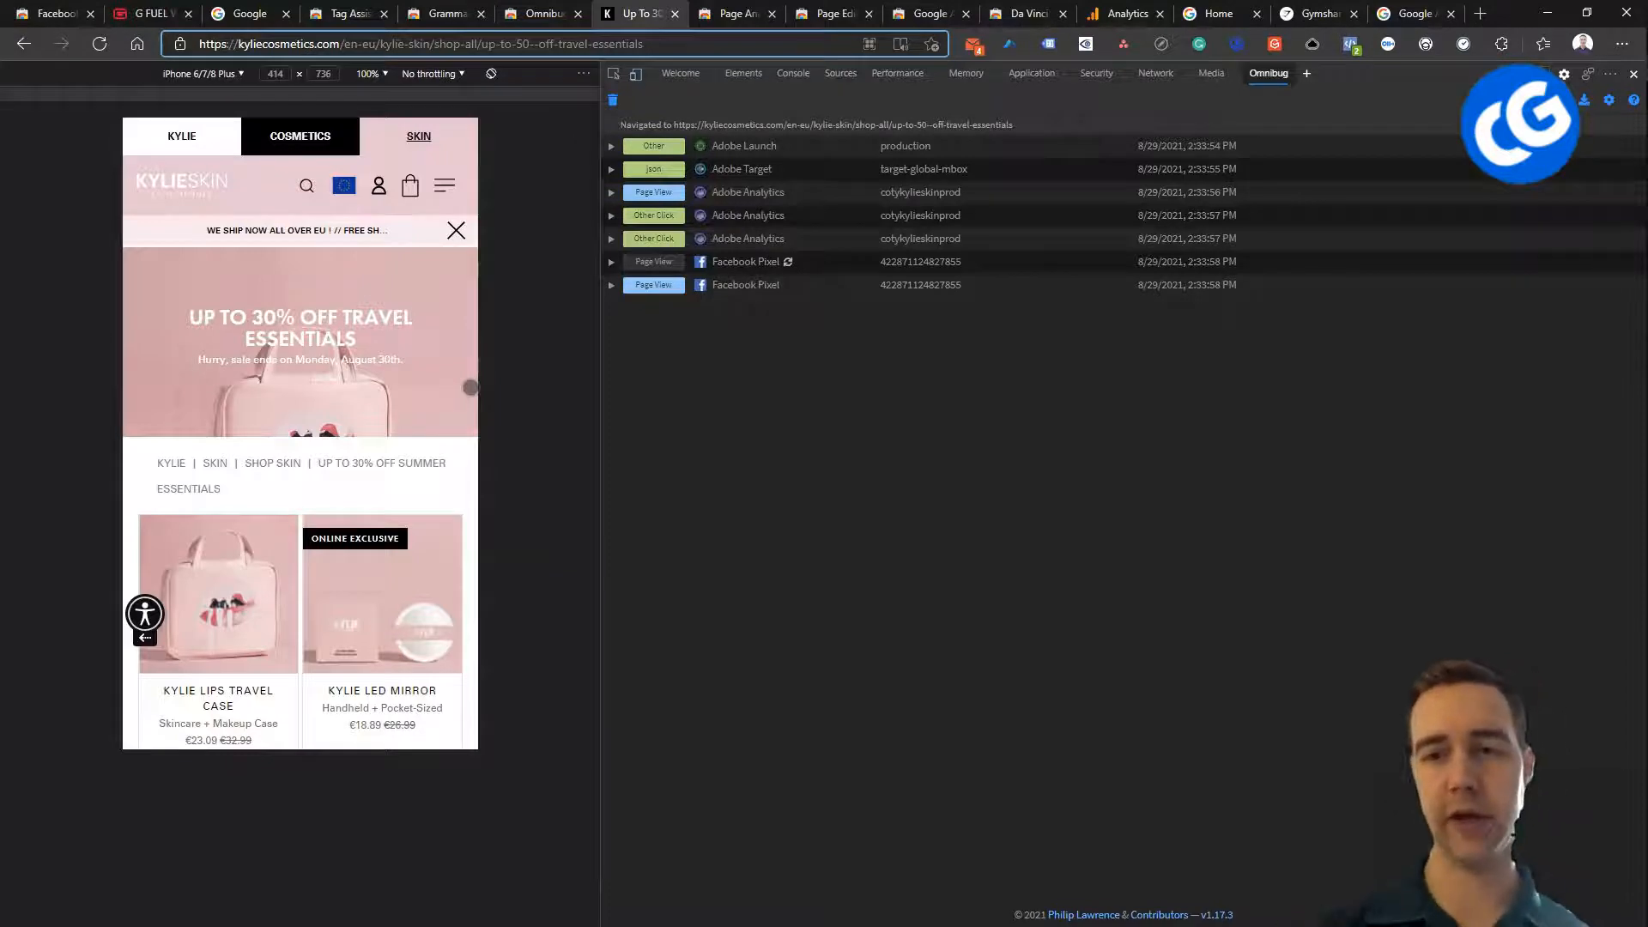
mouse_move(529, 376)
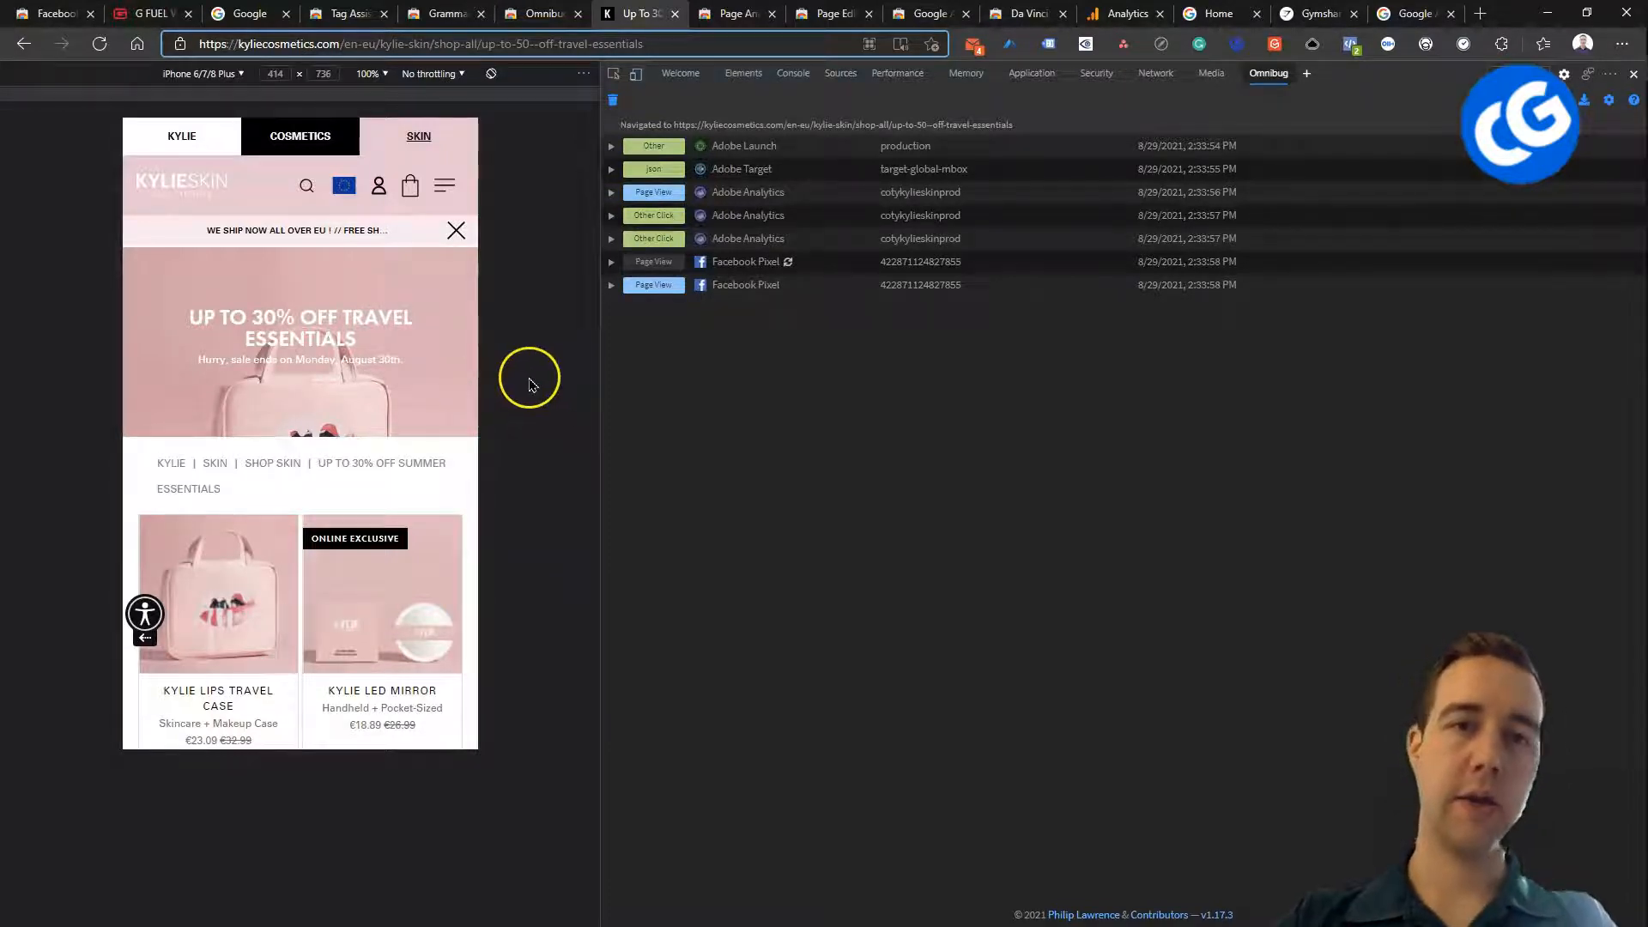
click(612, 285)
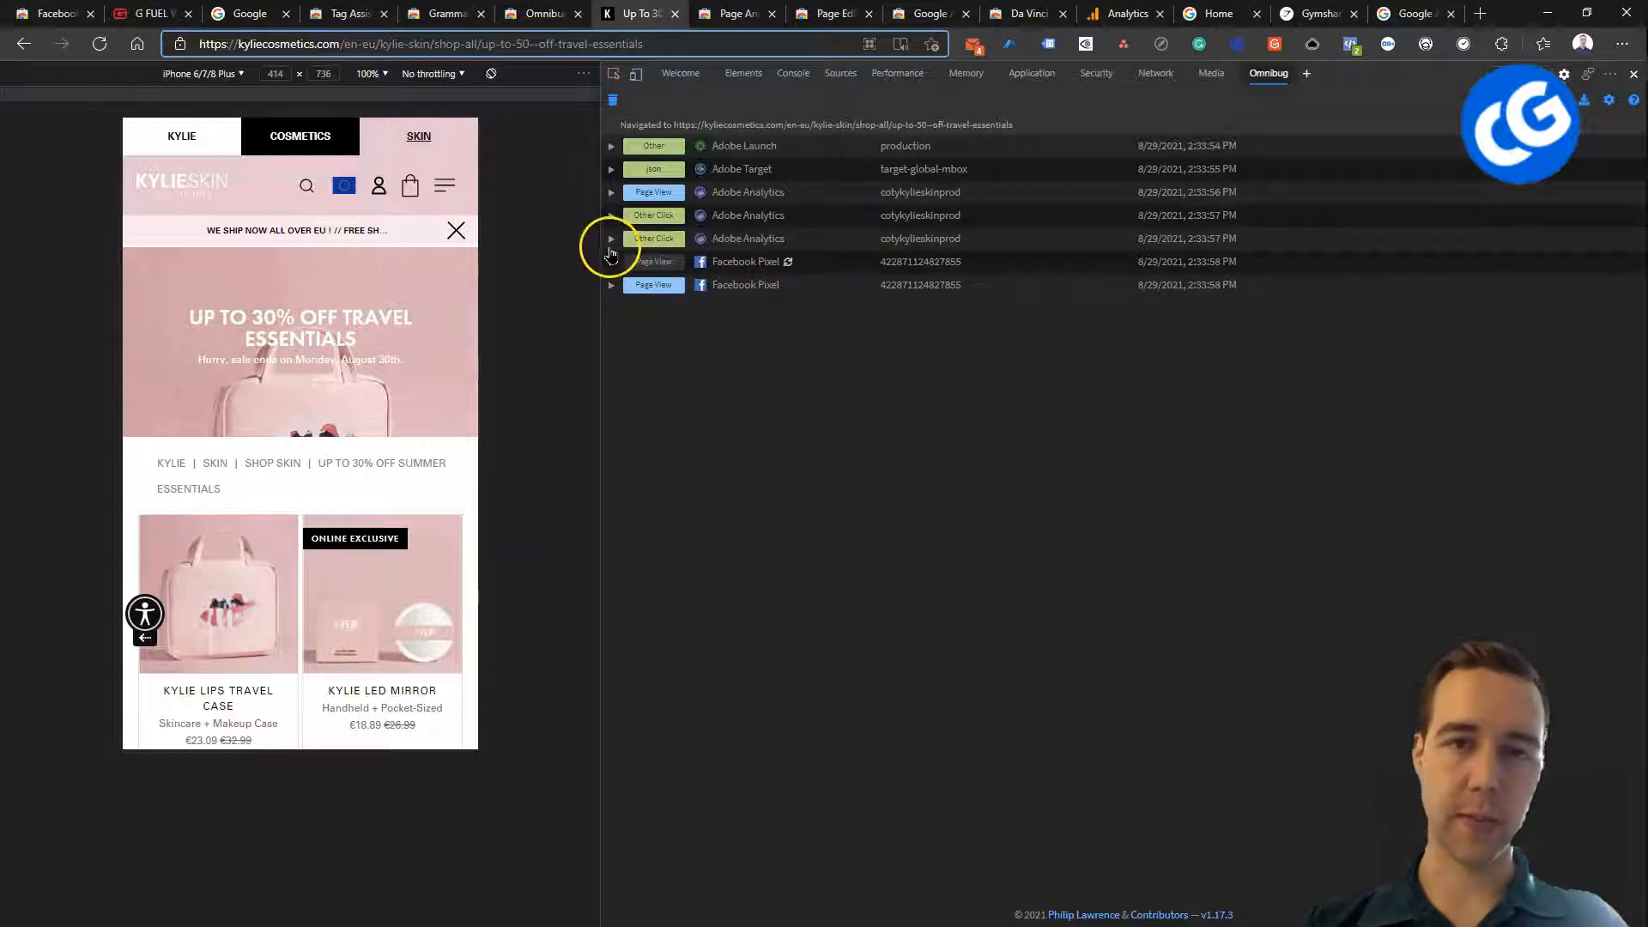
mouse_move(668, 290)
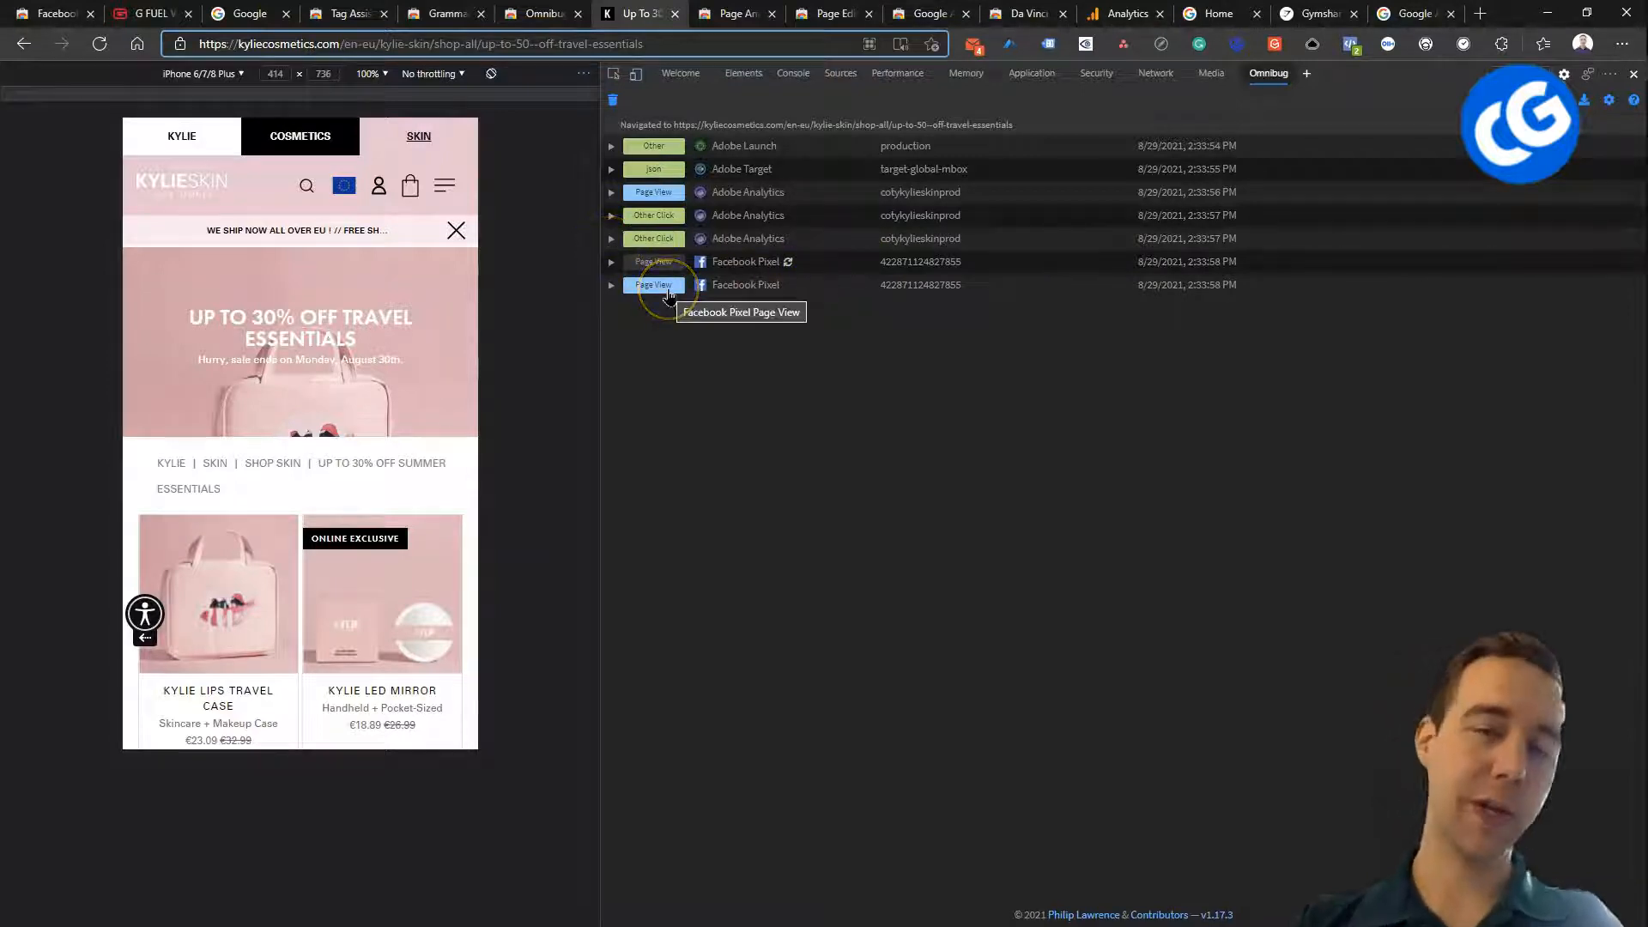
mouse_move(612, 243)
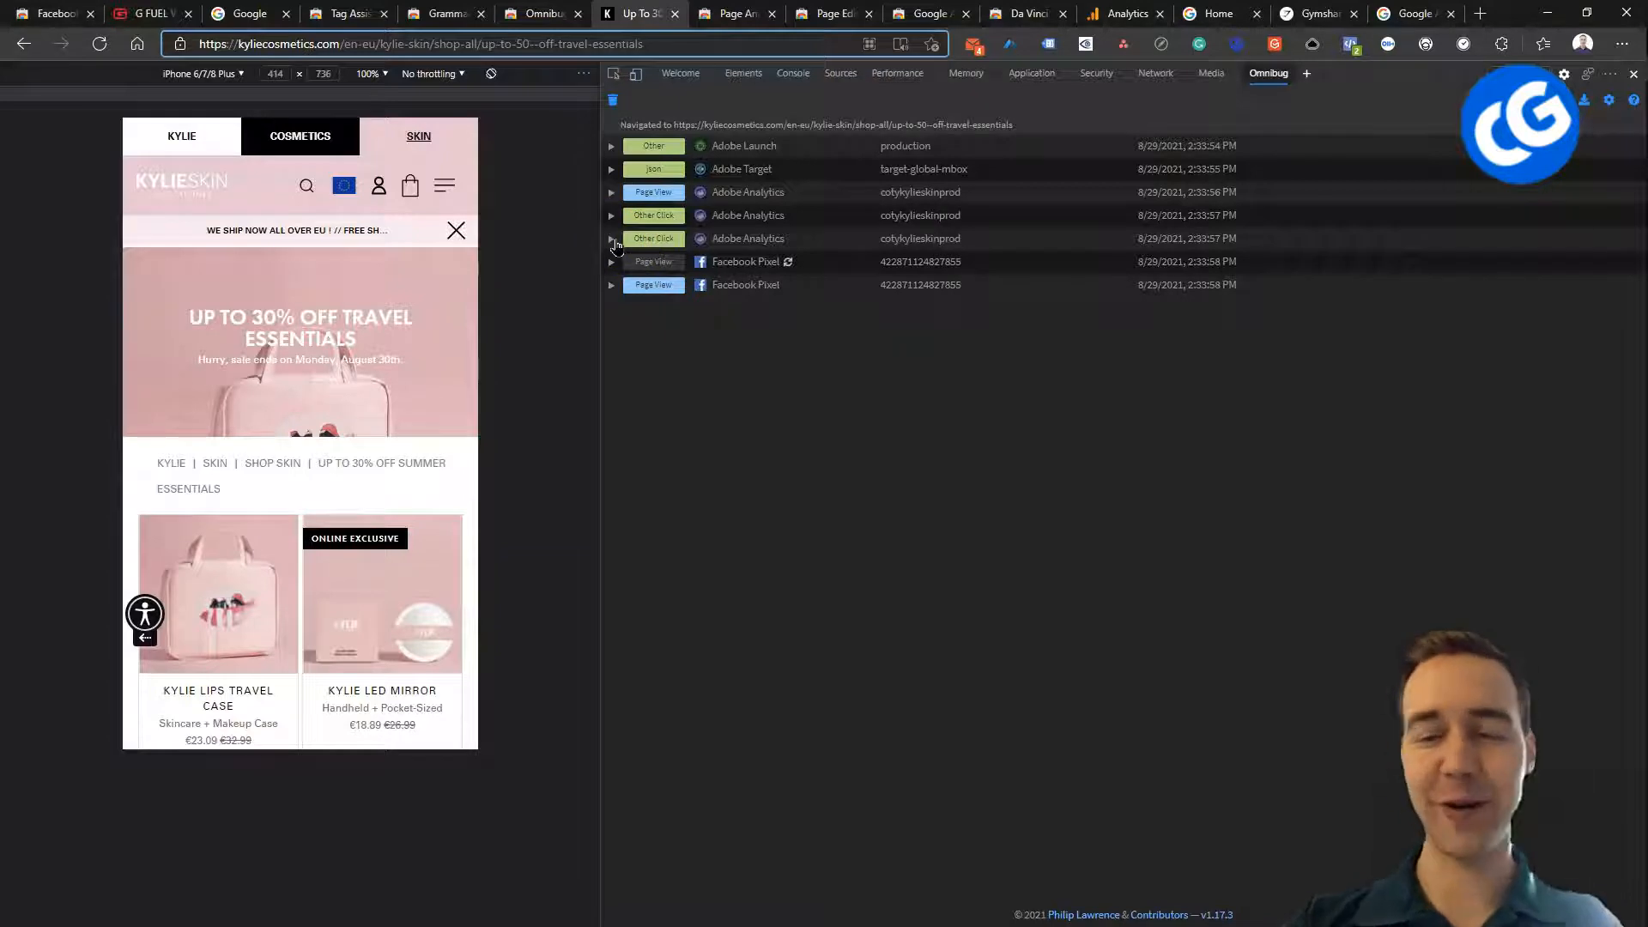
mouse_move(539, 423)
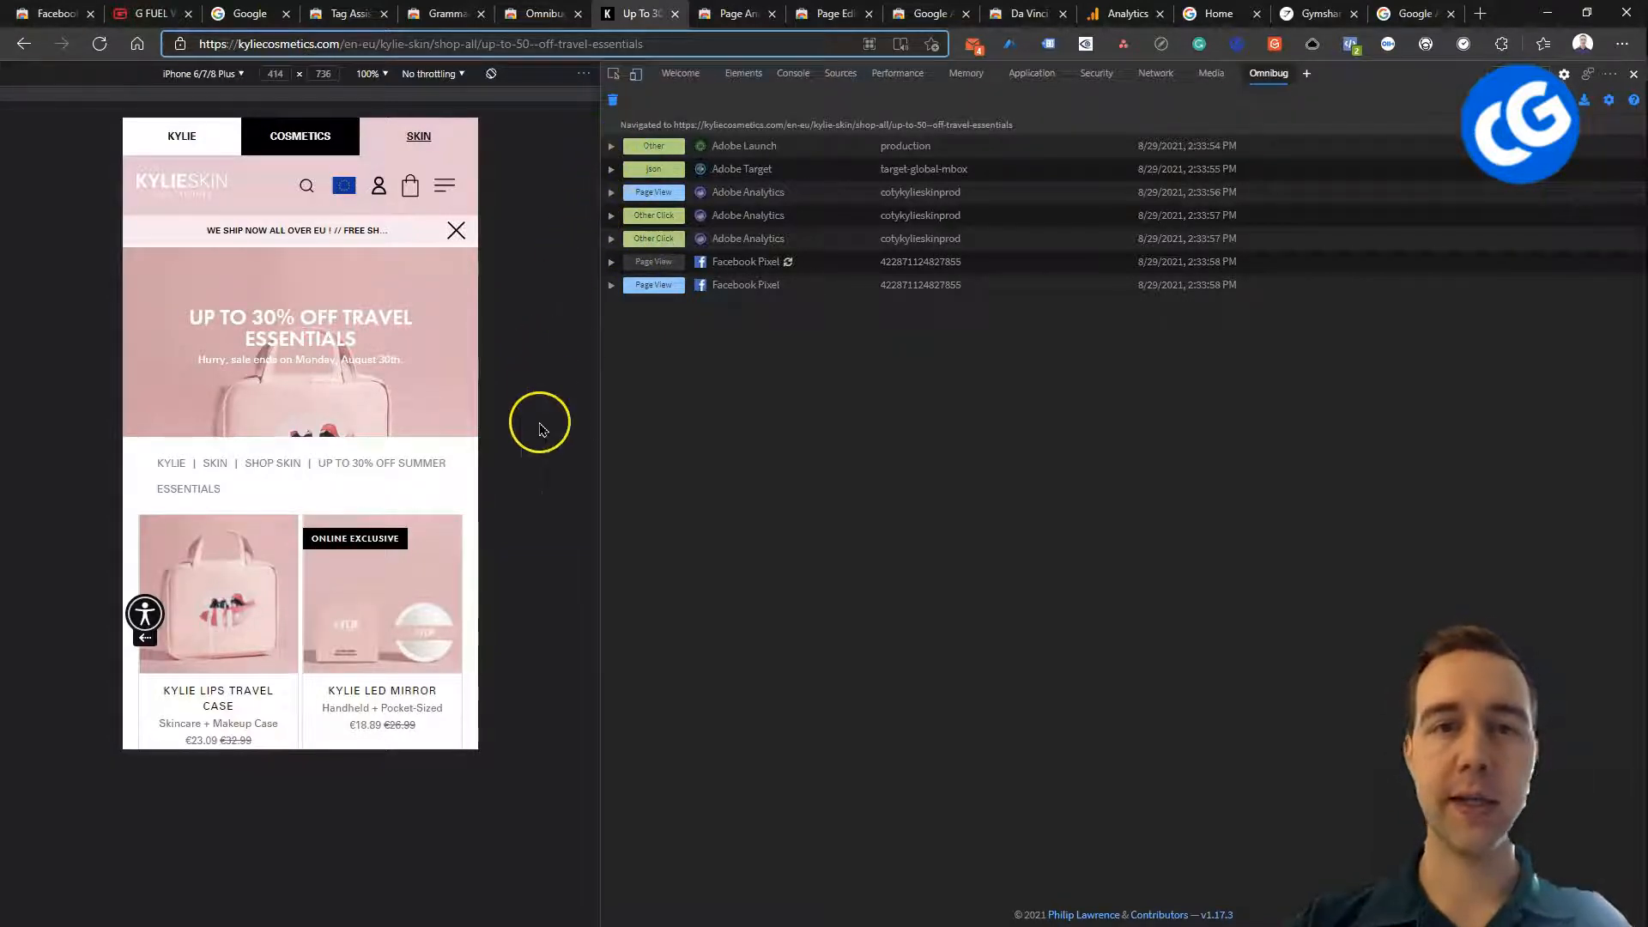
scroll(down, 3)
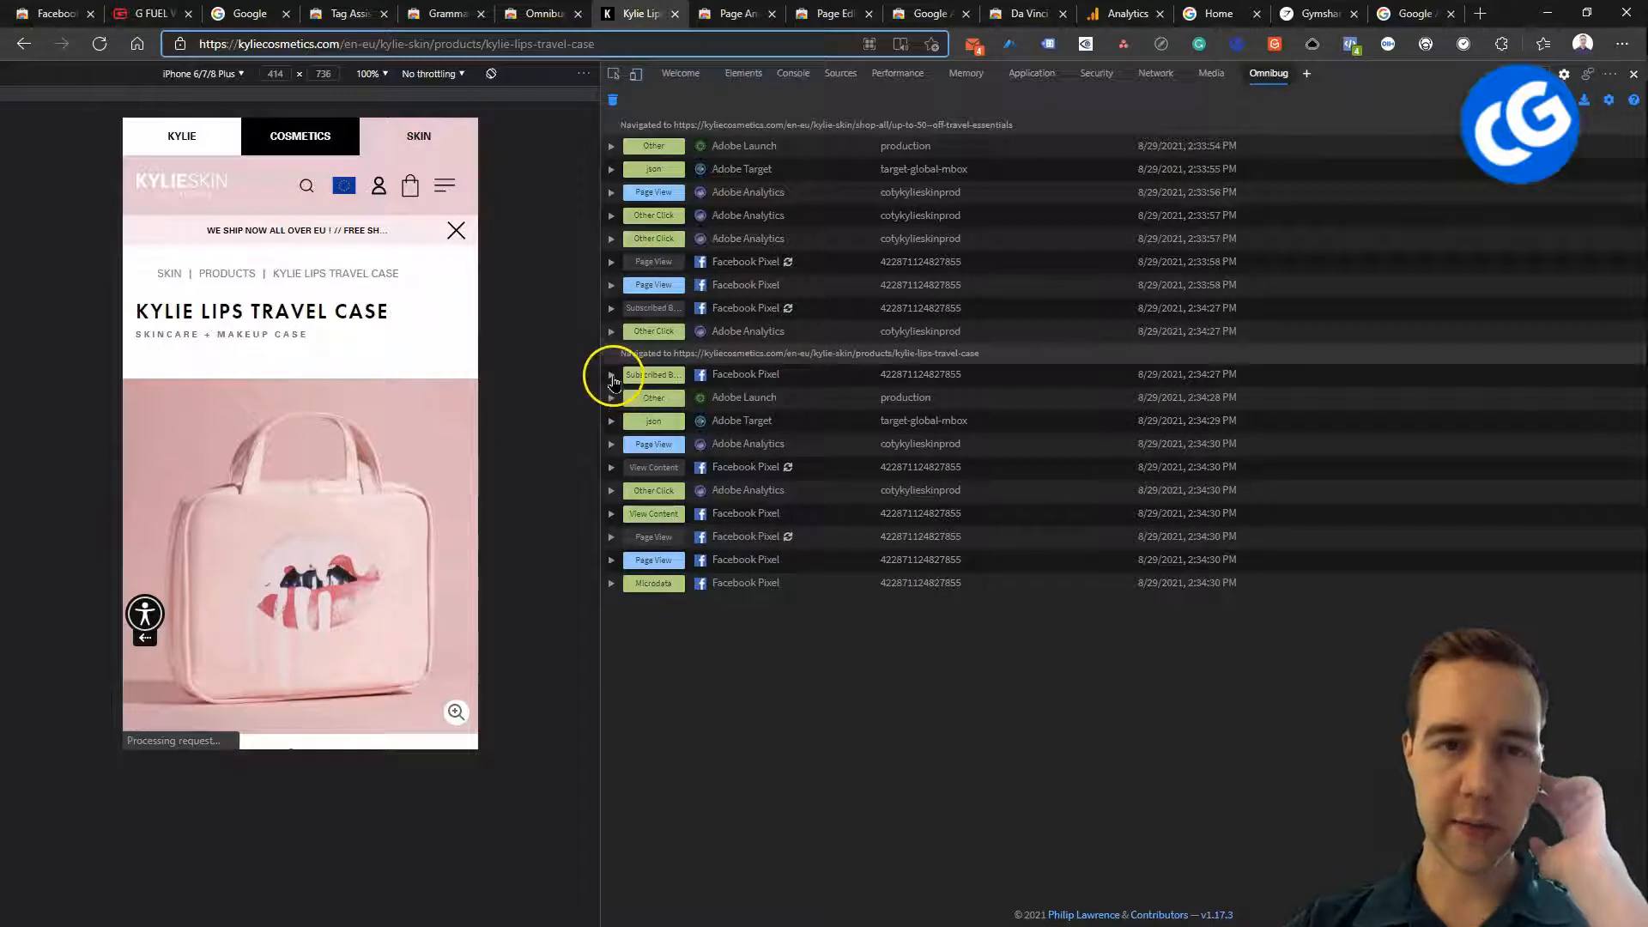
- Expand and collapse the Facebook Pixel Subscribed Button Click details, then scroll the product page
click(612, 374)
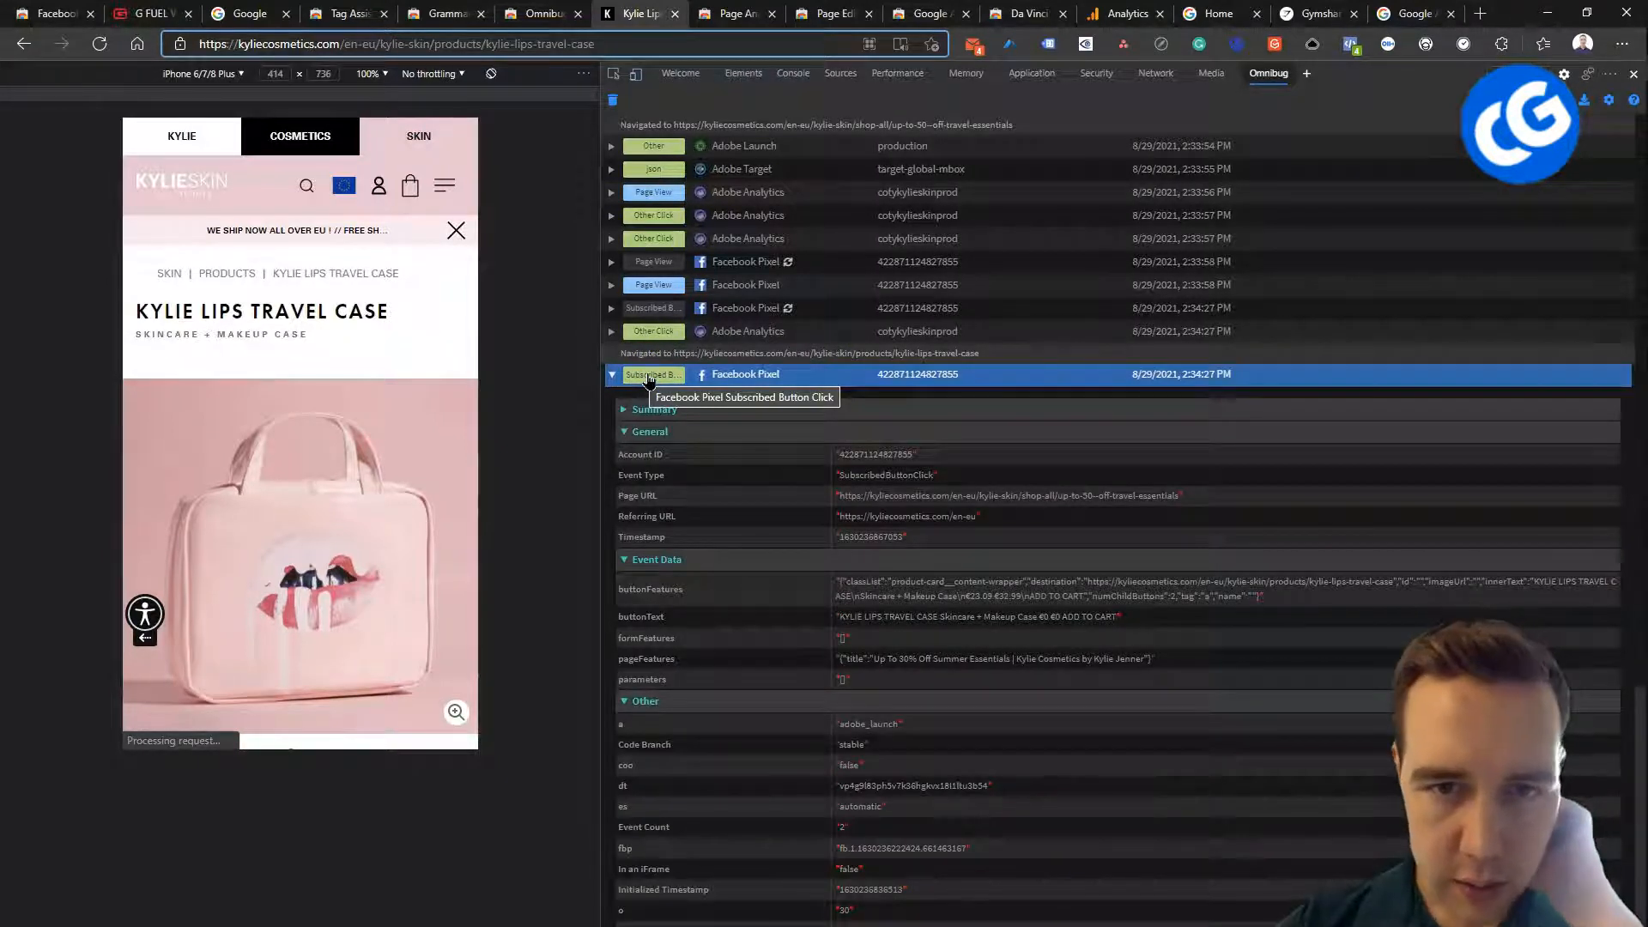
click(612, 374)
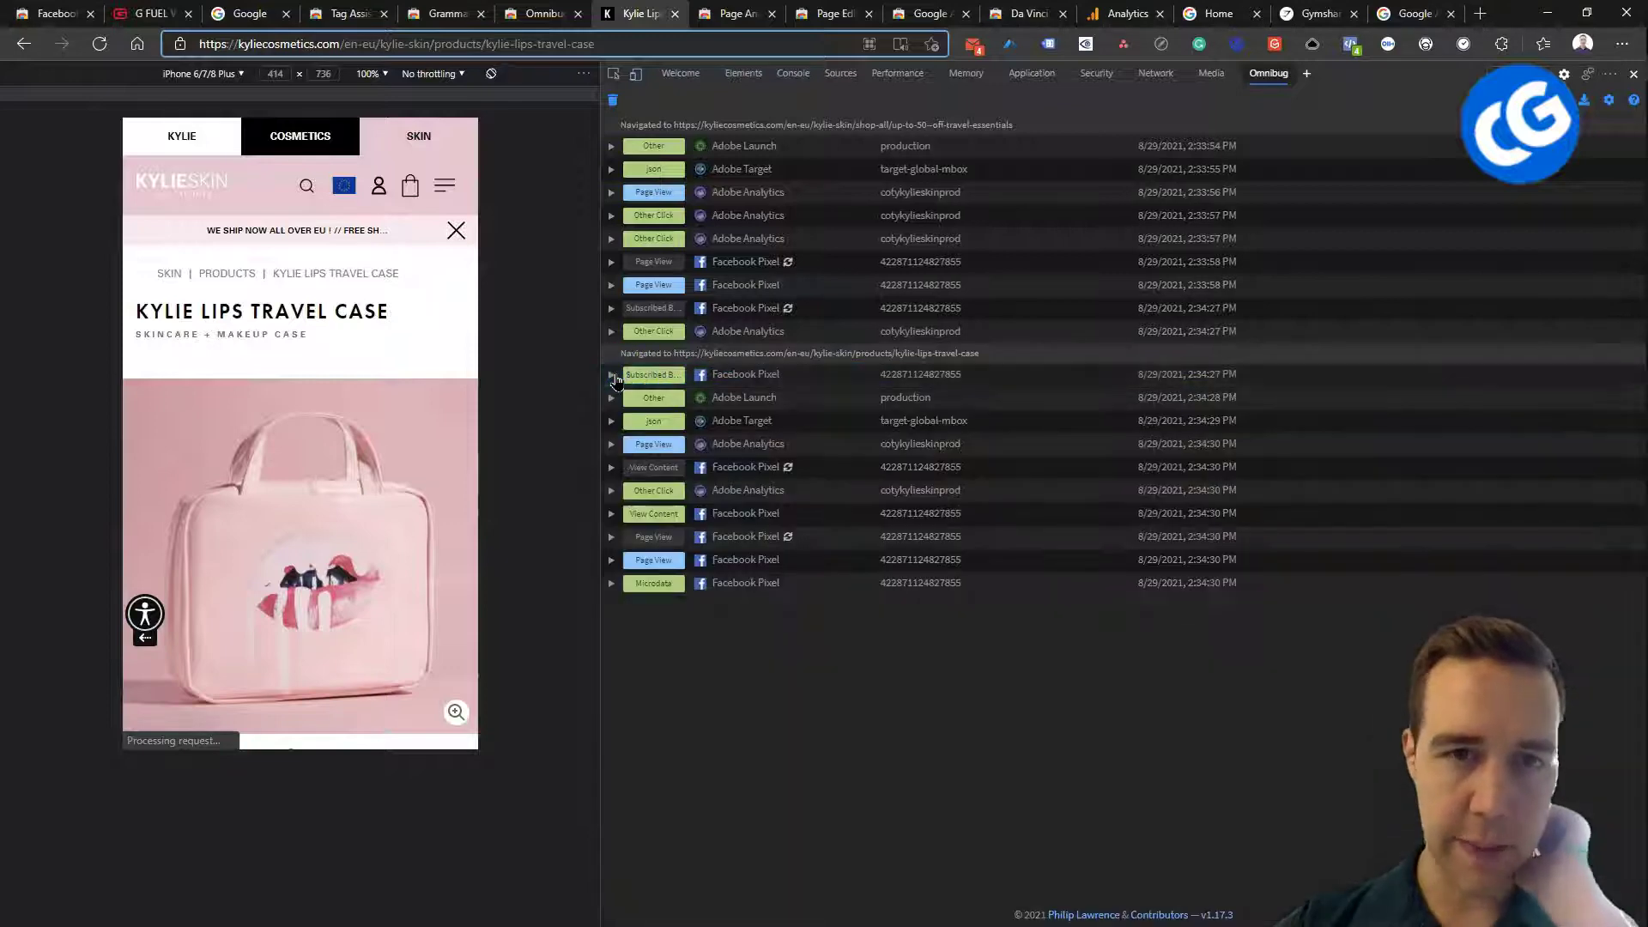
scroll(down, 3)
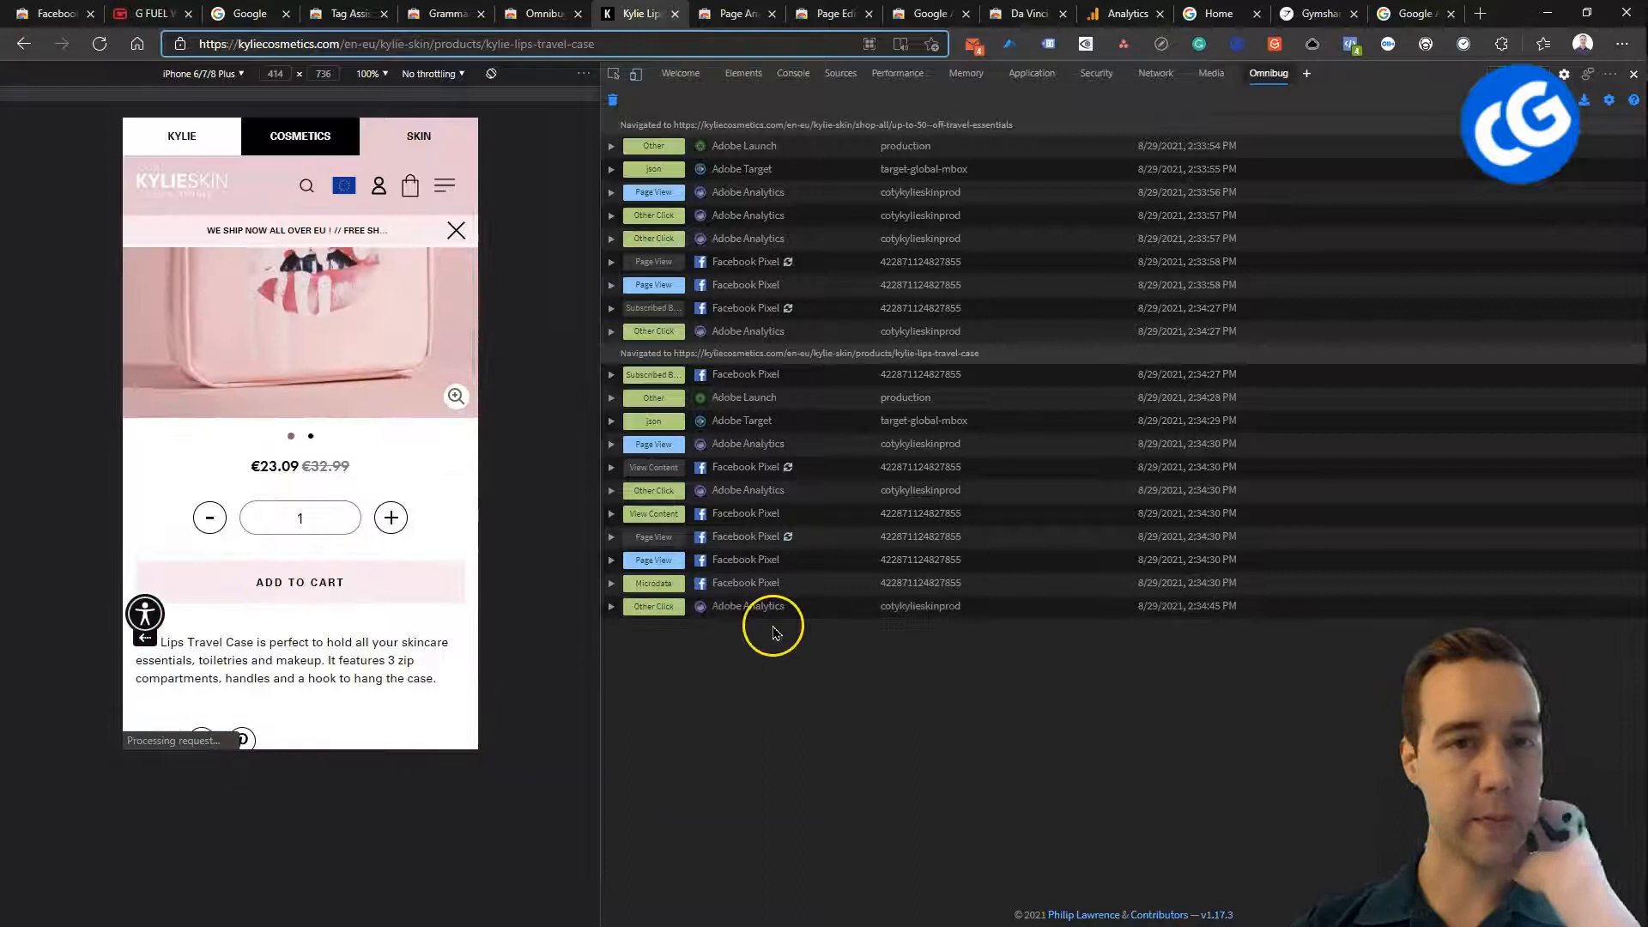
mouse_move(741, 605)
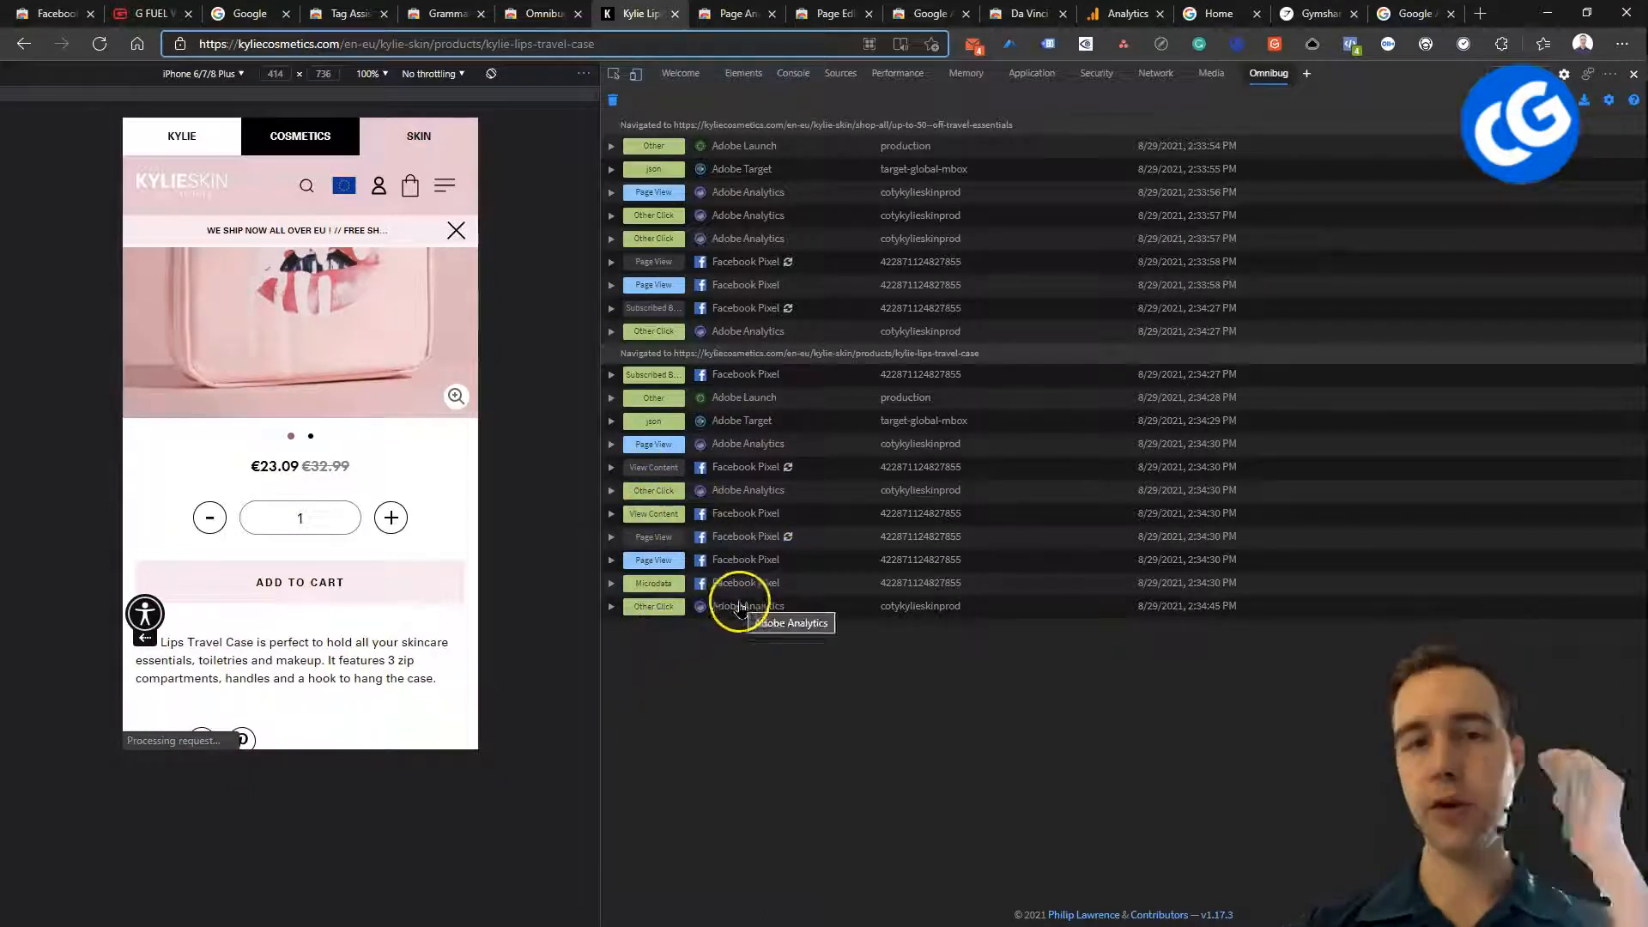
mouse_move(804, 647)
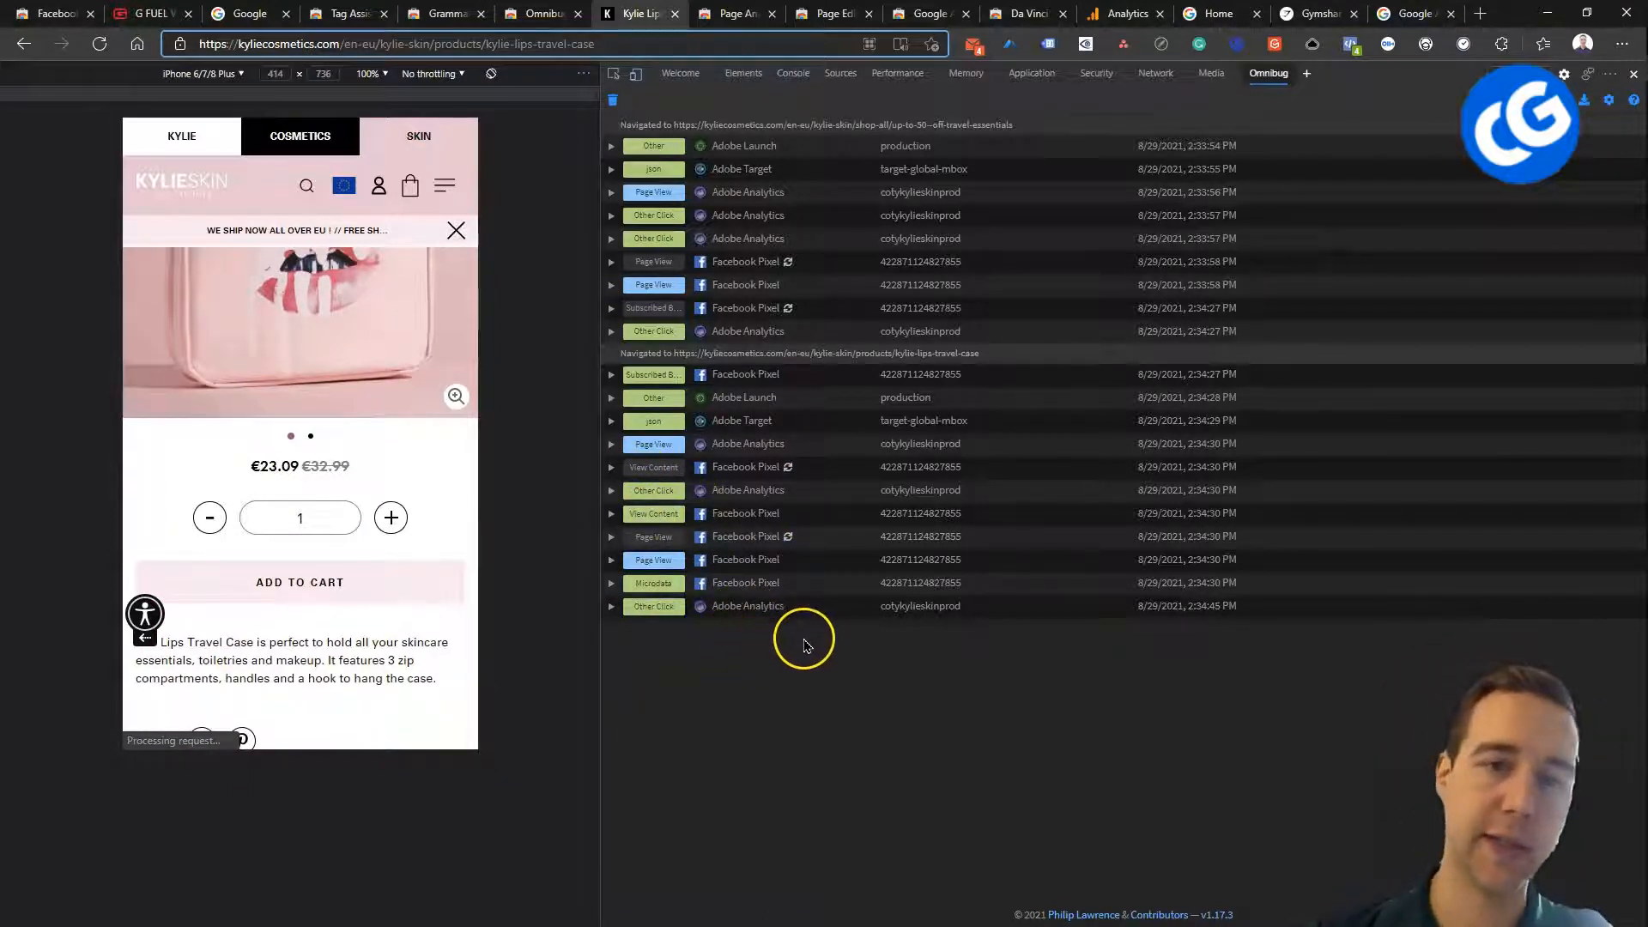
mouse_move(638, 605)
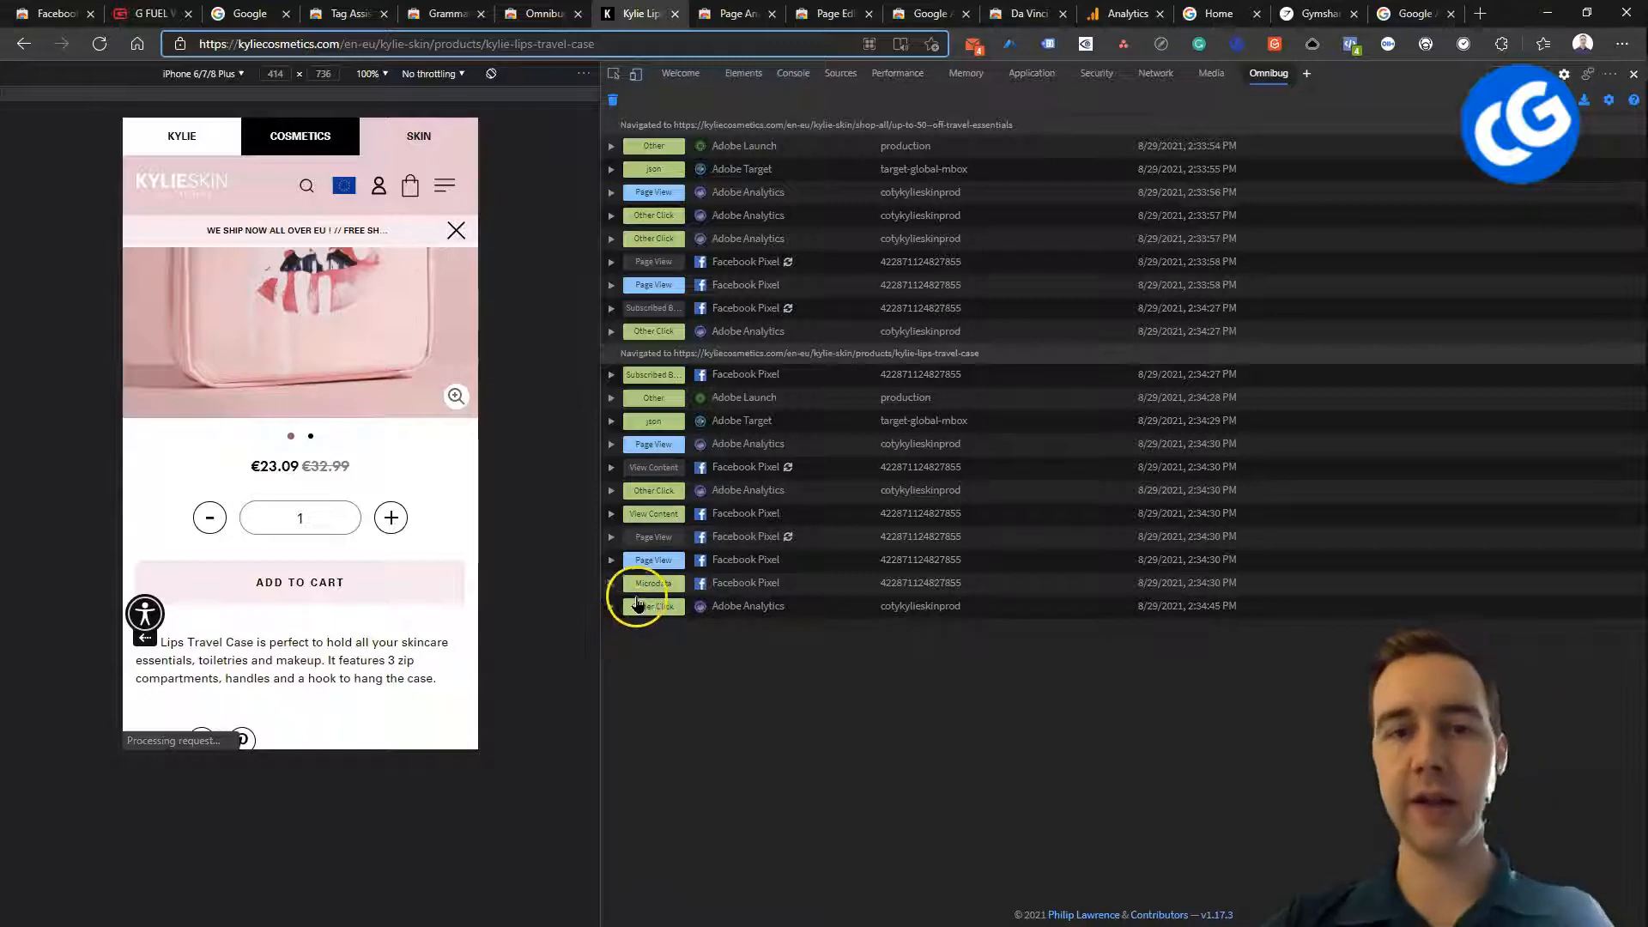
click(612, 583)
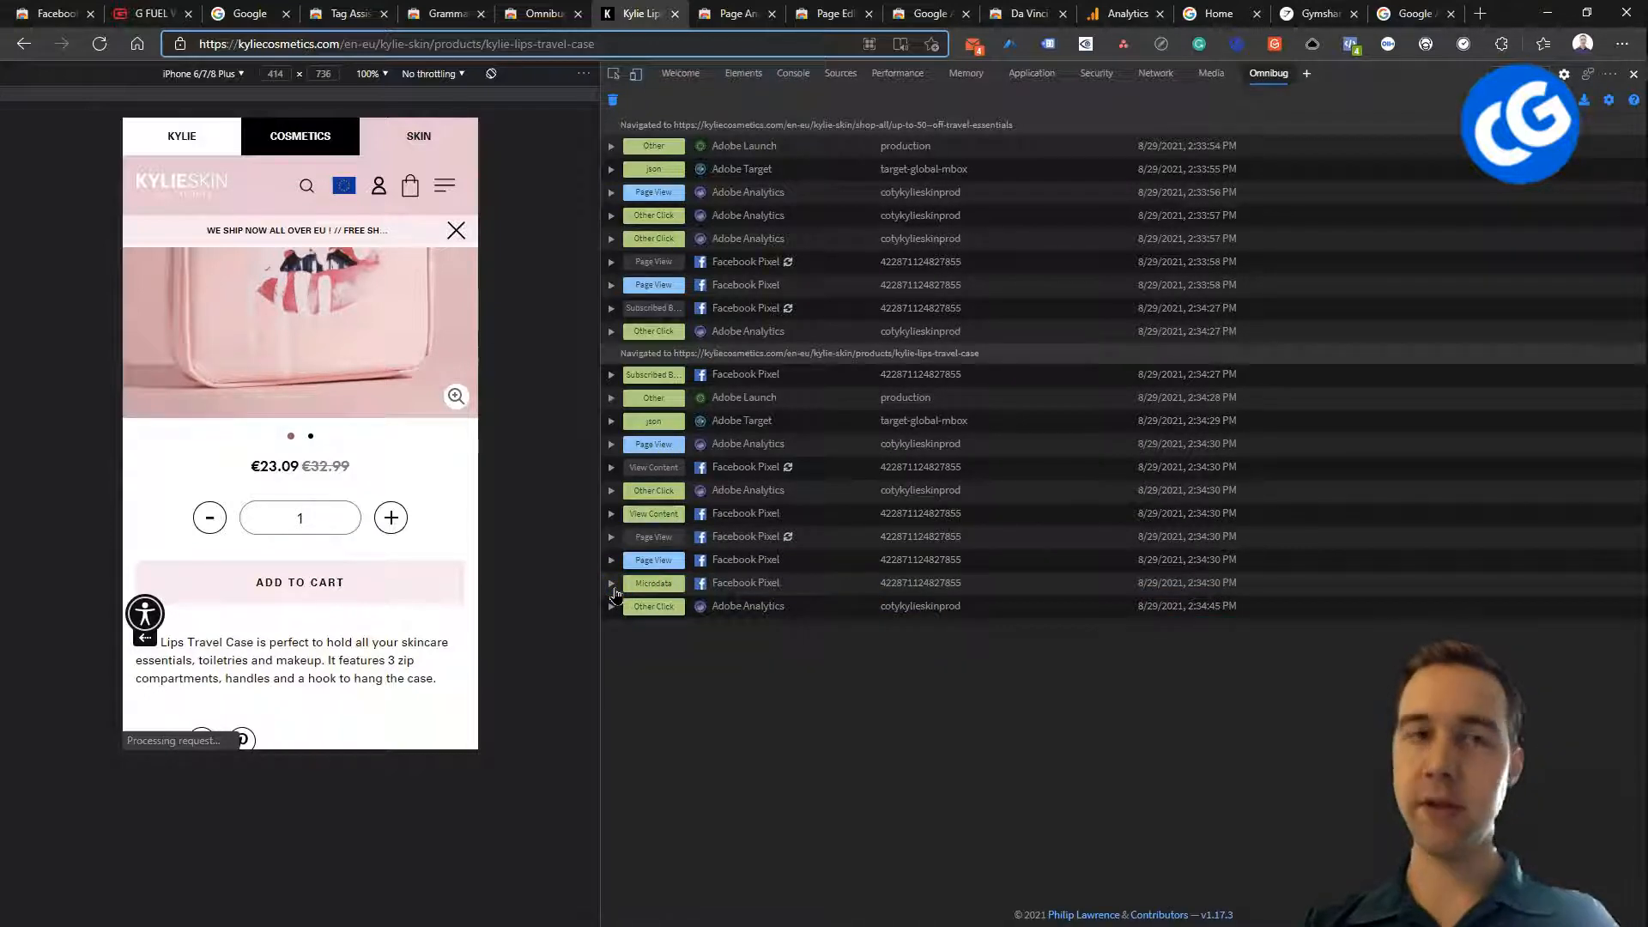
mouse_move(591, 606)
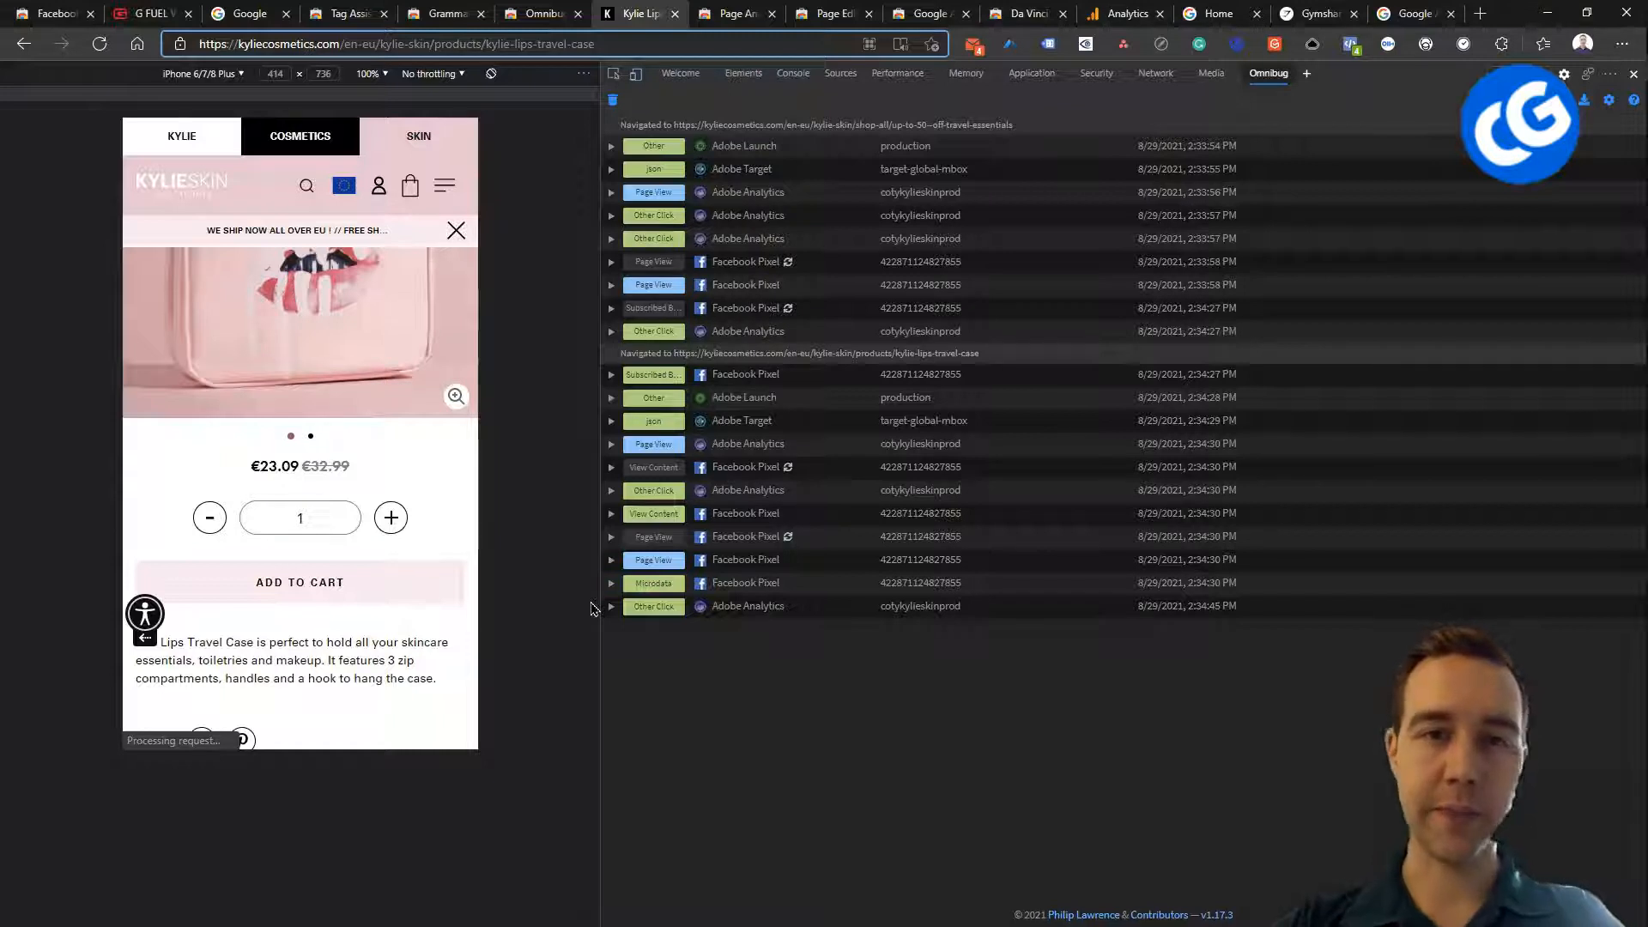
mouse_move(980, 647)
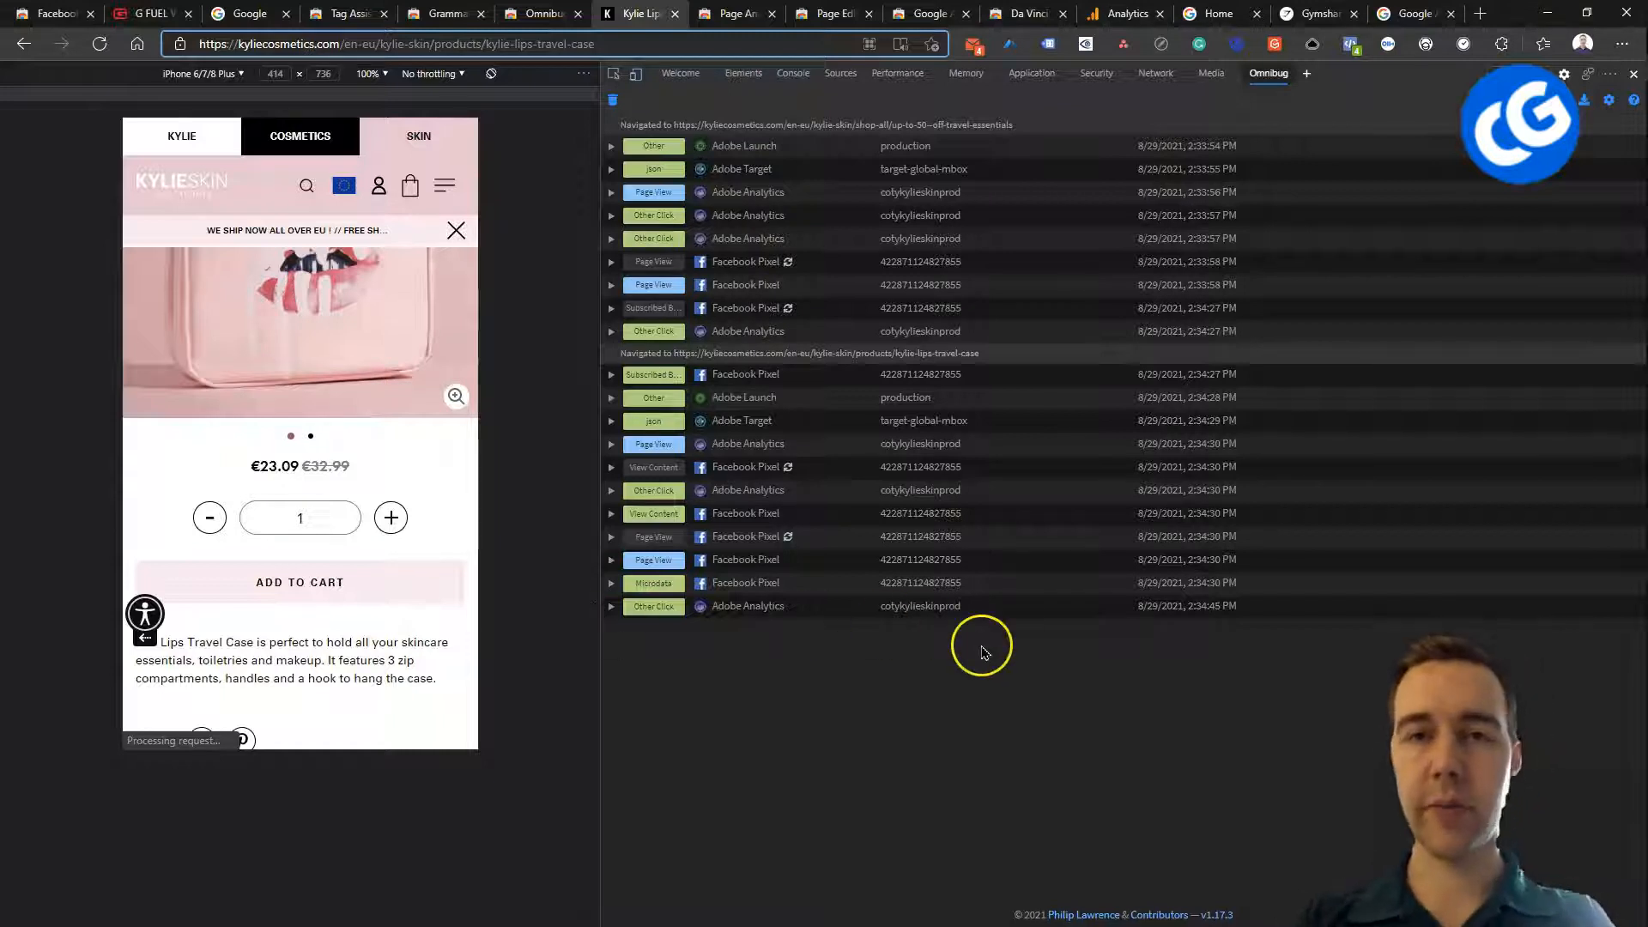
mouse_move(849, 646)
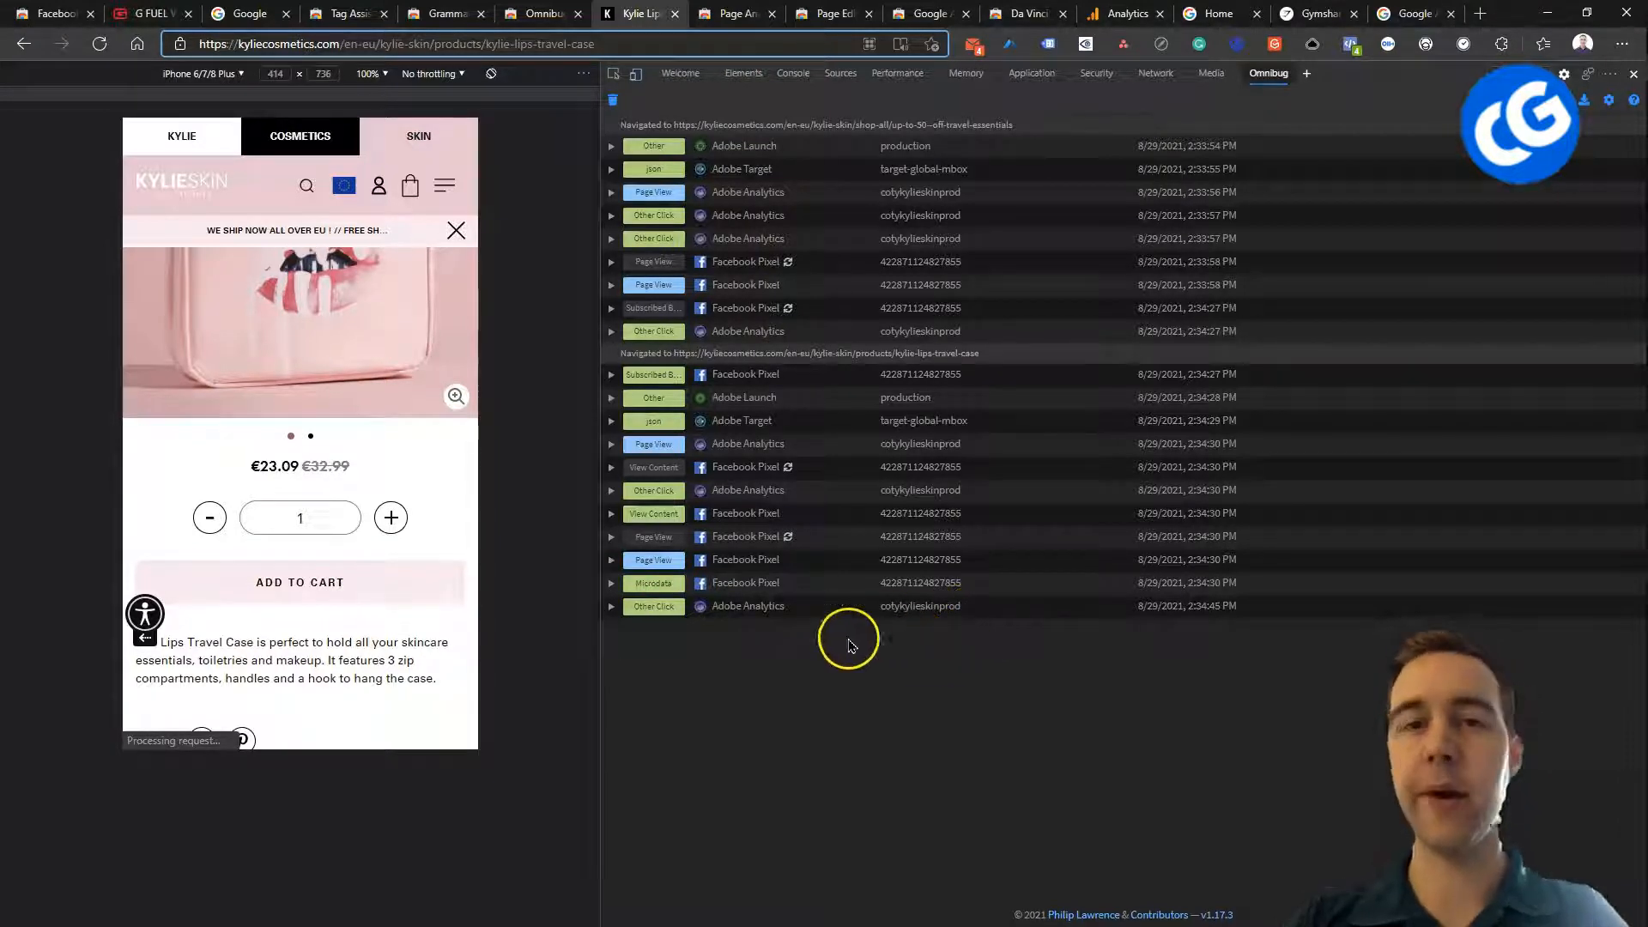
click(613, 584)
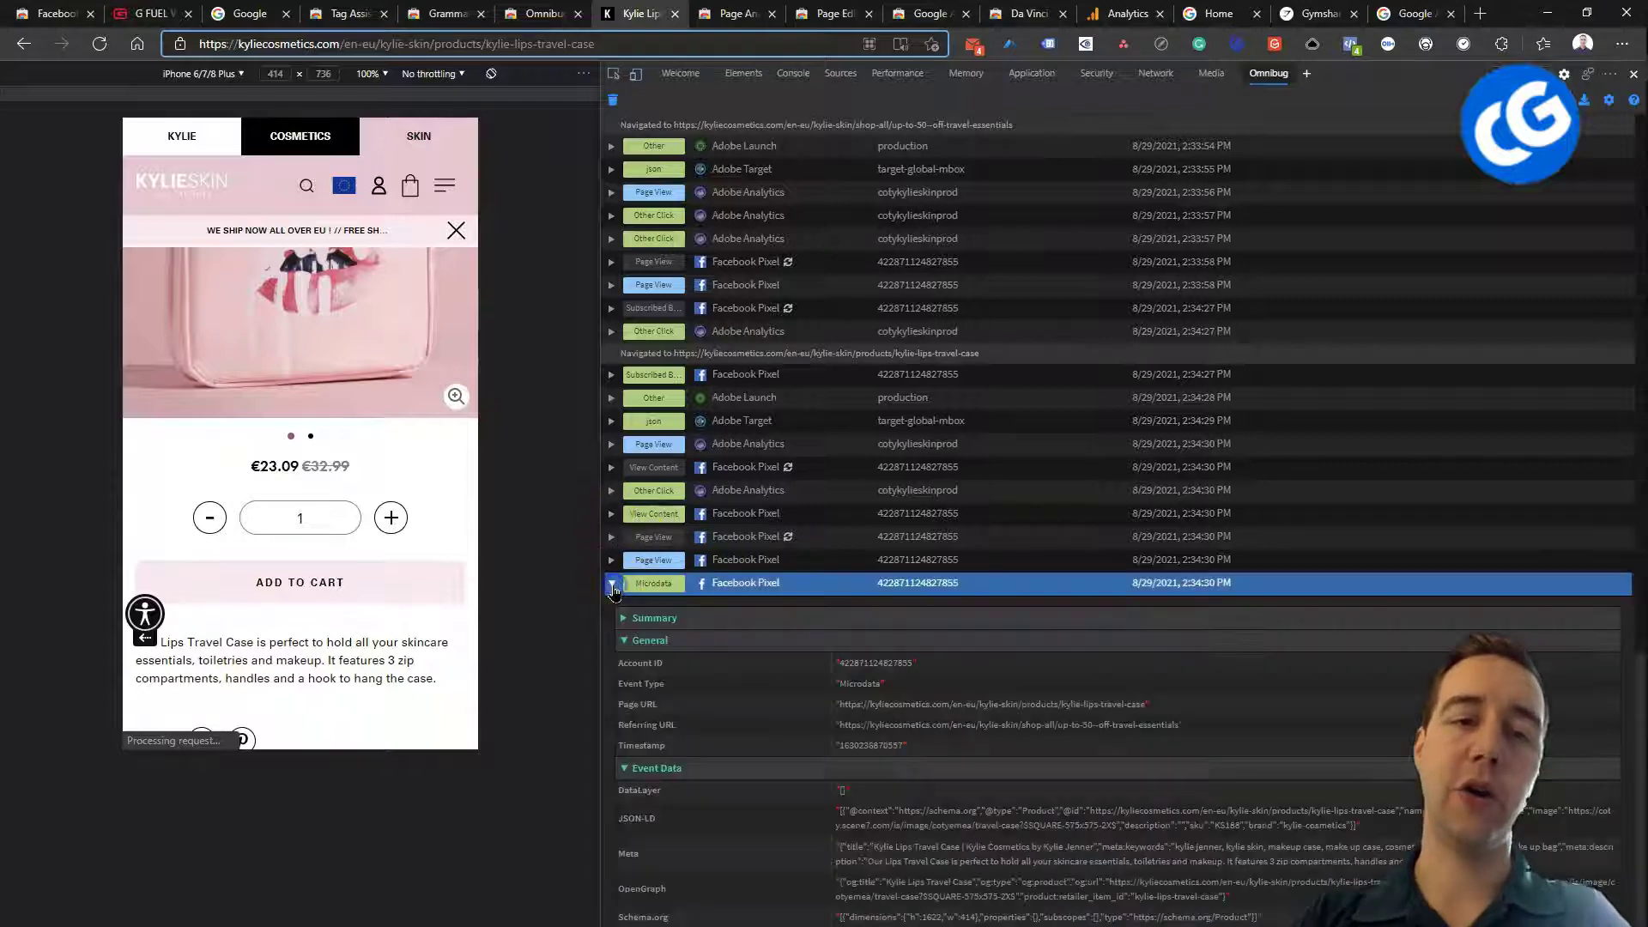
scroll(down, 3)
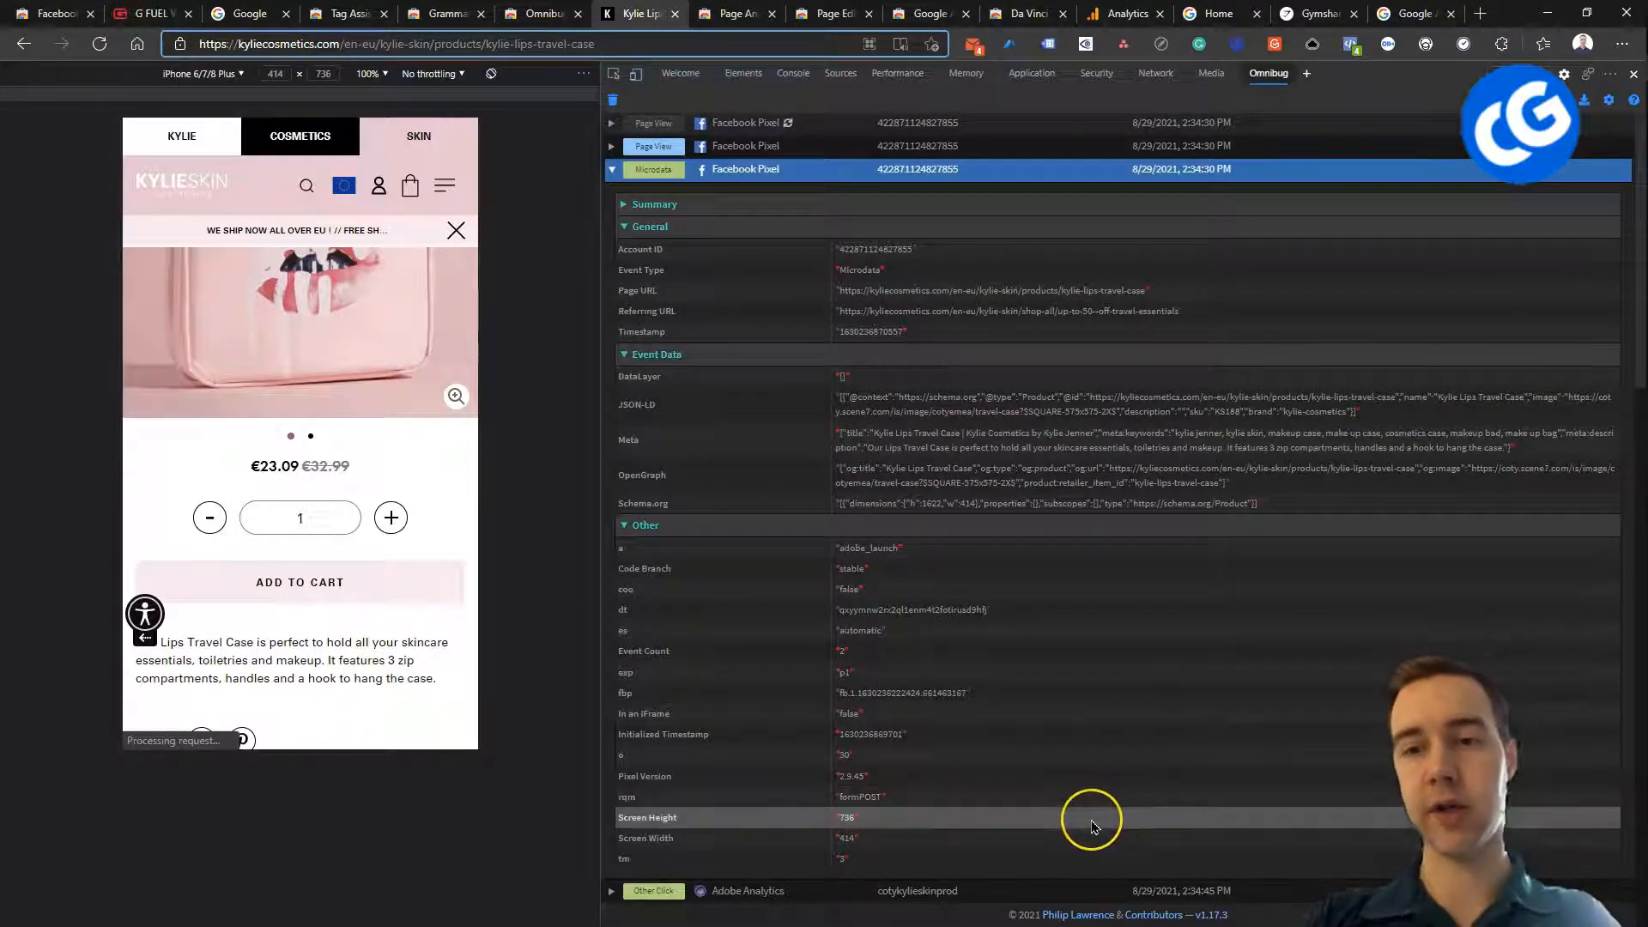
mouse_move(1093, 826)
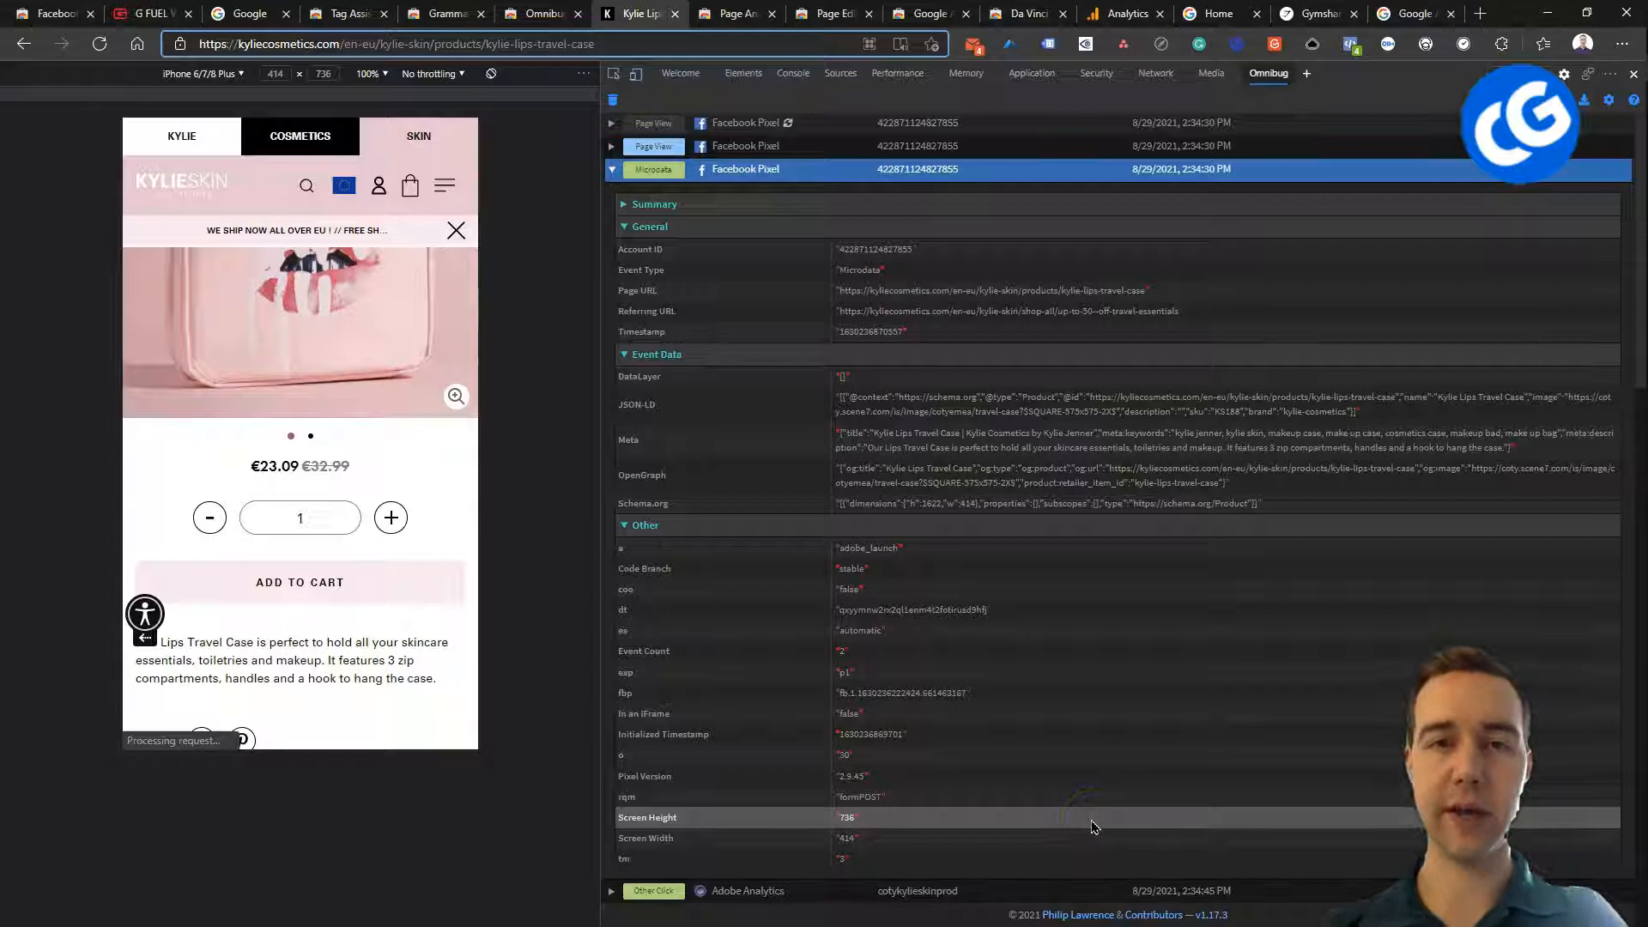
mouse_move(1006, 269)
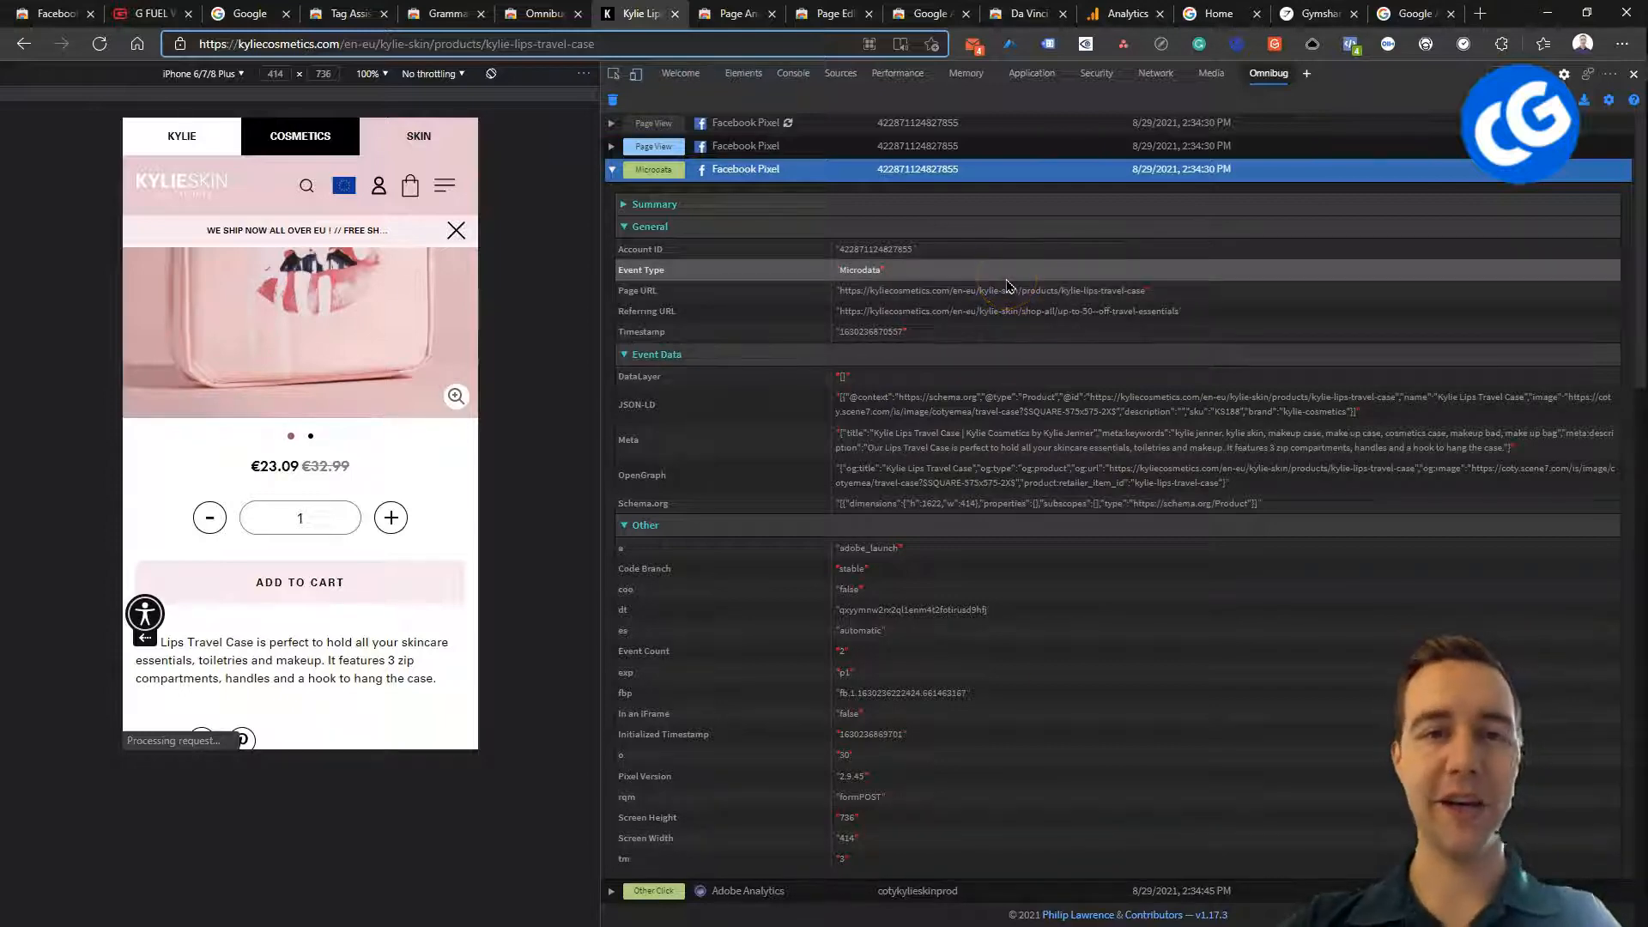
mouse_move(936, 609)
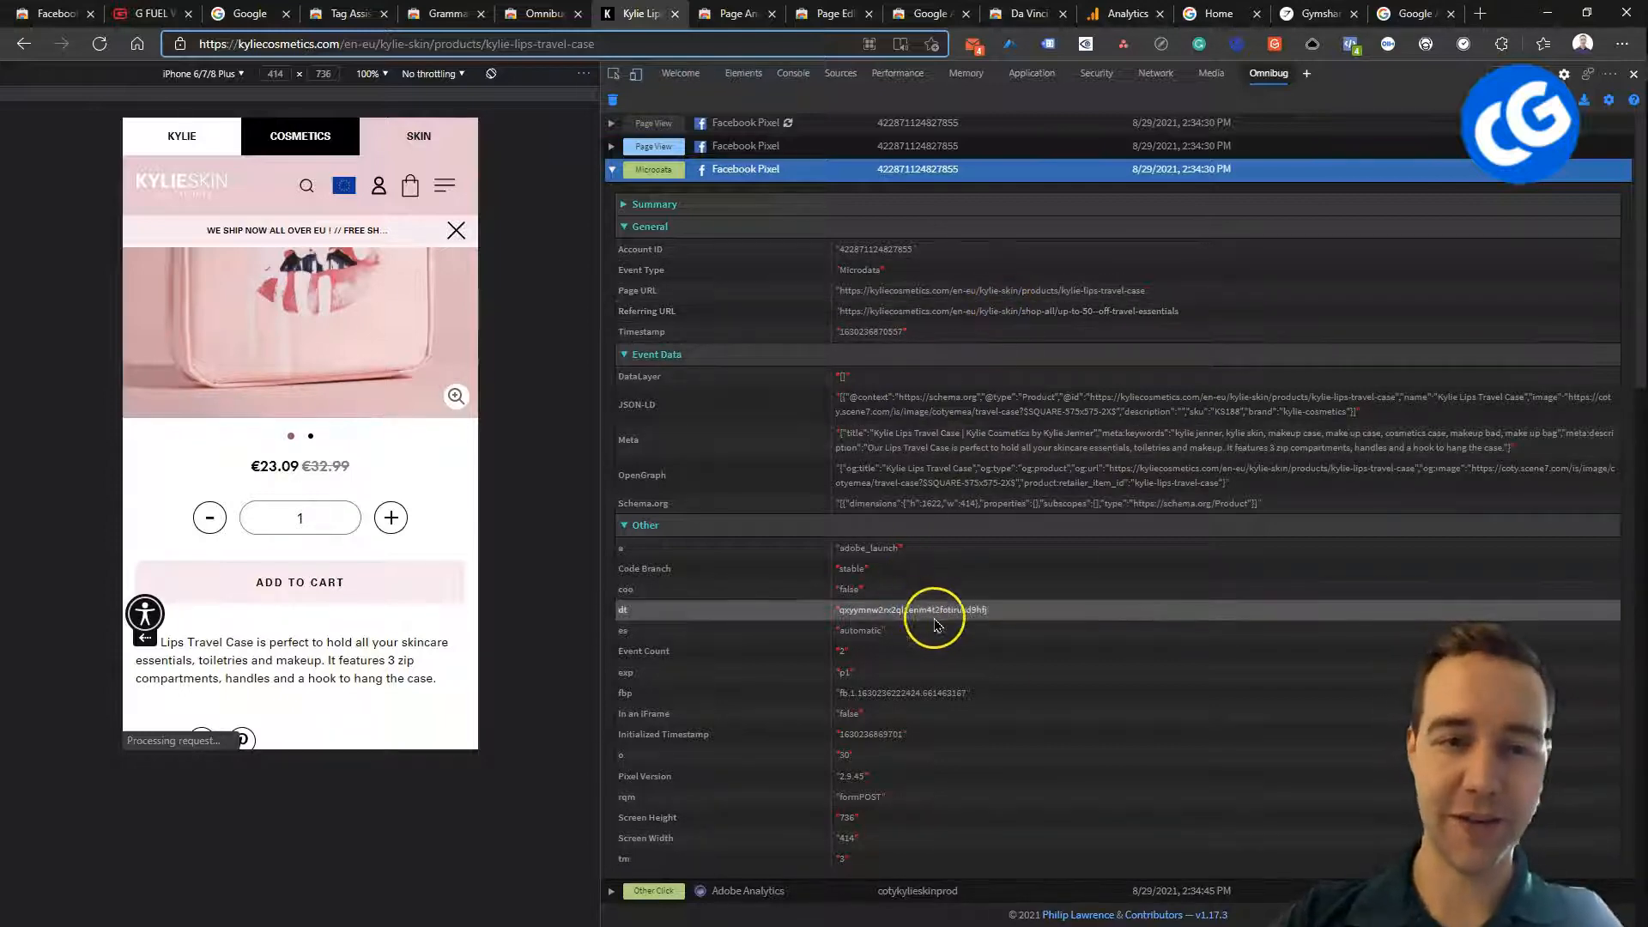
mouse_move(961, 782)
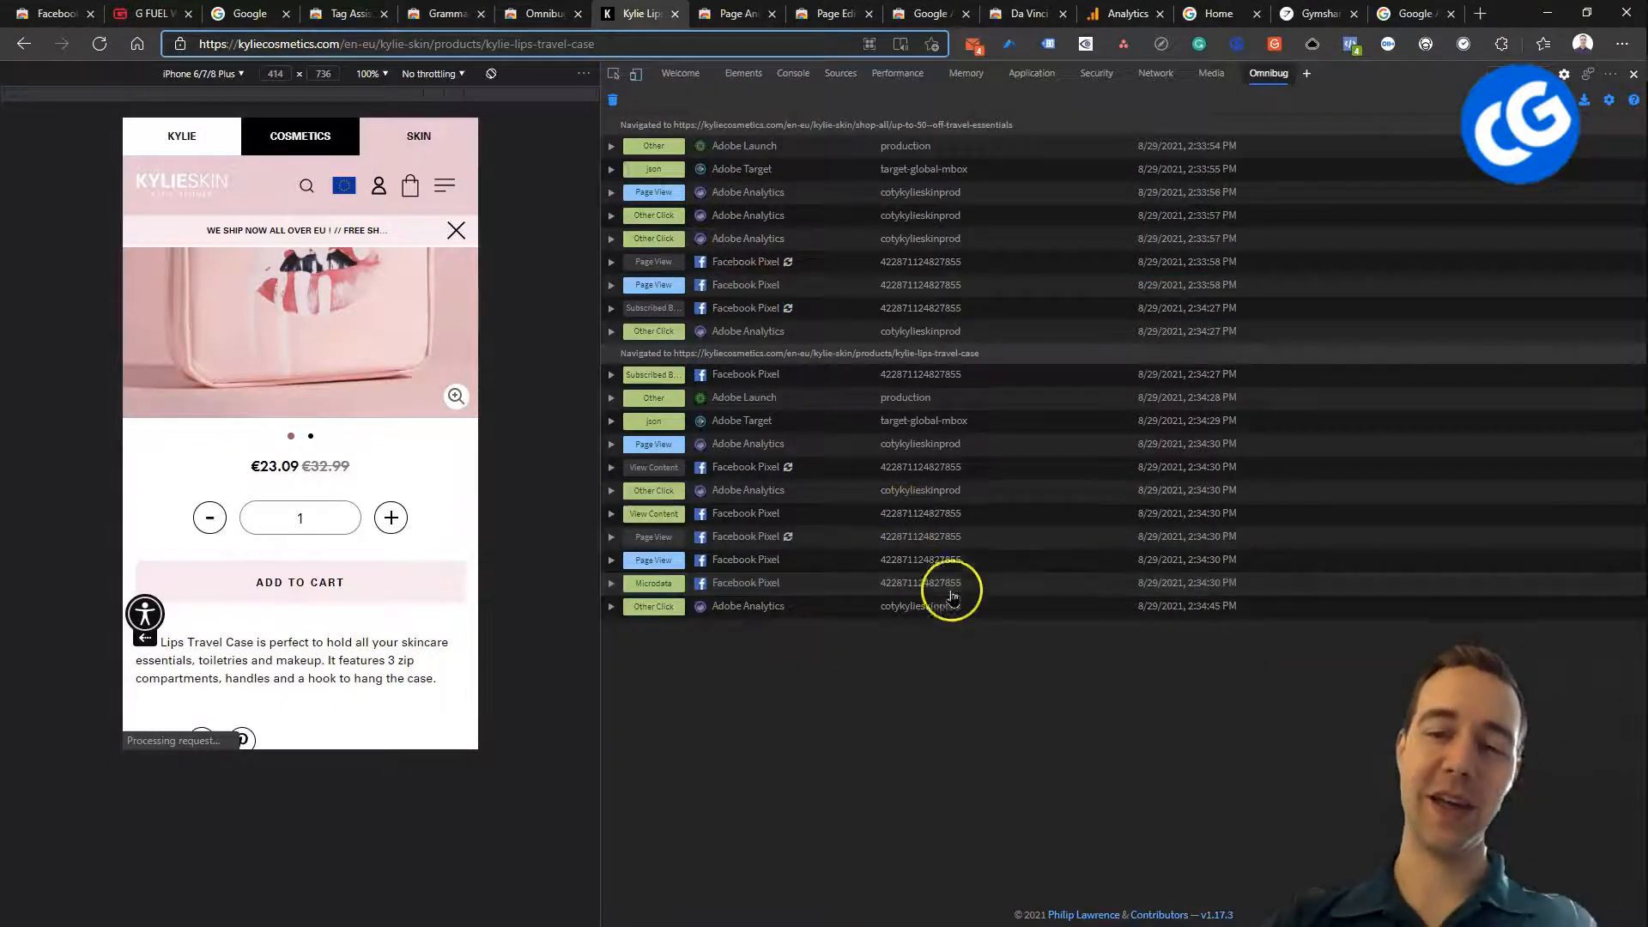
mouse_move(894, 688)
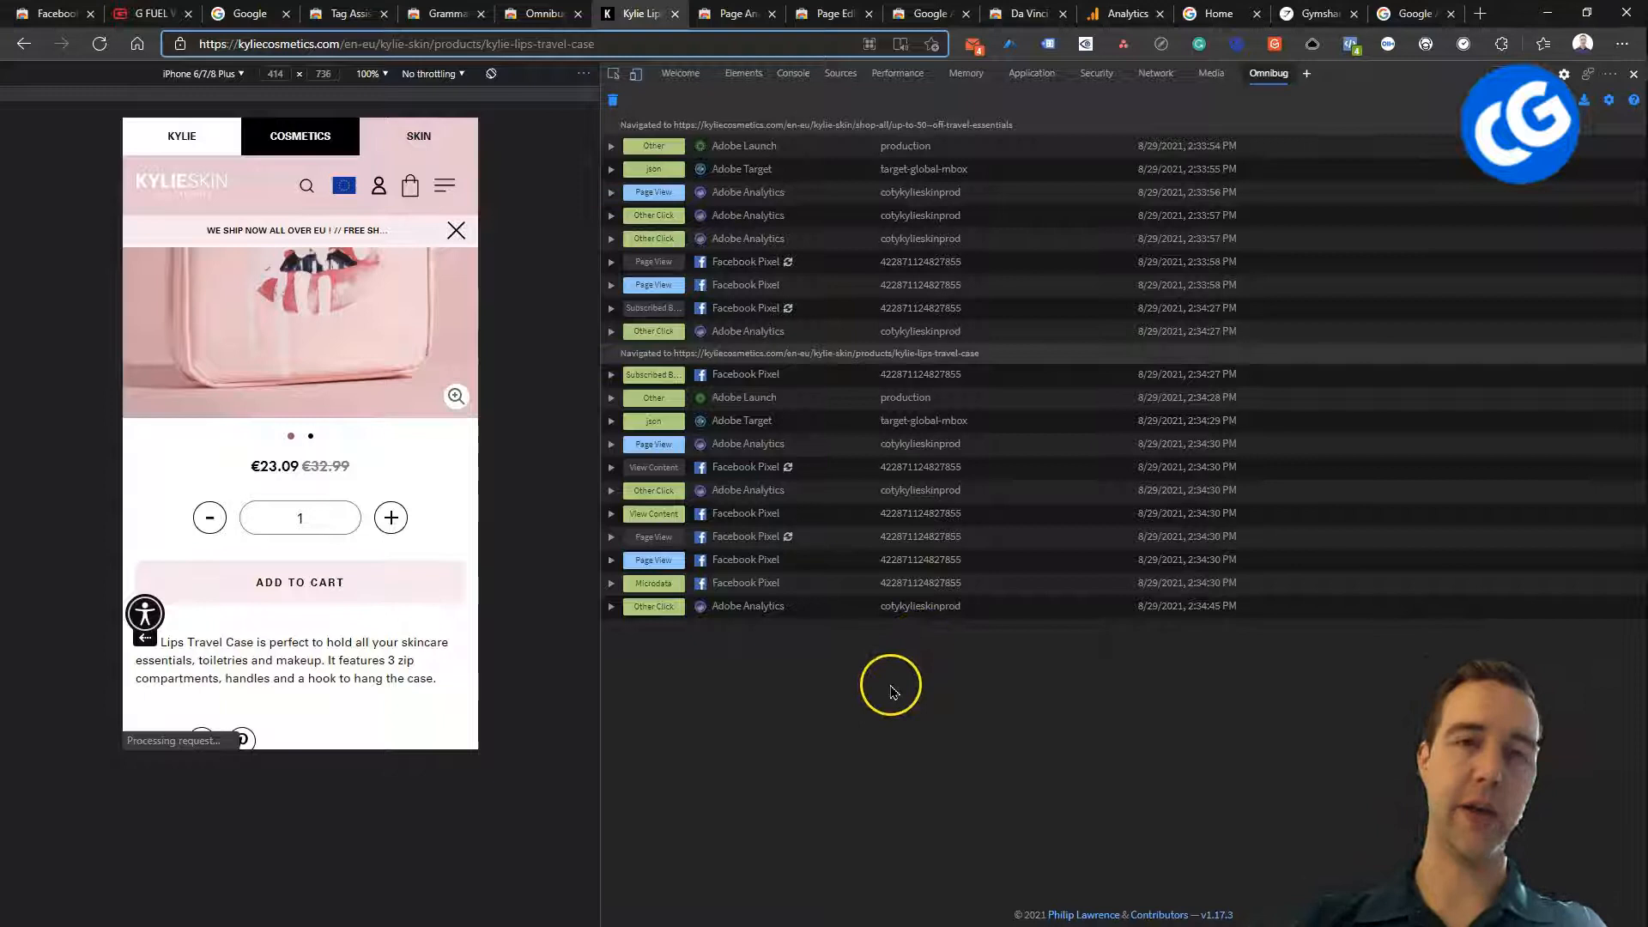
mouse_move(937, 721)
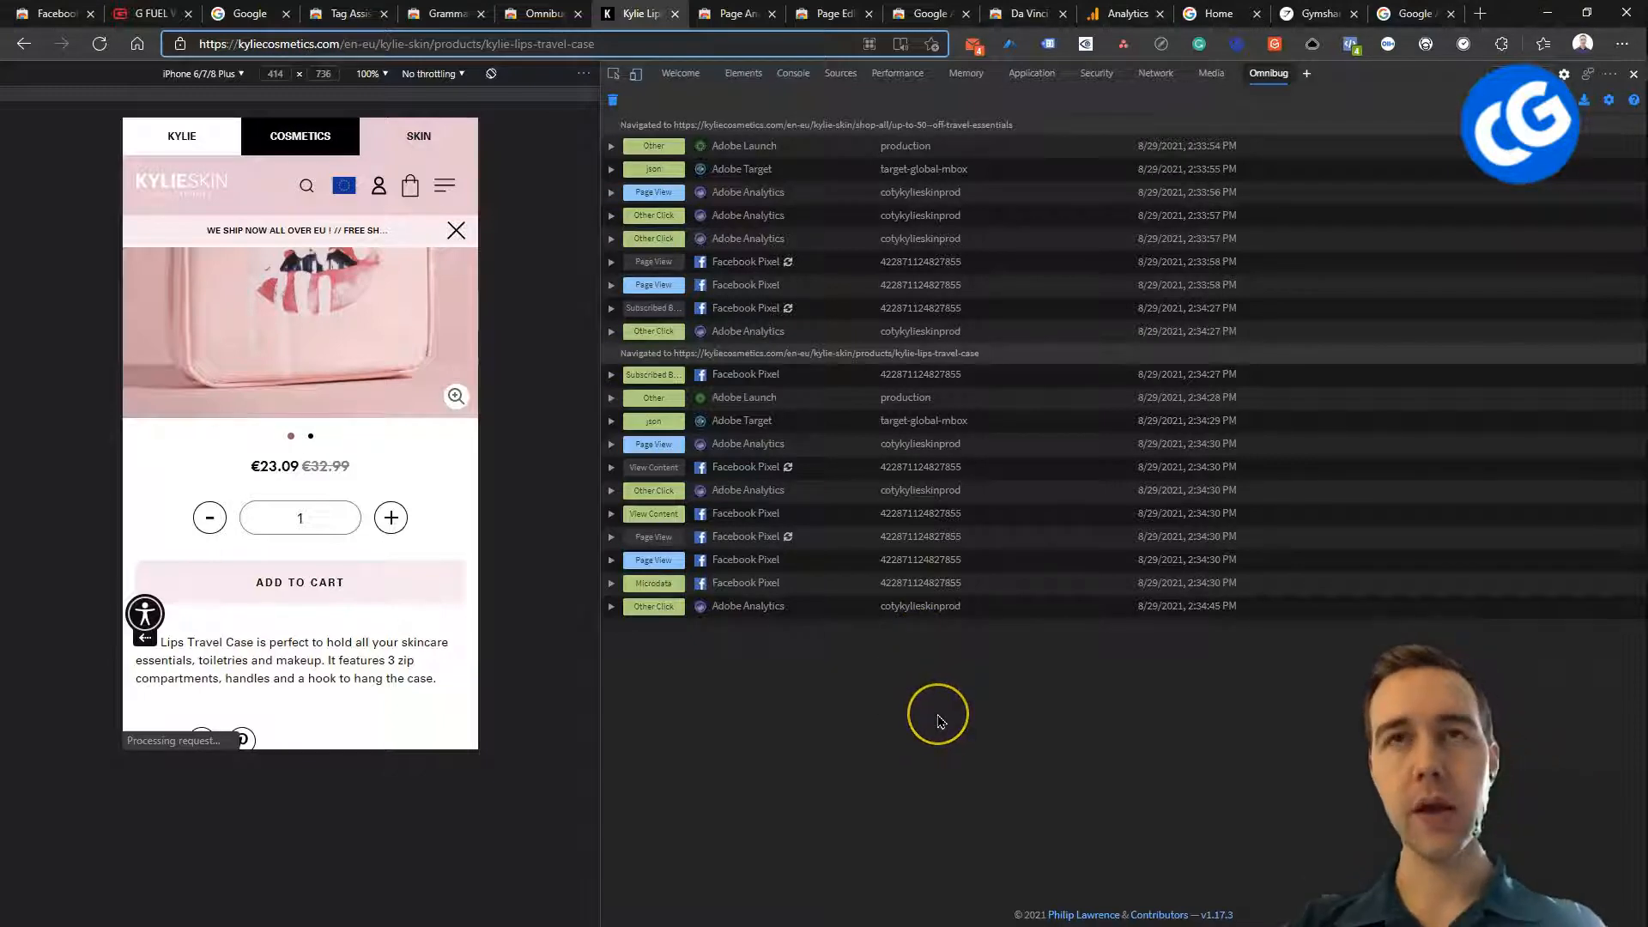
mouse_move(938, 721)
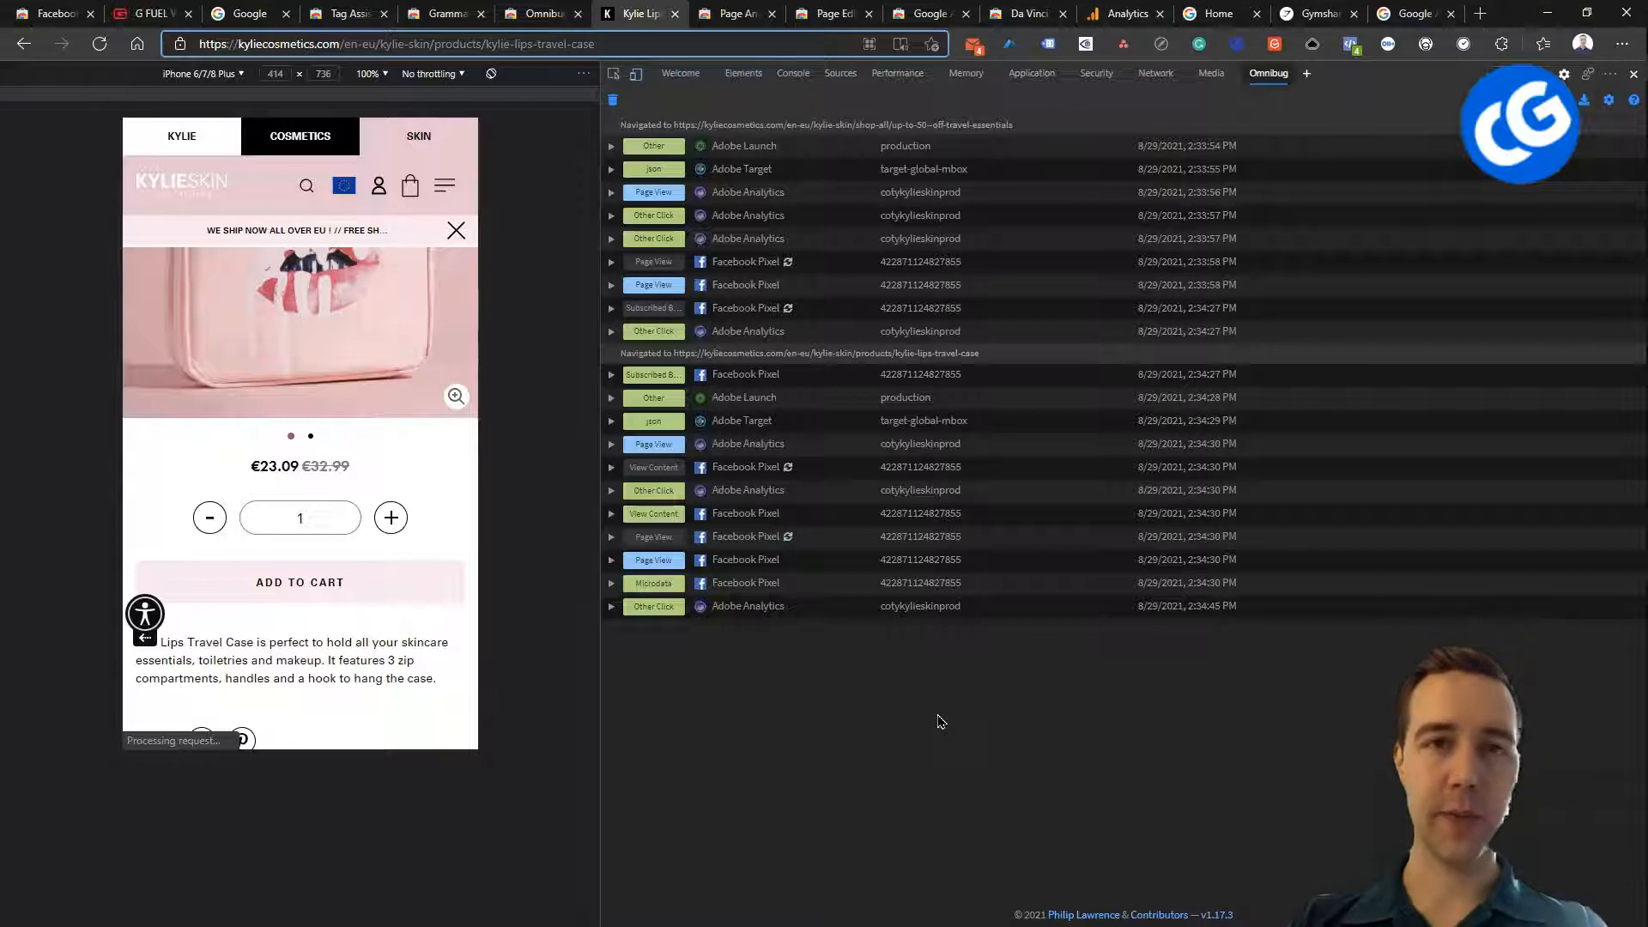
- Review the Page Analytics listing's Additional Information and select its March 8, 2019 update date
click(731, 13)
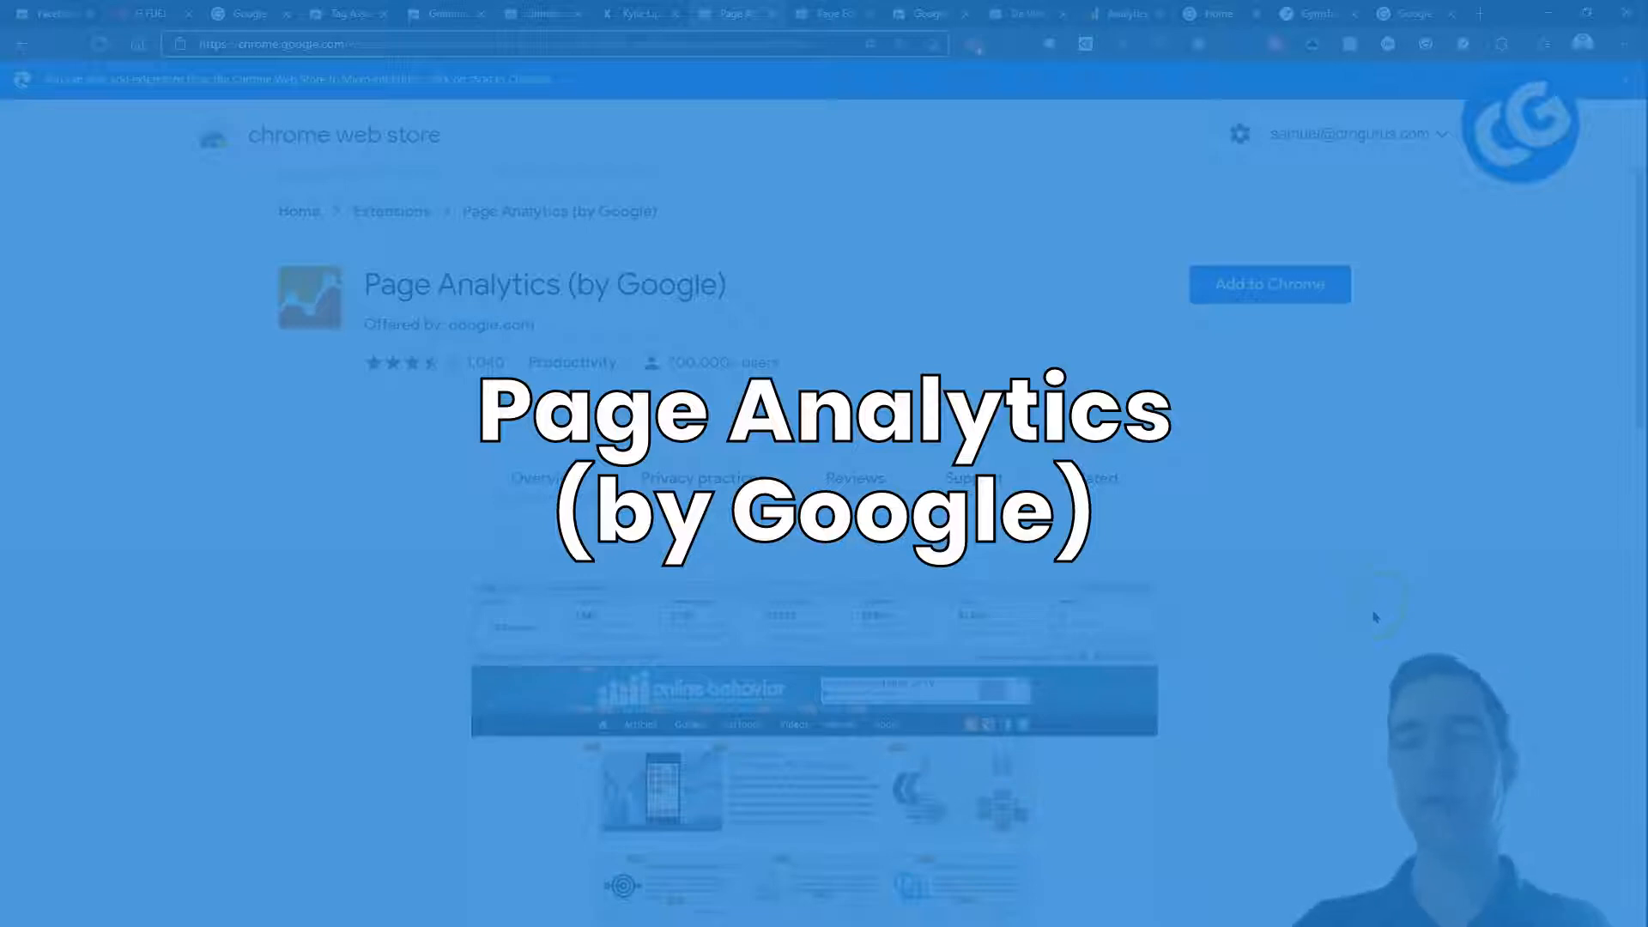
scroll(down, 3)
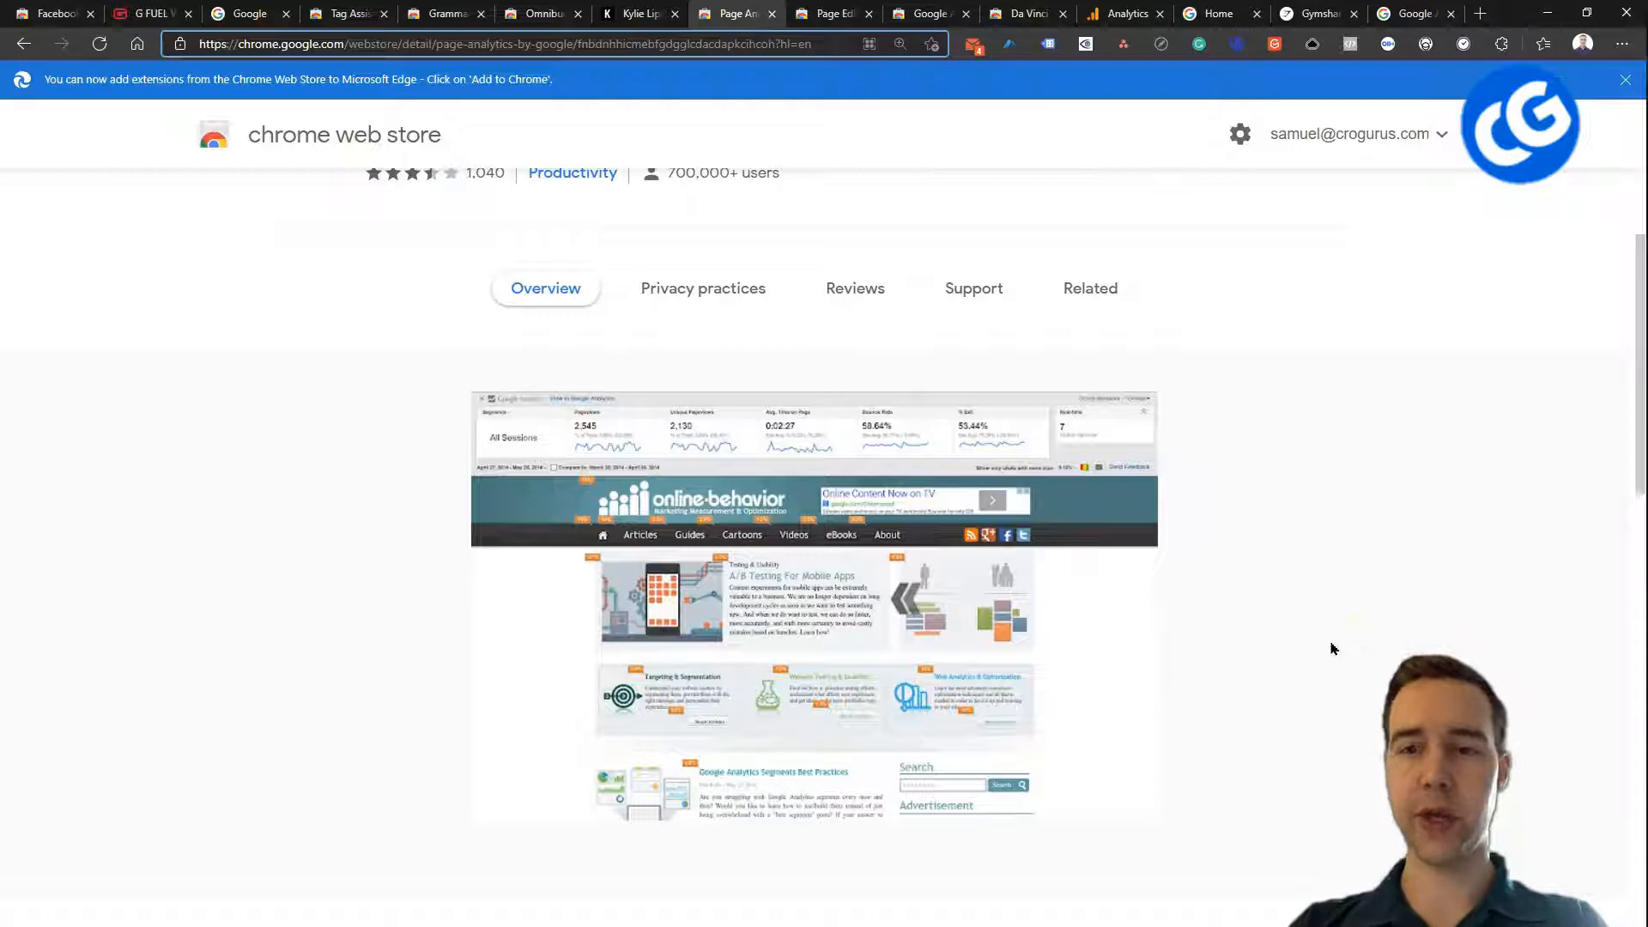
mouse_move(1254, 664)
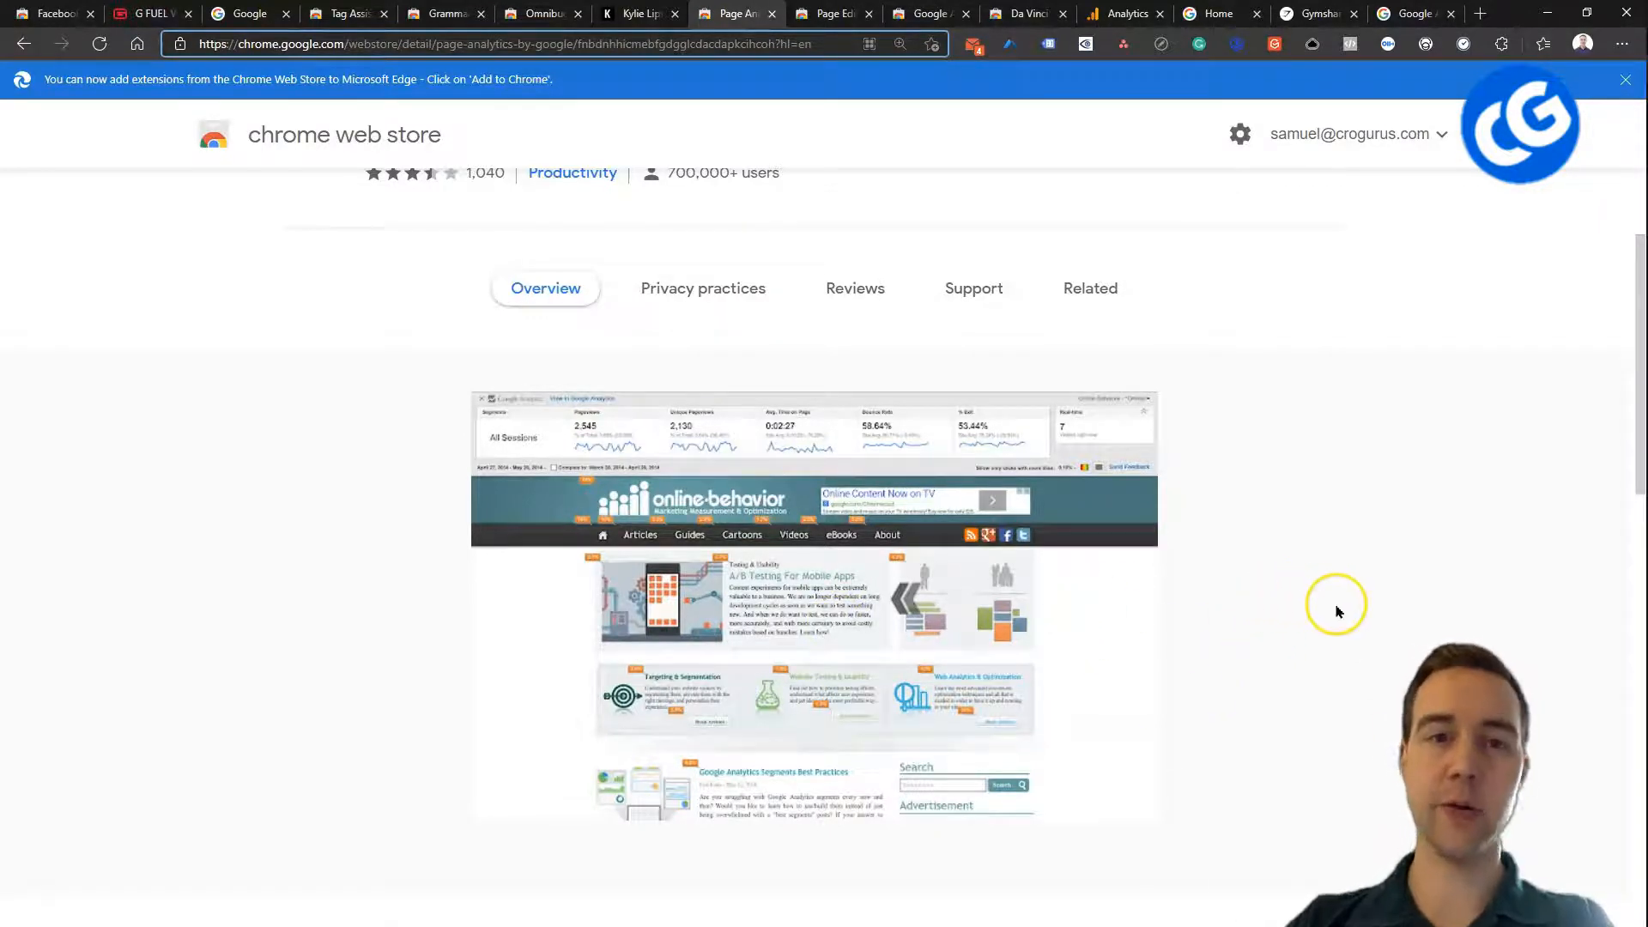
scroll(down, 3)
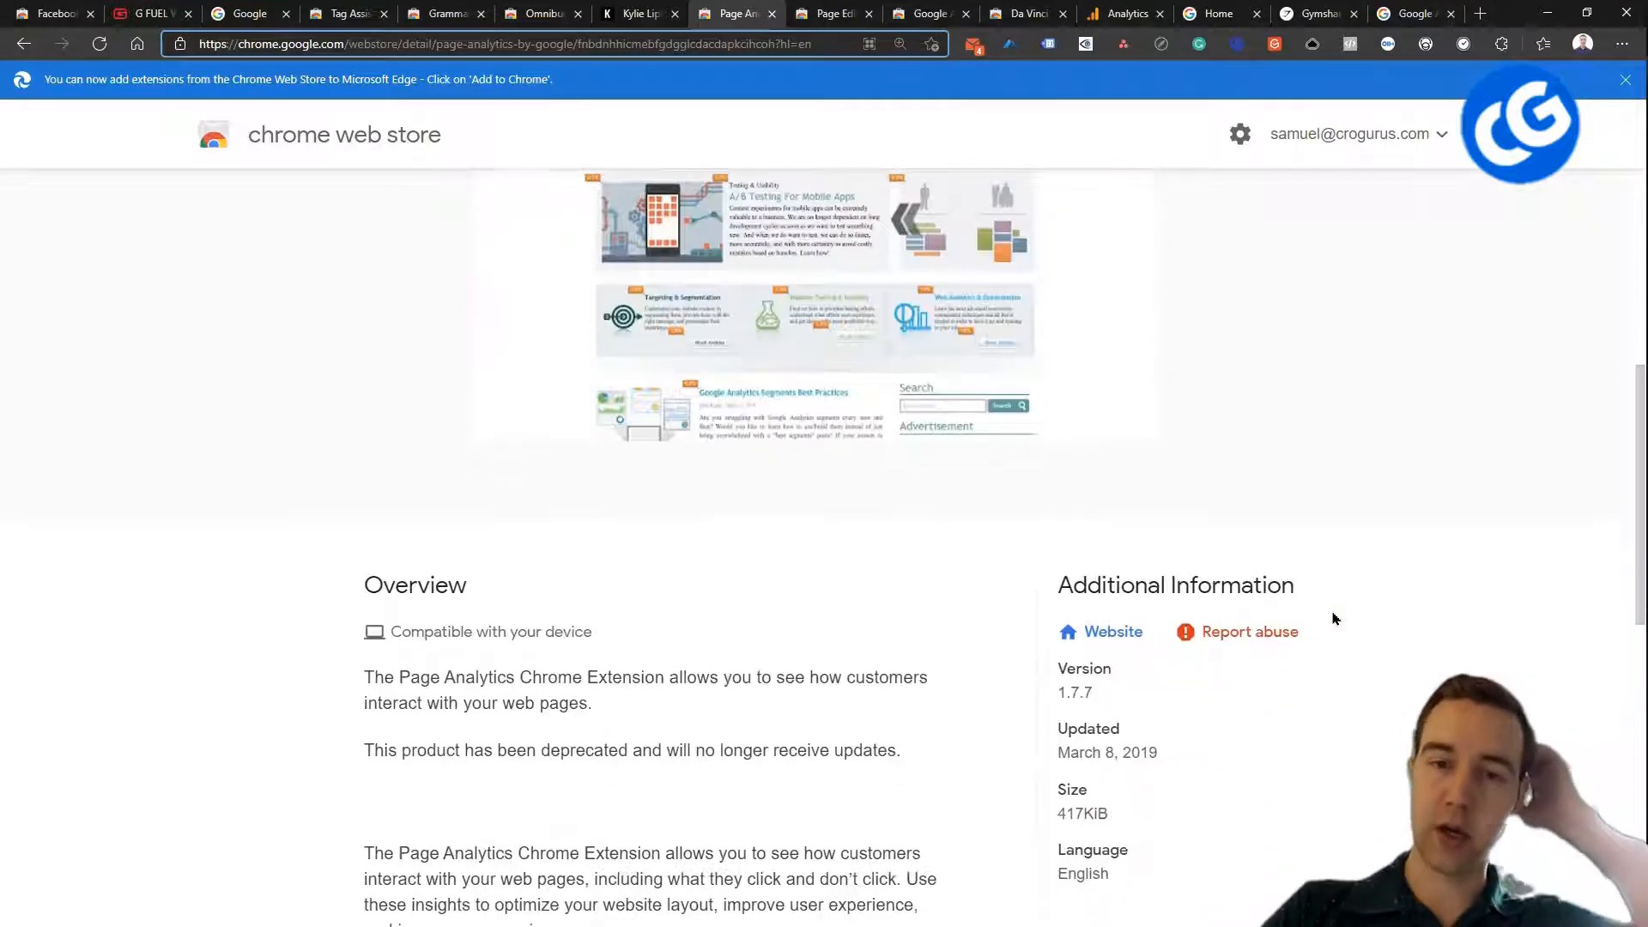
mouse_move(1211, 739)
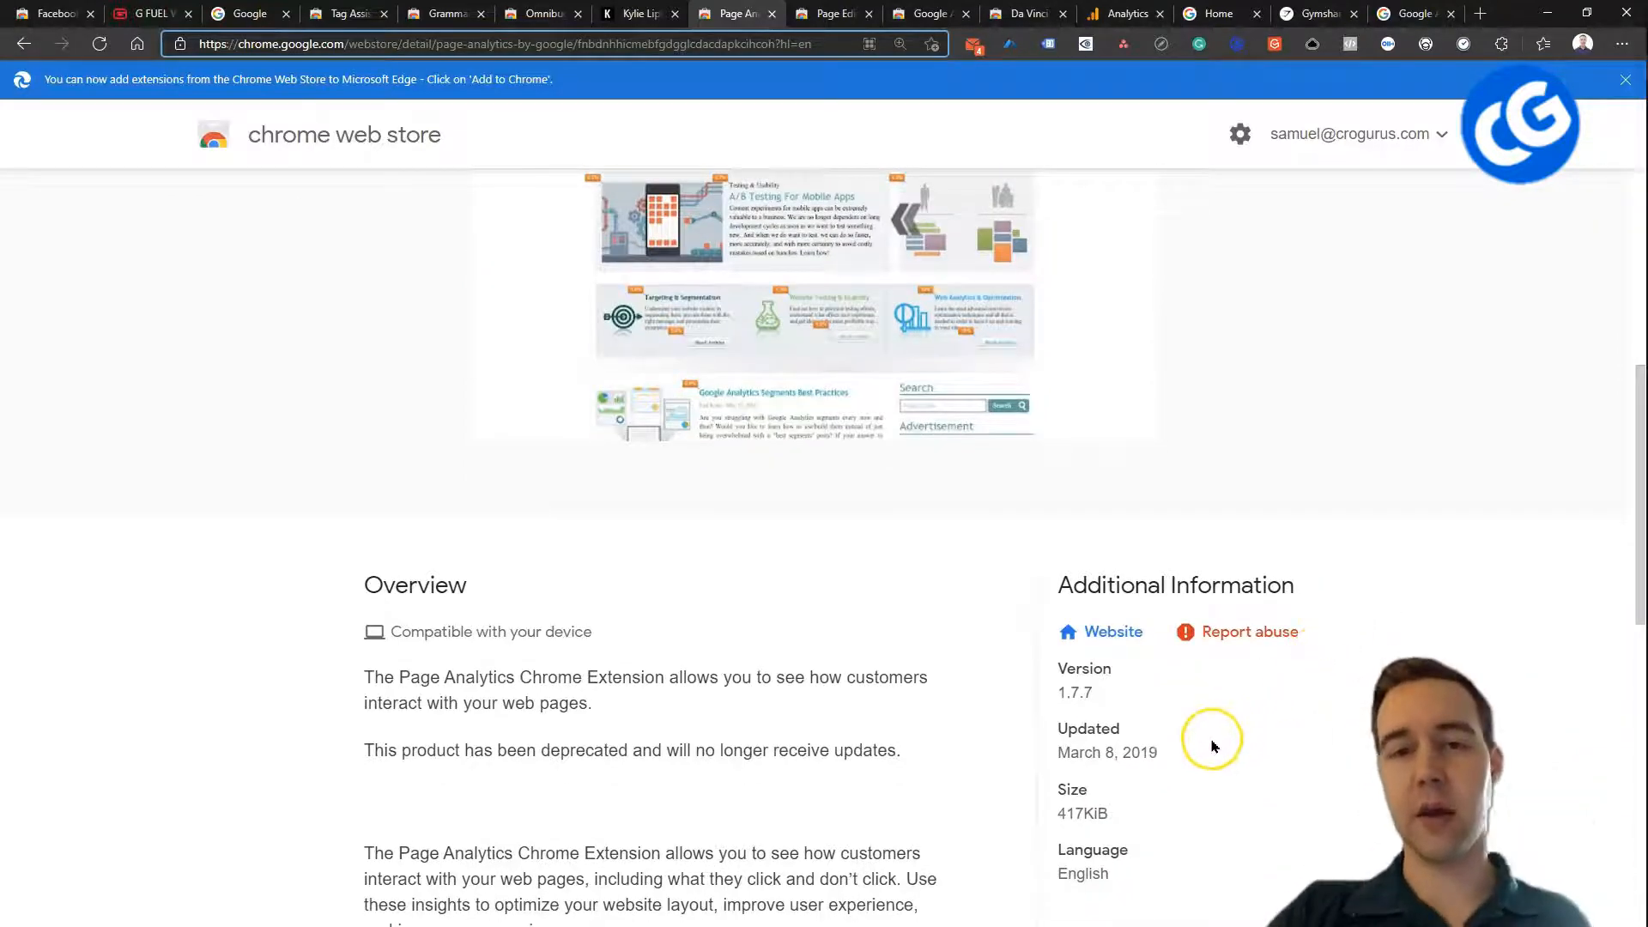
double_click(1106, 753)
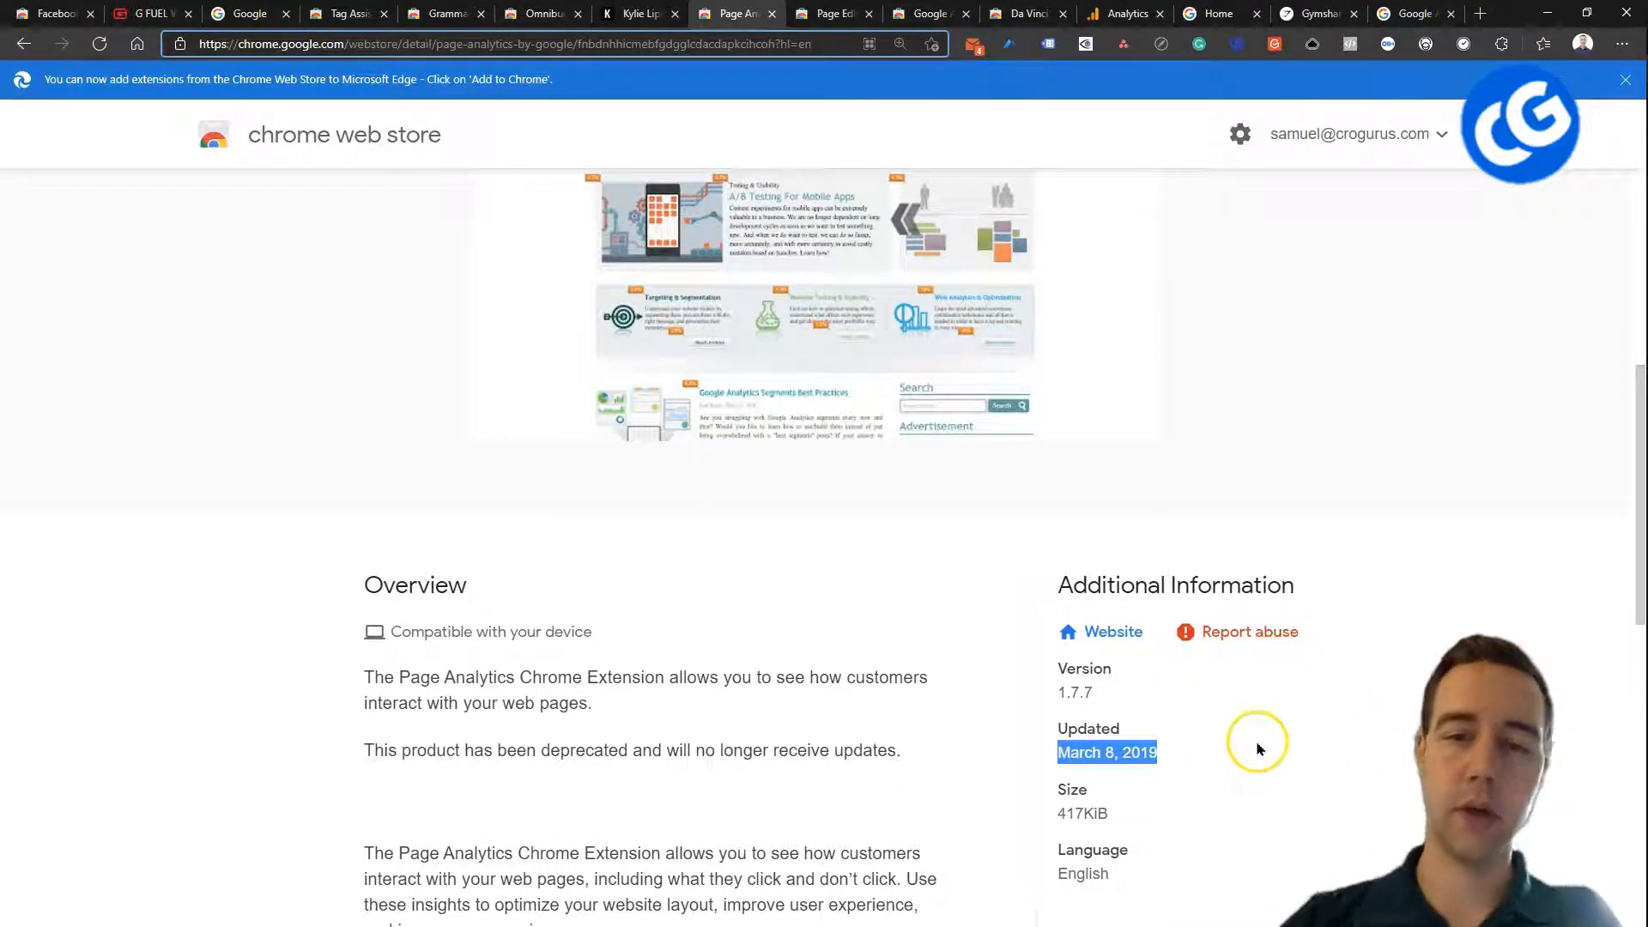
mouse_move(1362, 703)
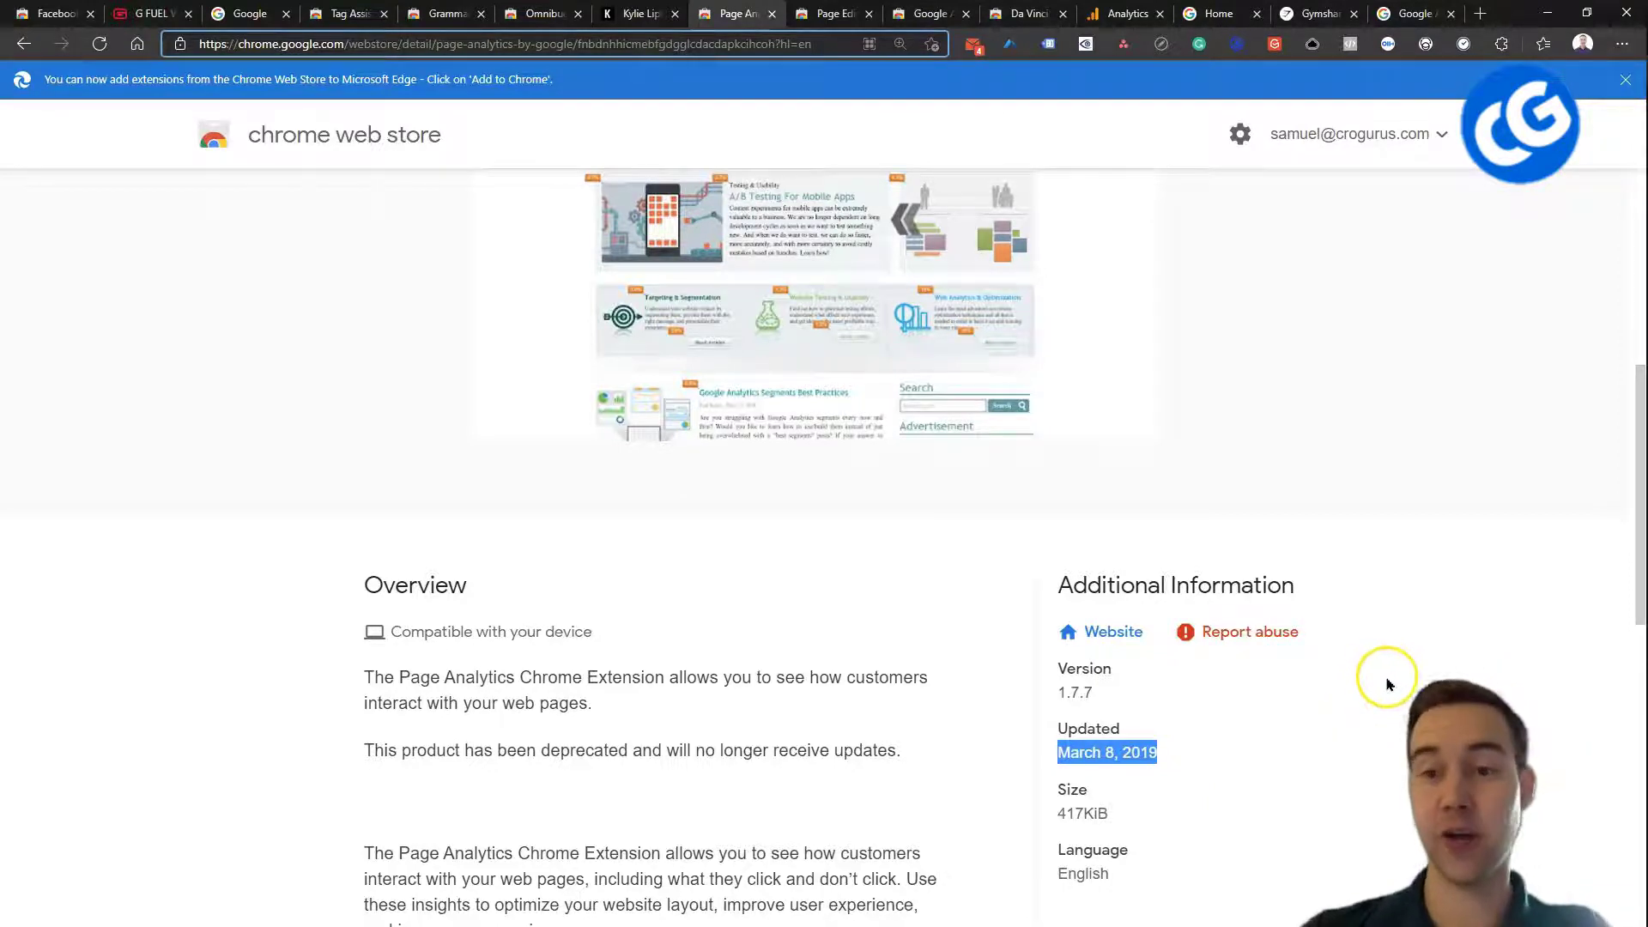
scroll(up, 3)
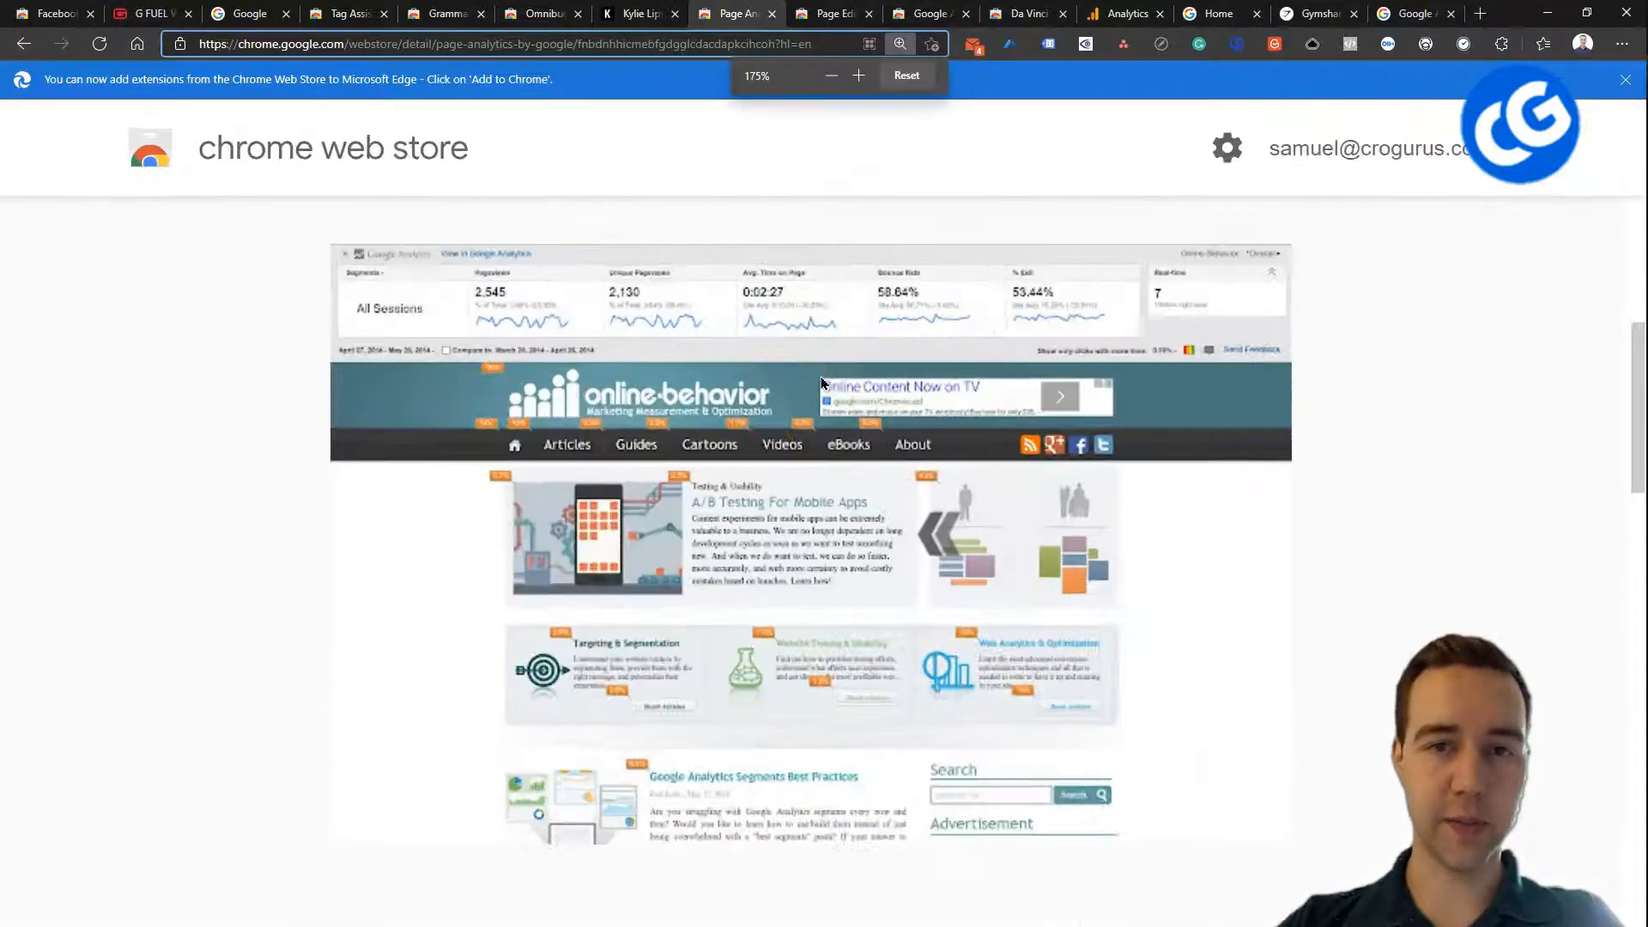
click(832, 75)
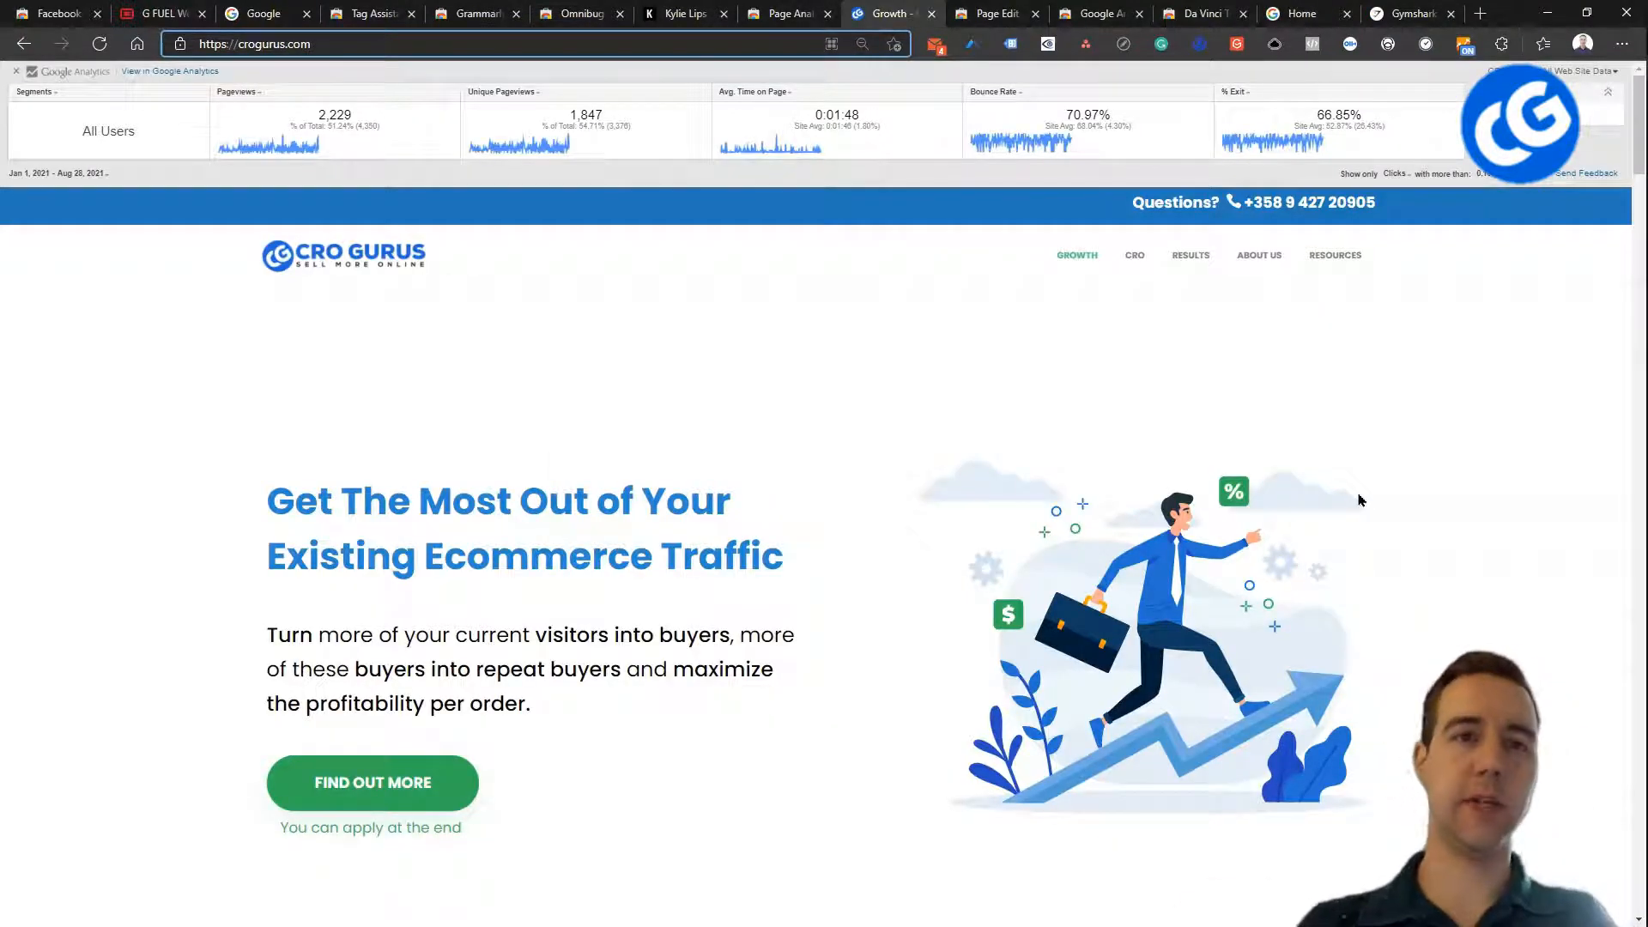
mouse_move(1091, 450)
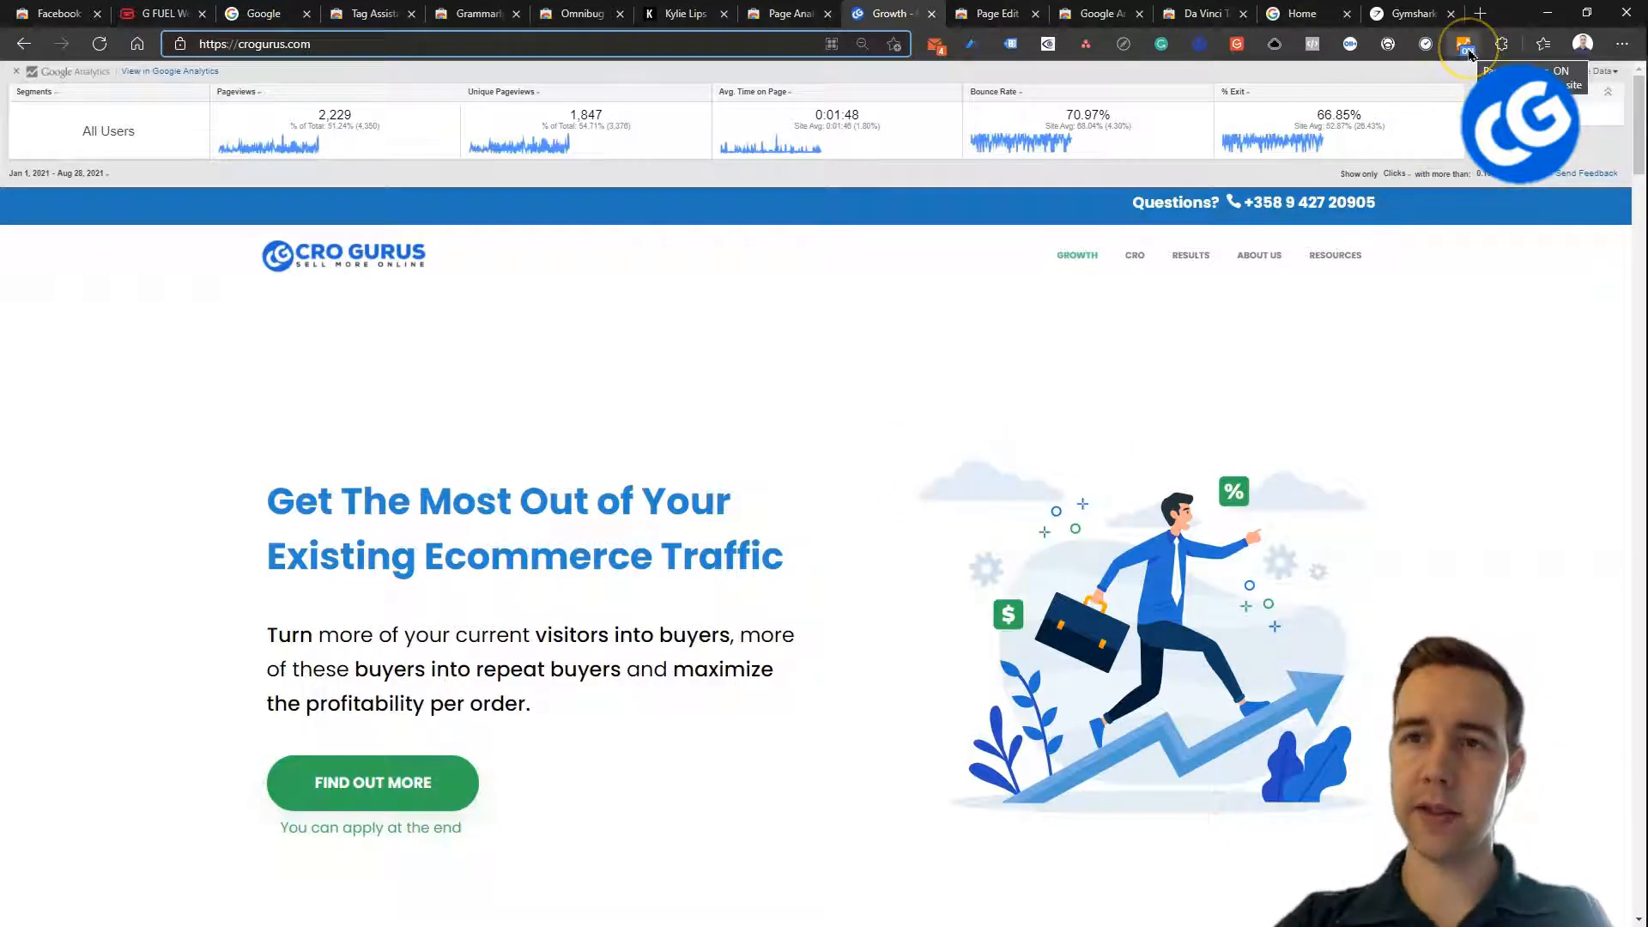
- Toggle the Page Analytics overlay off and back on for the CRO Gurus homepage
click(1463, 44)
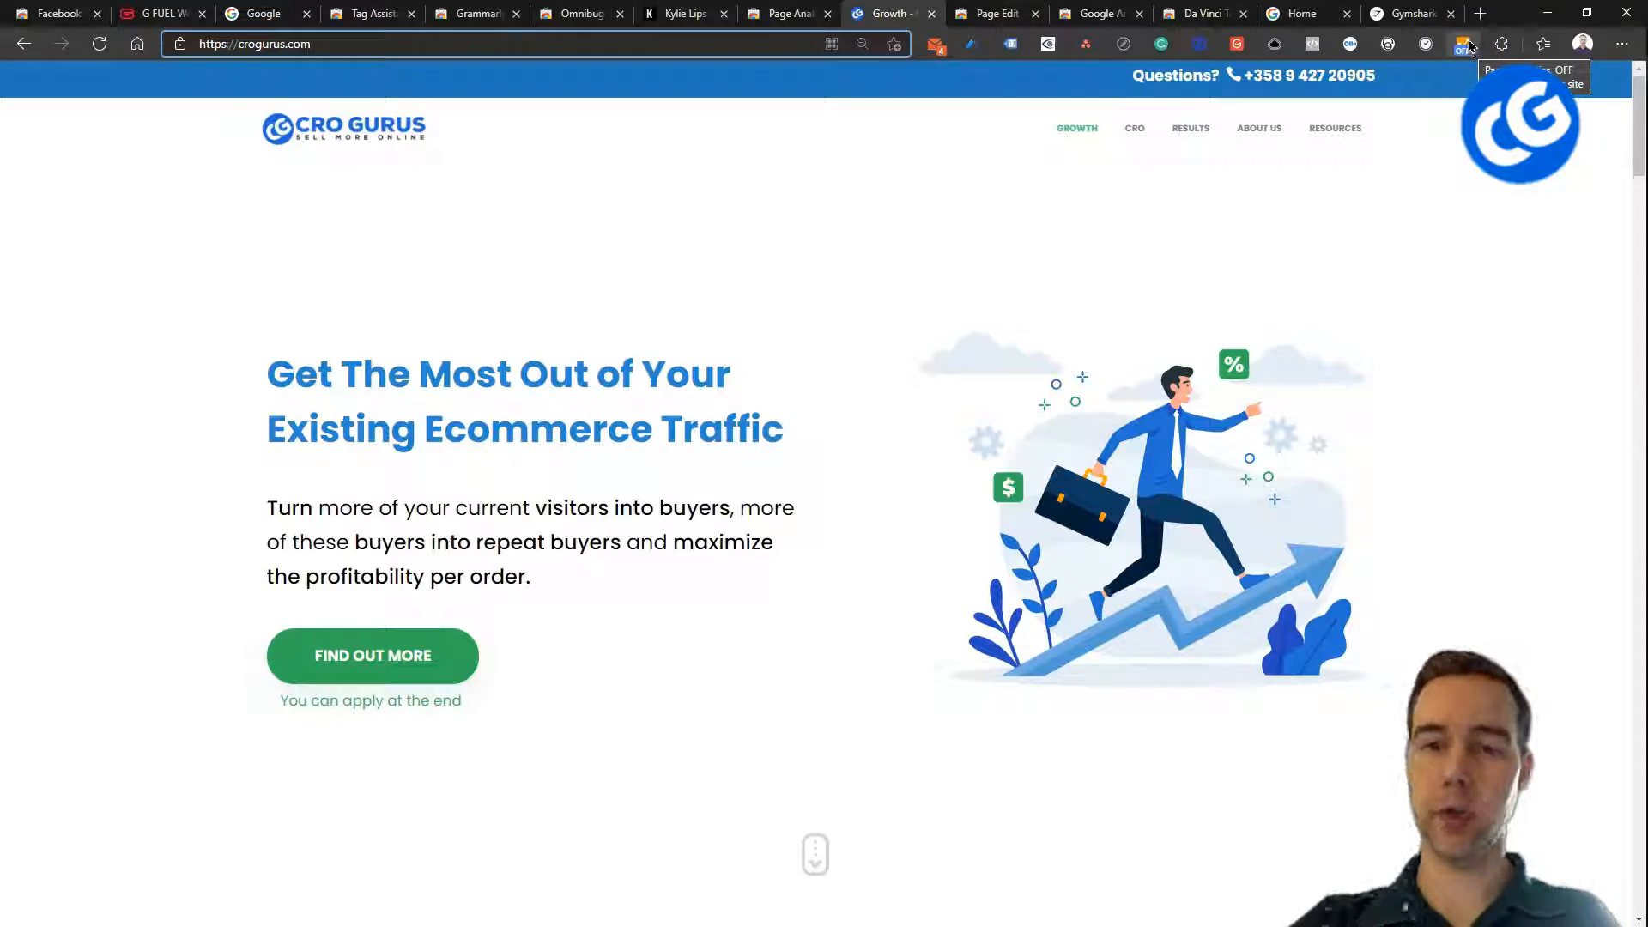
click(1464, 43)
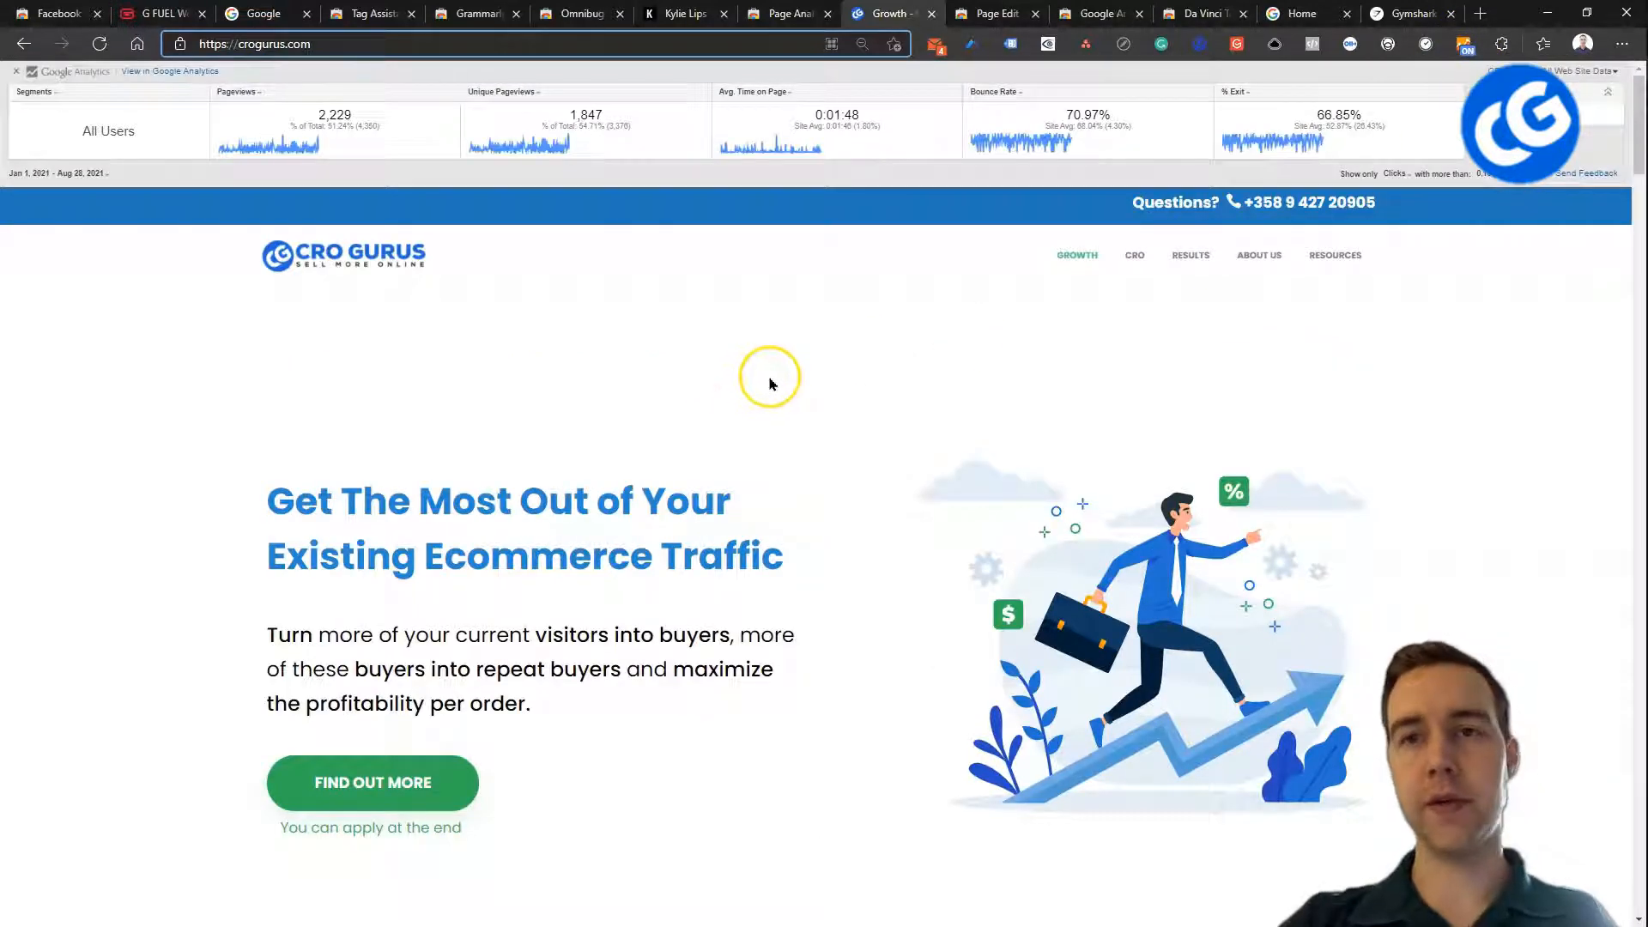
mouse_move(357, 166)
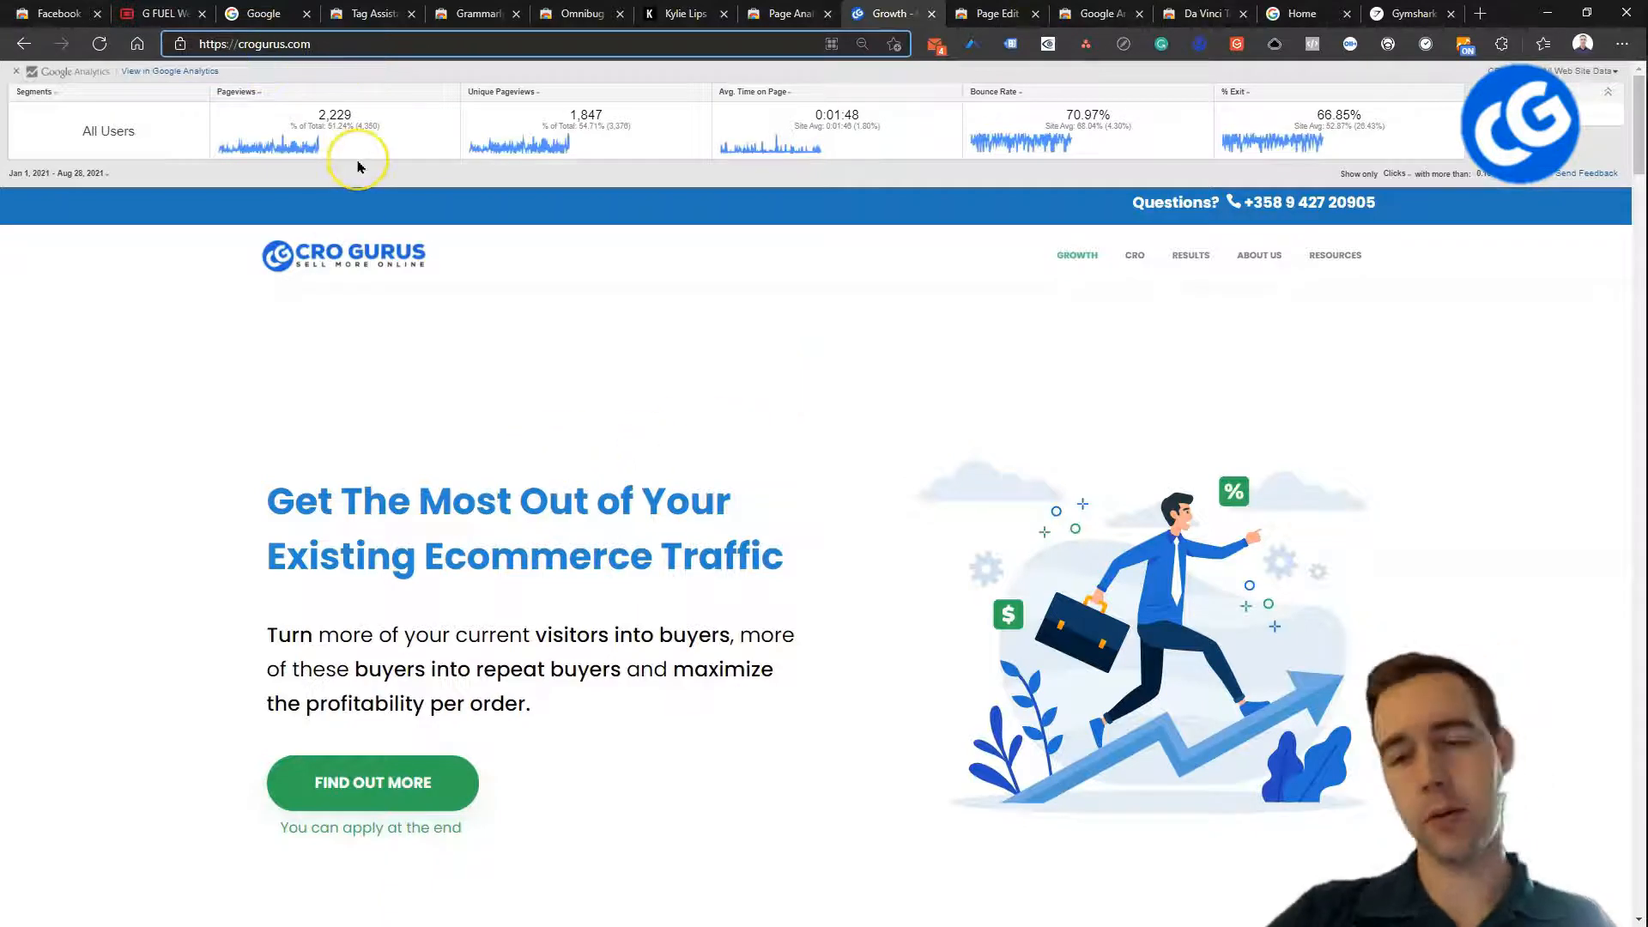
mouse_move(604, 147)
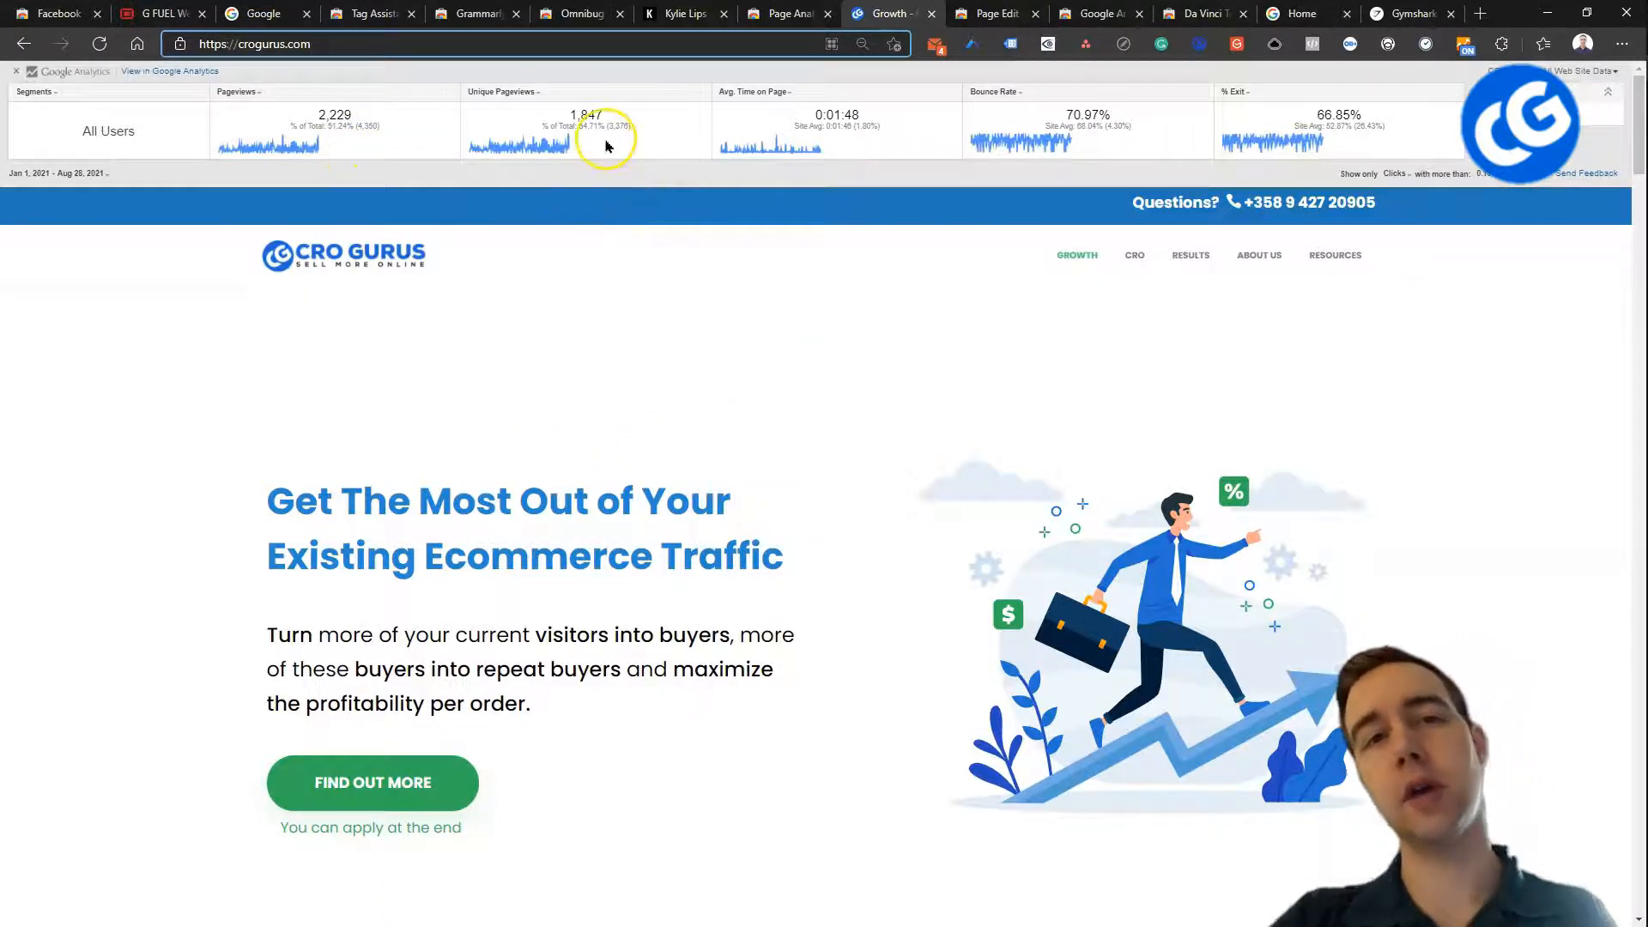
mouse_move(1387, 150)
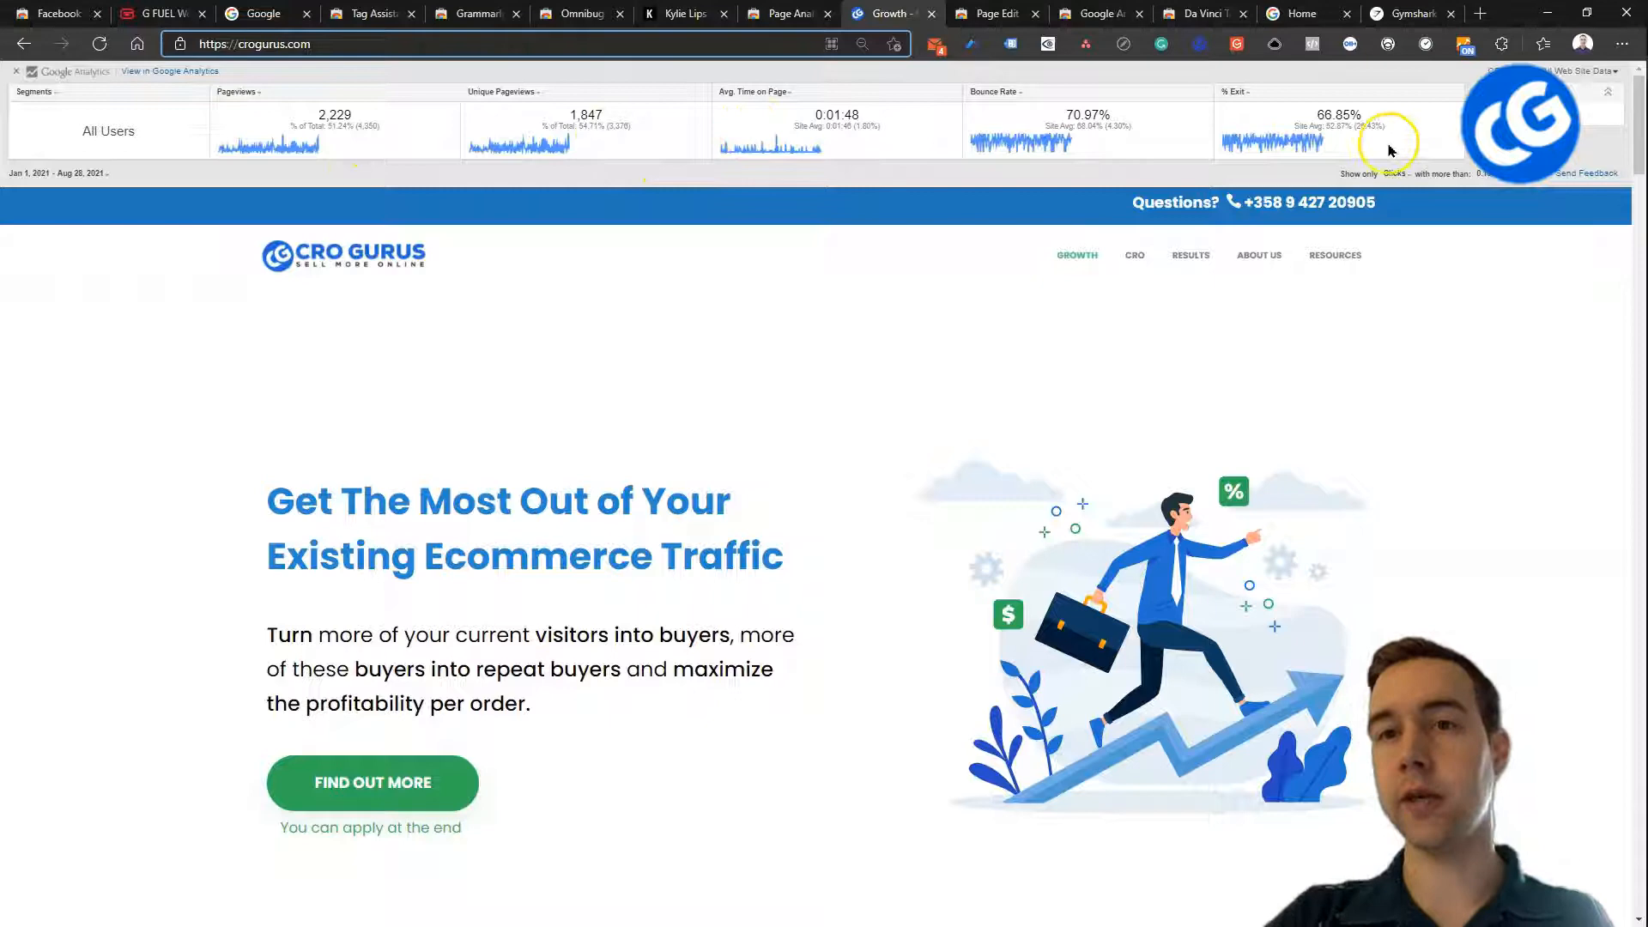
mouse_move(1514, 394)
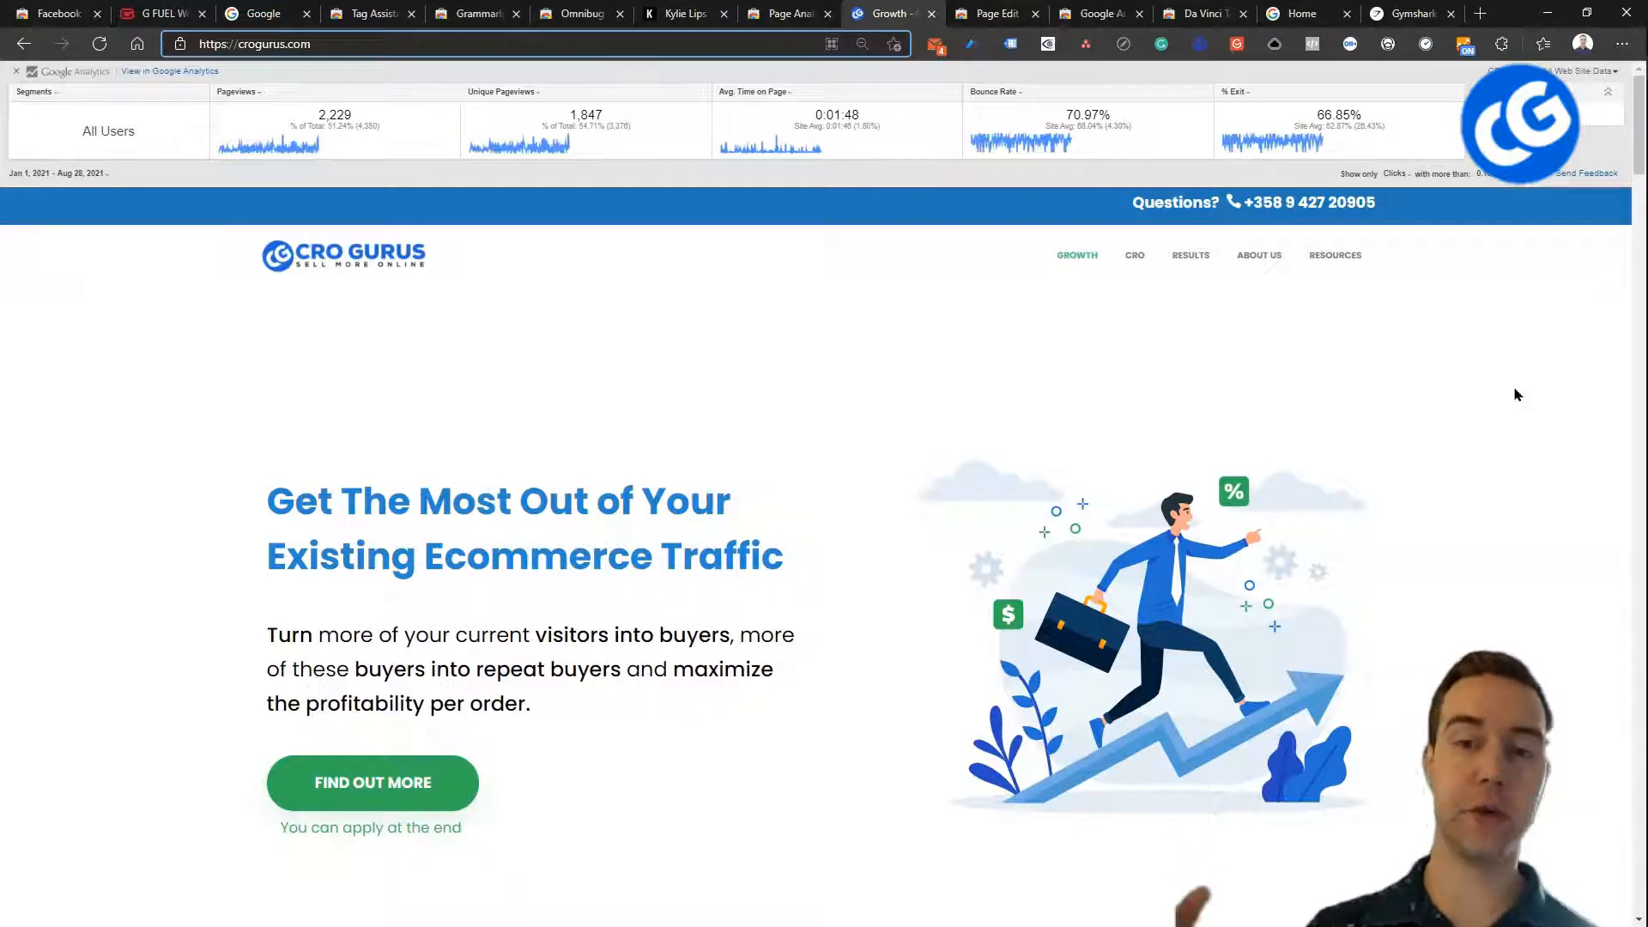
mouse_move(1558, 250)
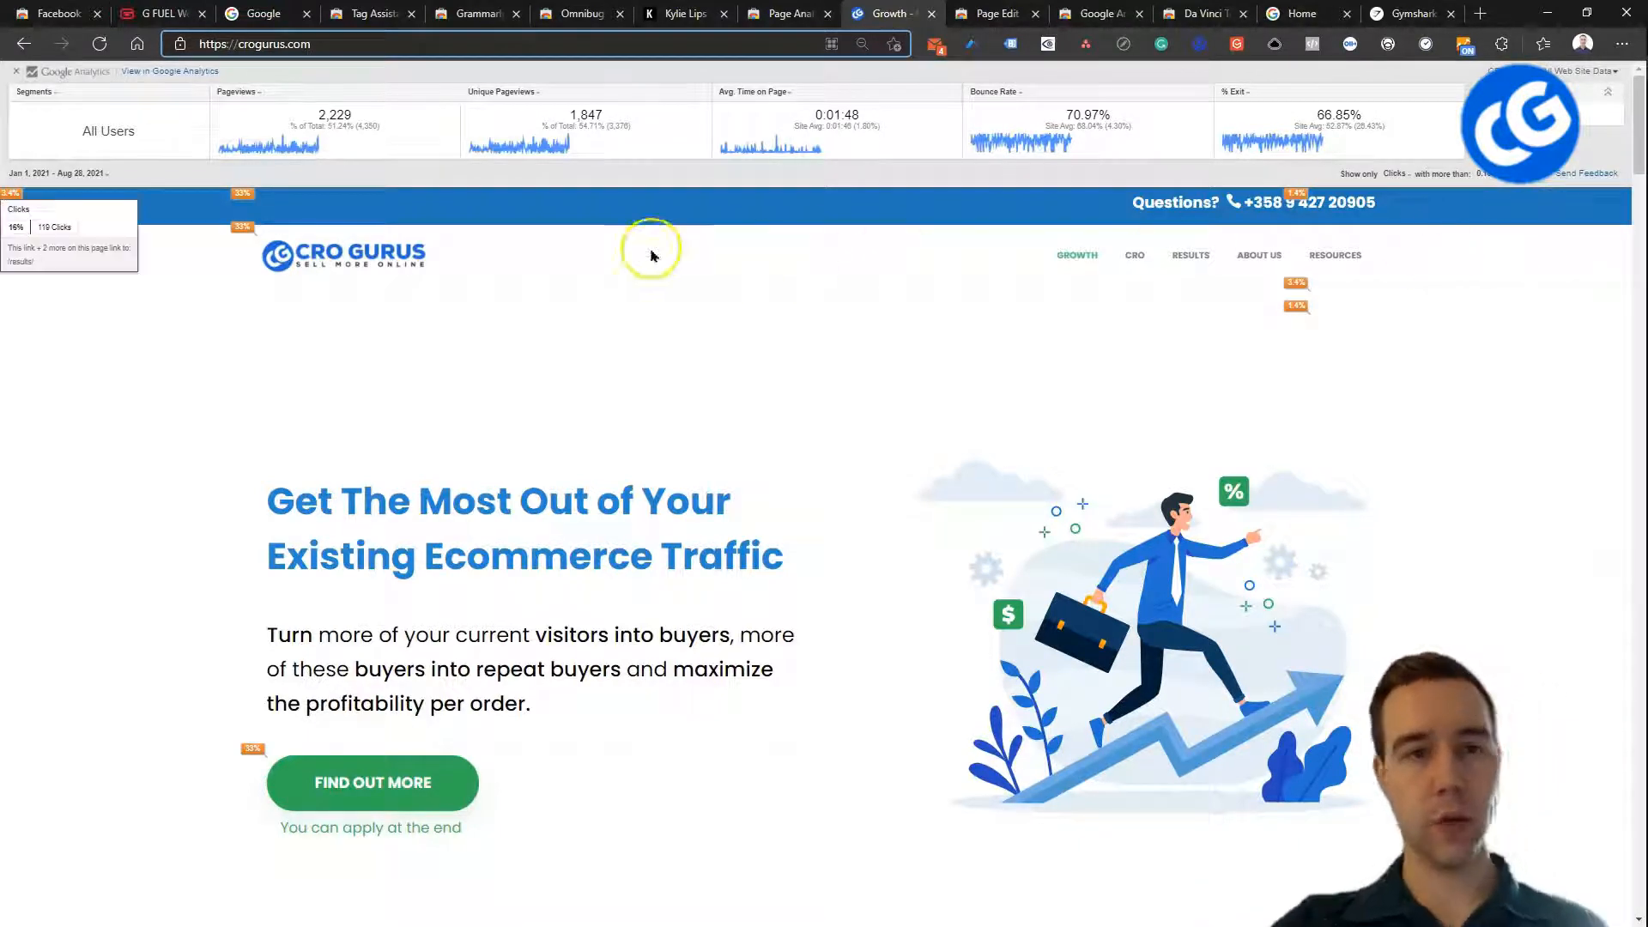
mouse_move(242, 227)
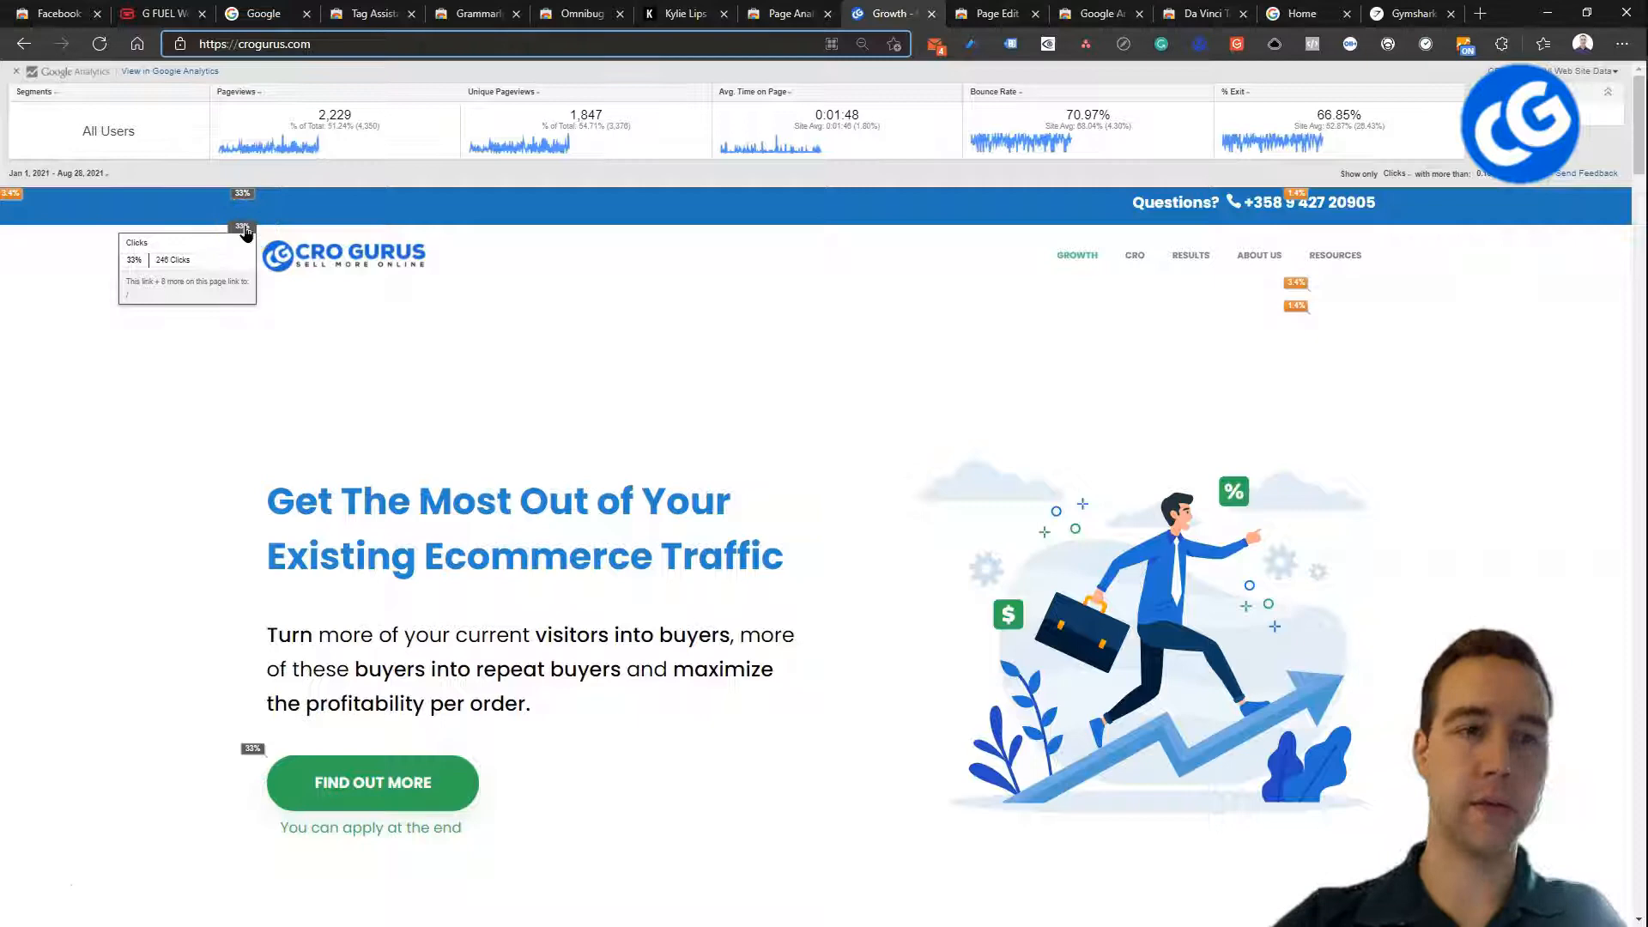
mouse_move(373, 782)
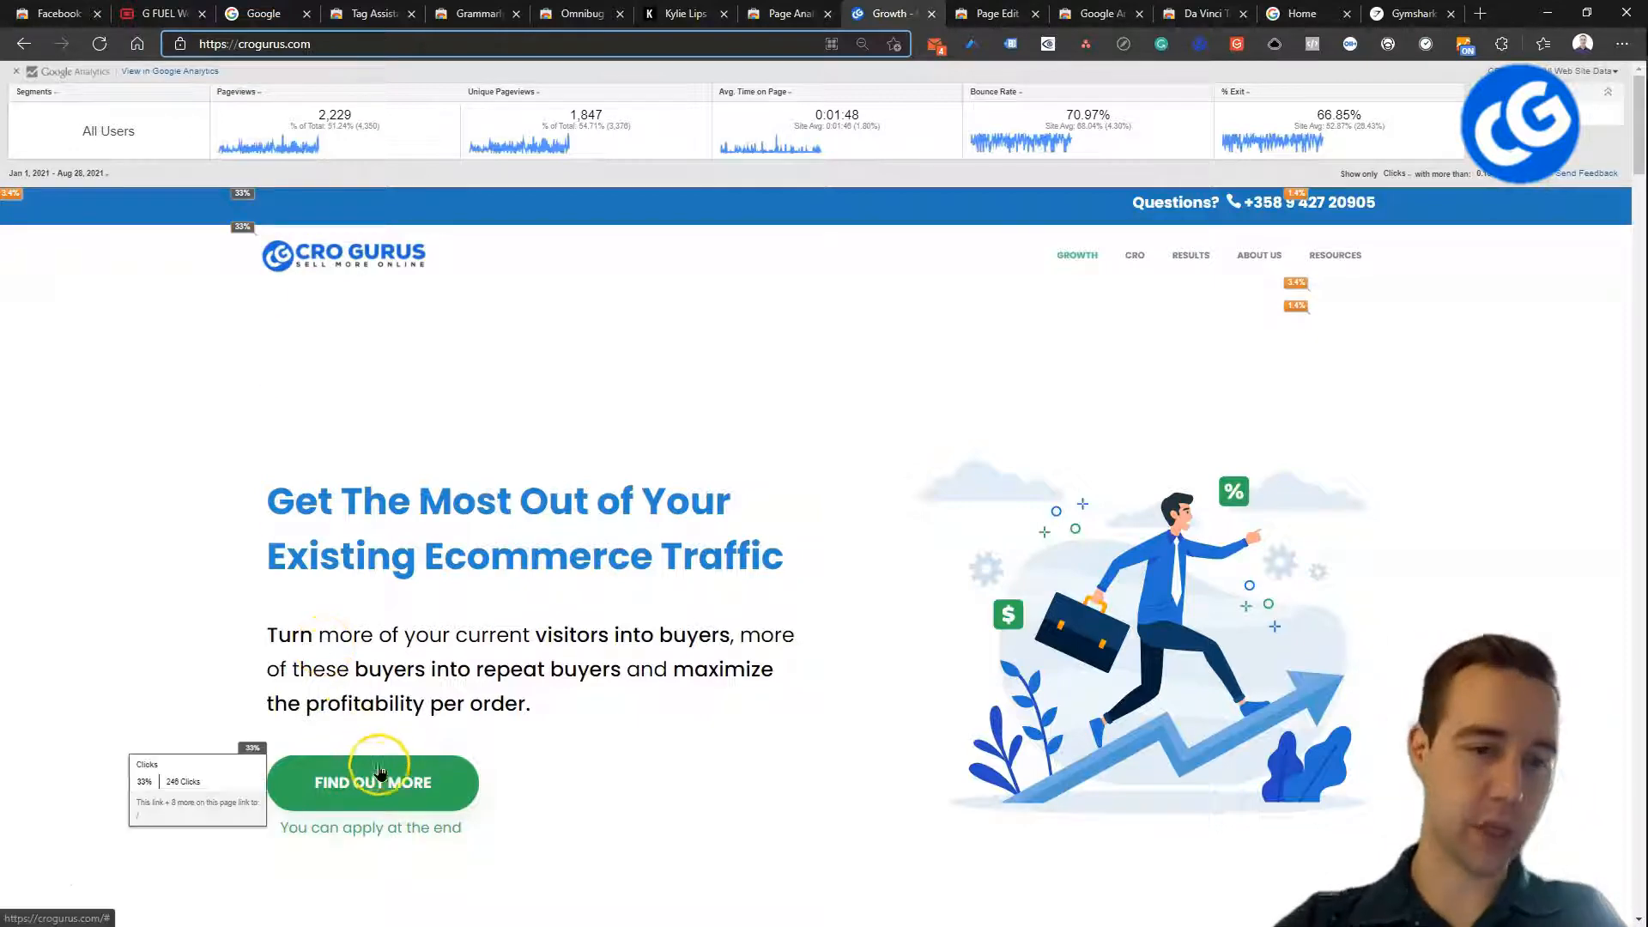
scroll(down, 3)
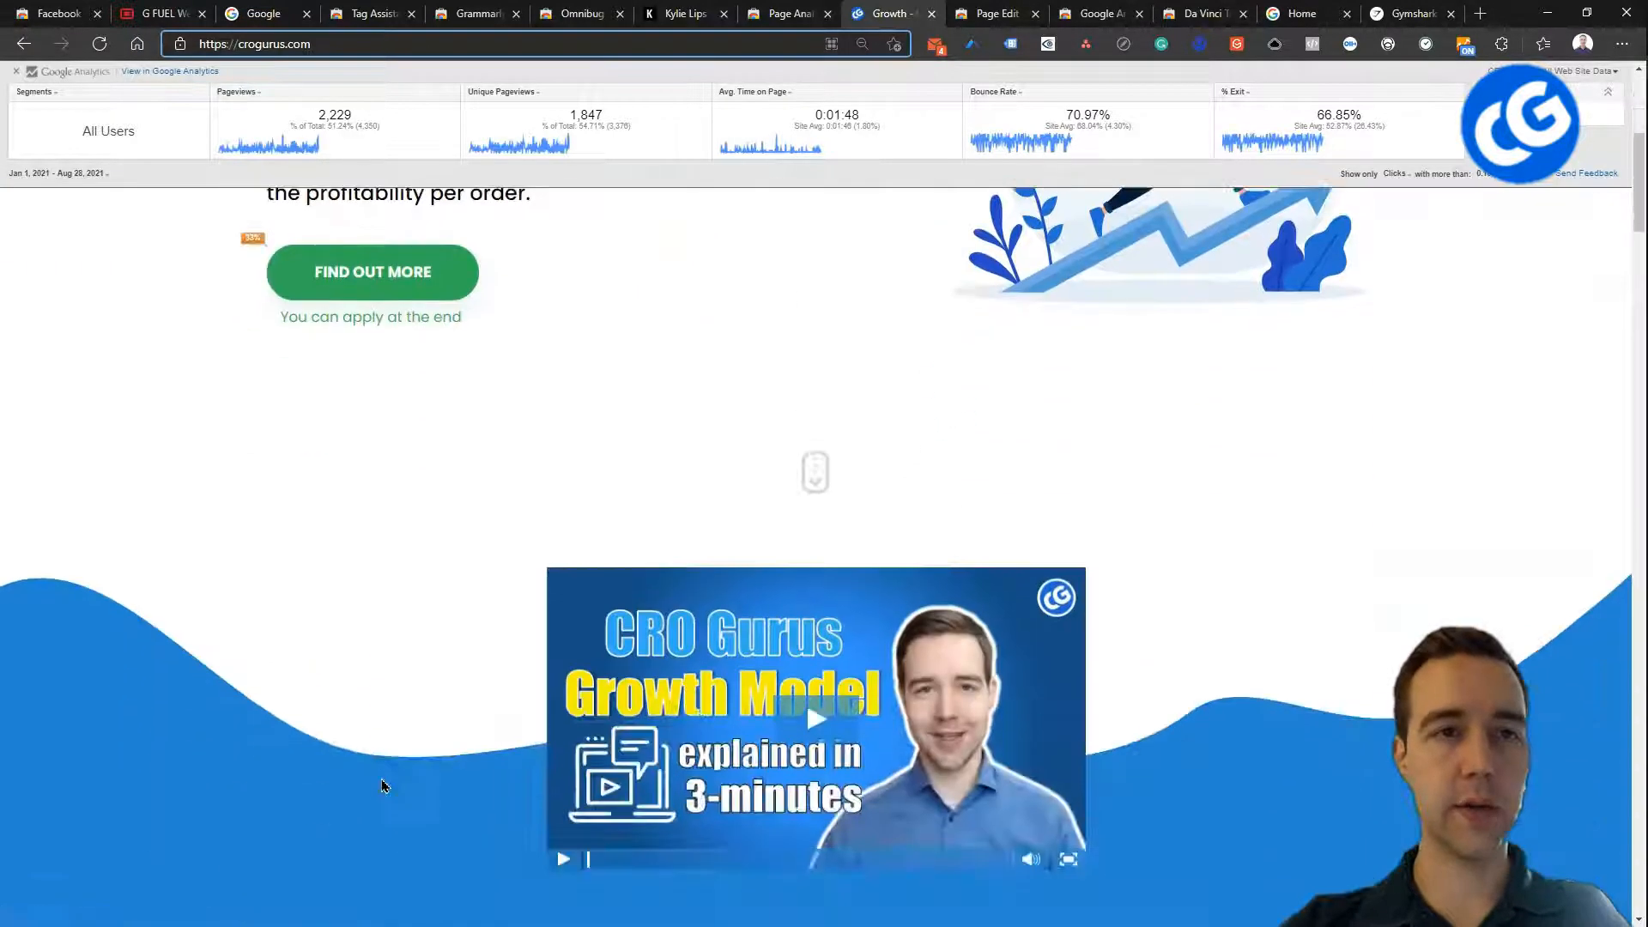
scroll(down, 3)
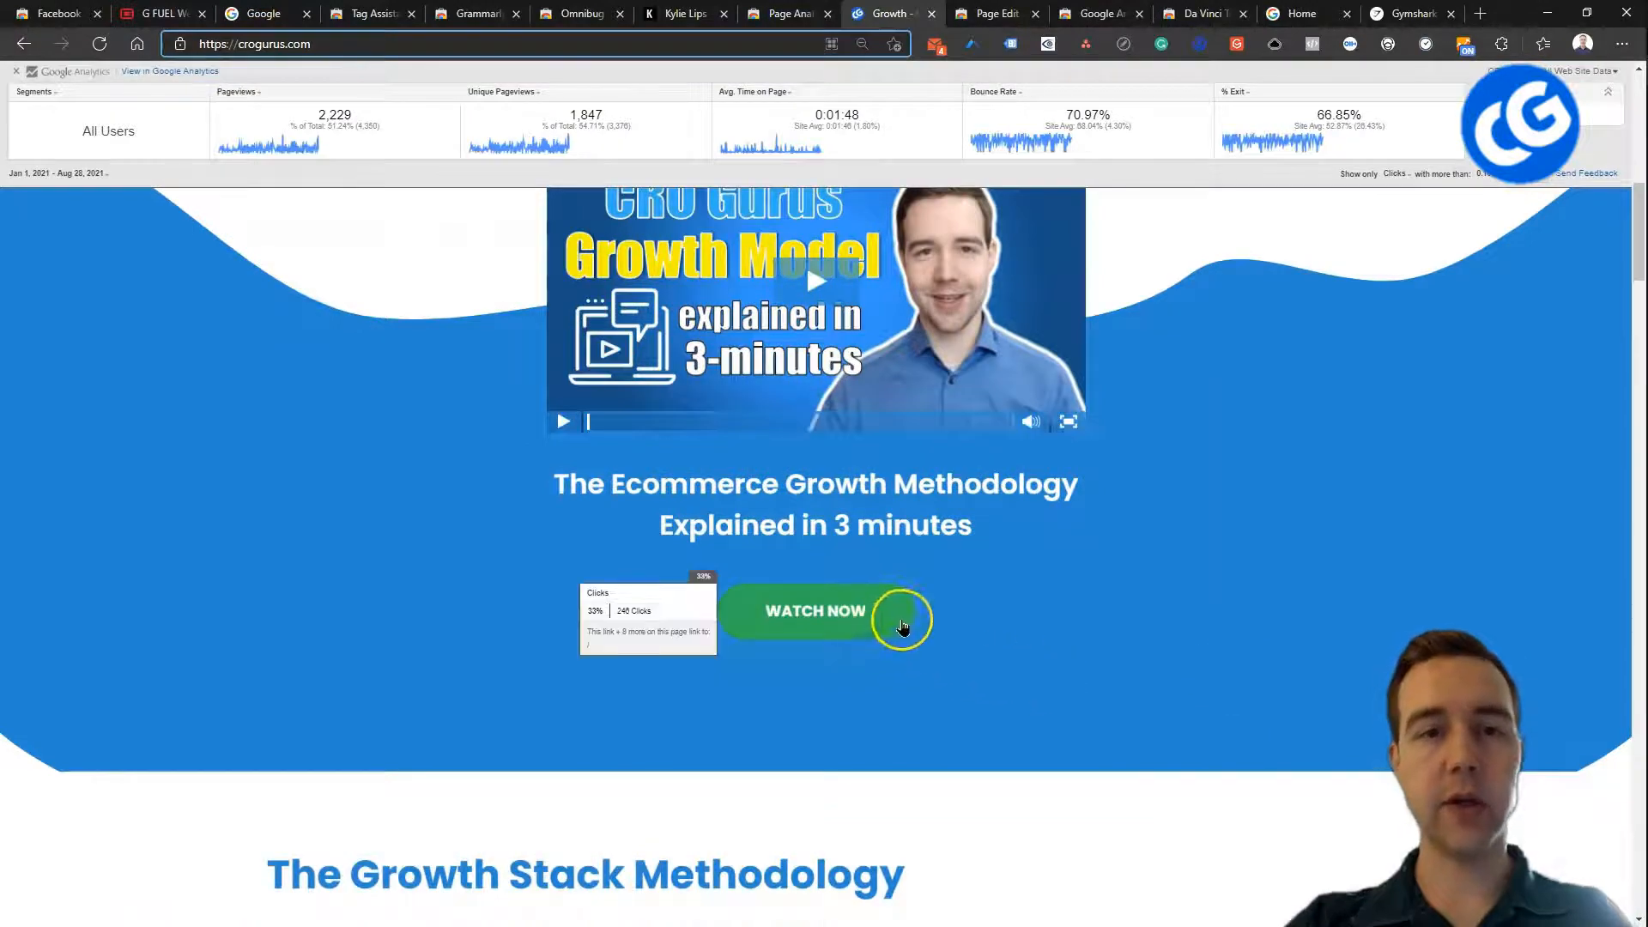
scroll(up, 3)
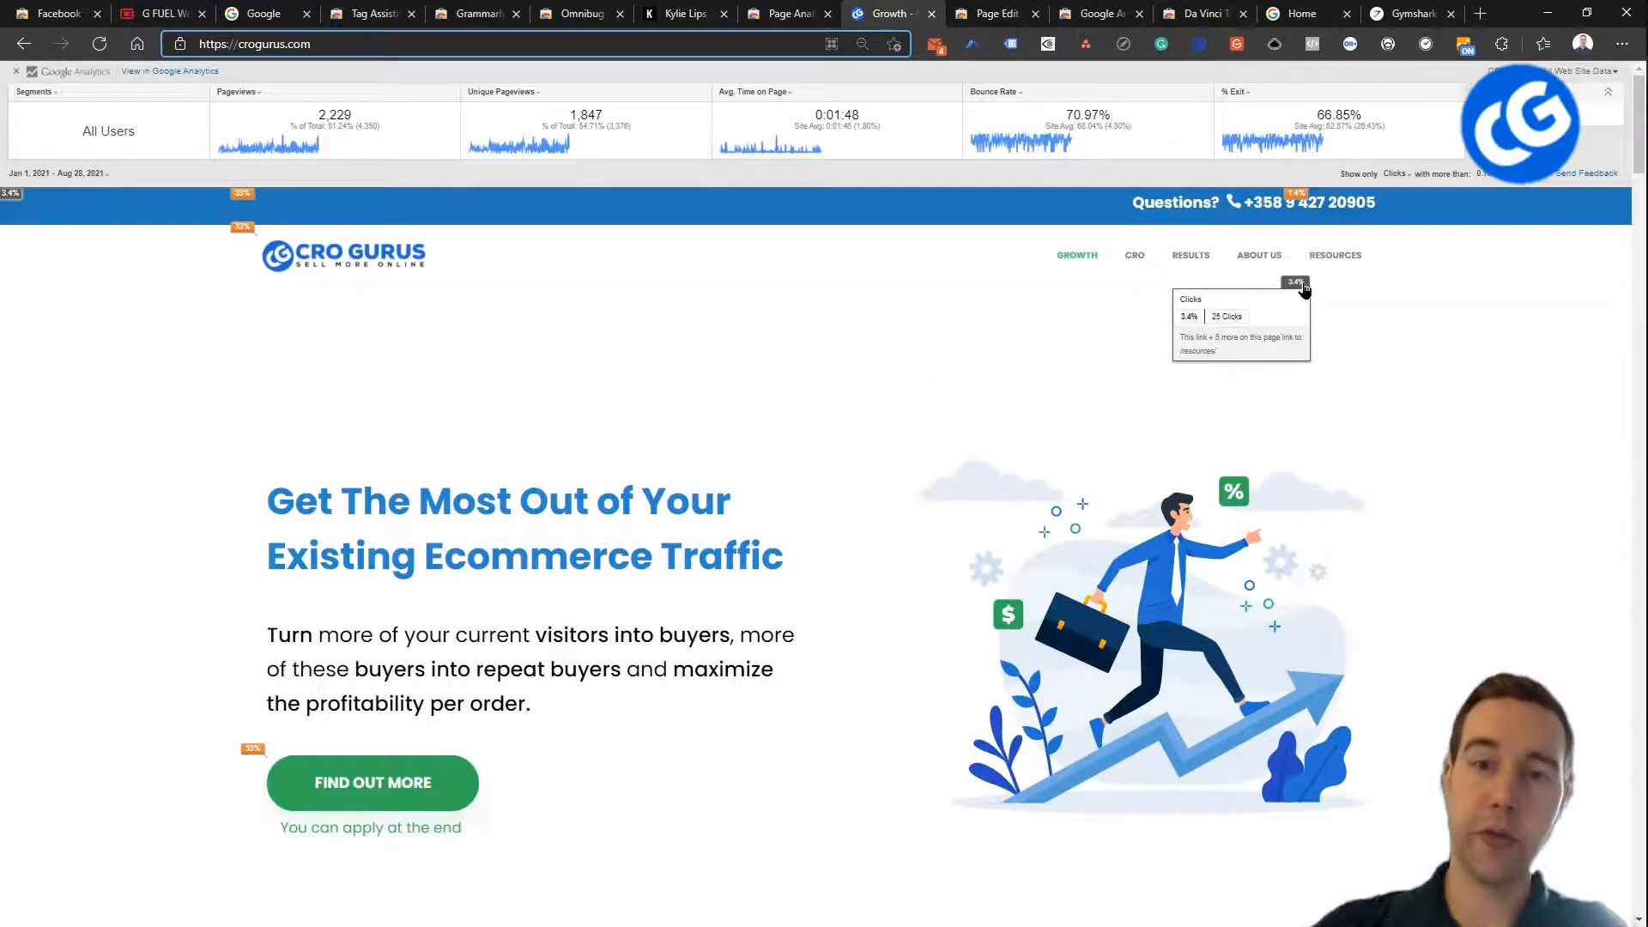
mouse_move(1295, 312)
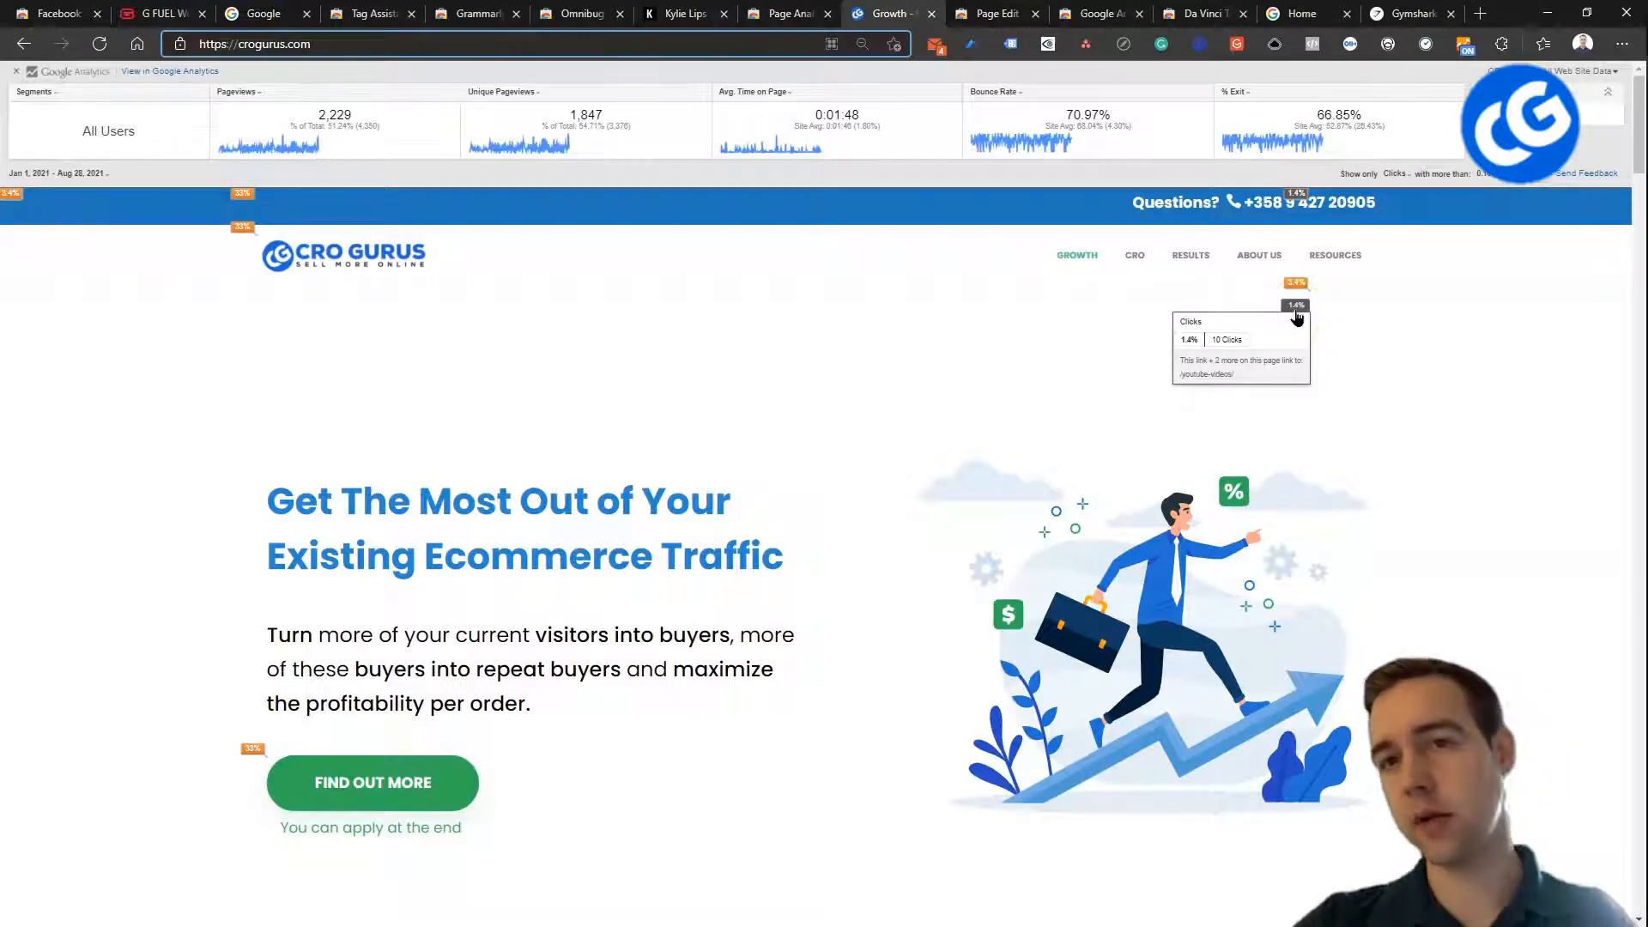
mouse_move(1336, 254)
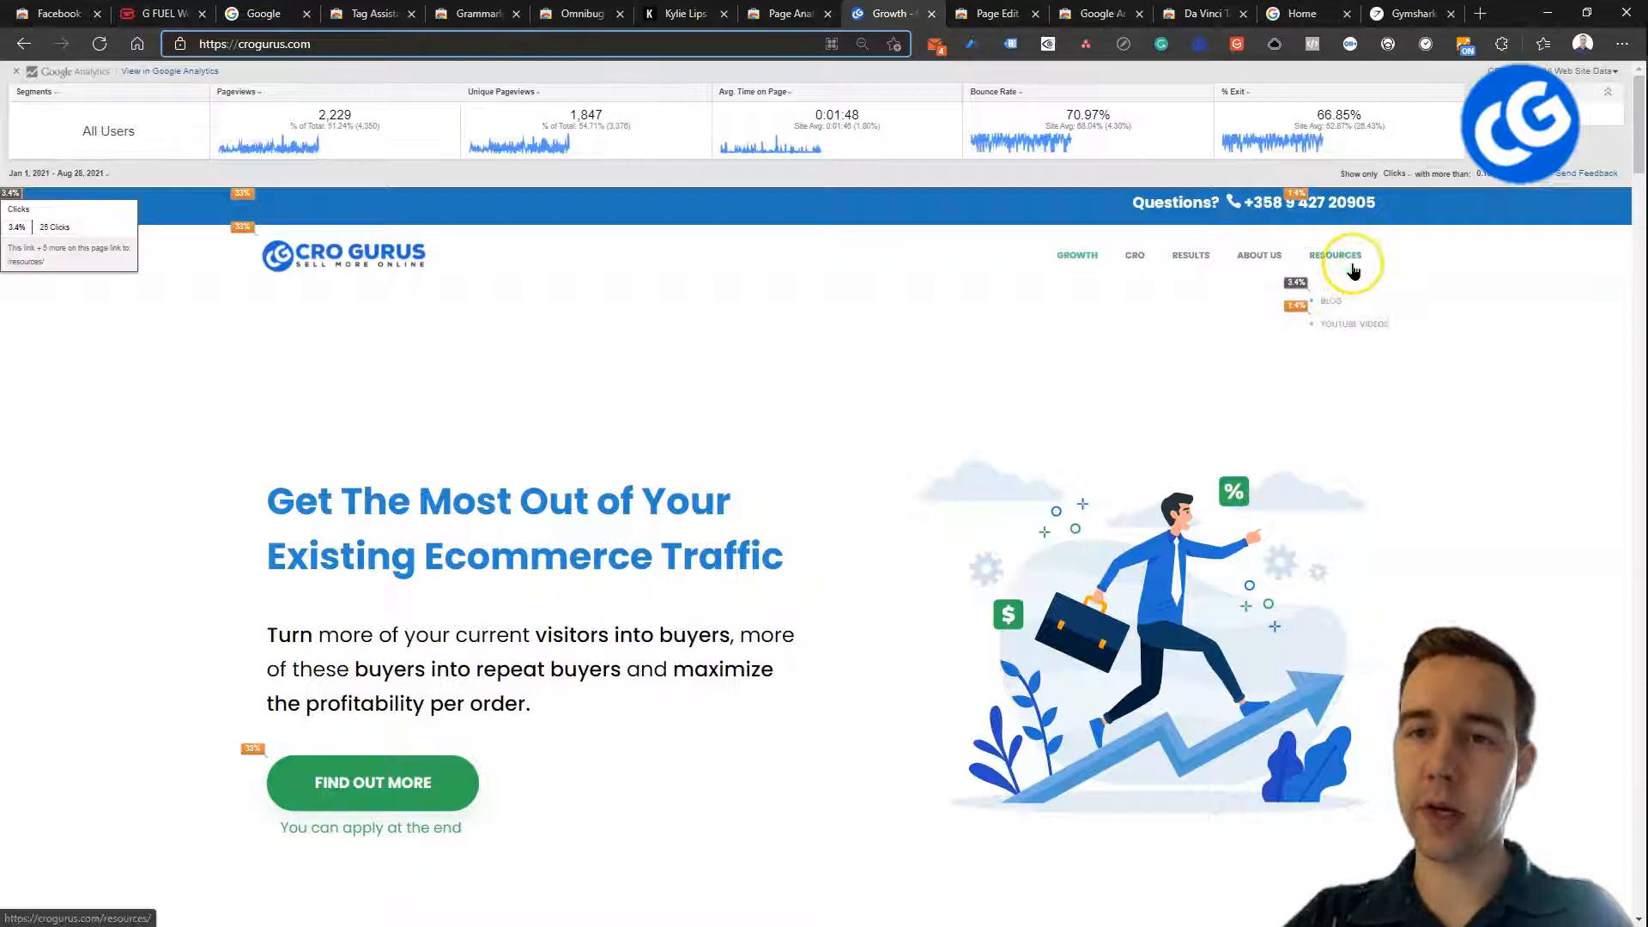
mouse_move(1359, 256)
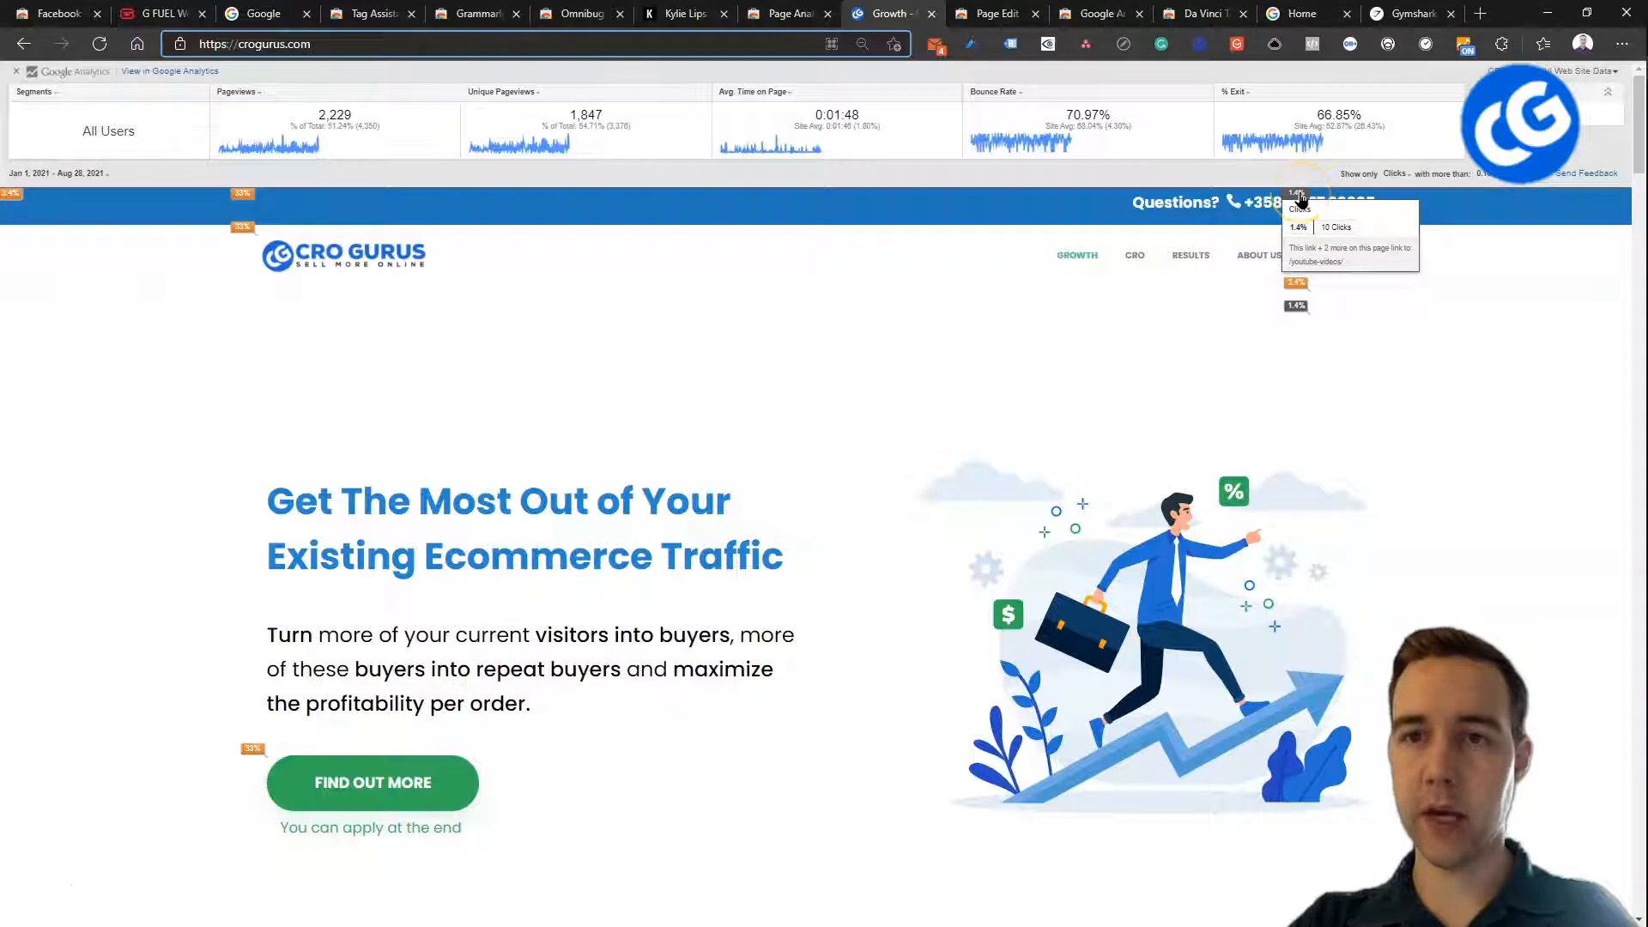
scroll(down, 3)
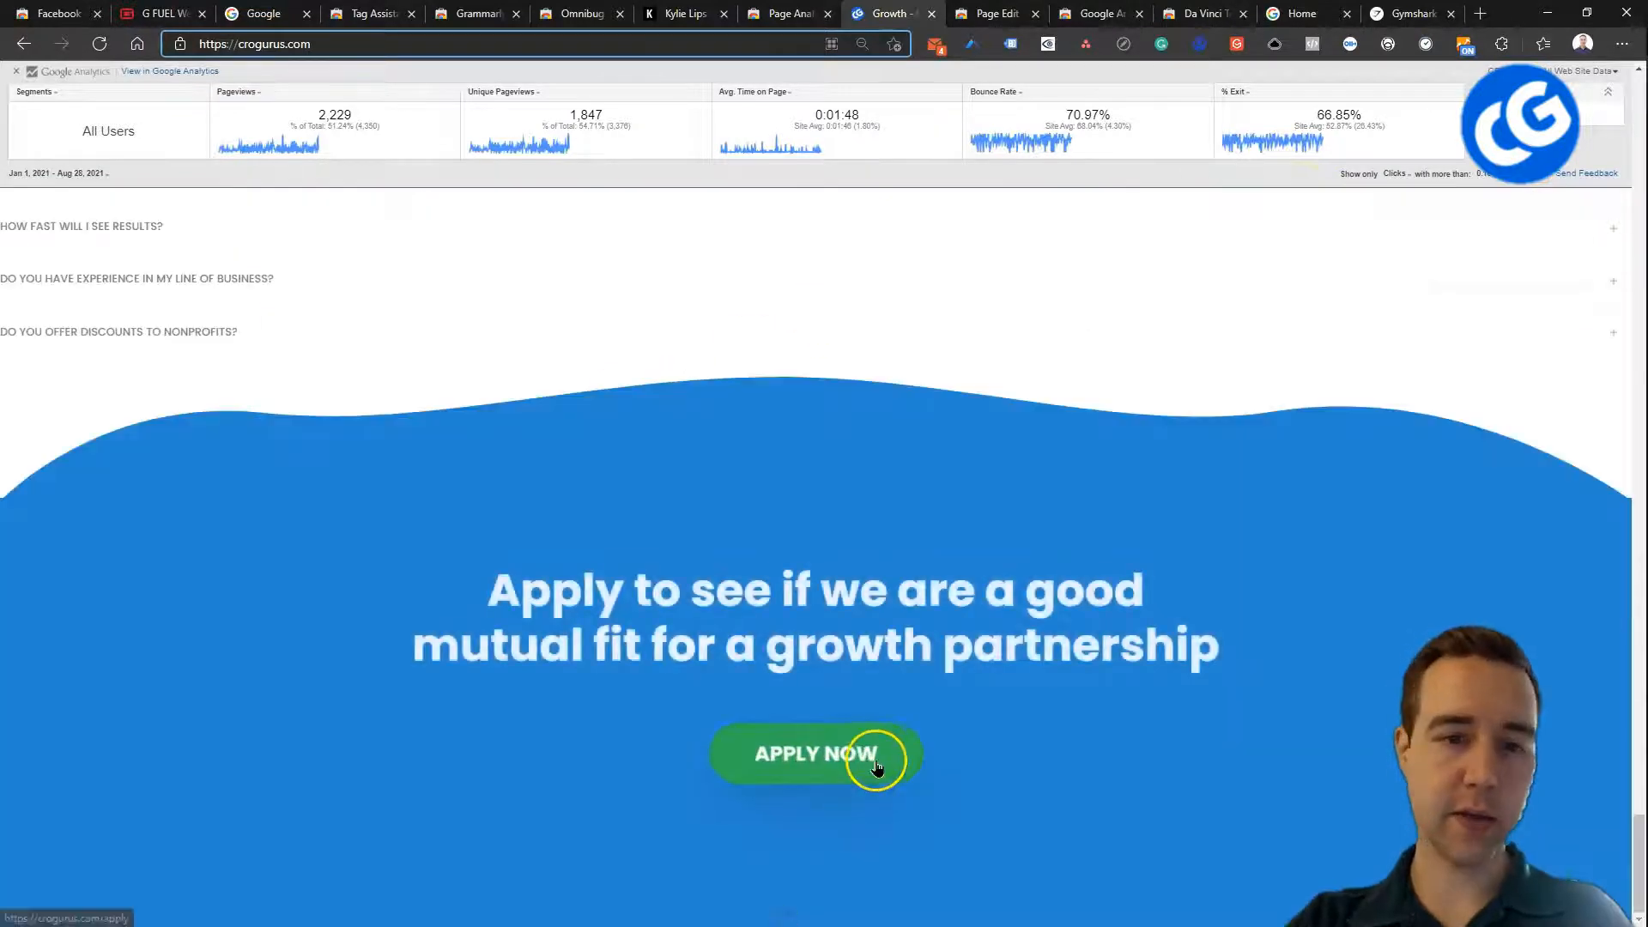
scroll(up, 3)
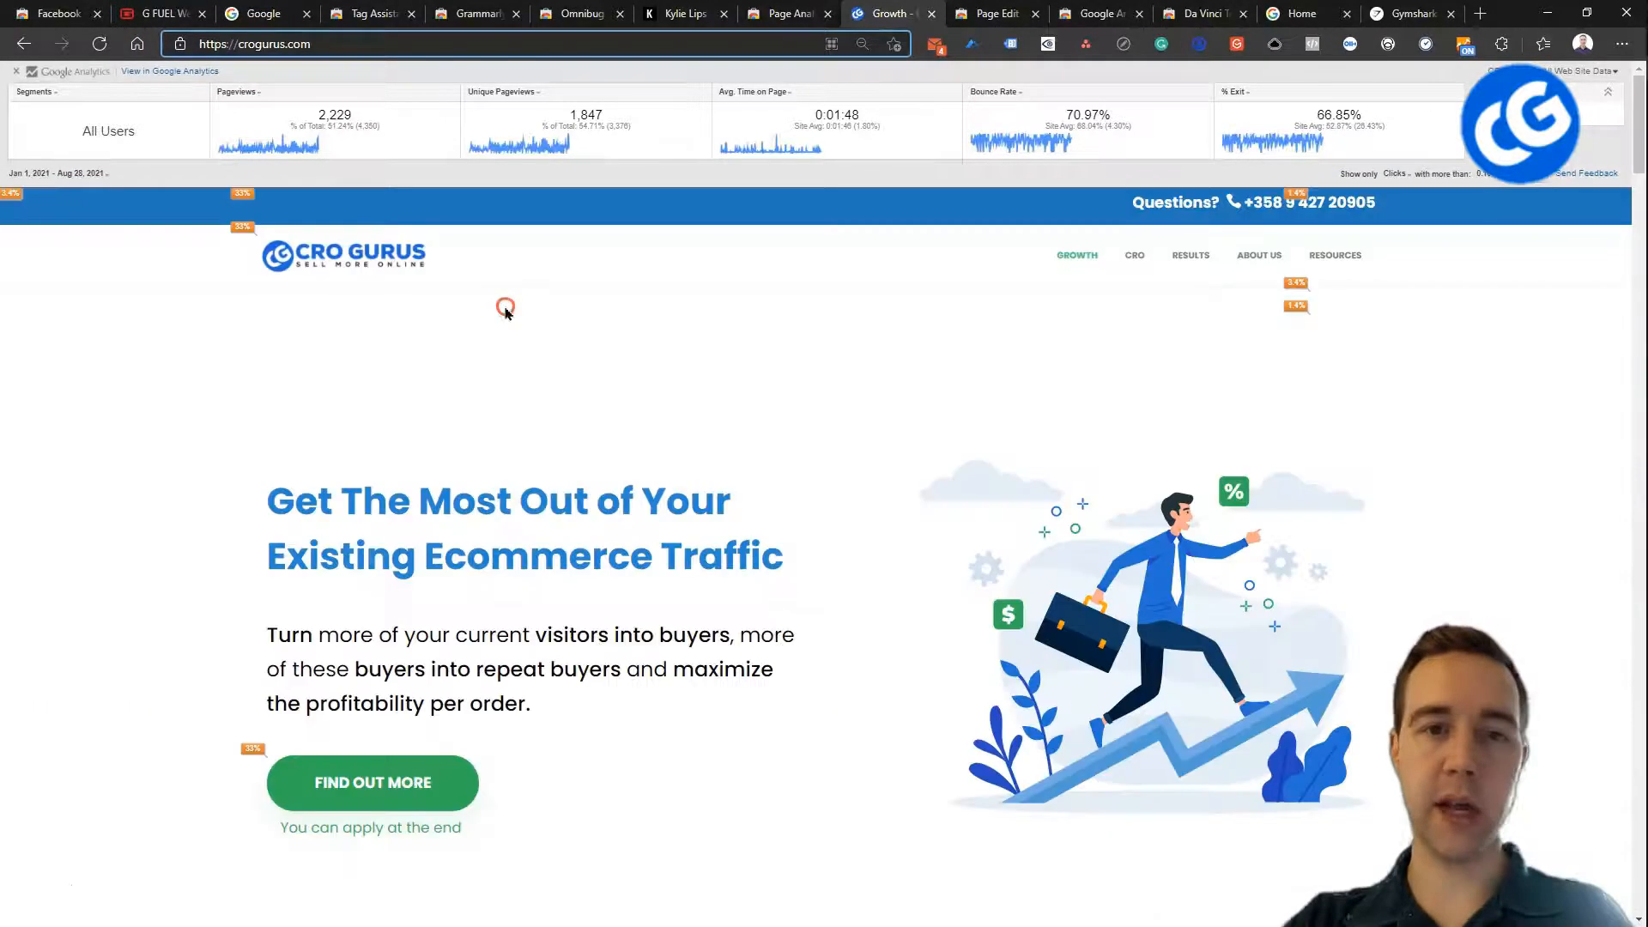
mouse_move(746, 453)
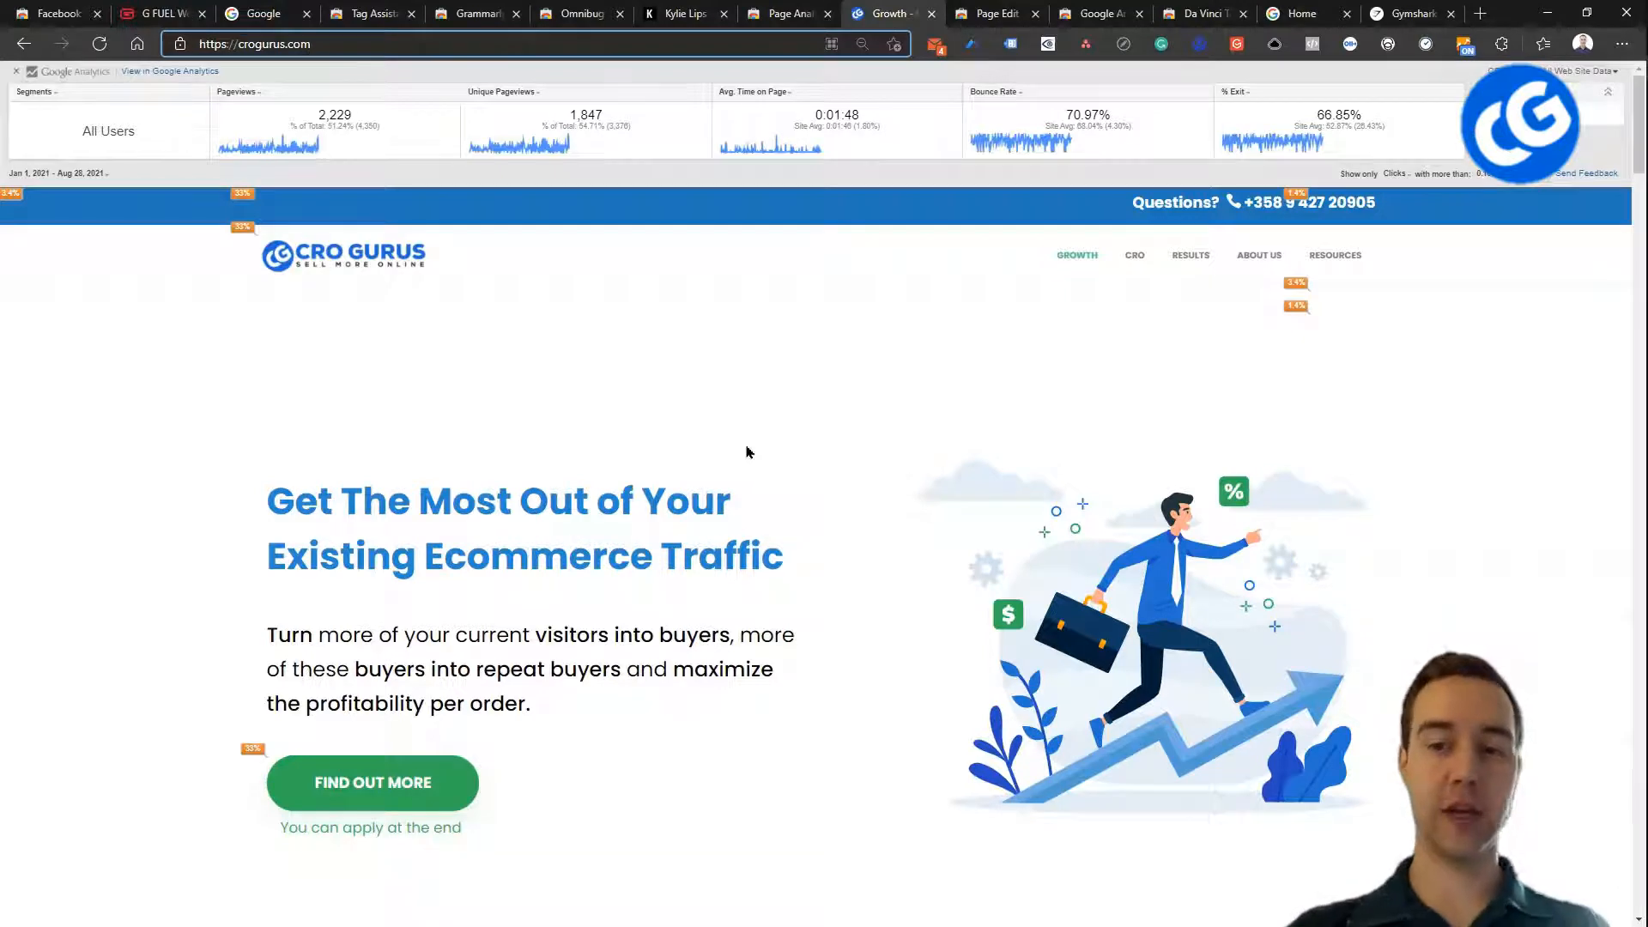
mouse_move(810, 446)
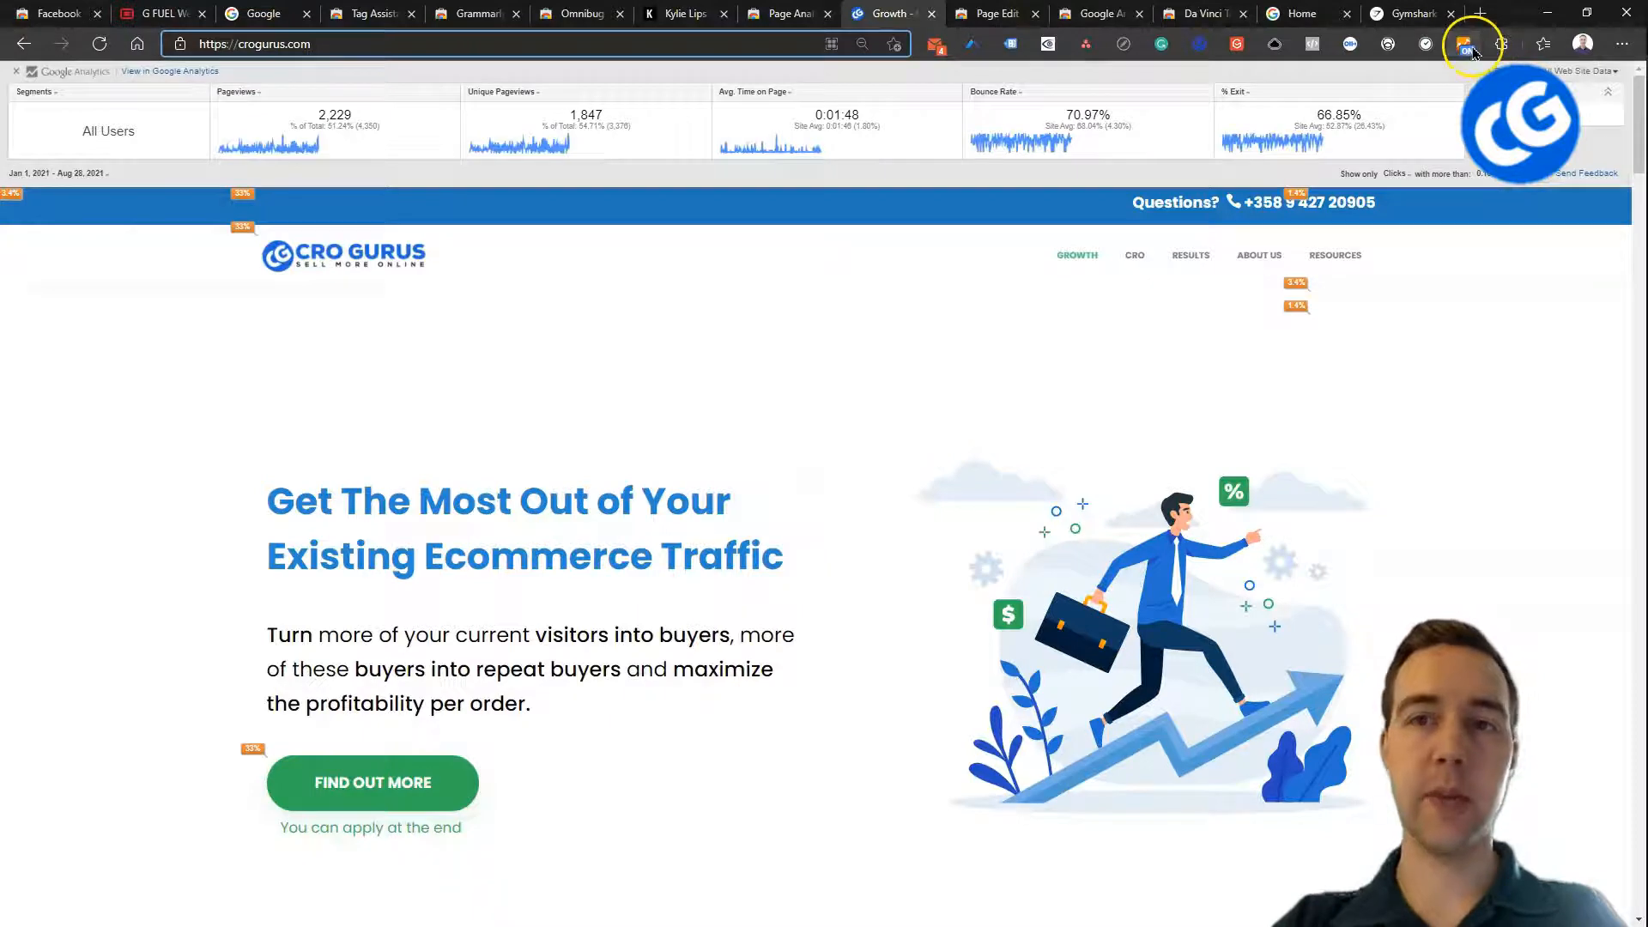
- Browse the Page Analytics listing down to Additional Information and back to the top
click(783, 14)
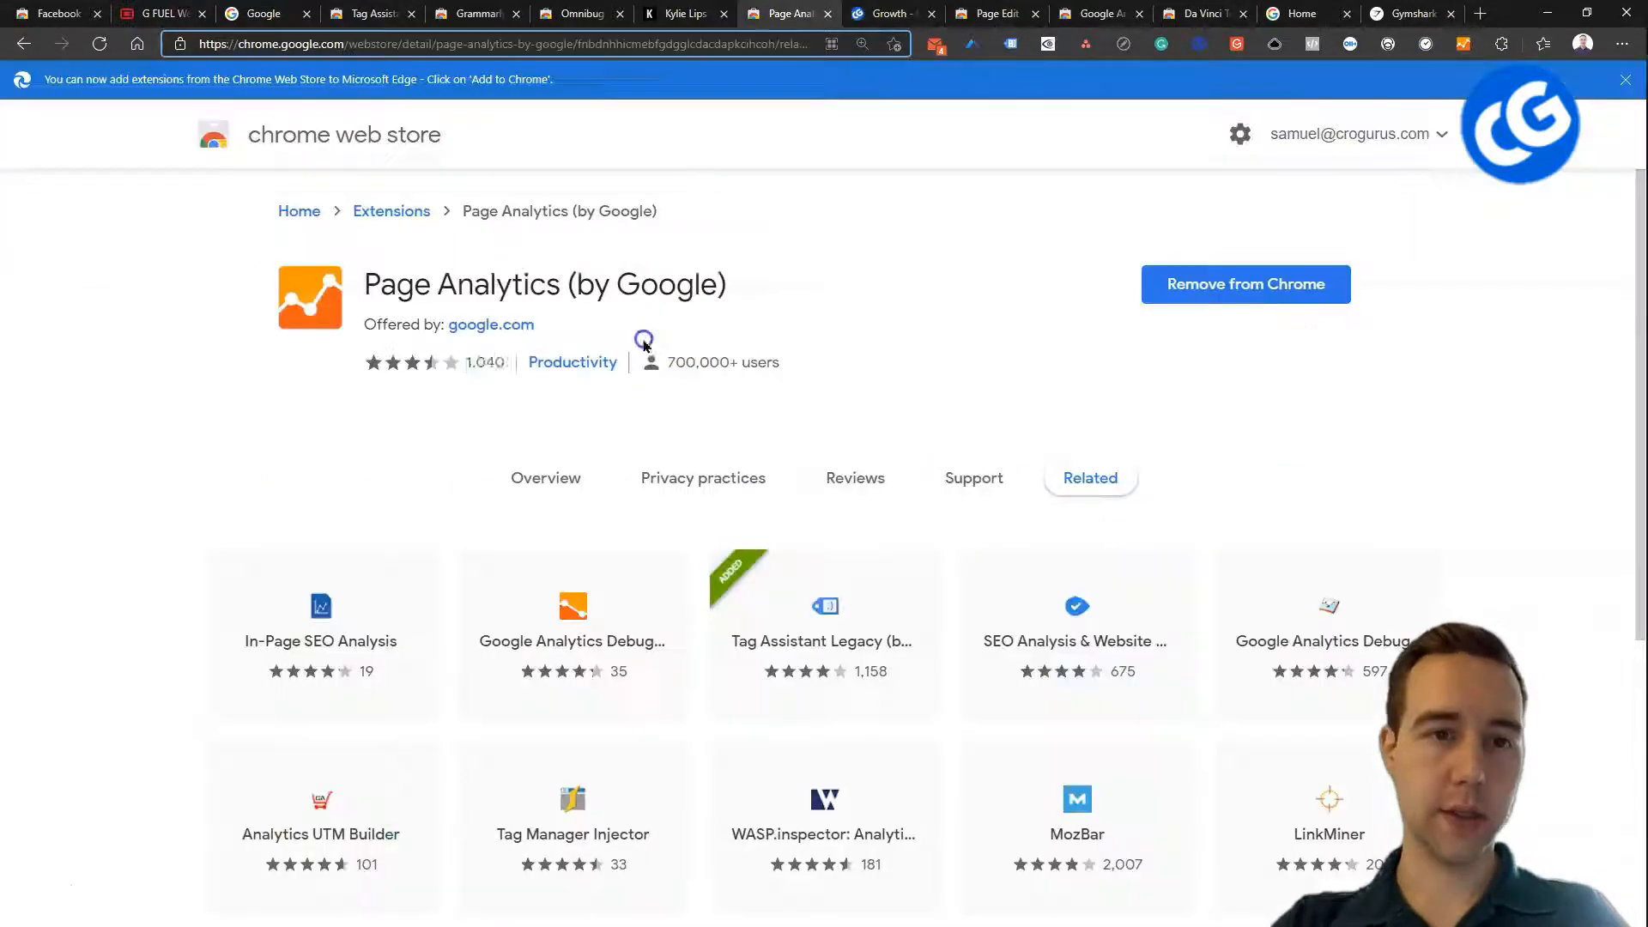
mouse_move(851, 326)
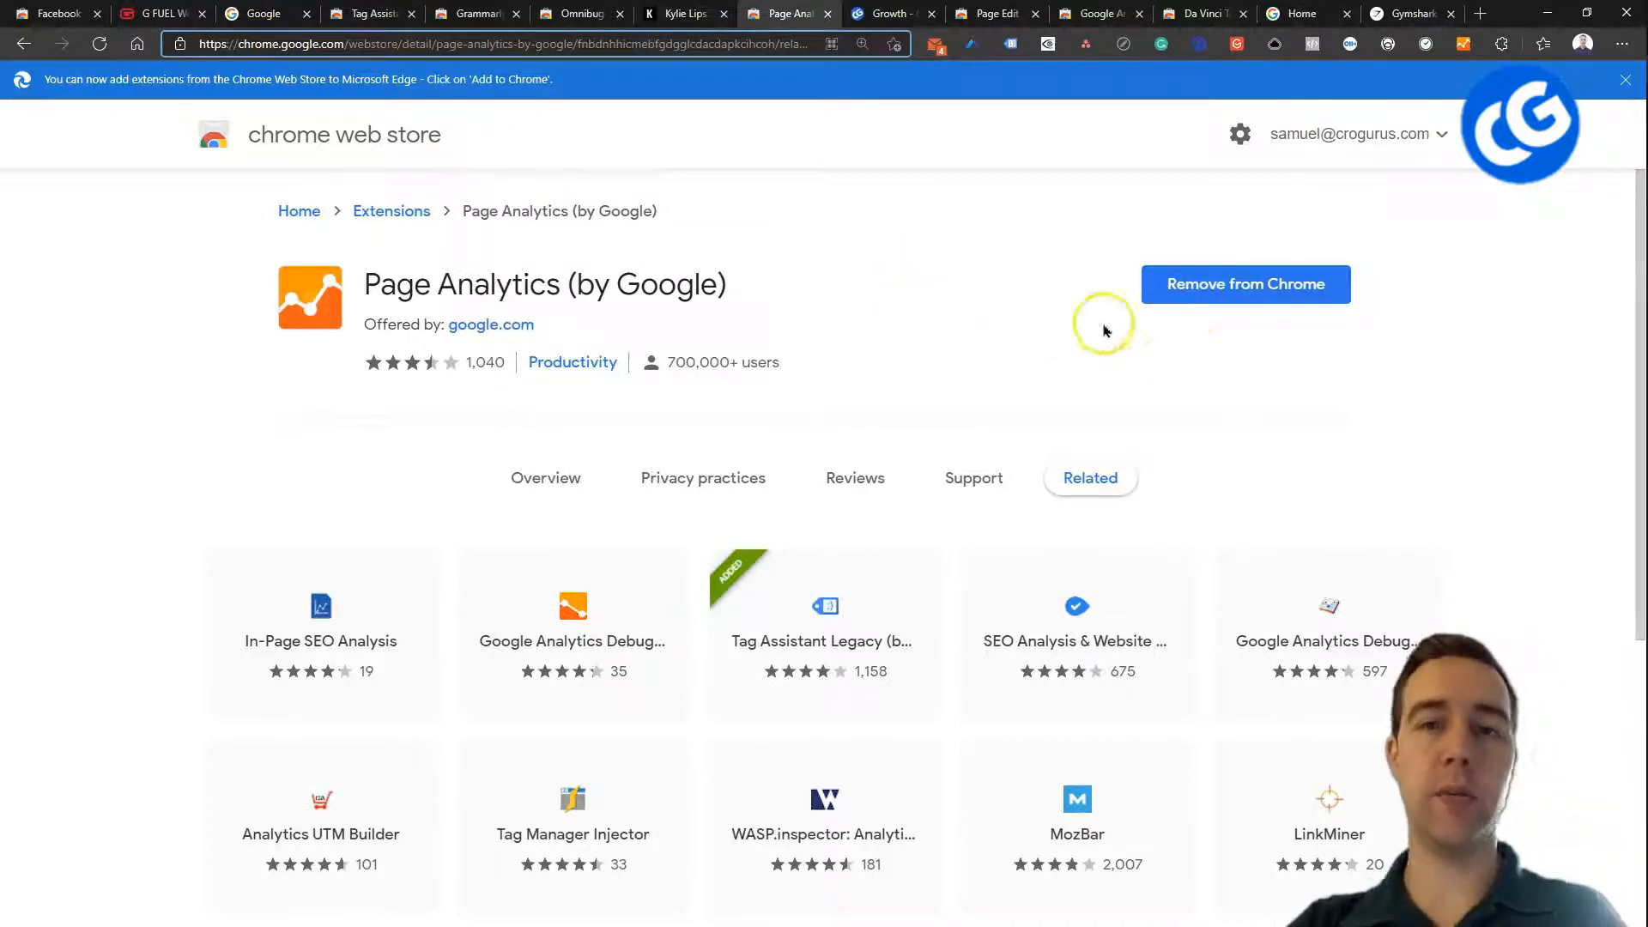
scroll(down, 3)
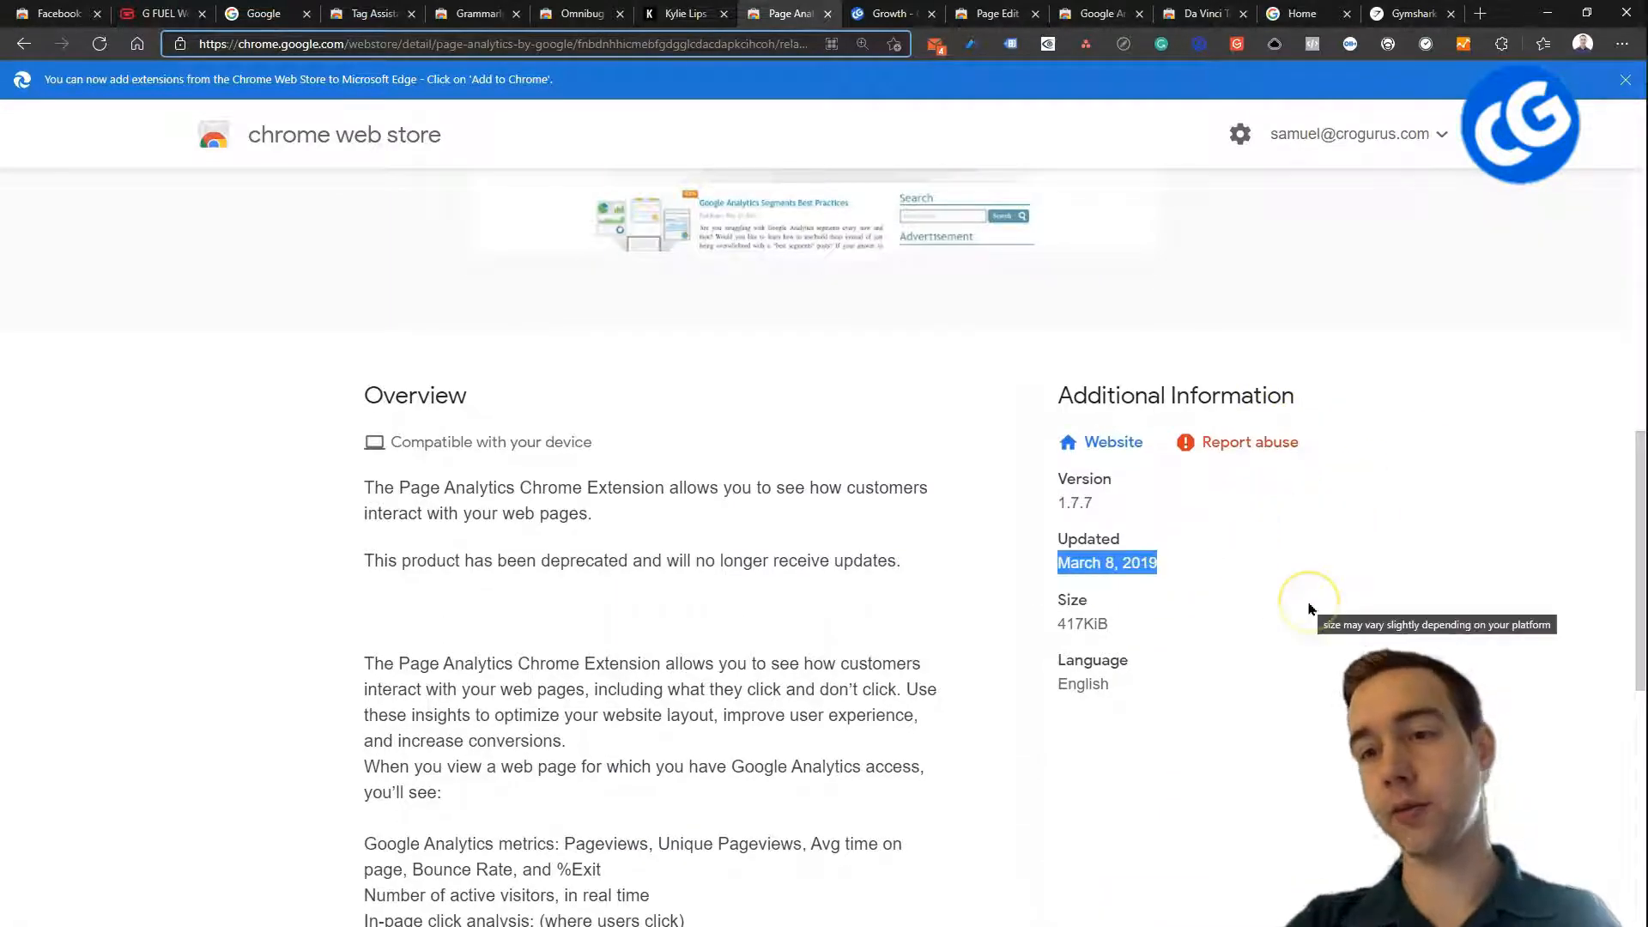
scroll(up, 3)
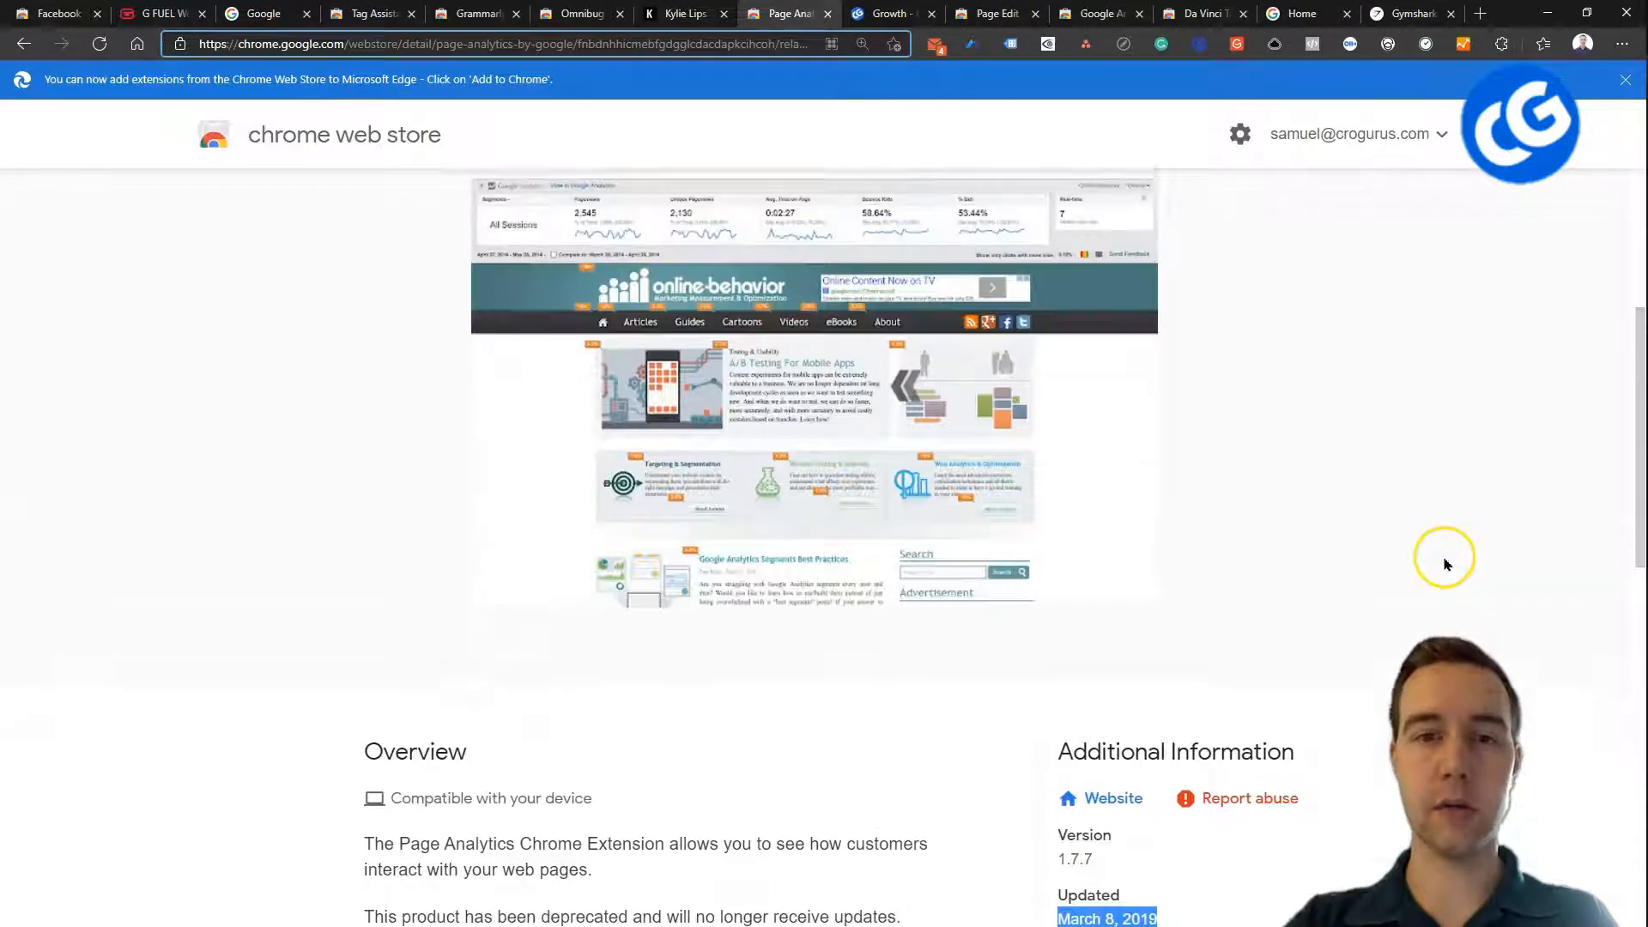
scroll(up, 3)
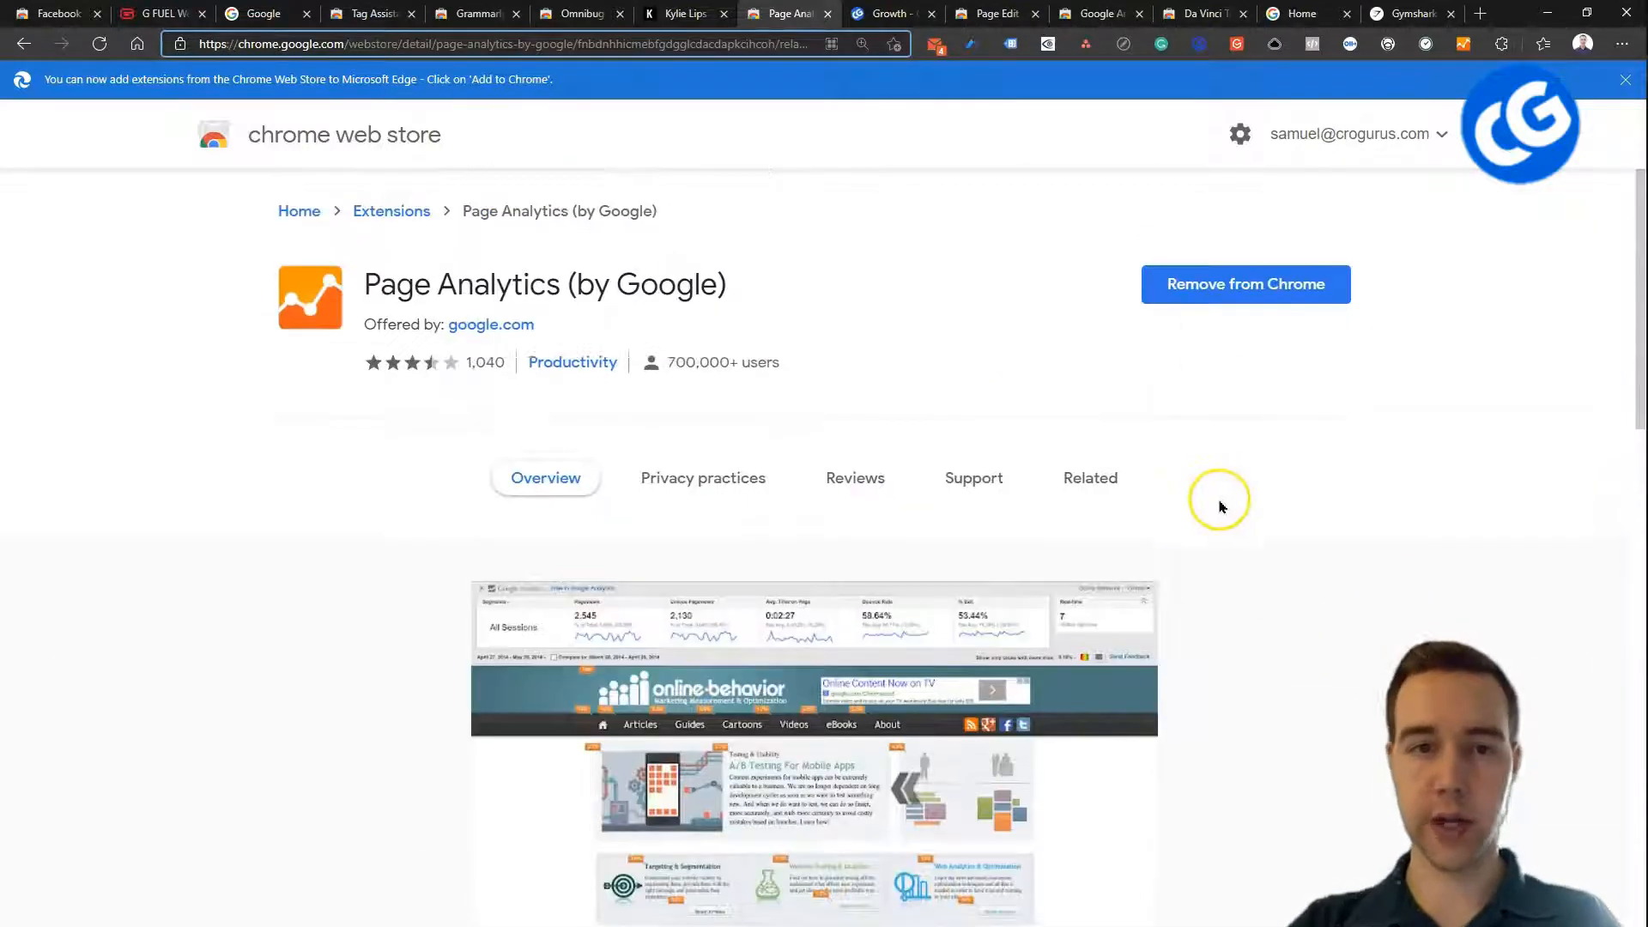
mouse_move(1130, 429)
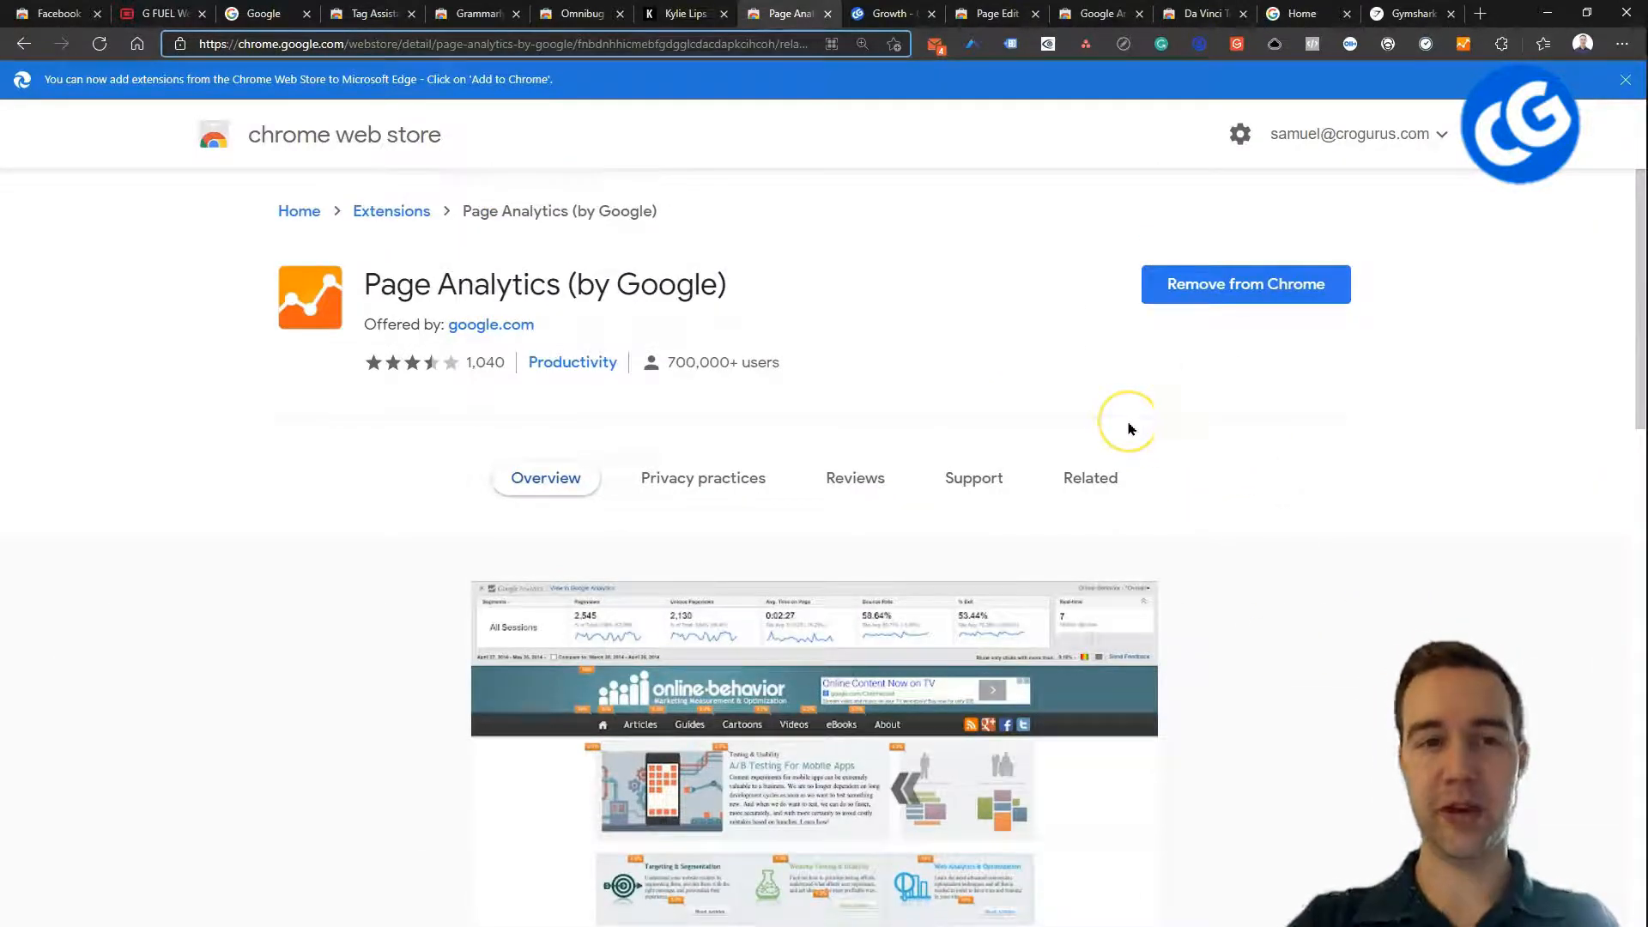
mouse_move(1382, 452)
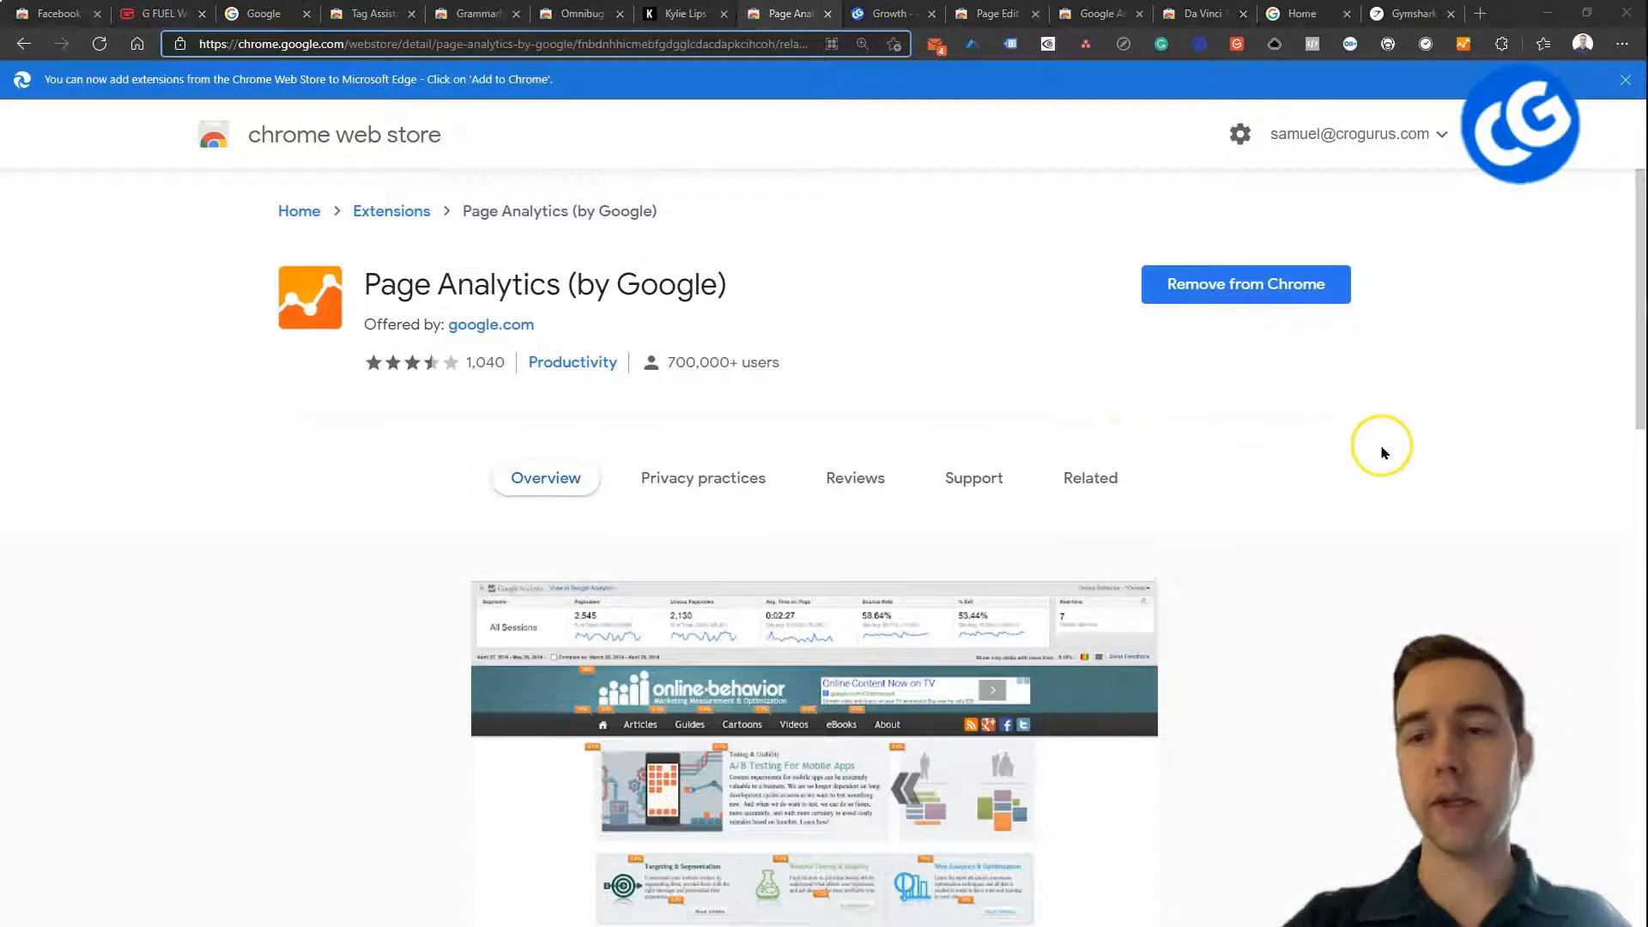
mouse_move(1377, 523)
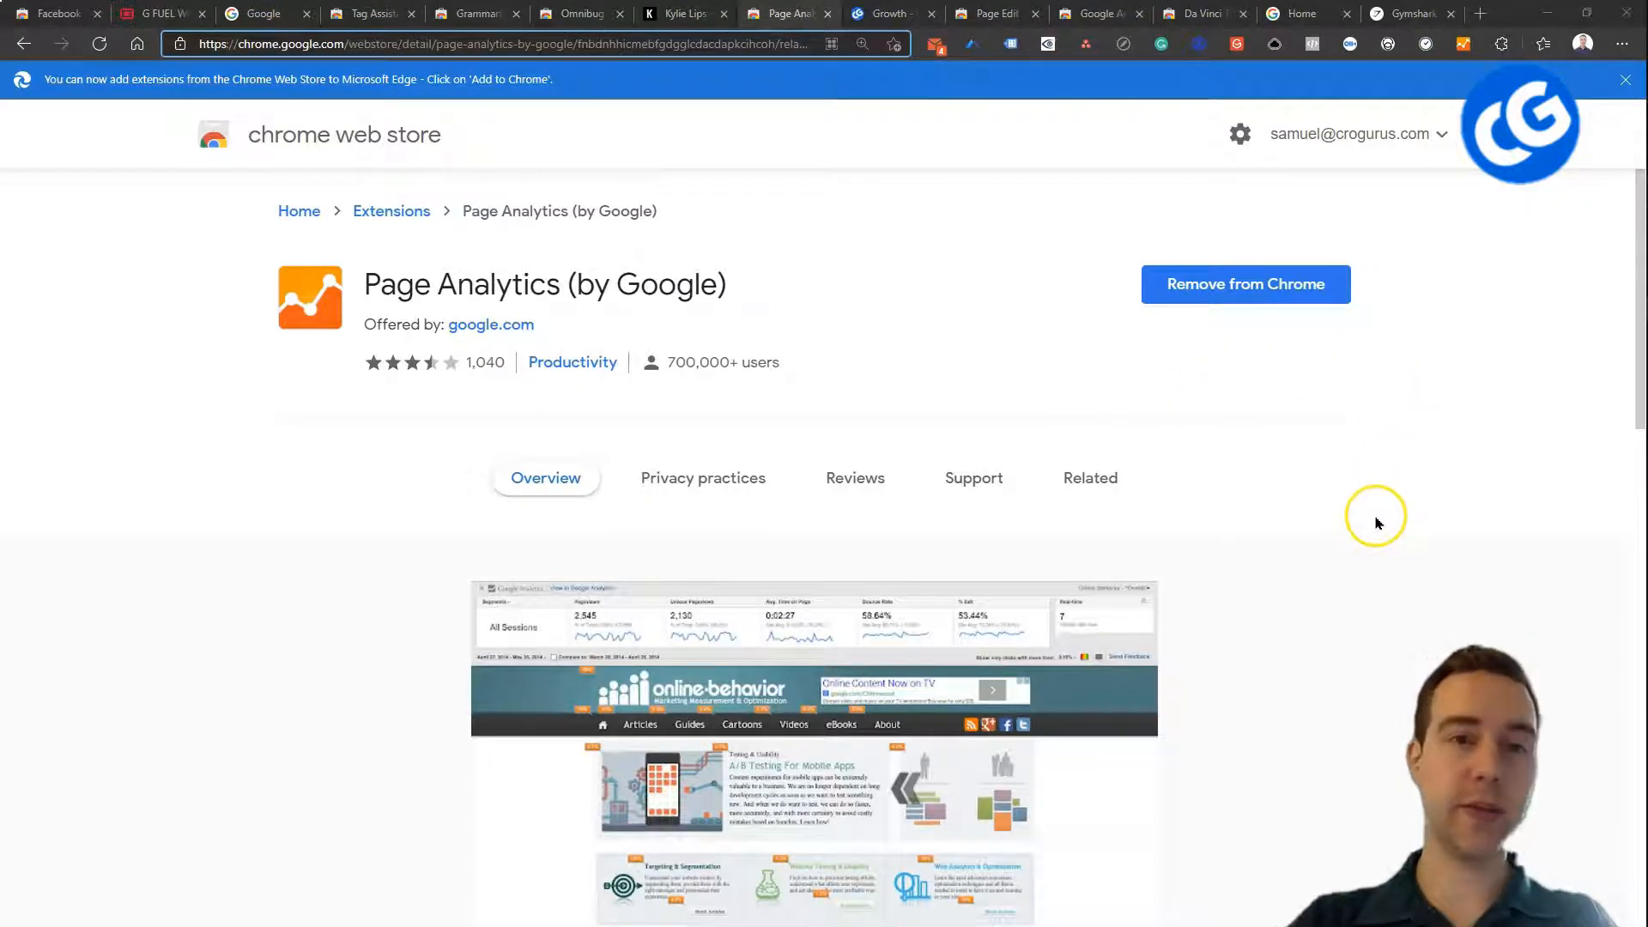
mouse_move(446, 368)
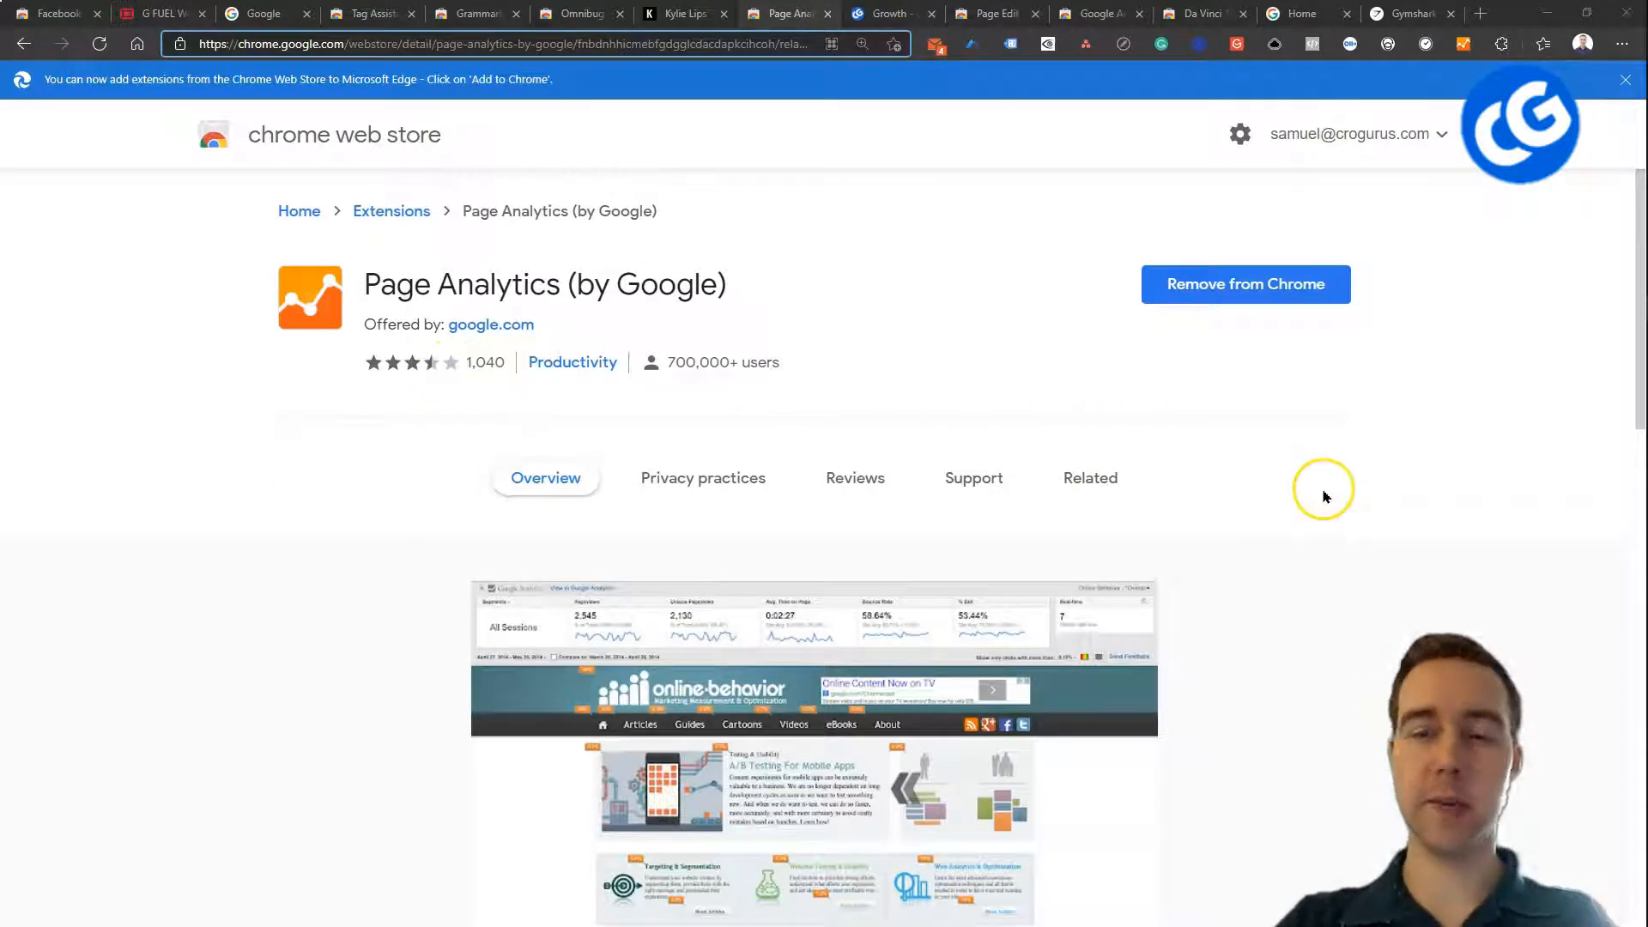
mouse_move(1233, 502)
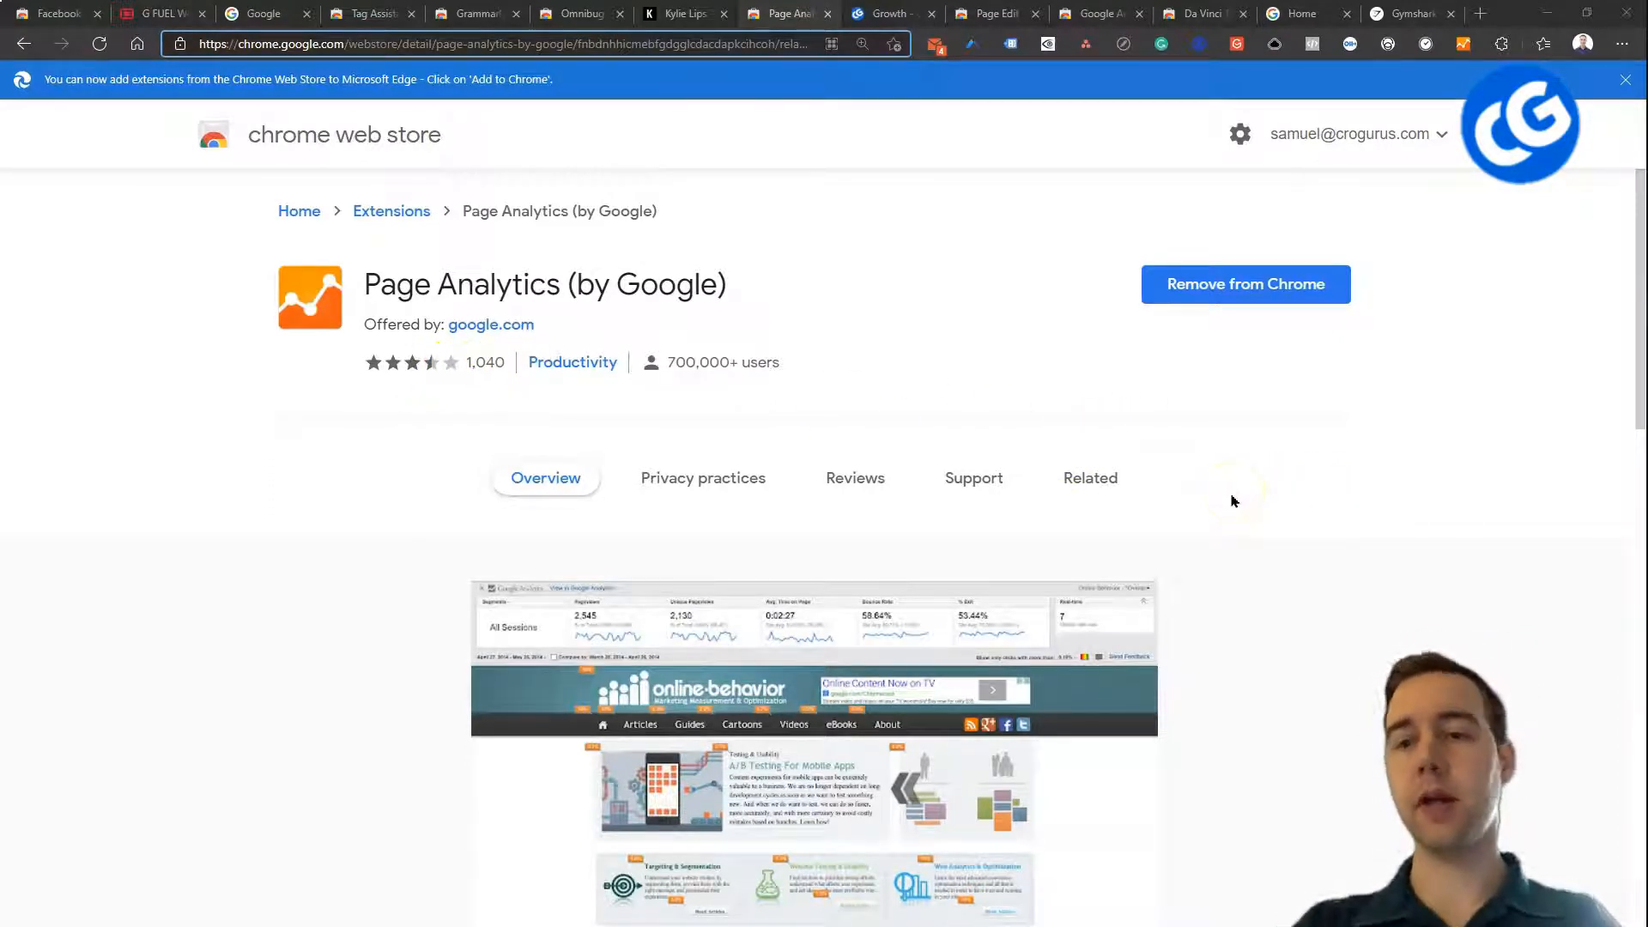
mouse_move(1286, 454)
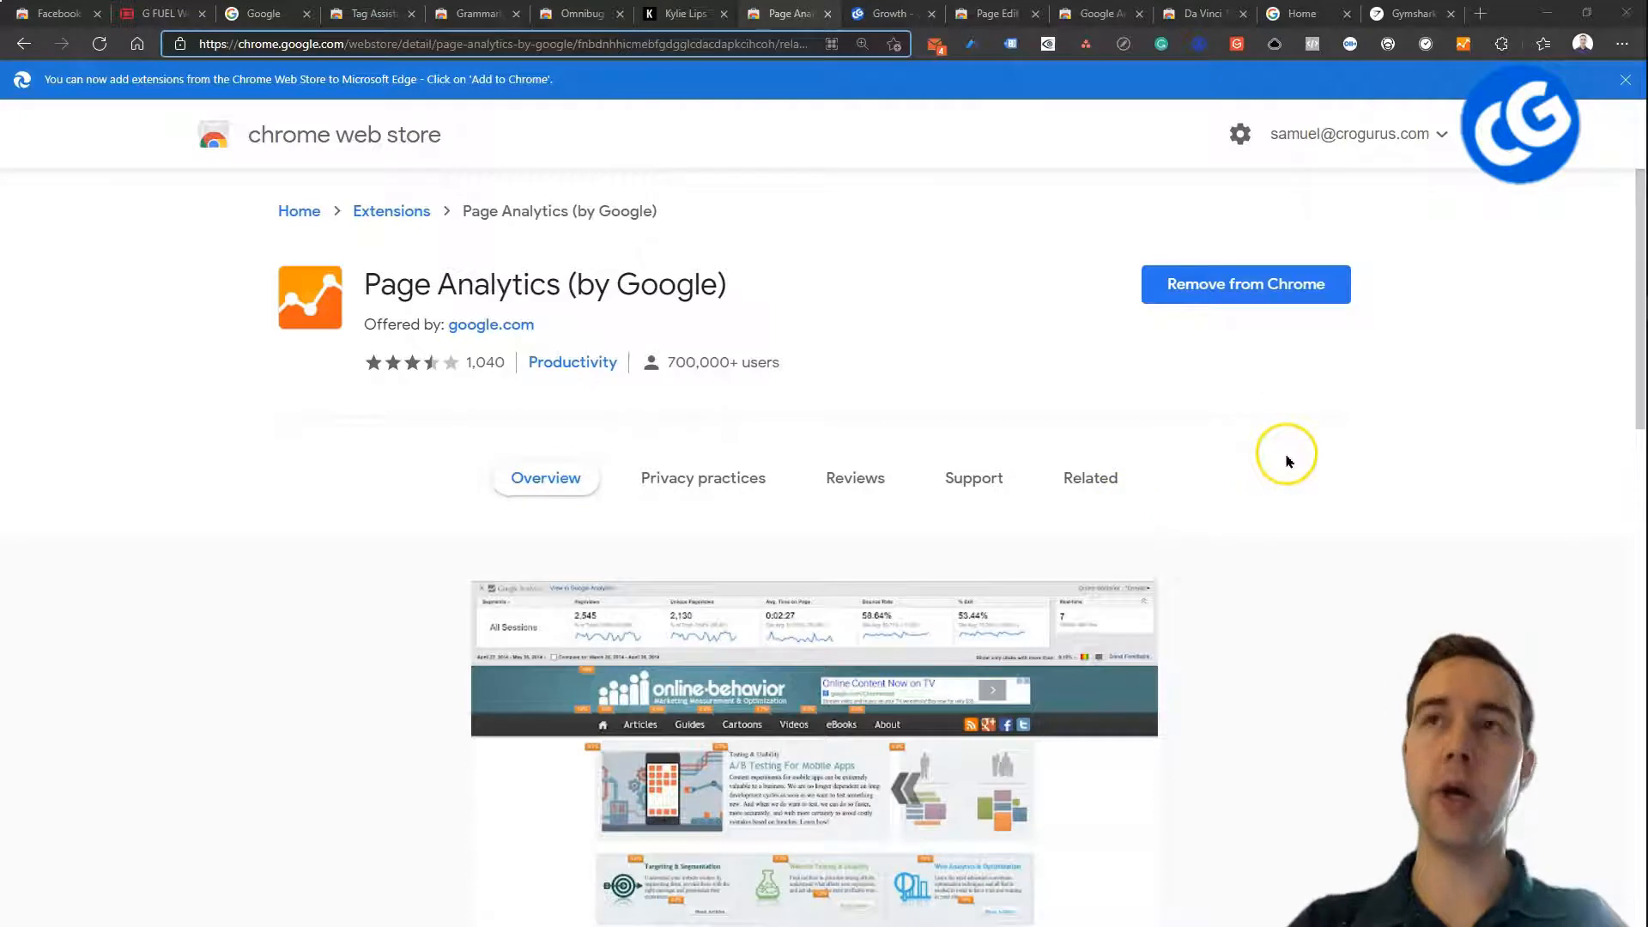
mouse_move(1277, 487)
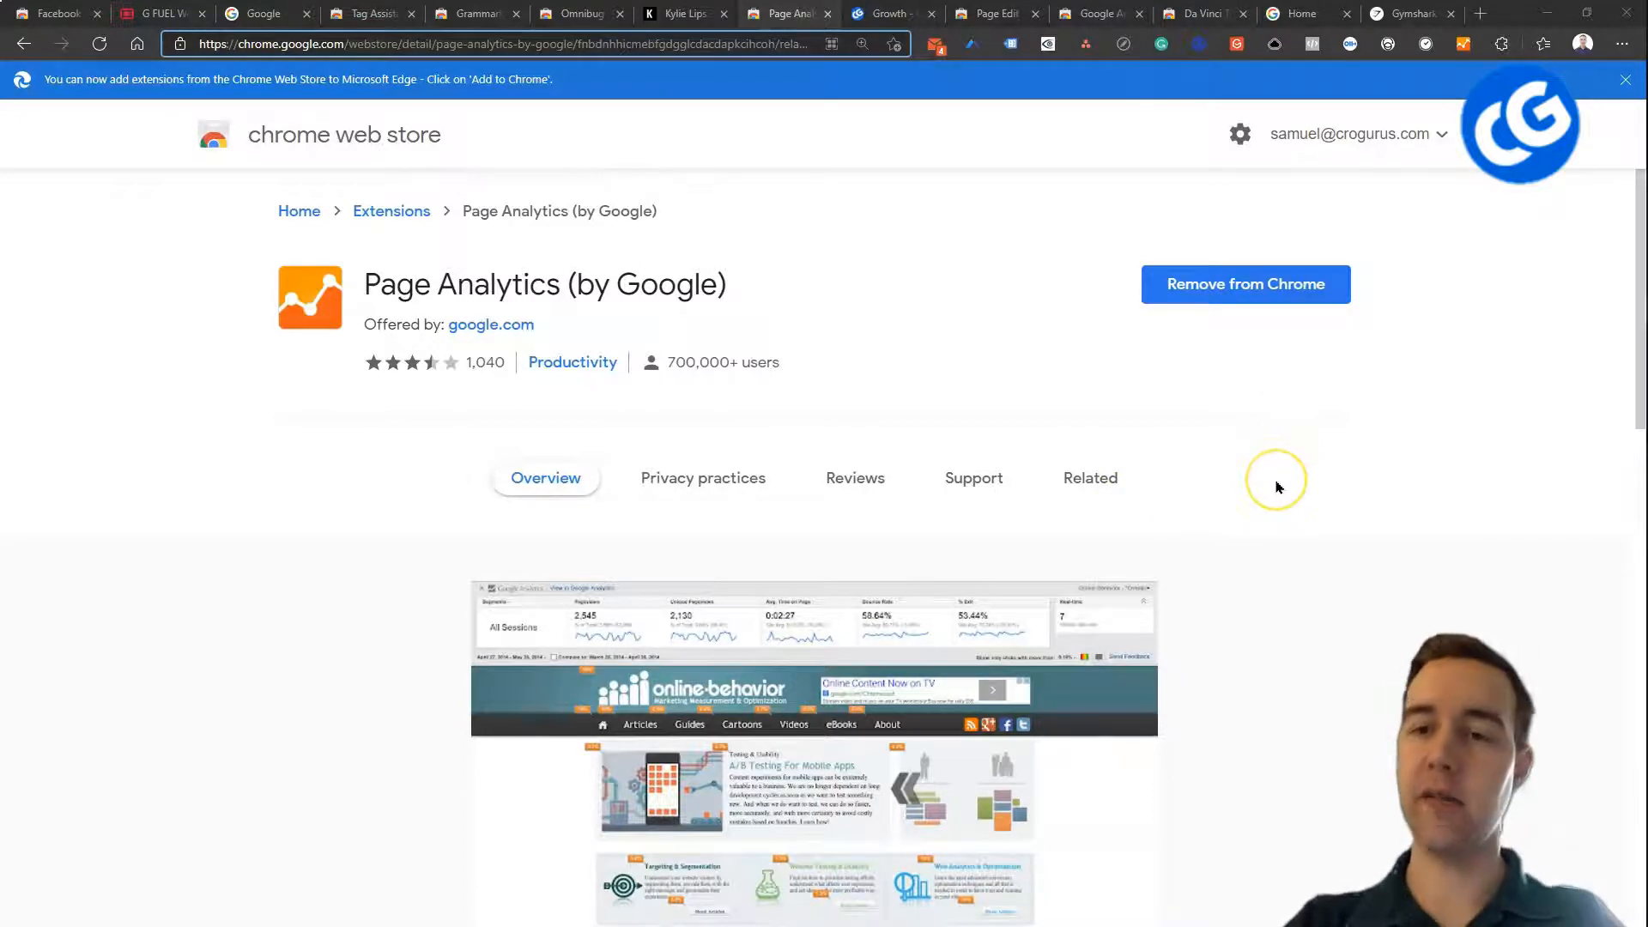
mouse_move(1258, 463)
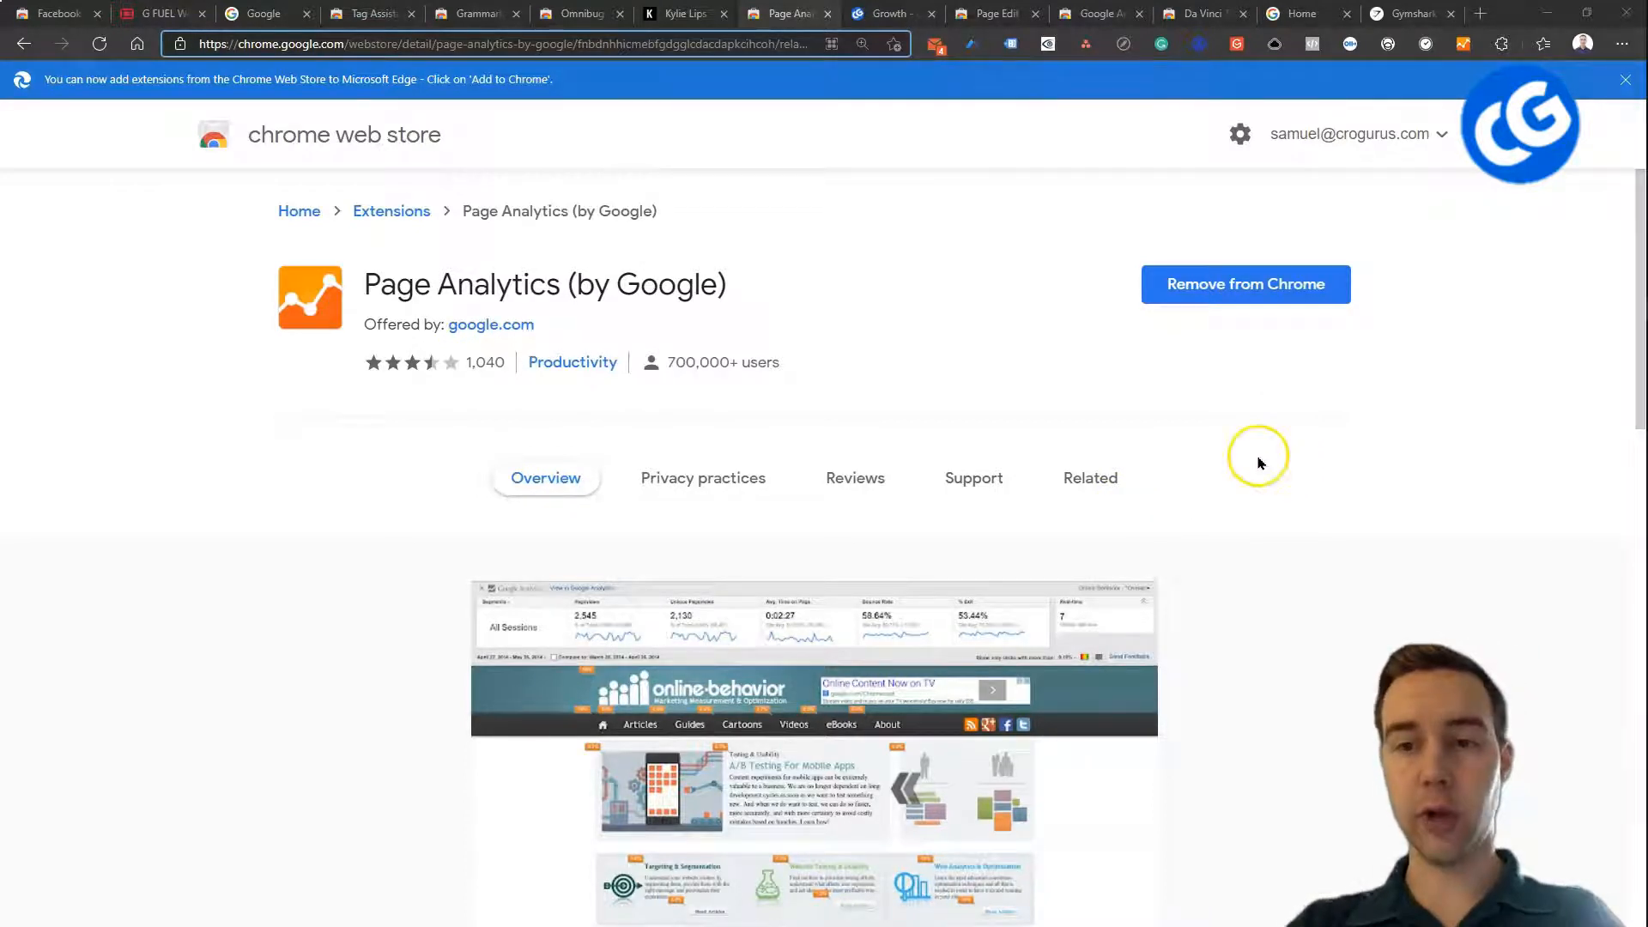
mouse_move(1029, 338)
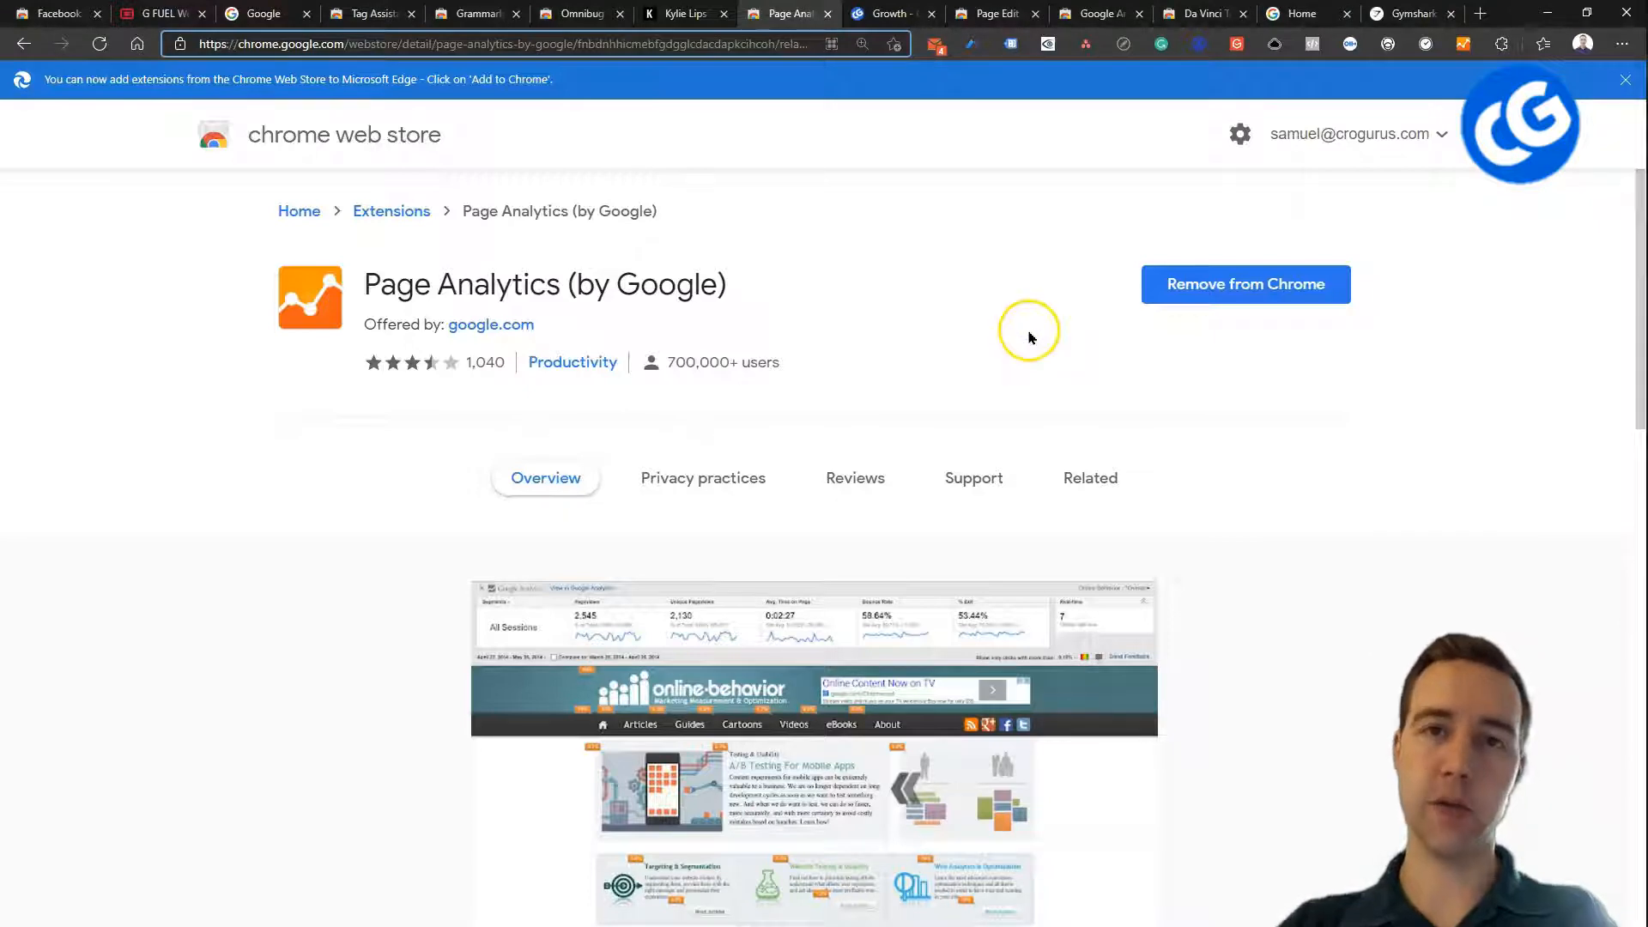
mouse_move(1039, 85)
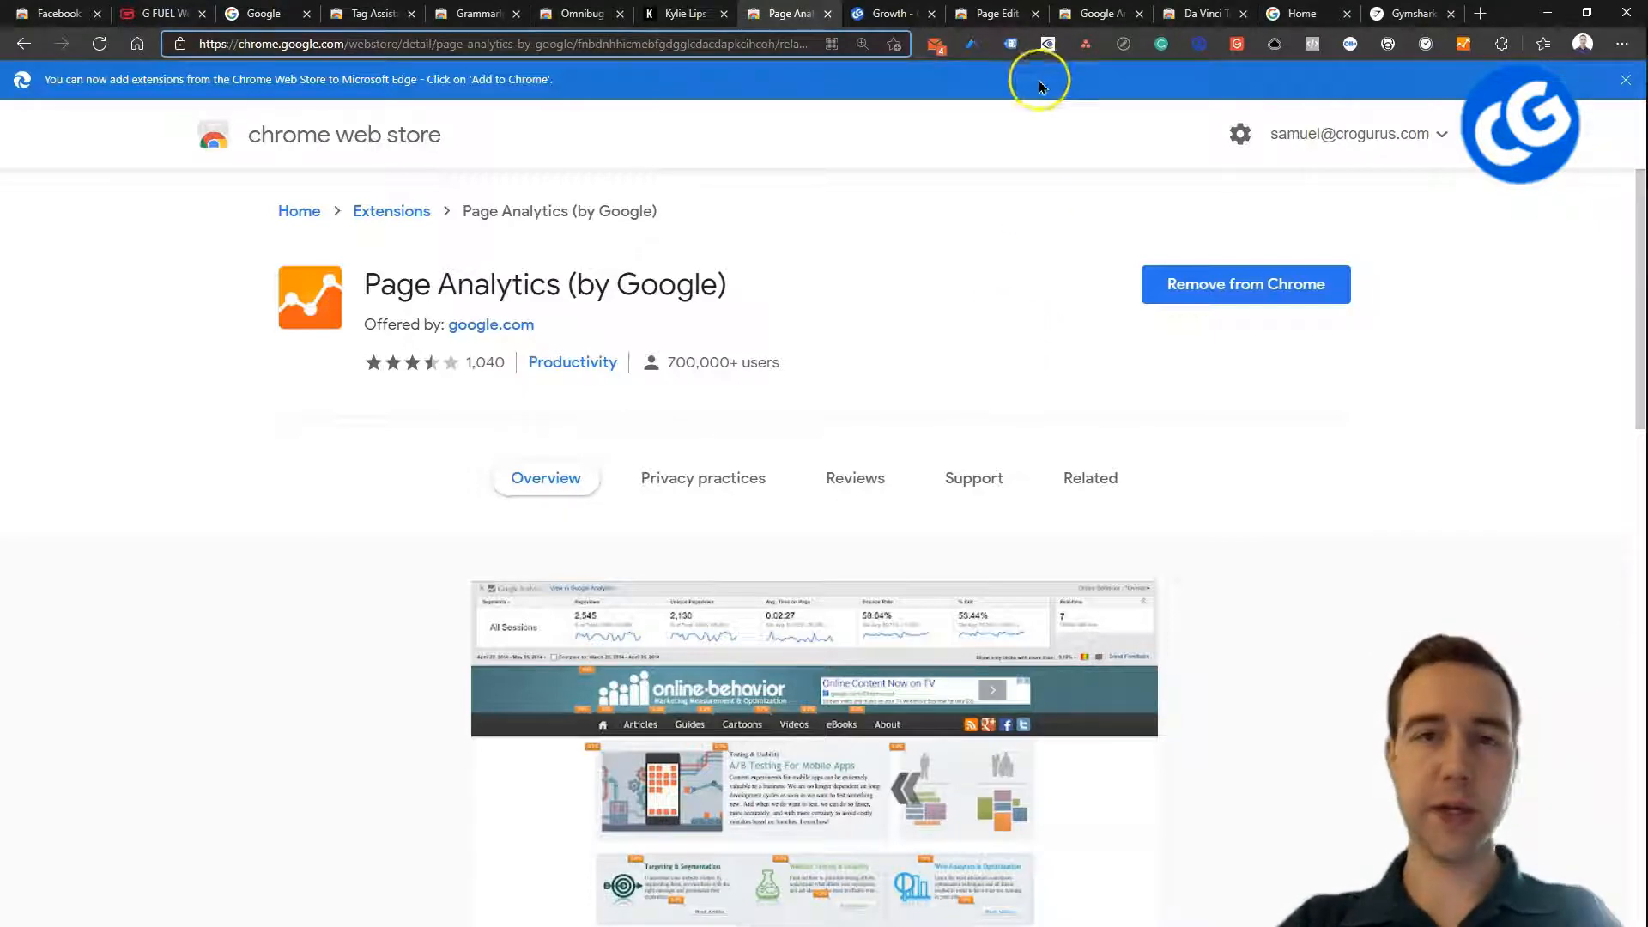
click(993, 14)
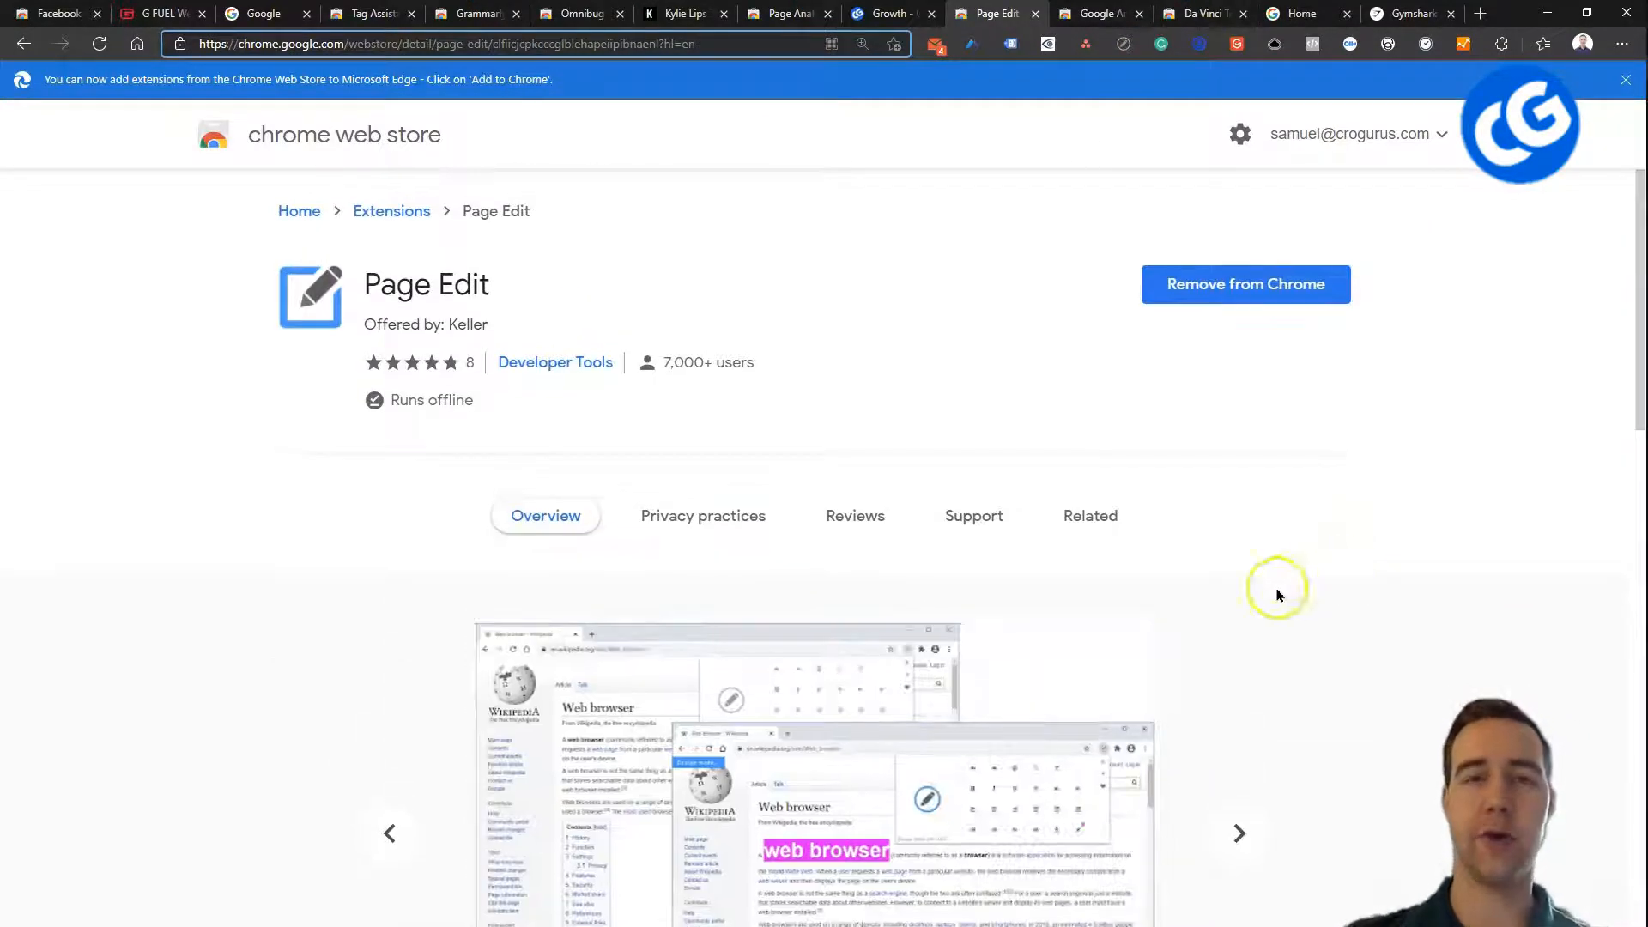
mouse_move(936, 138)
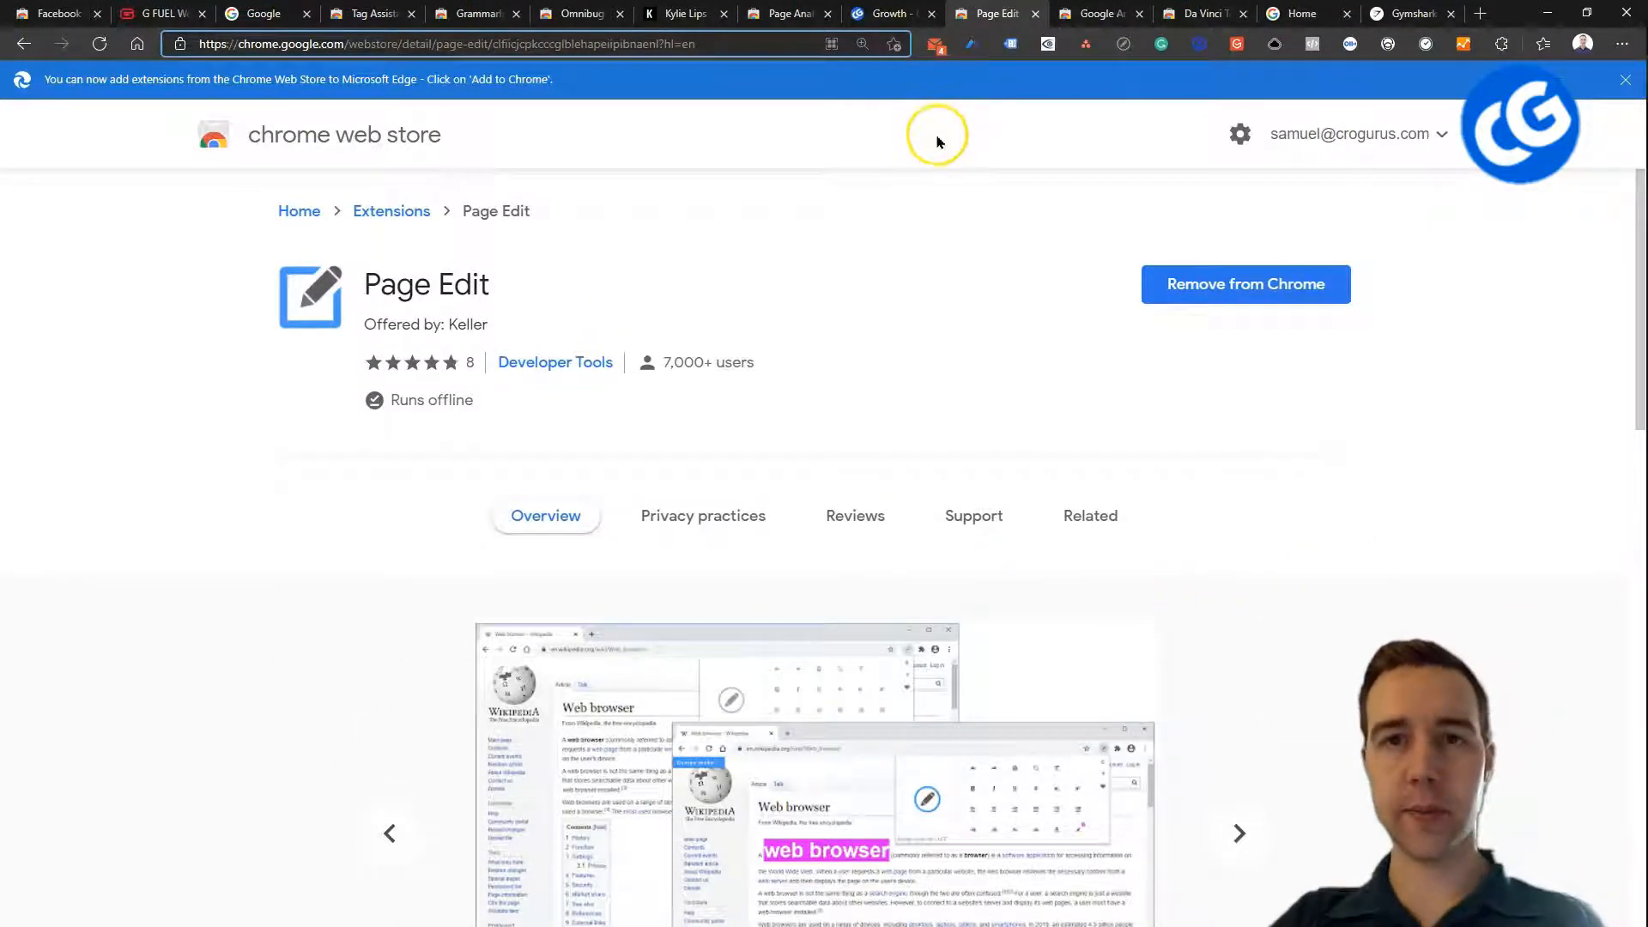
- Switch to the crogurus.com homepage tab
click(888, 13)
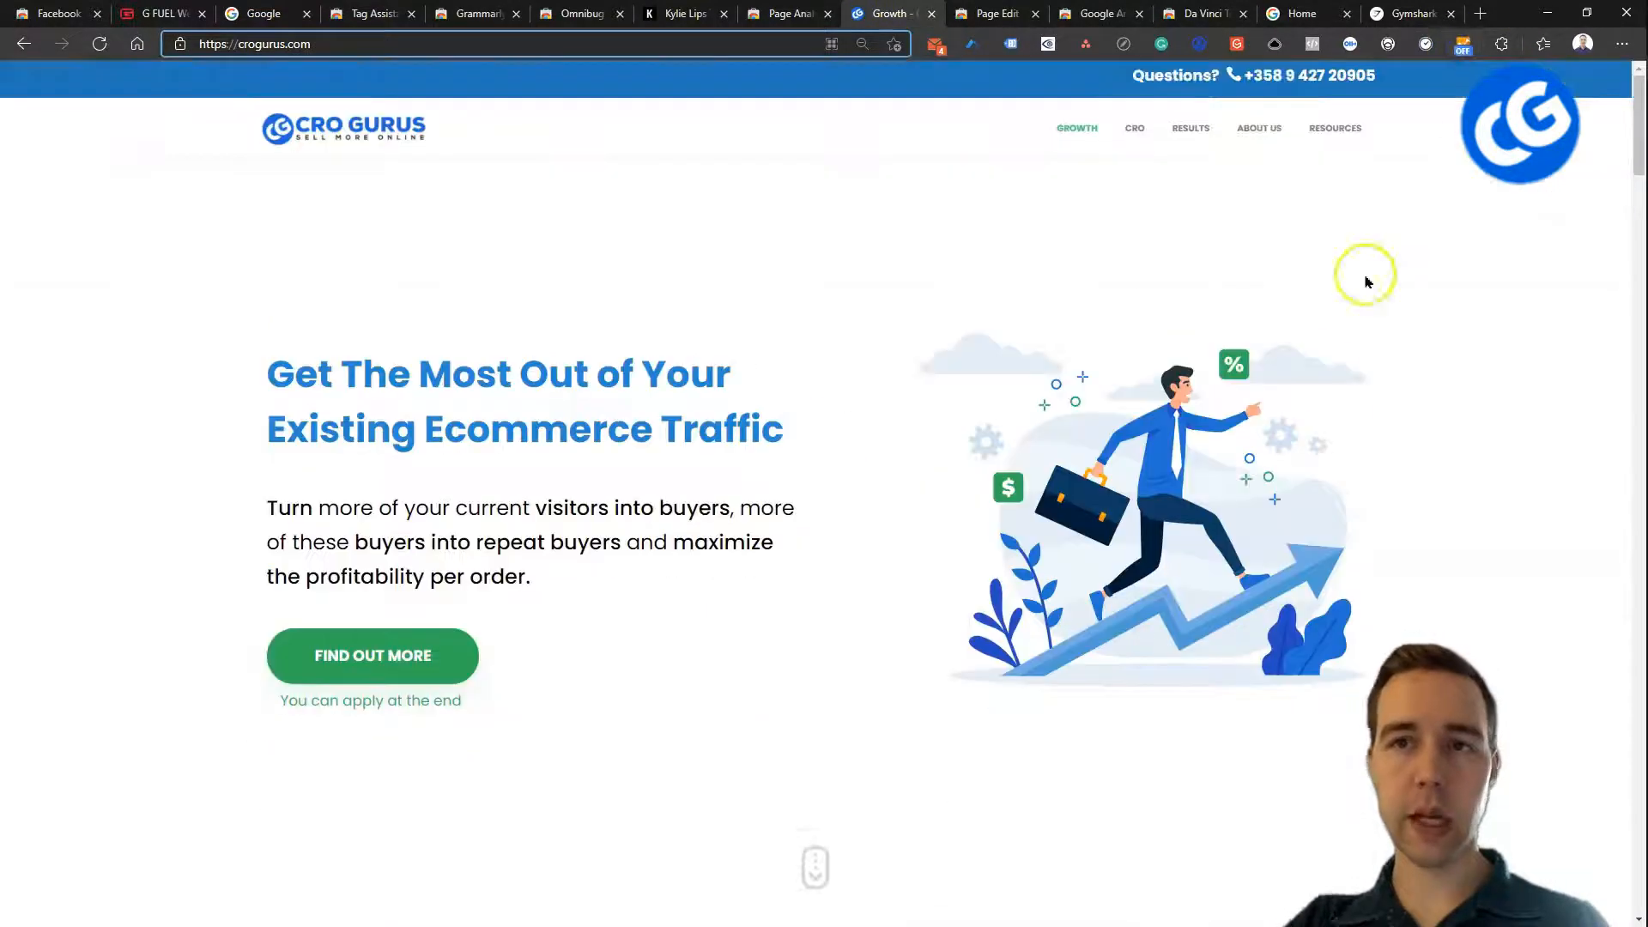
mouse_move(707, 508)
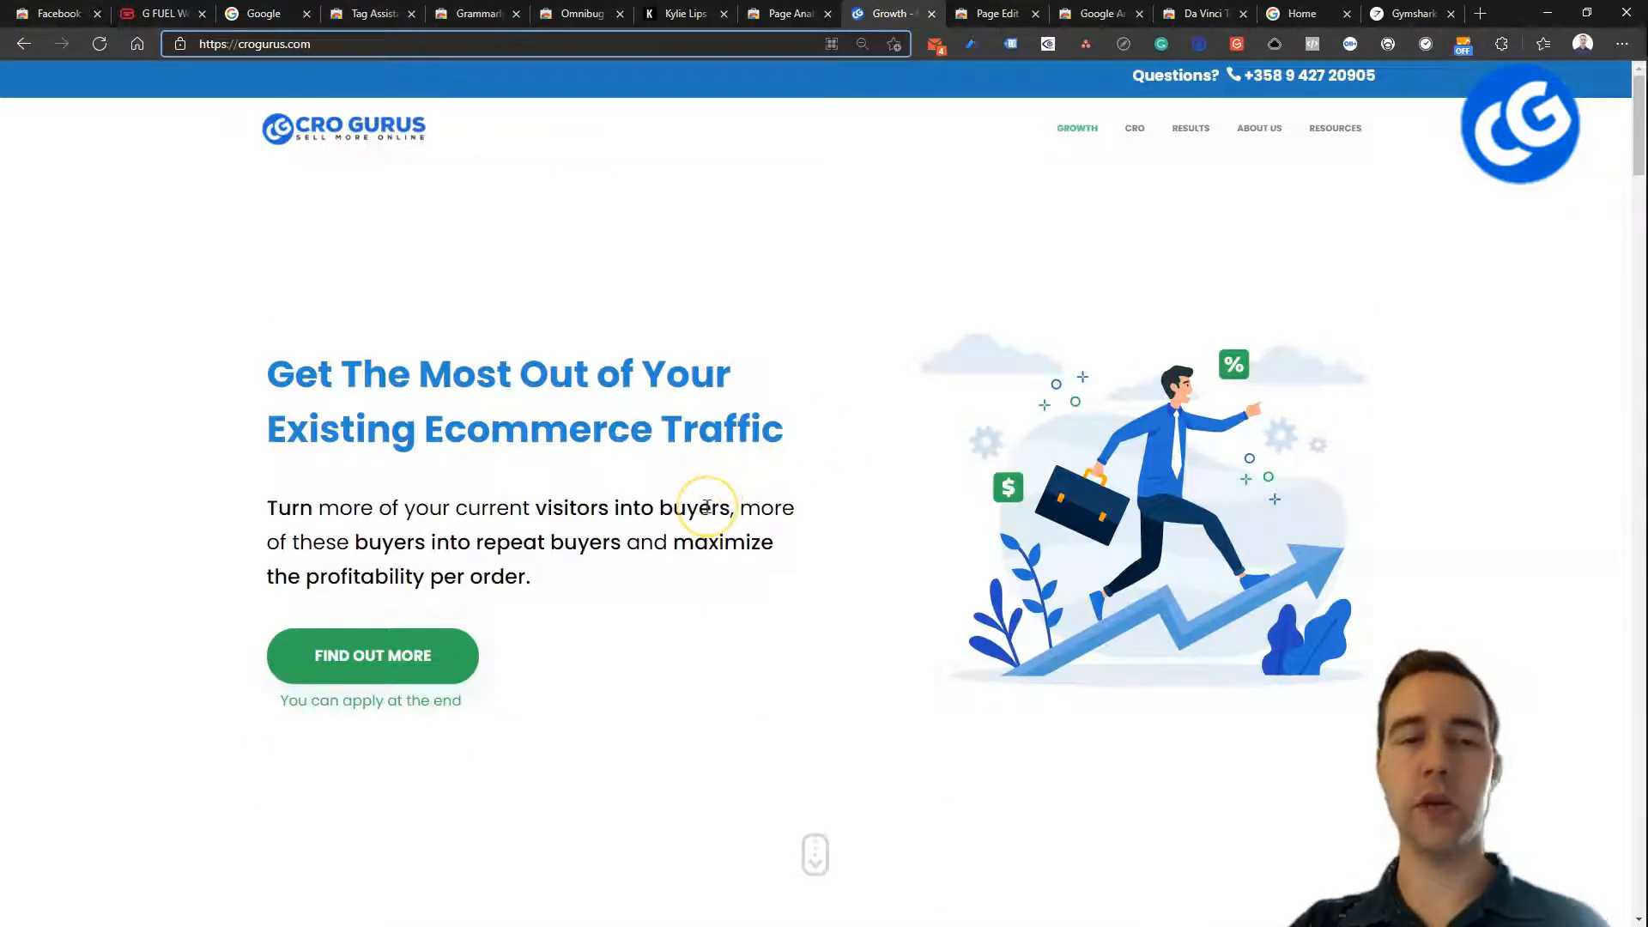
mouse_move(704, 507)
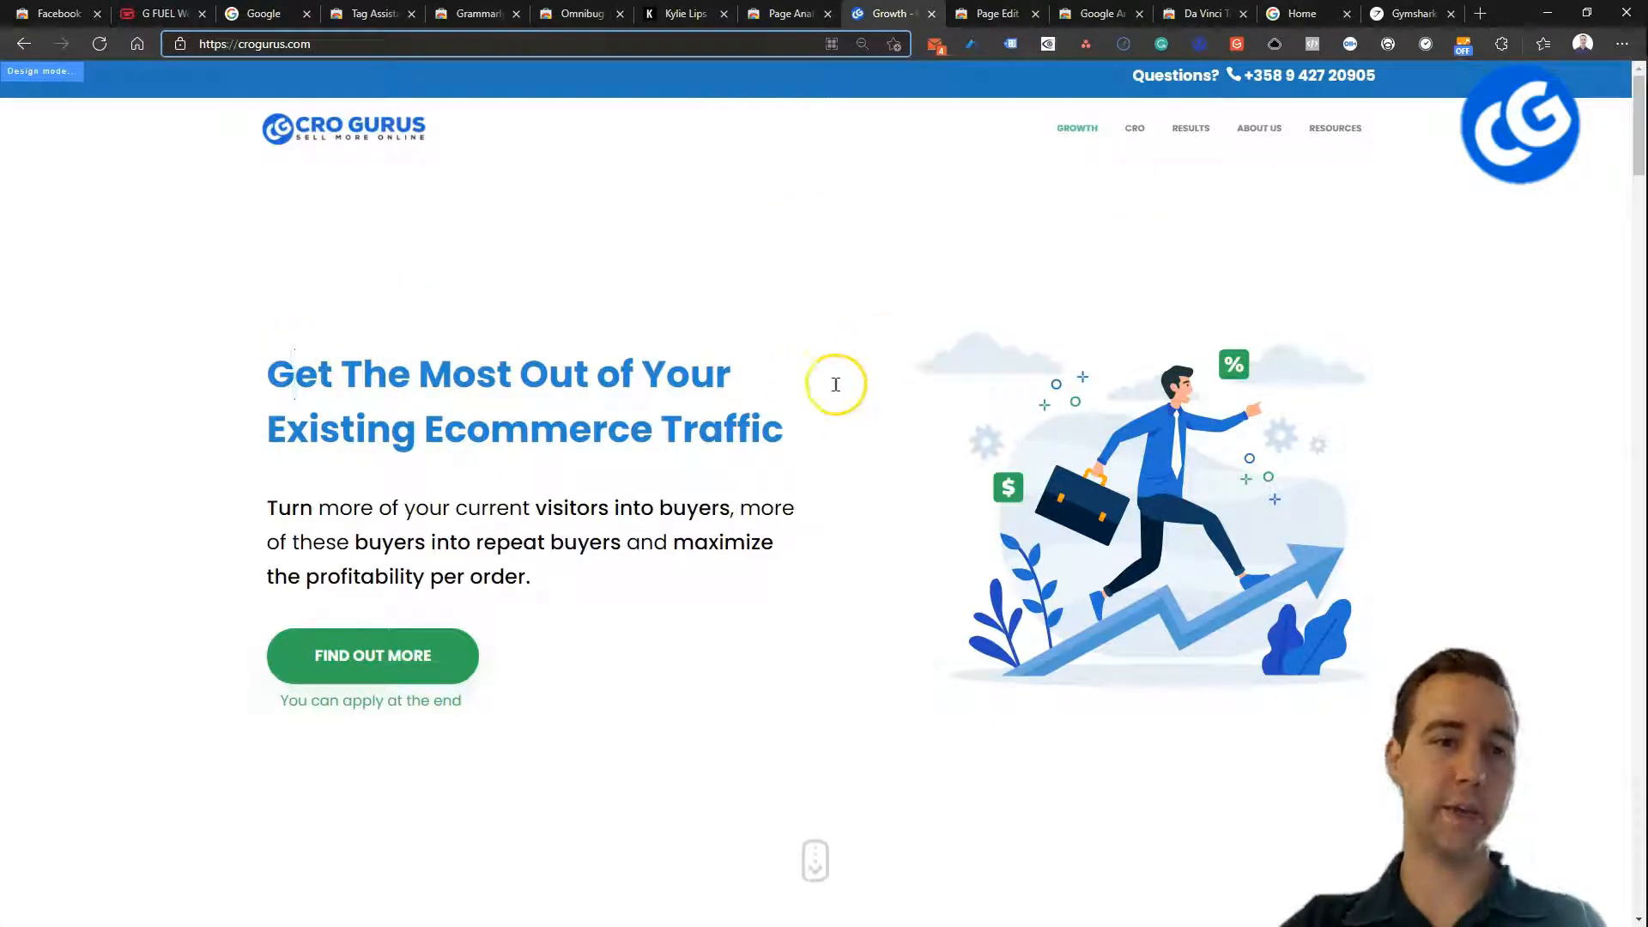
mouse_move(847, 416)
text(Our advanced CRO methodology ensures that your visitors will no longer be wasted)
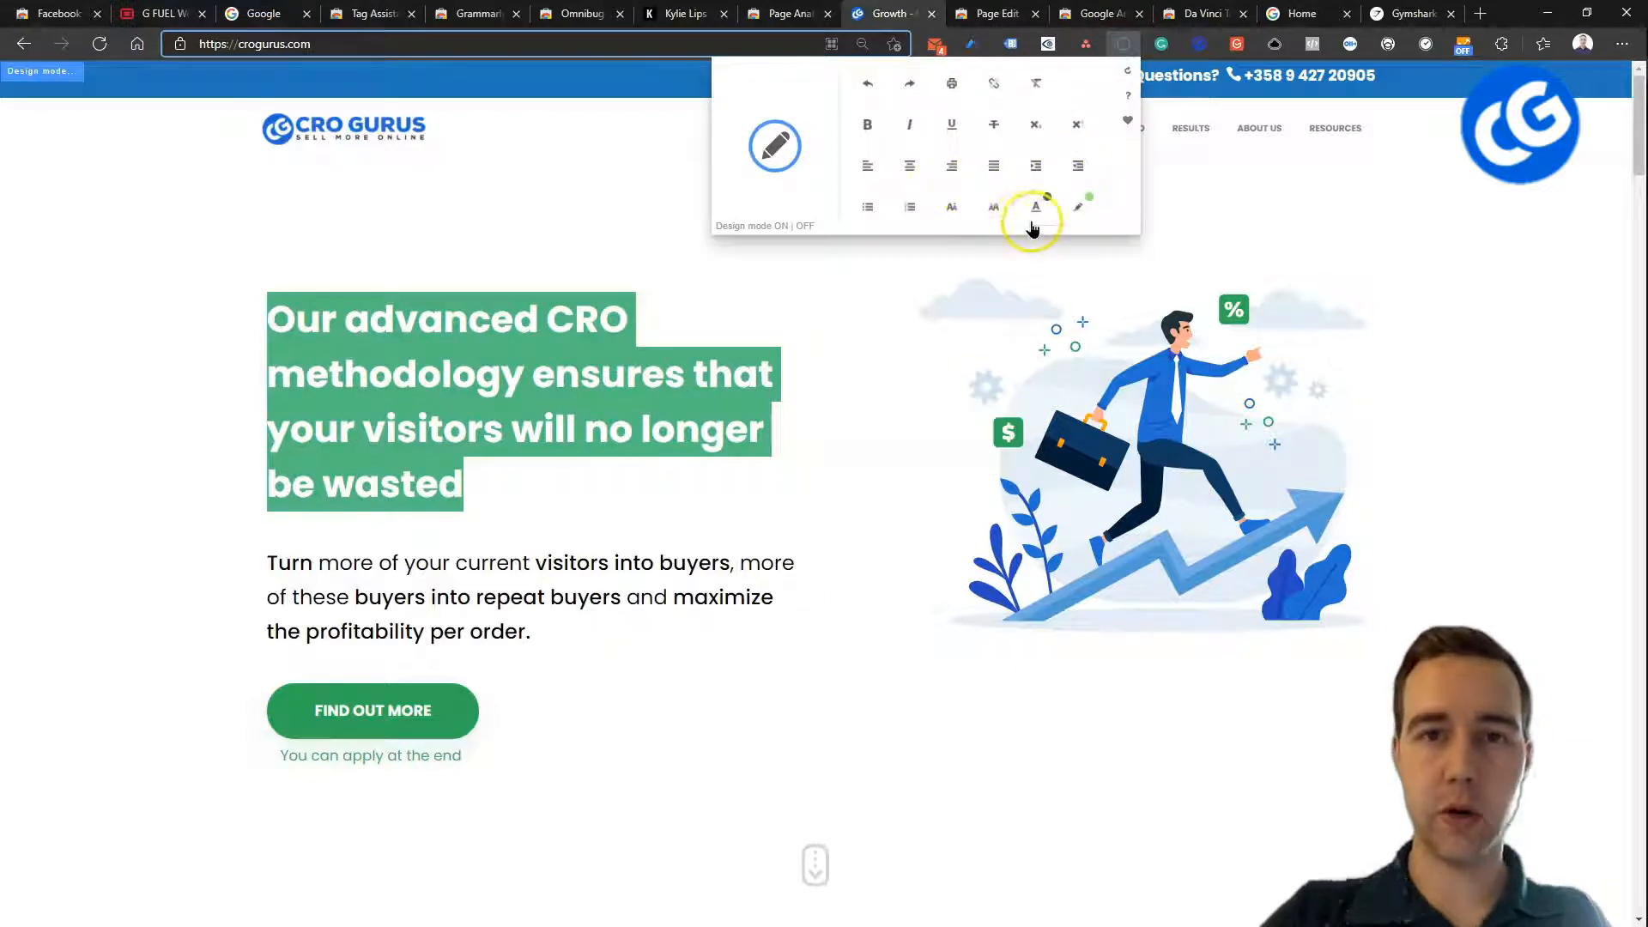
mouse_move(951, 206)
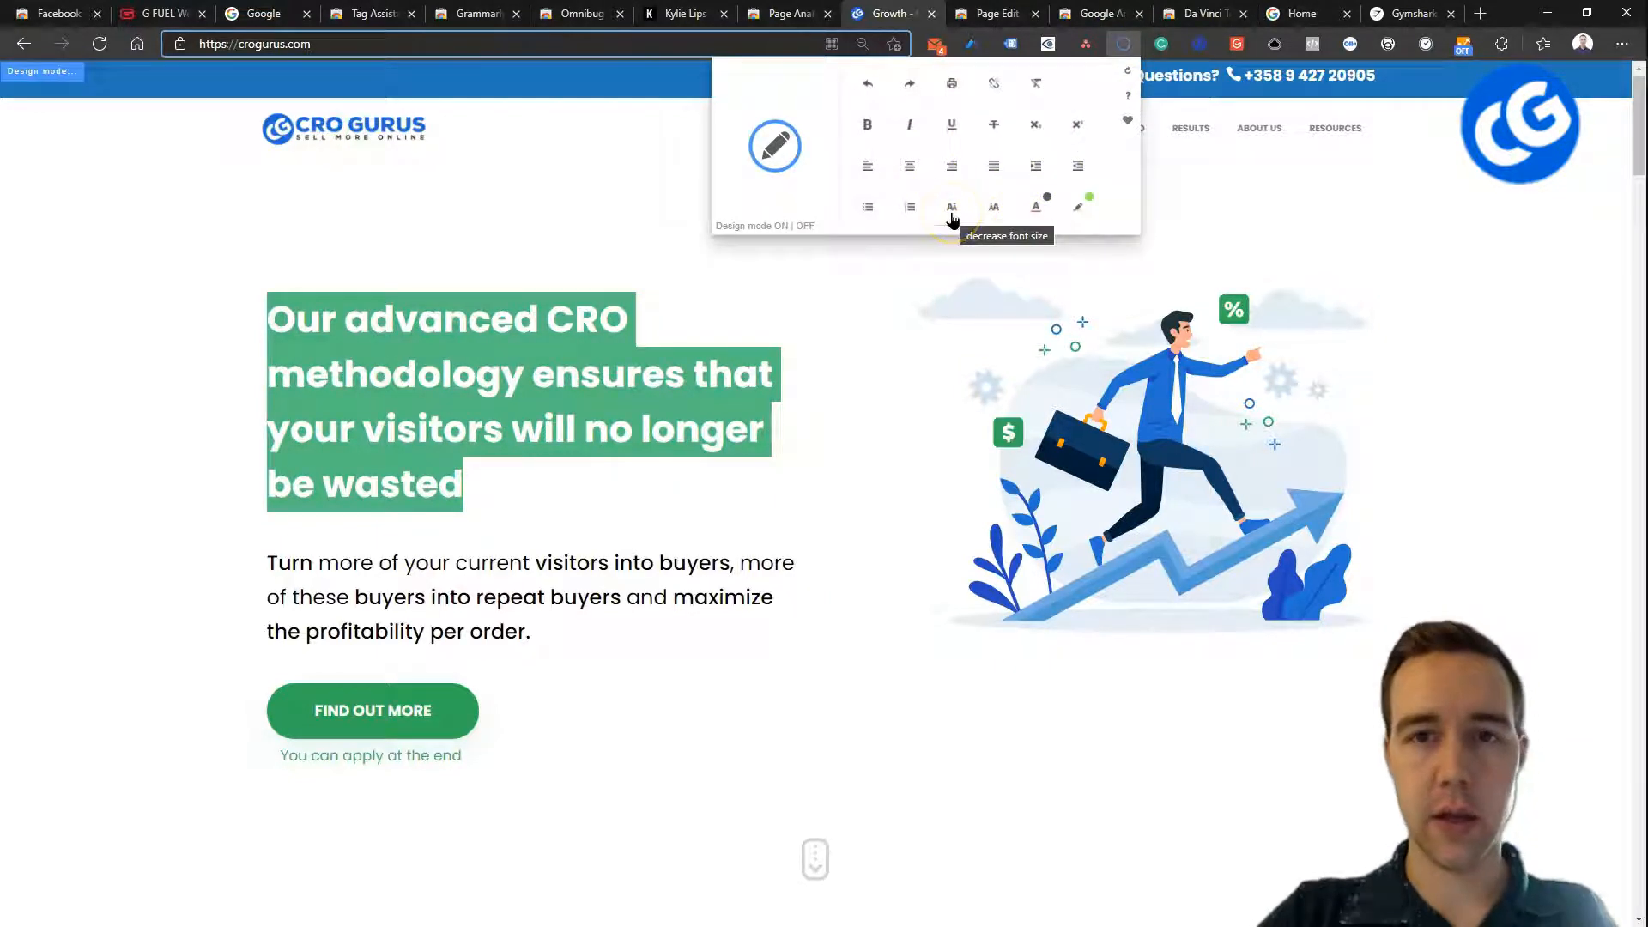
- Decrease the new headline's font size, check the page, and reopen Page Edit
click(951, 206)
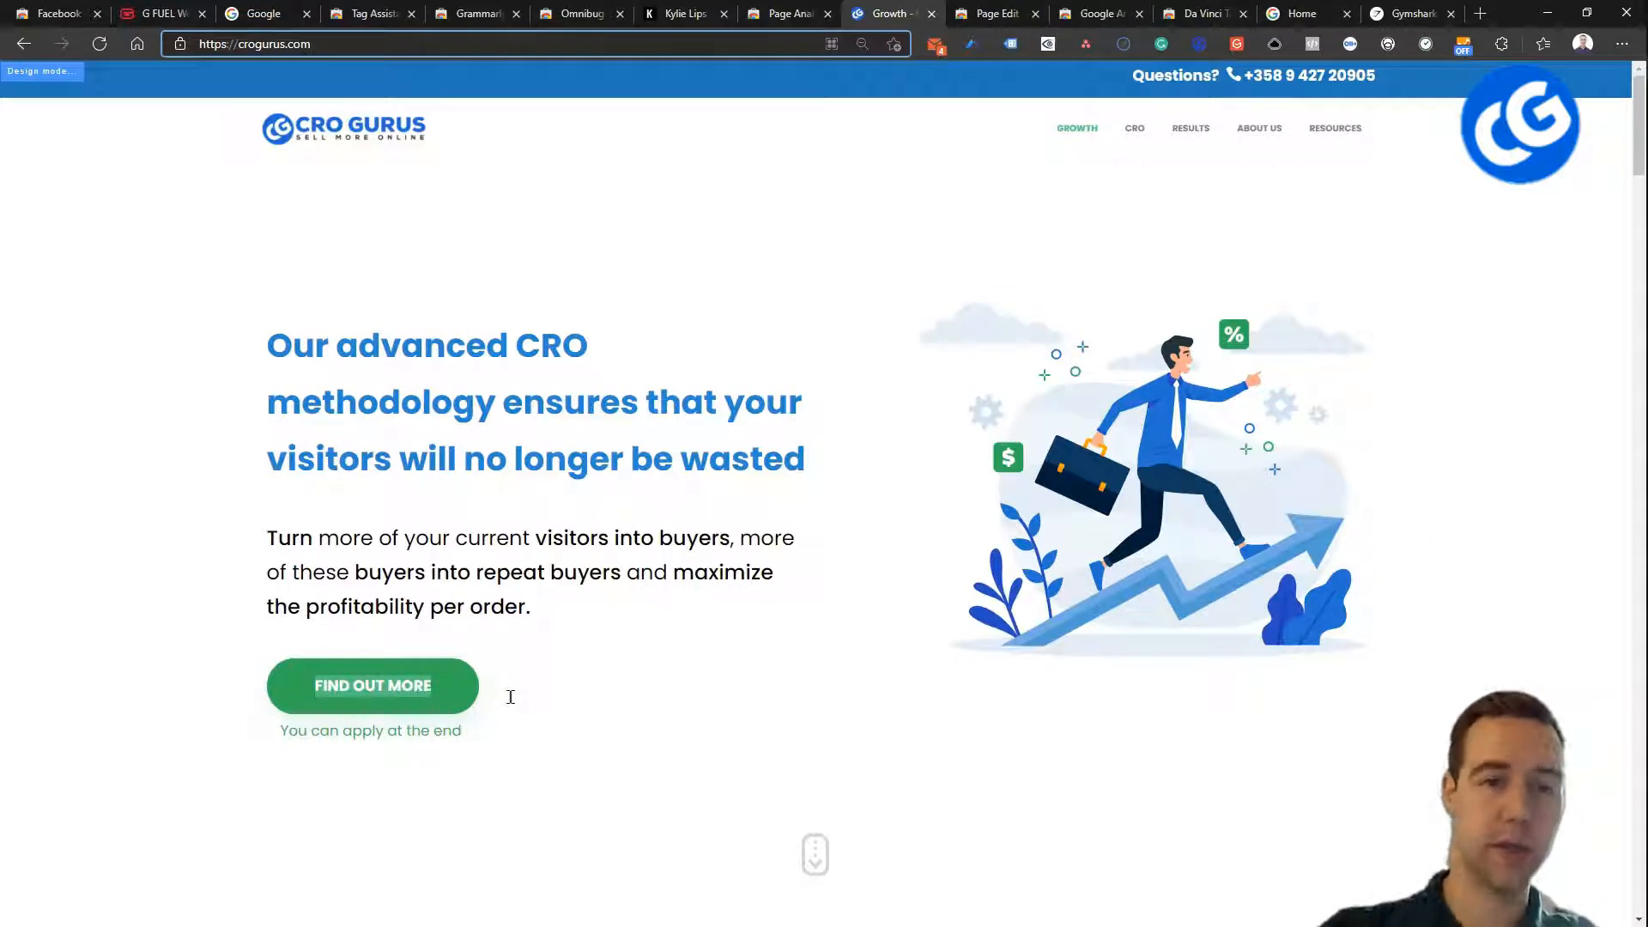
scroll(down, 3)
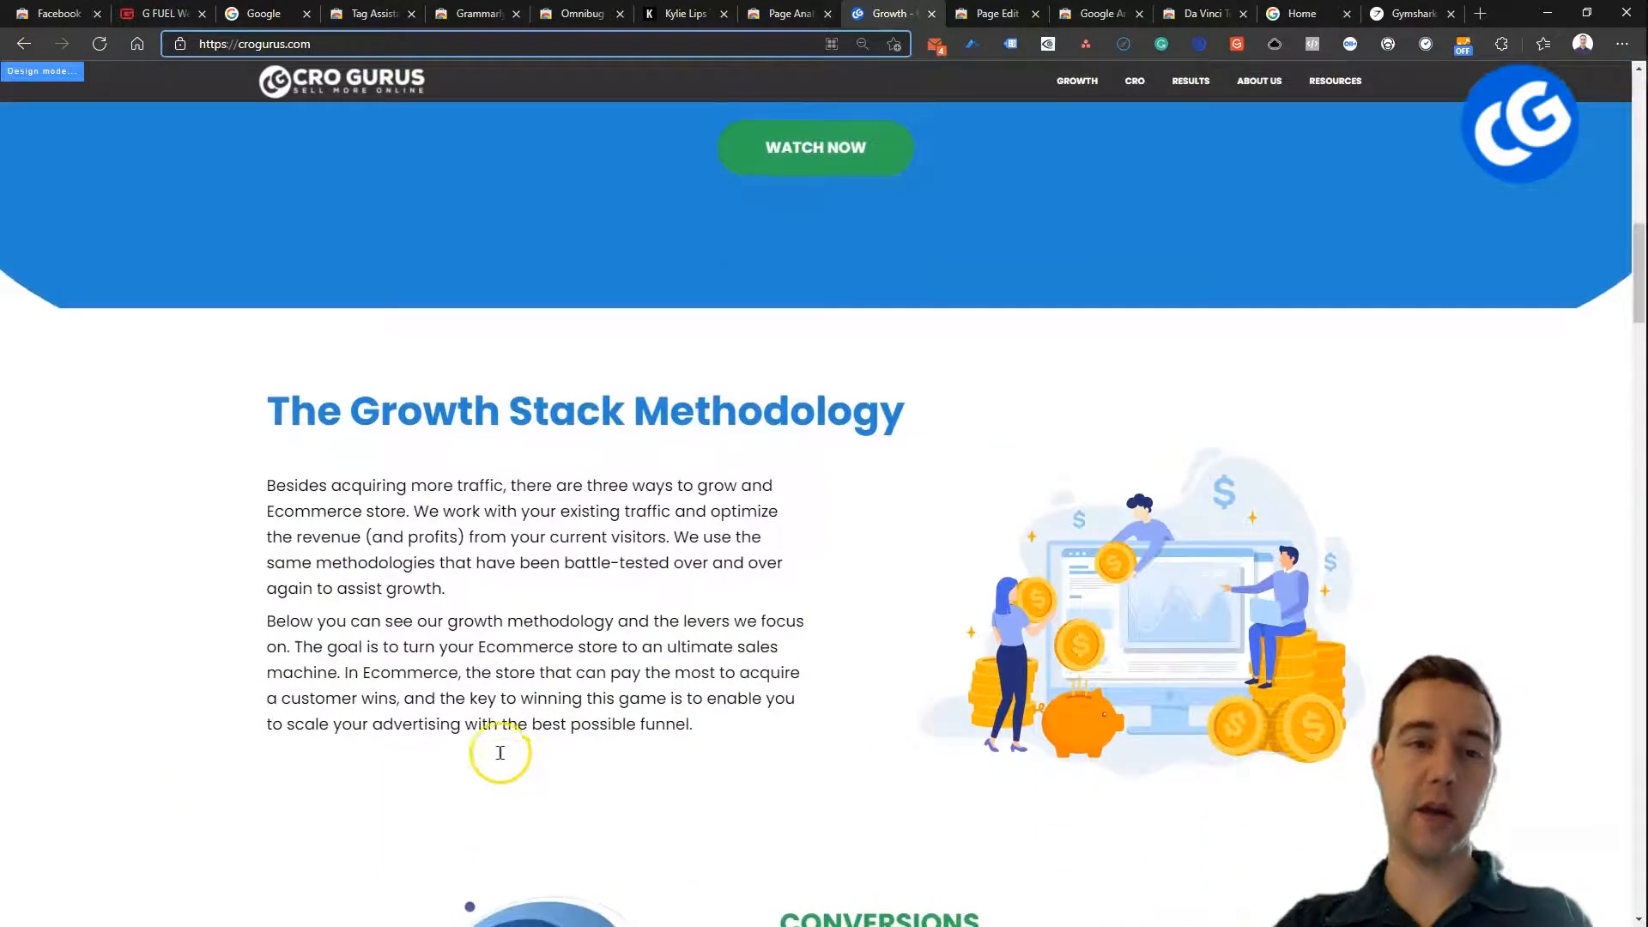
scroll(up, 3)
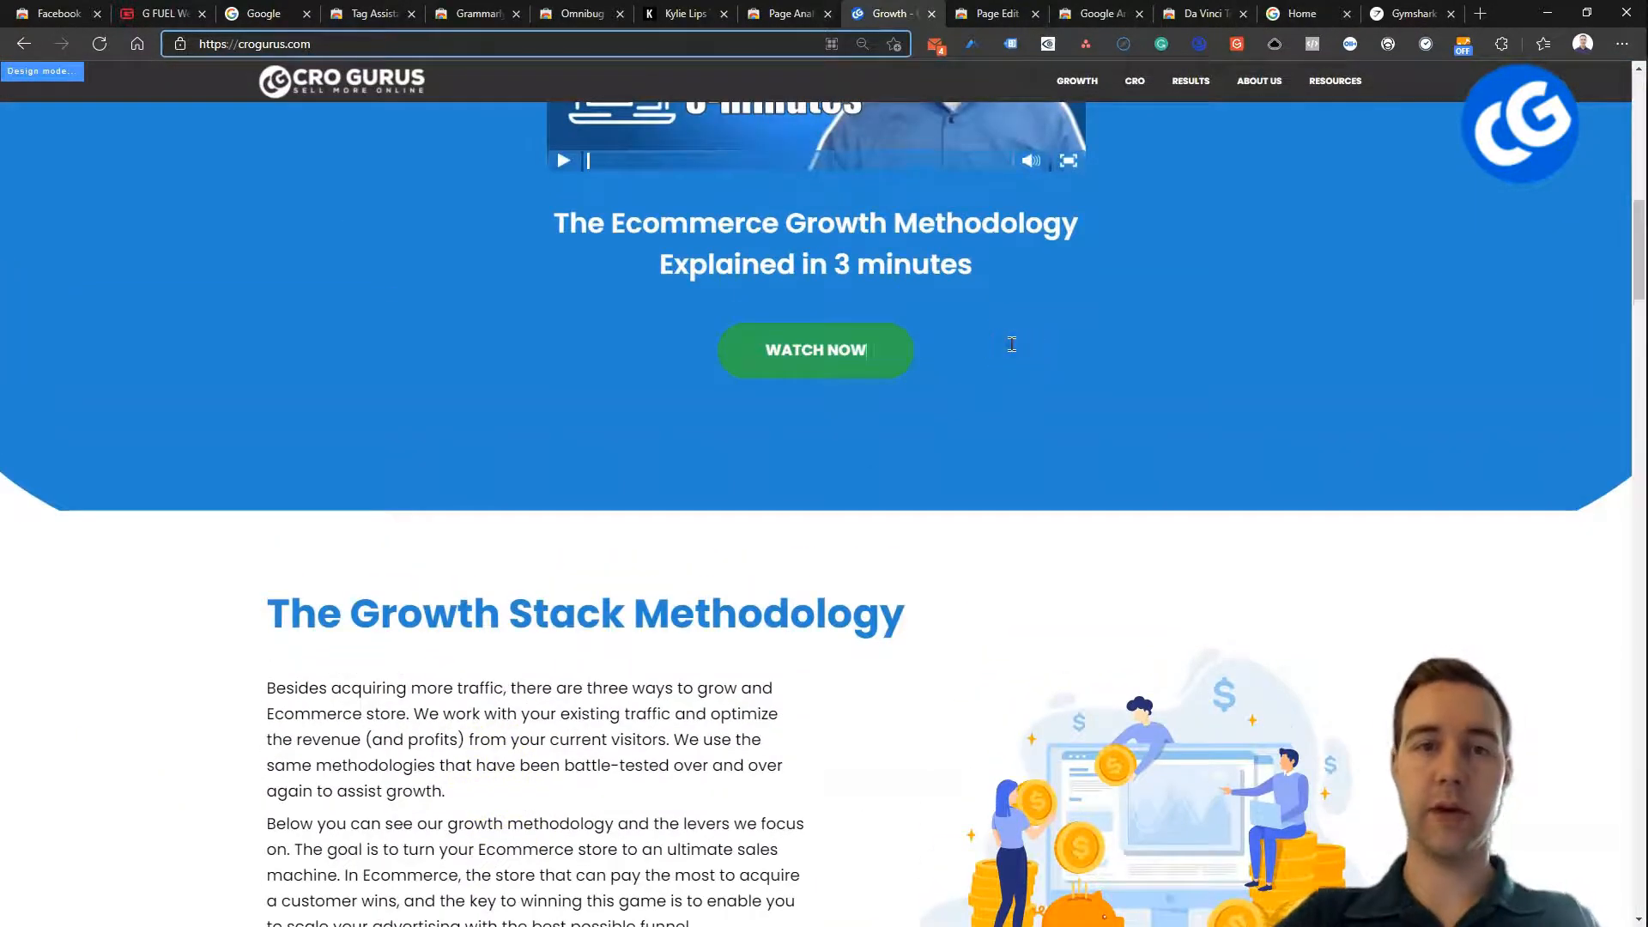
scroll(down, 3)
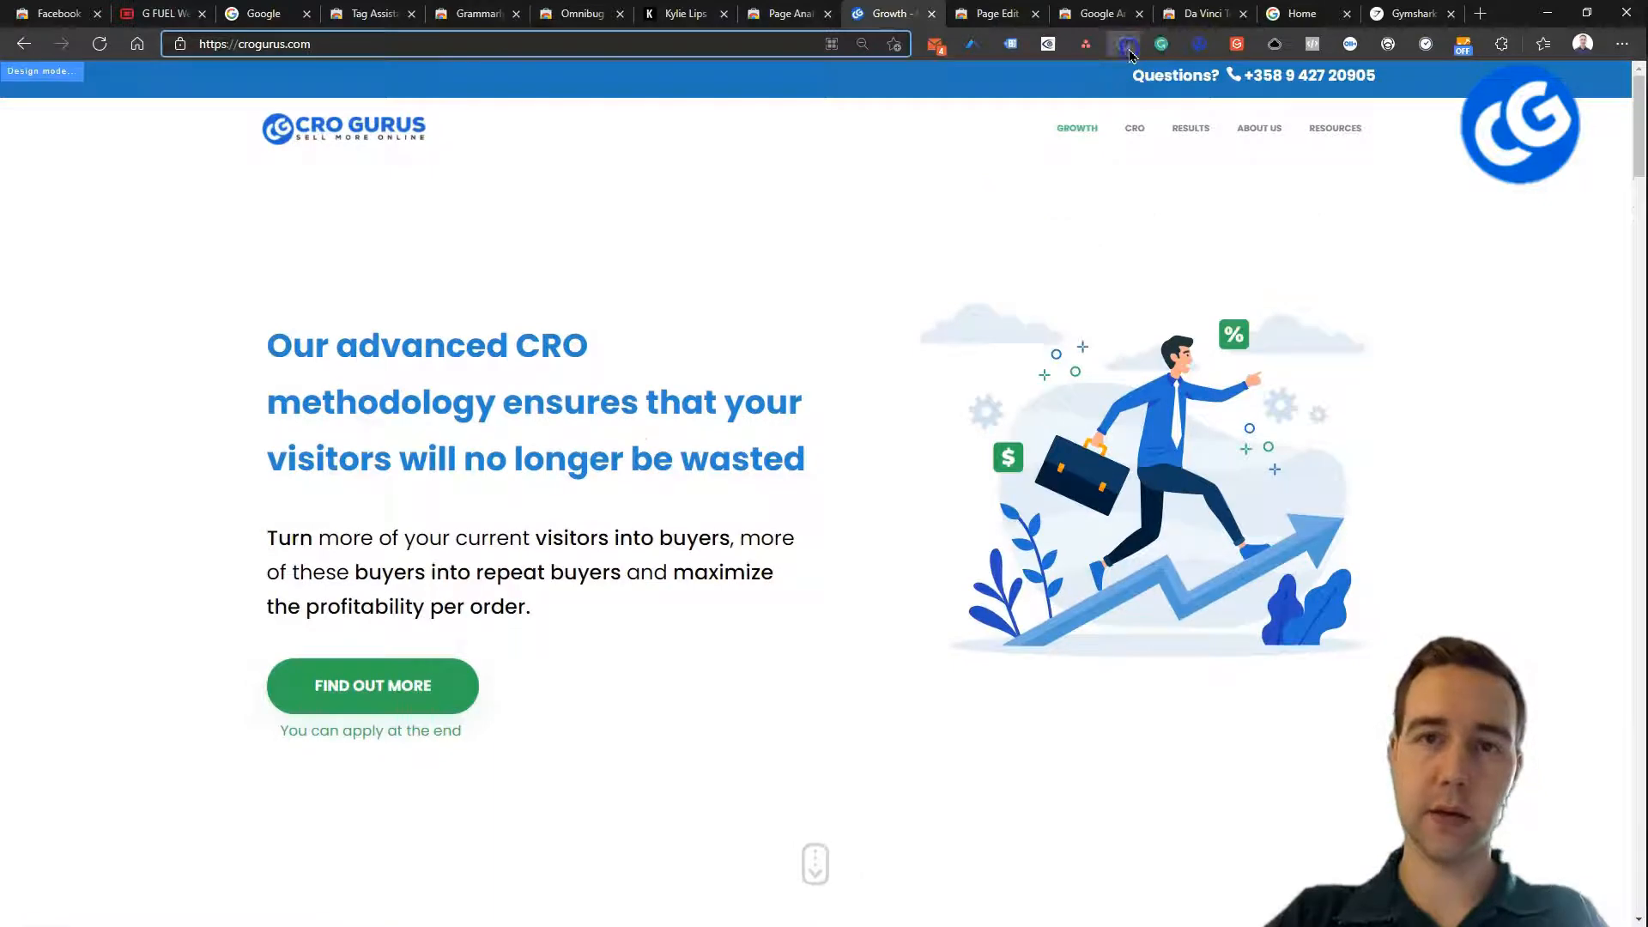
click(1124, 44)
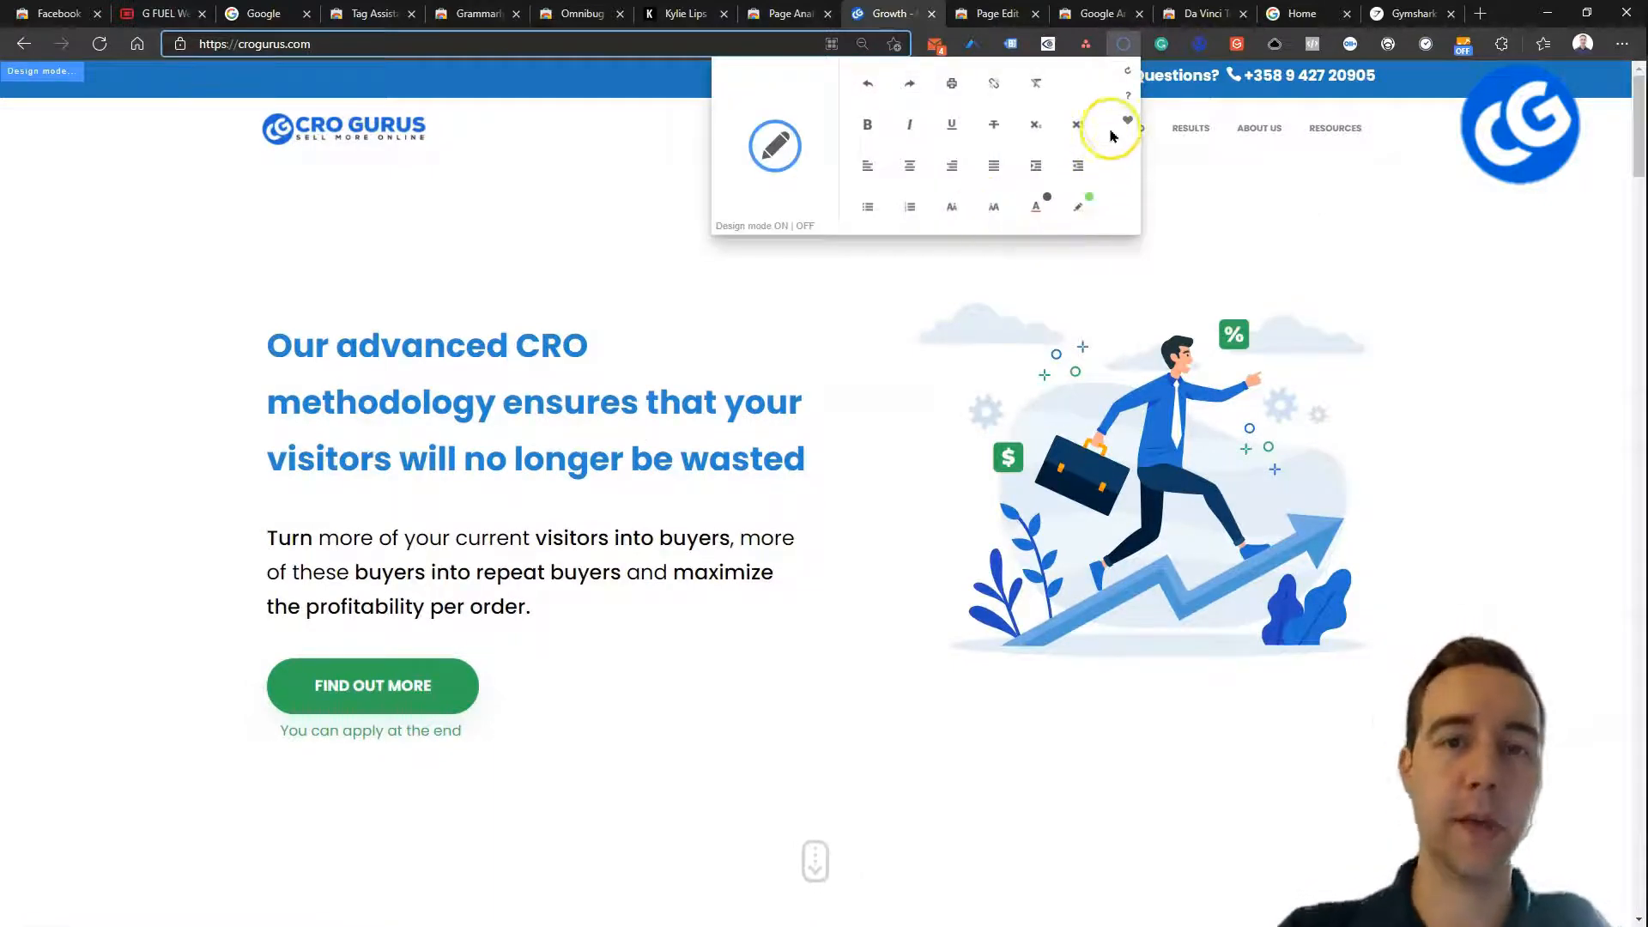
mouse_move(1002, 248)
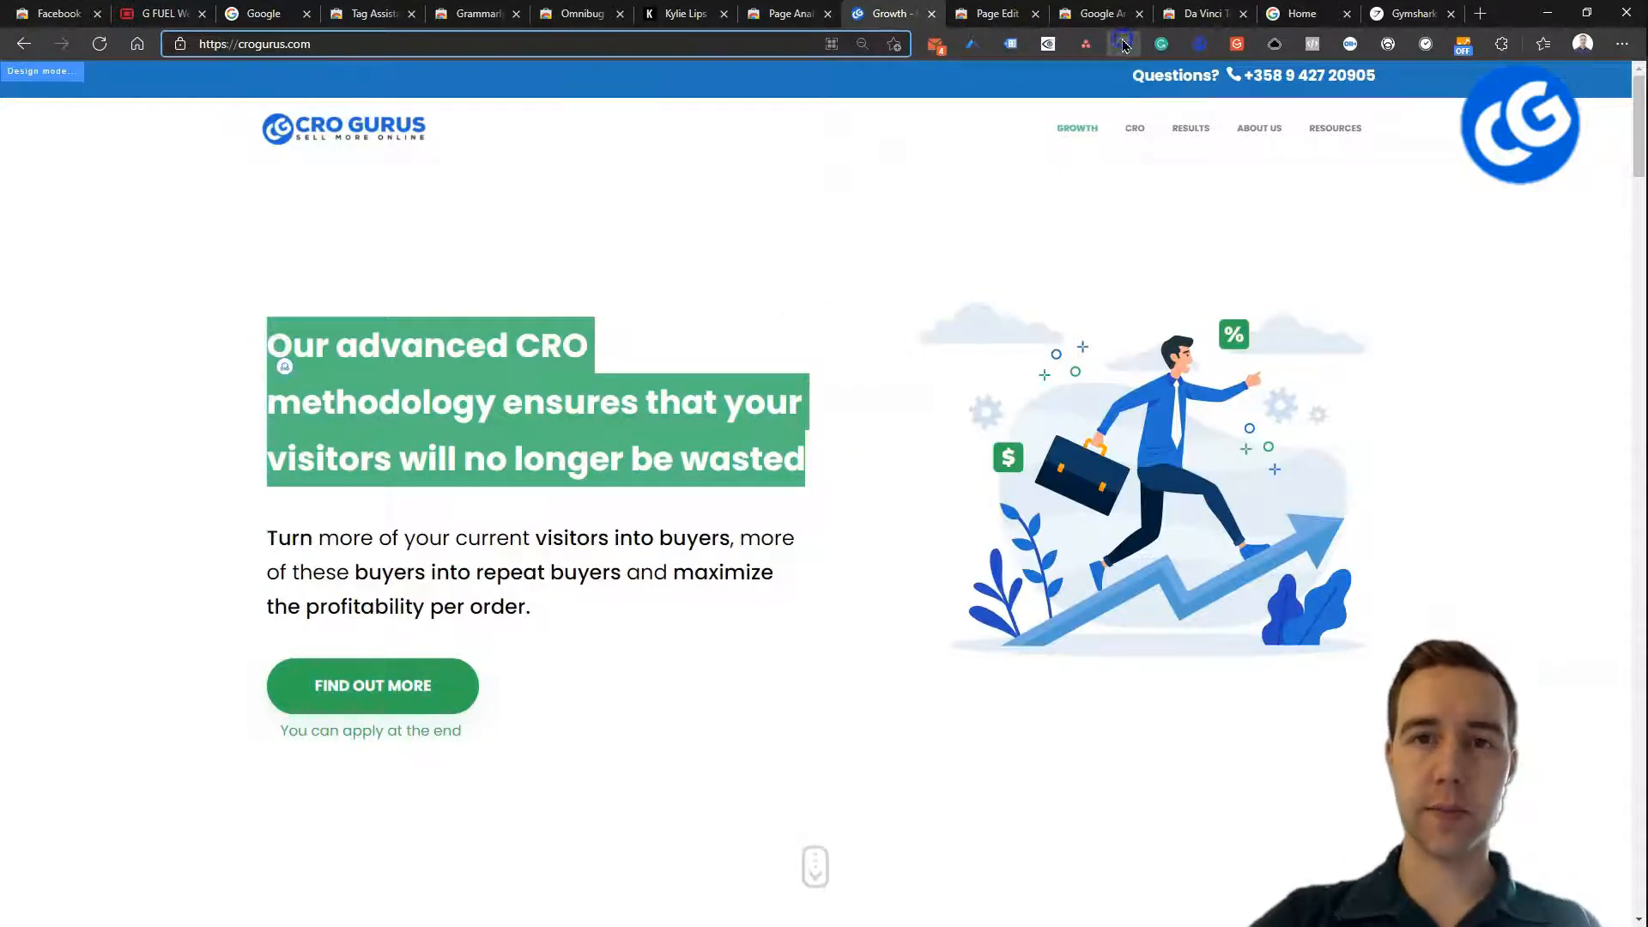
- Clear the highlight from the edited CRO Gurus headline
click(1123, 44)
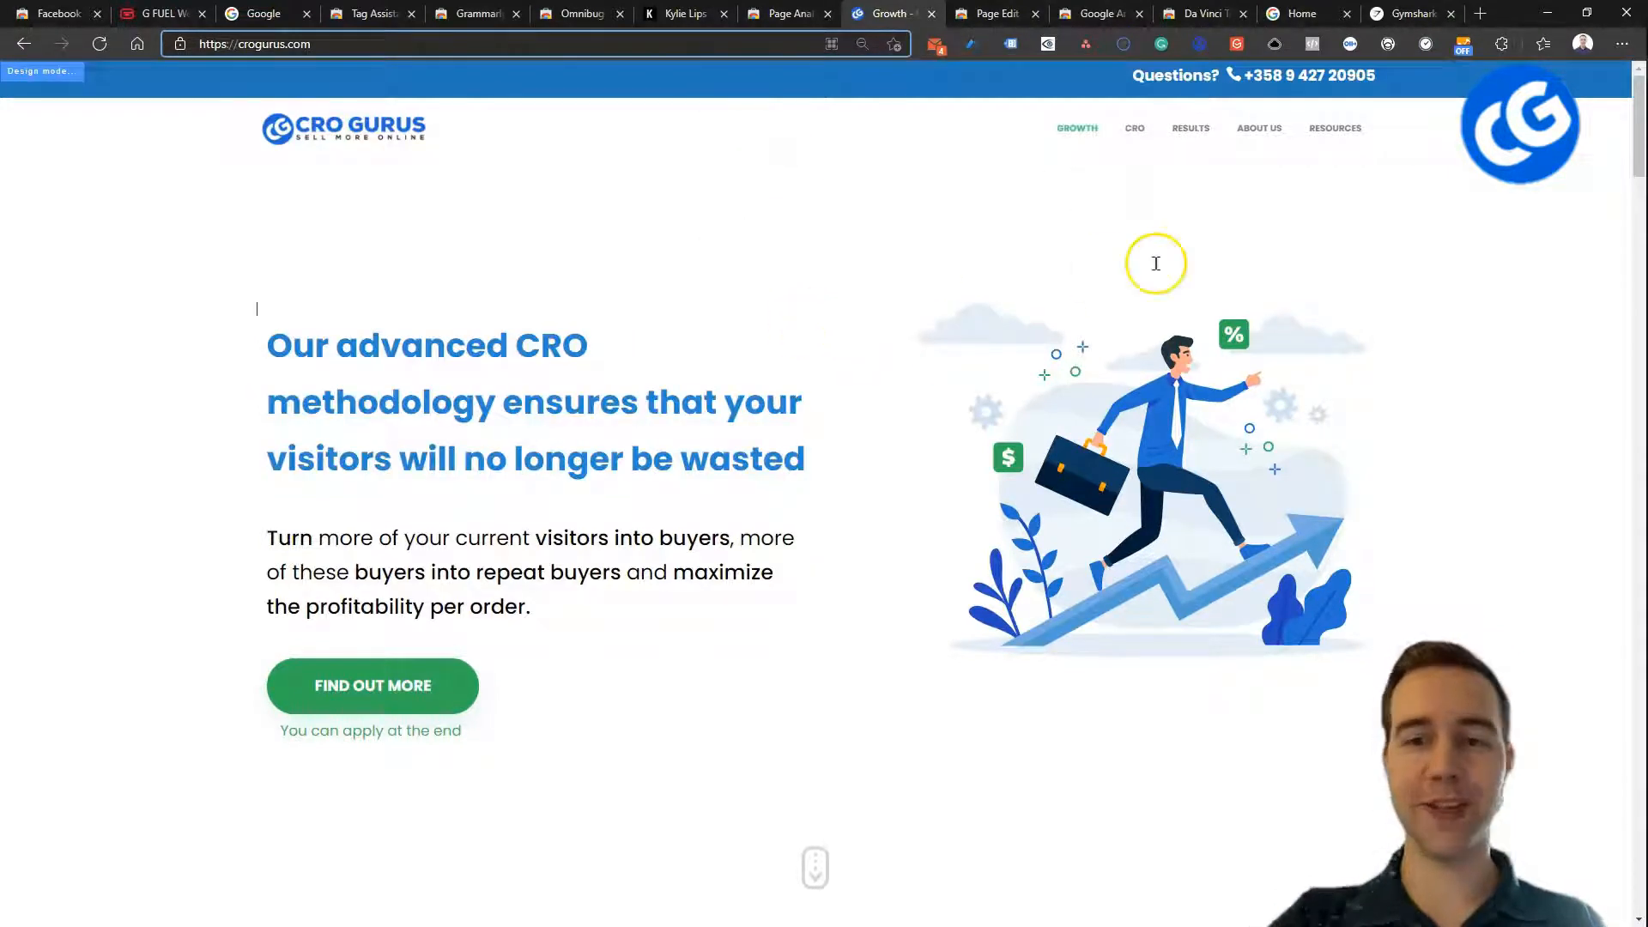
mouse_move(993, 13)
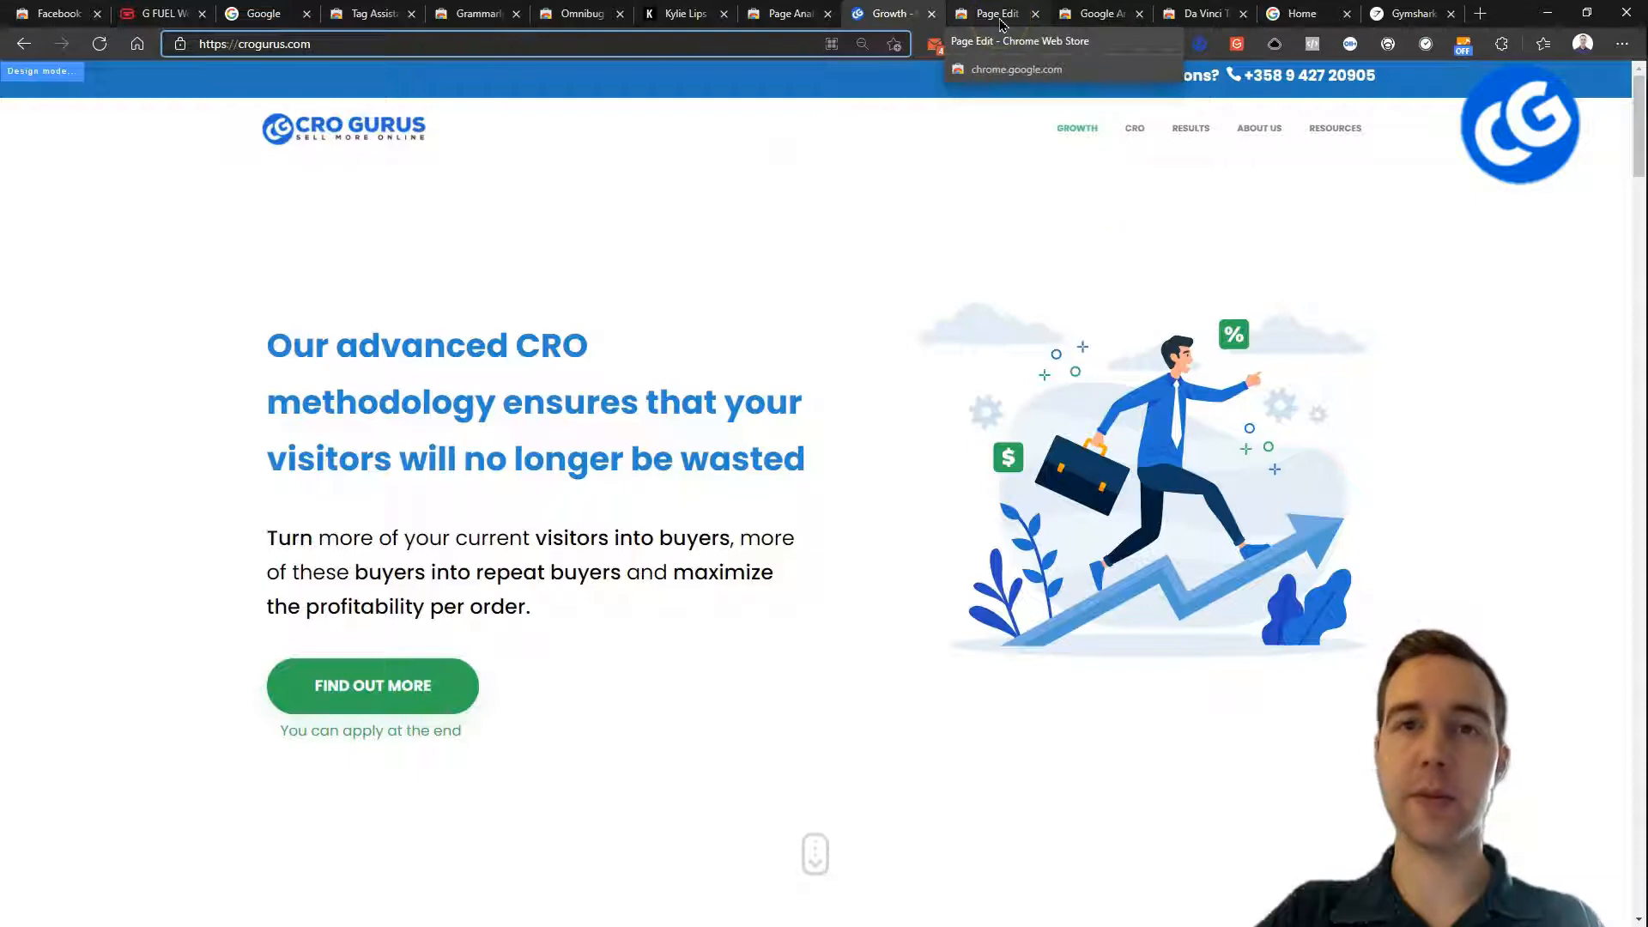
mouse_move(1100, 14)
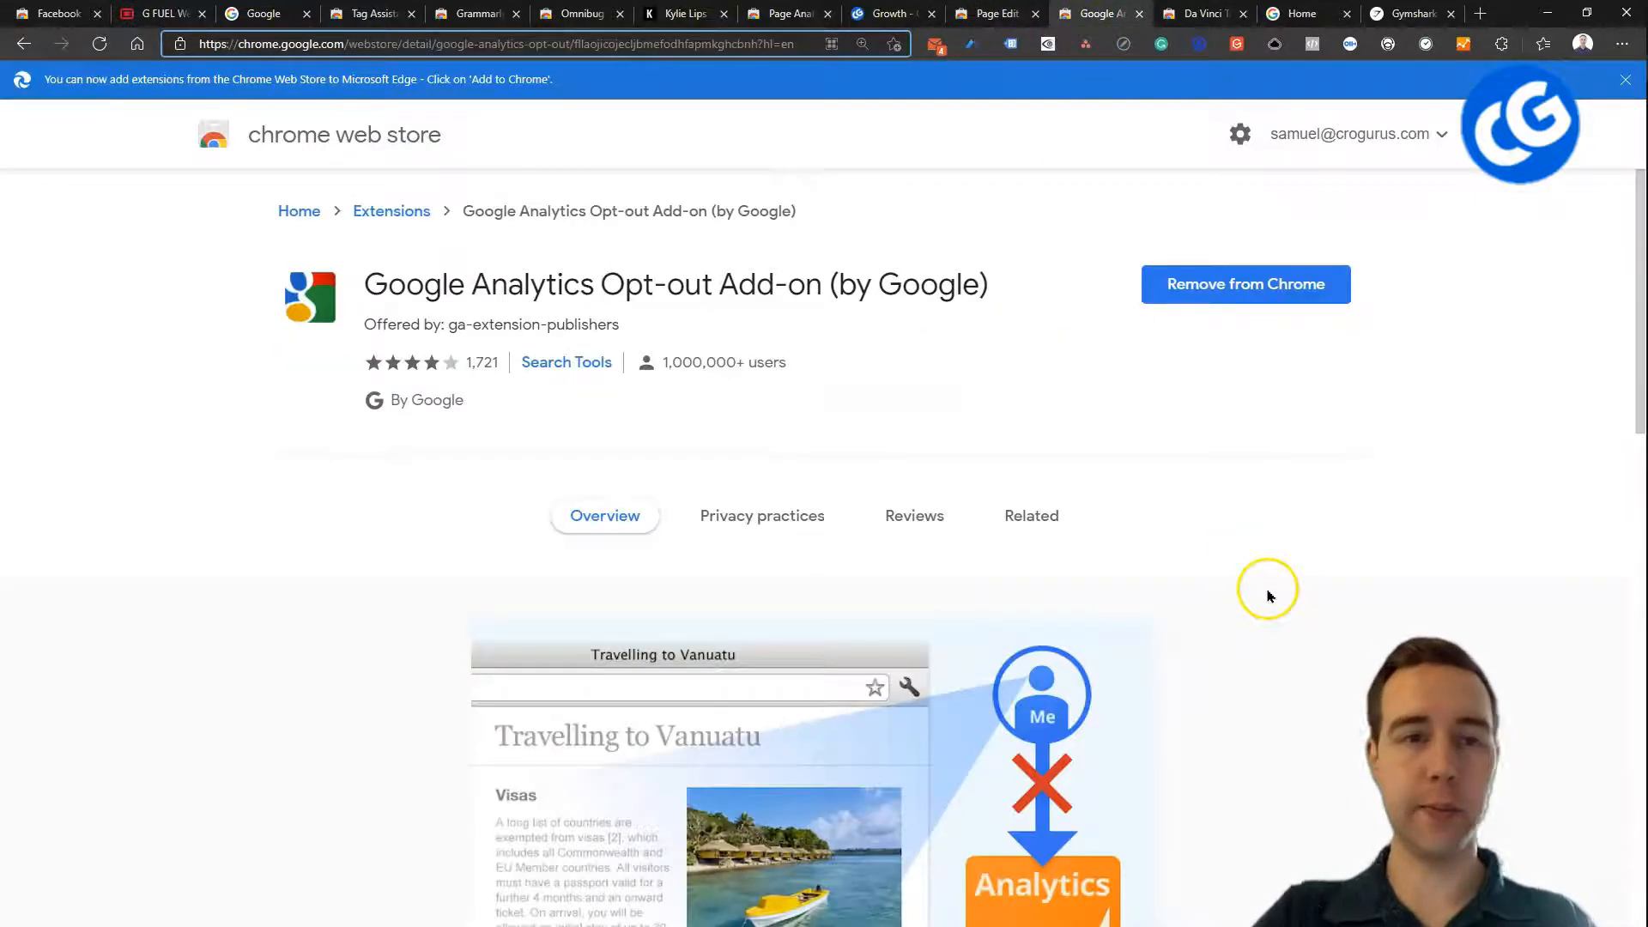
mouse_move(784, 355)
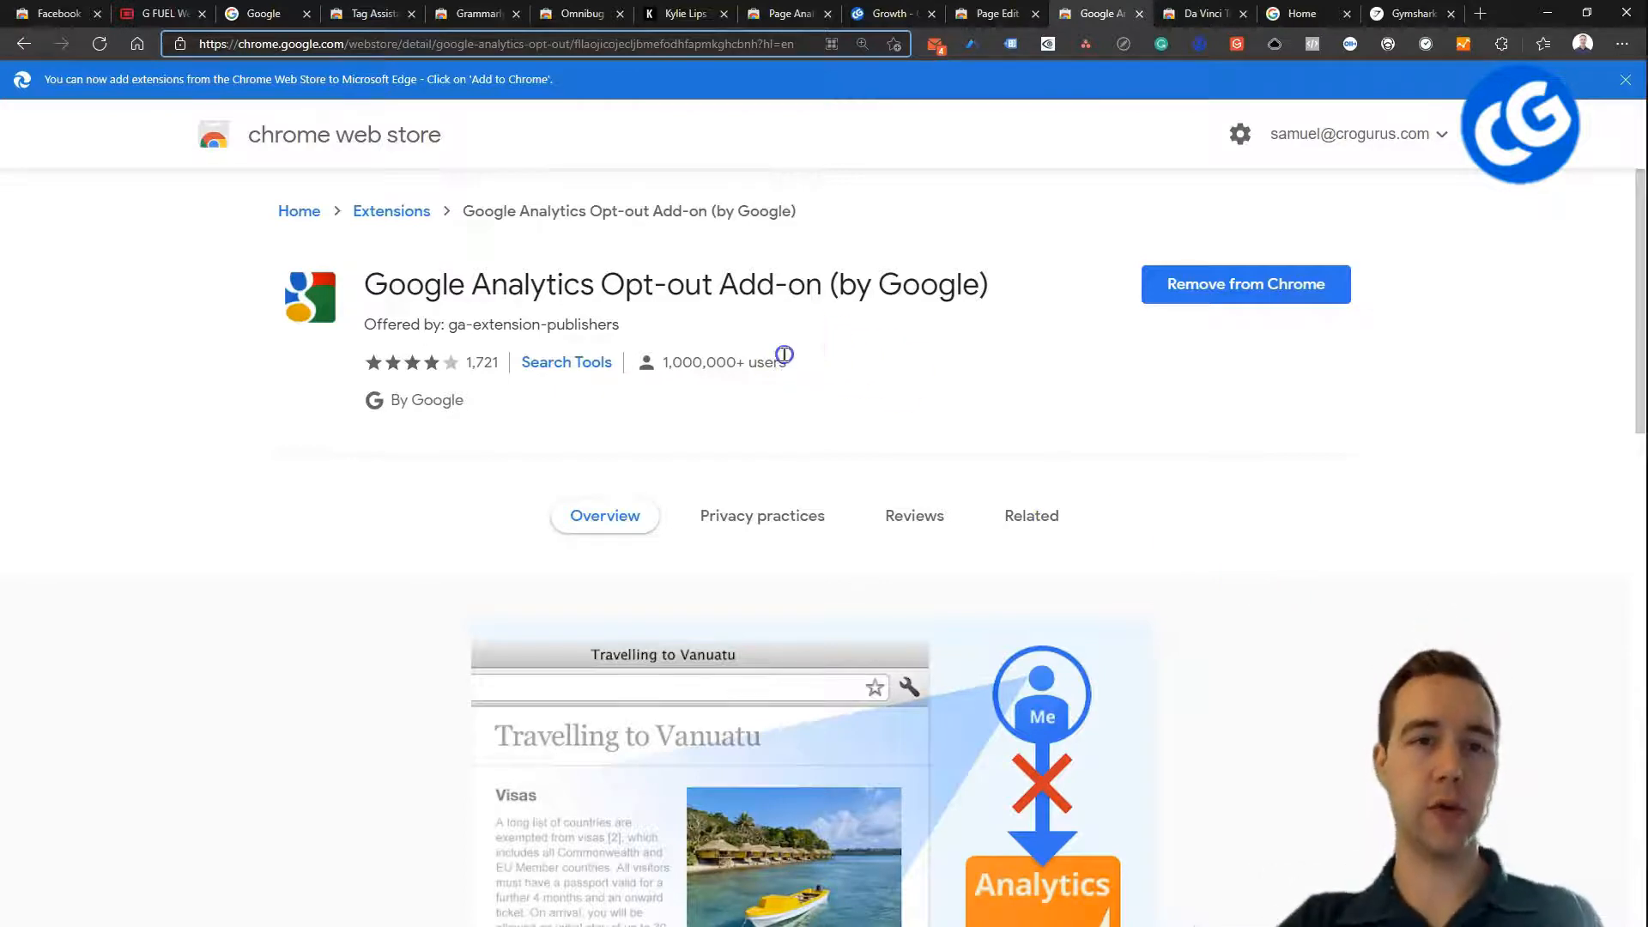
mouse_move(909, 375)
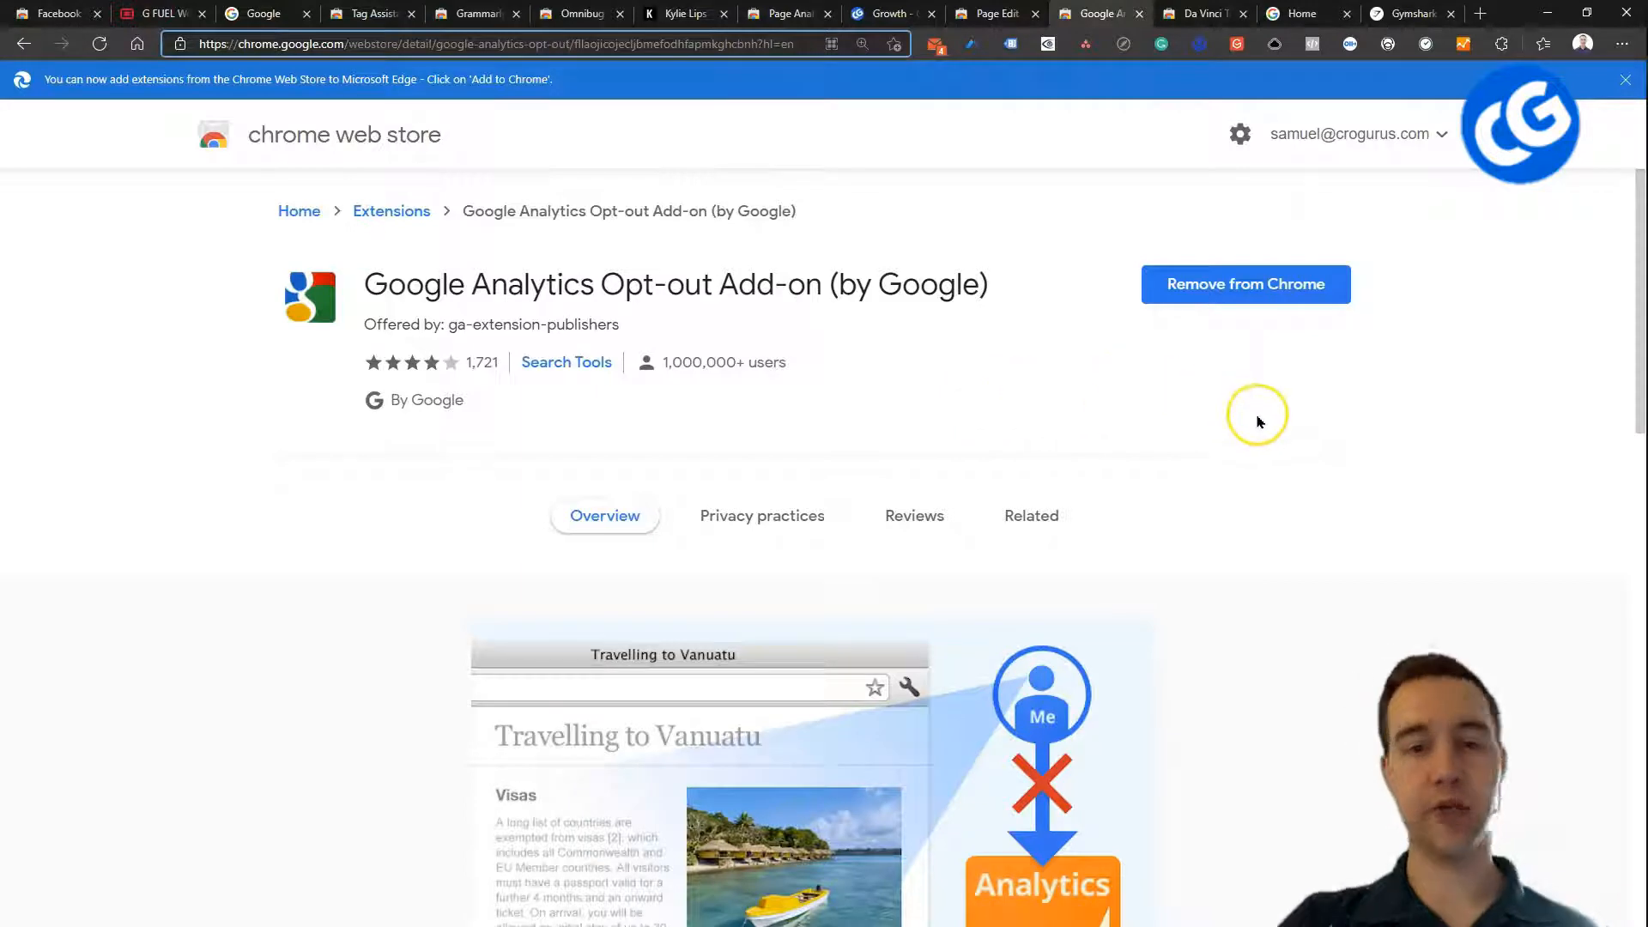
- Scroll through the Google Analytics Opt-out Add-on listing
scroll(down, 3)
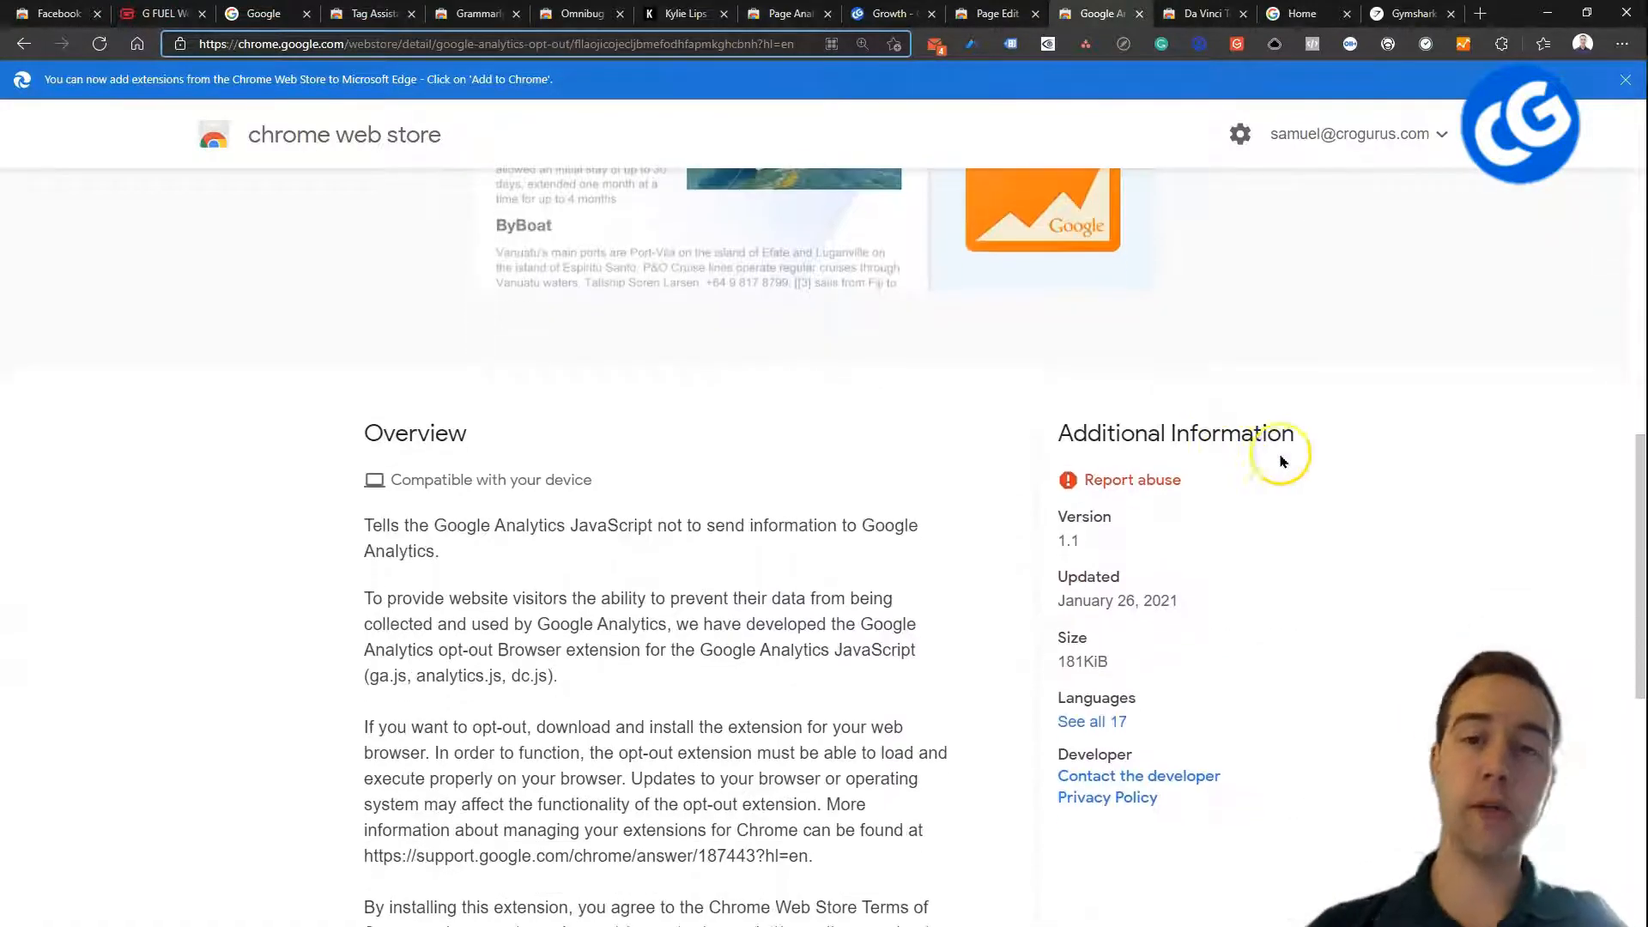
scroll(up, 3)
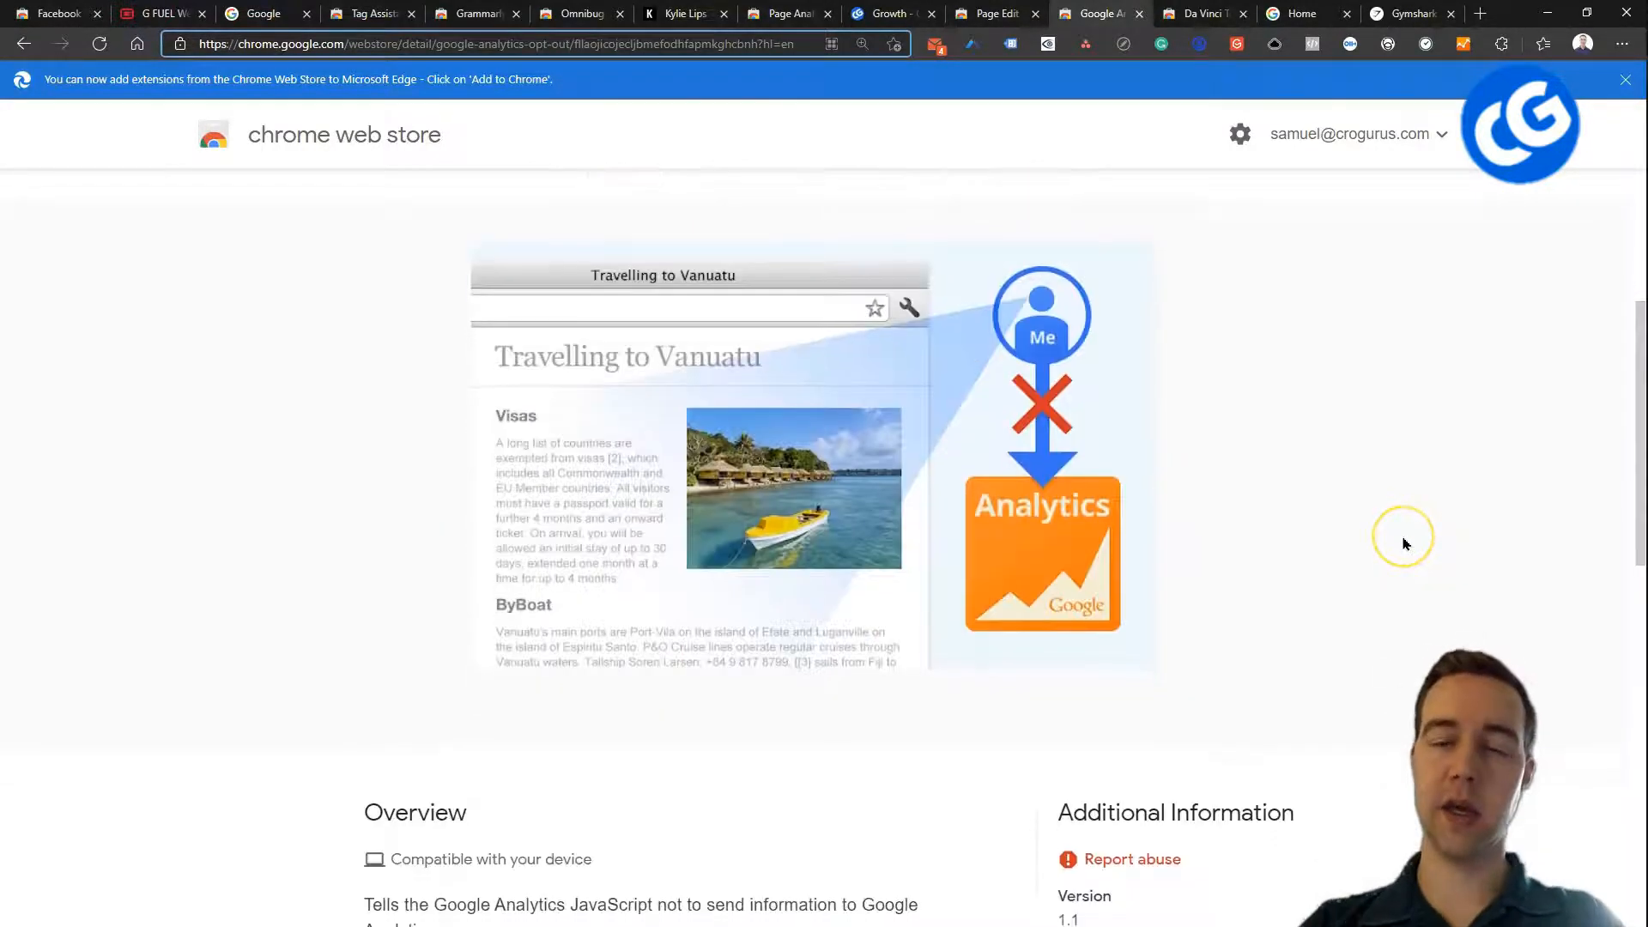
scroll(up, 3)
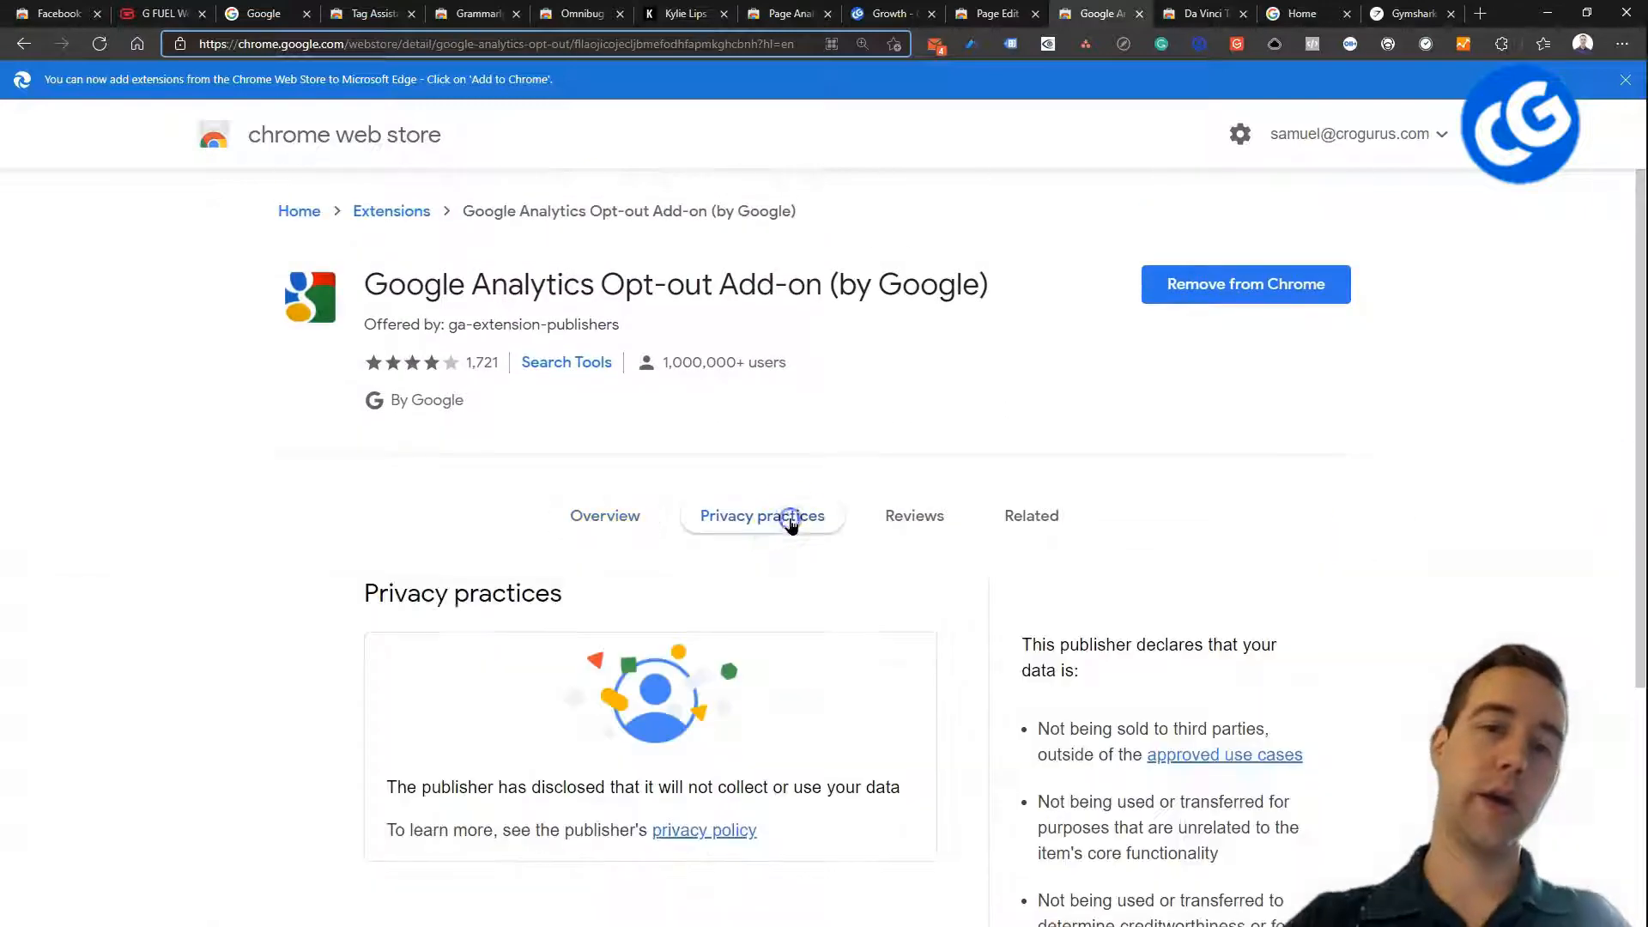
- View the Opt-out Add-on's Reviews, return to Overview, and scroll the listing
click(913, 515)
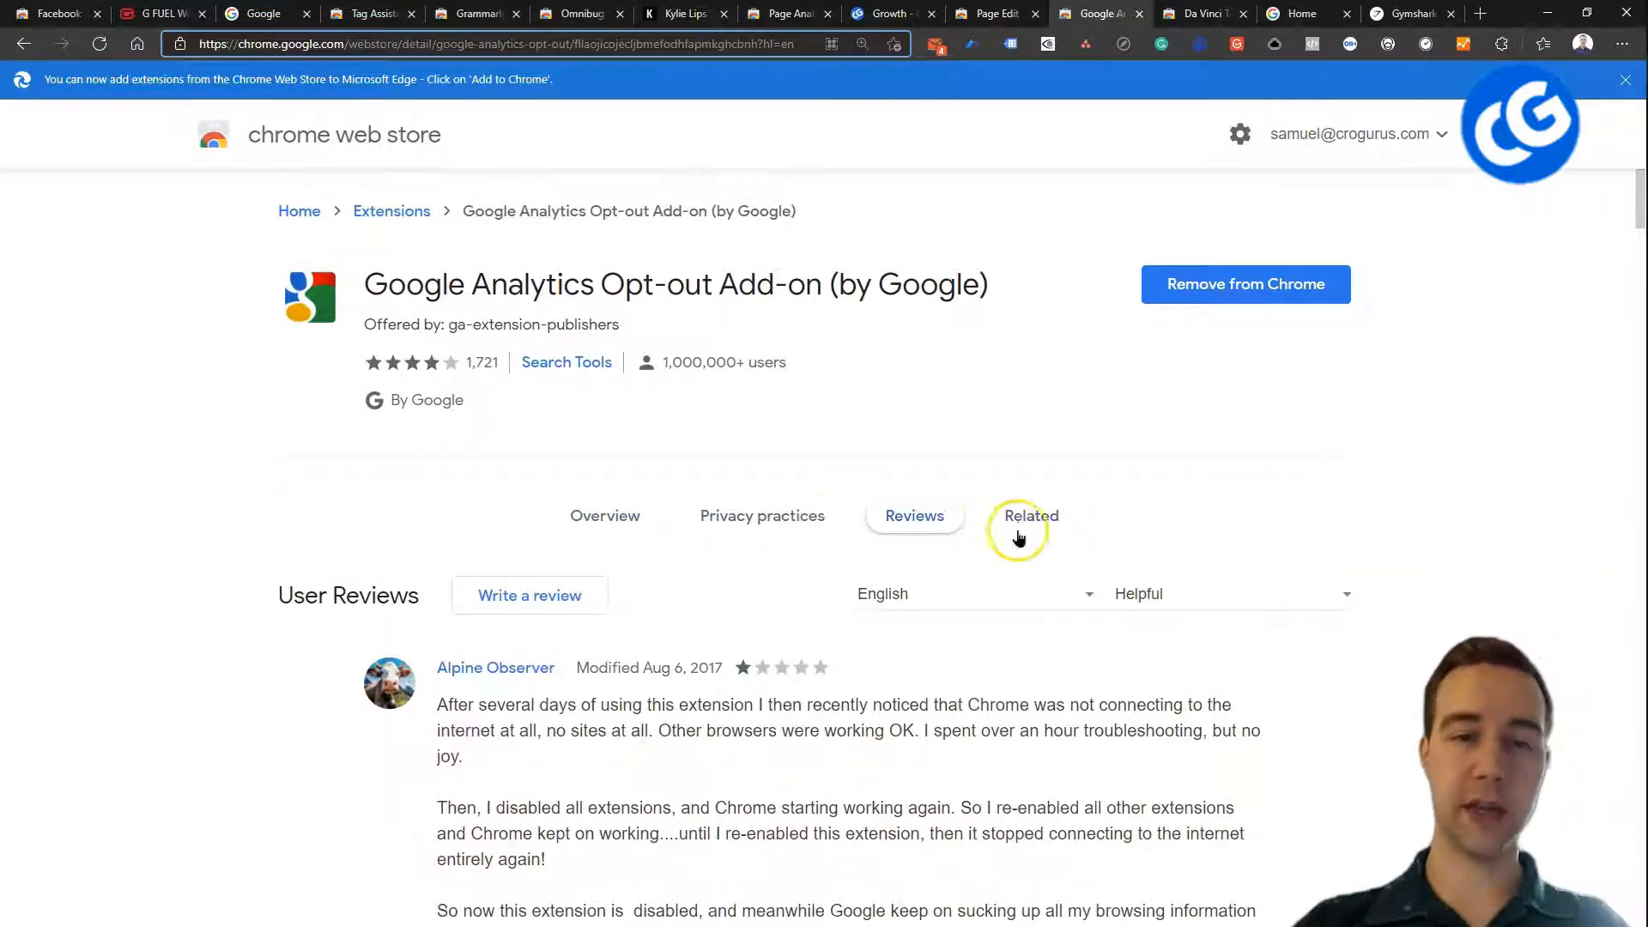
click(604, 515)
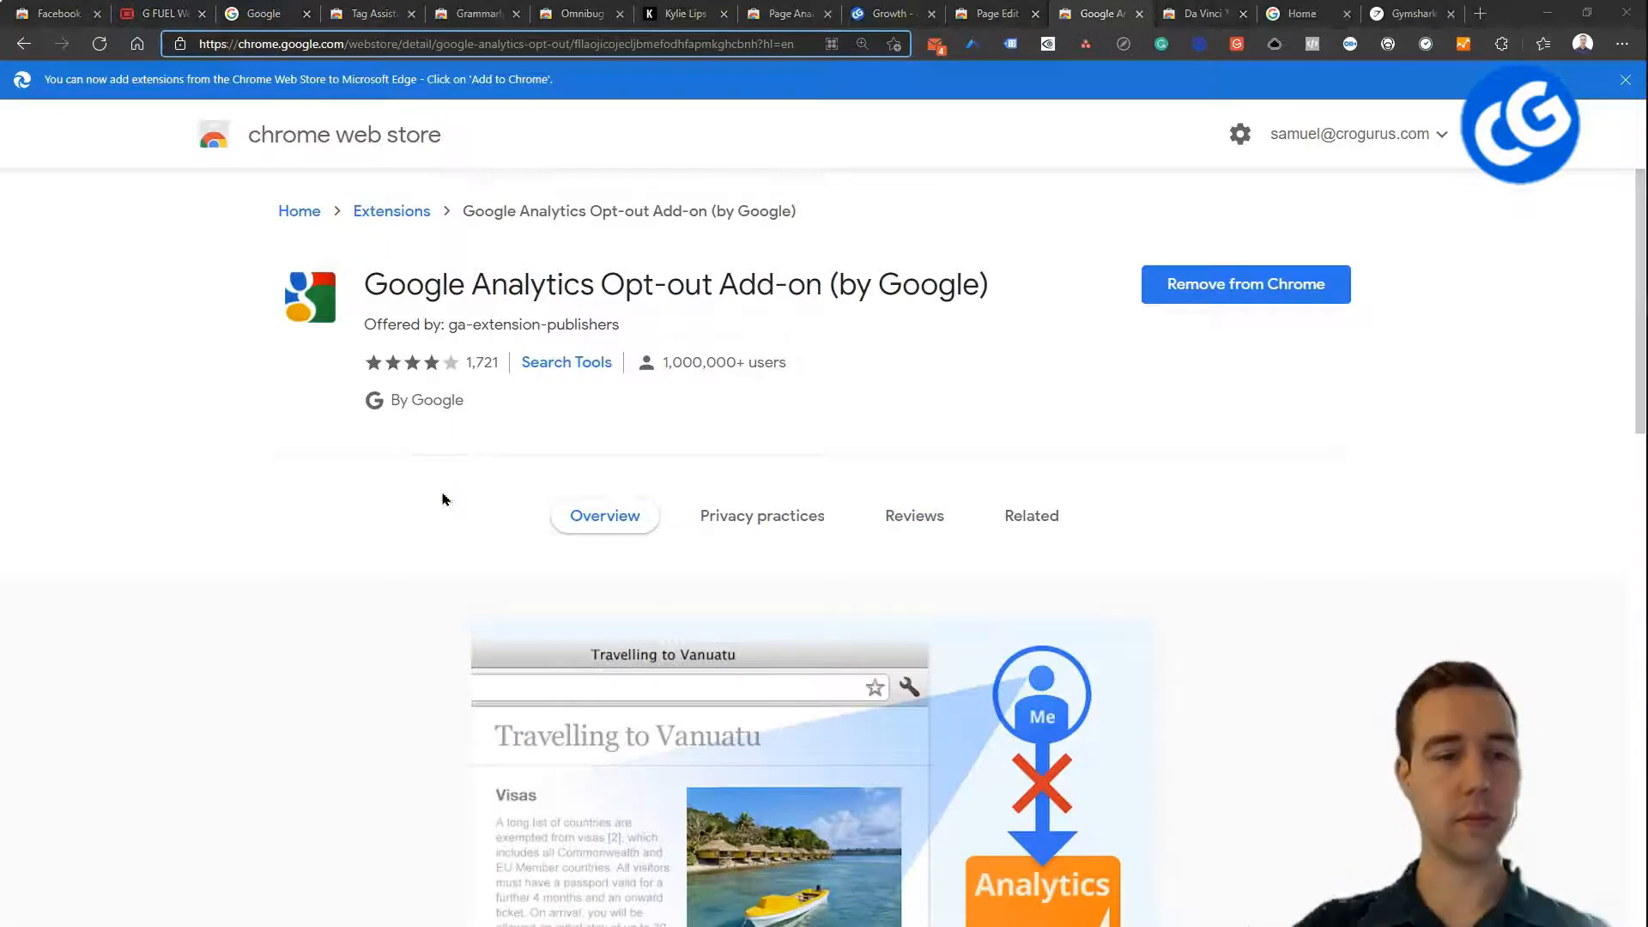
mouse_move(1427, 487)
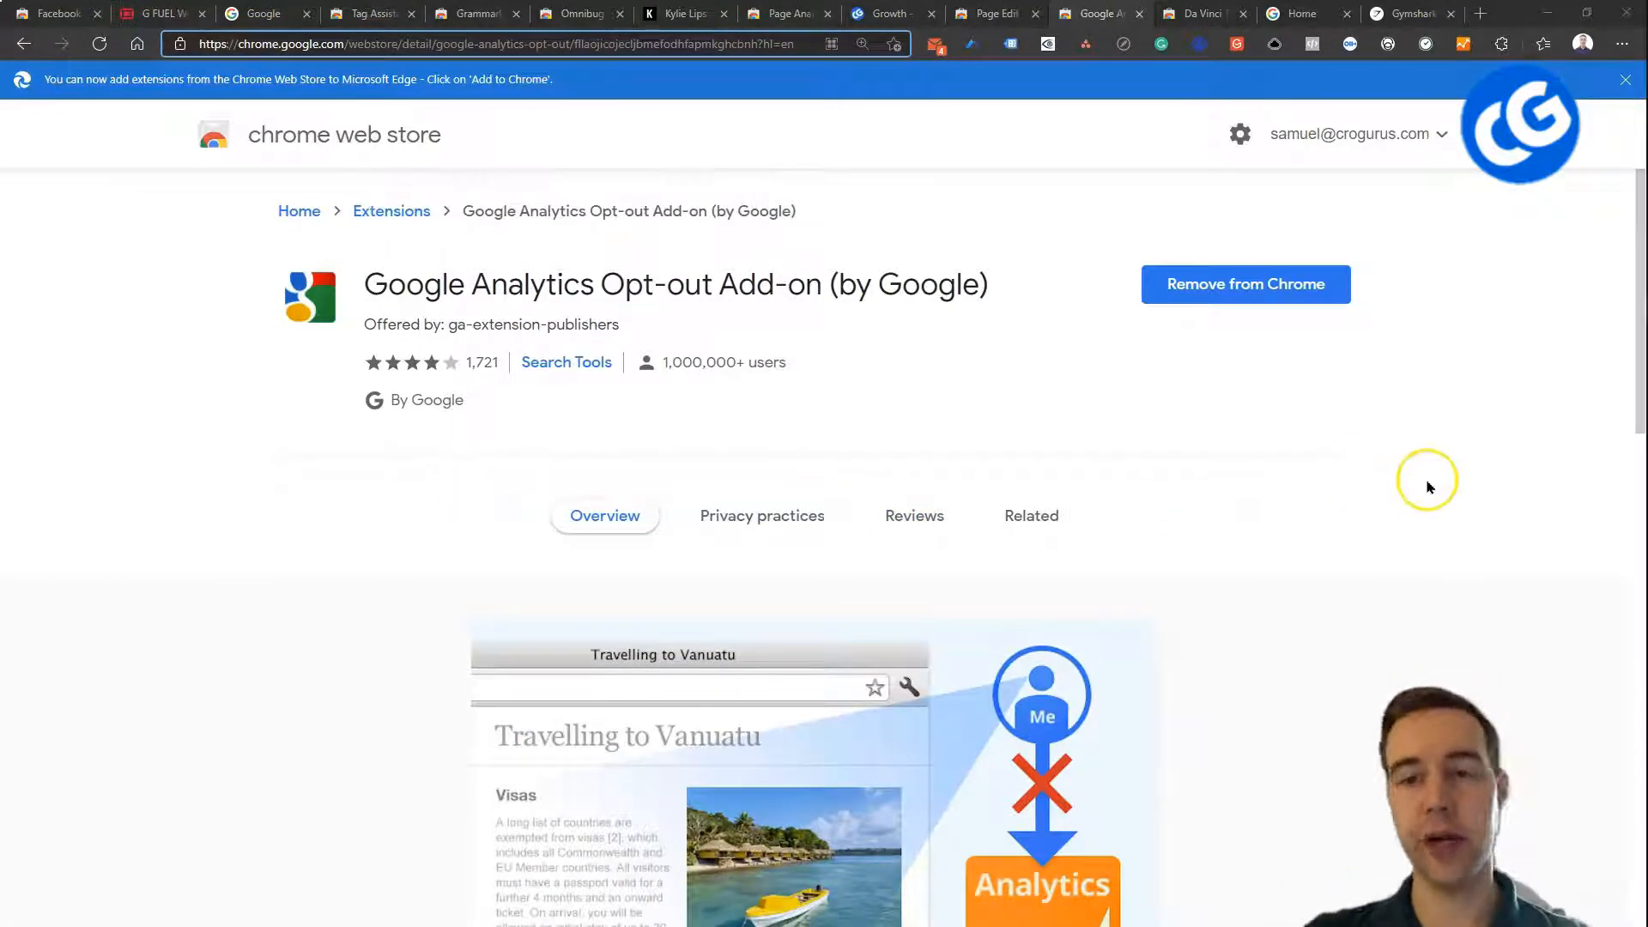
mouse_move(1340, 510)
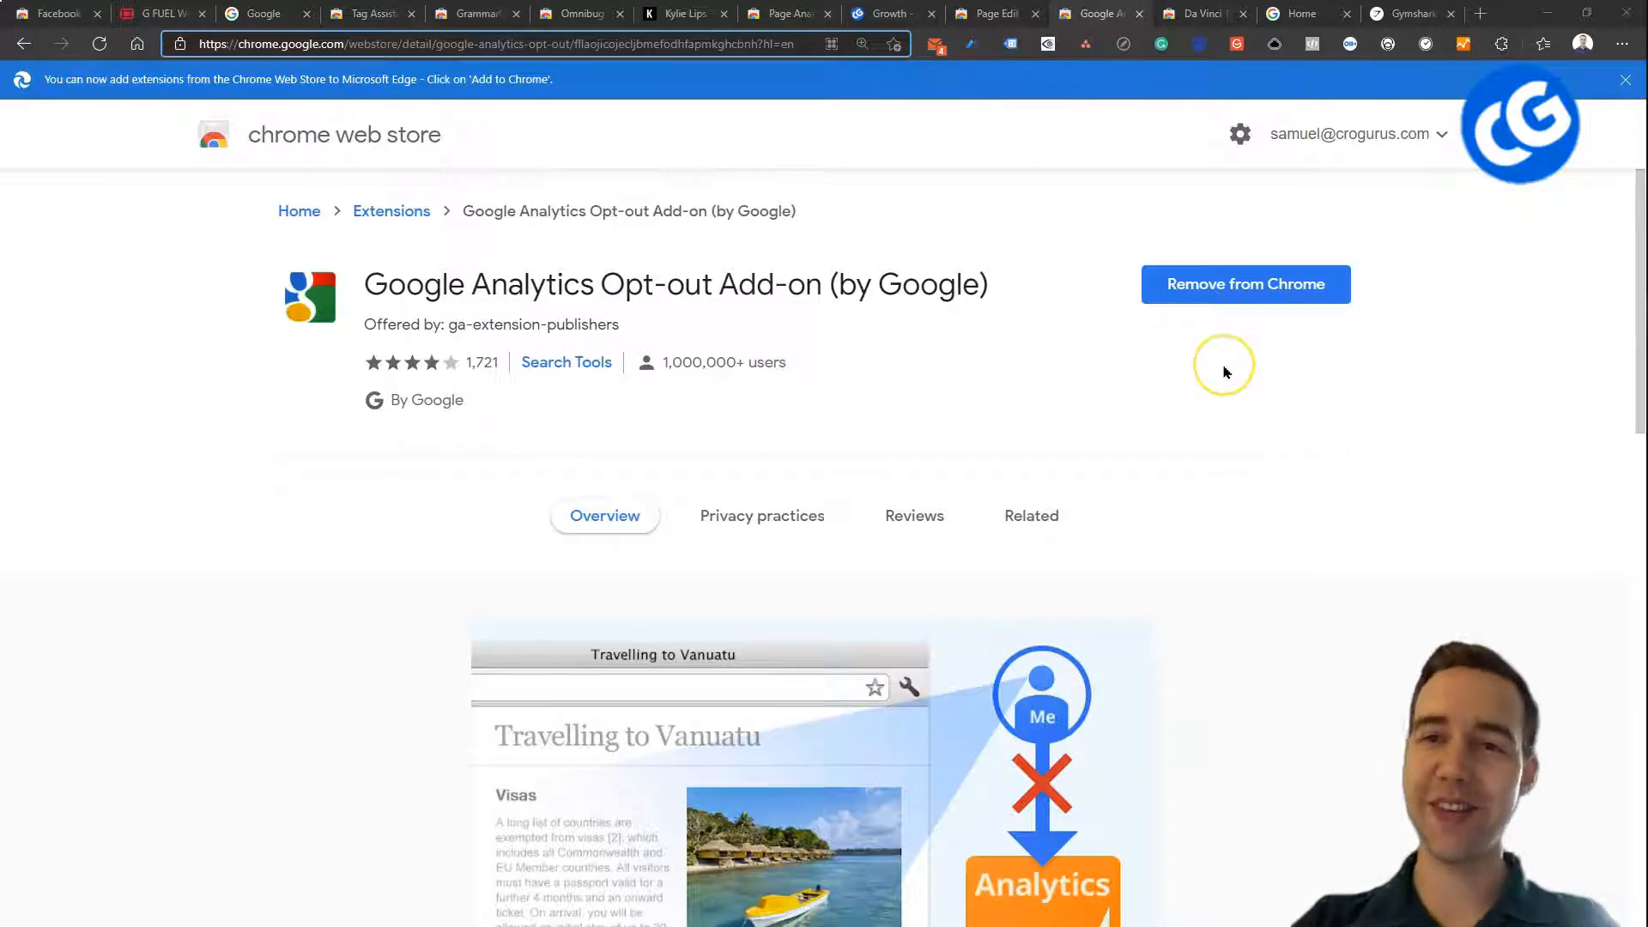
mouse_move(1227, 376)
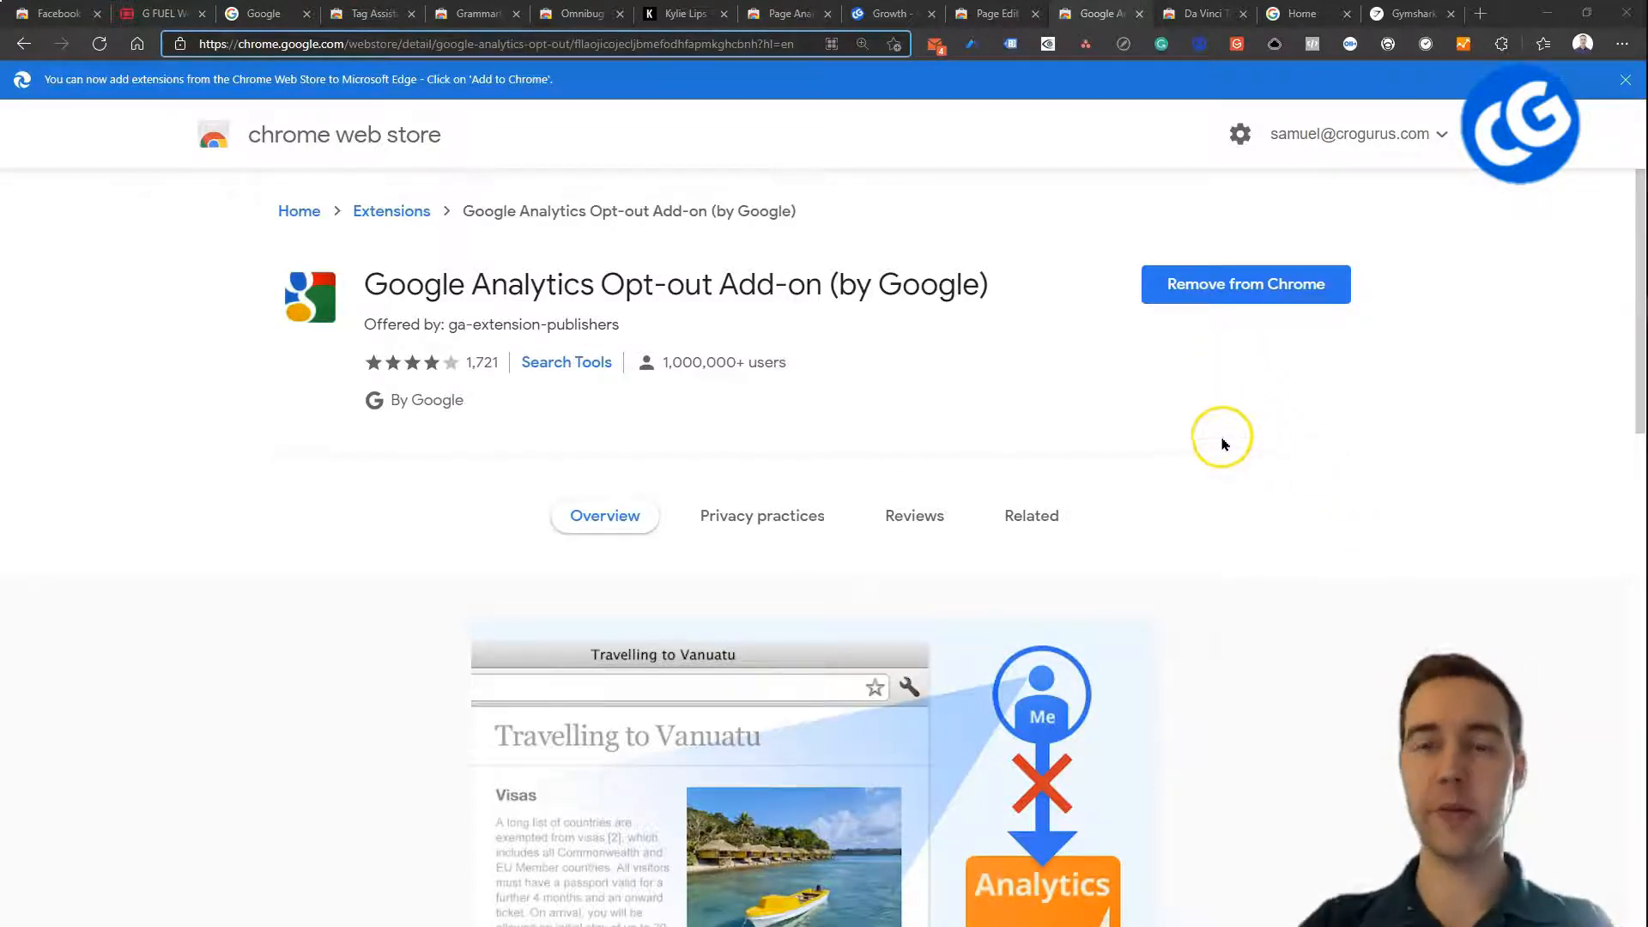
scroll(down, 3)
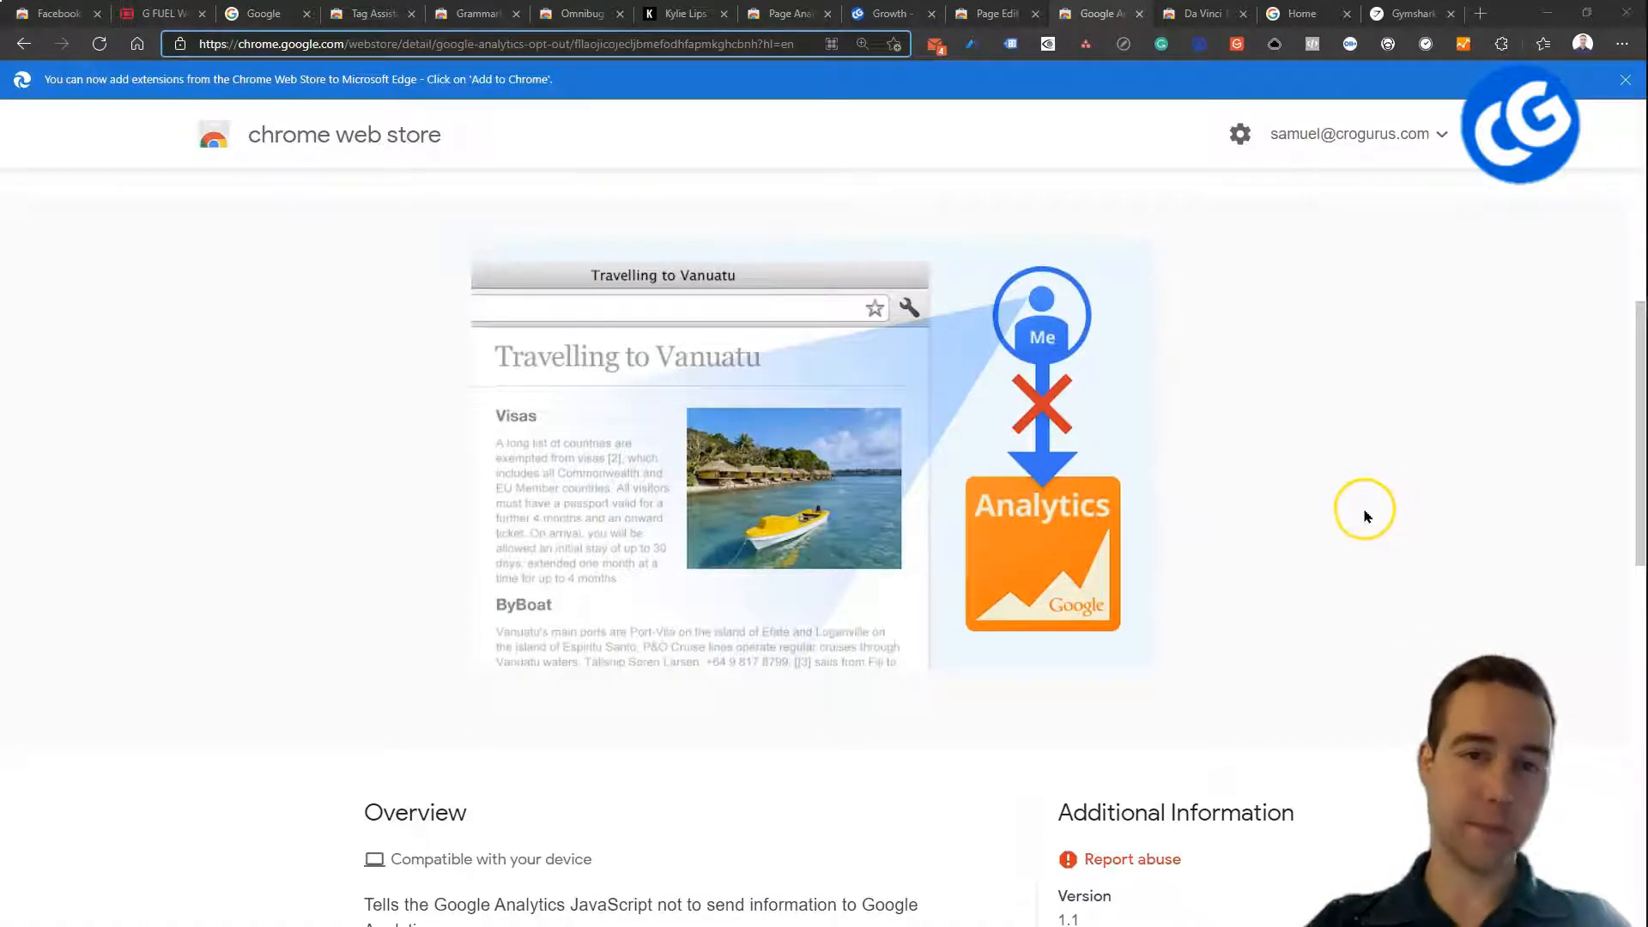
scroll(up, 3)
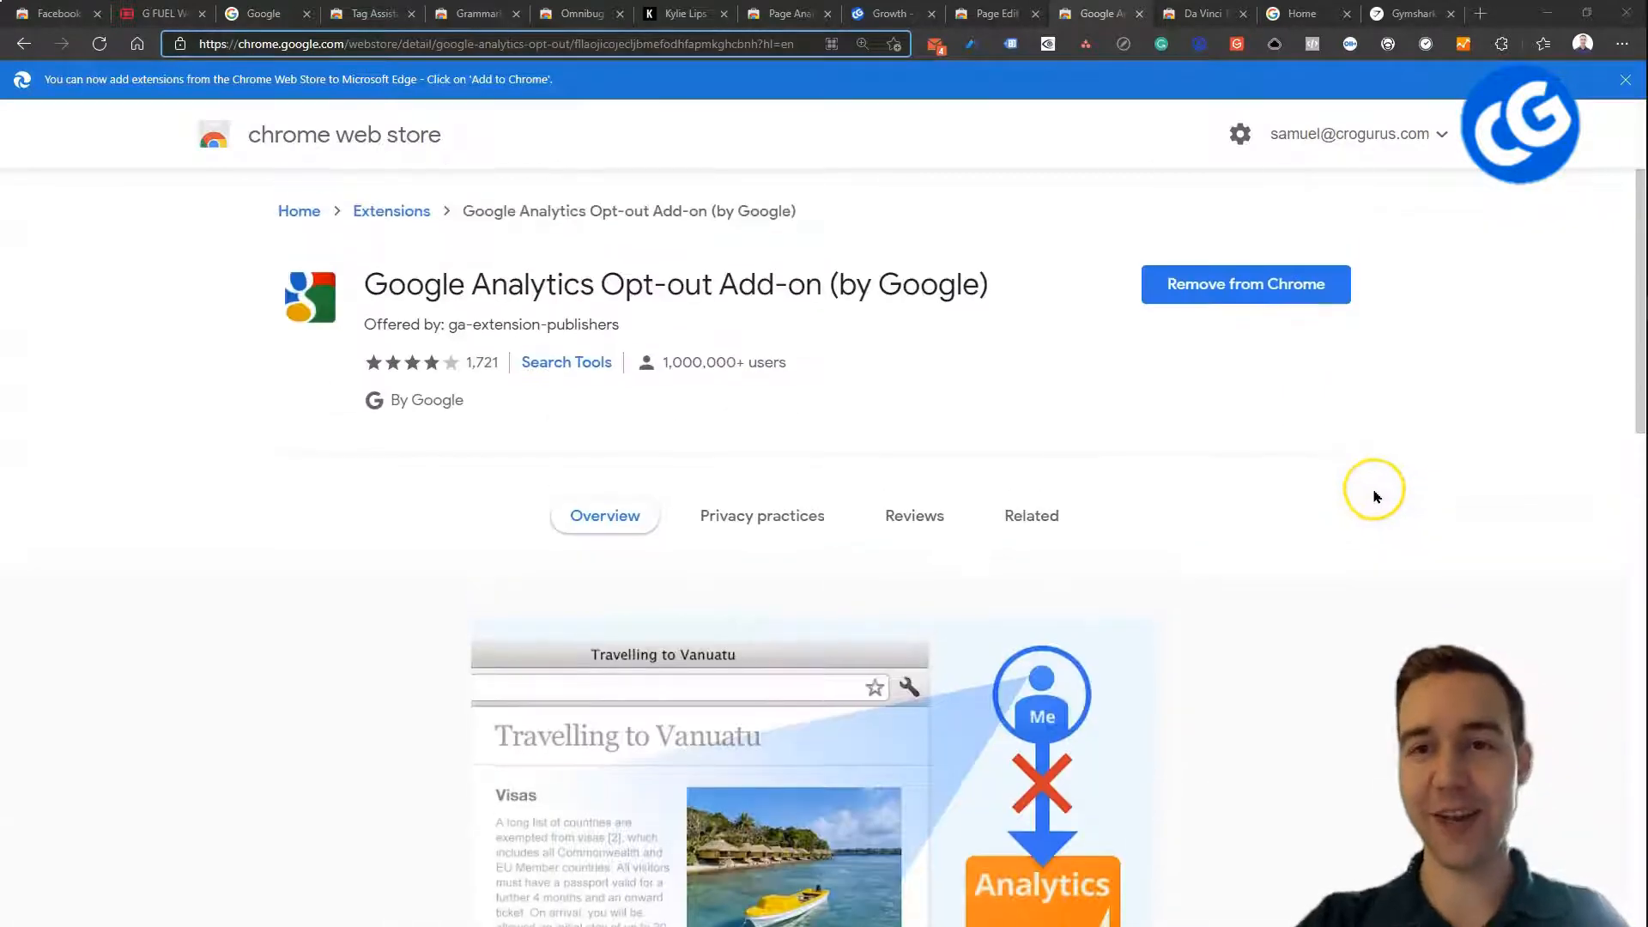
mouse_move(1261, 442)
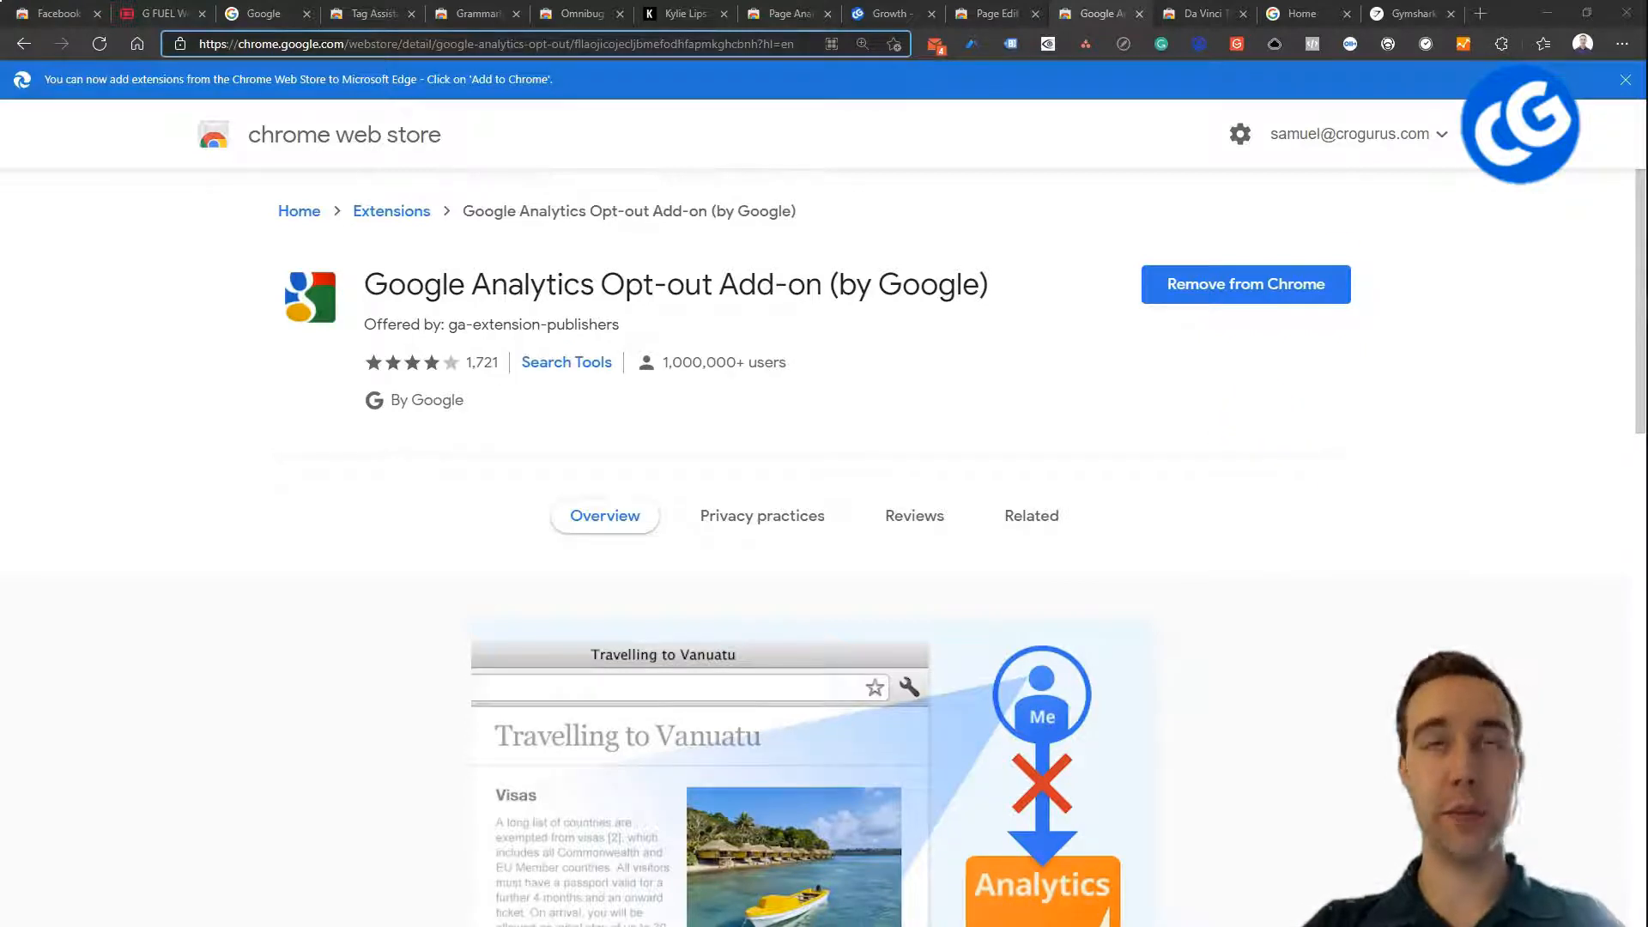
mouse_move(1350, 486)
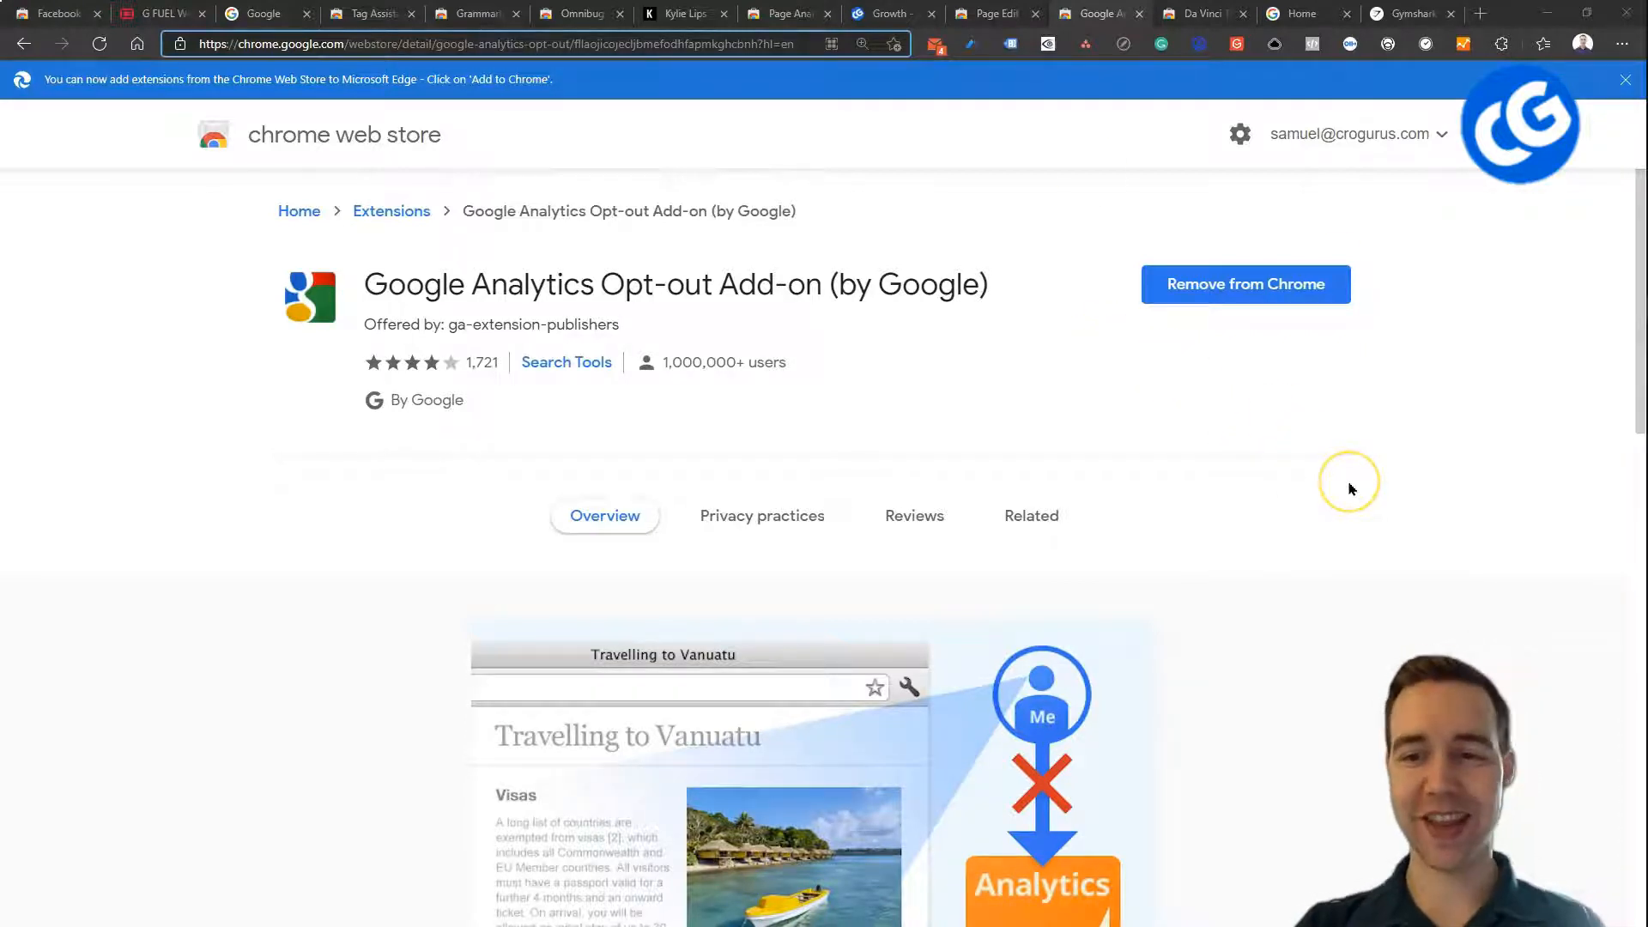
mouse_move(1350, 488)
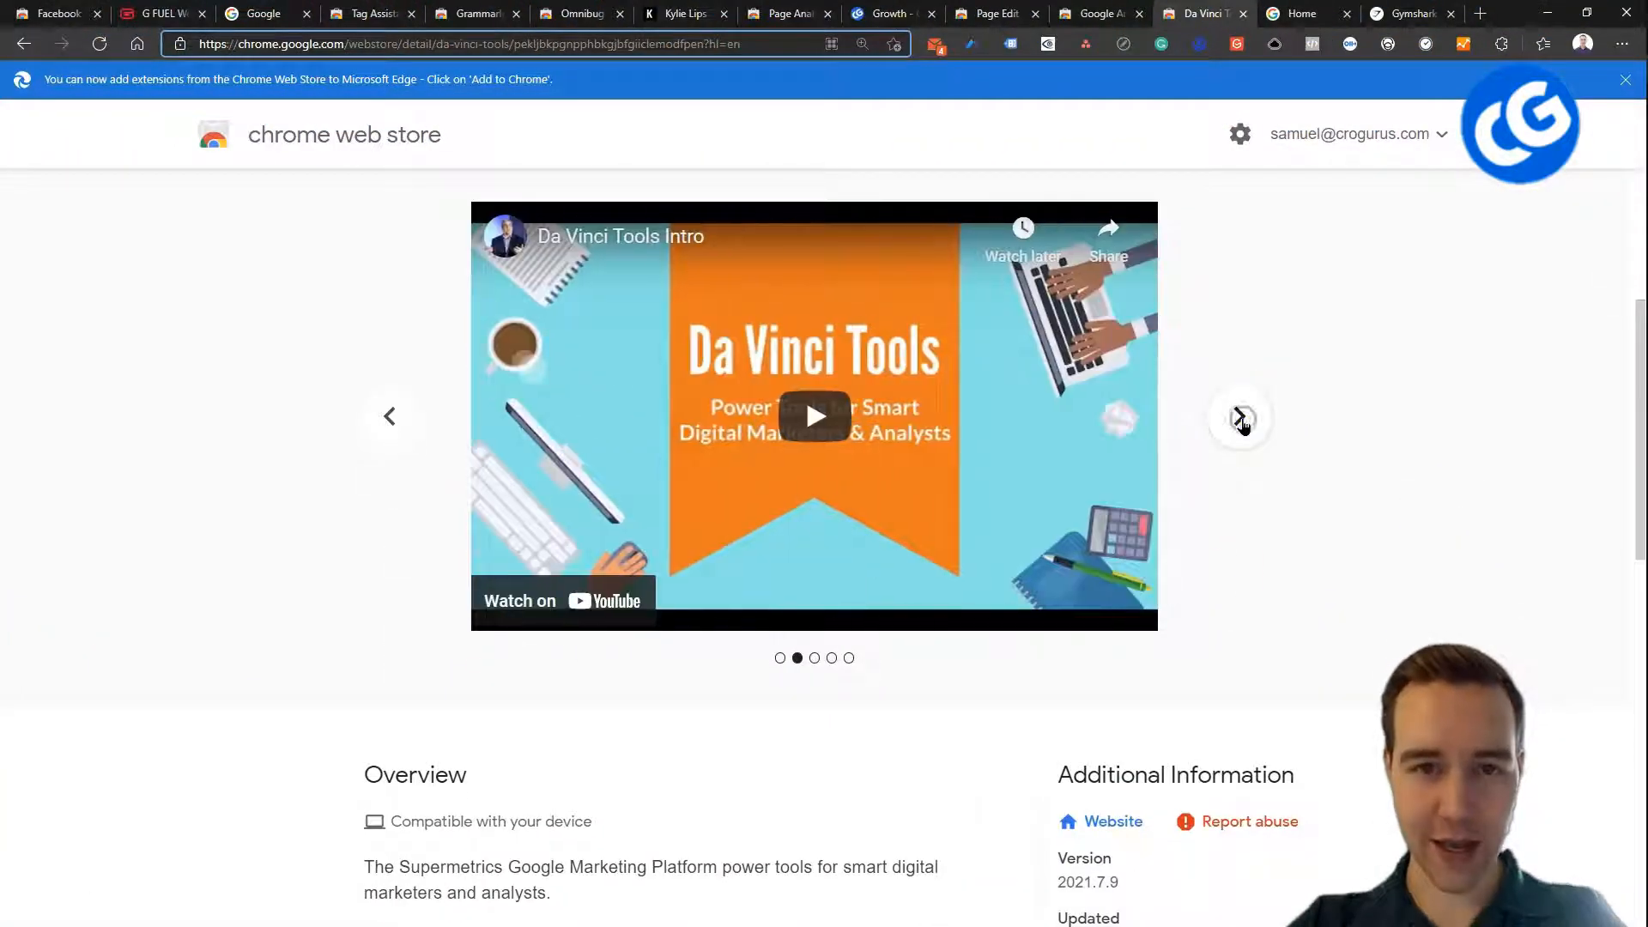
- Add the Da Vinci Tools extension to Chrome from its store listing
scroll(up, 3)
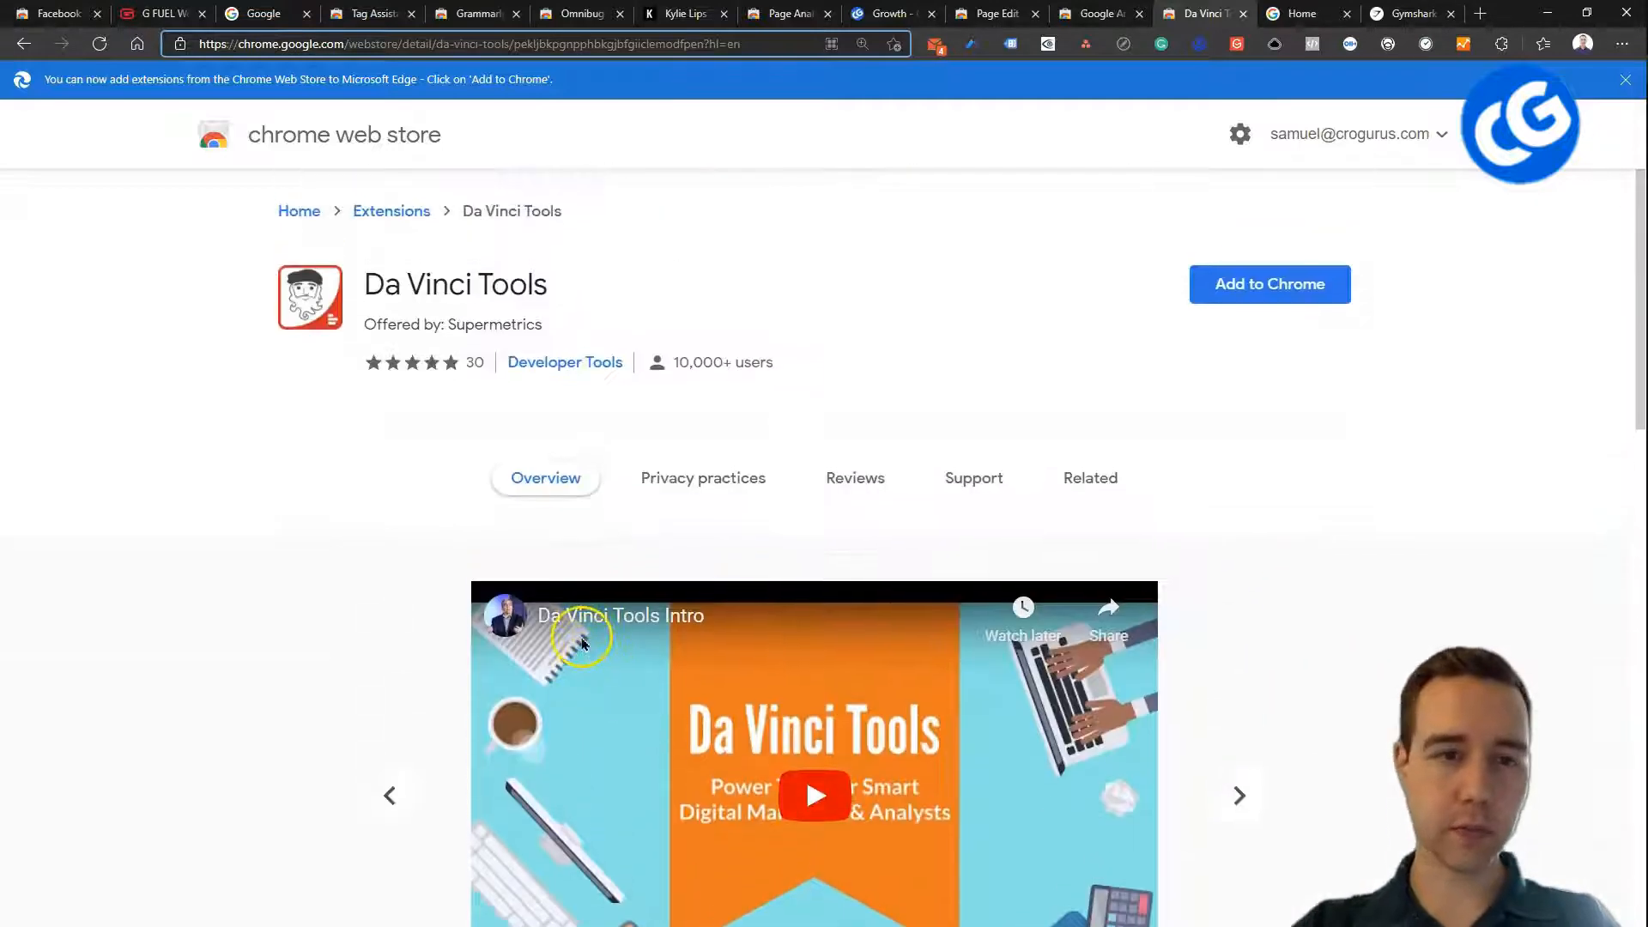
scroll(down, 3)
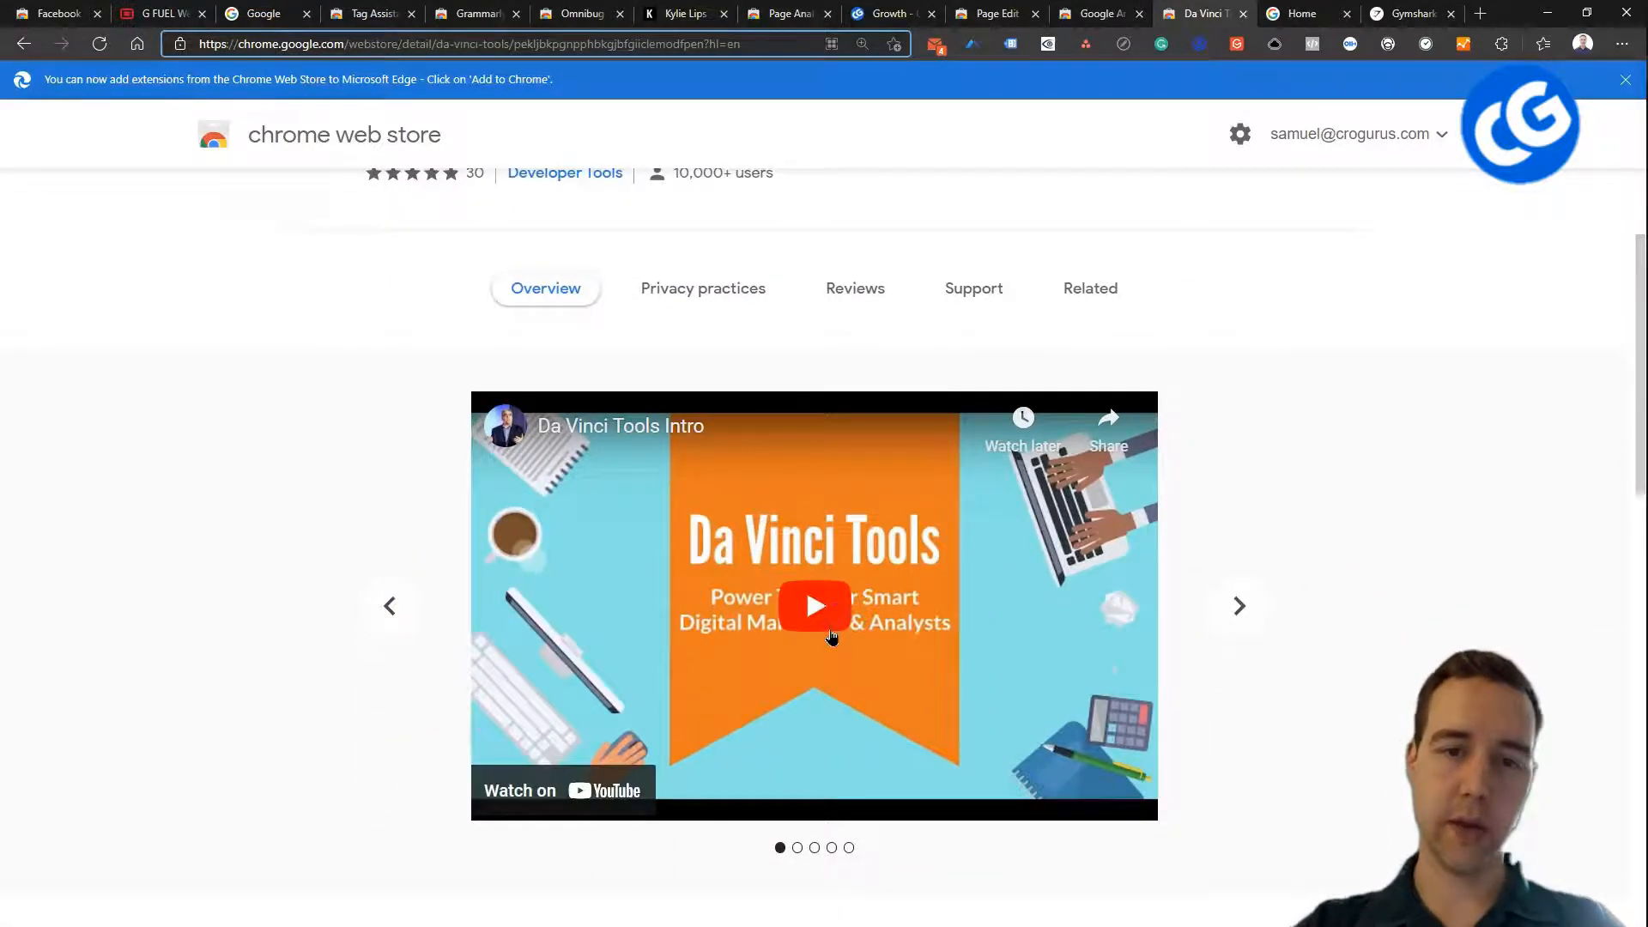
click(814, 606)
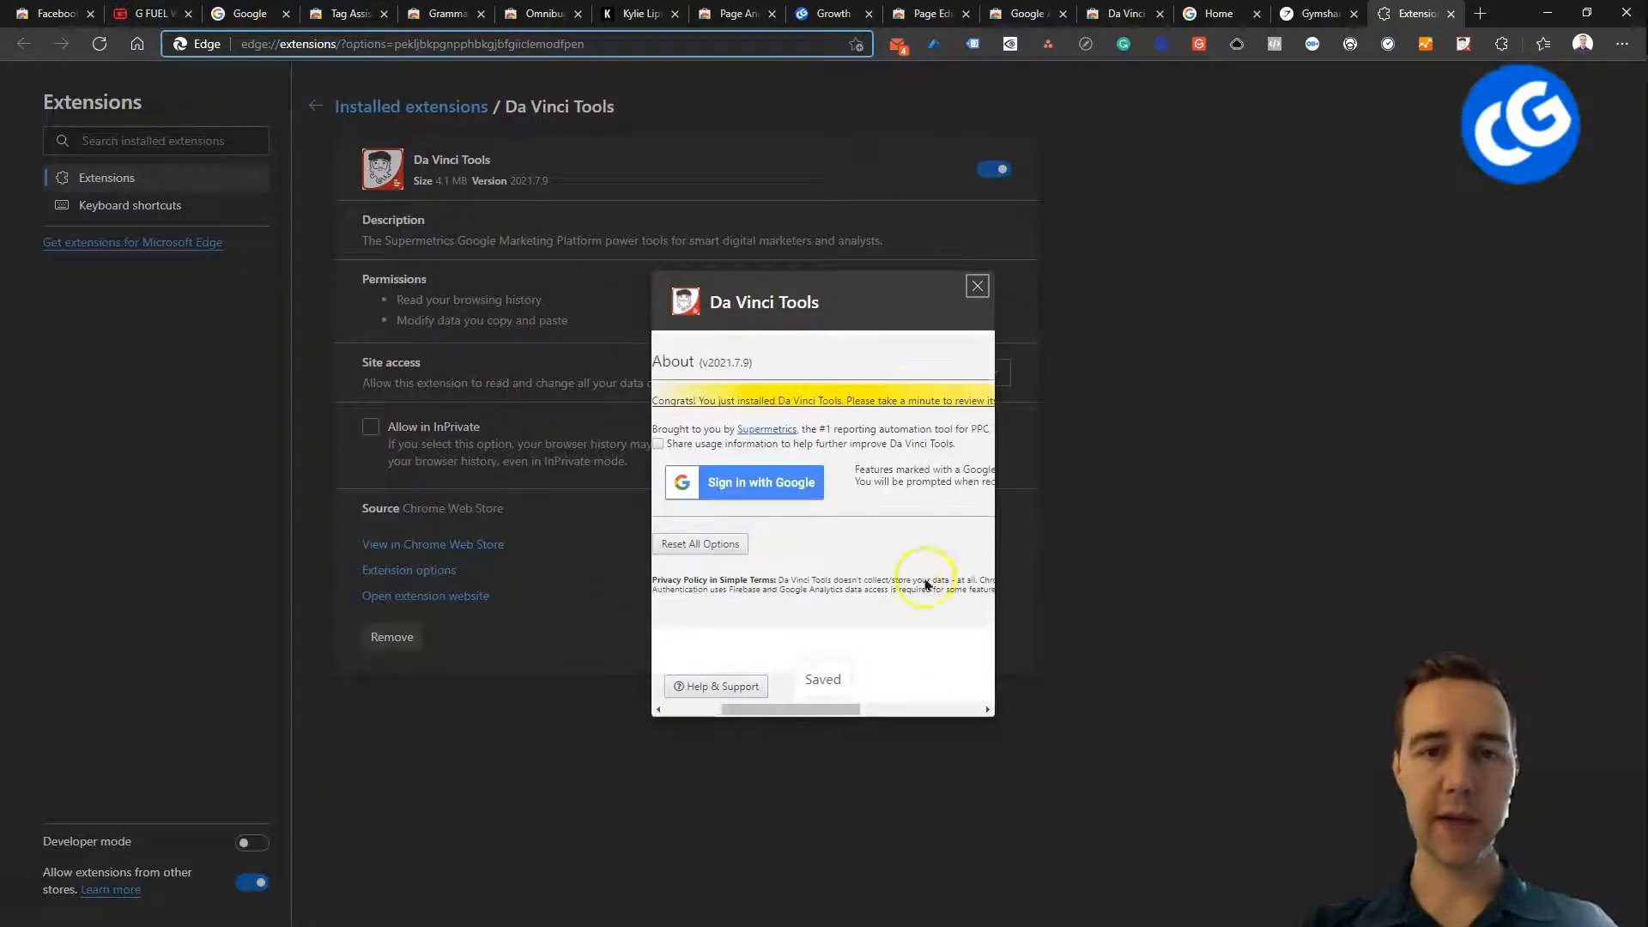
mouse_move(1177, 497)
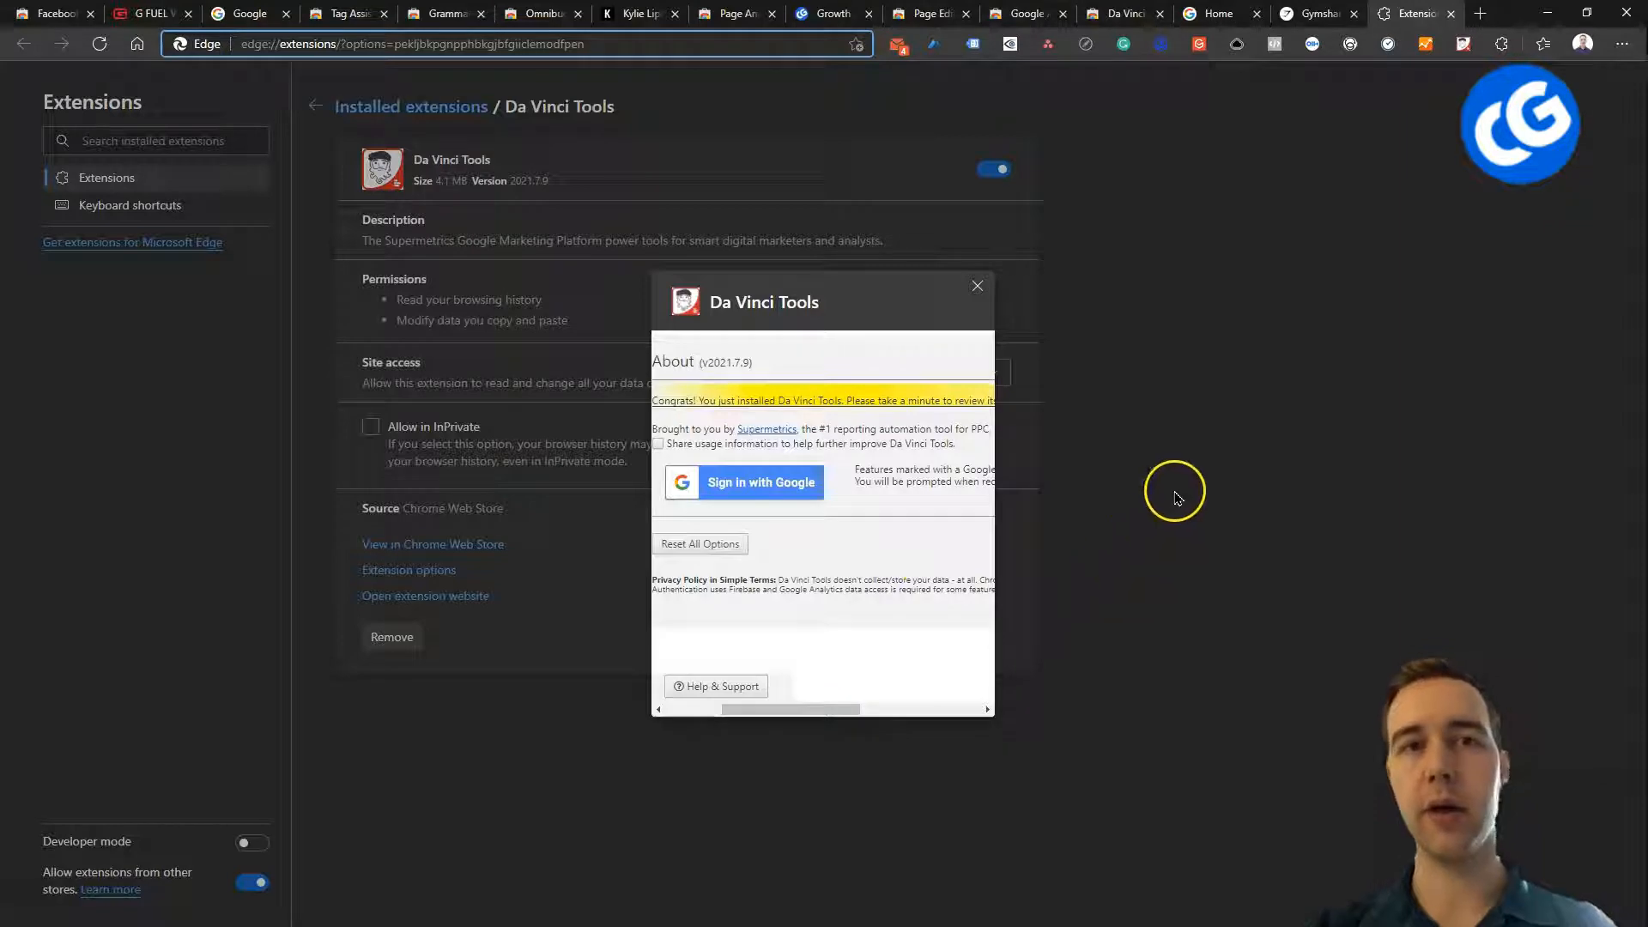
mouse_move(1319, 188)
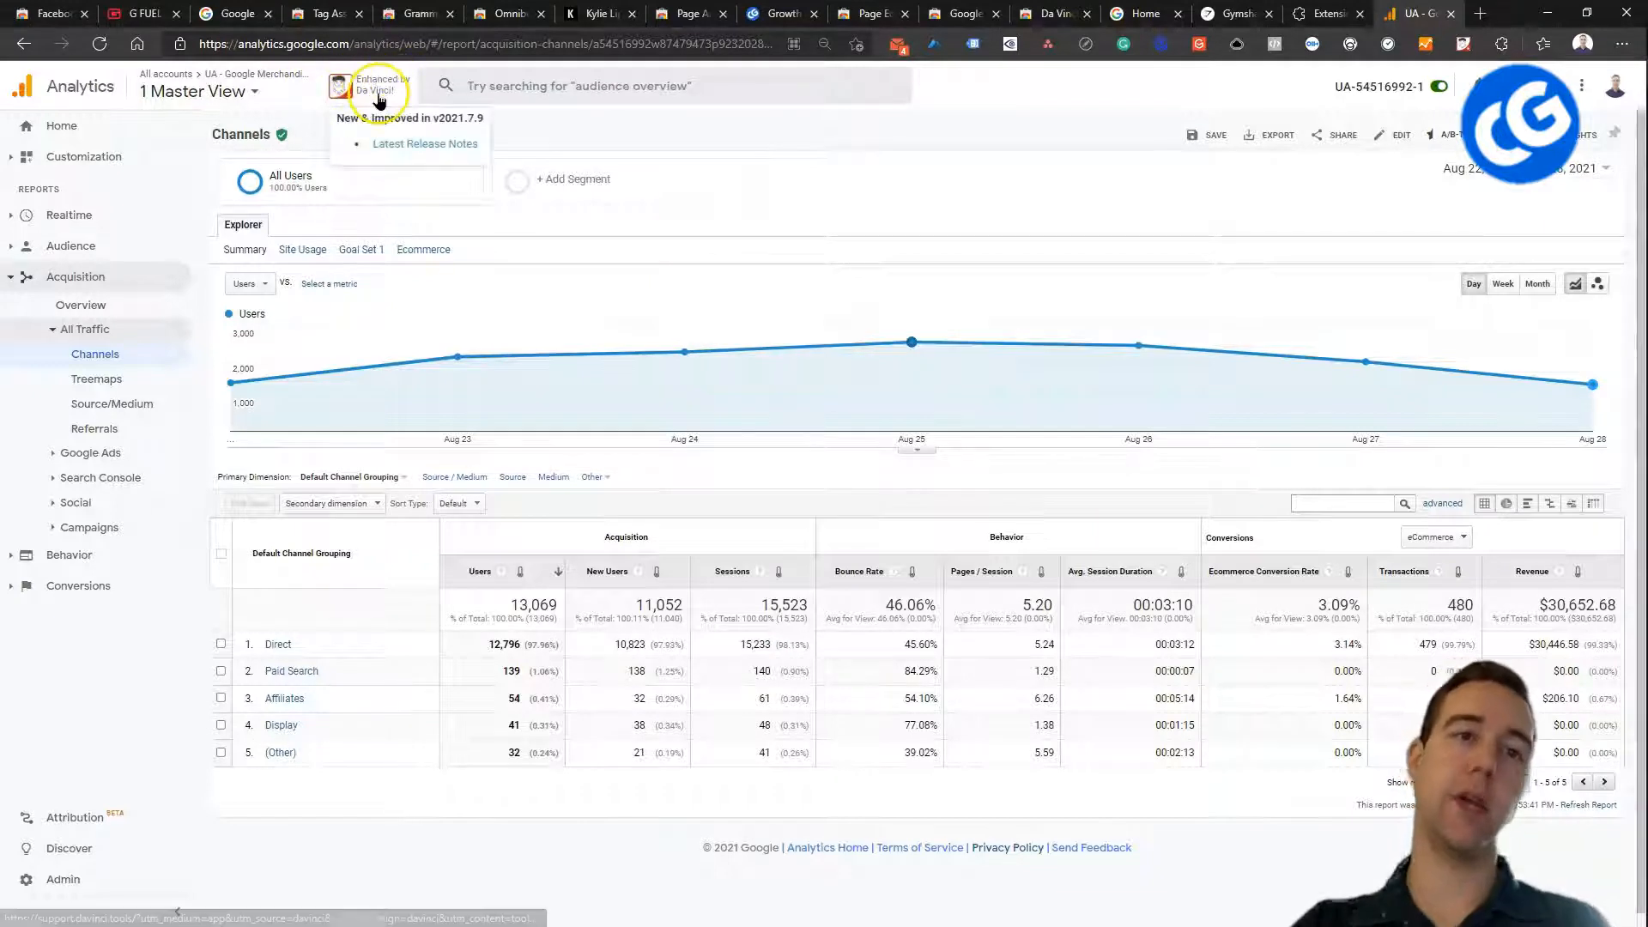
mouse_move(565, 352)
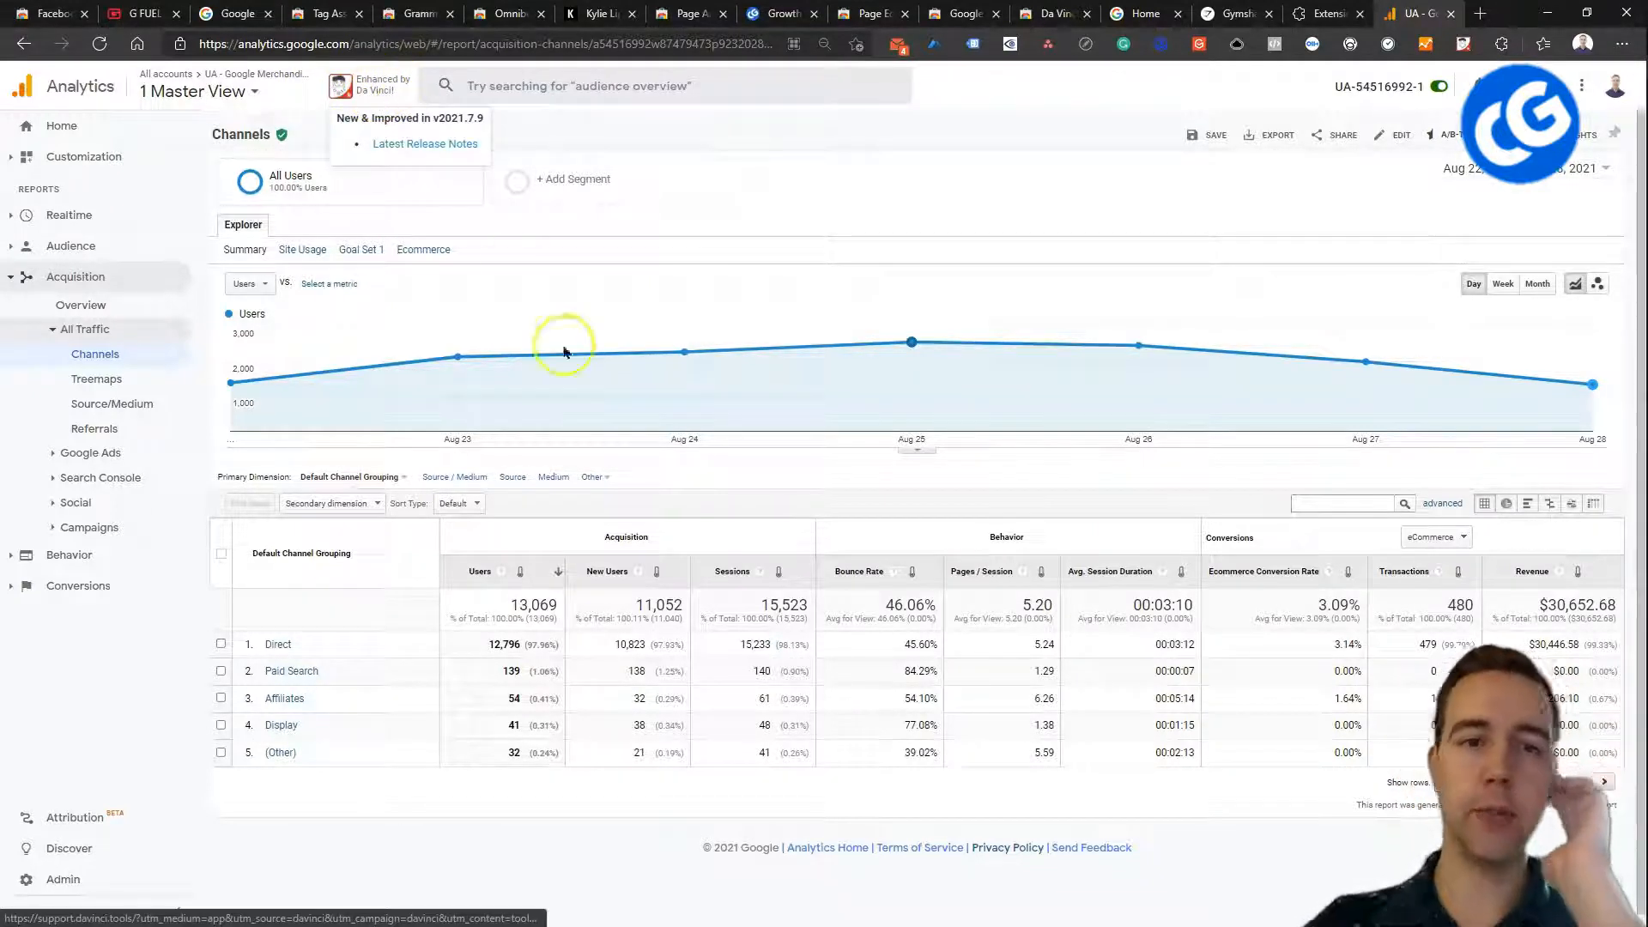
mouse_move(969, 420)
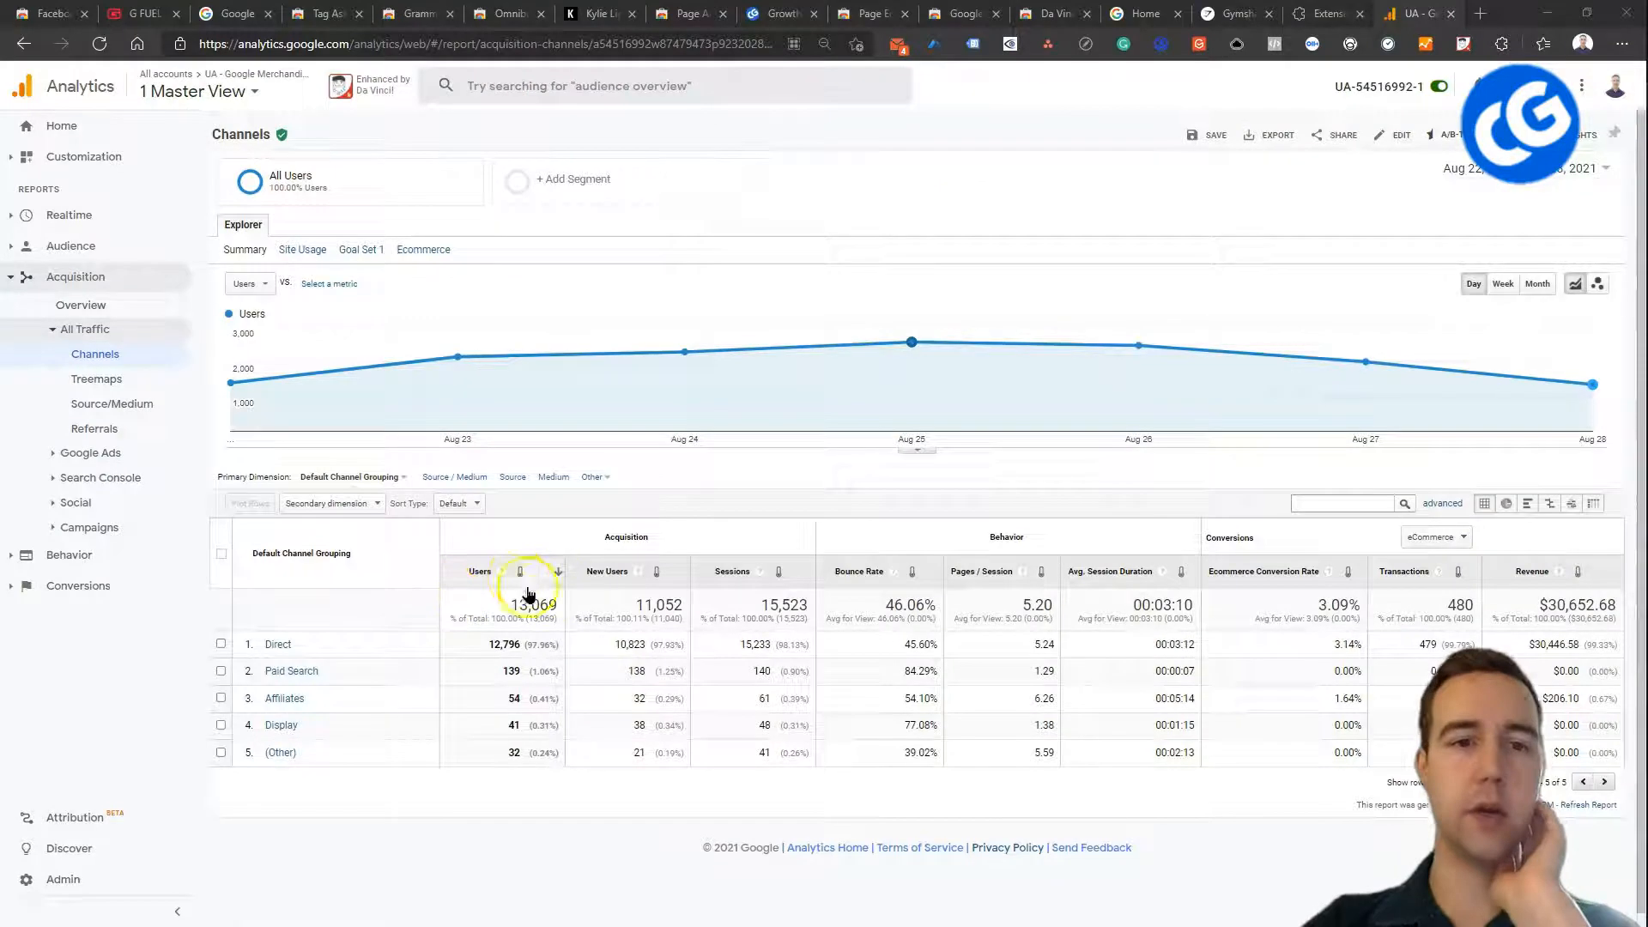
mouse_move(948, 259)
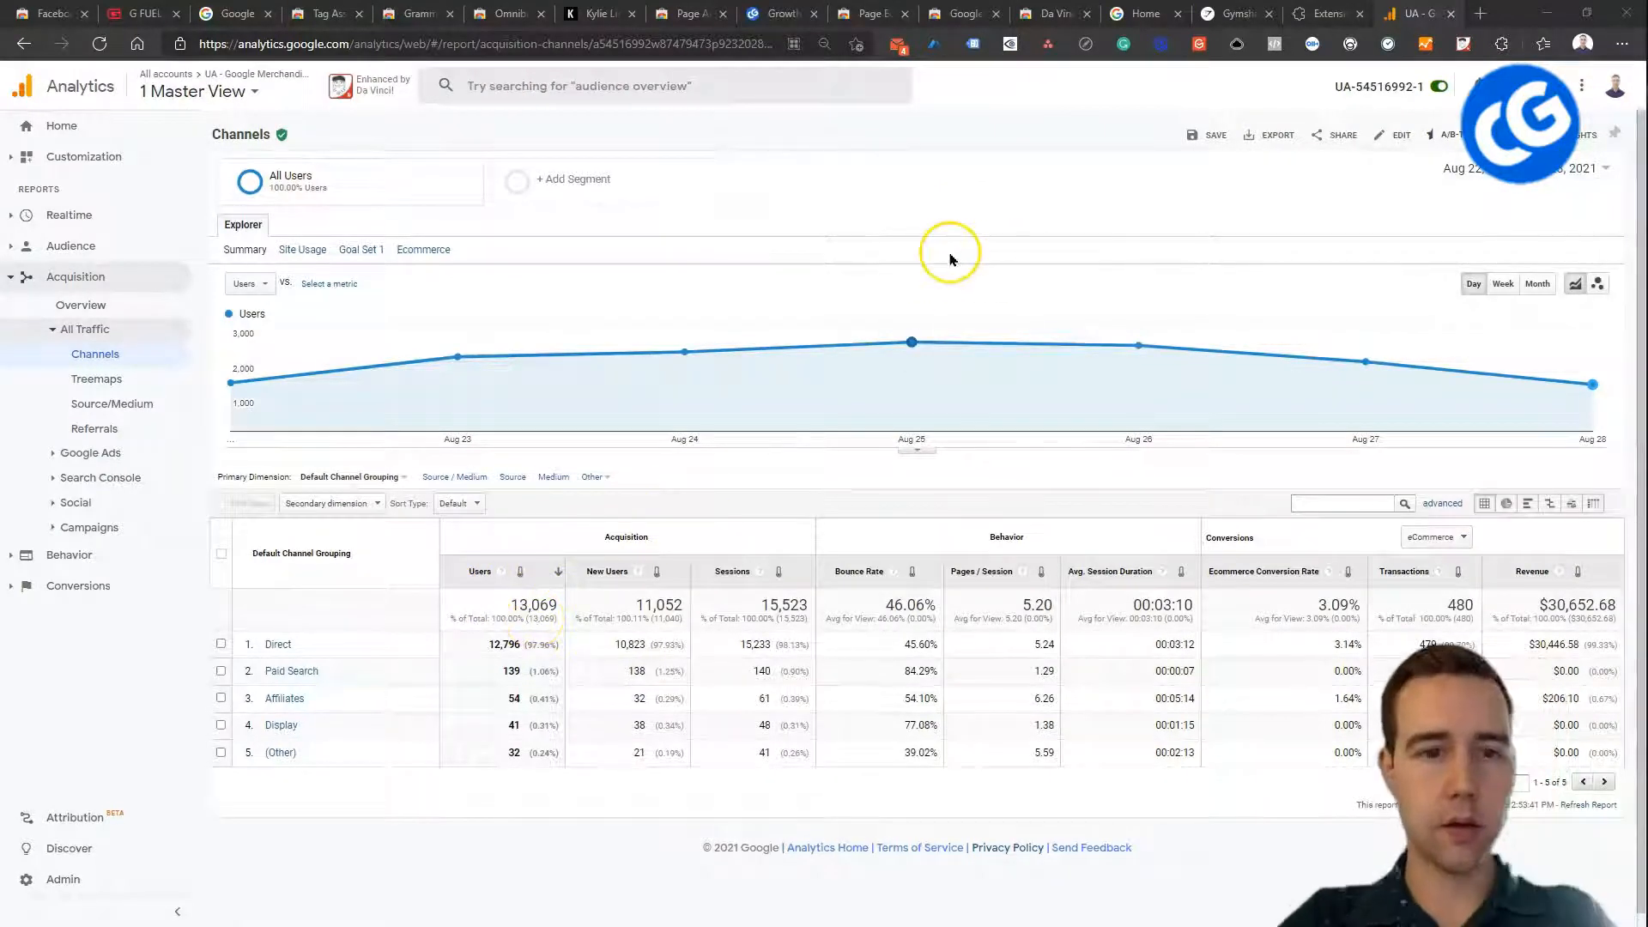
- Turn on Da Vinci heatmaps for the Users and Bounce Rate columns in Channels
click(523, 571)
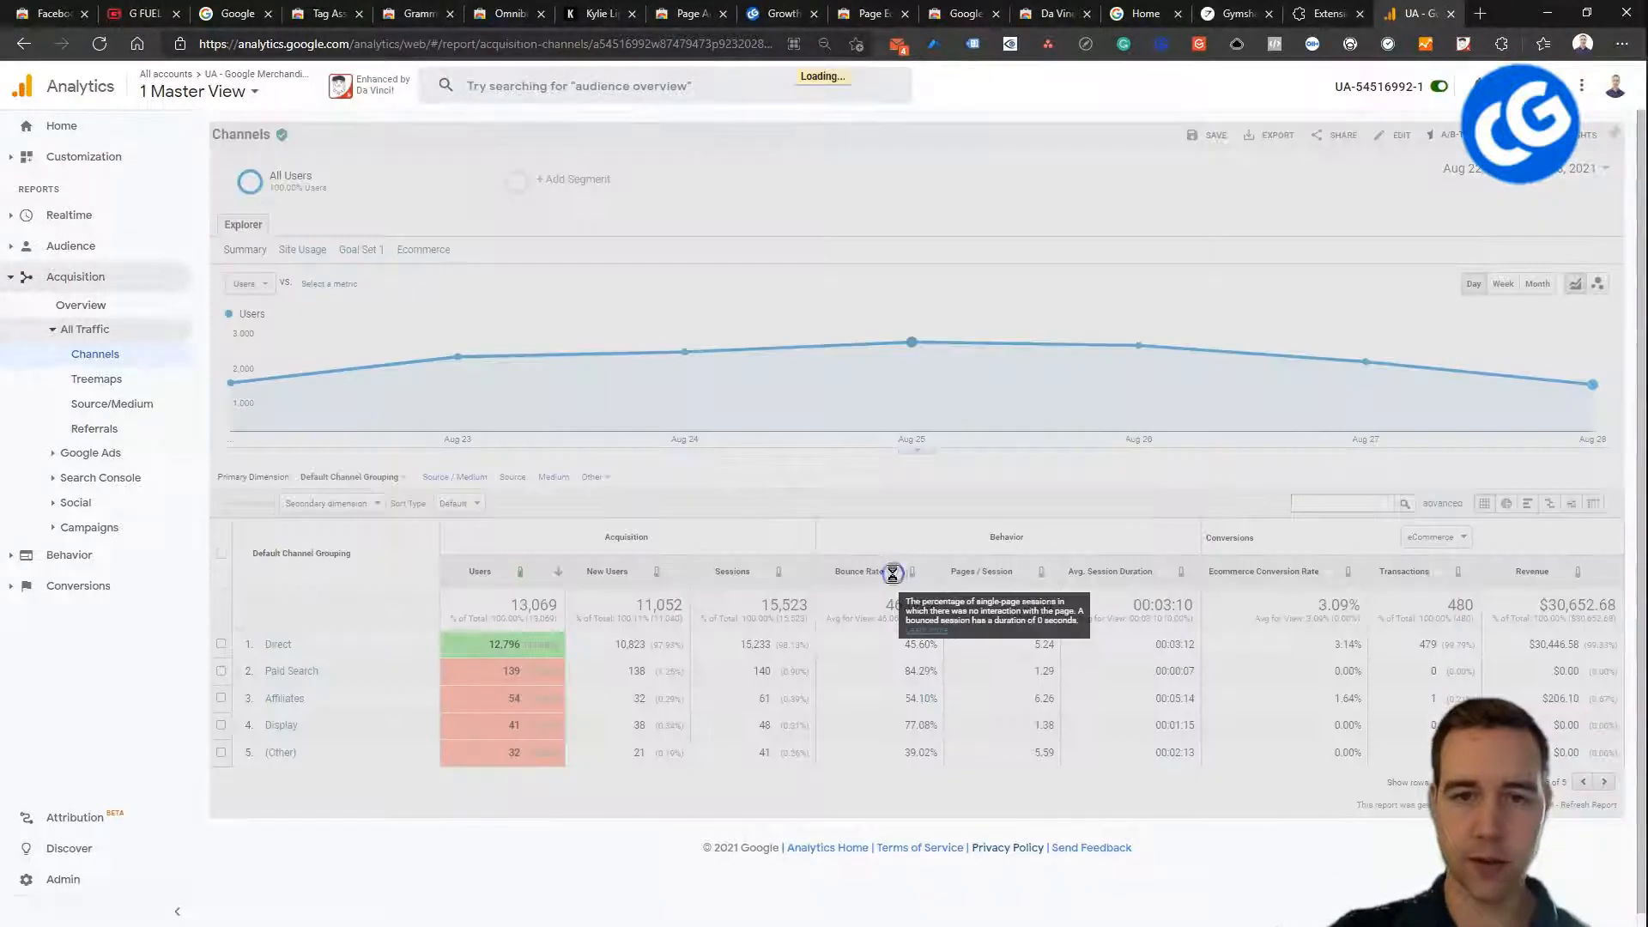
click(523, 571)
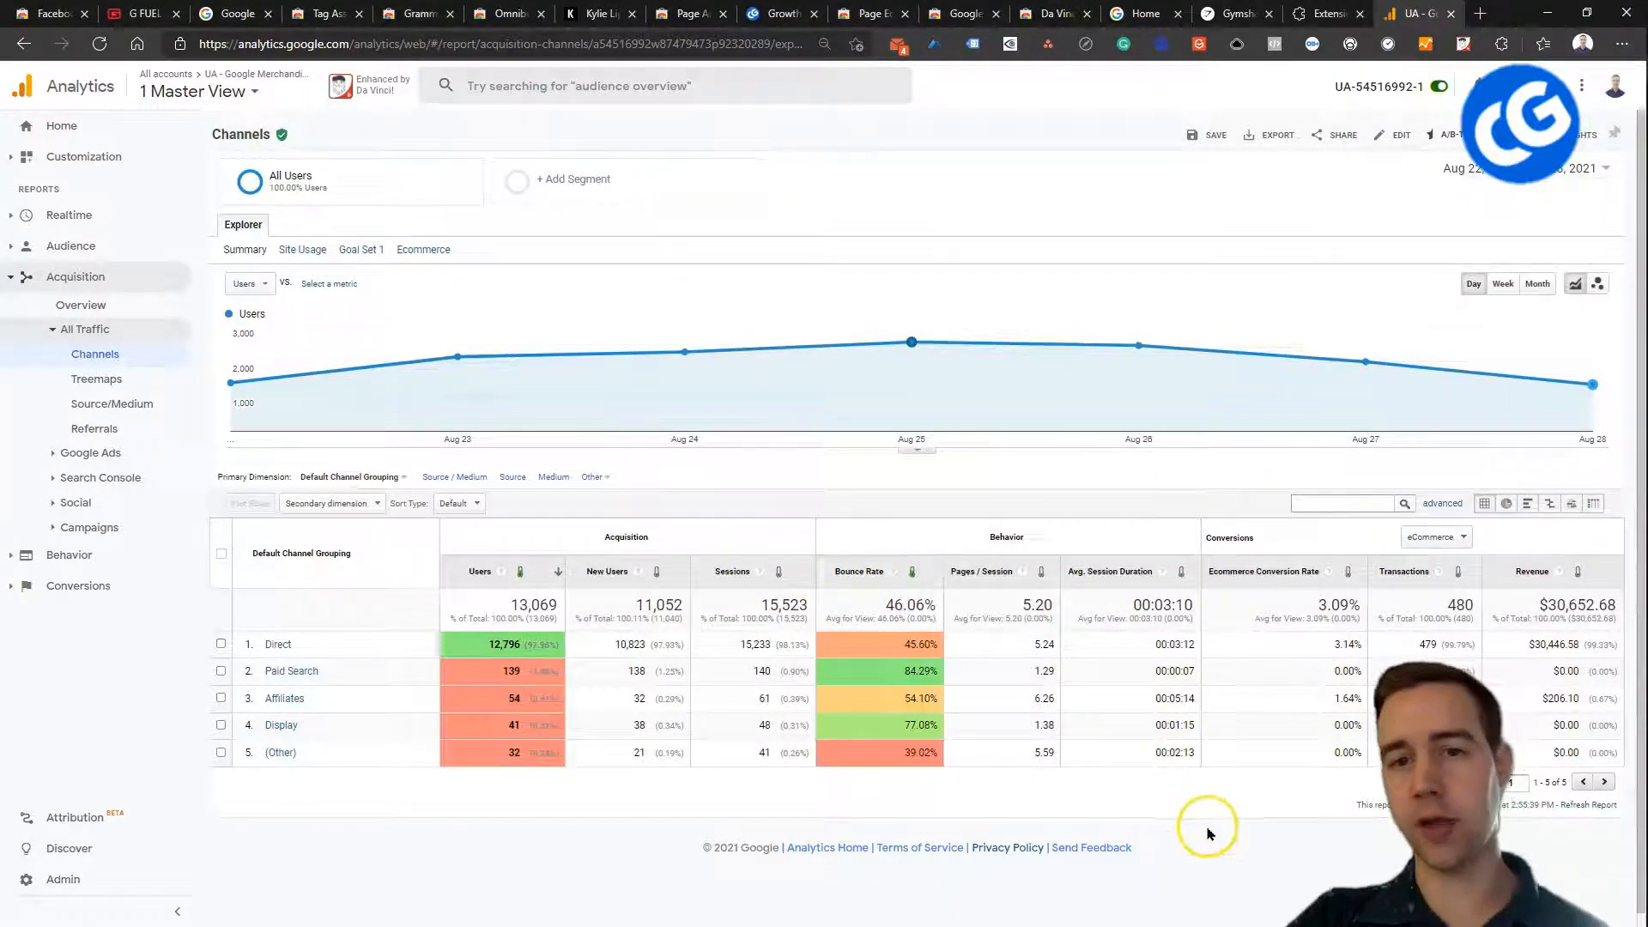
scroll(up, 3)
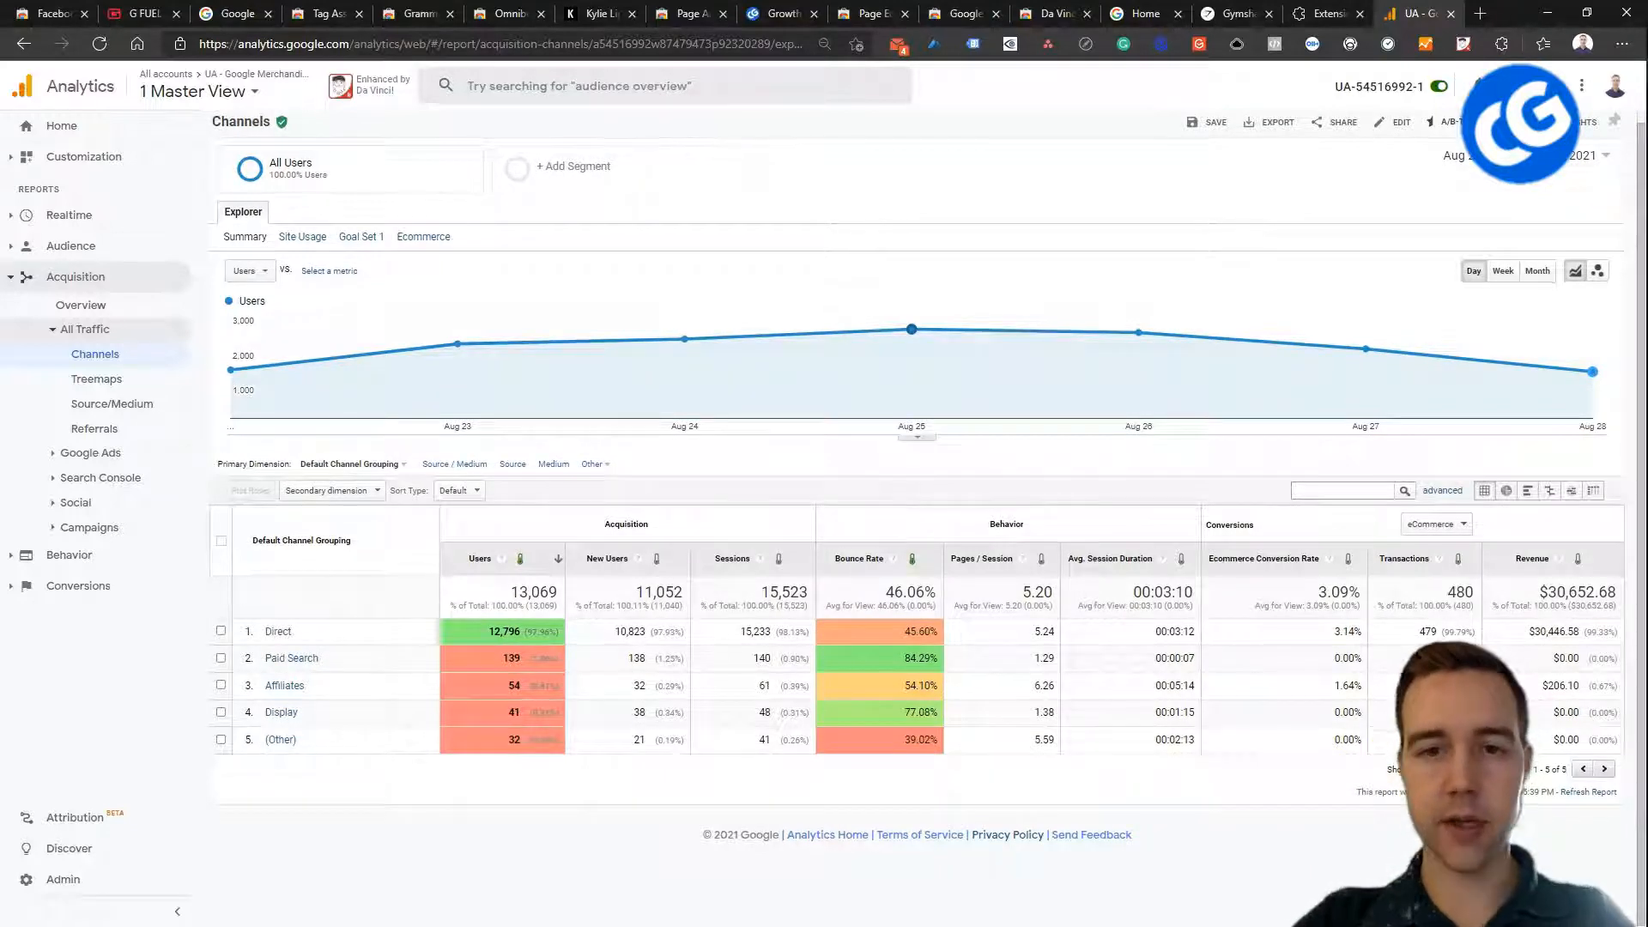
- Open the Audience > Geo > Location report and set its date range to Last 90 days
click(103, 546)
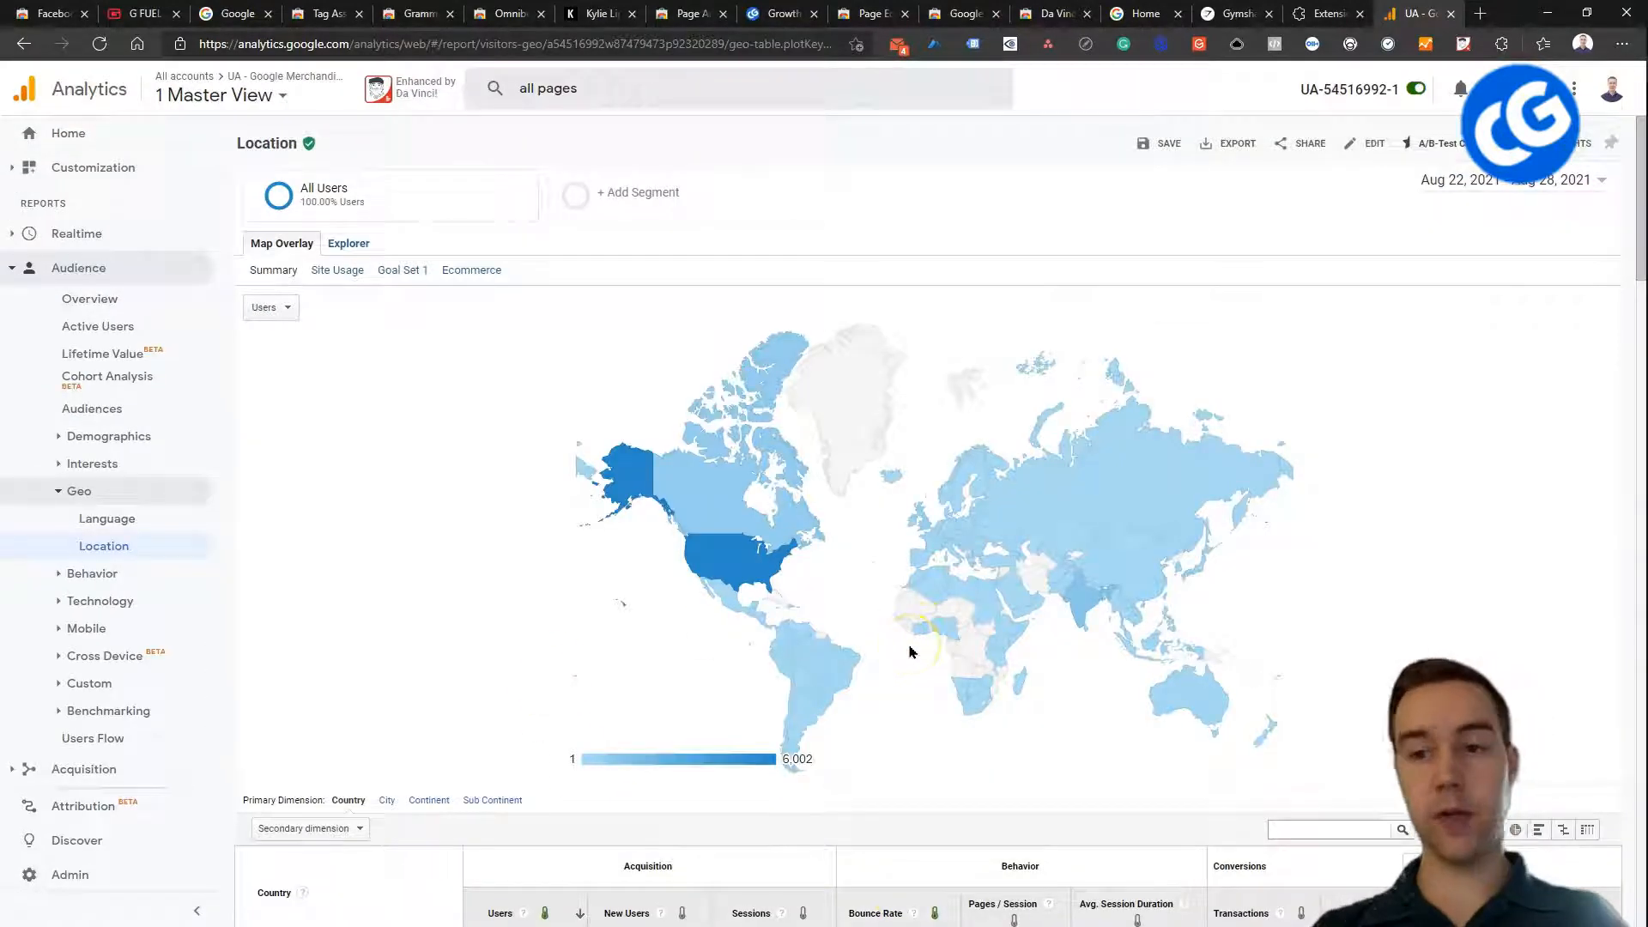
scroll(down, 3)
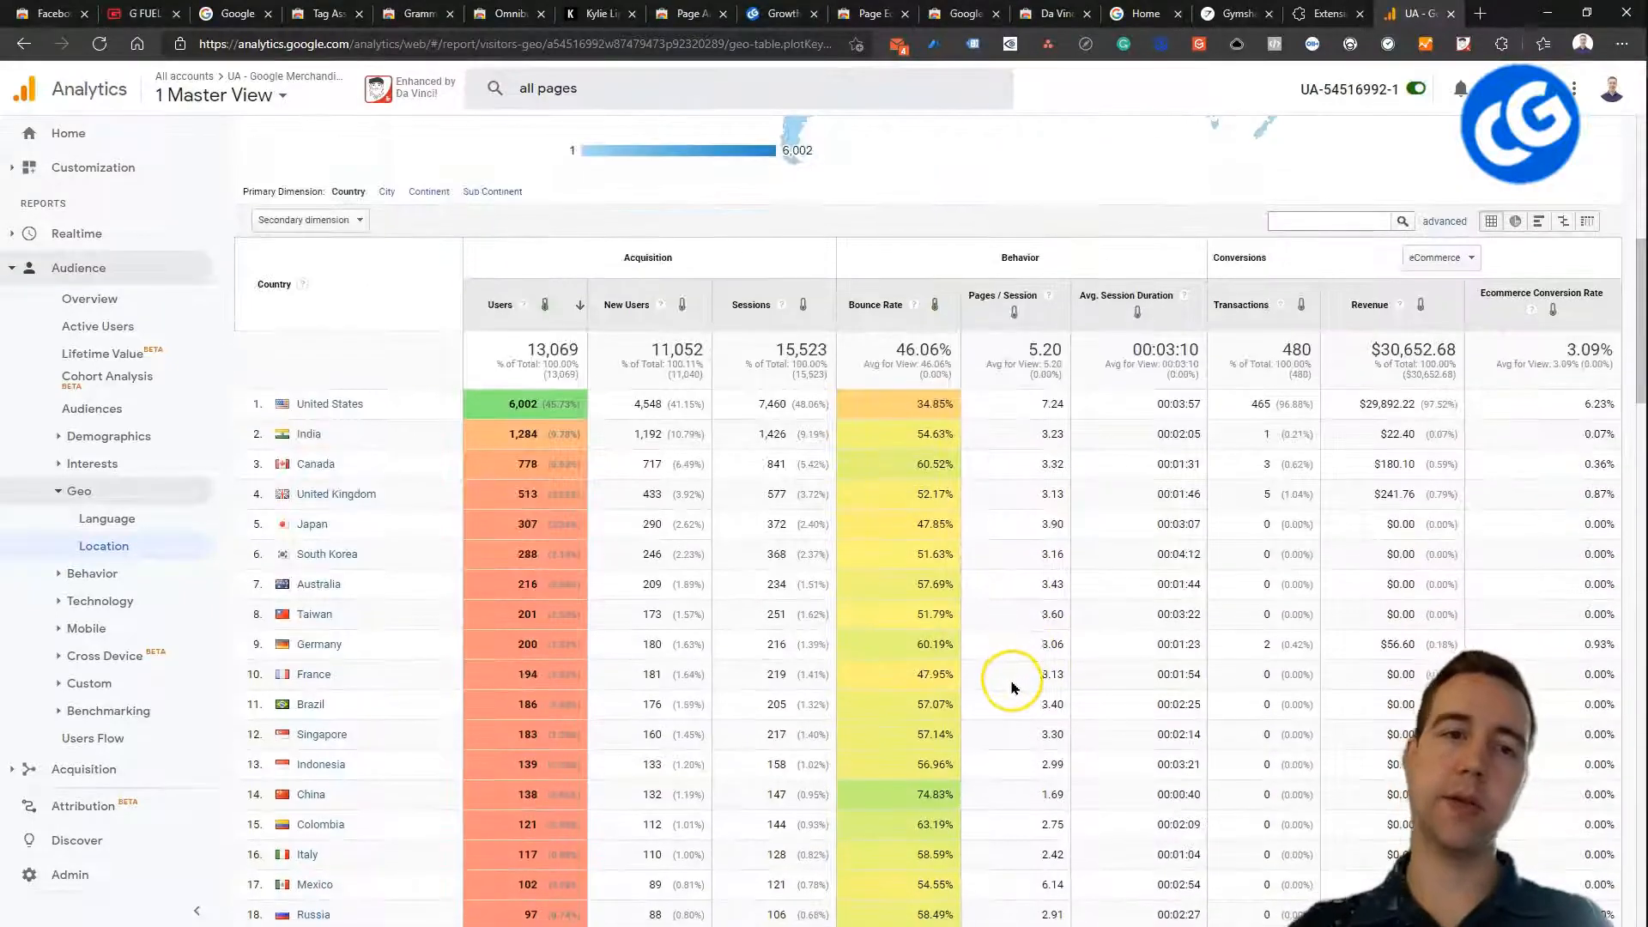
mouse_move(623, 365)
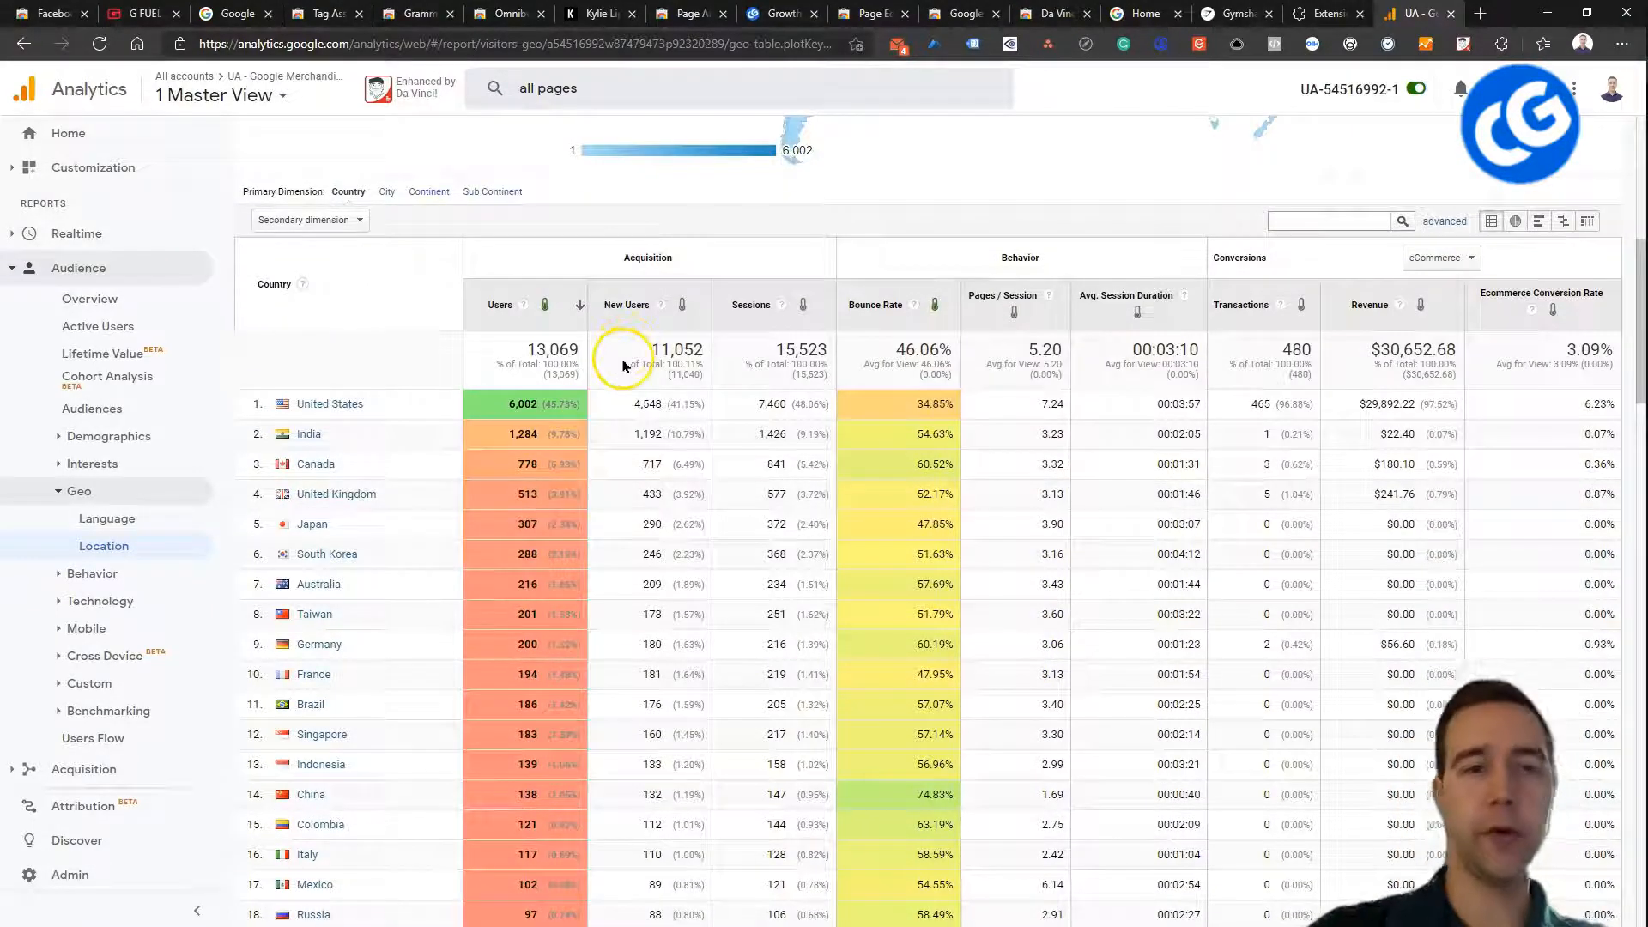
mouse_move(991, 660)
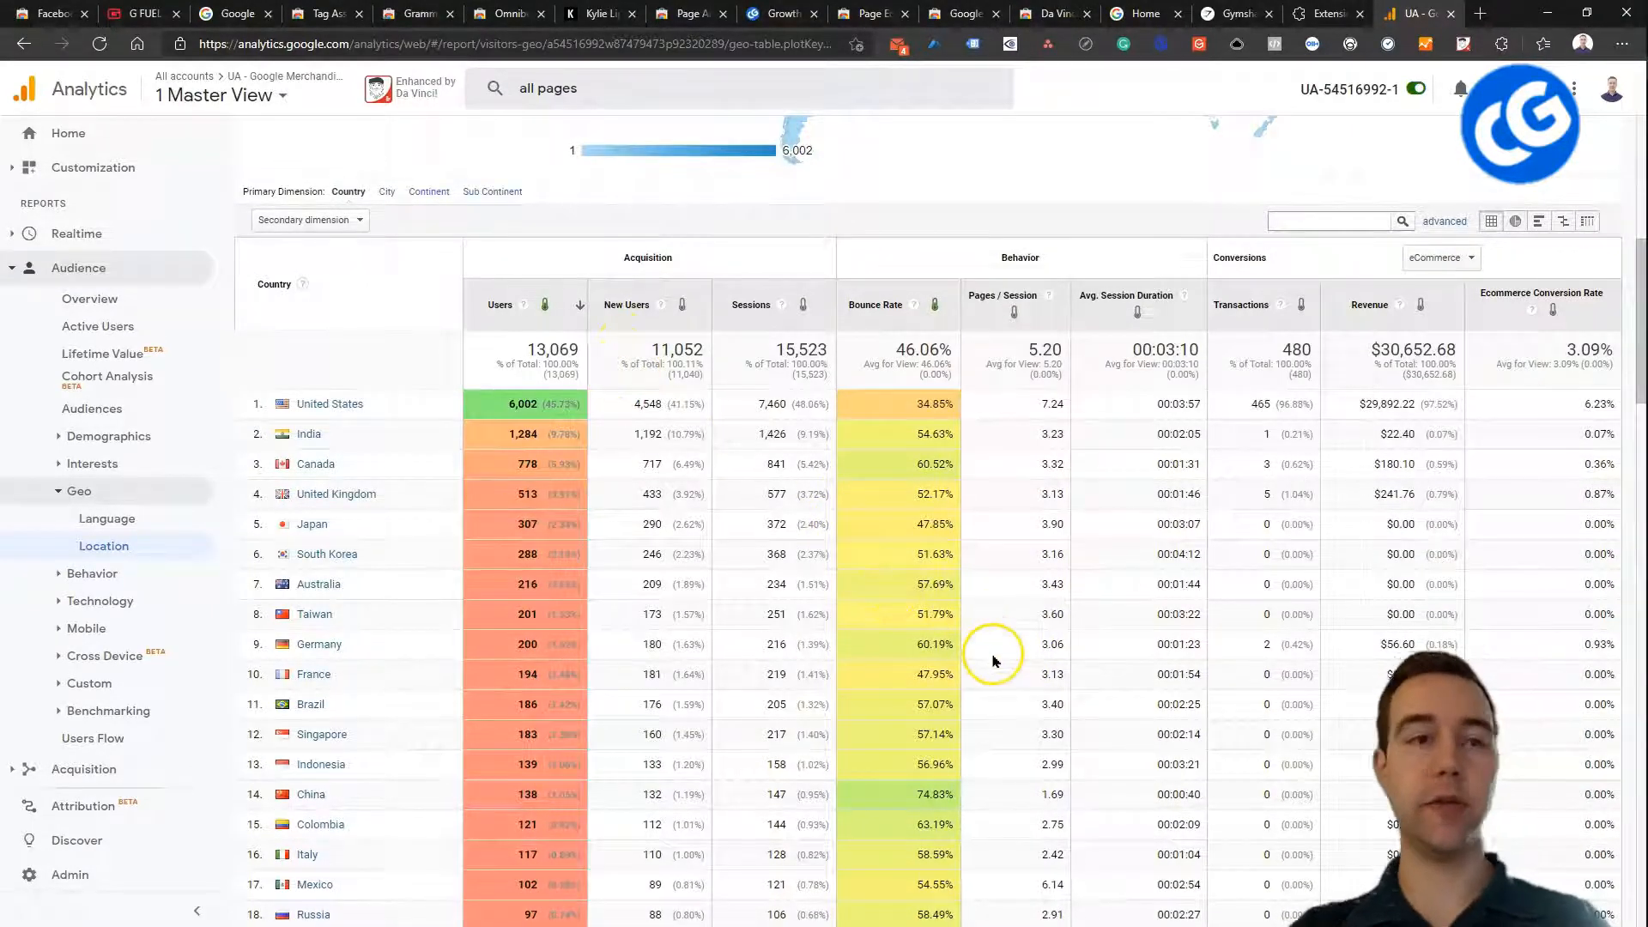
scroll(up, 3)
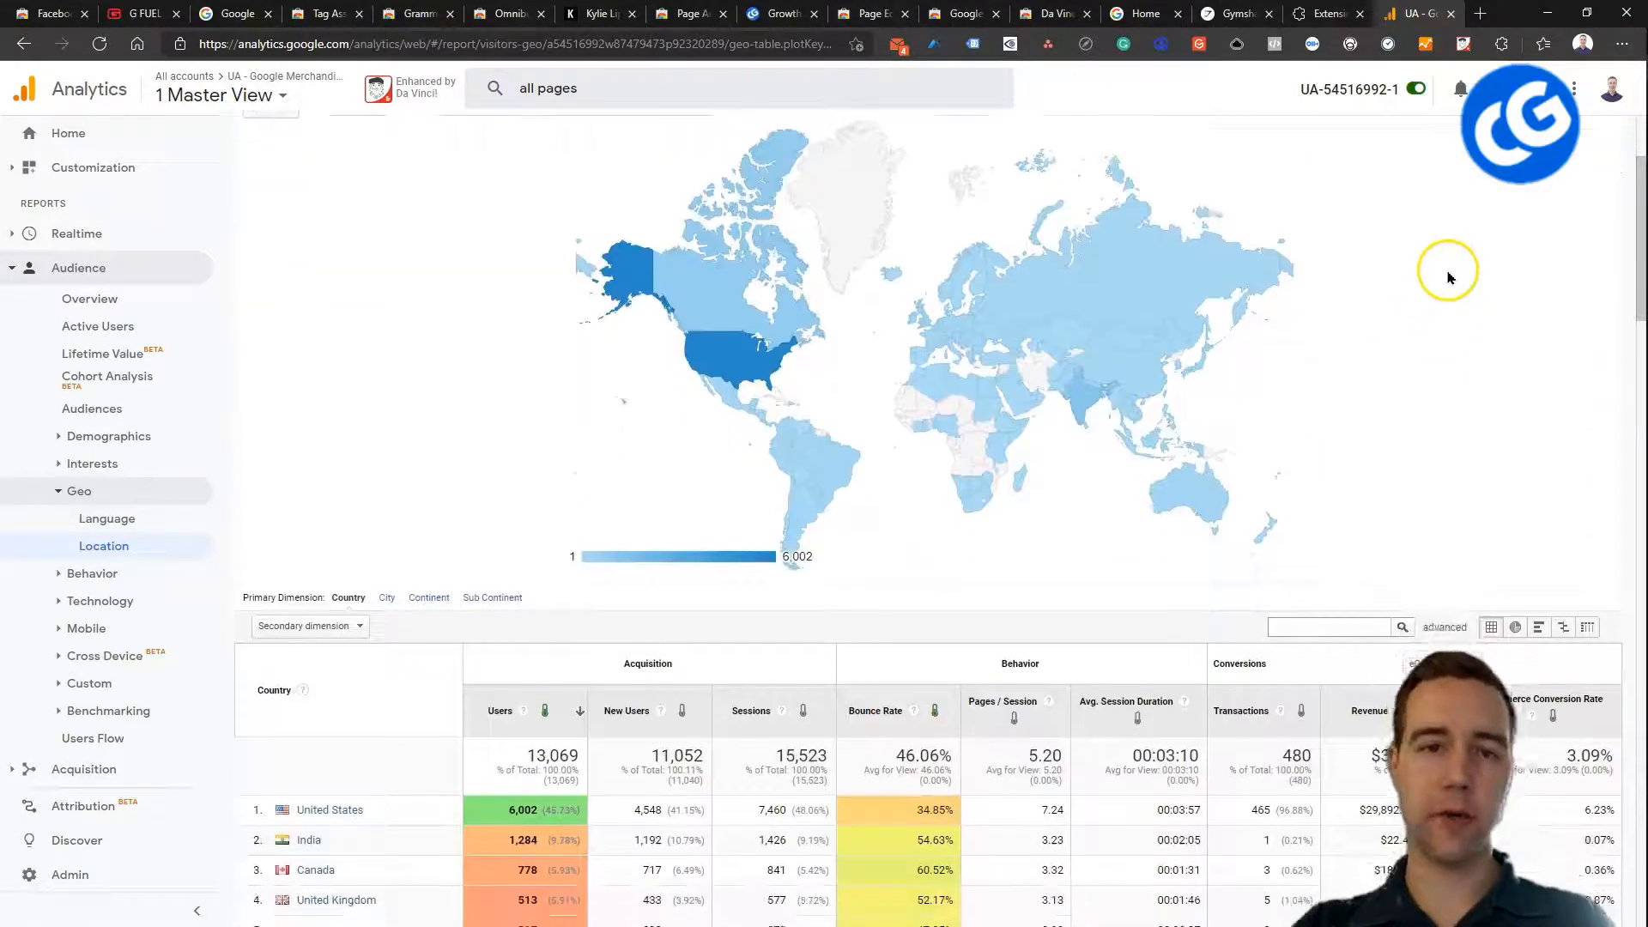
click(1505, 178)
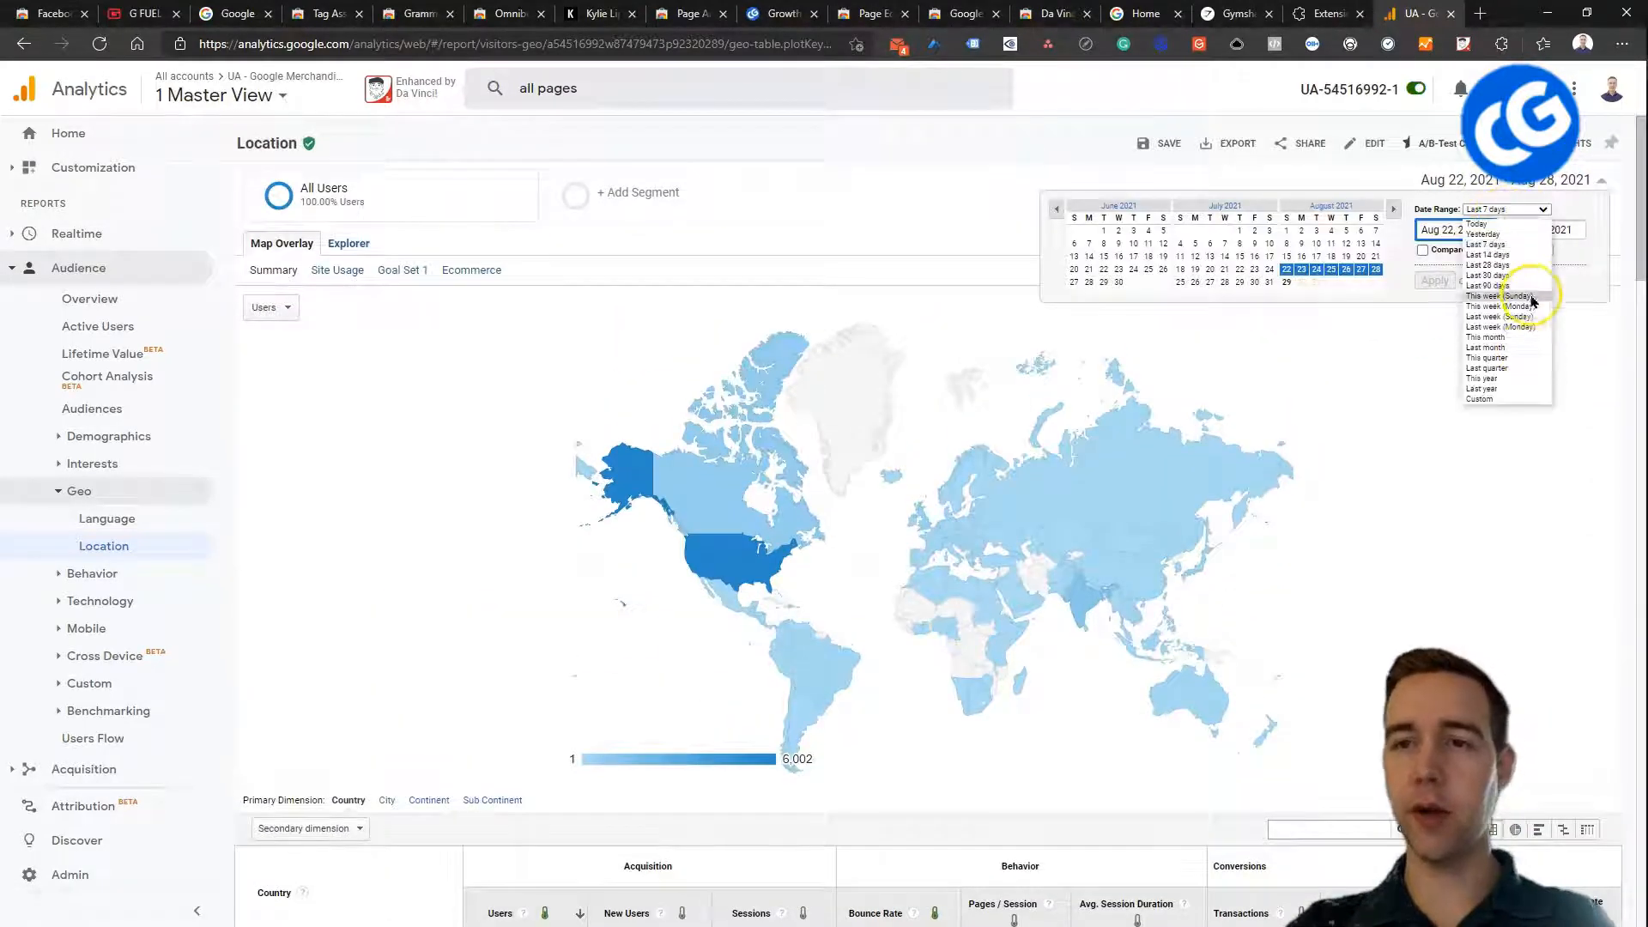
click(1437, 281)
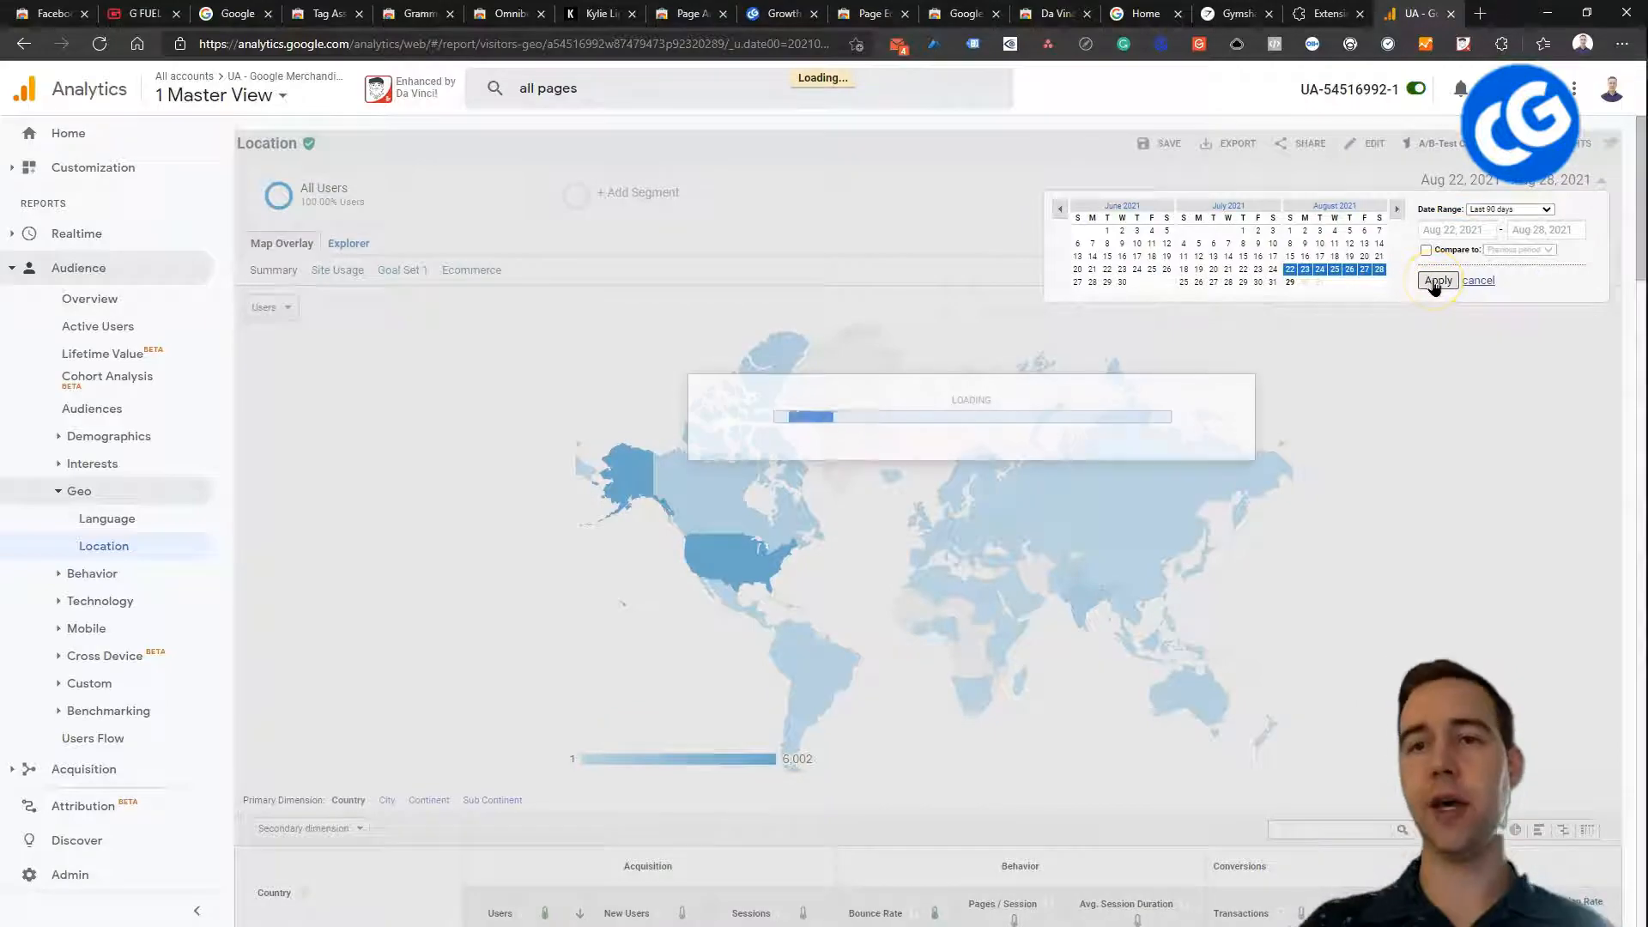
click(1437, 281)
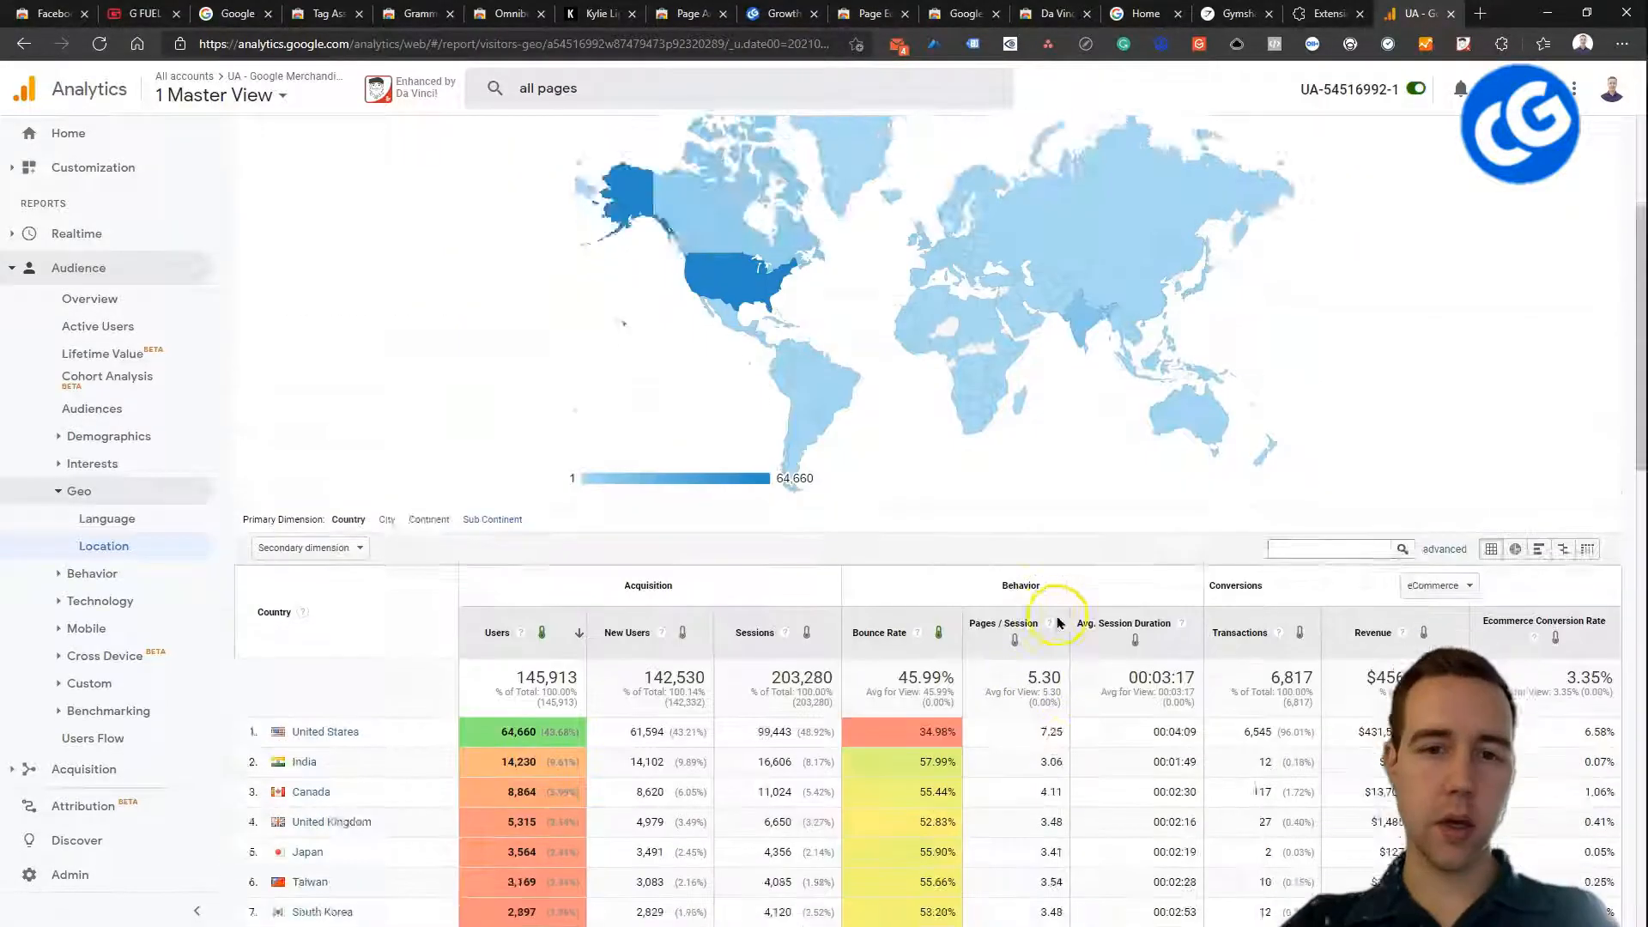
- Scroll the Location table to reach the Revenue and Ecommerce Conversion Rate columns
scroll(down, 3)
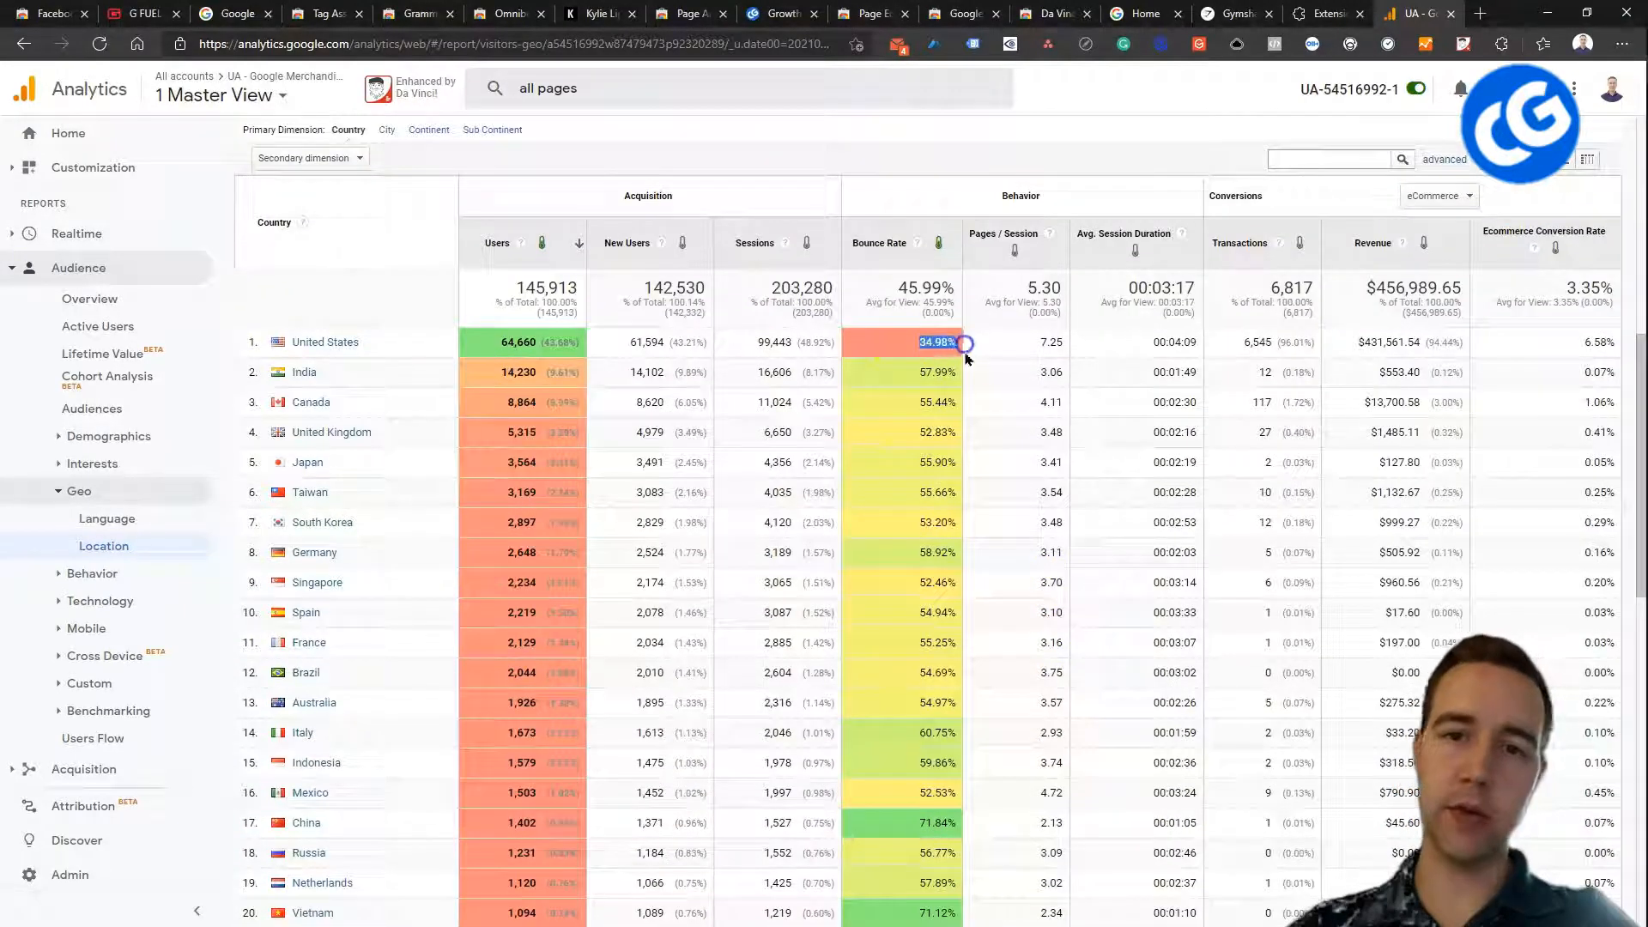
scroll(down, 3)
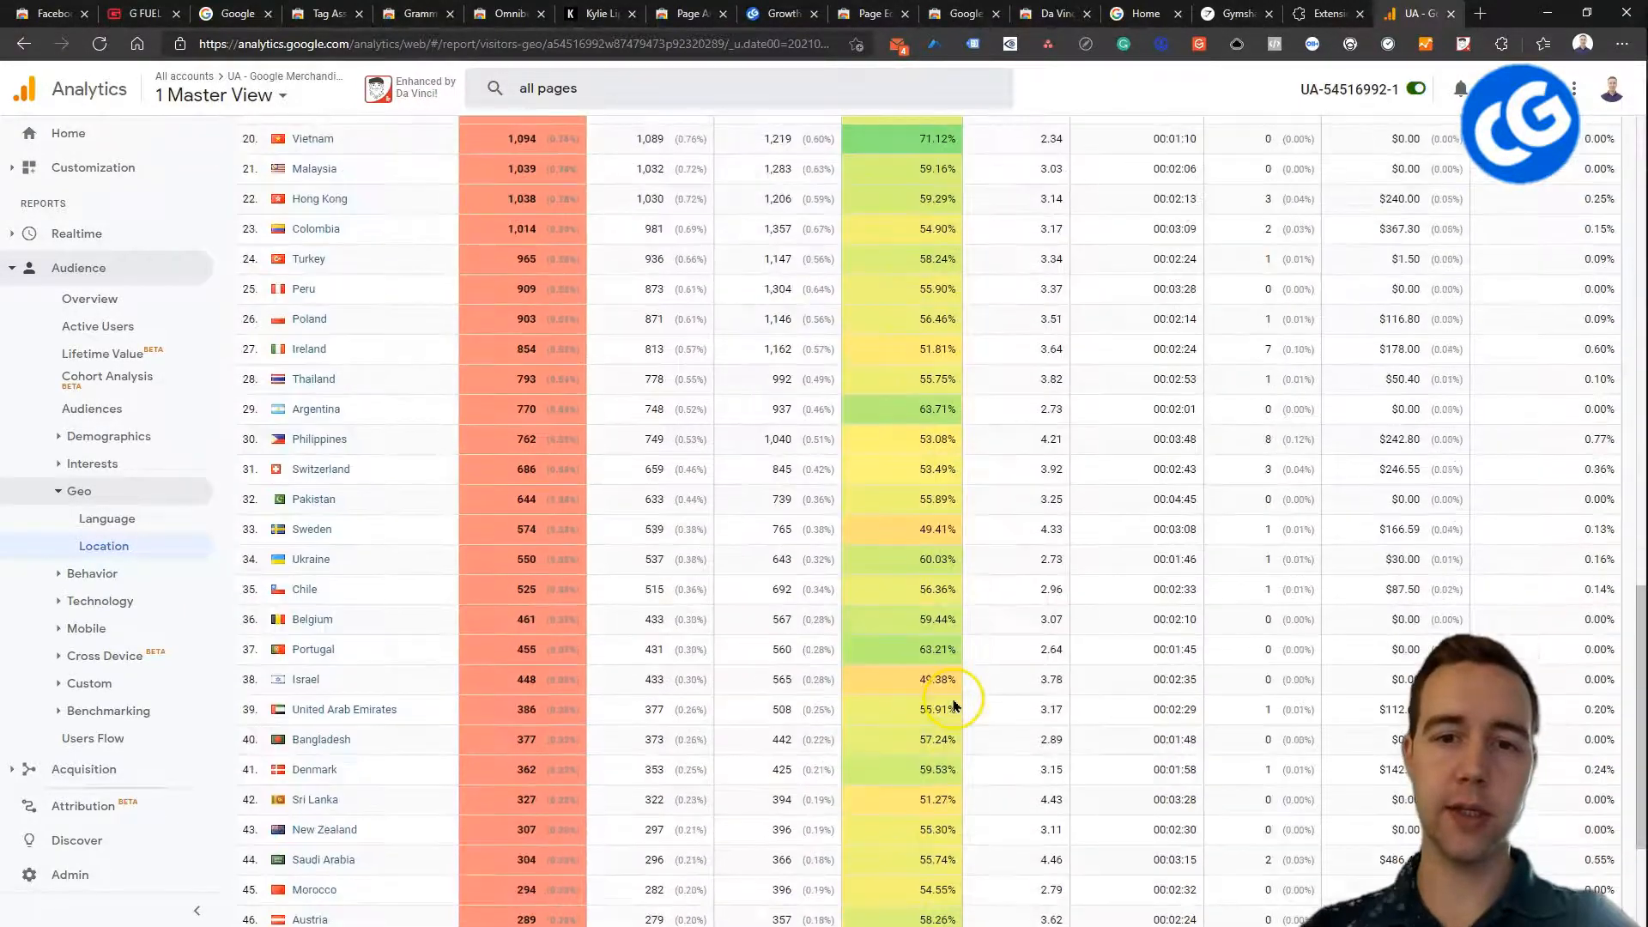
scroll(up, 3)
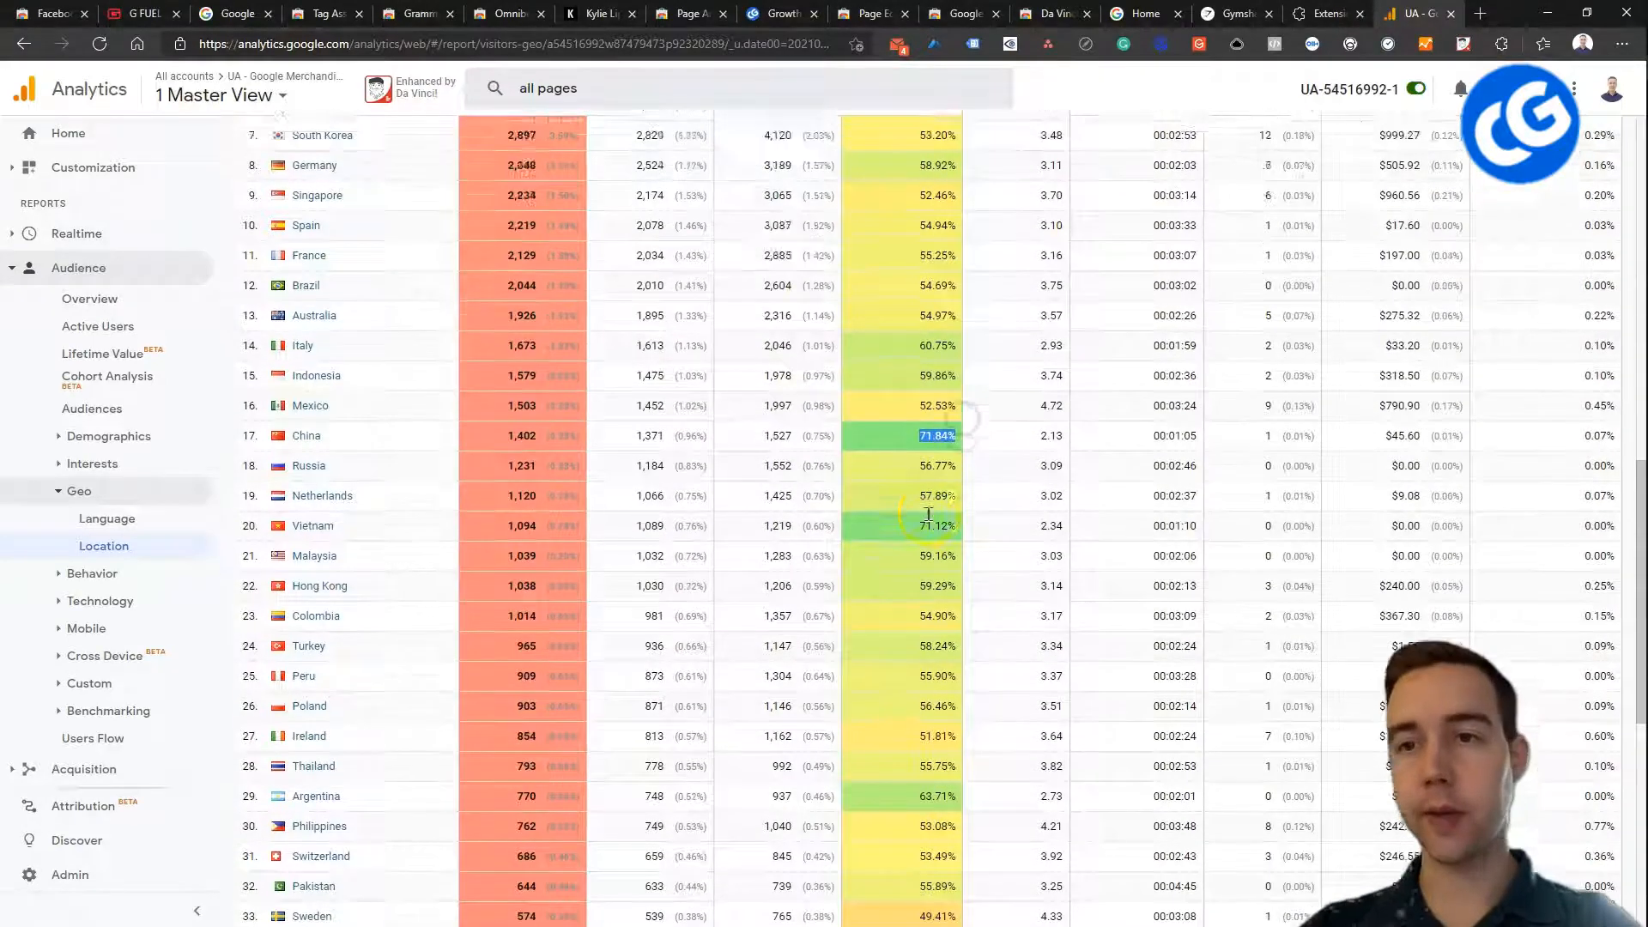
scroll(up, 3)
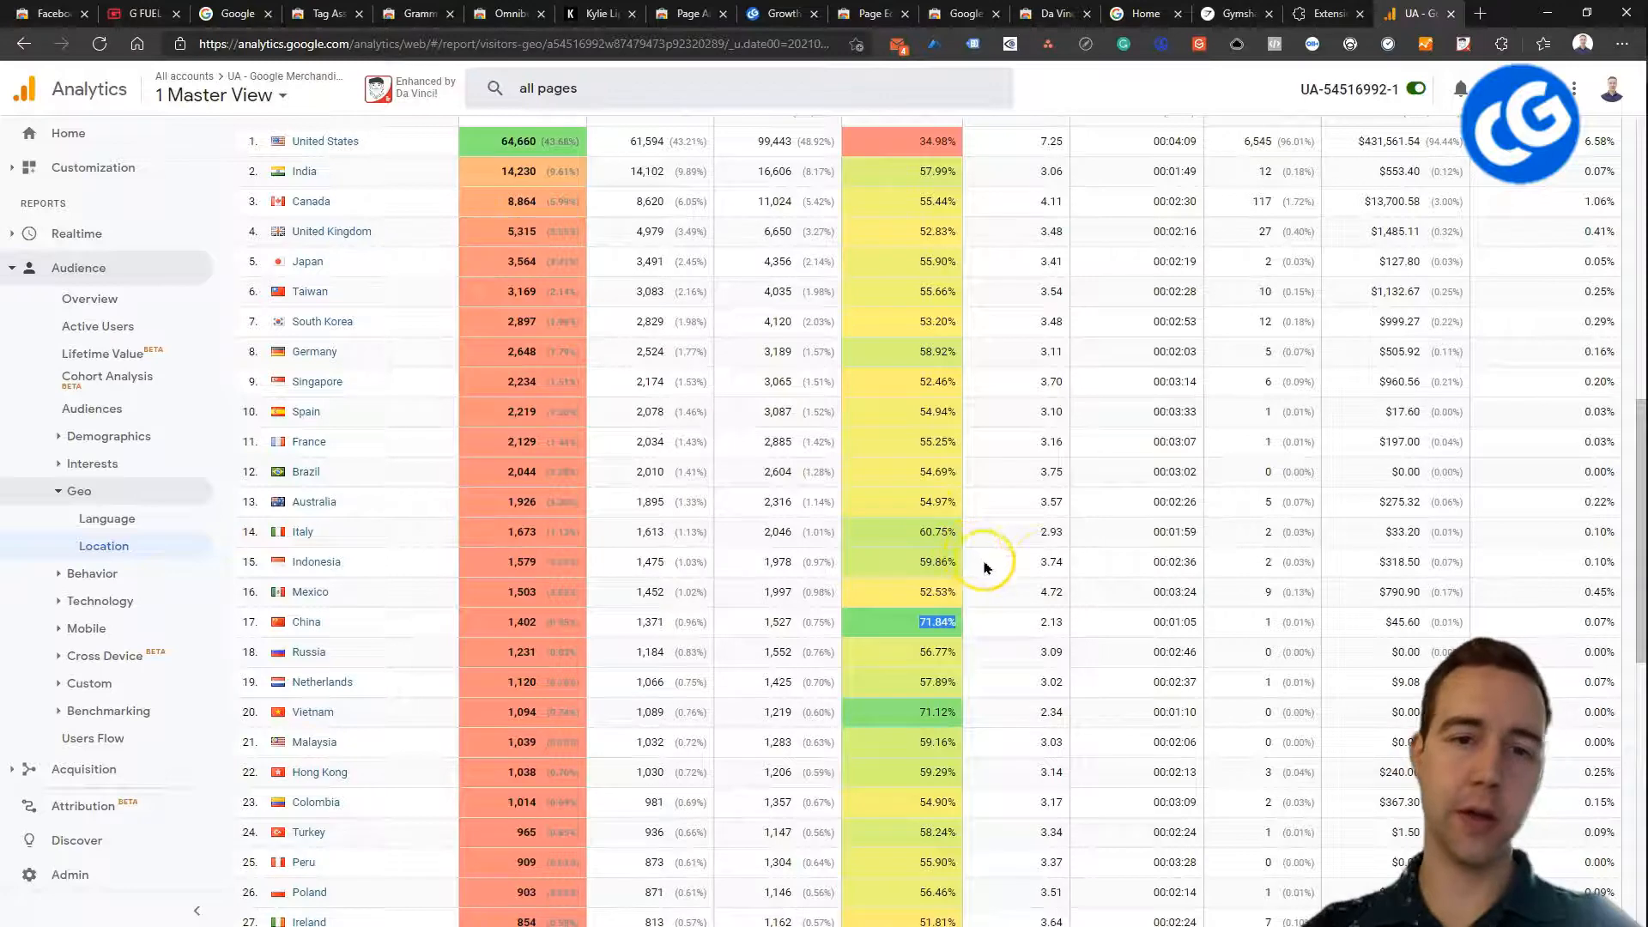
scroll(up, 3)
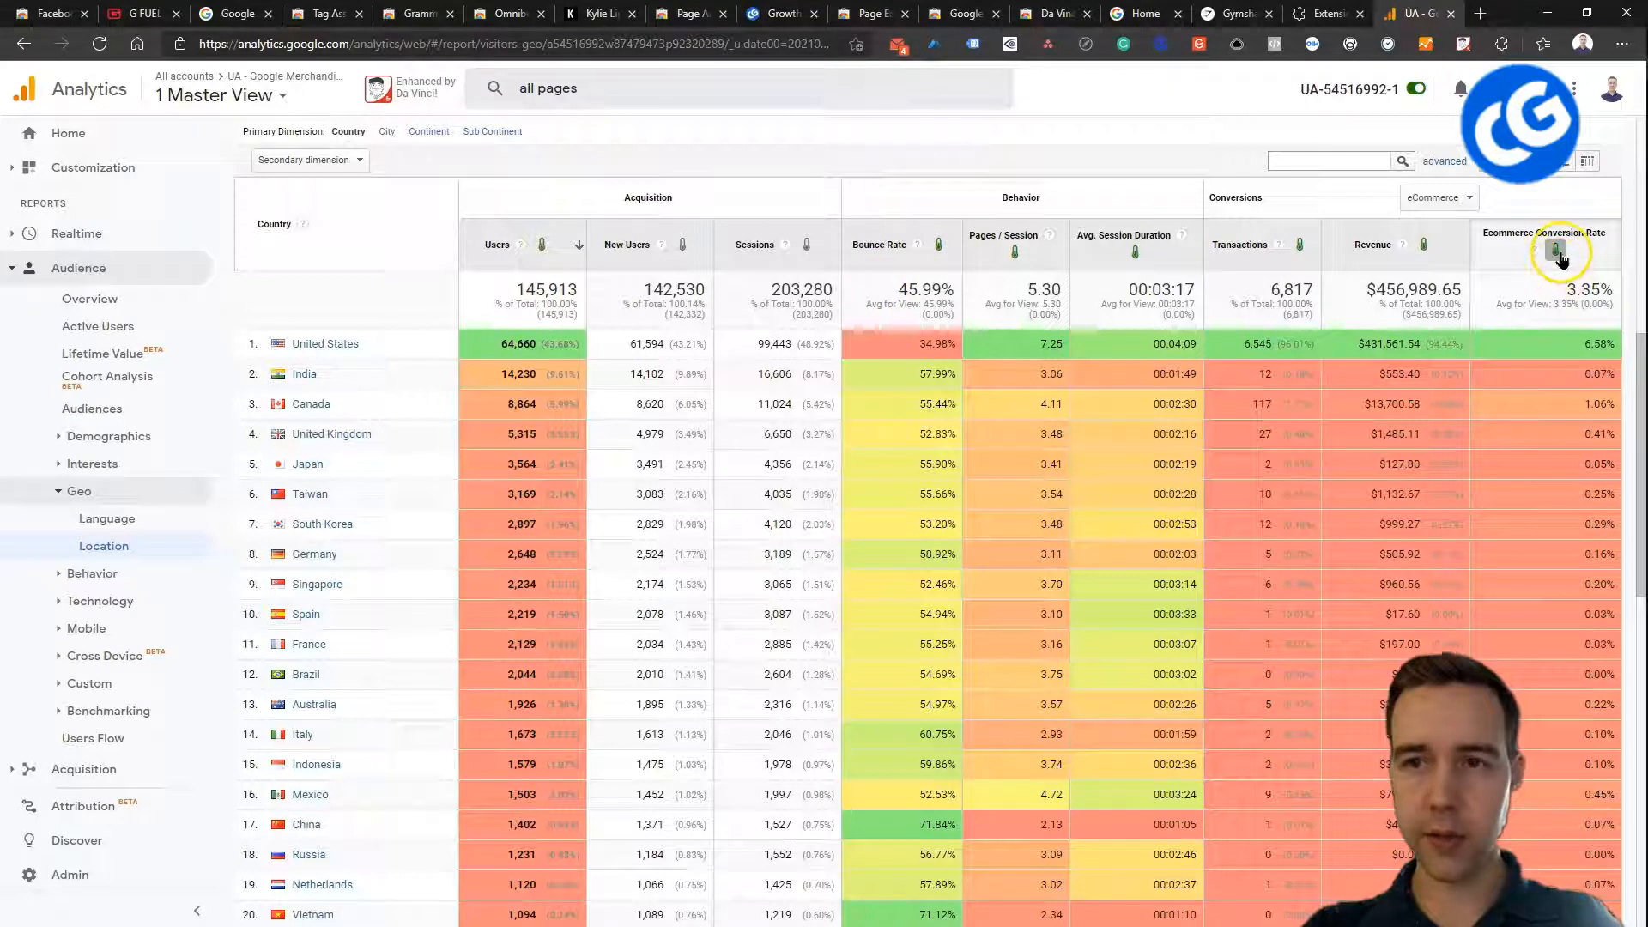
- Switch the Transactions column from coloured cells to bar-chart display
click(1303, 248)
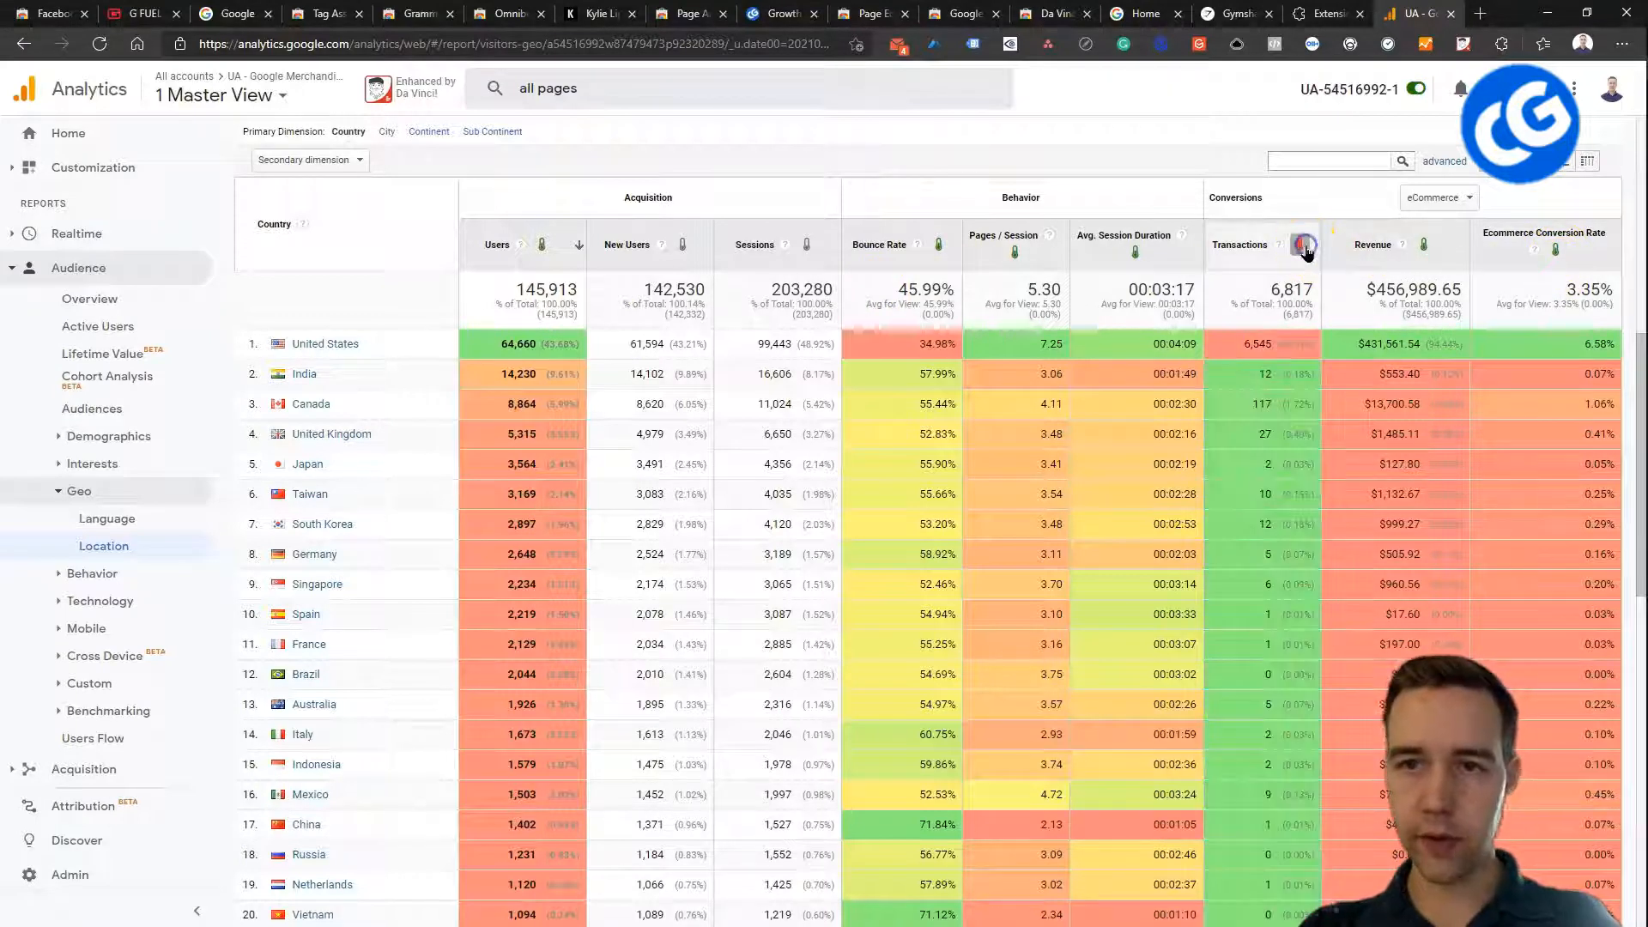
mouse_move(1289, 238)
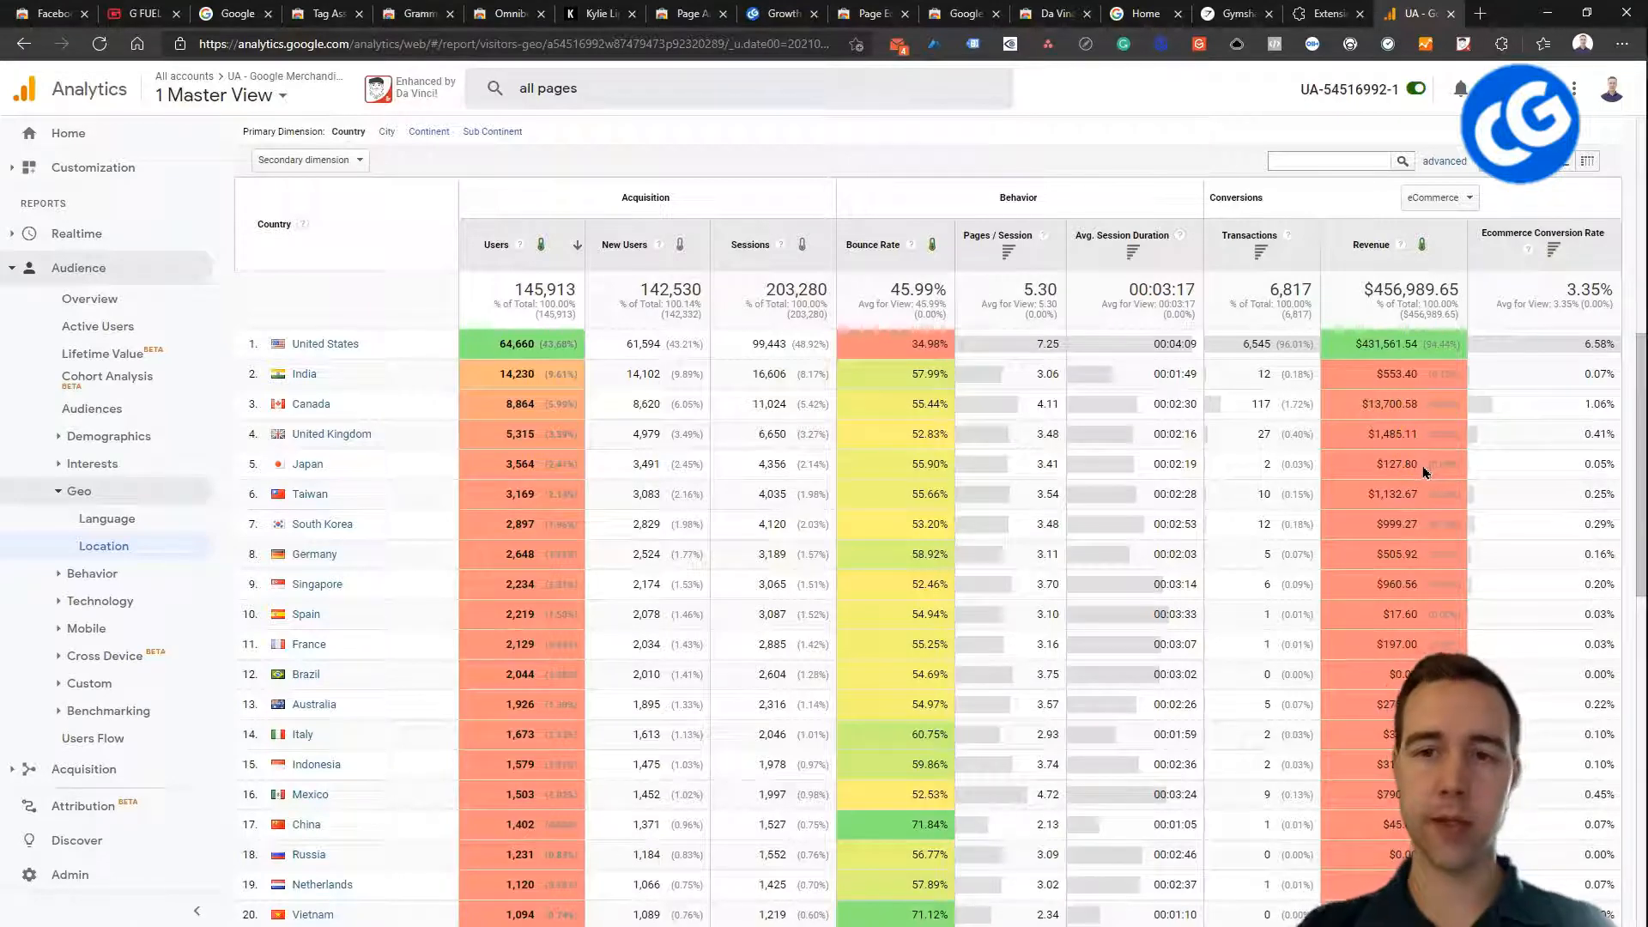
mouse_move(1162, 155)
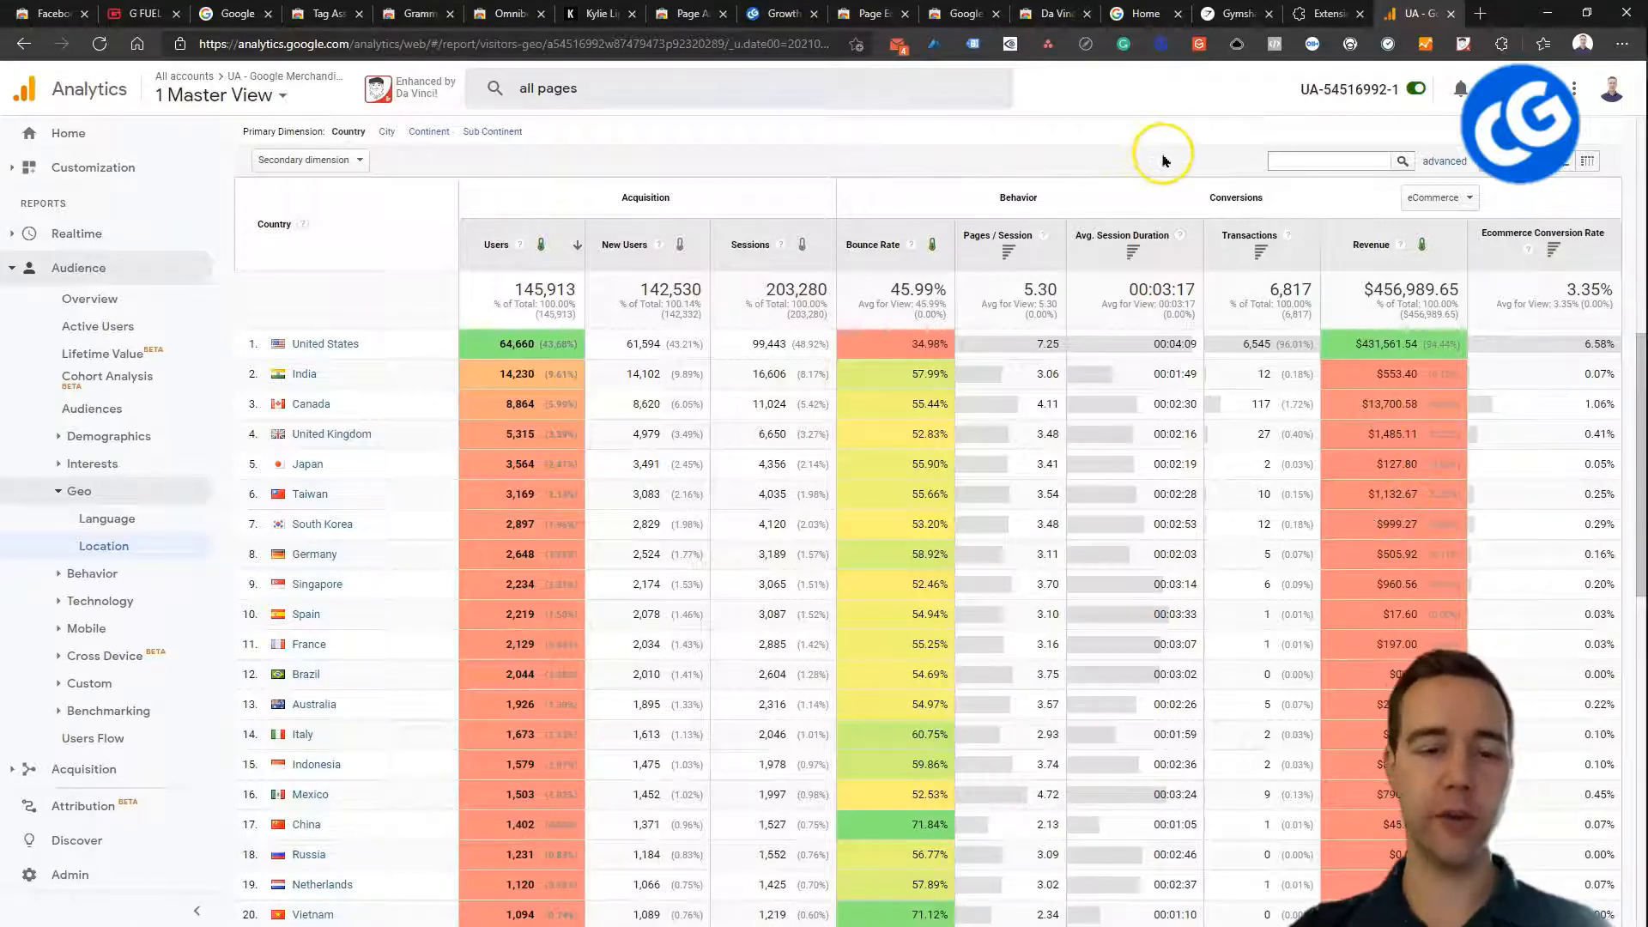
click(1414, 13)
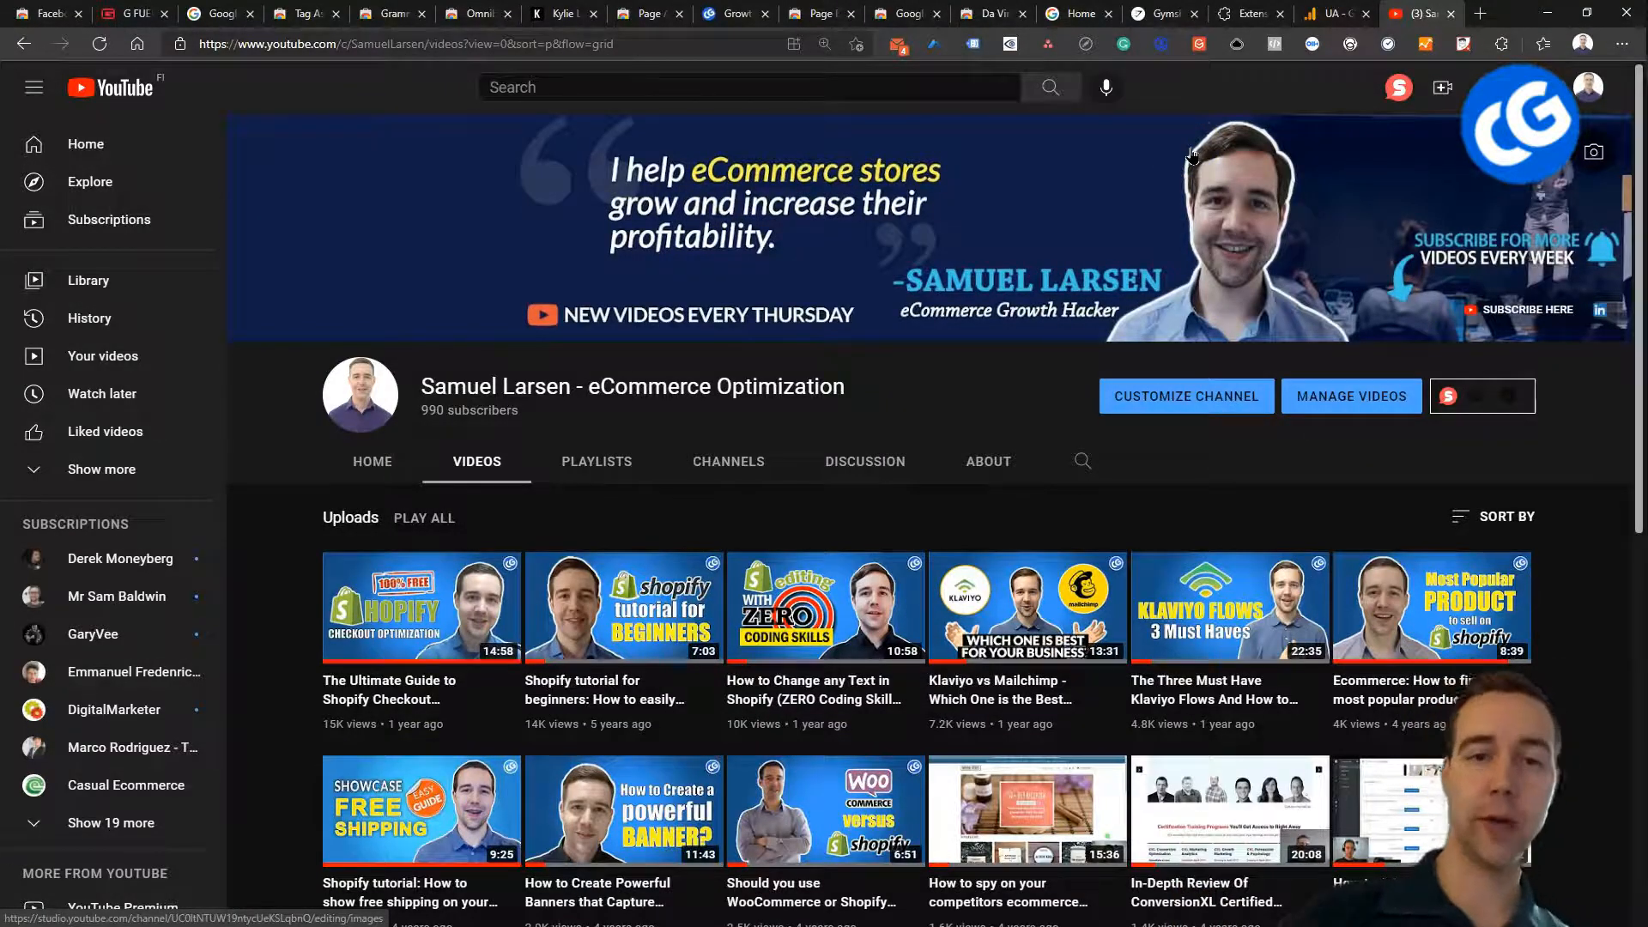
- Scroll down through the channel's older uploads and back up to the banner
scroll(down, 3)
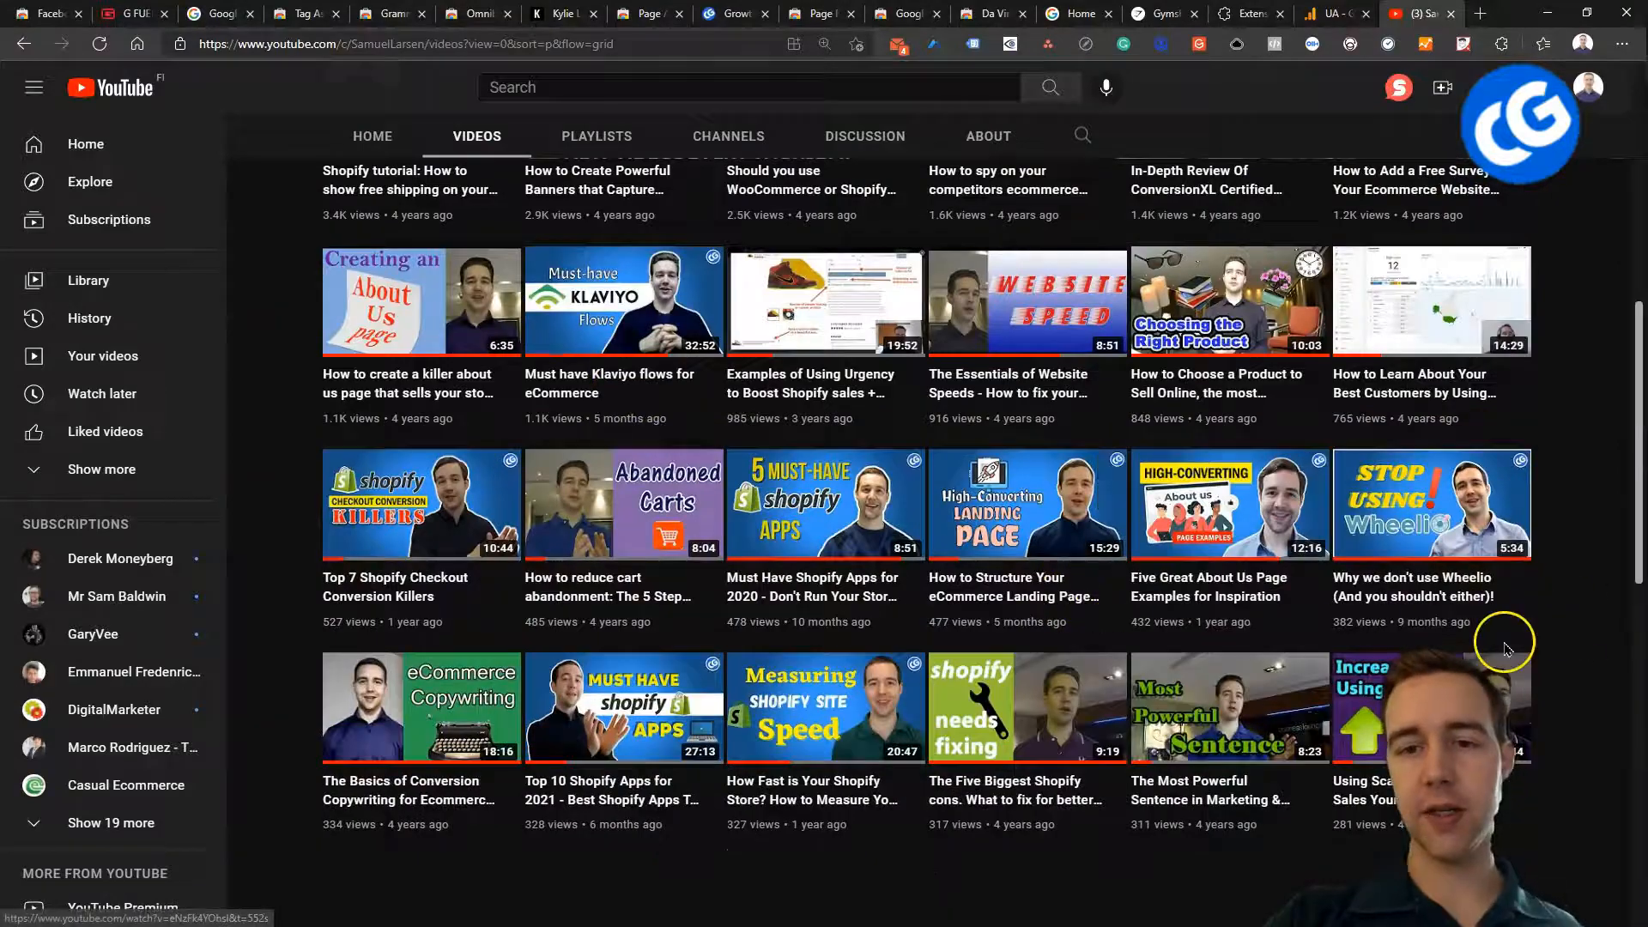
scroll(down, 3)
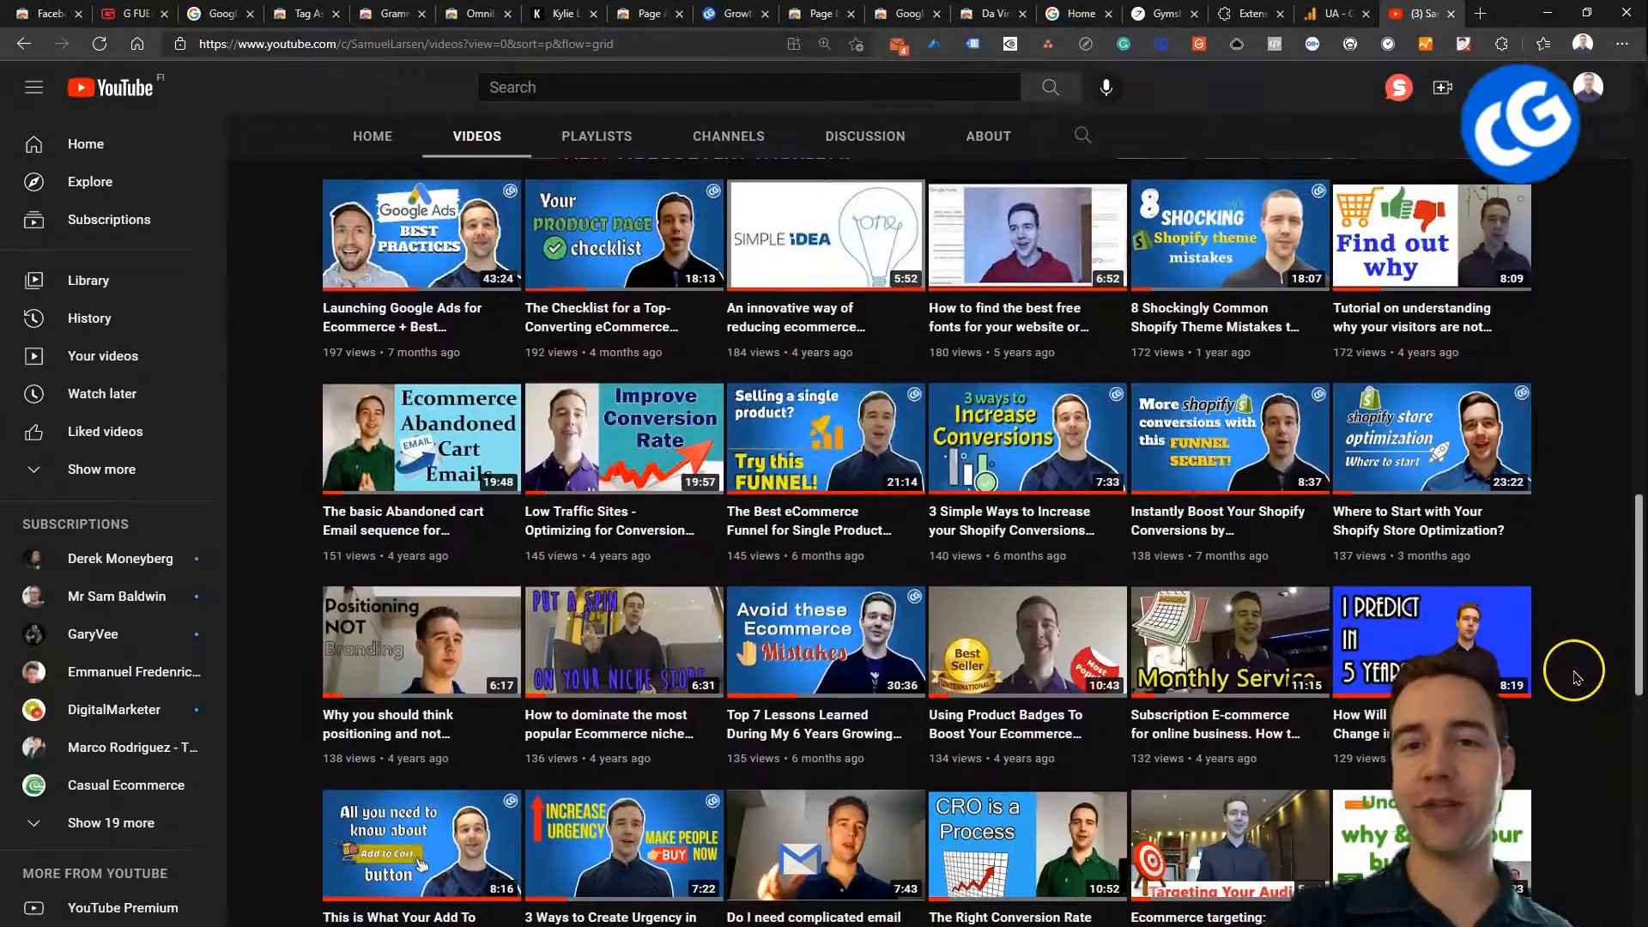
mouse_move(1015, 362)
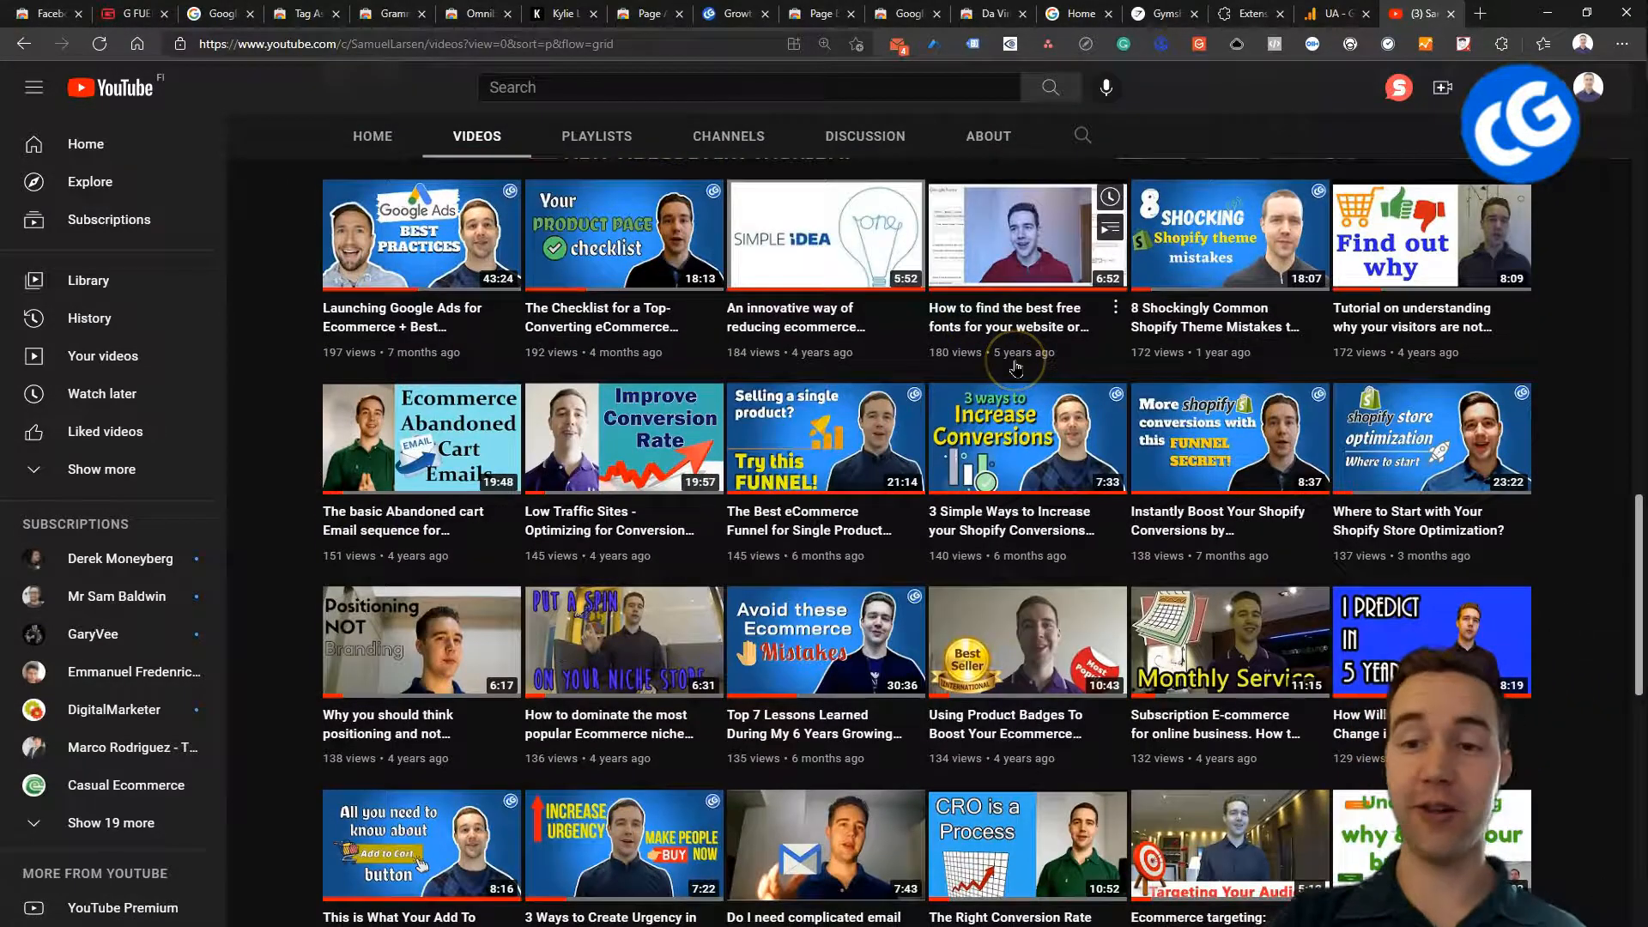
scroll(up, 3)
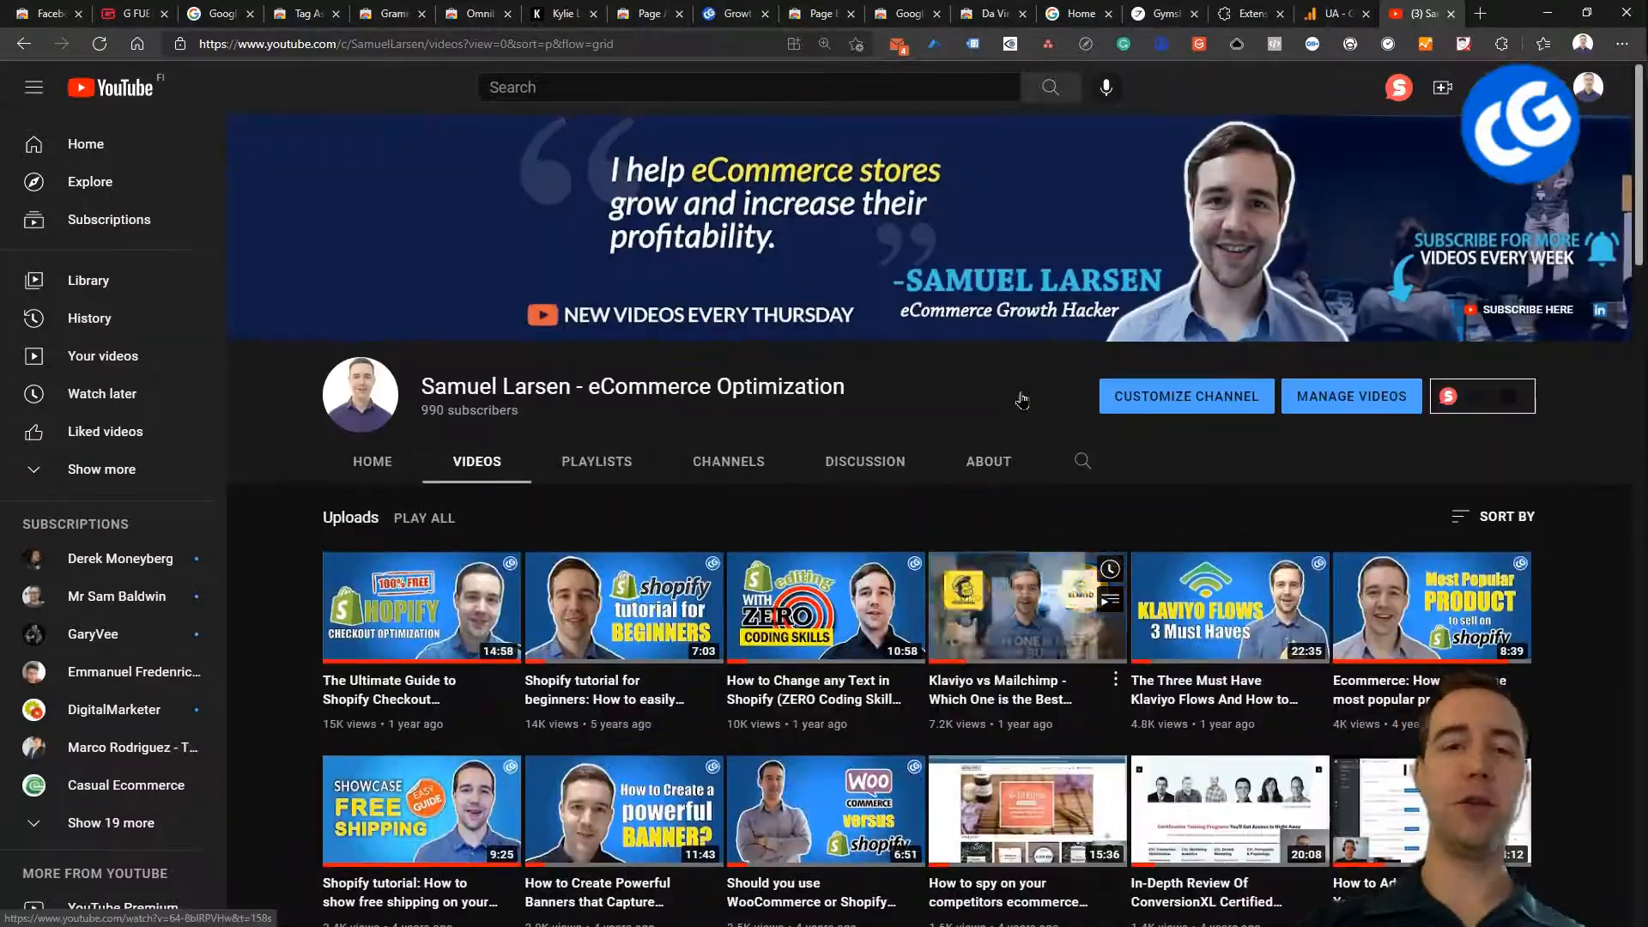